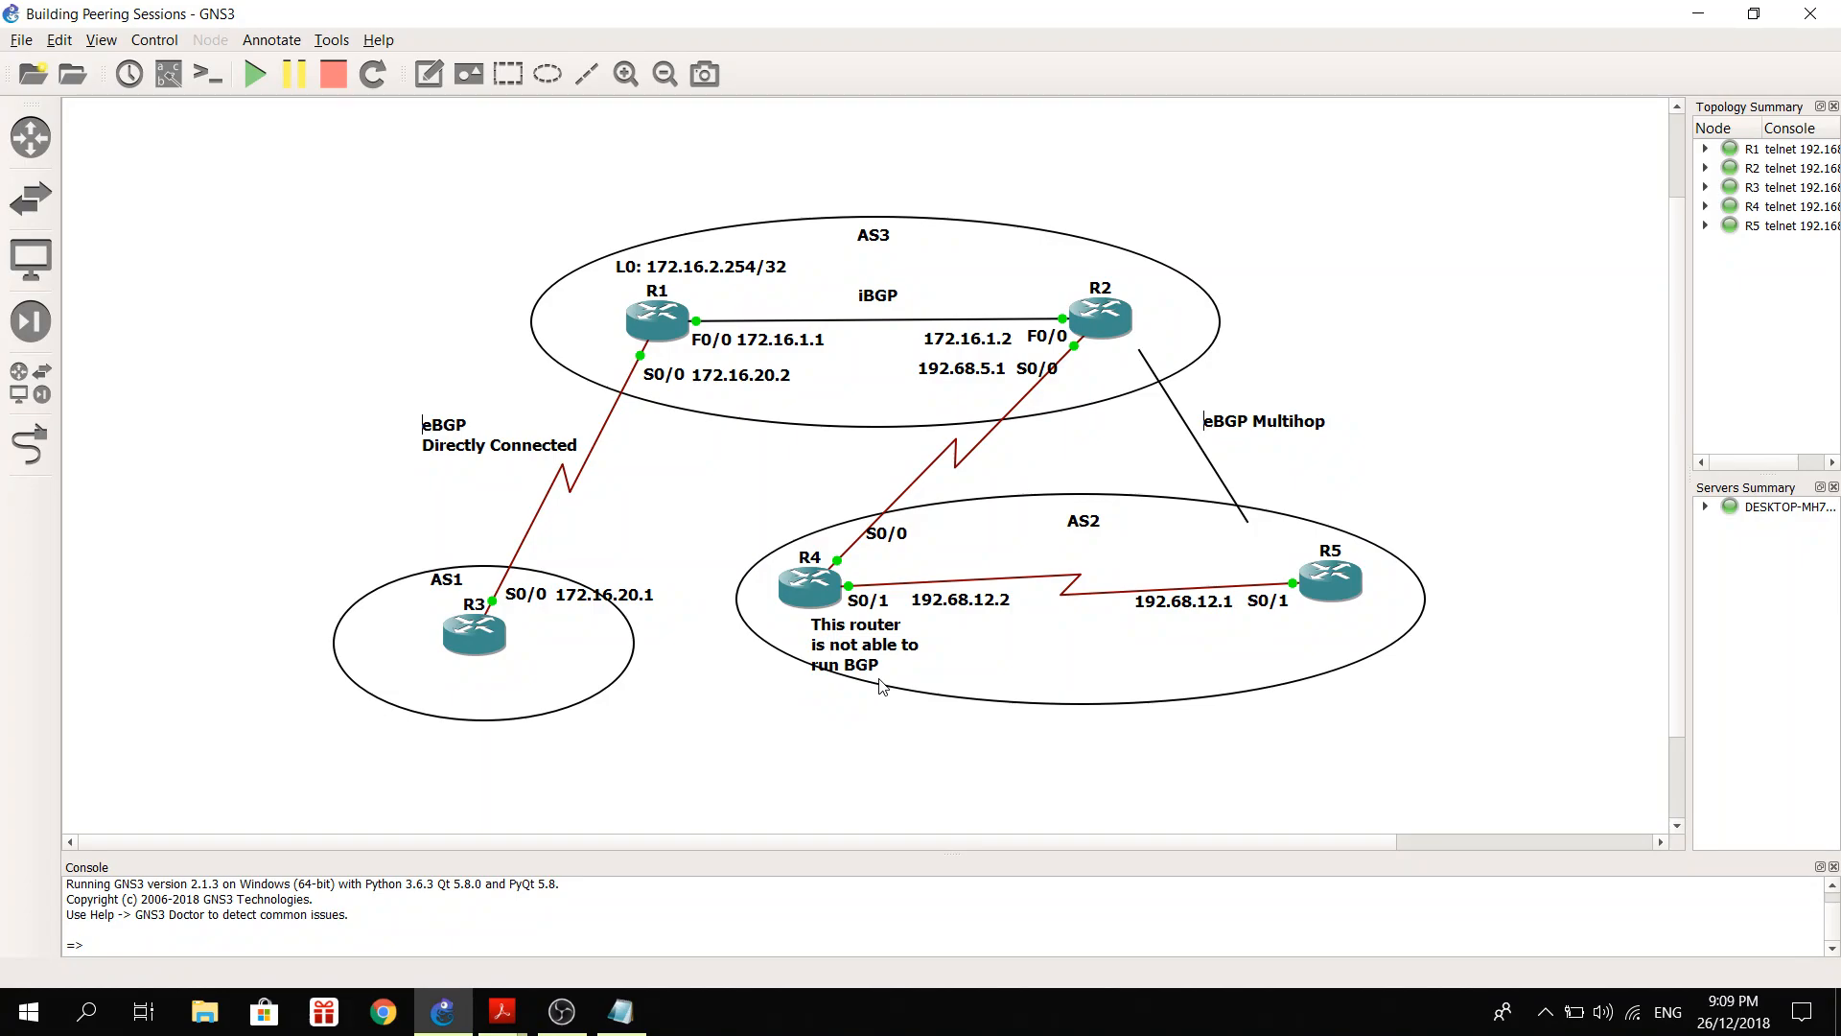
{"action": "mouse_move", "coordinate": [443, 584]}
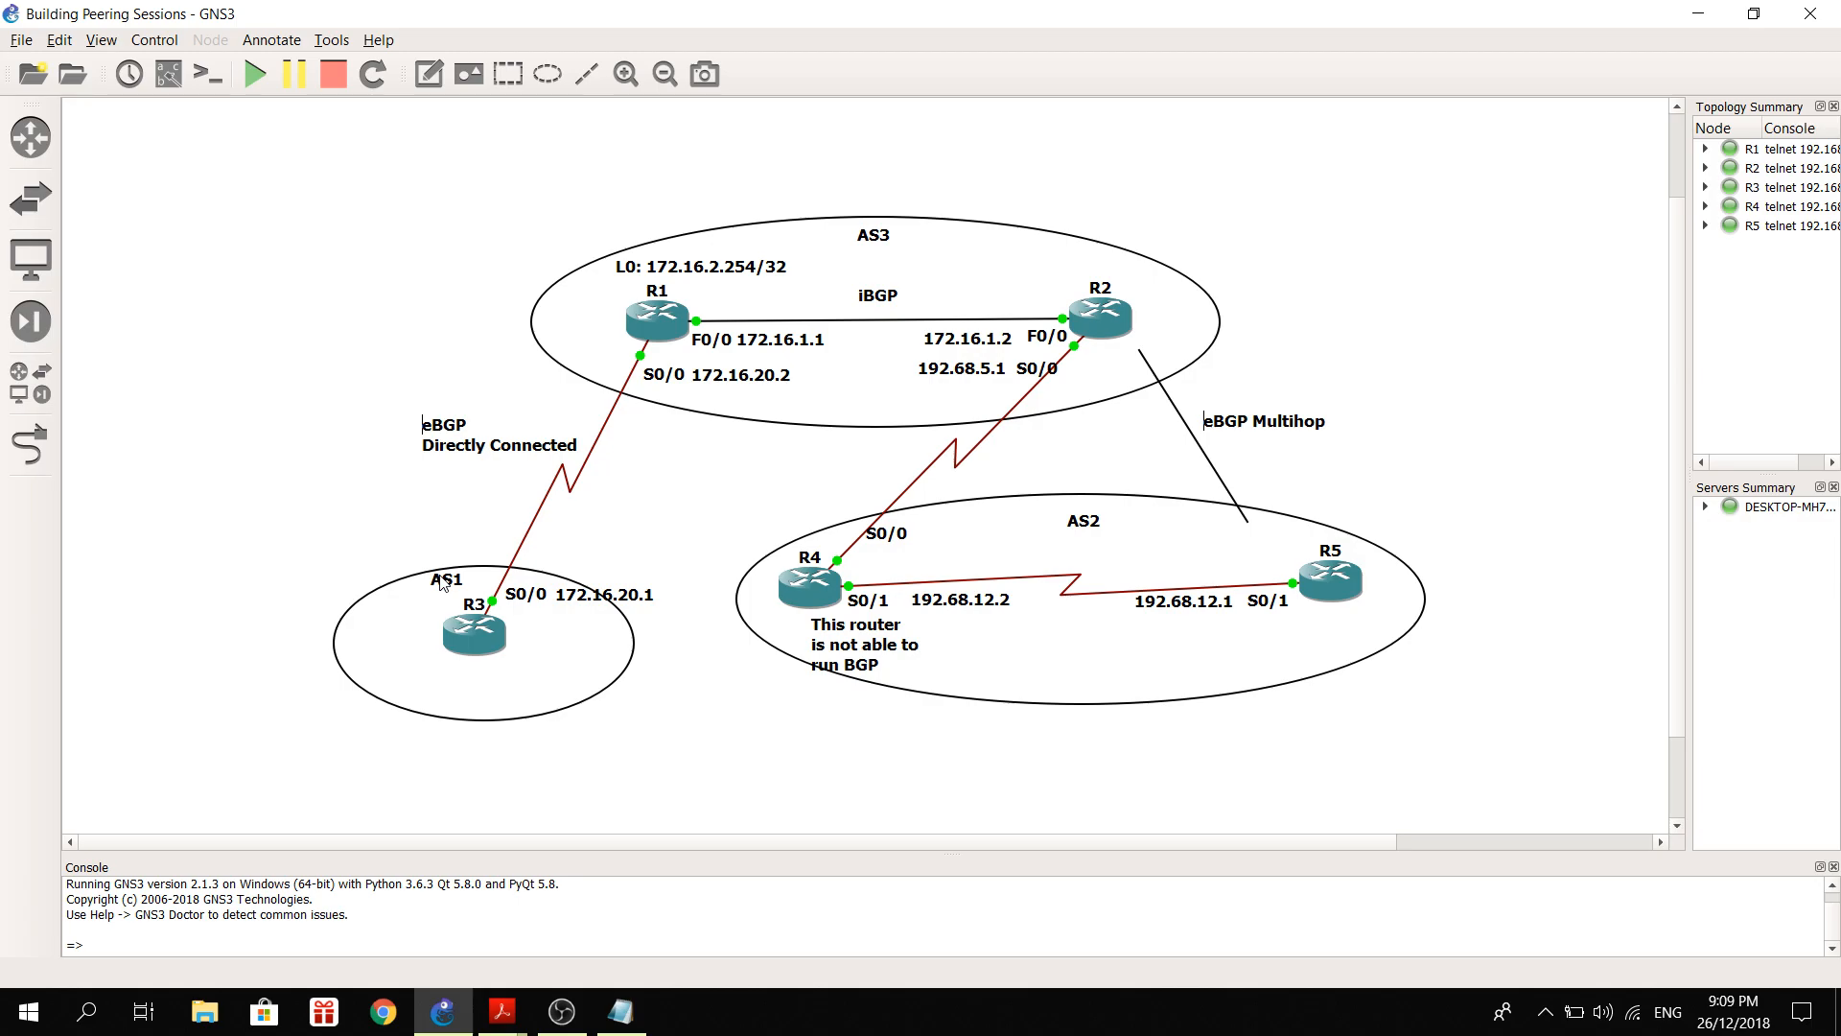
{"action": "mouse_move", "coordinate": [455, 340]}
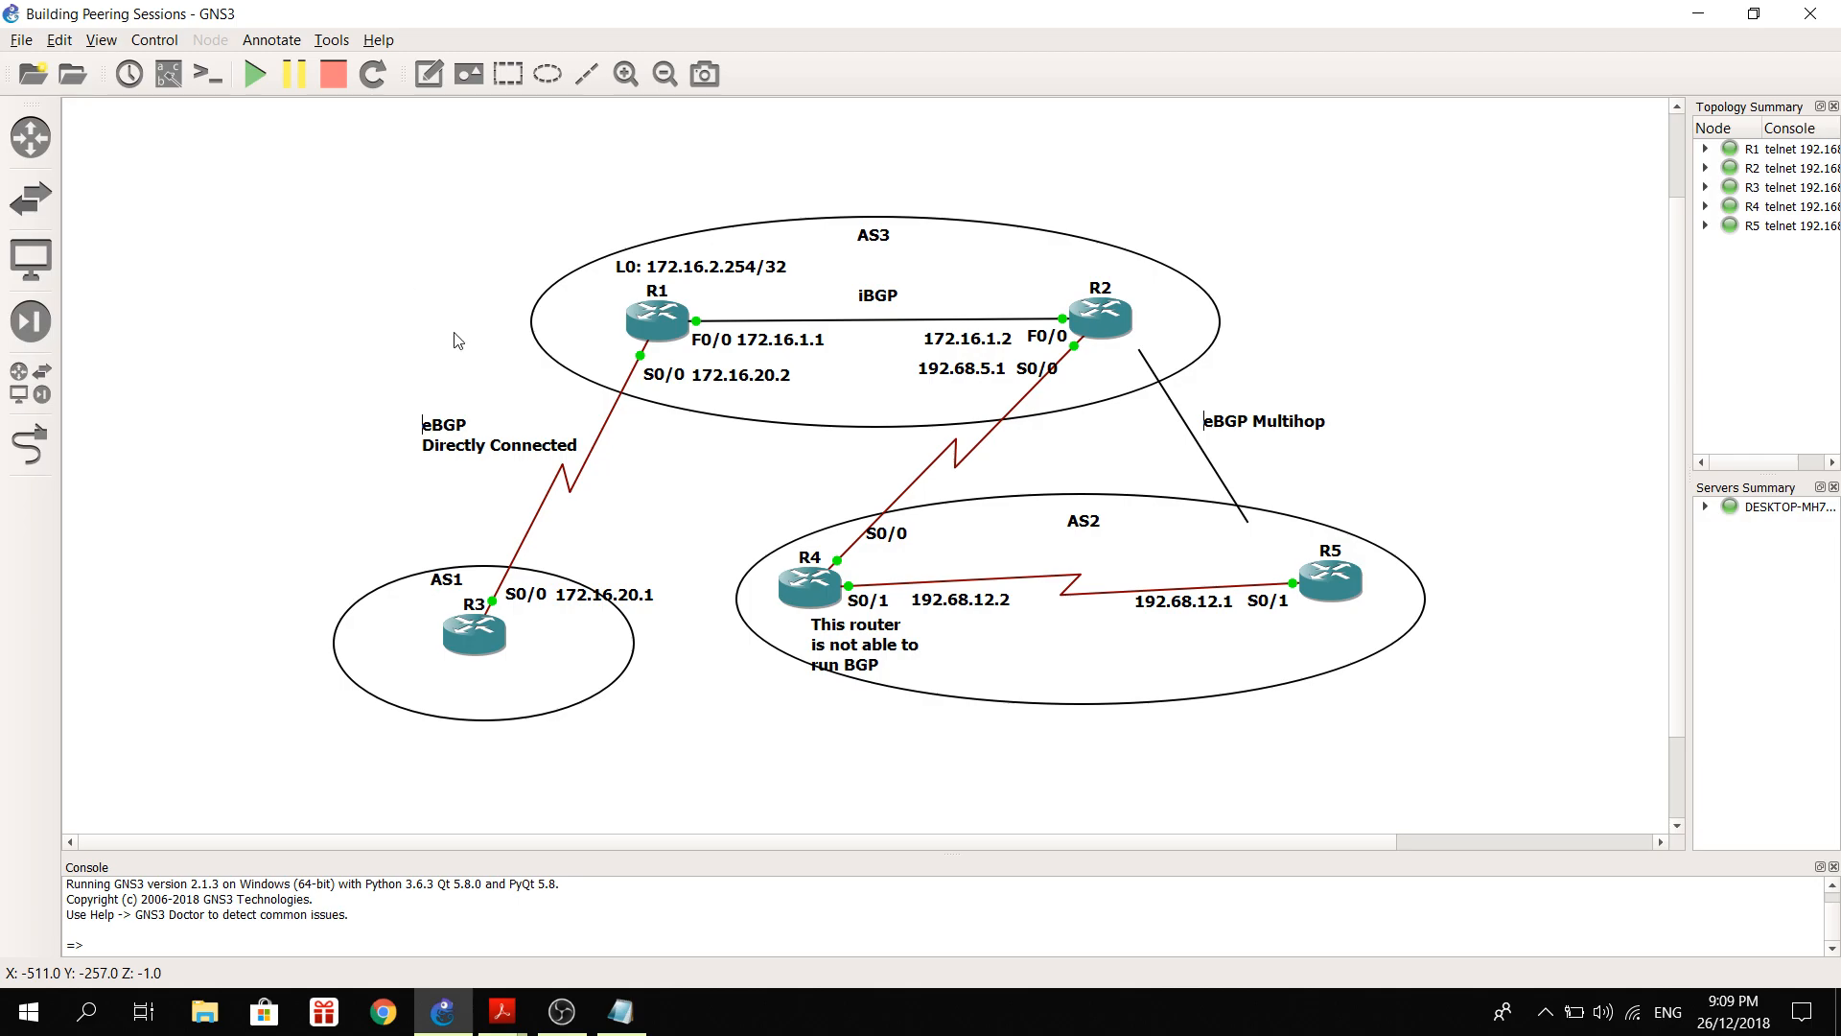
{"action": "mouse_move", "coordinate": [335, 312]}
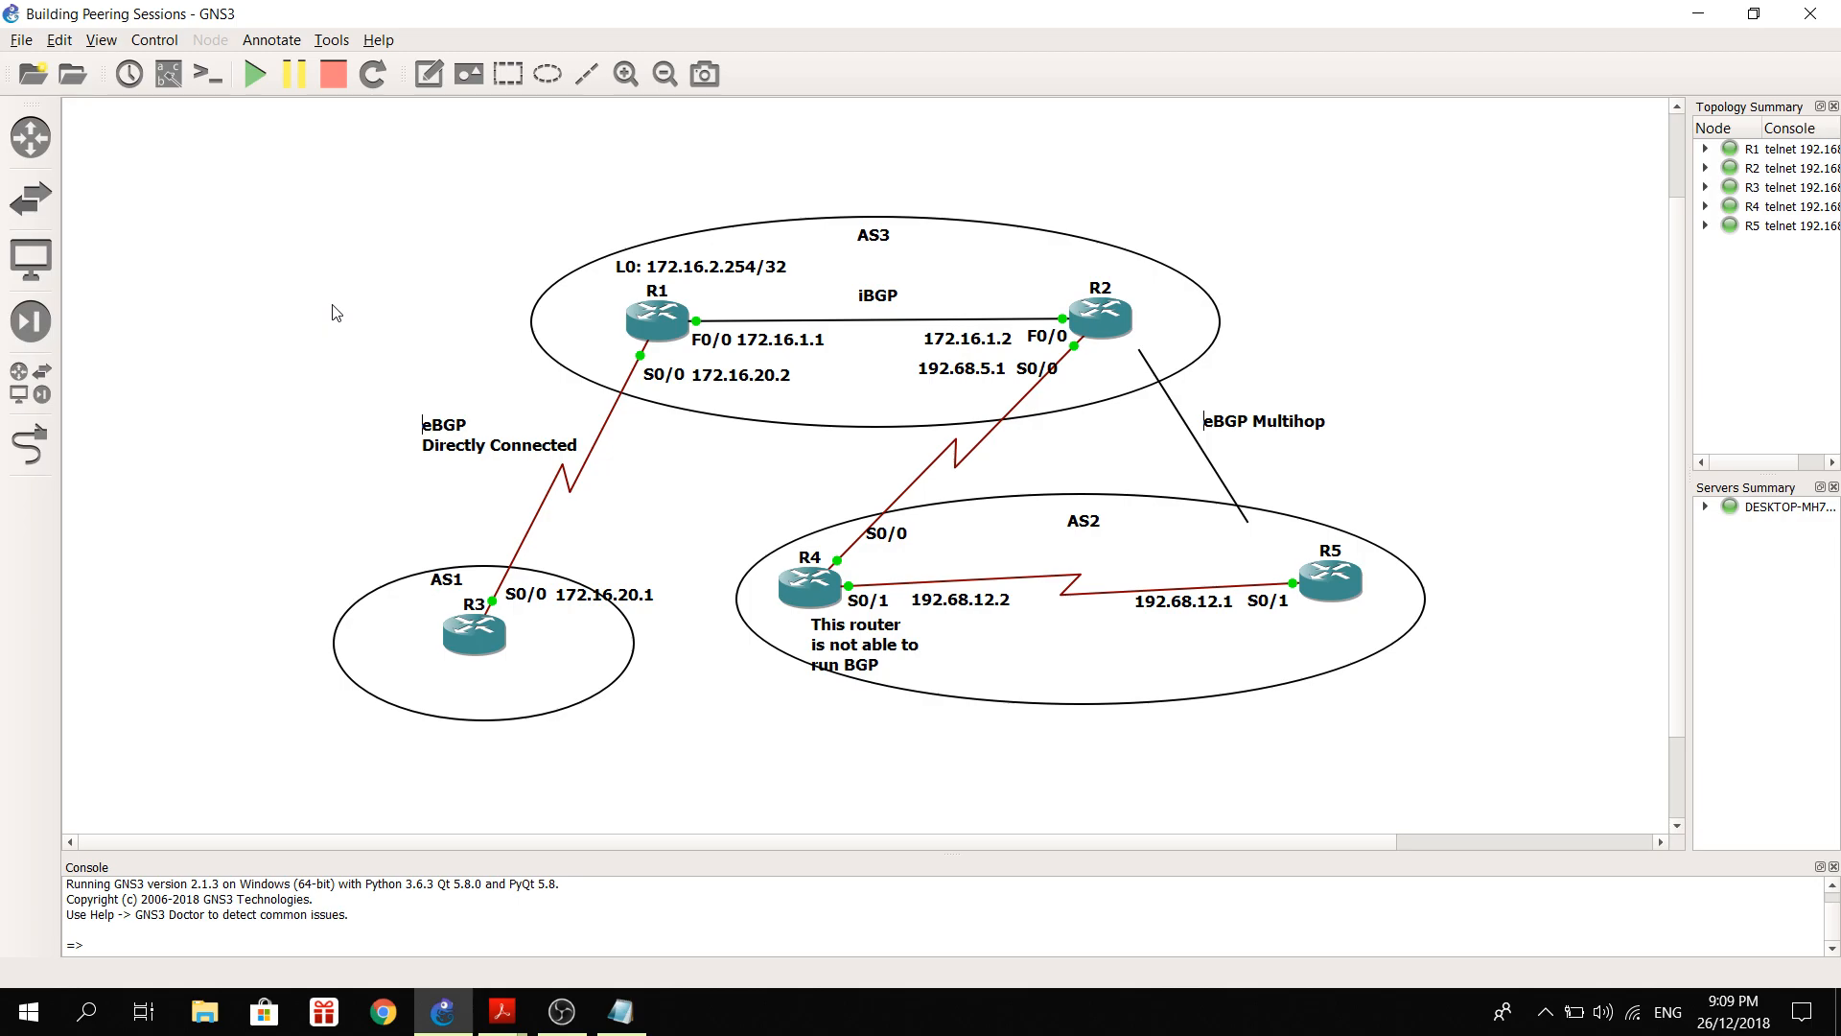
{"action": "mouse_move", "coordinate": [761, 352]}
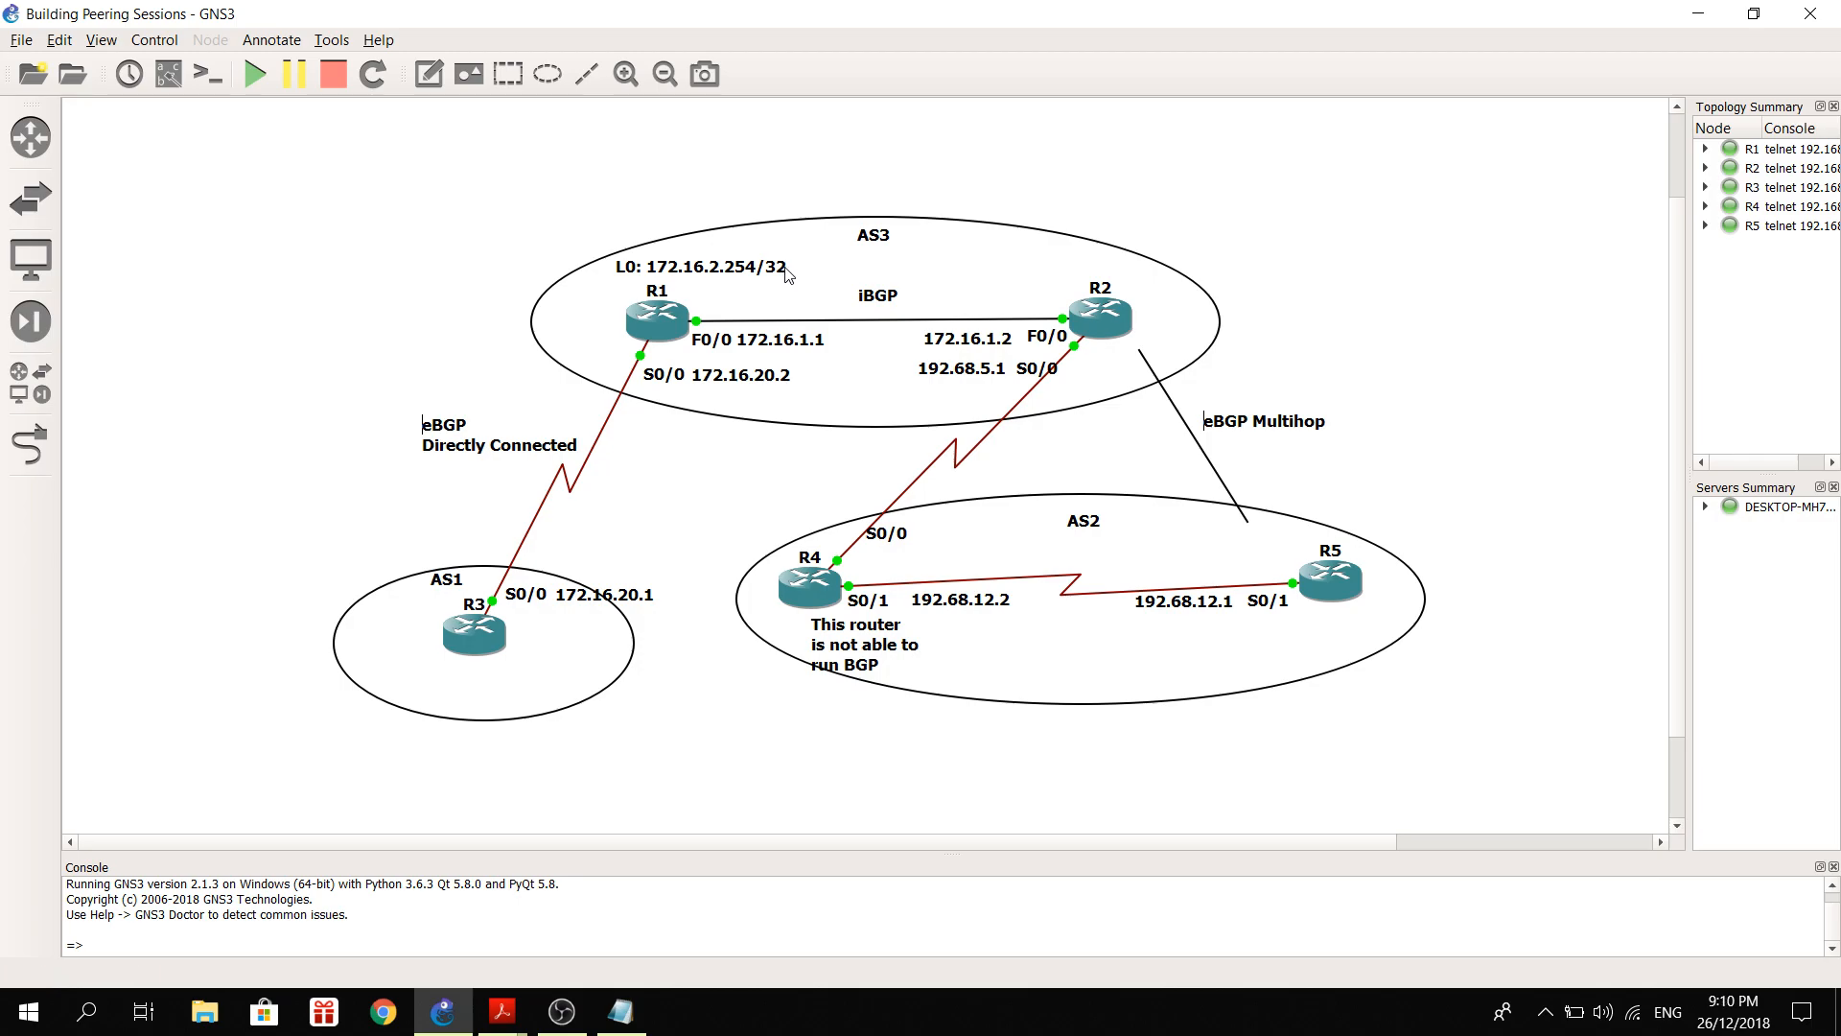
{"action": "mouse_move", "coordinate": [787, 223]}
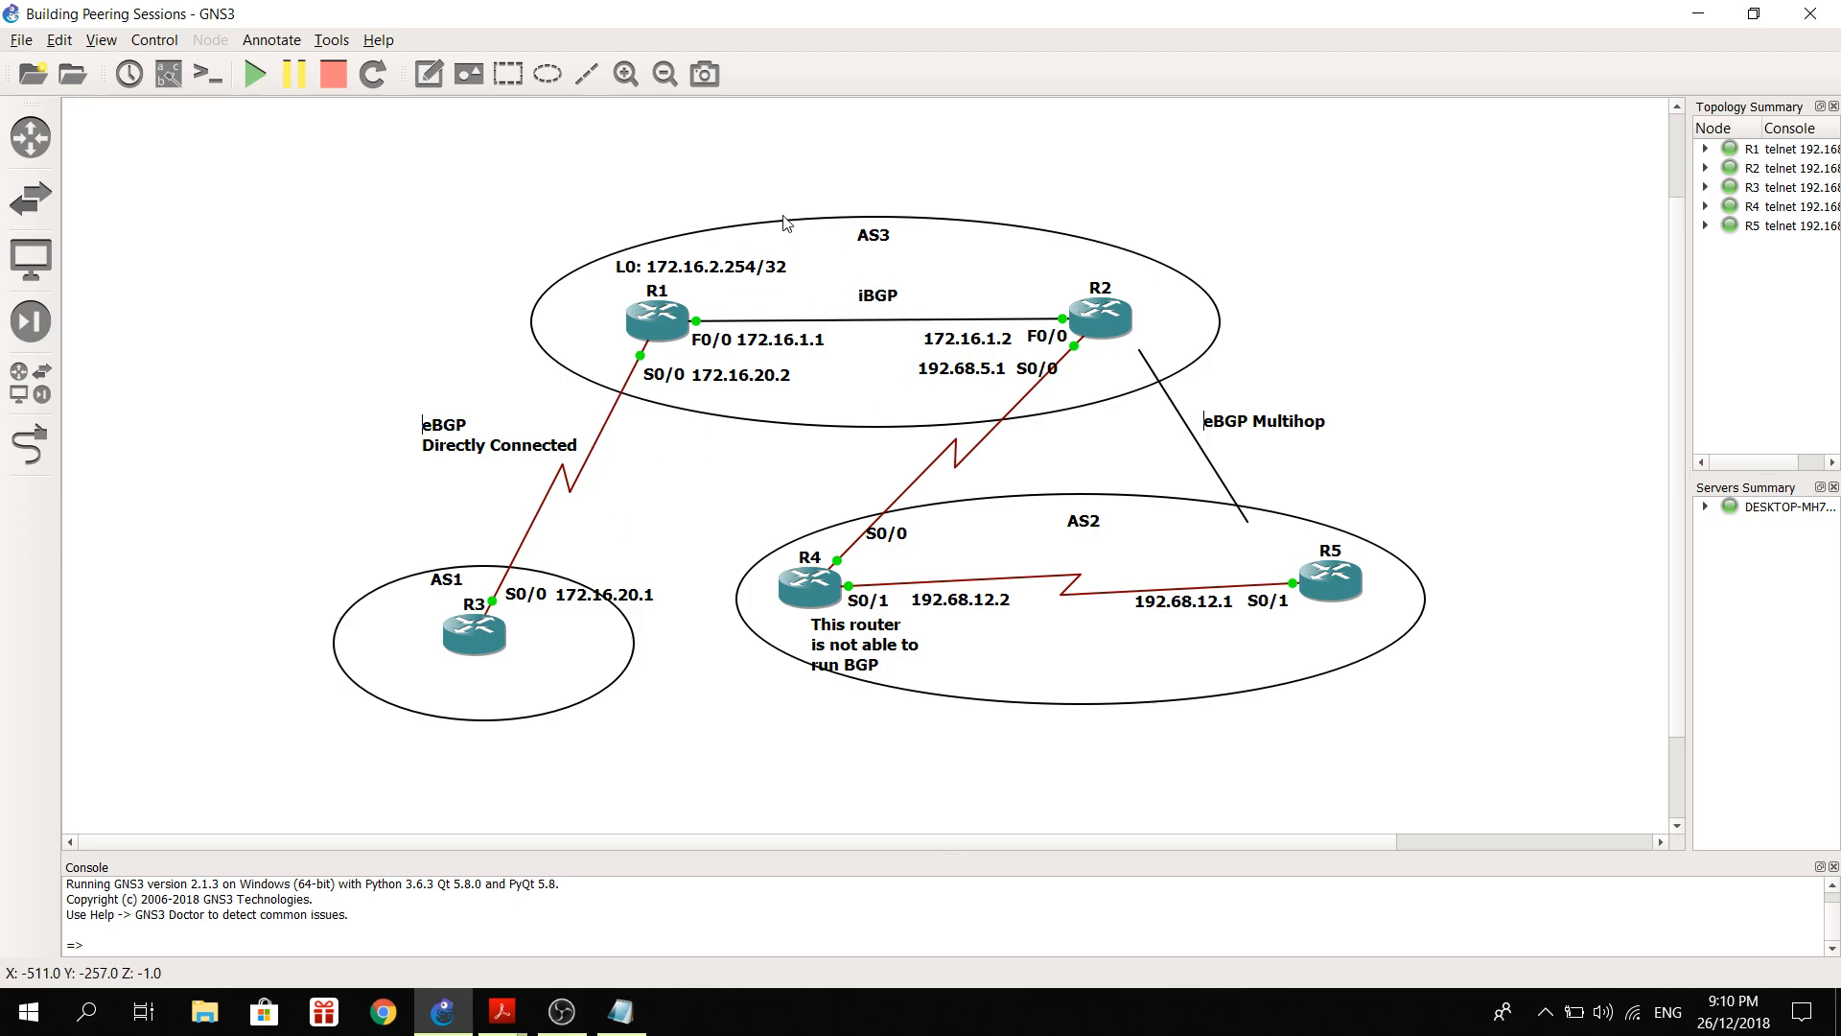
{"action": "mouse_move", "coordinate": [763, 276]}
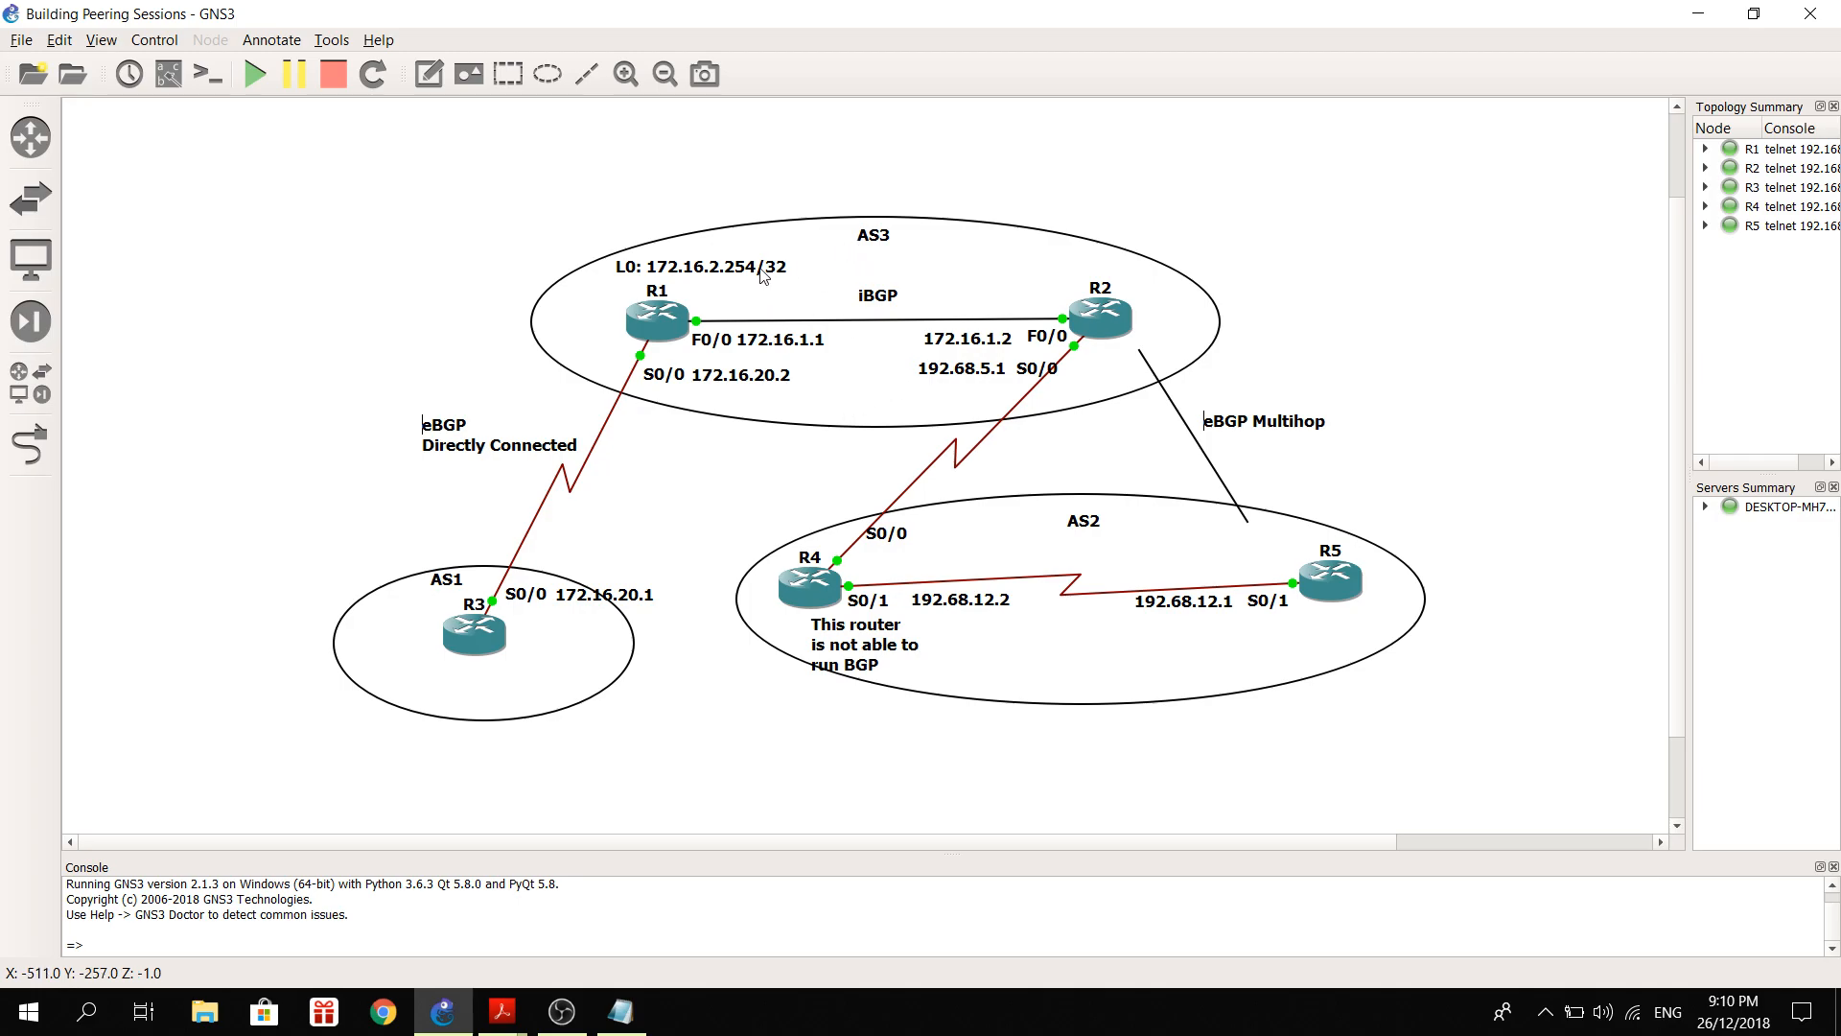
{"action": "mouse_move", "coordinate": [1100, 318]}
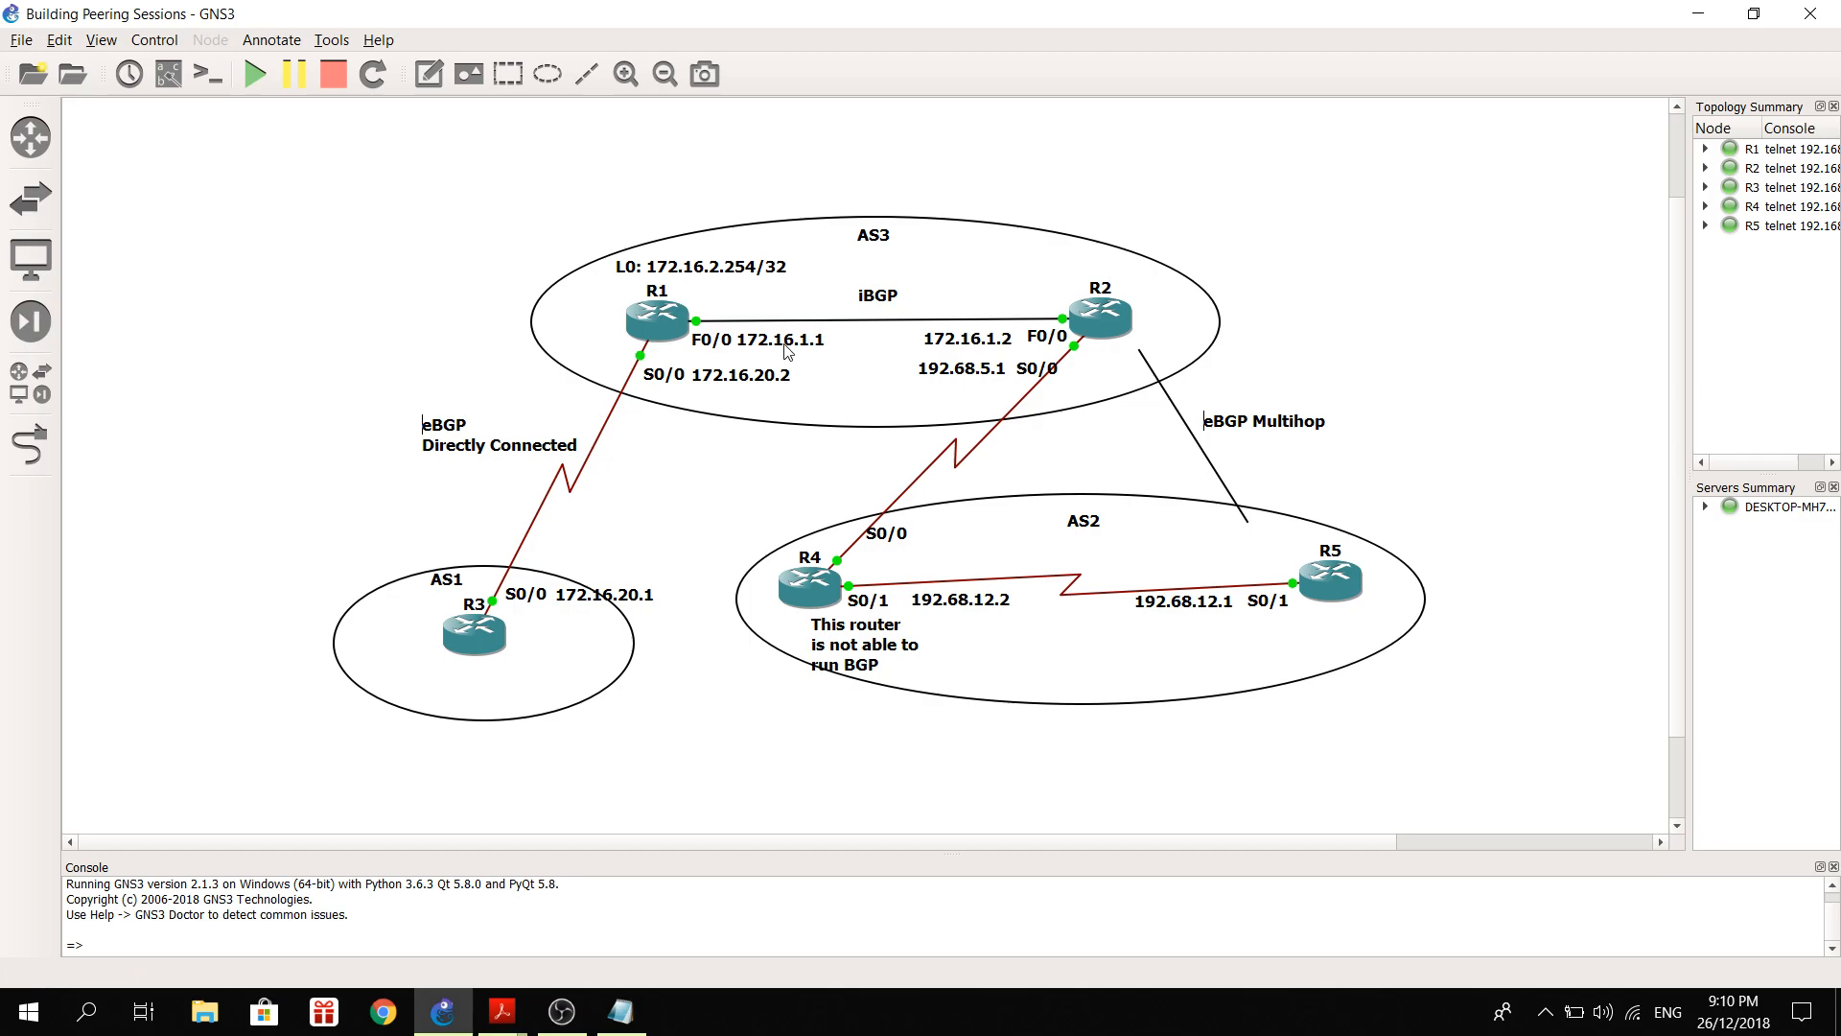
{"action": "mouse_move", "coordinate": [789, 346]}
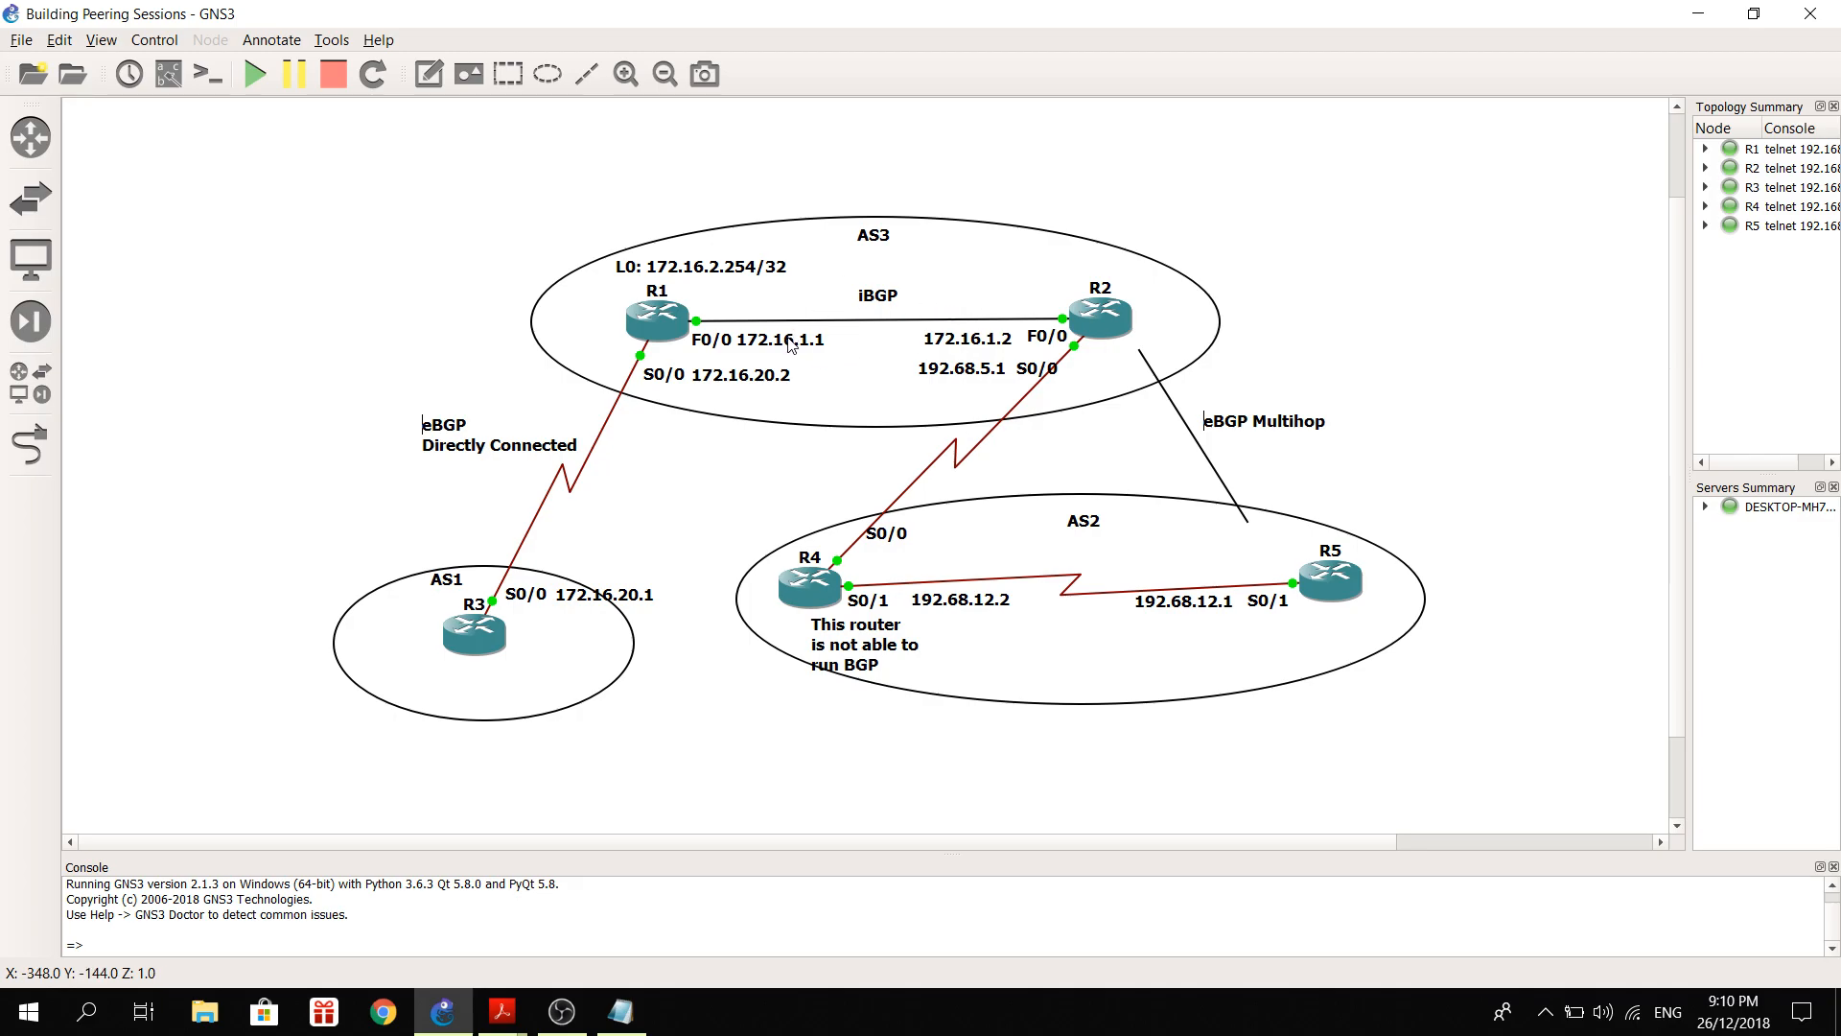
{"action": "mouse_move", "coordinate": [814, 296]}
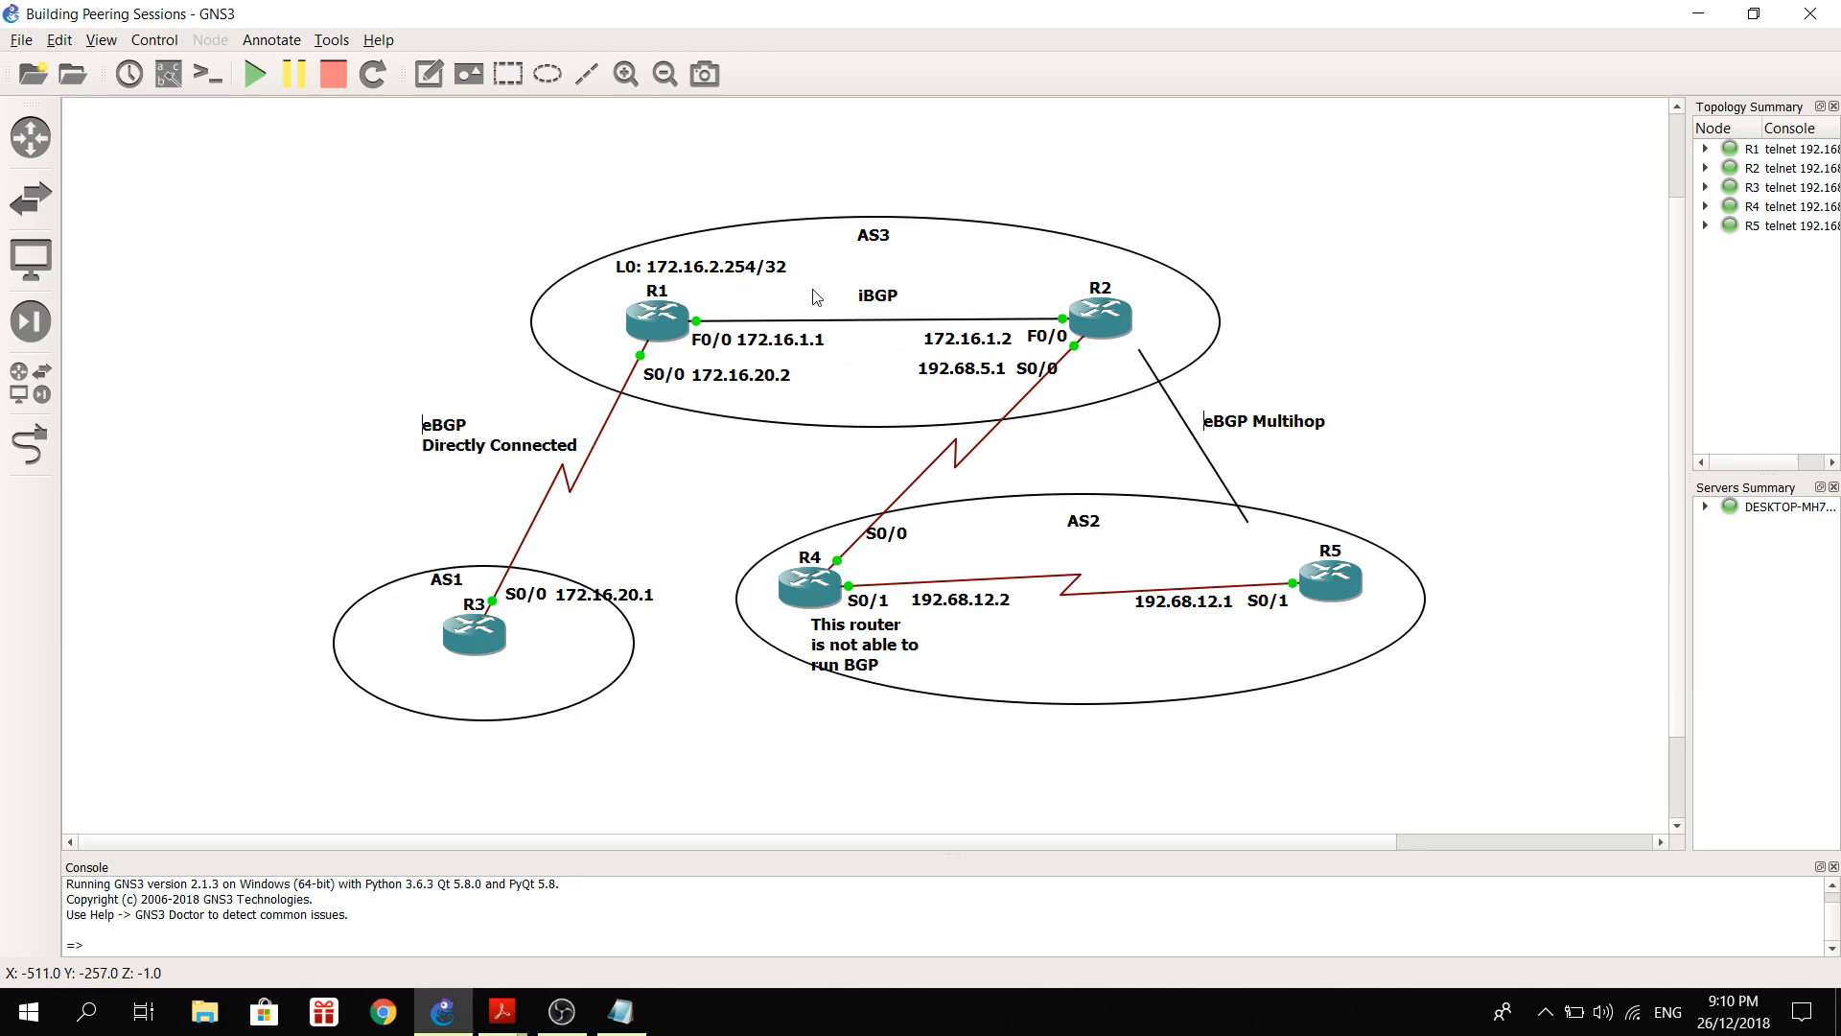
{"action": "mouse_move", "coordinate": [940, 349]}
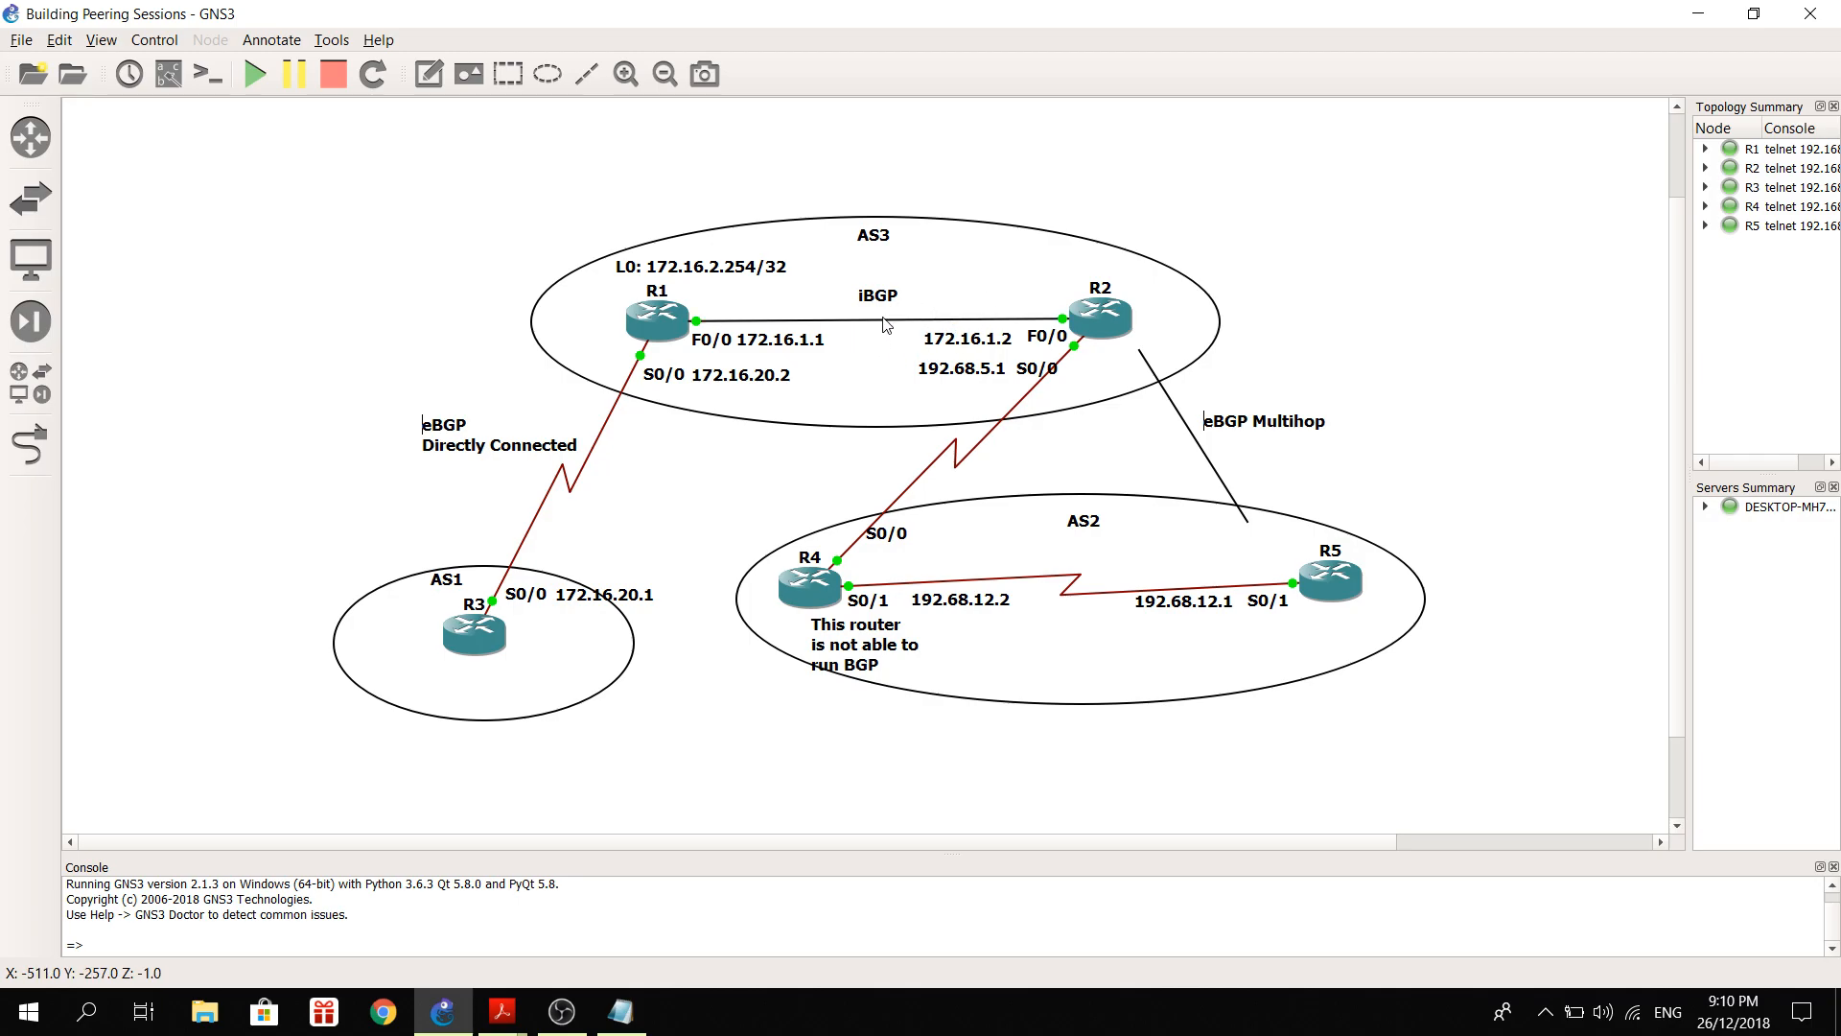
{"action": "mouse_move", "coordinate": [916, 292]}
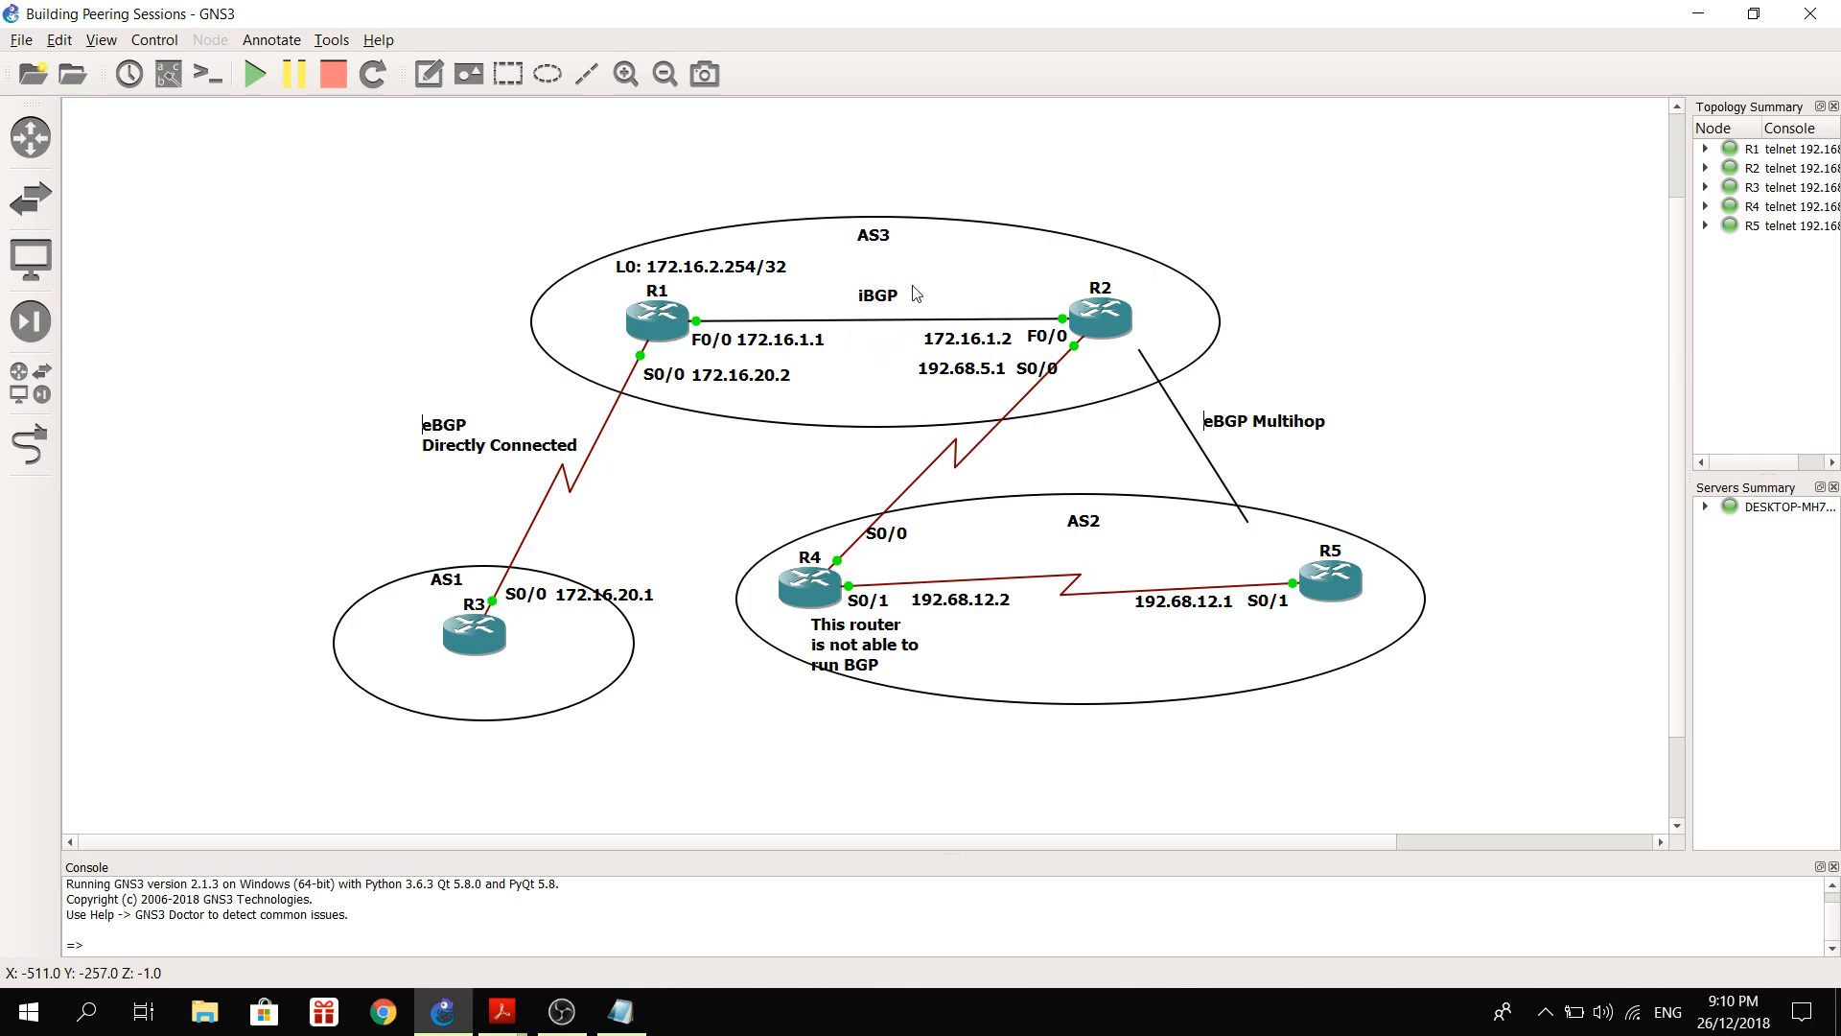
{"action": "mouse_move", "coordinate": [881, 261]}
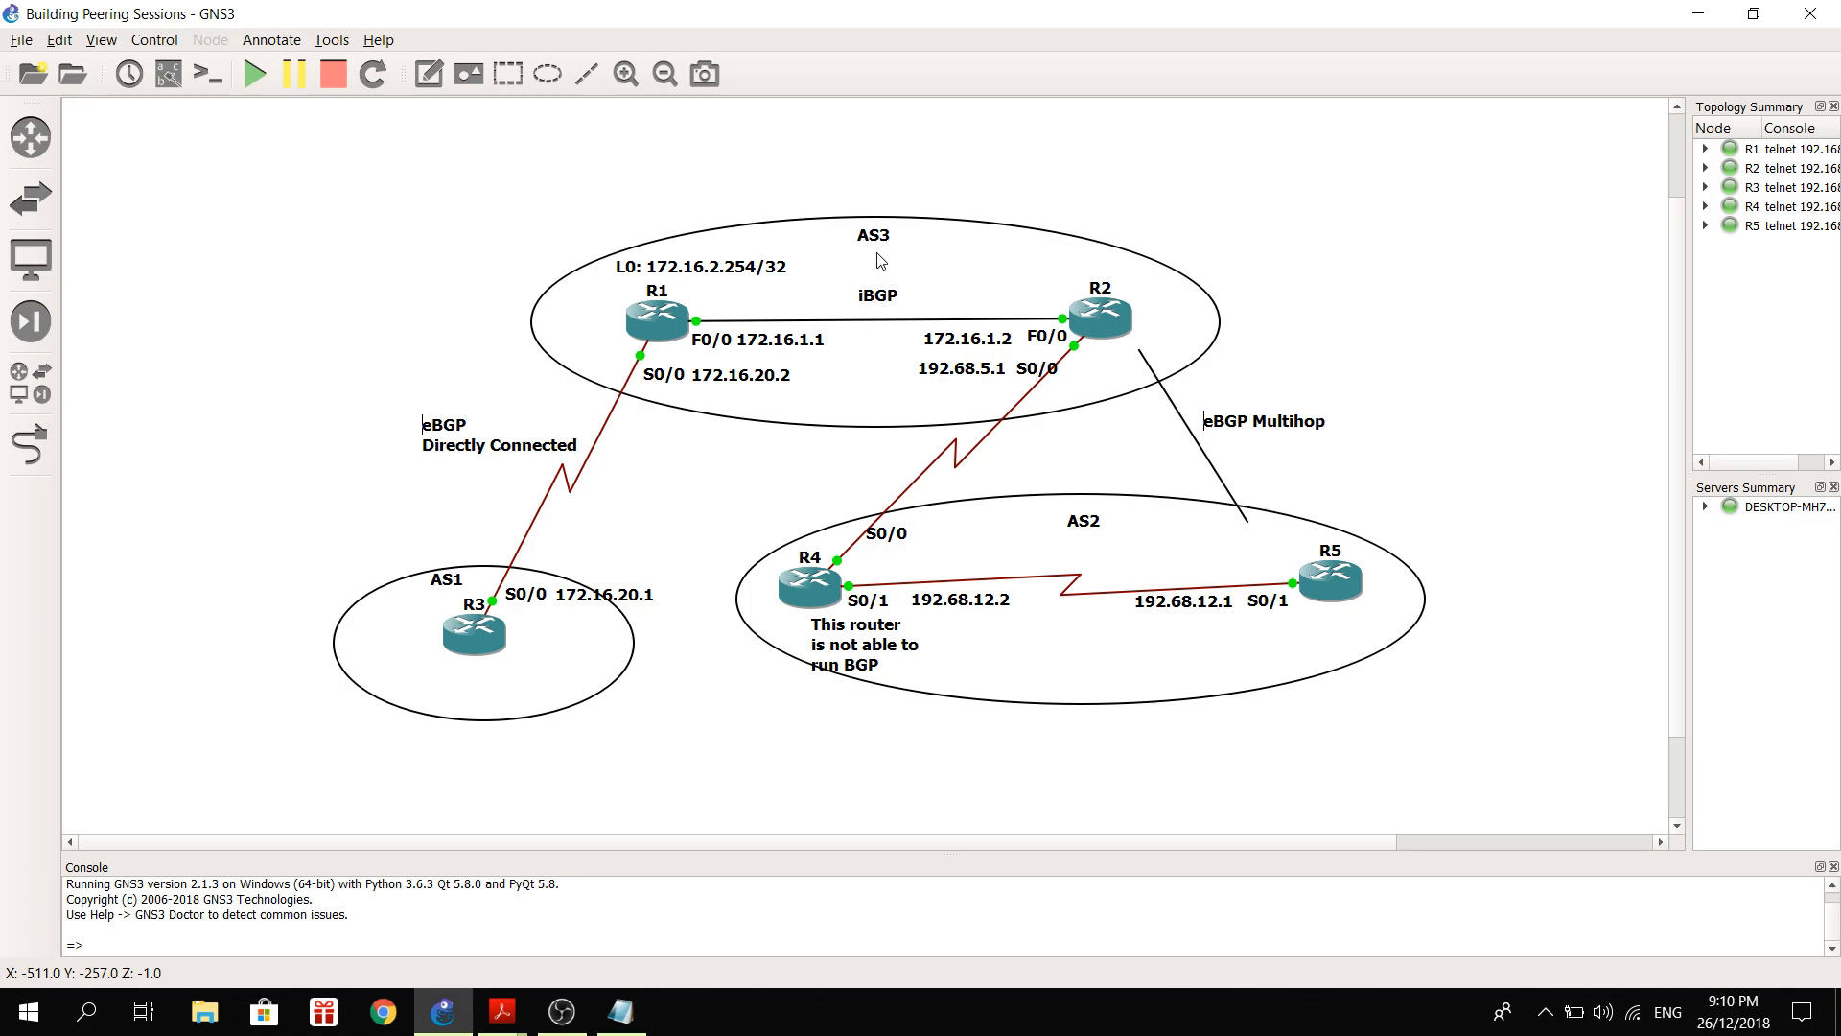
{"action": "mouse_move", "coordinate": [732, 391]}
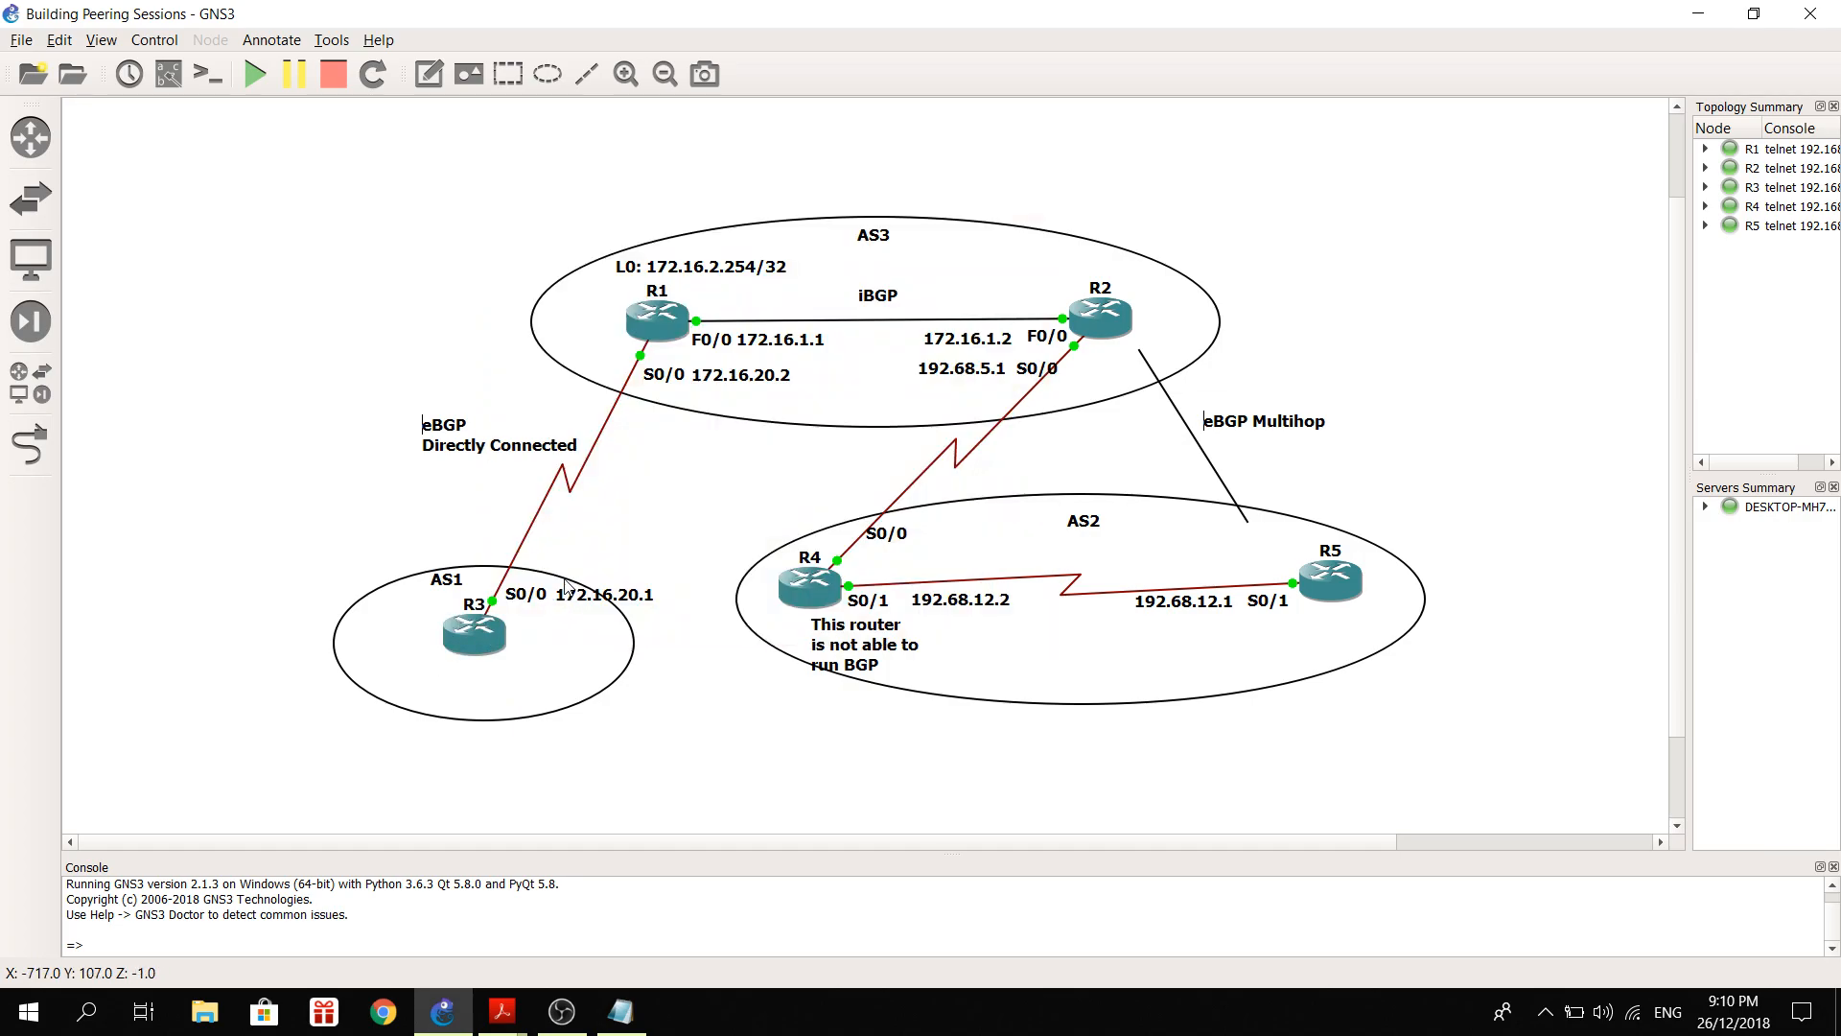
{"action": "mouse_move", "coordinate": [571, 565]}
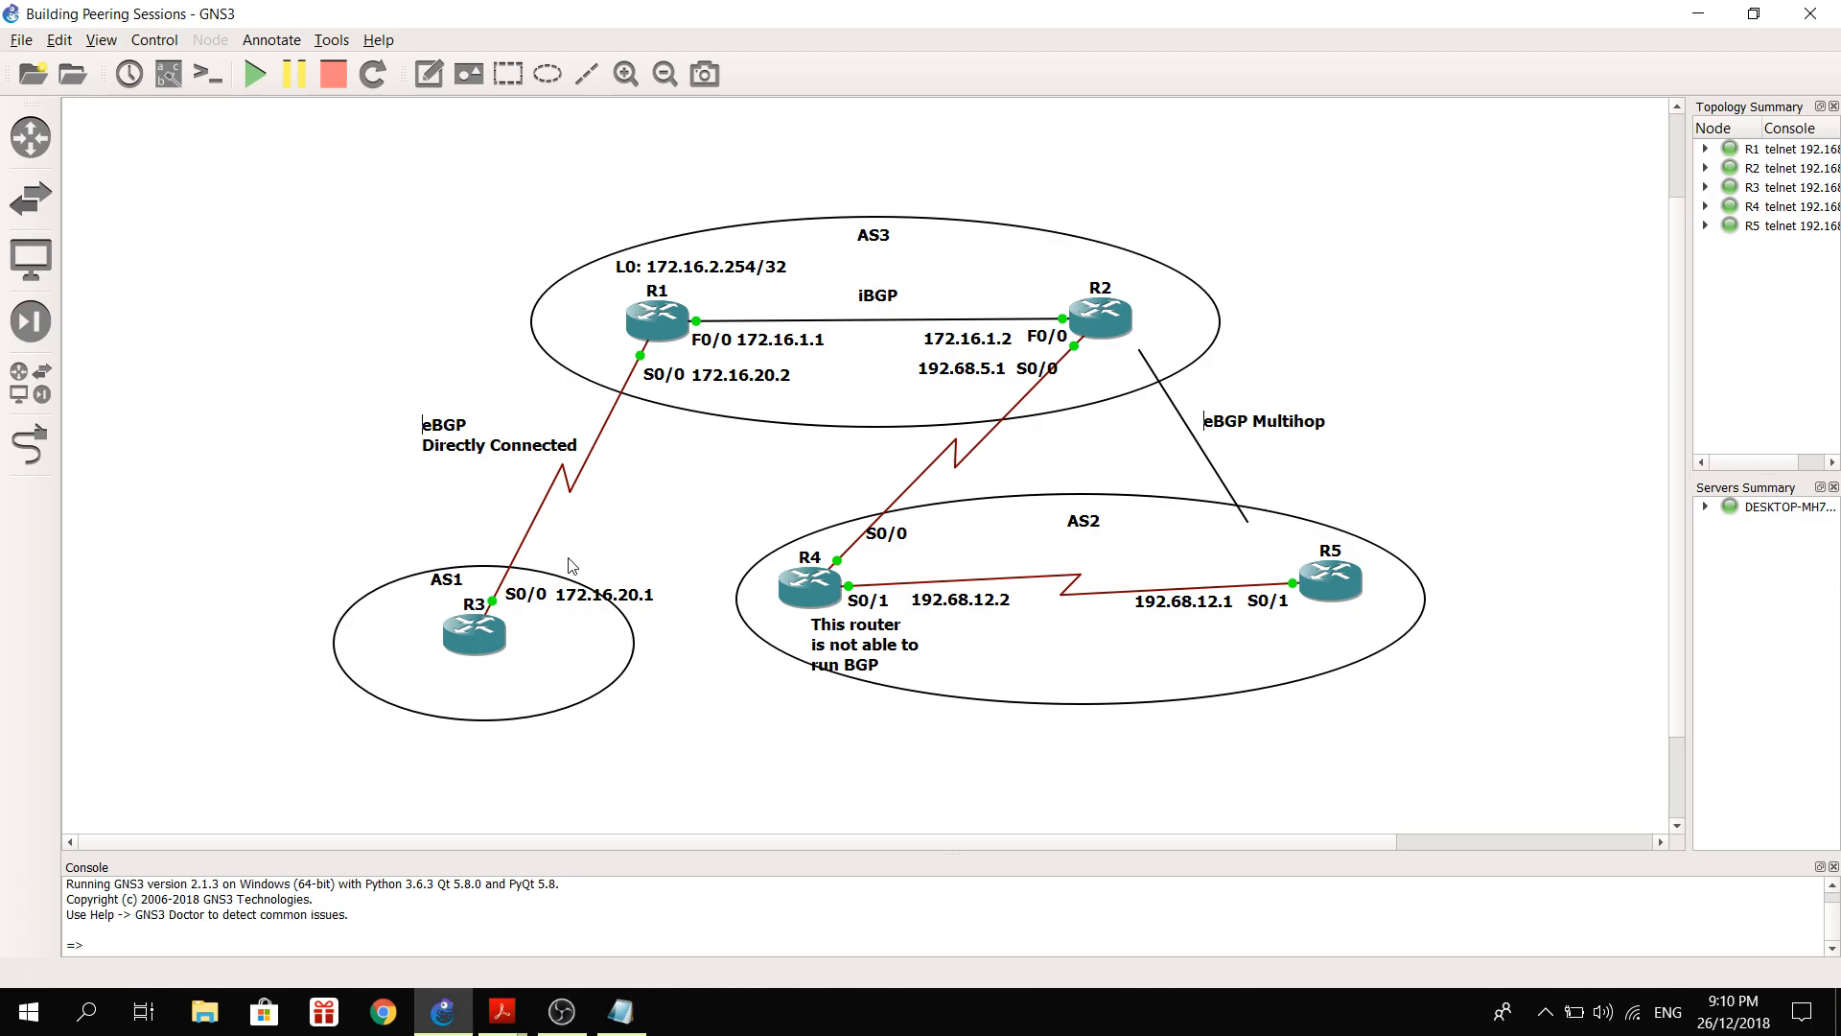
{"action": "mouse_move", "coordinate": [706, 425]}
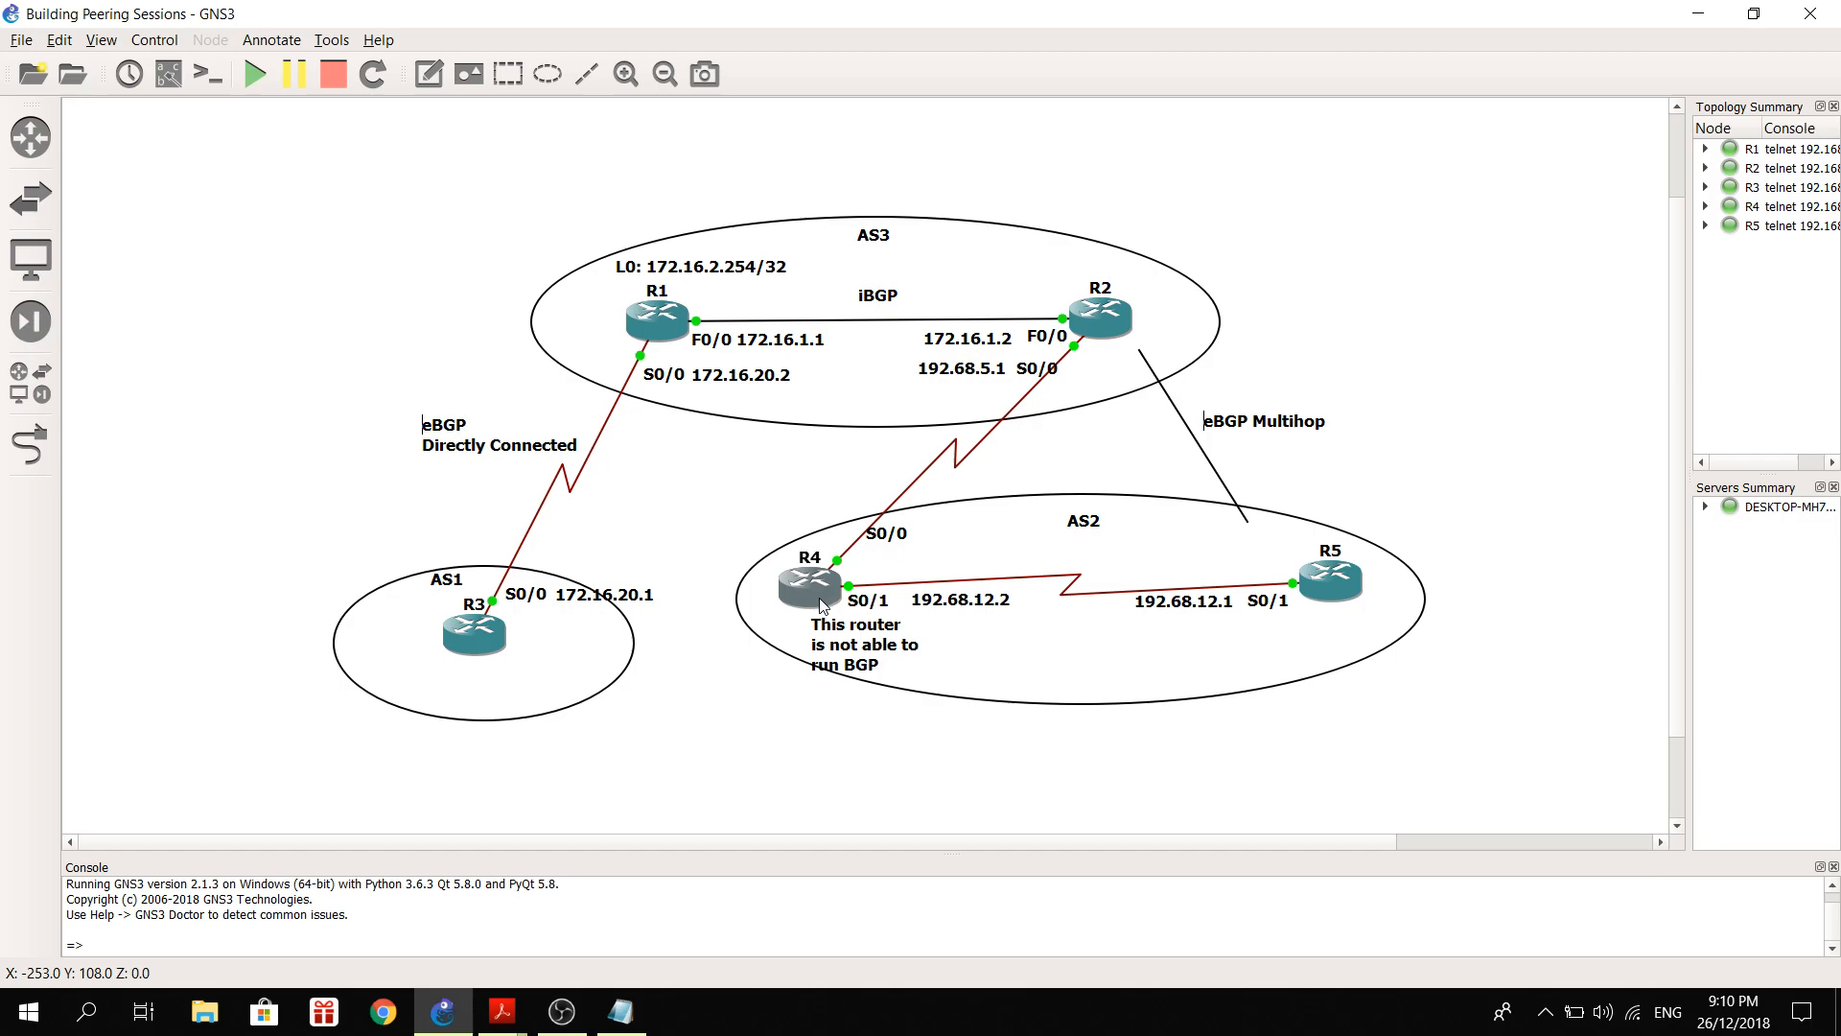
{"action": "mouse_move", "coordinate": [848, 642]}
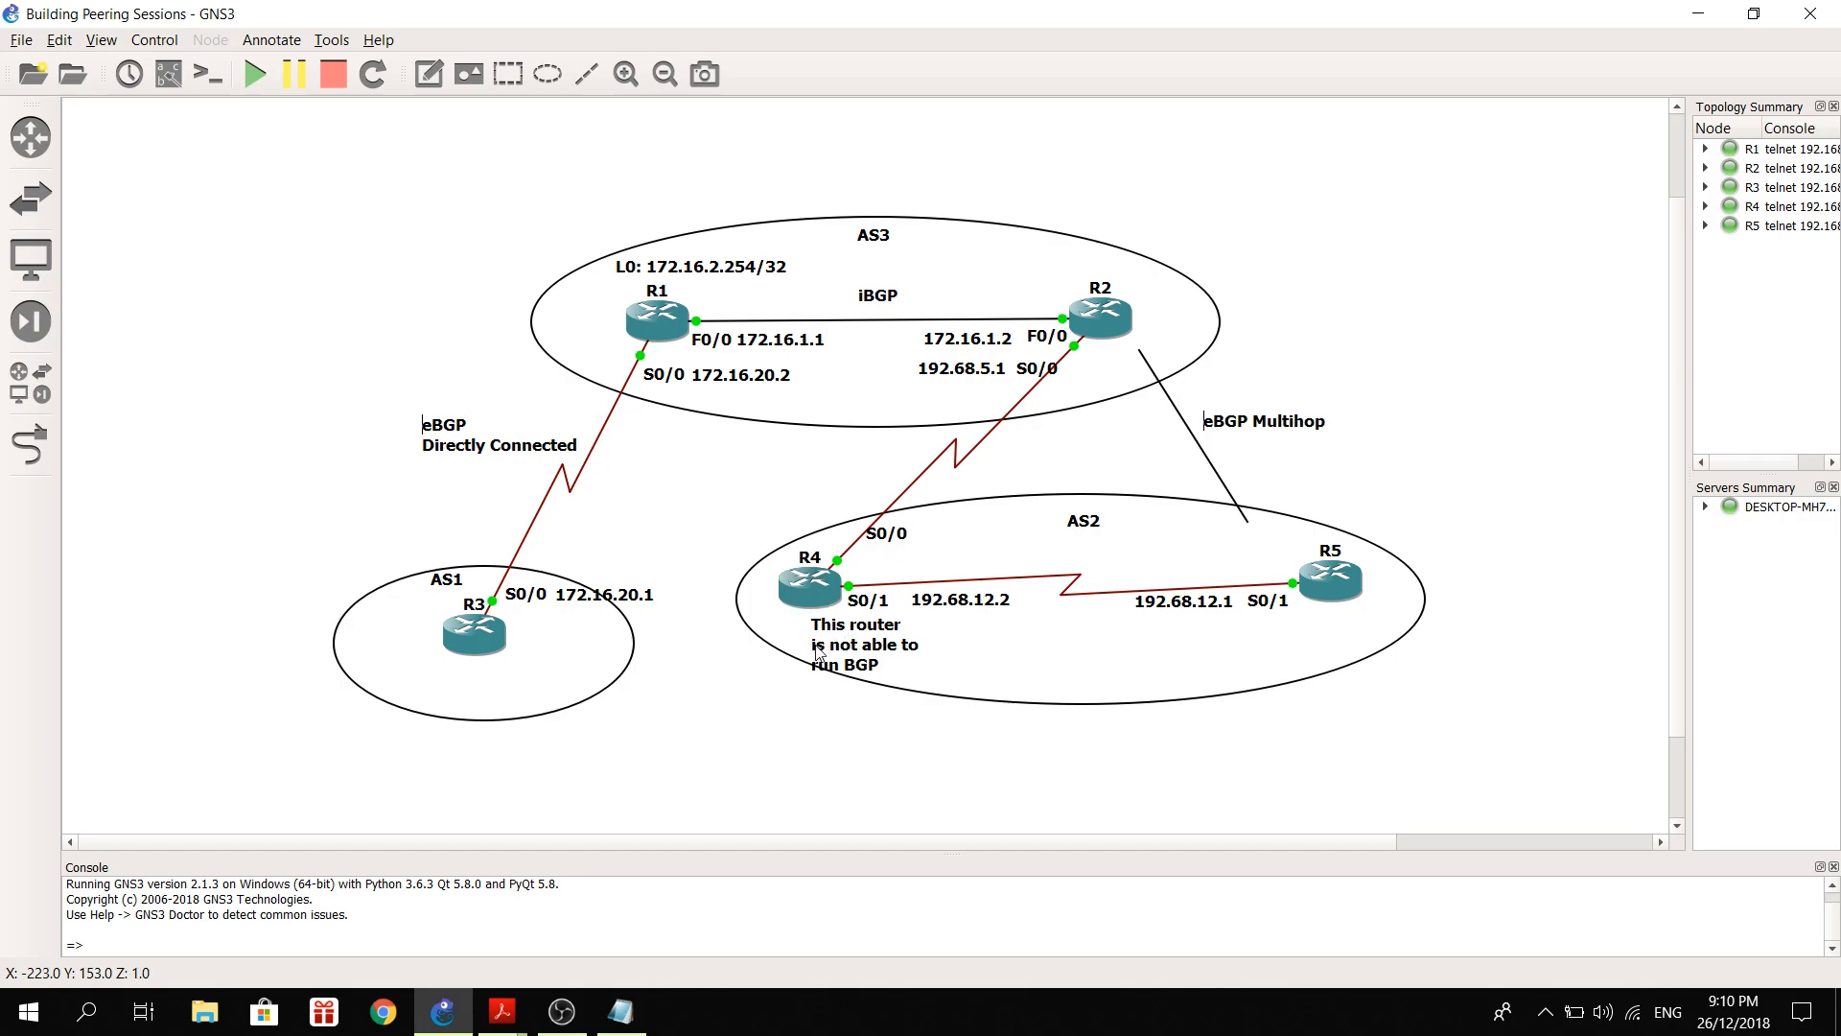
{"action": "mouse_move", "coordinate": [858, 635]}
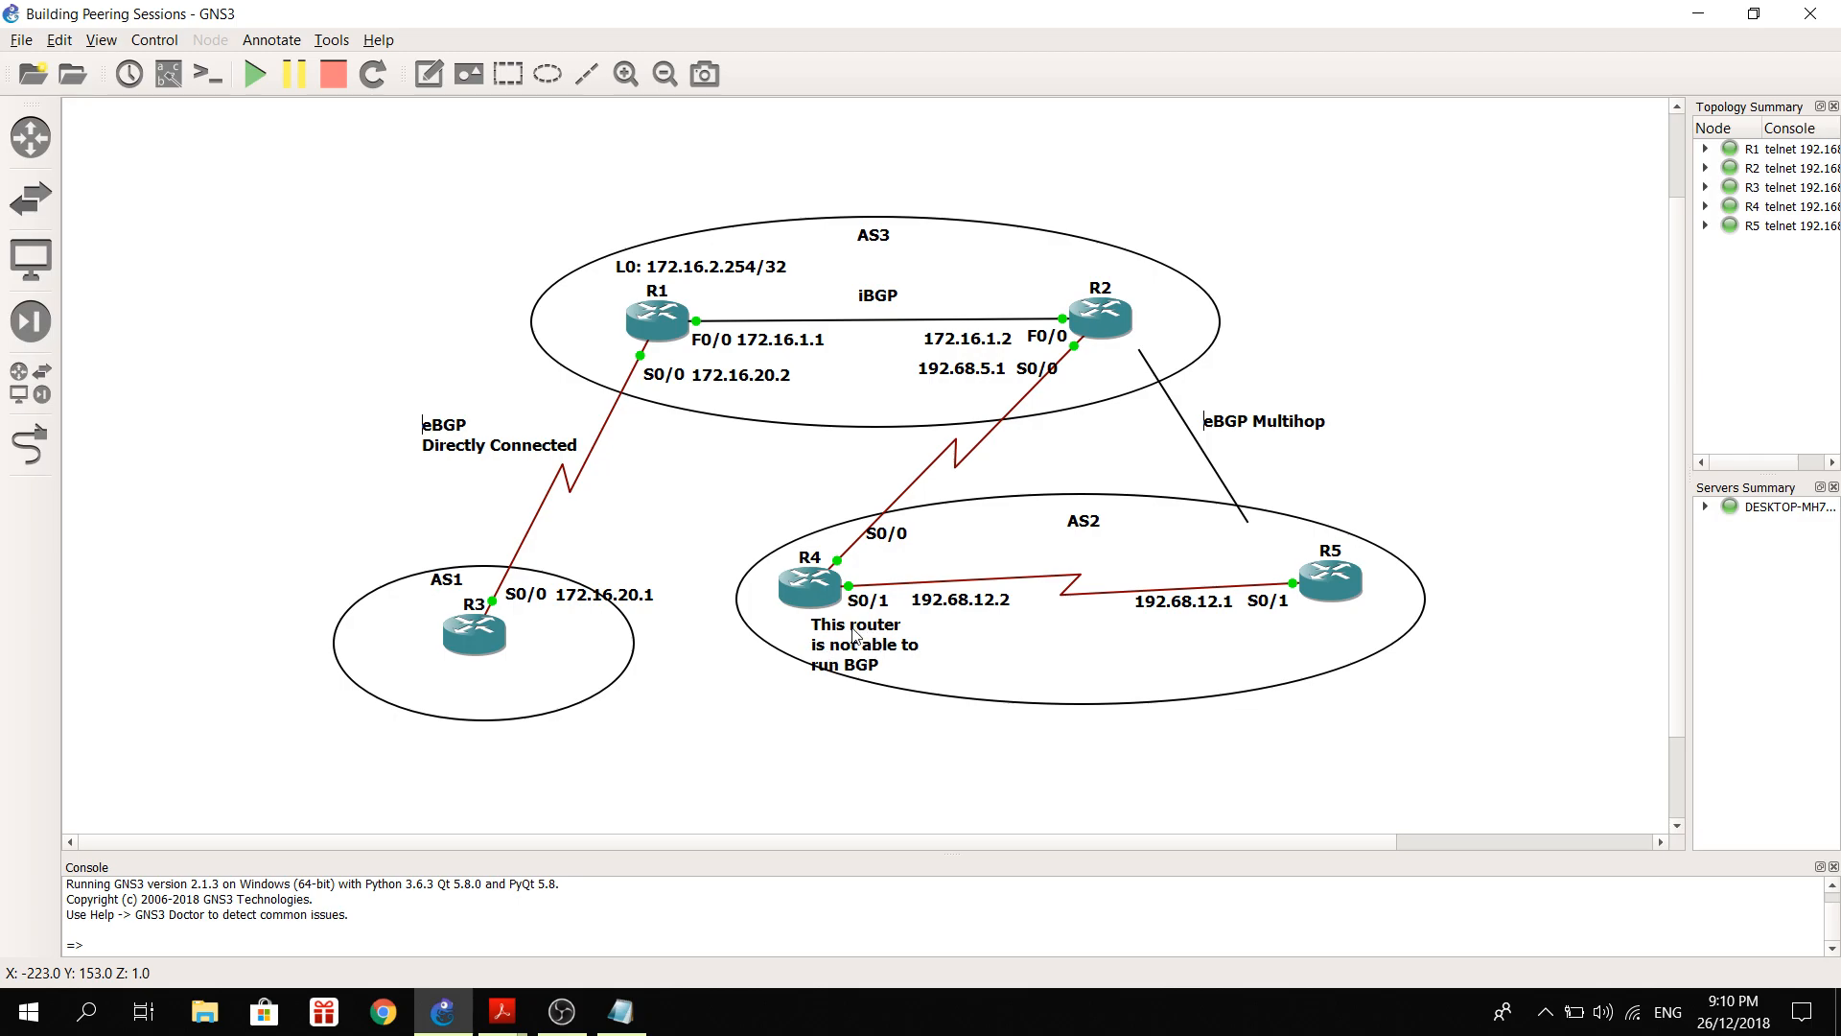
{"action": "mouse_move", "coordinate": [853, 623]}
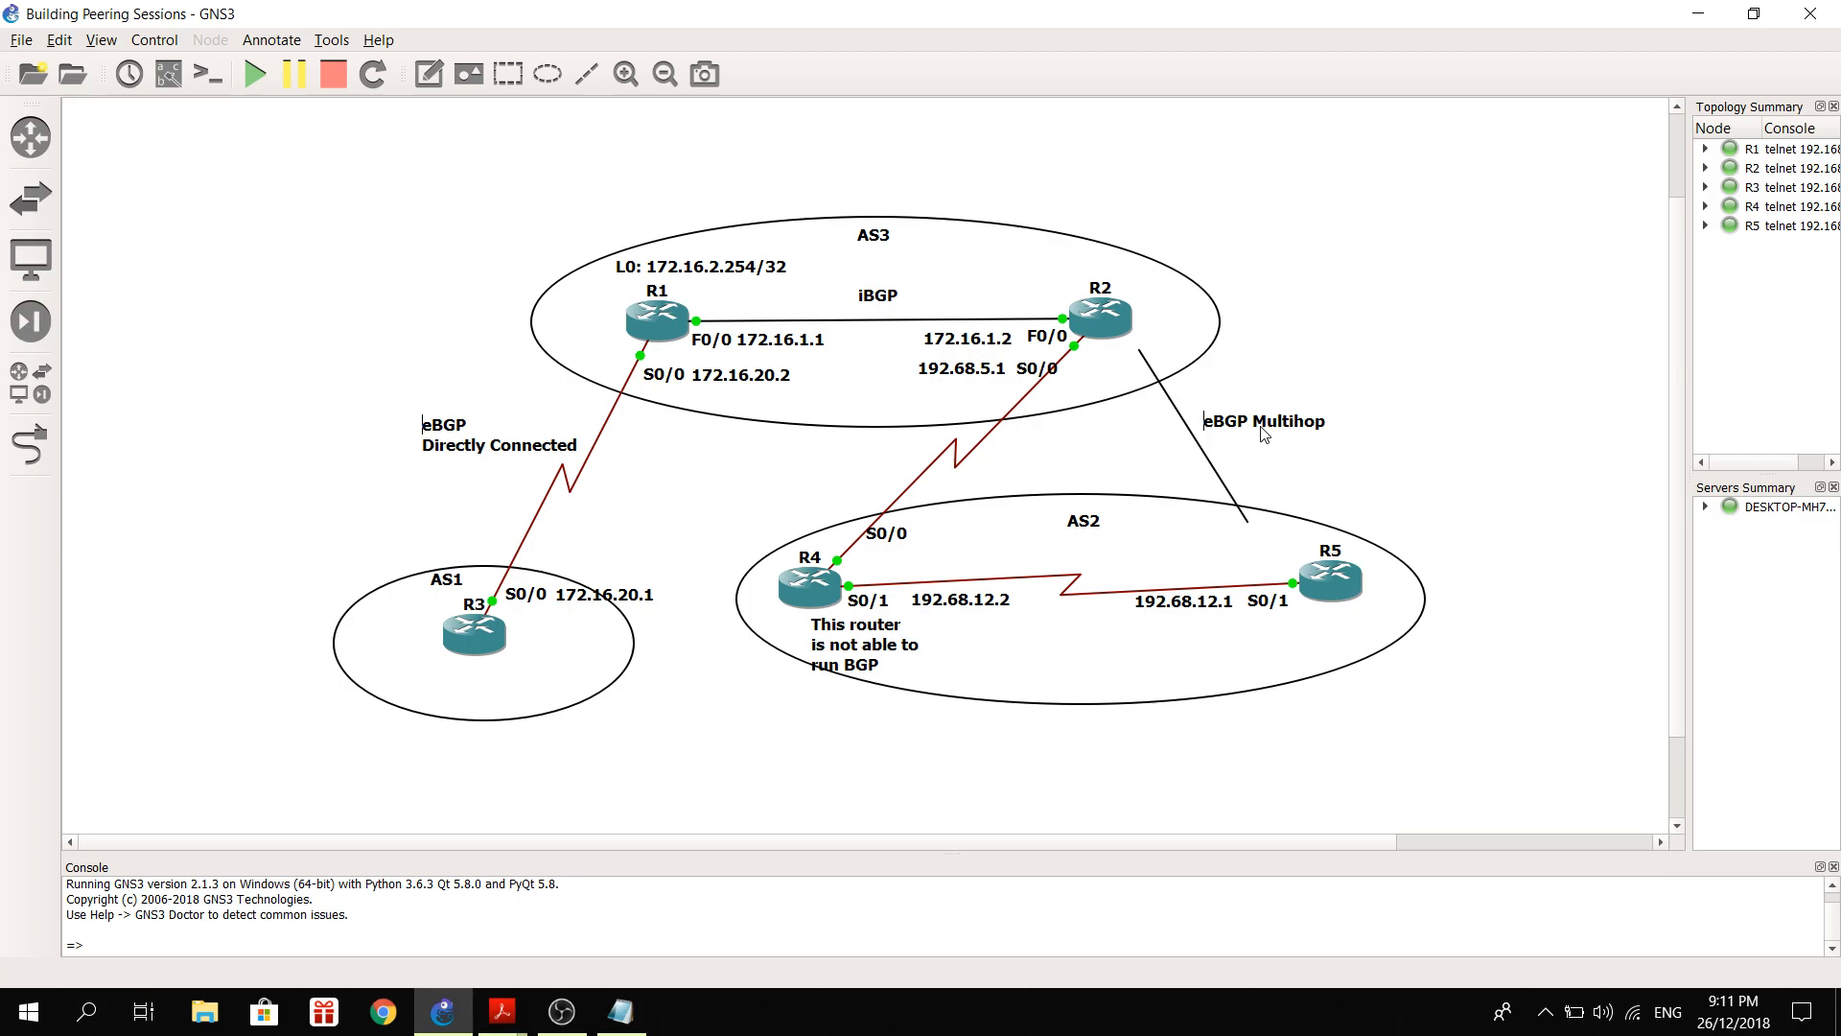
{"action": "mouse_move", "coordinate": [1266, 435]}
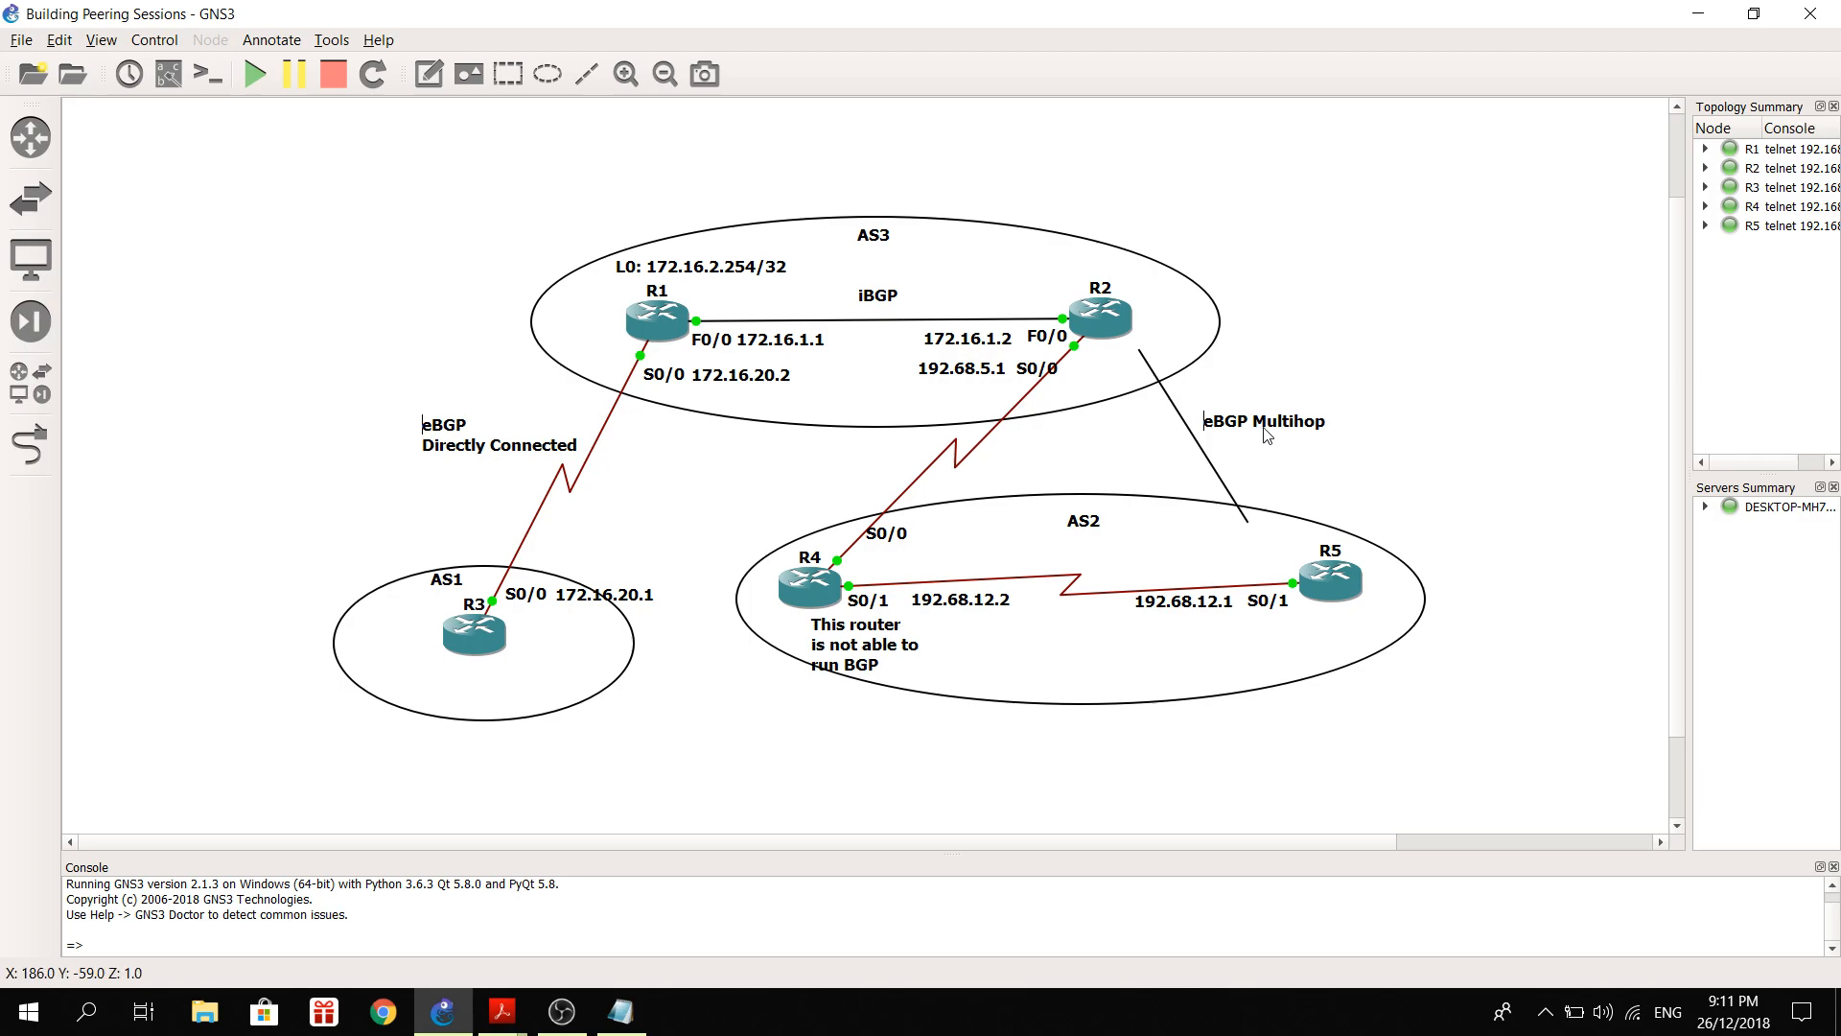
{"action": "mouse_move", "coordinate": [1288, 438]}
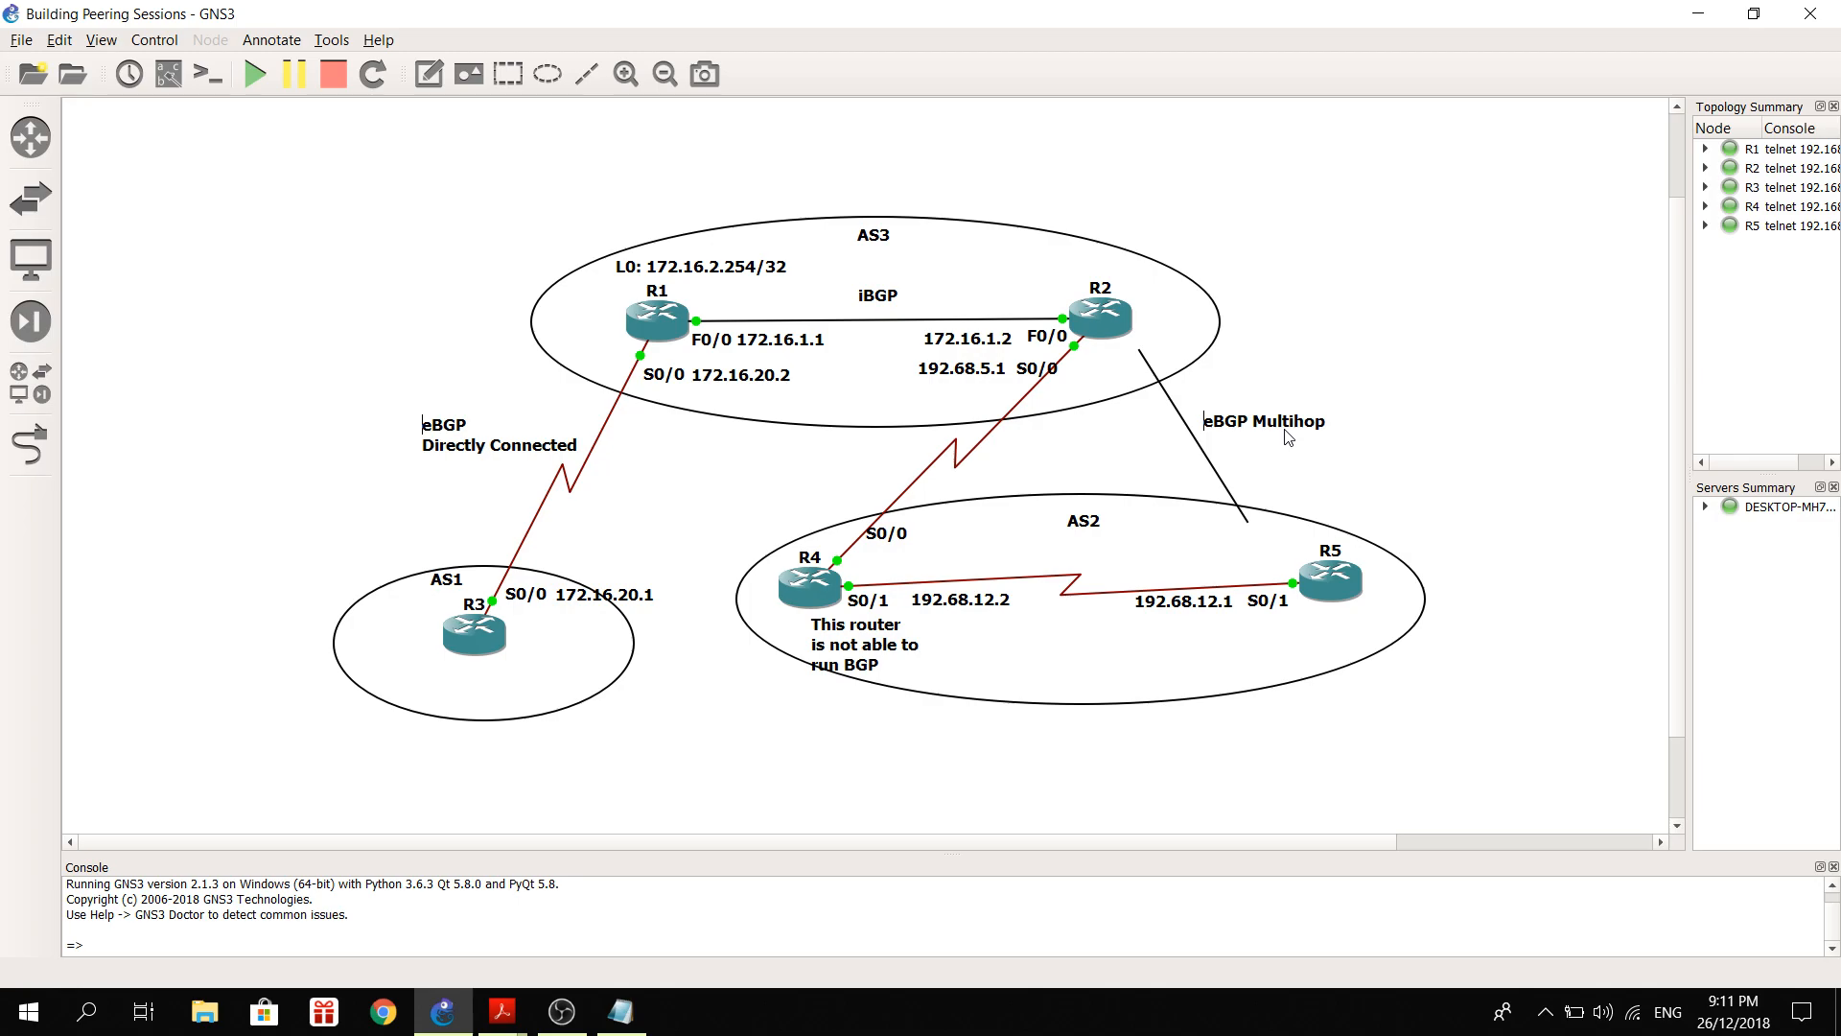
{"action": "mouse_move", "coordinate": [1145, 332]}
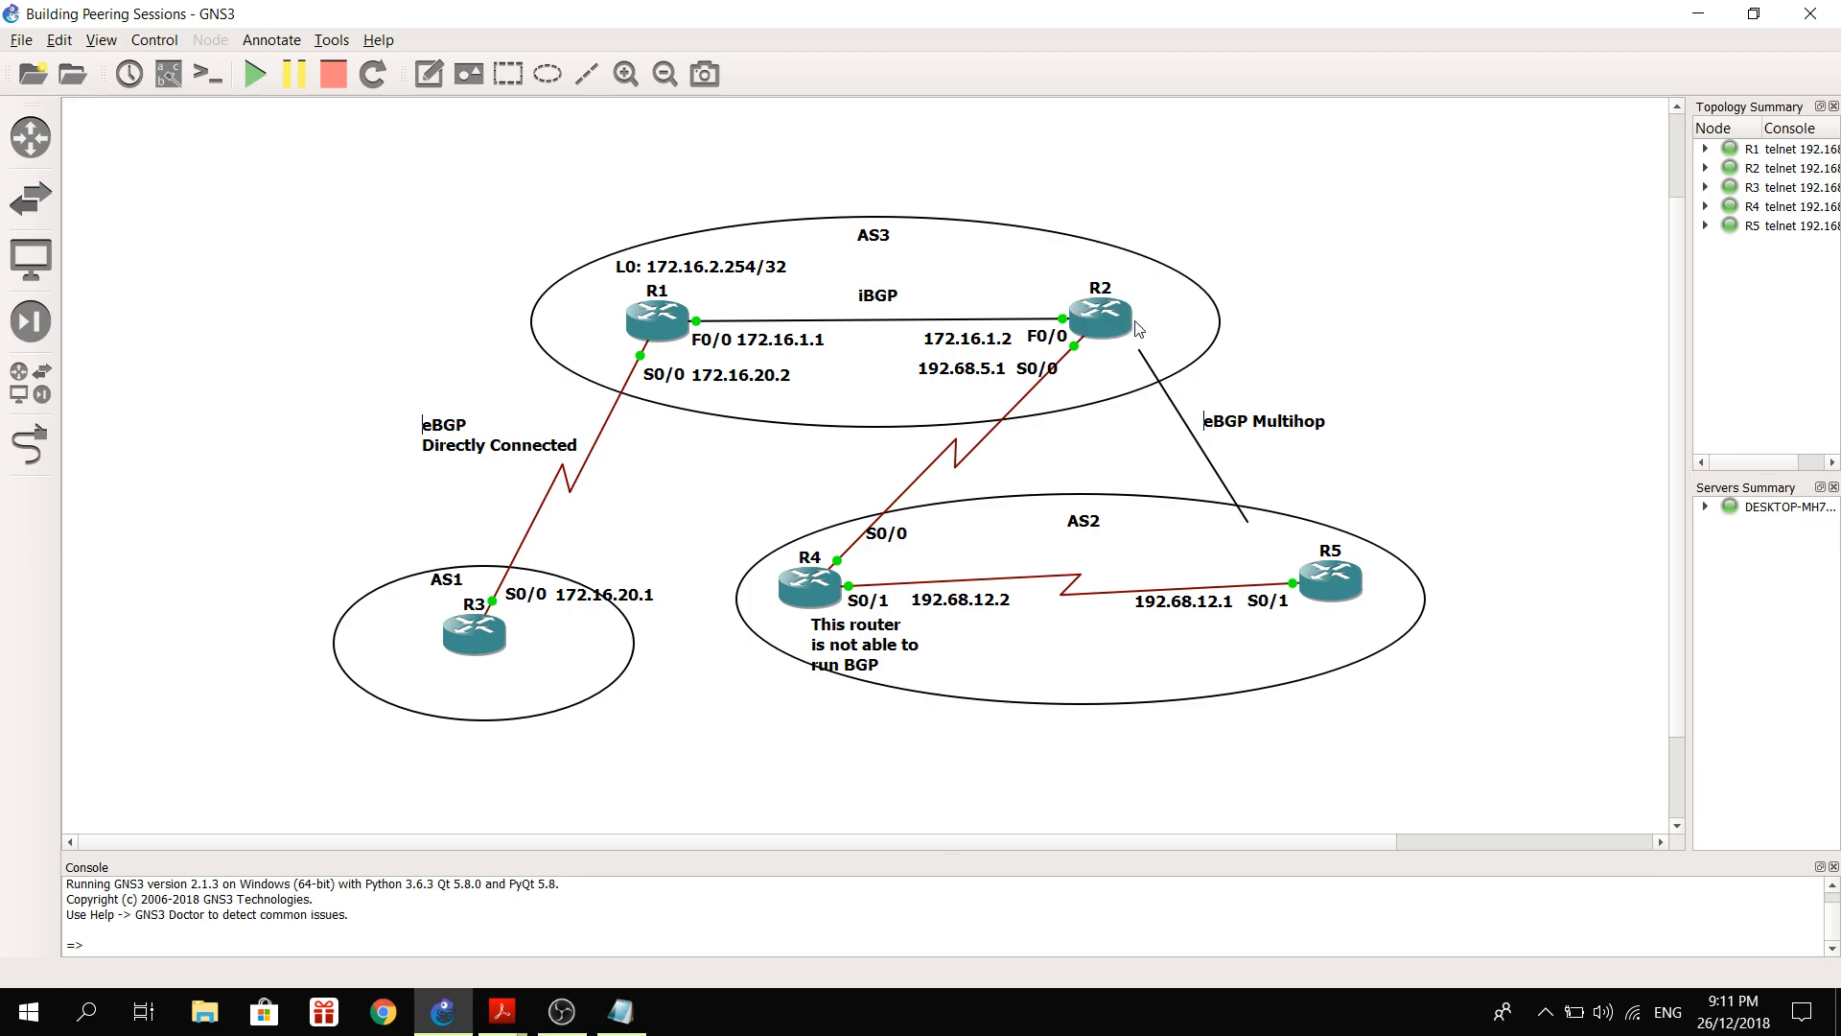
{"action": "mouse_move", "coordinate": [750, 435]}
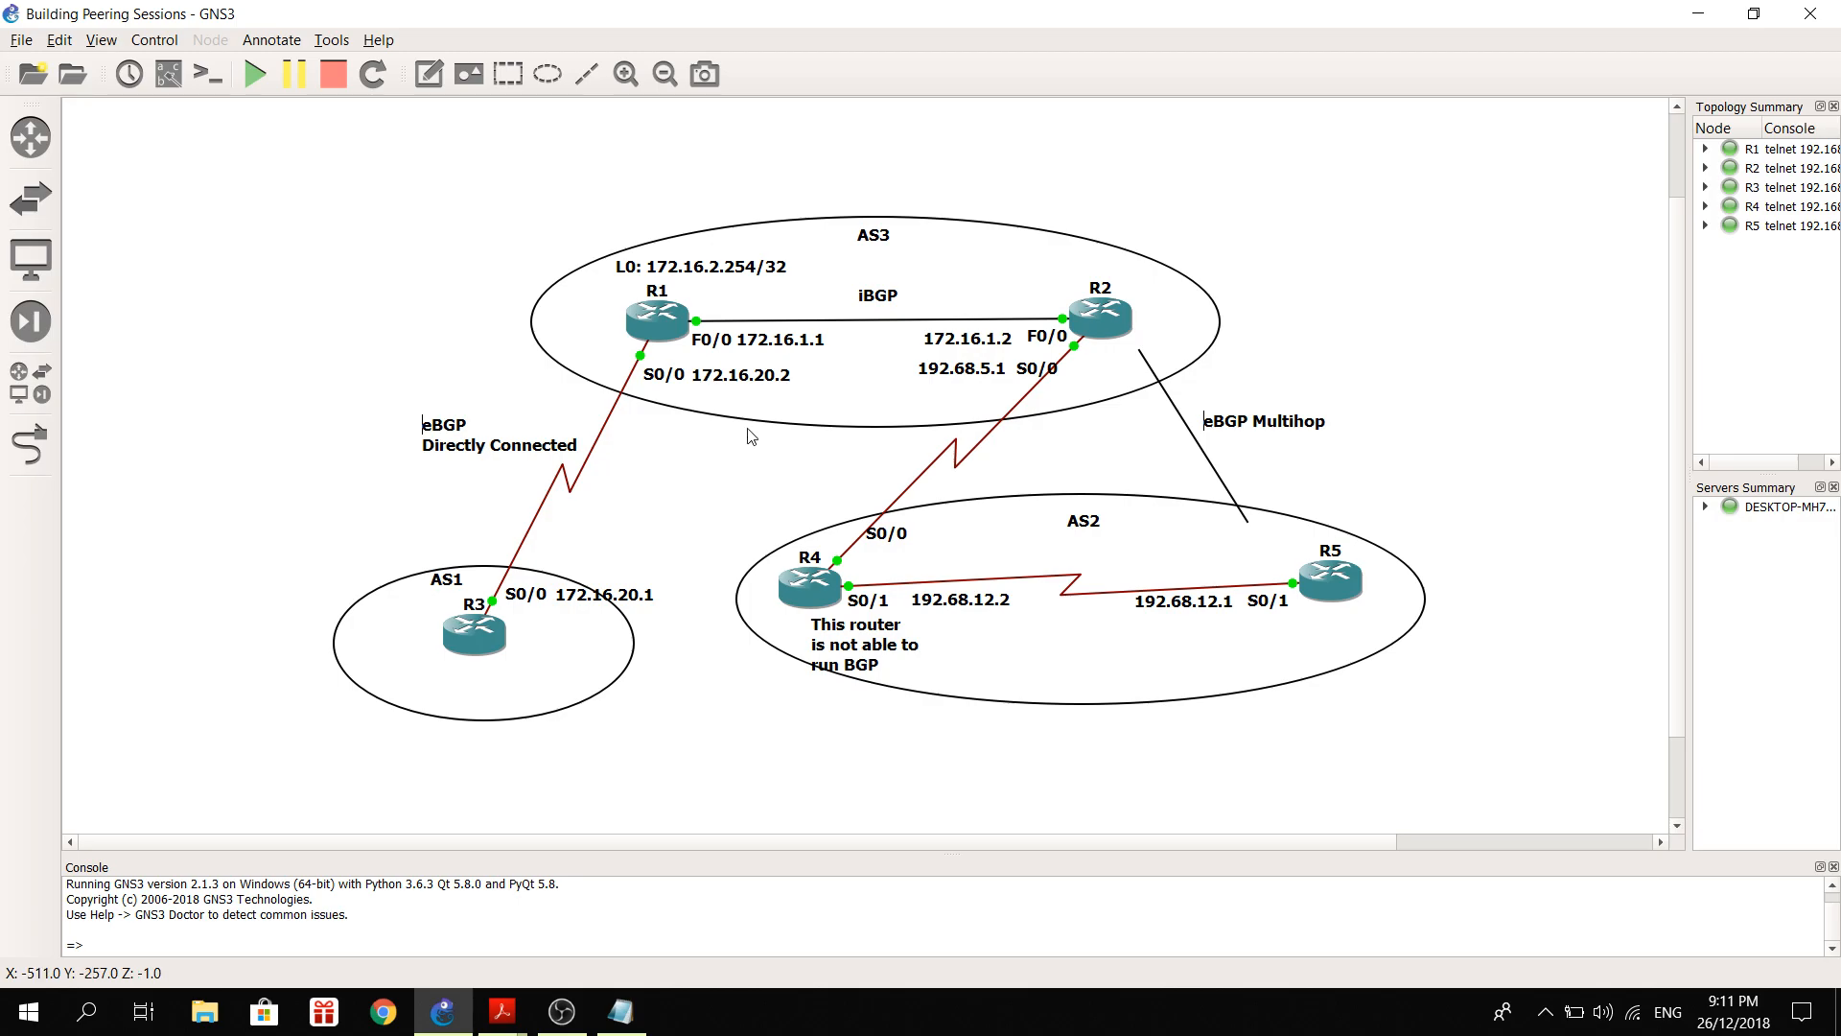
{"action": "mouse_move", "coordinate": [657, 324]}
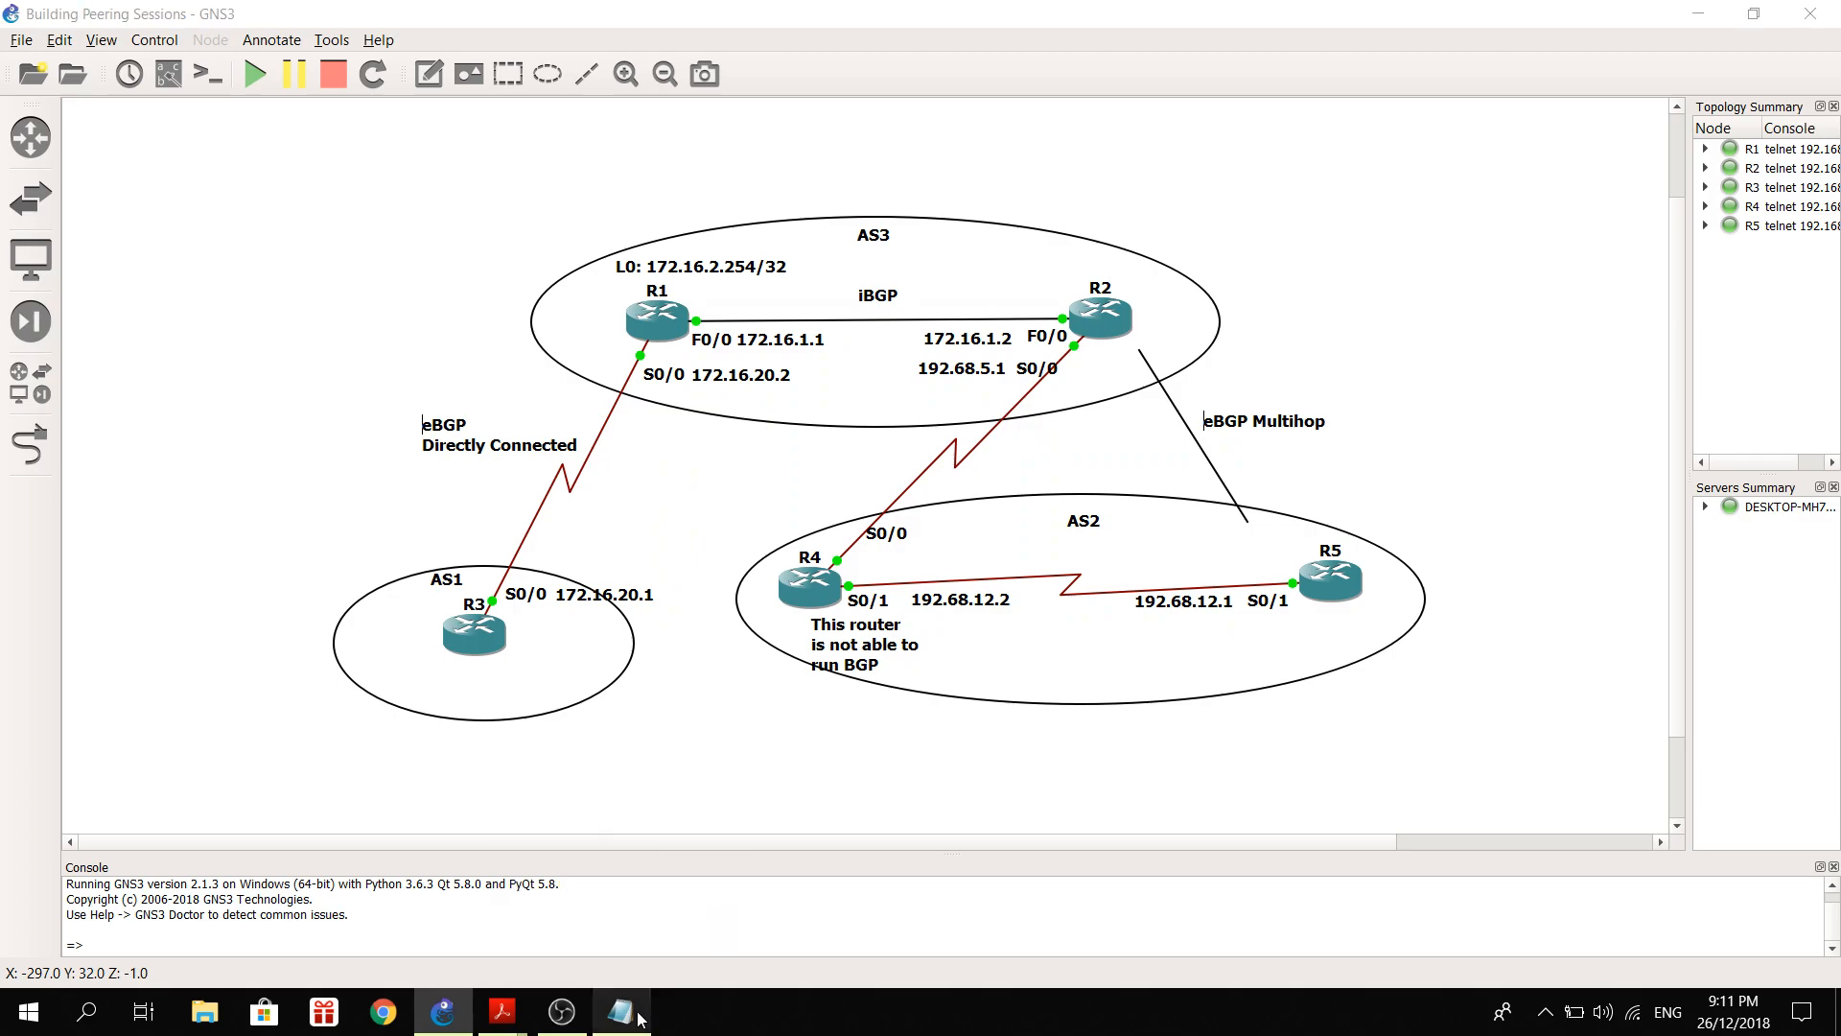
Show R1's interface summary and its BGP section via 'show run | sec bgp'.
{"action": "left_click", "coordinate": [621, 1010]}
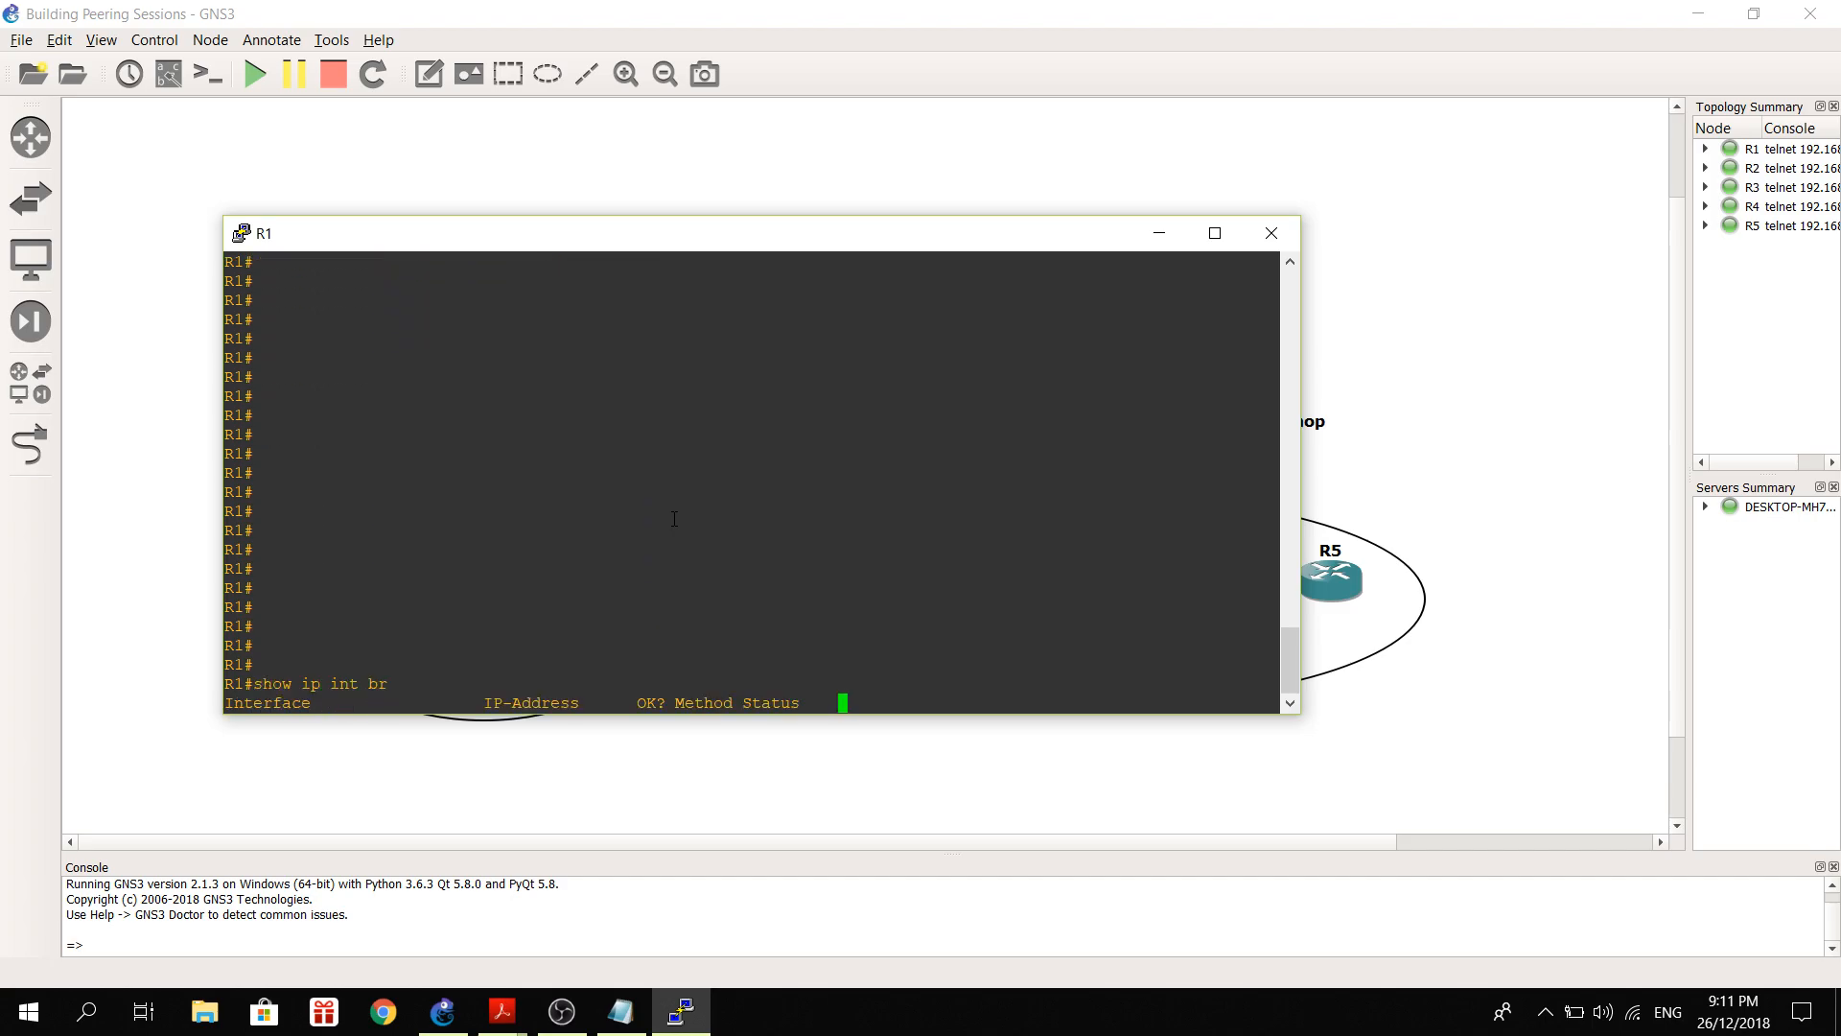
{"action": "key", "text": "Return"}
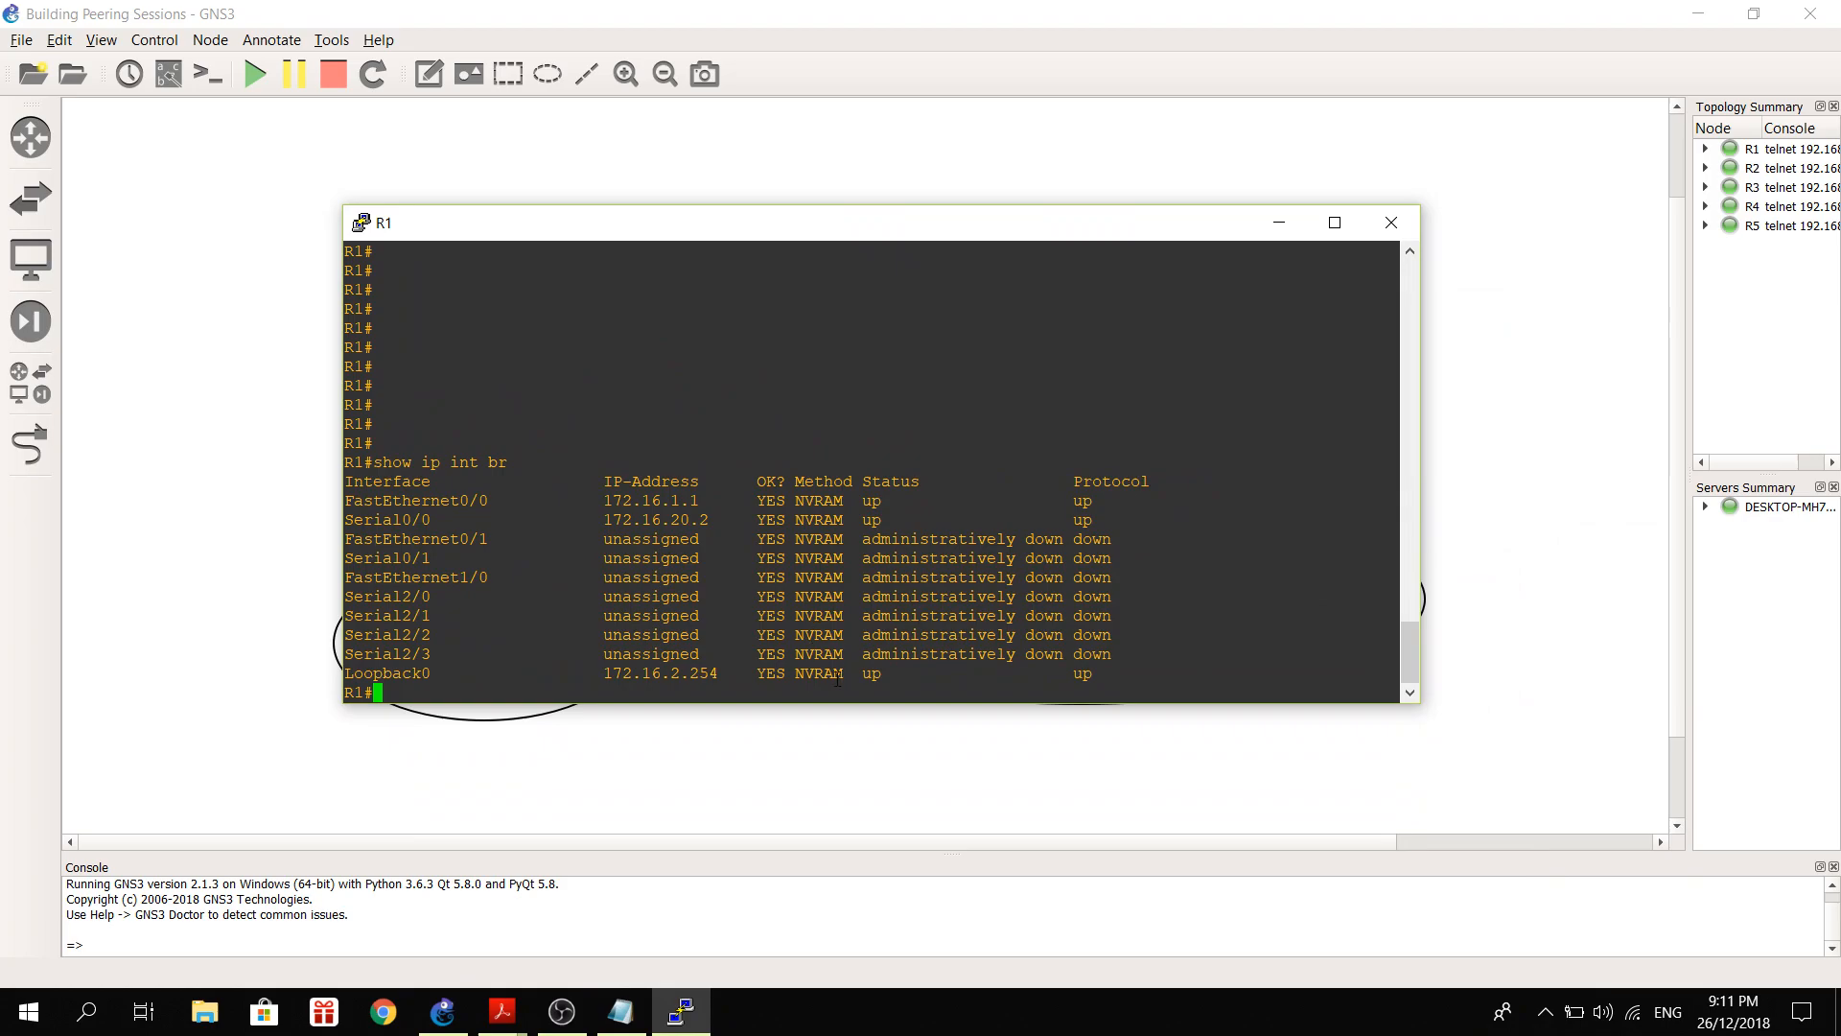
{"action": "type", "text": "show run"}
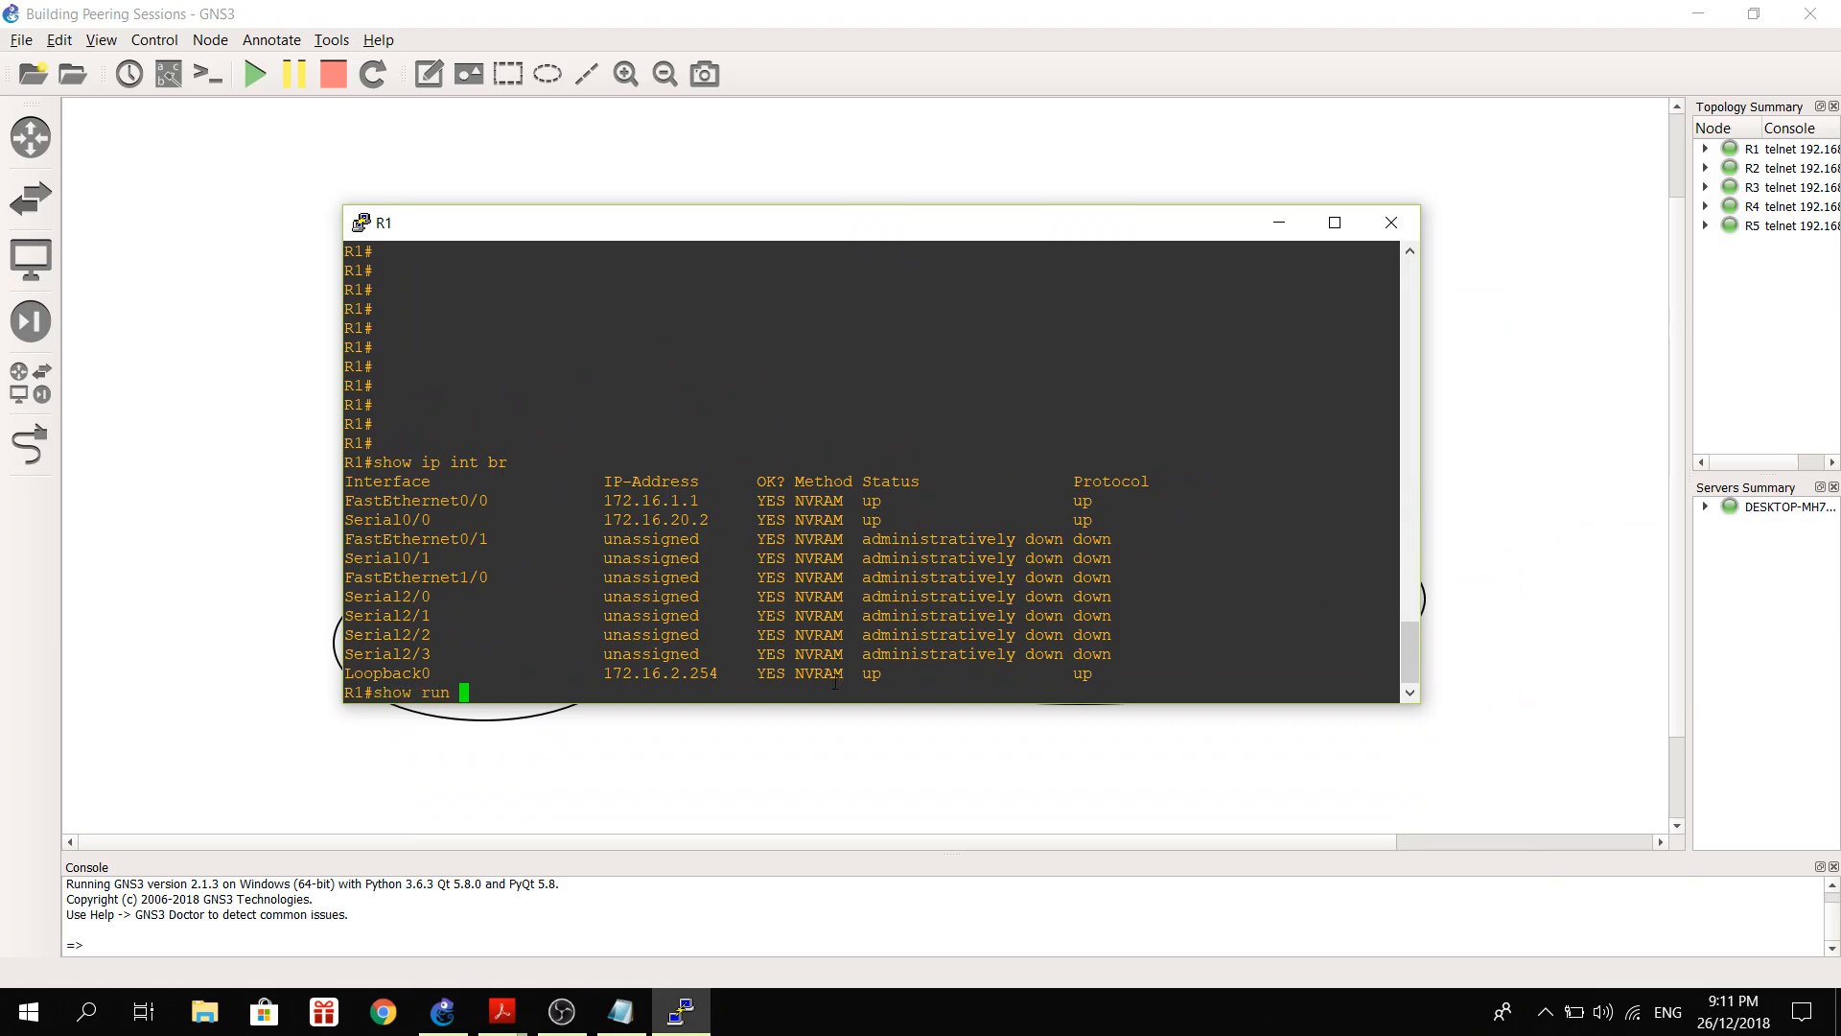
{"action": "type", "text": "| sec"}
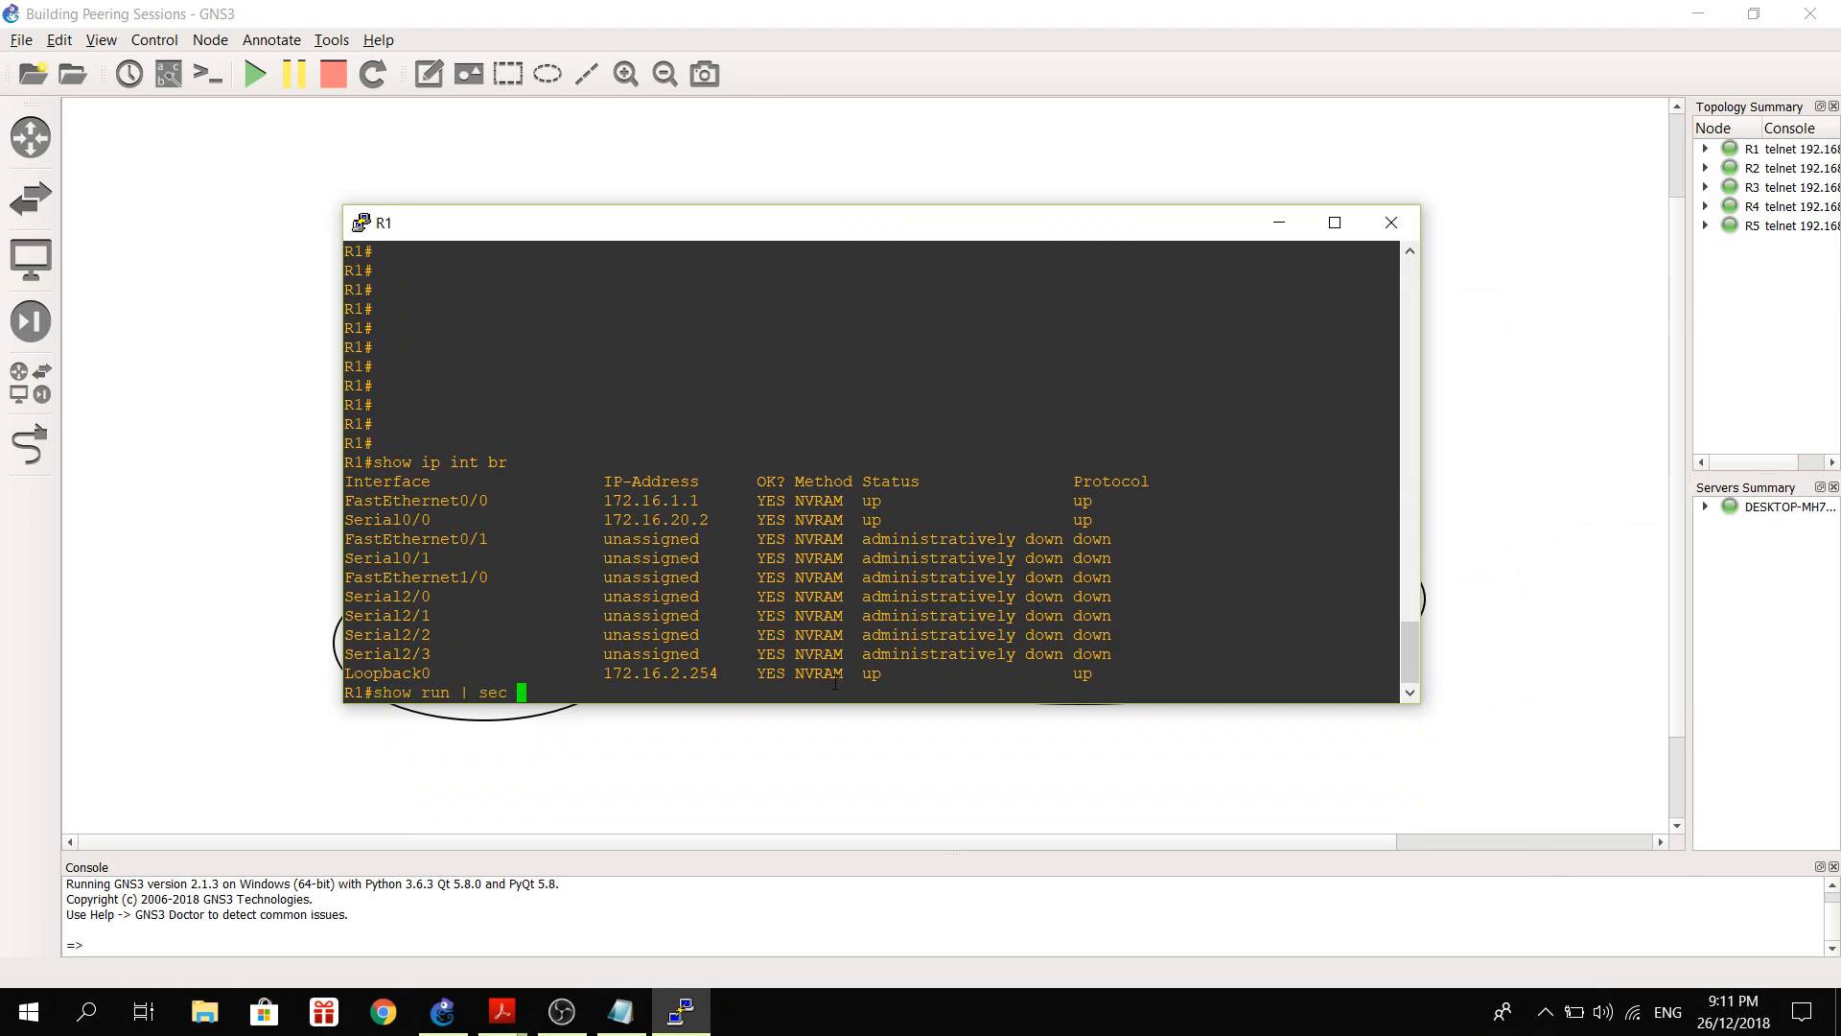
{"action": "type", "text": "bgp"}
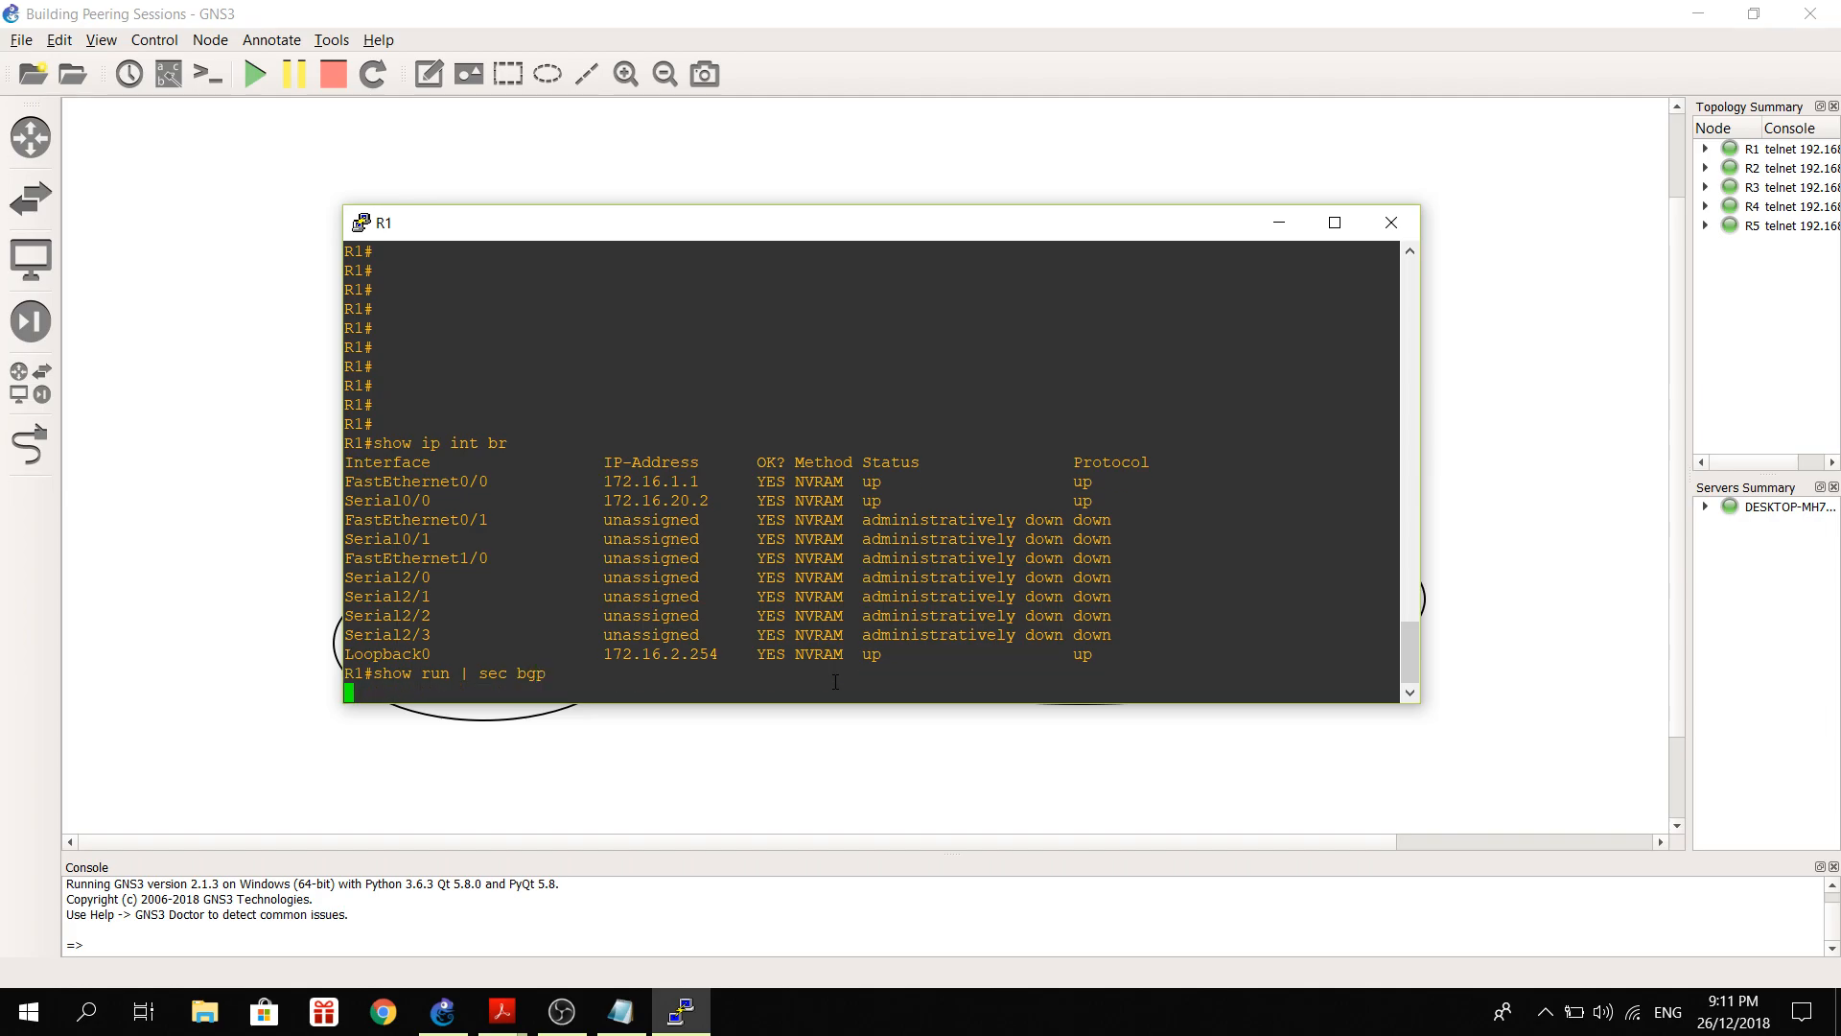
{"action": "key", "text": "Return"}
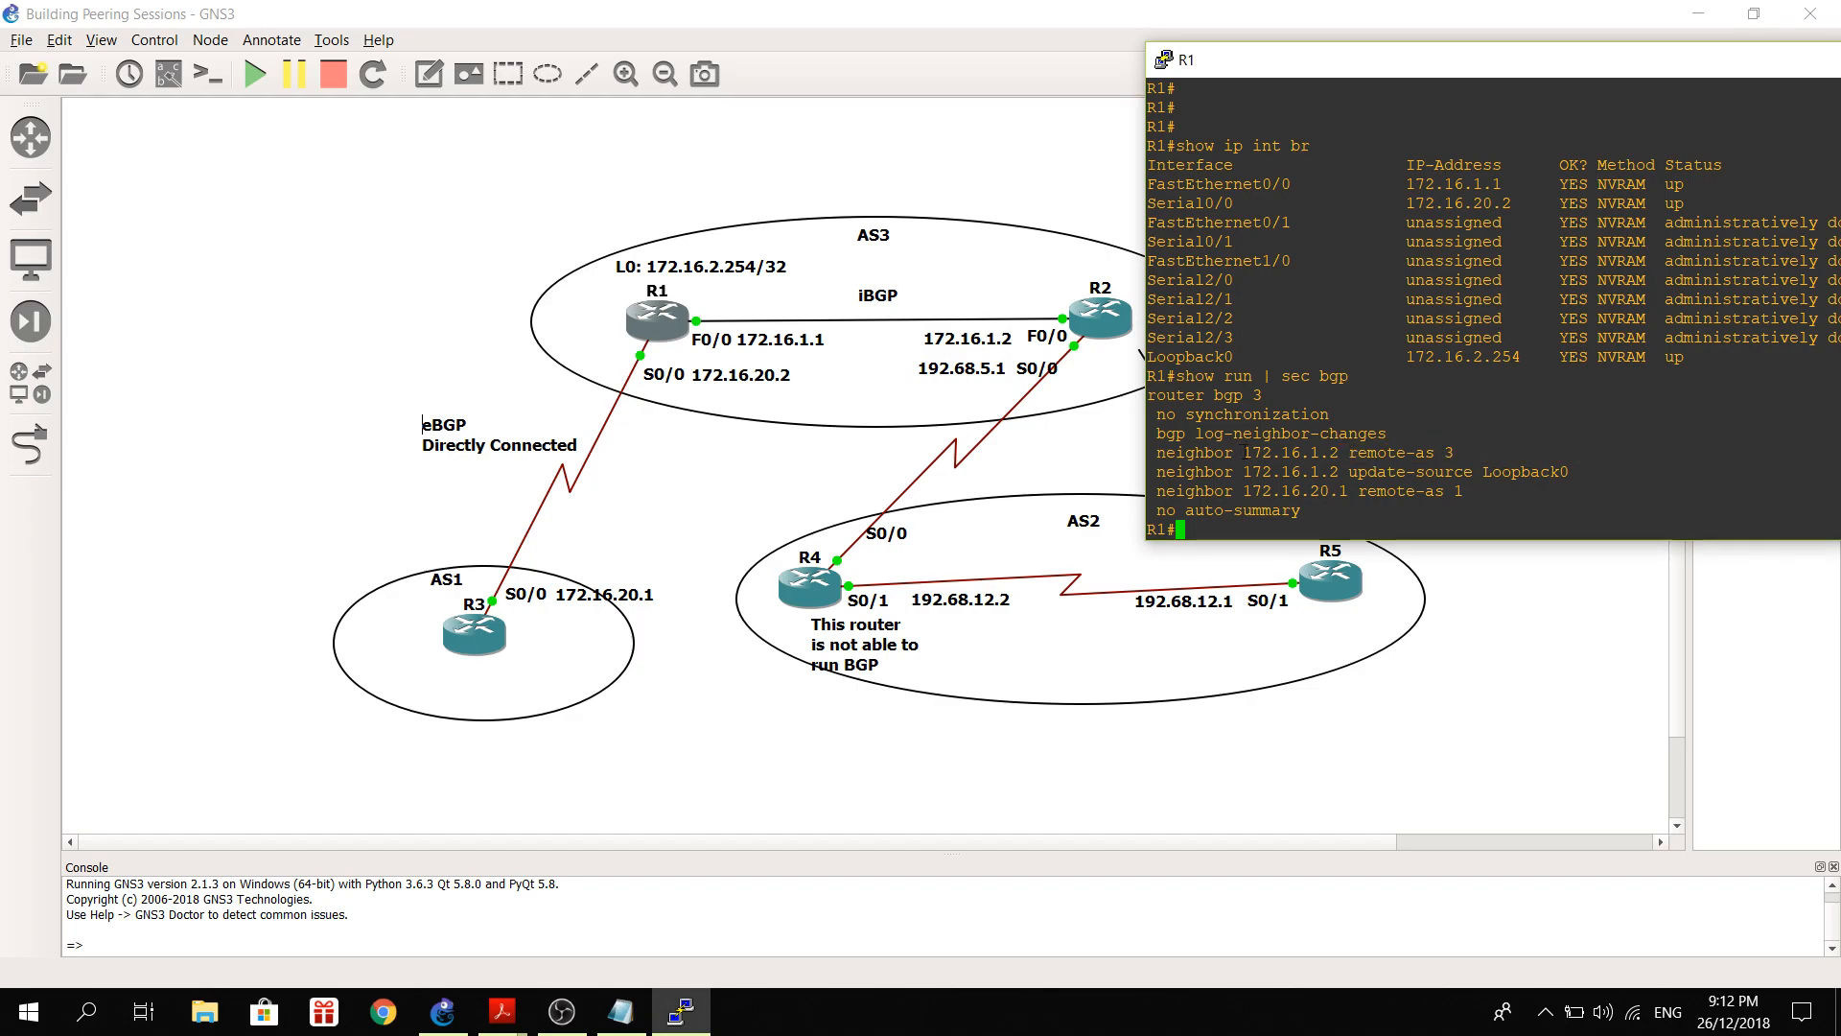
Return to the five-router topology canvas from the R2 console.
{"action": "double_click", "coordinate": [1282, 451]}
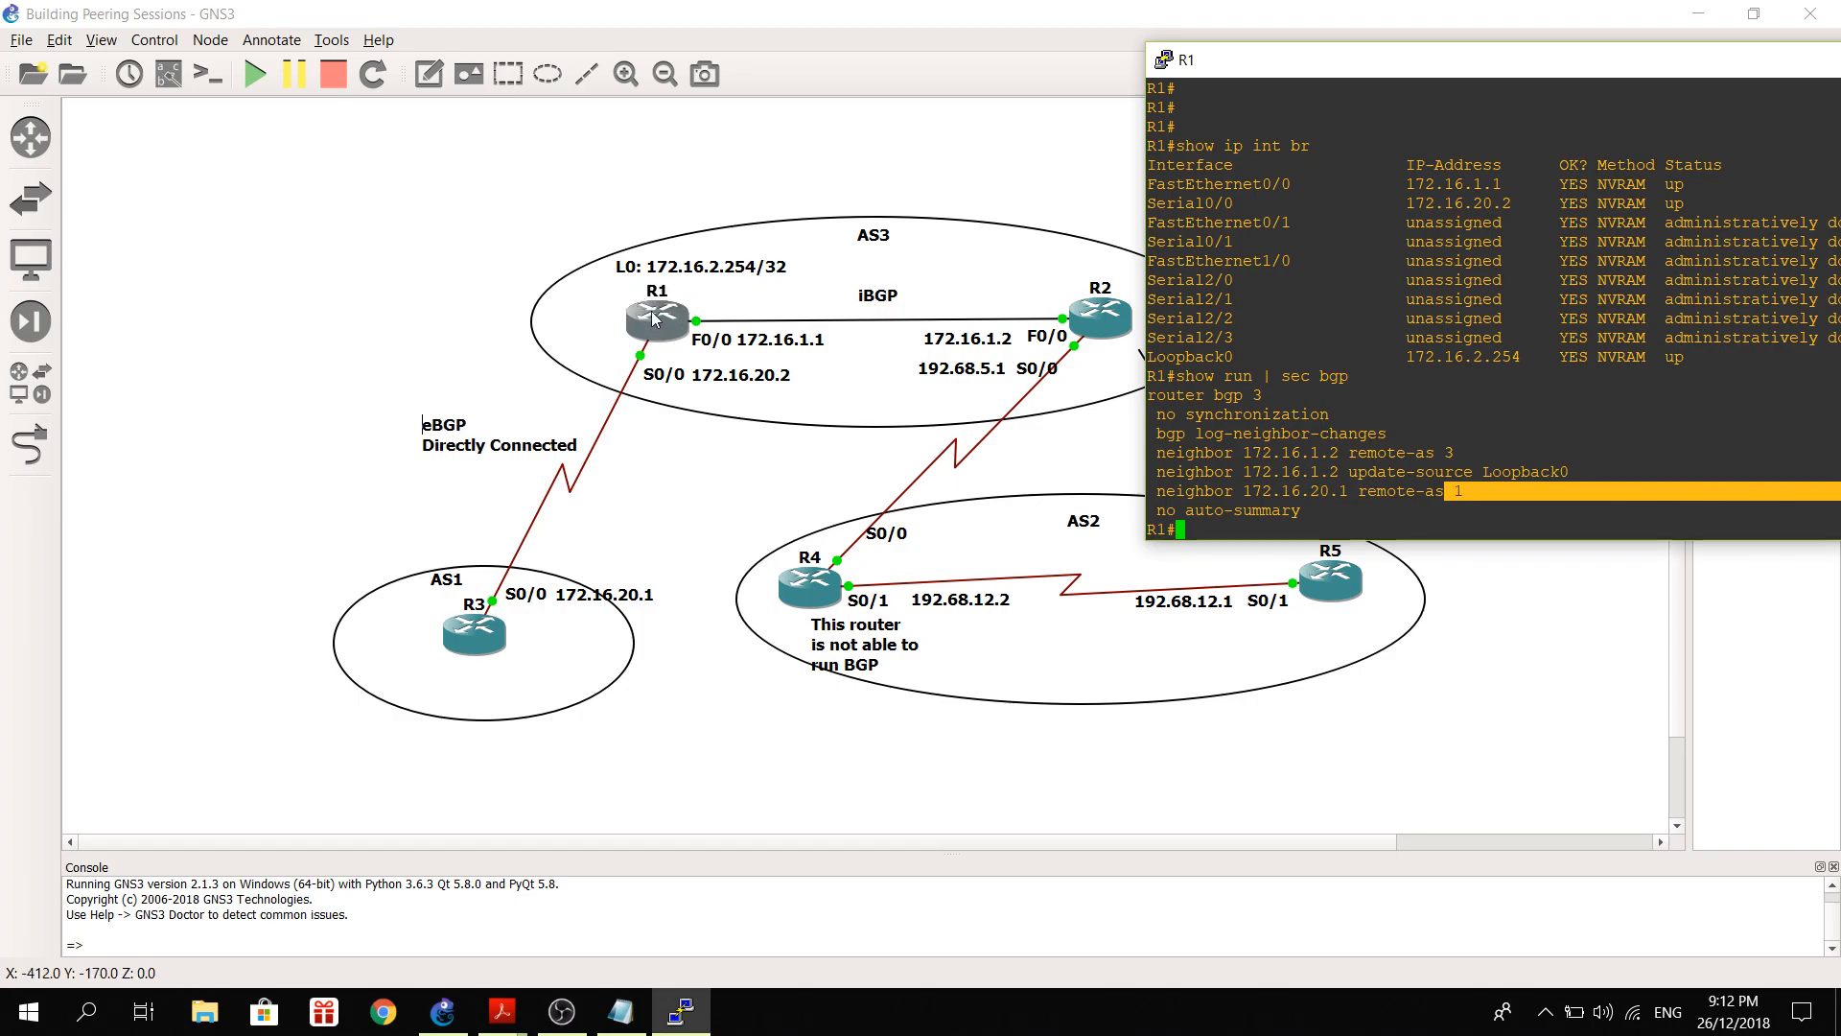
{"action": "mouse_move", "coordinate": [890, 258]}
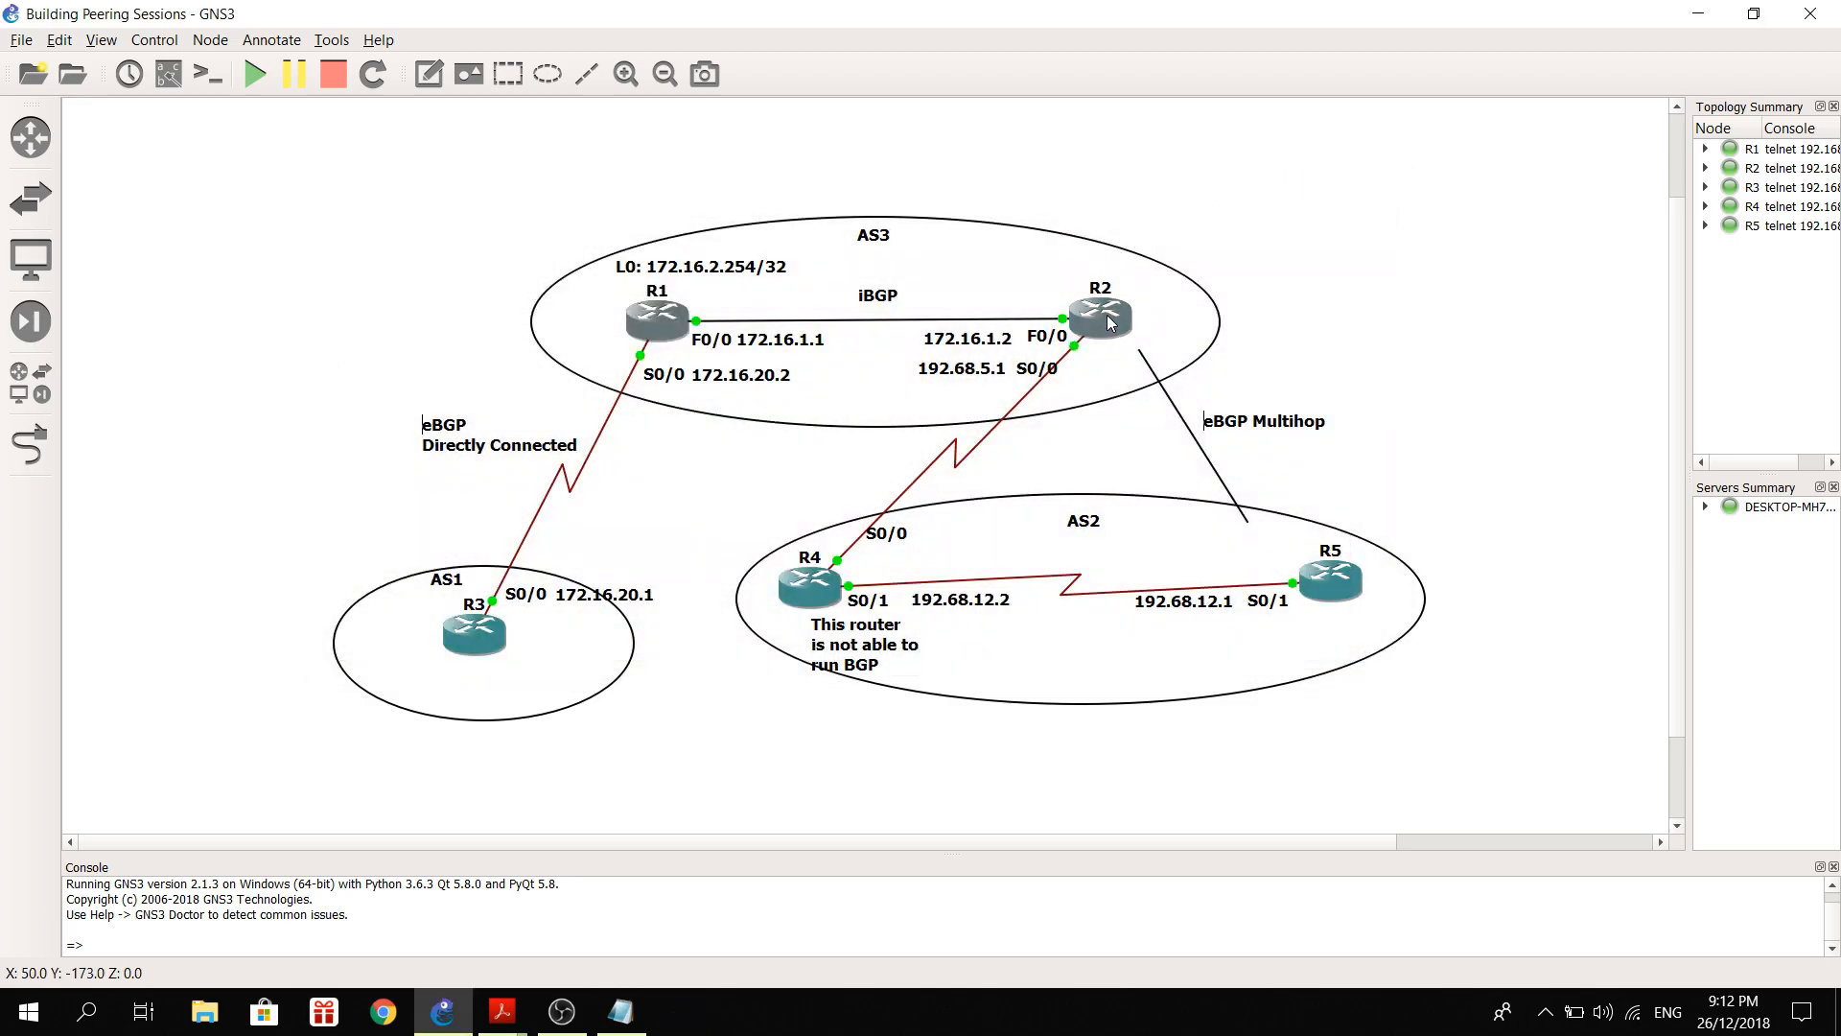
Show R2's BGP section in its console with 'show run | sec bgp'.
{"action": "double_click", "coordinate": [1098, 318]}
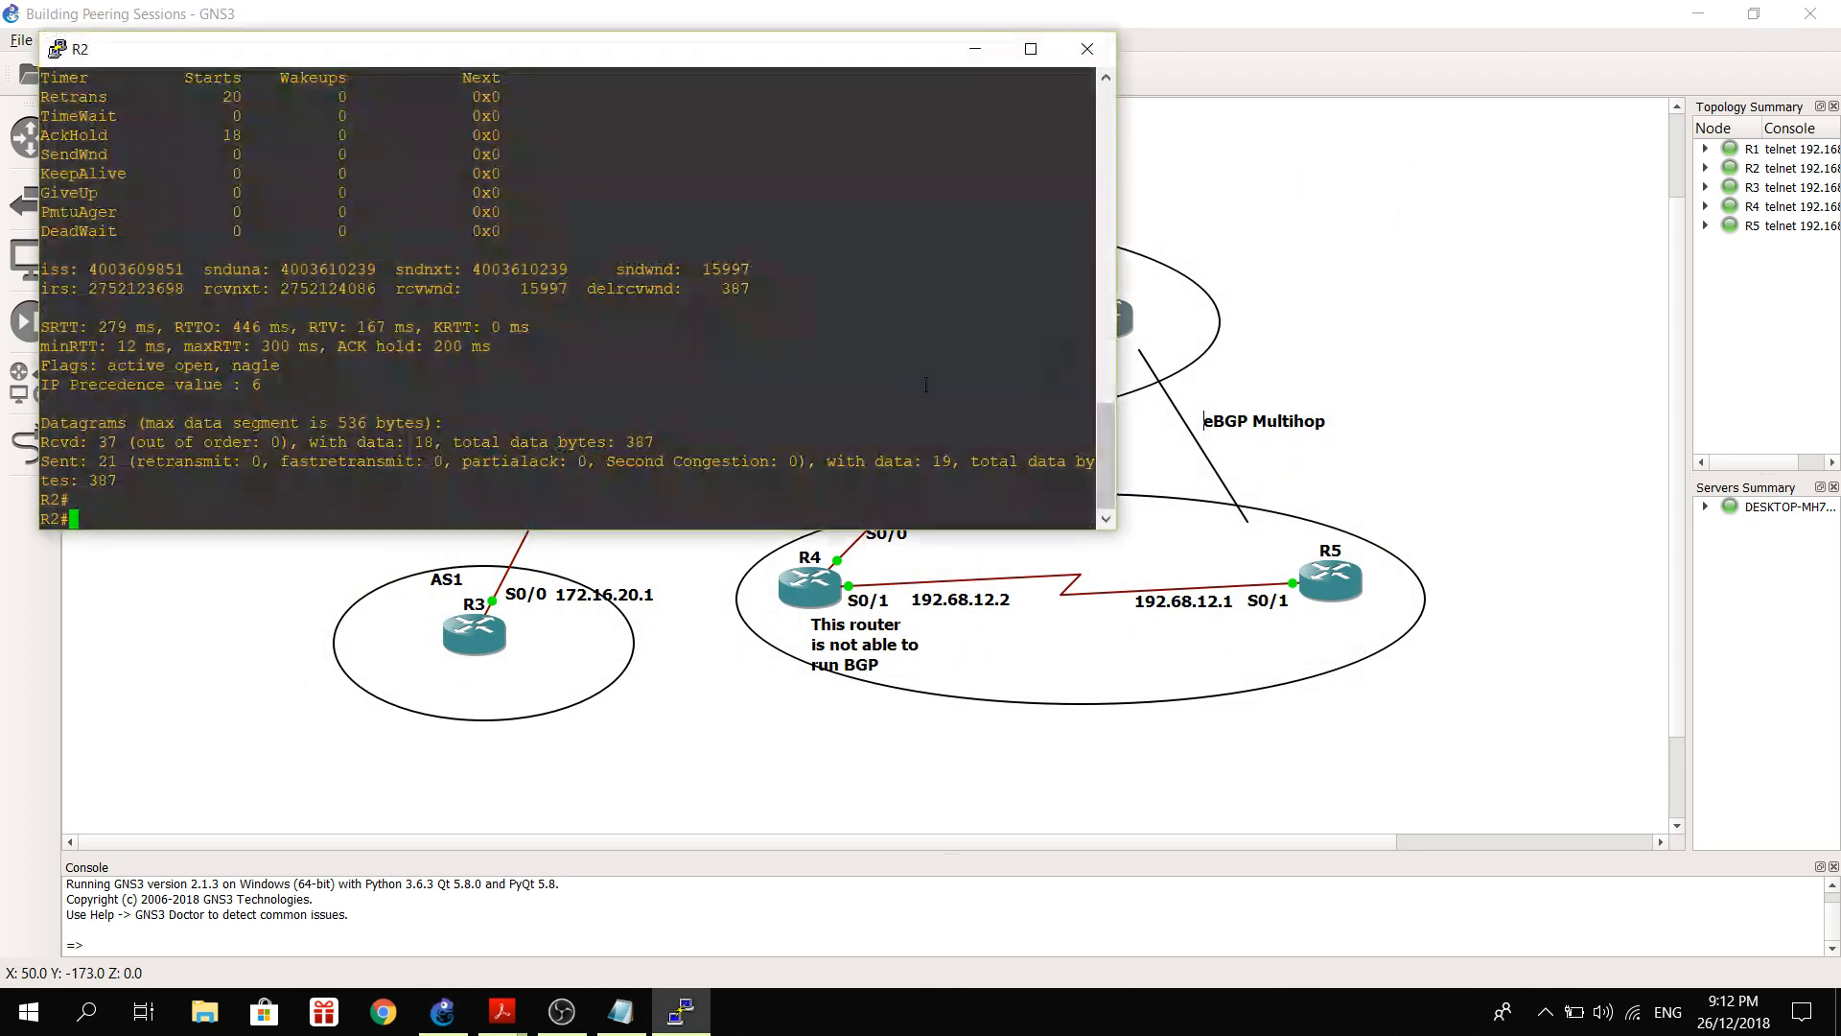
{"action": "type", "text": "show"}
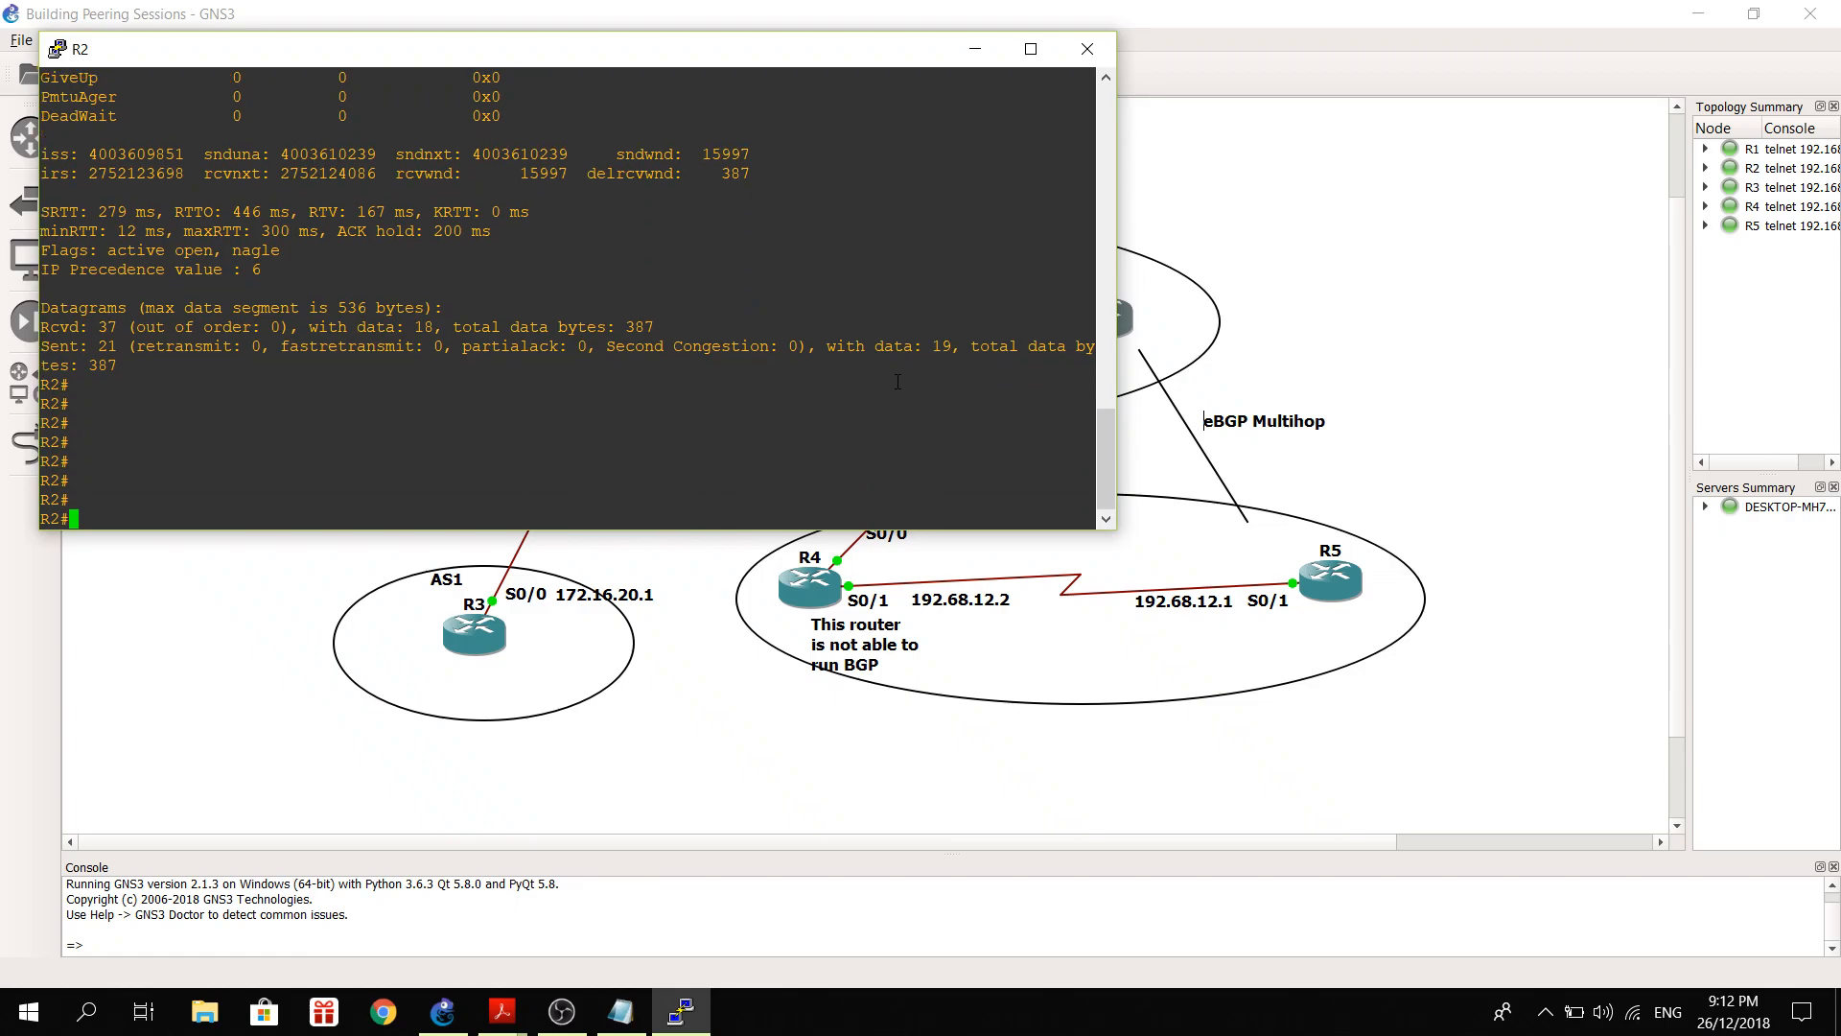
{"action": "type", "text": "shp"}
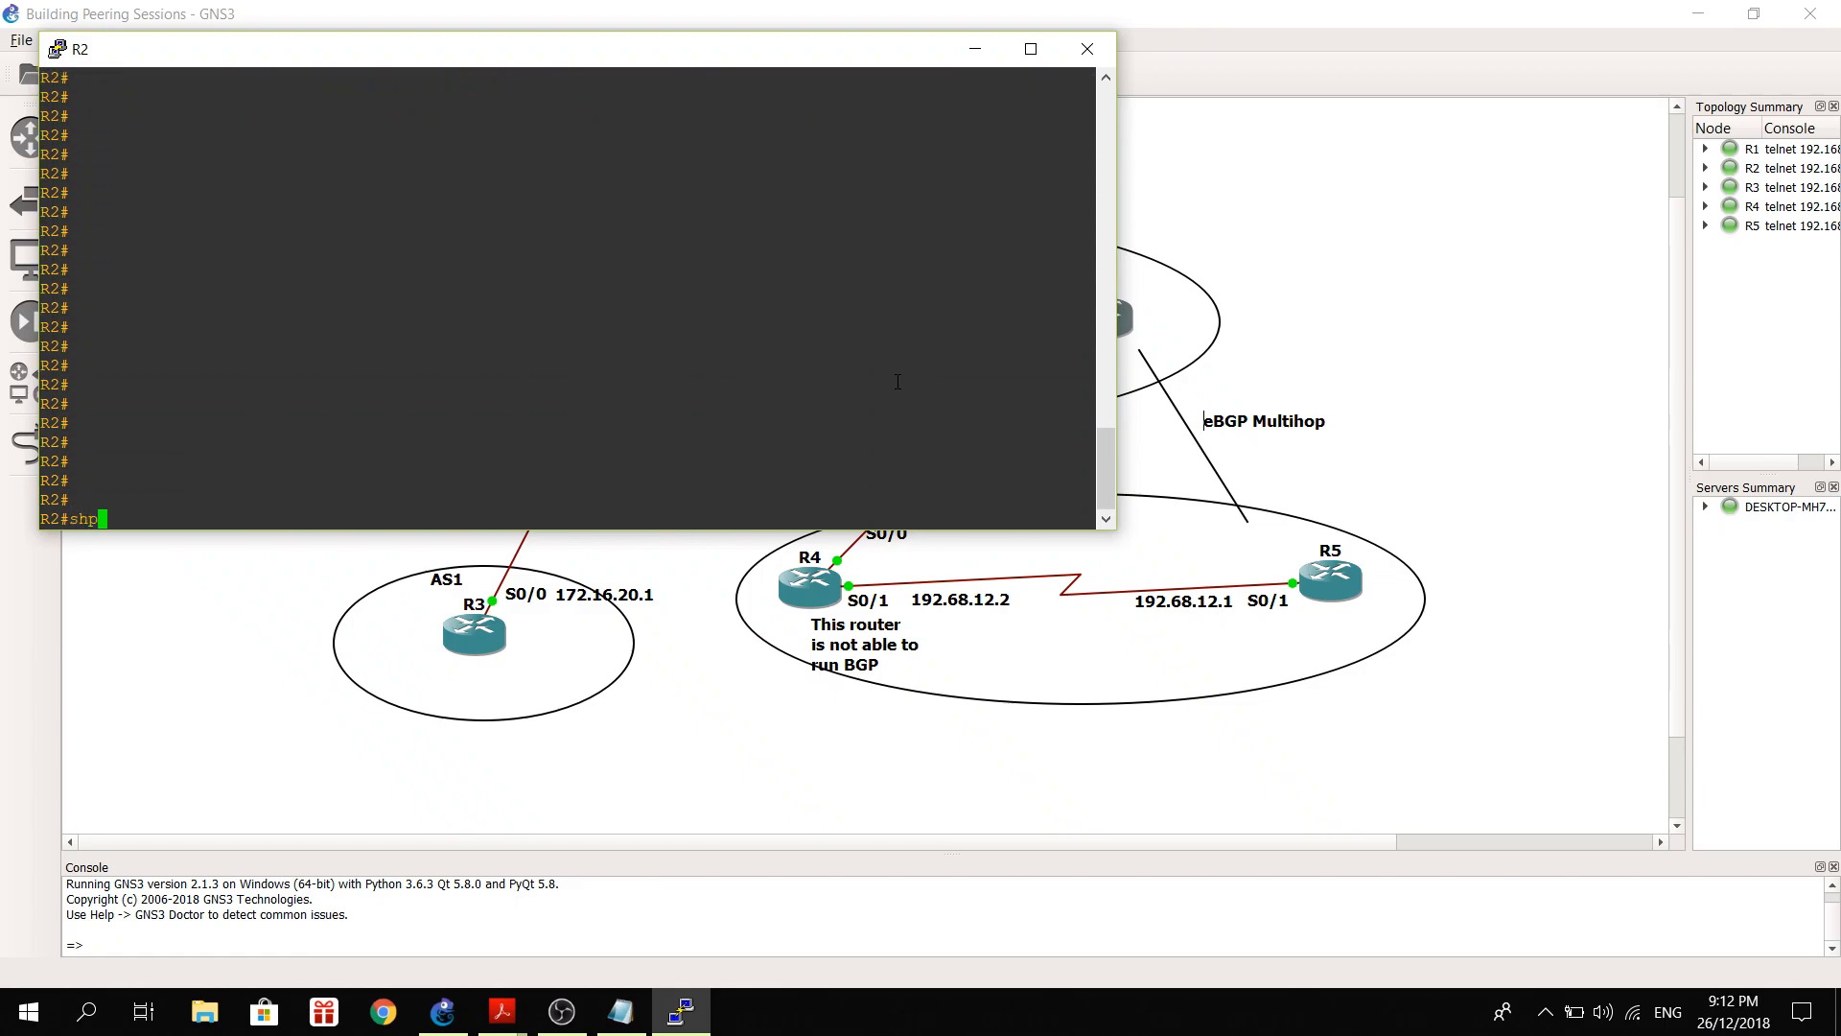
{"action": "type", "text": "ow"}
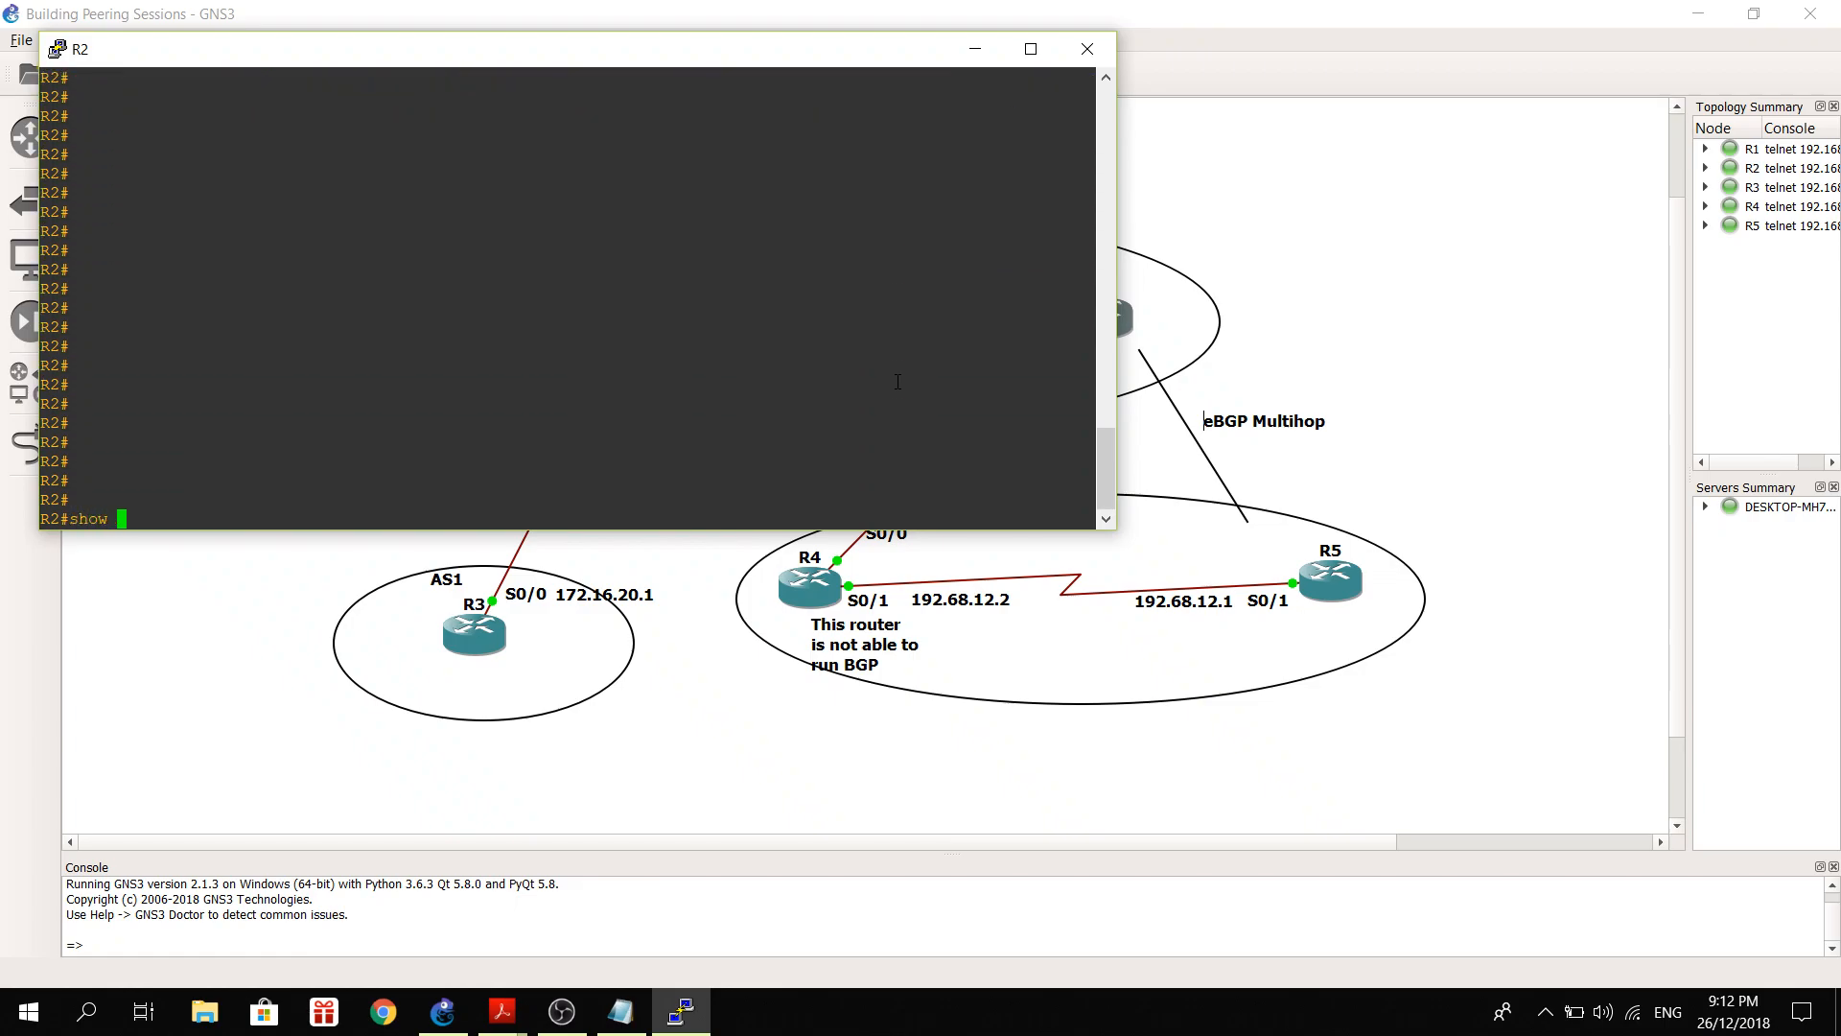
{"action": "type", "text": "run |"}
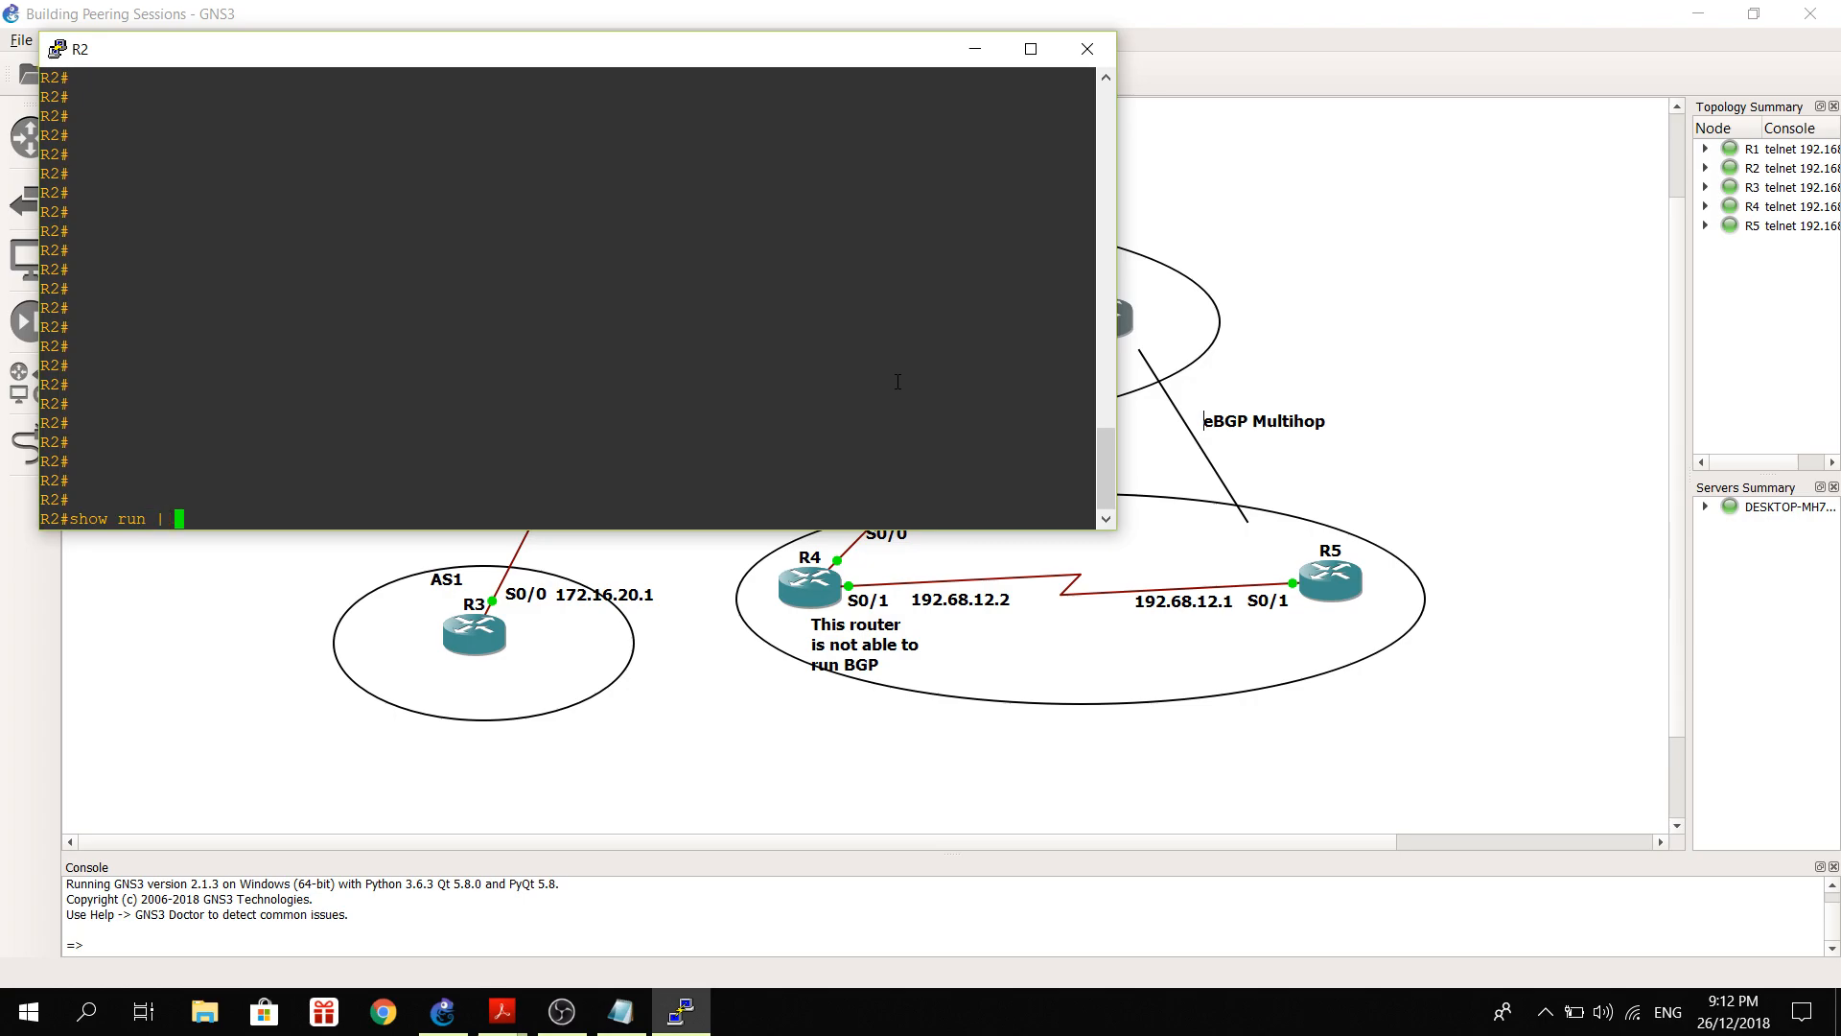
{"action": "type", "text": "sec bgp"}
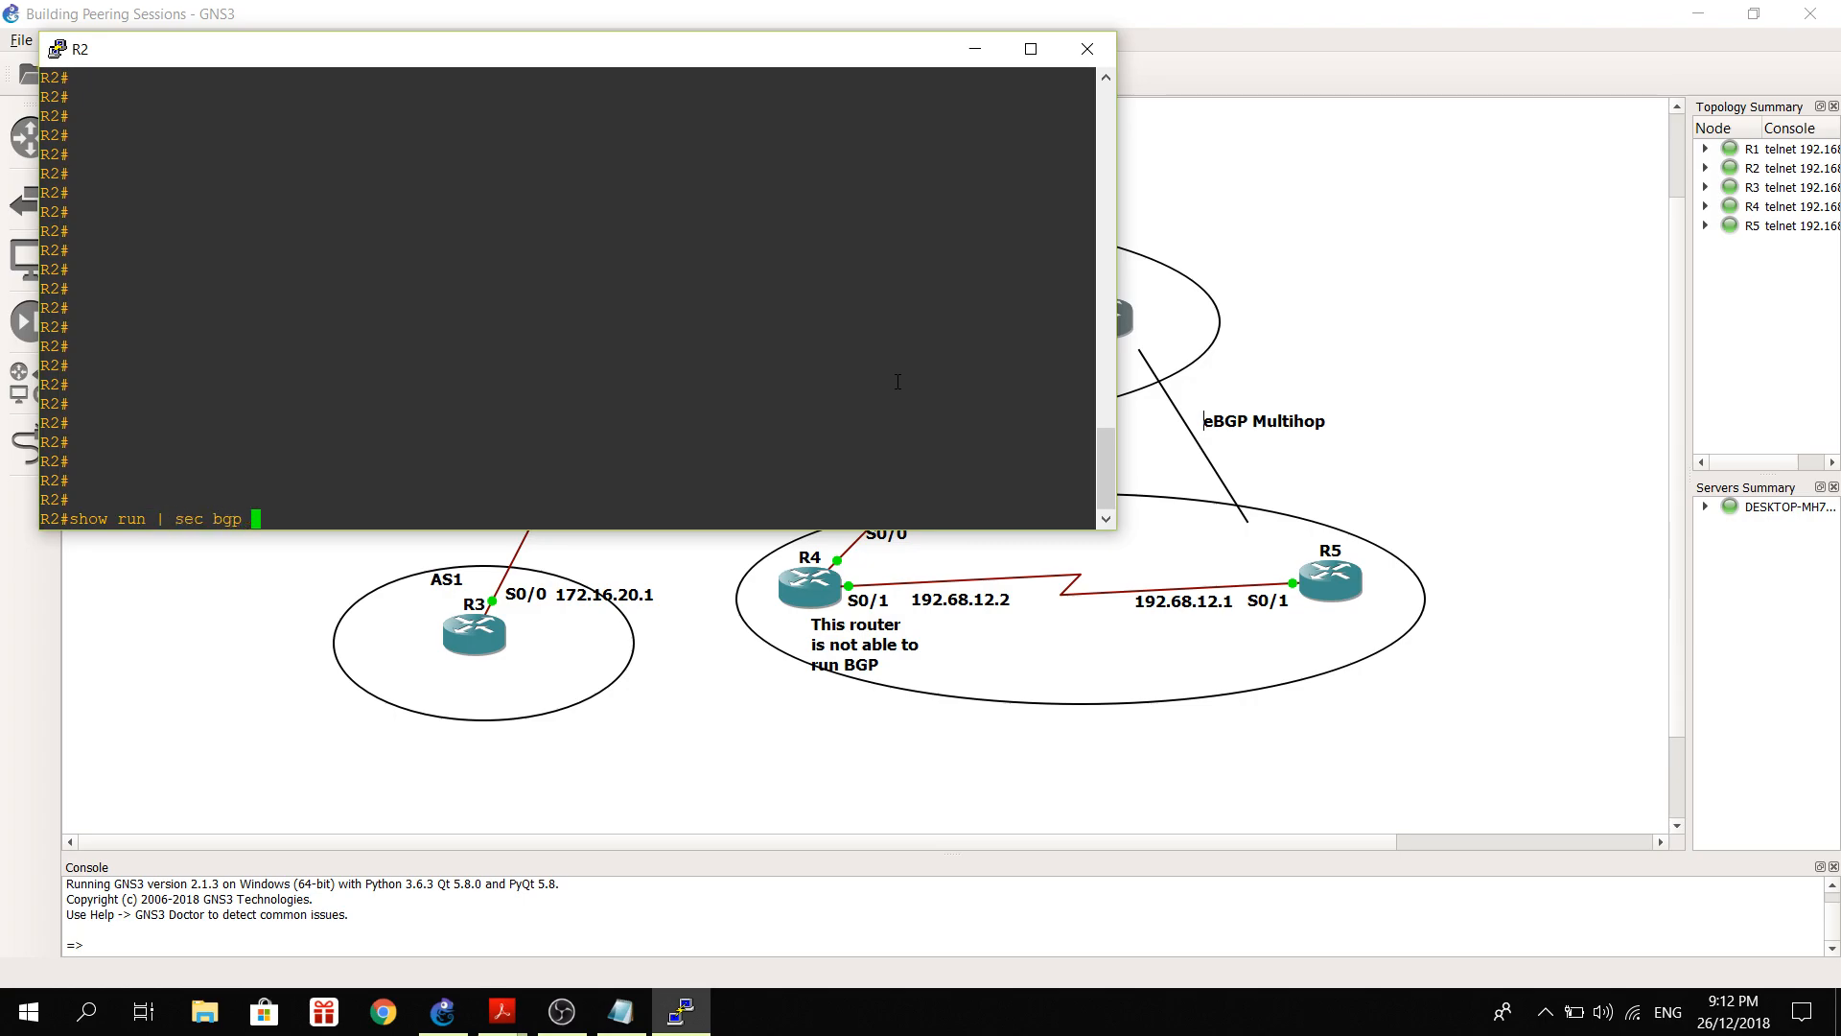
{"action": "key", "text": "Return"}
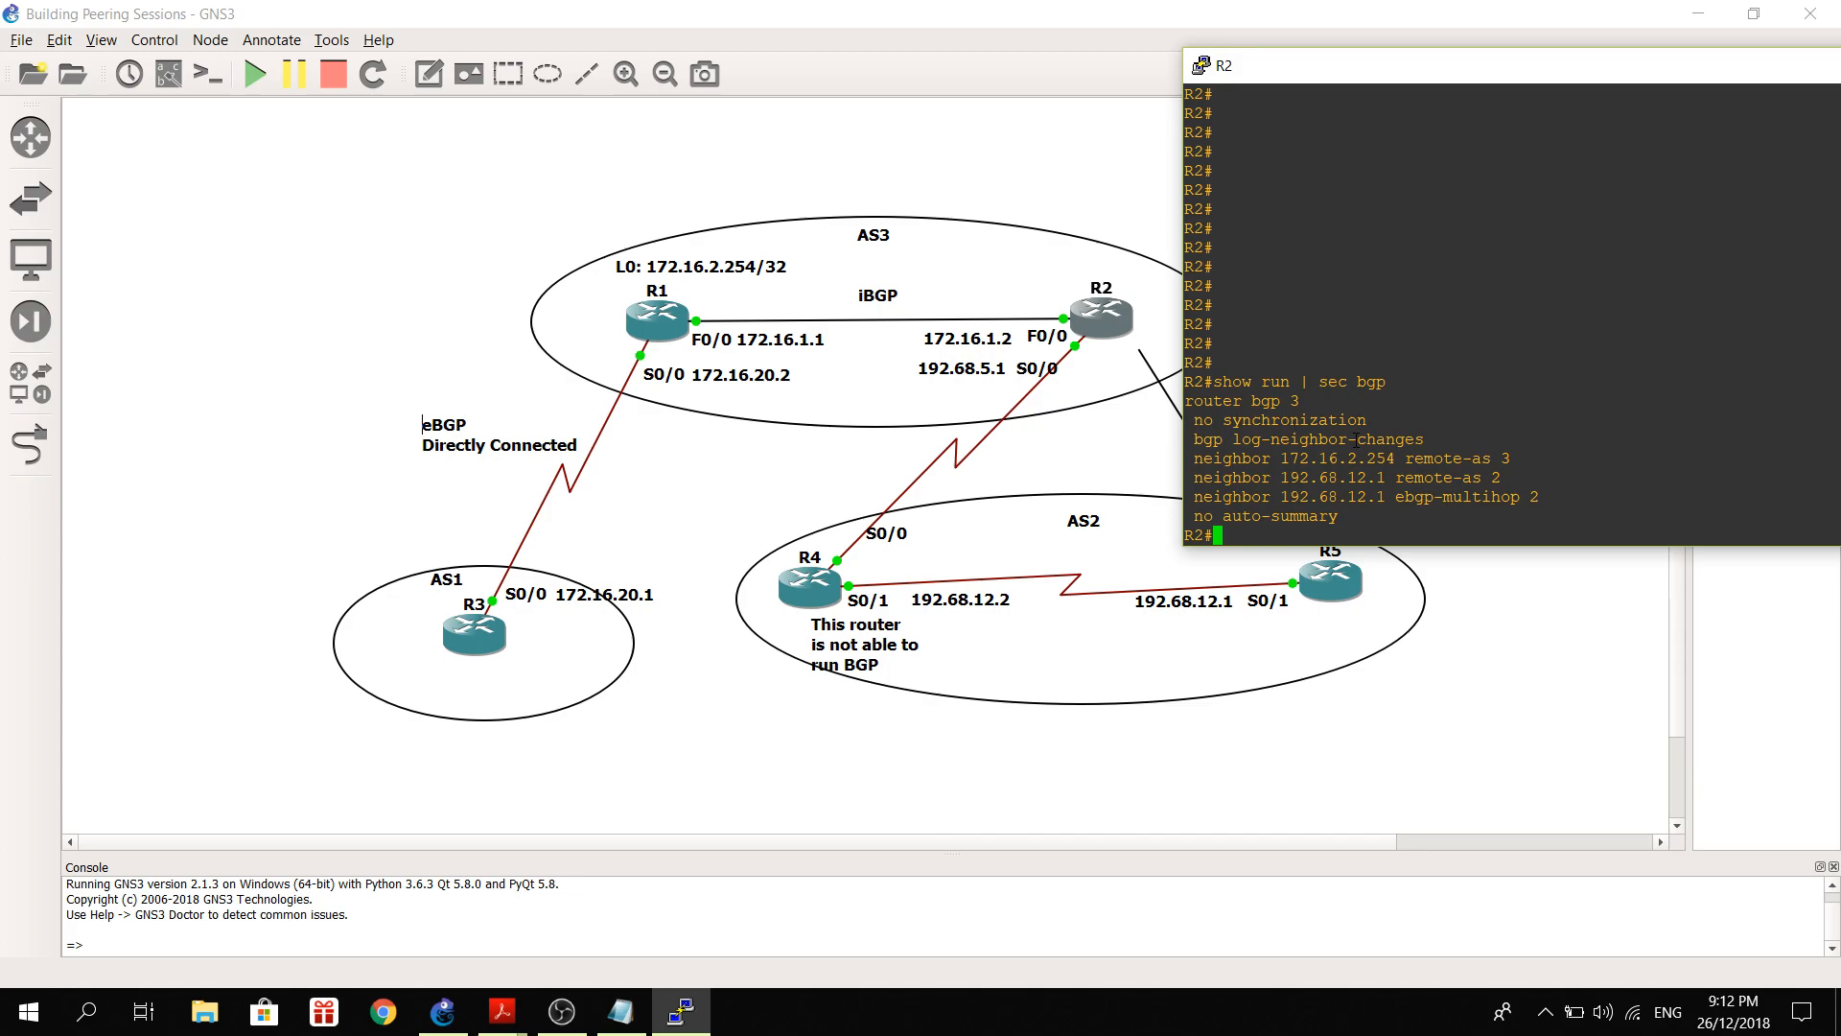
{"action": "mouse_move", "coordinate": [785, 343]}
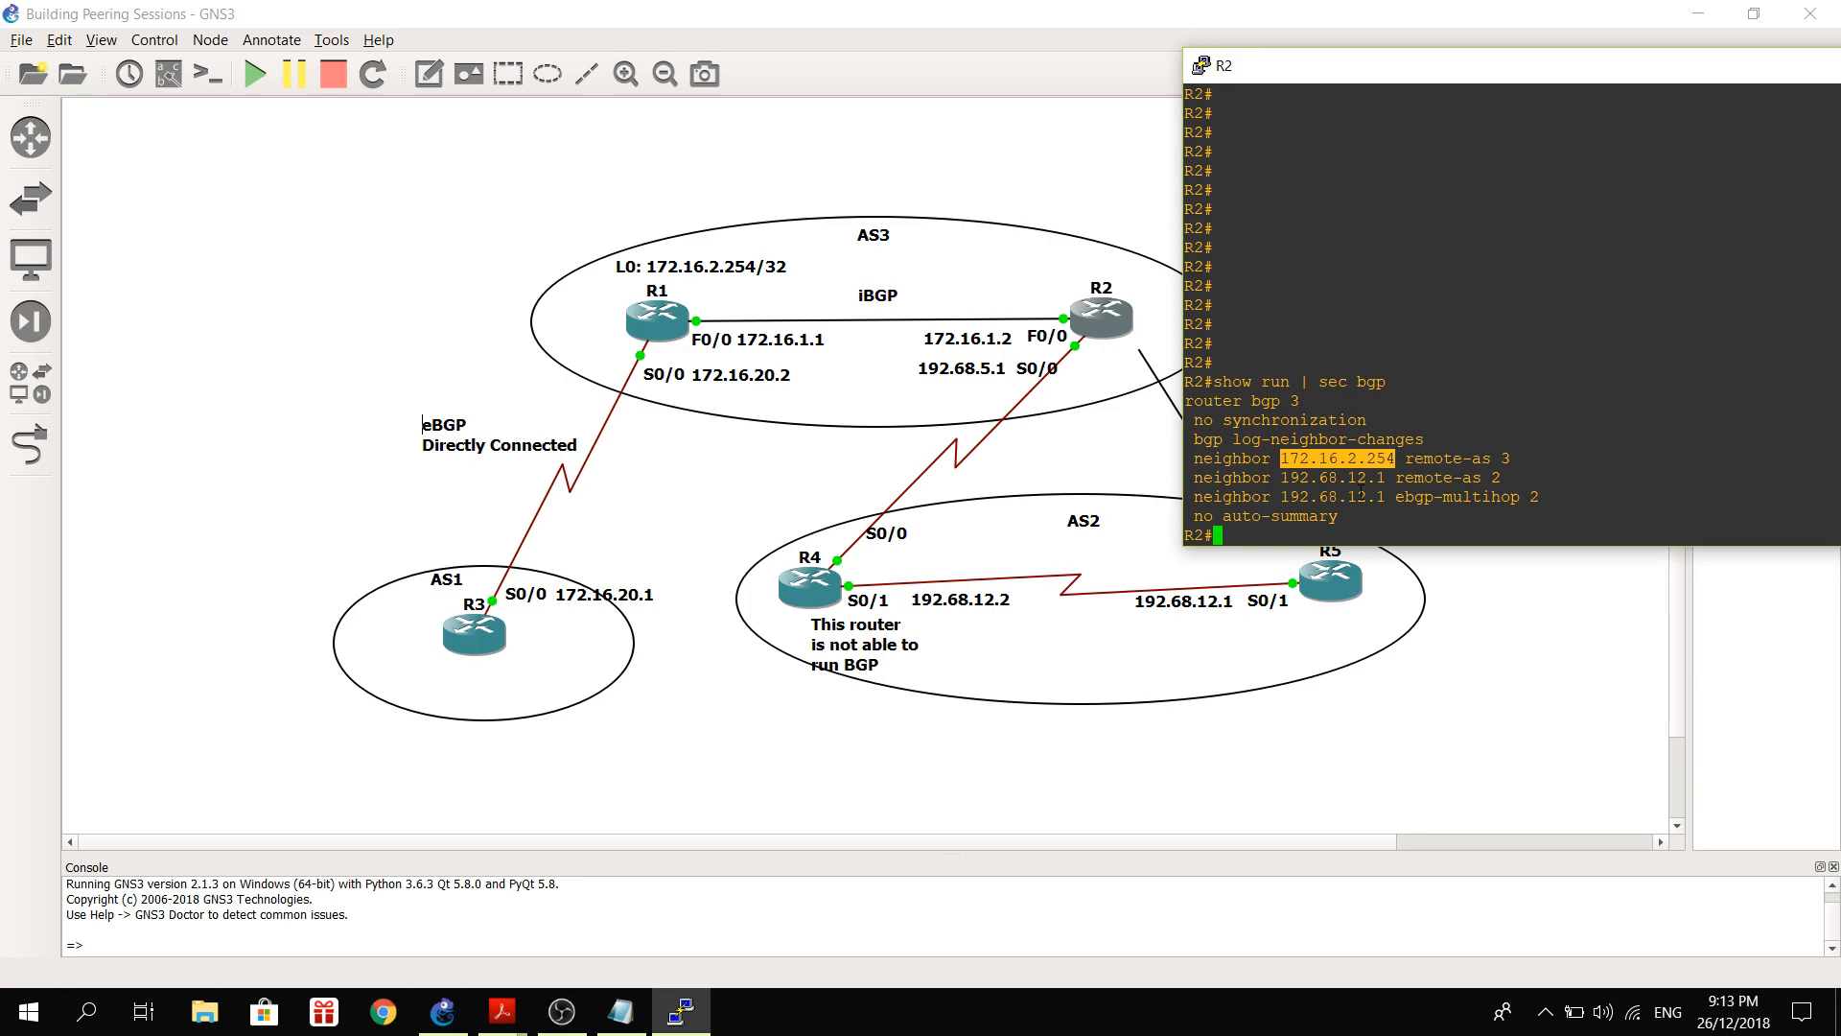
{"action": "mouse_move", "coordinate": [717, 289]}
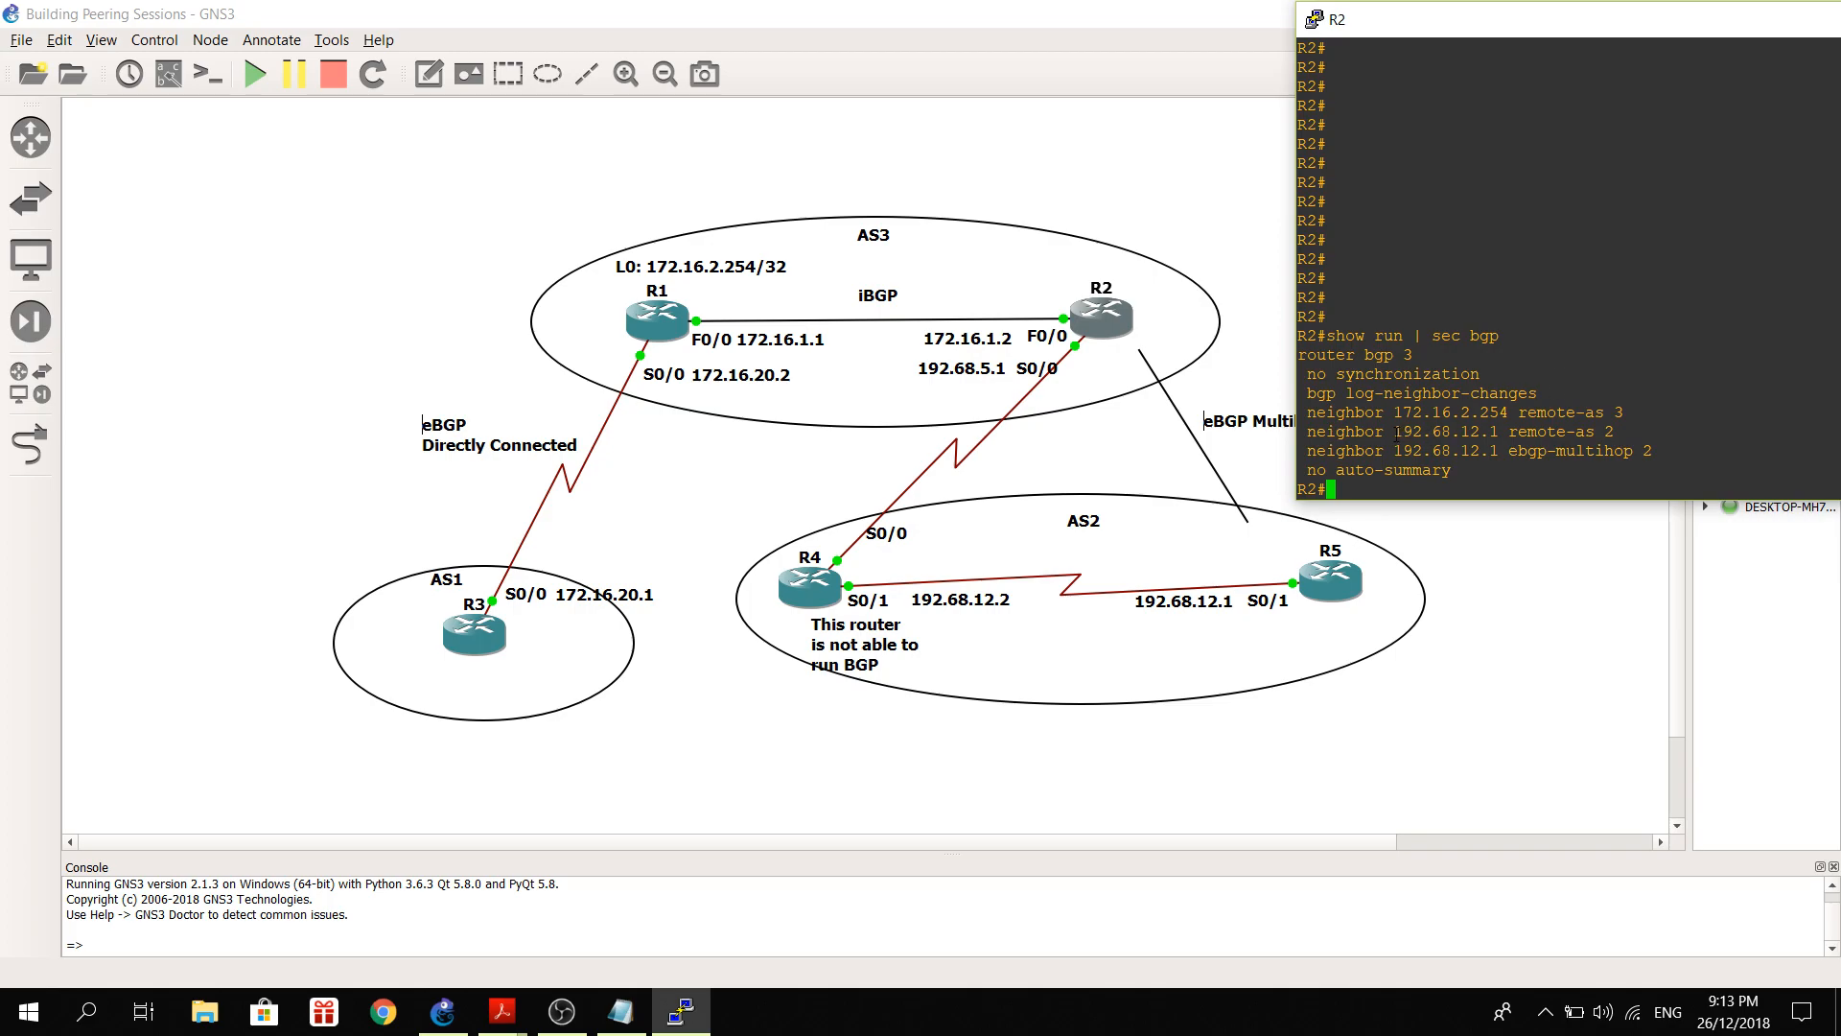
{"action": "double_click", "coordinate": [1422, 430]}
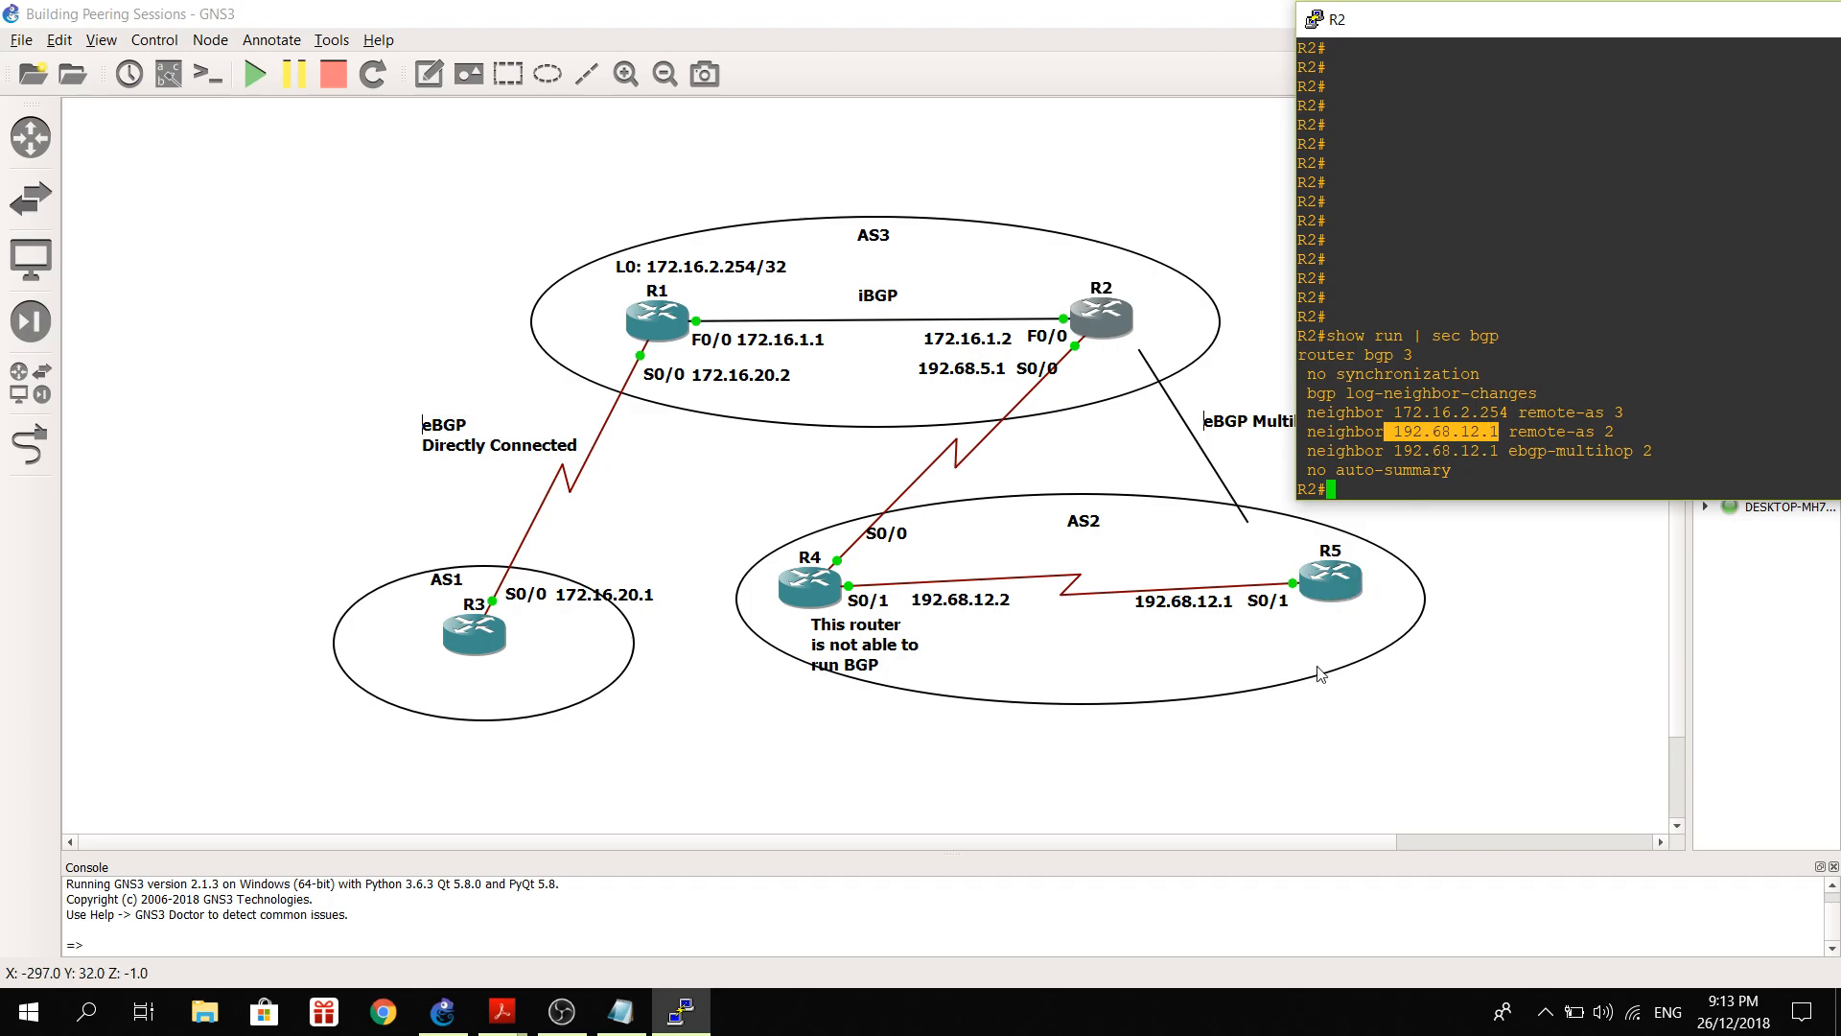
{"action": "mouse_move", "coordinate": [1183, 619]}
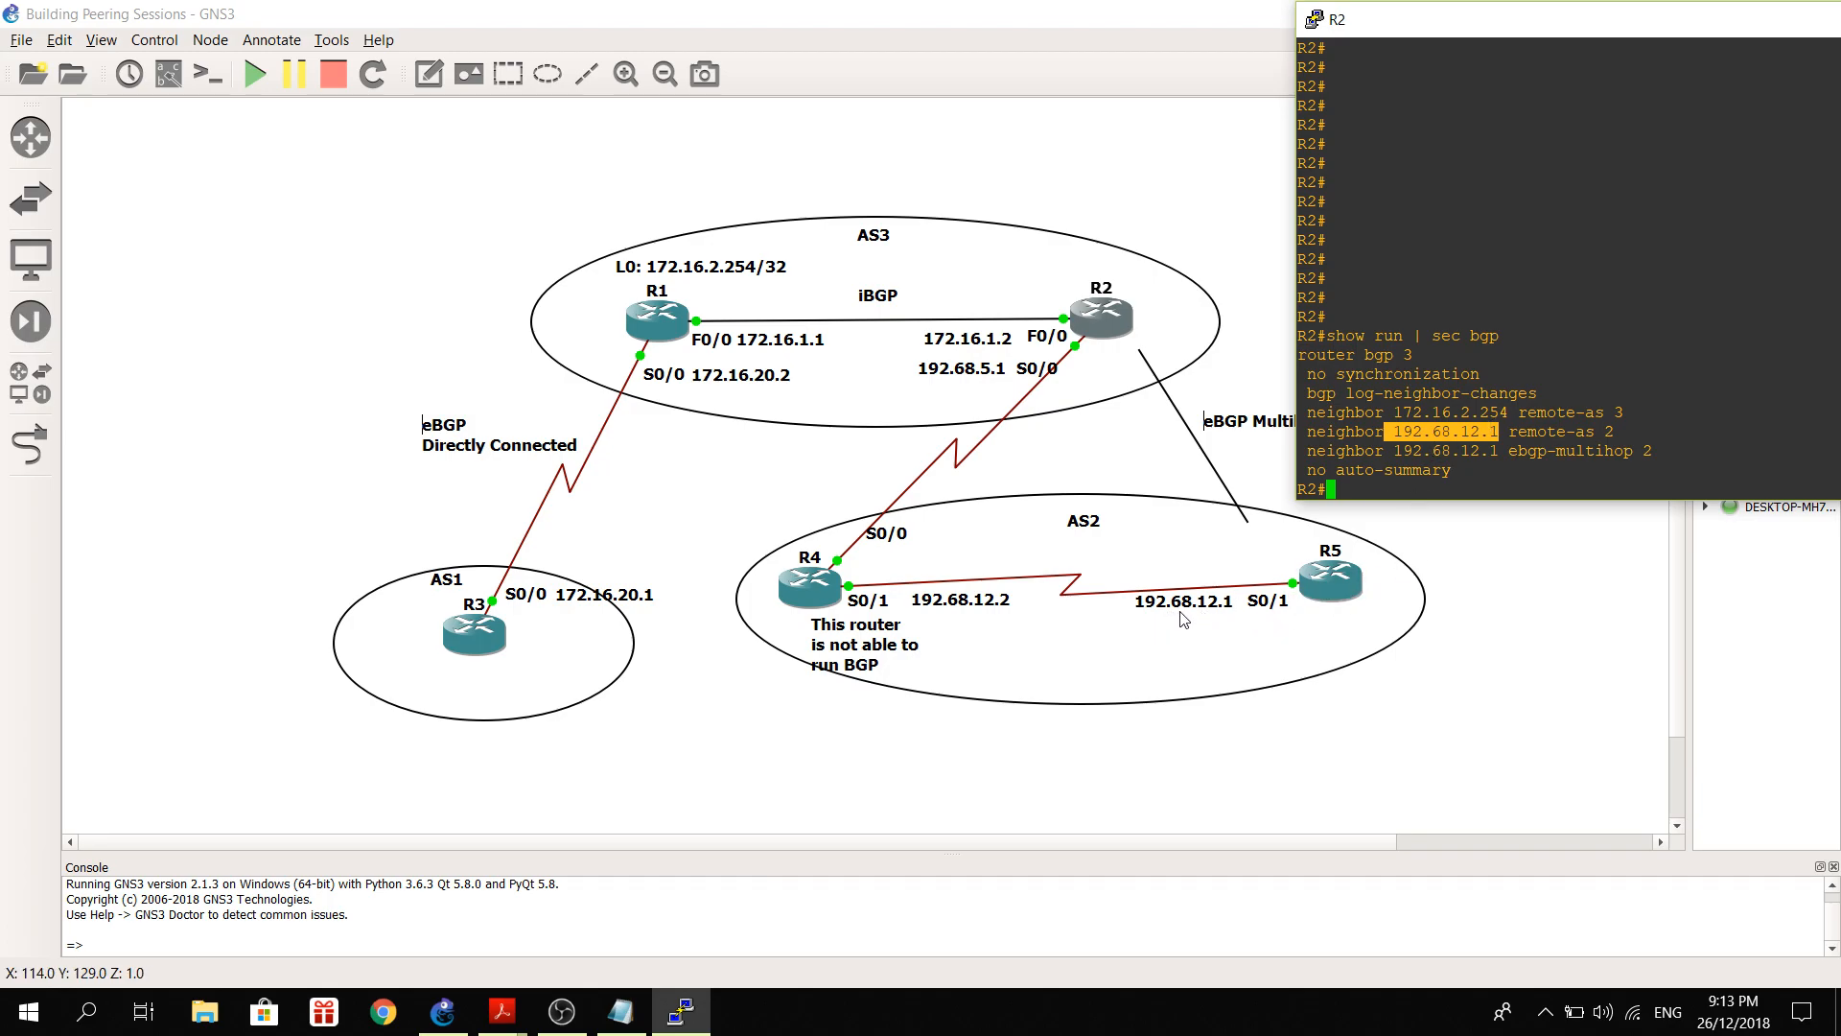
{"action": "mouse_move", "coordinate": [1228, 612]}
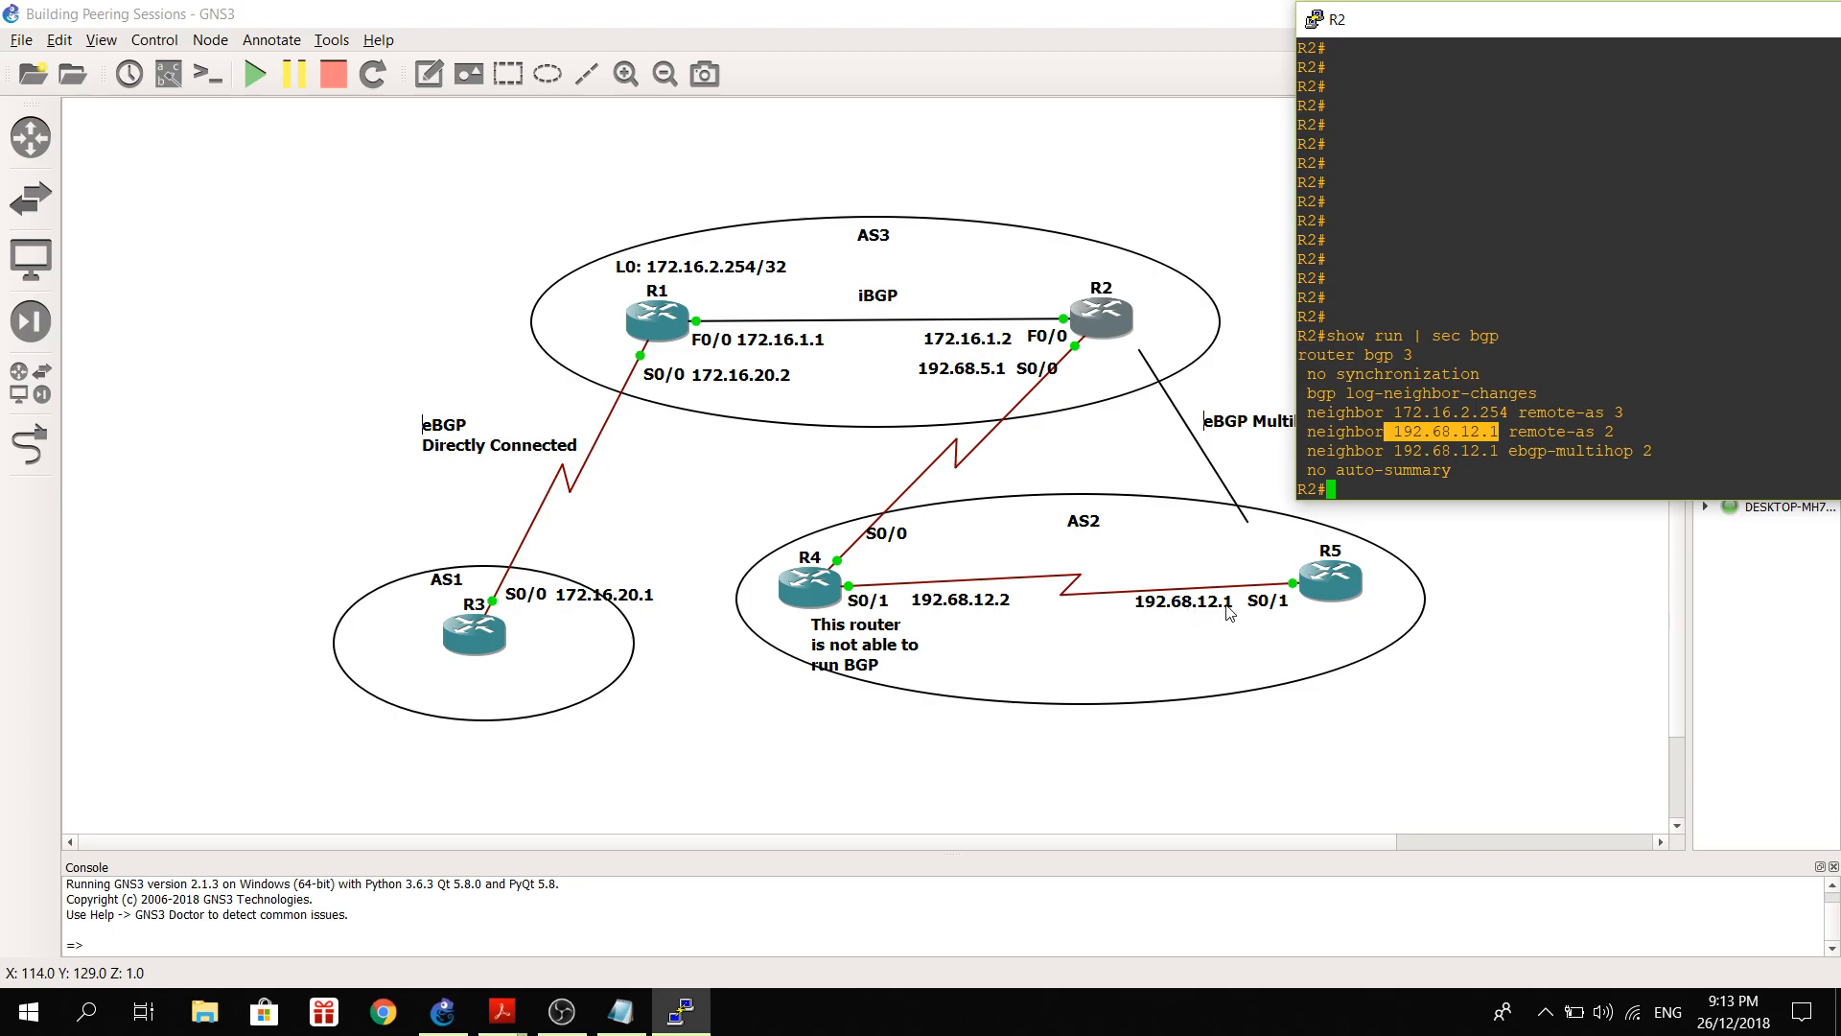
{"action": "mouse_move", "coordinate": [1219, 617]}
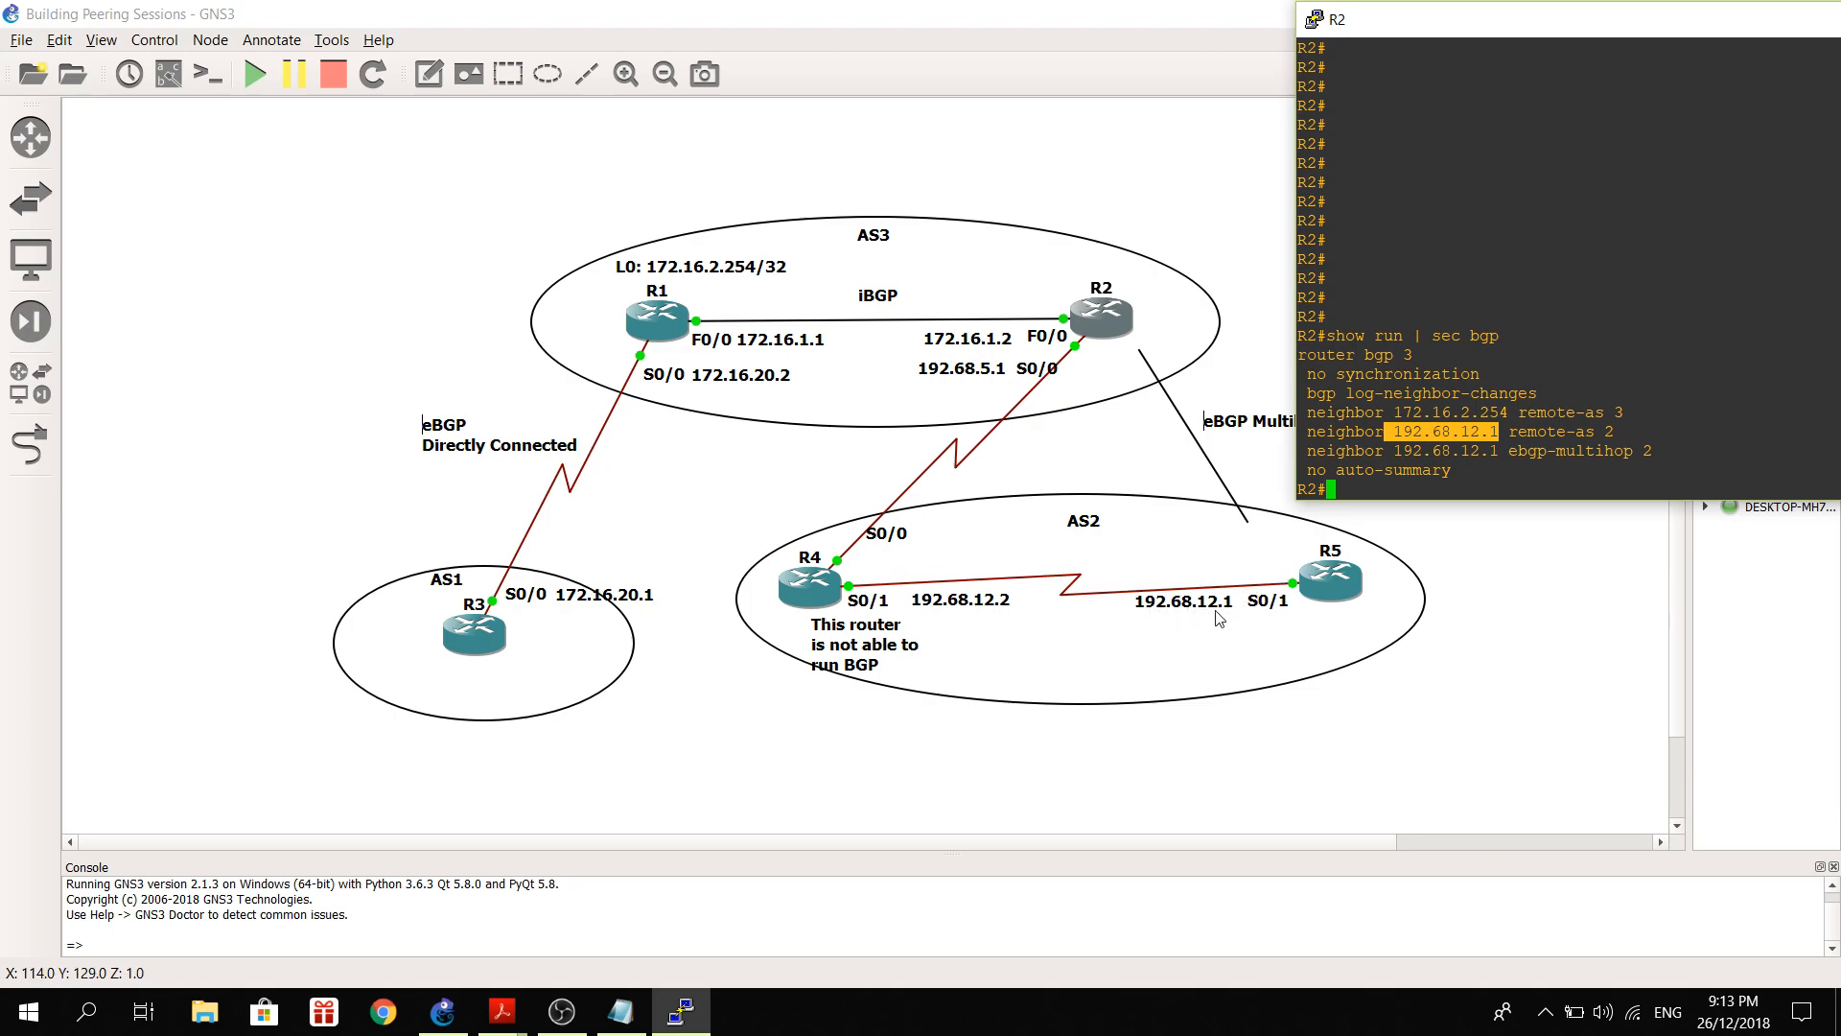
{"action": "mouse_move", "coordinate": [1239, 617]}
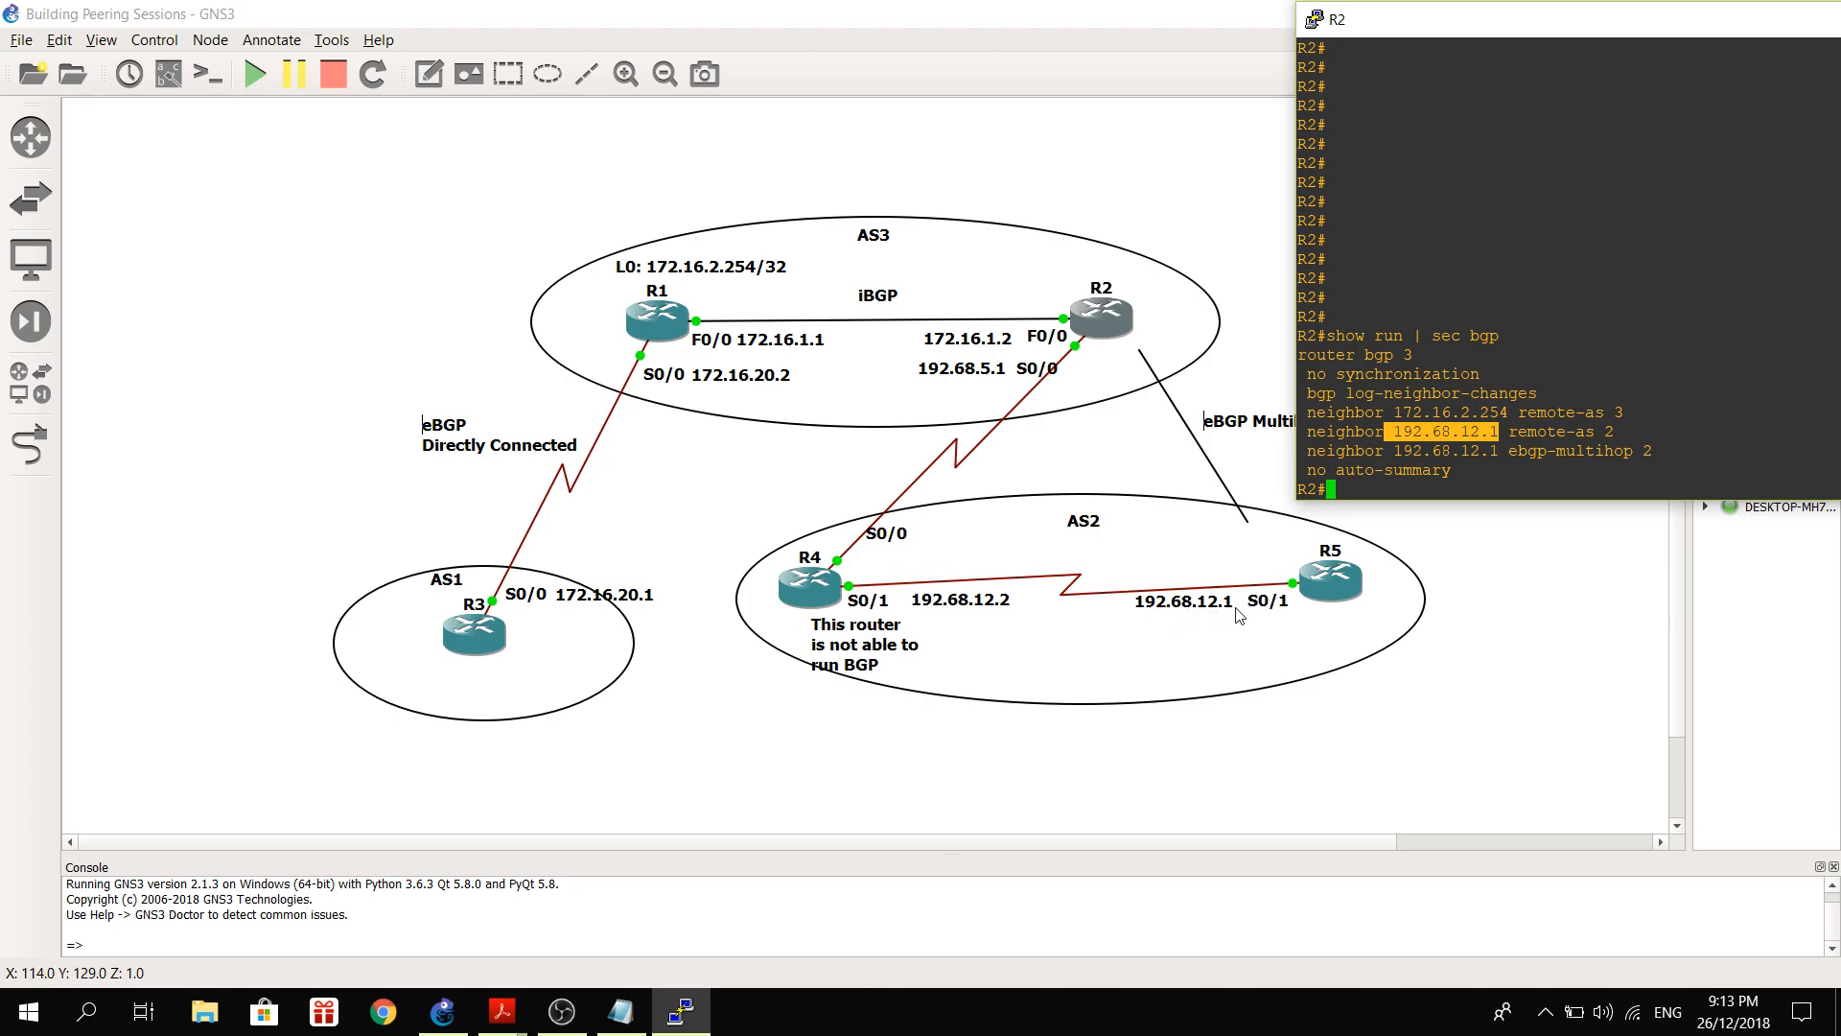
{"action": "mouse_move", "coordinate": [1230, 619]}
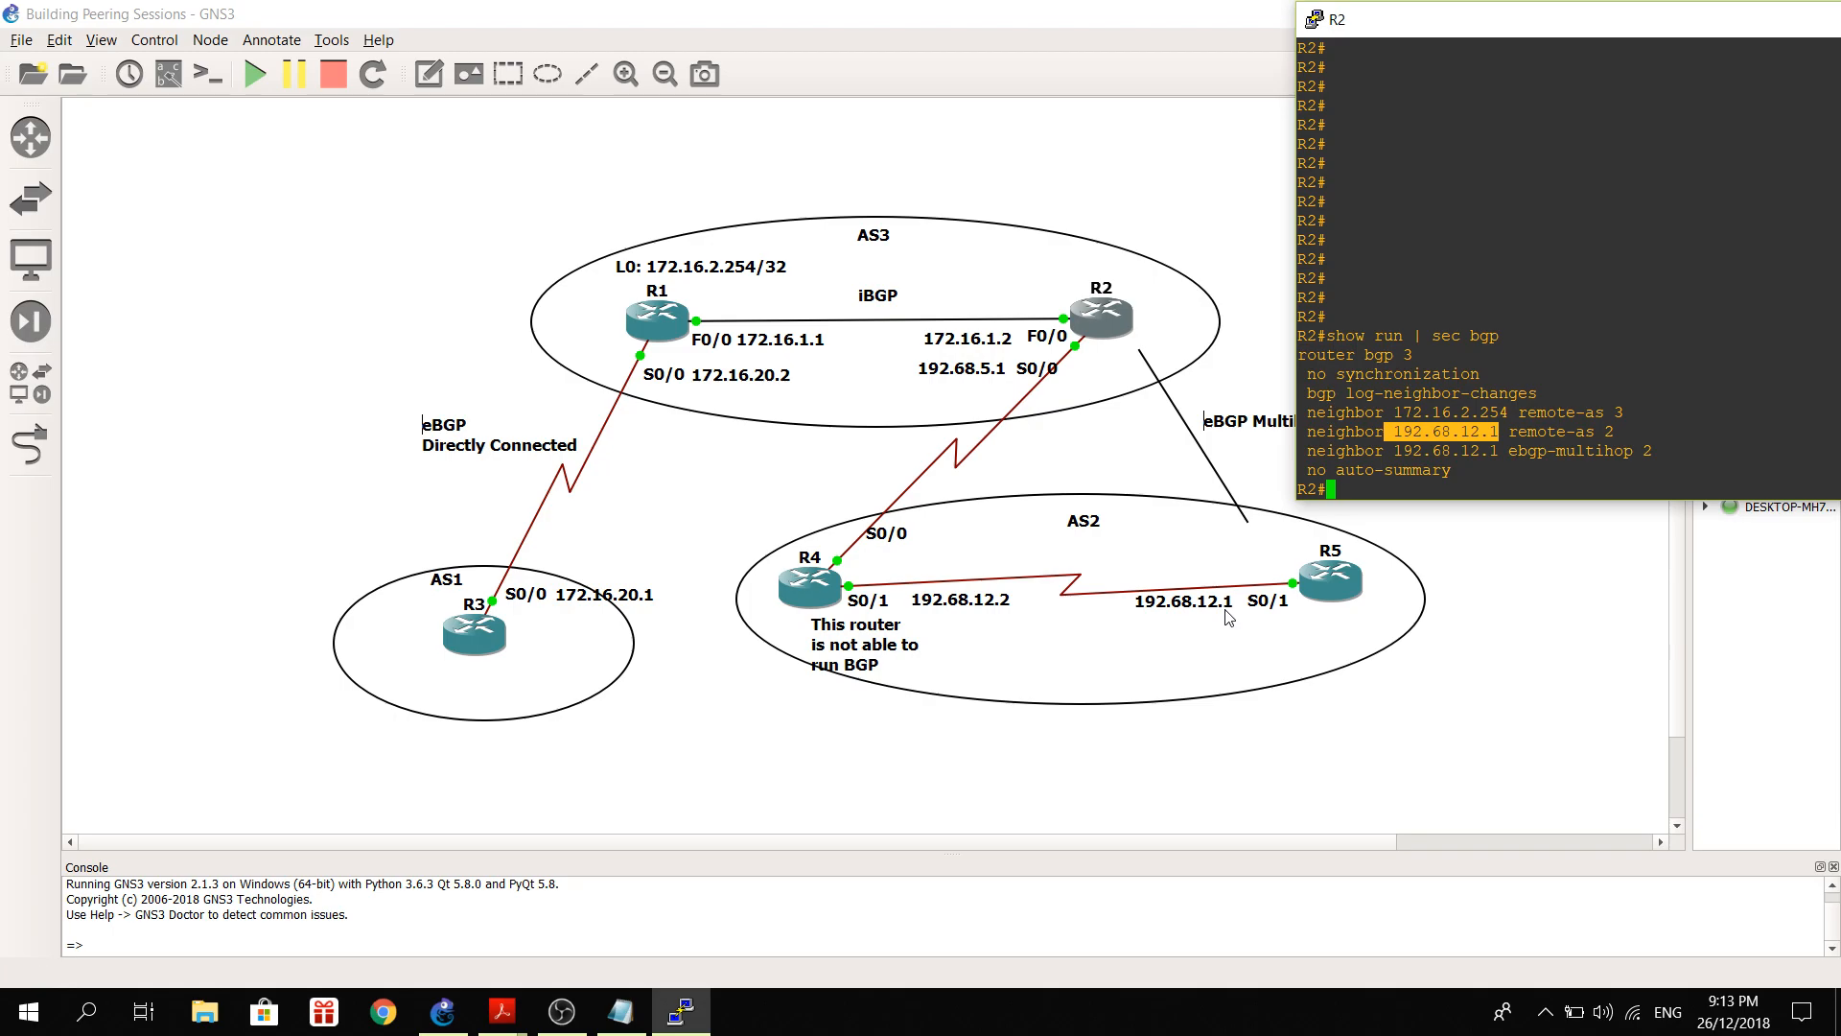
{"action": "mouse_move", "coordinate": [1267, 613]}
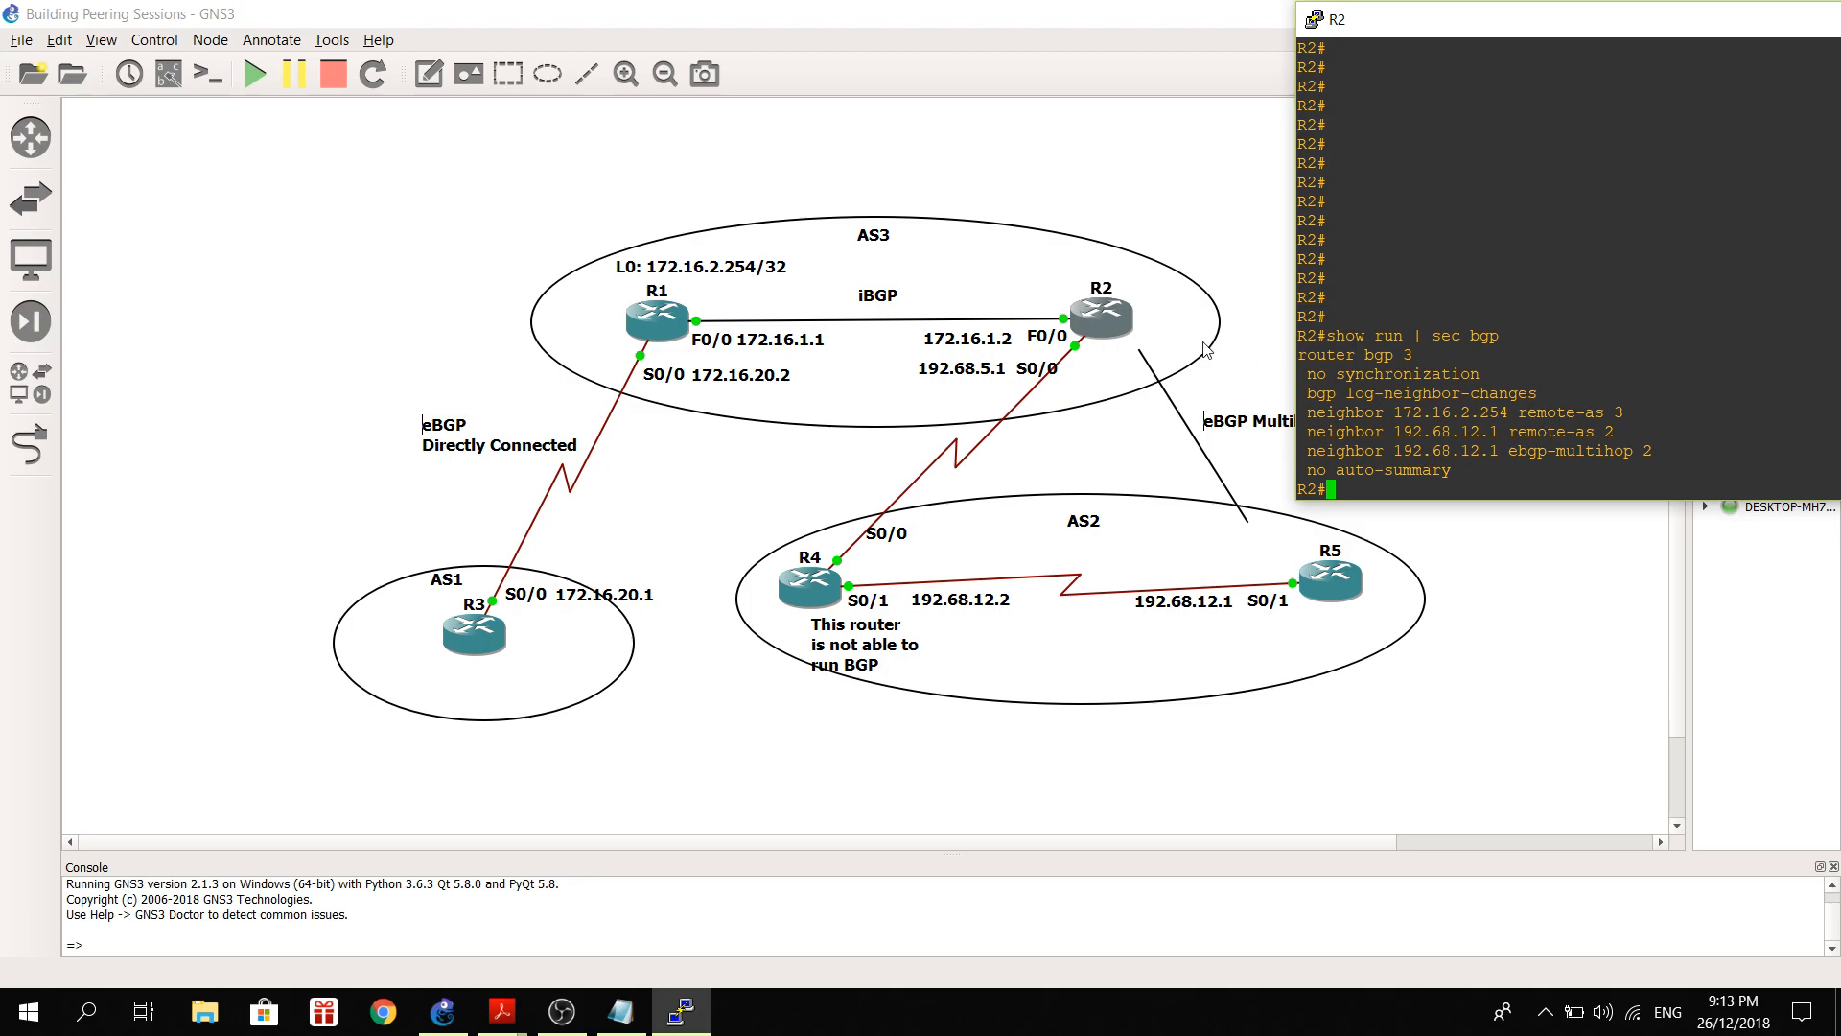
{"action": "mouse_move", "coordinate": [1106, 334]}
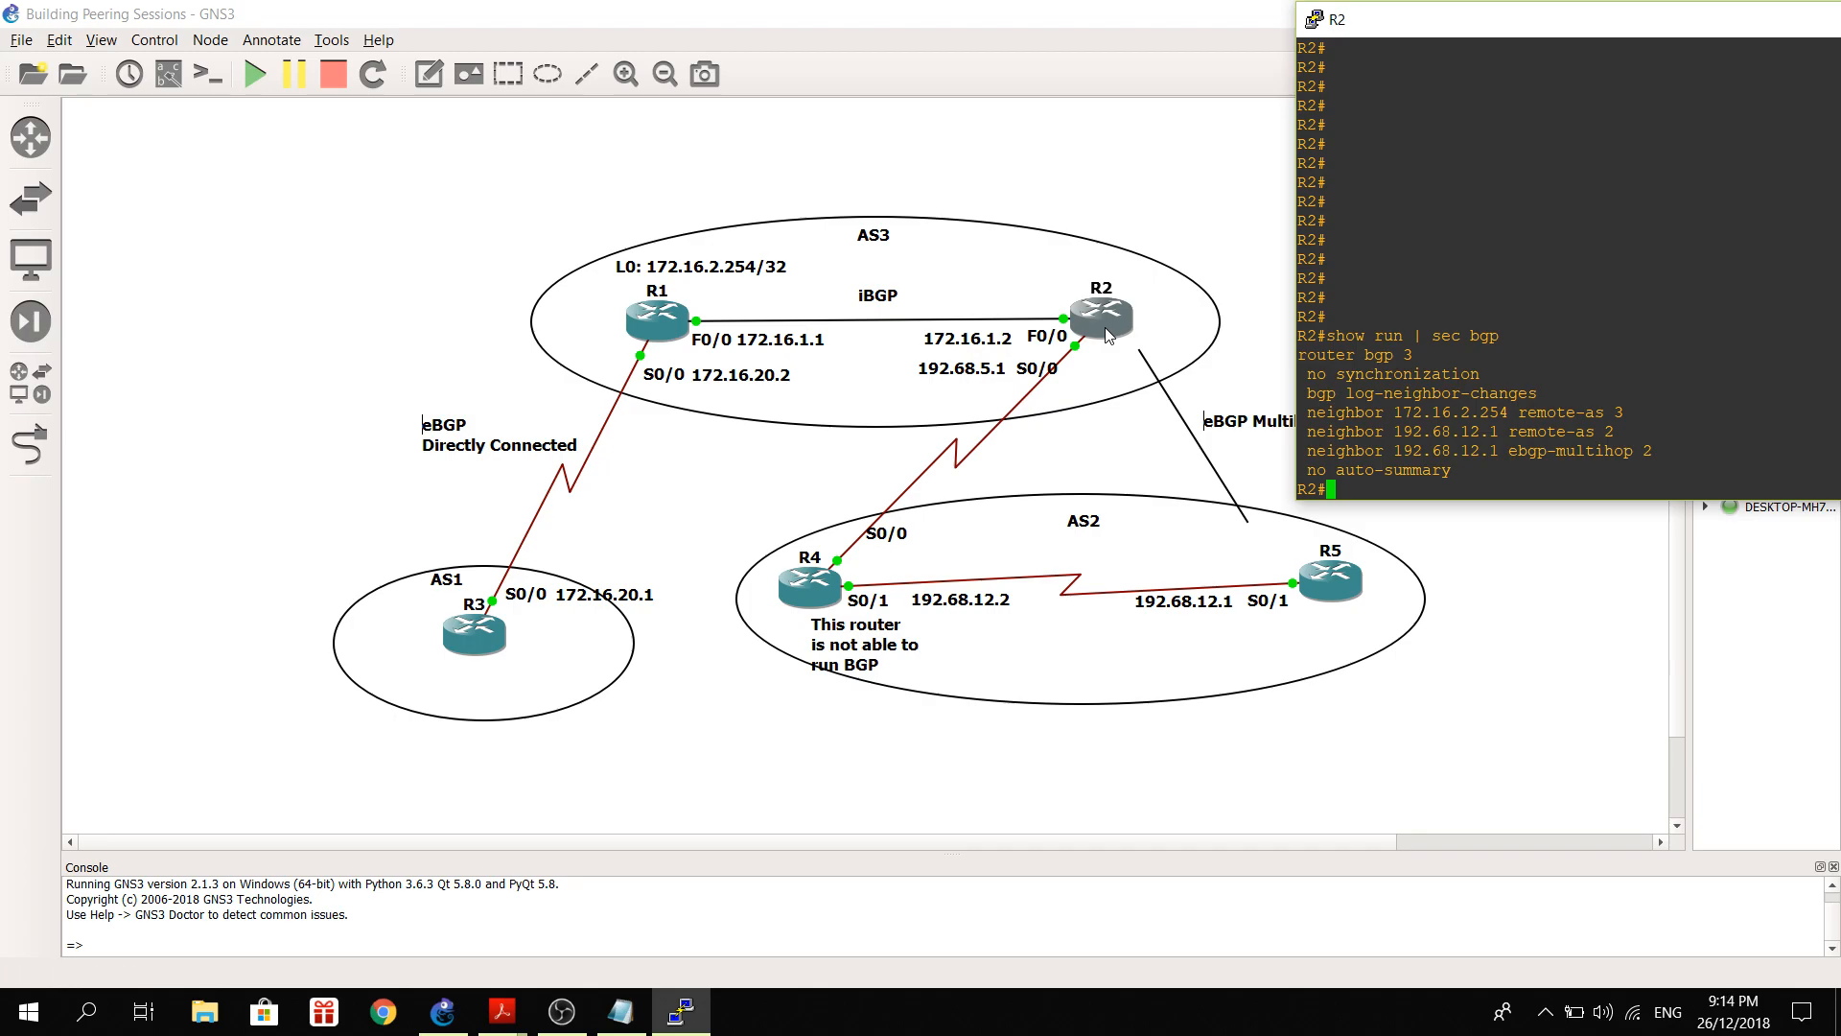
{"action": "mouse_move", "coordinate": [1284, 571]}
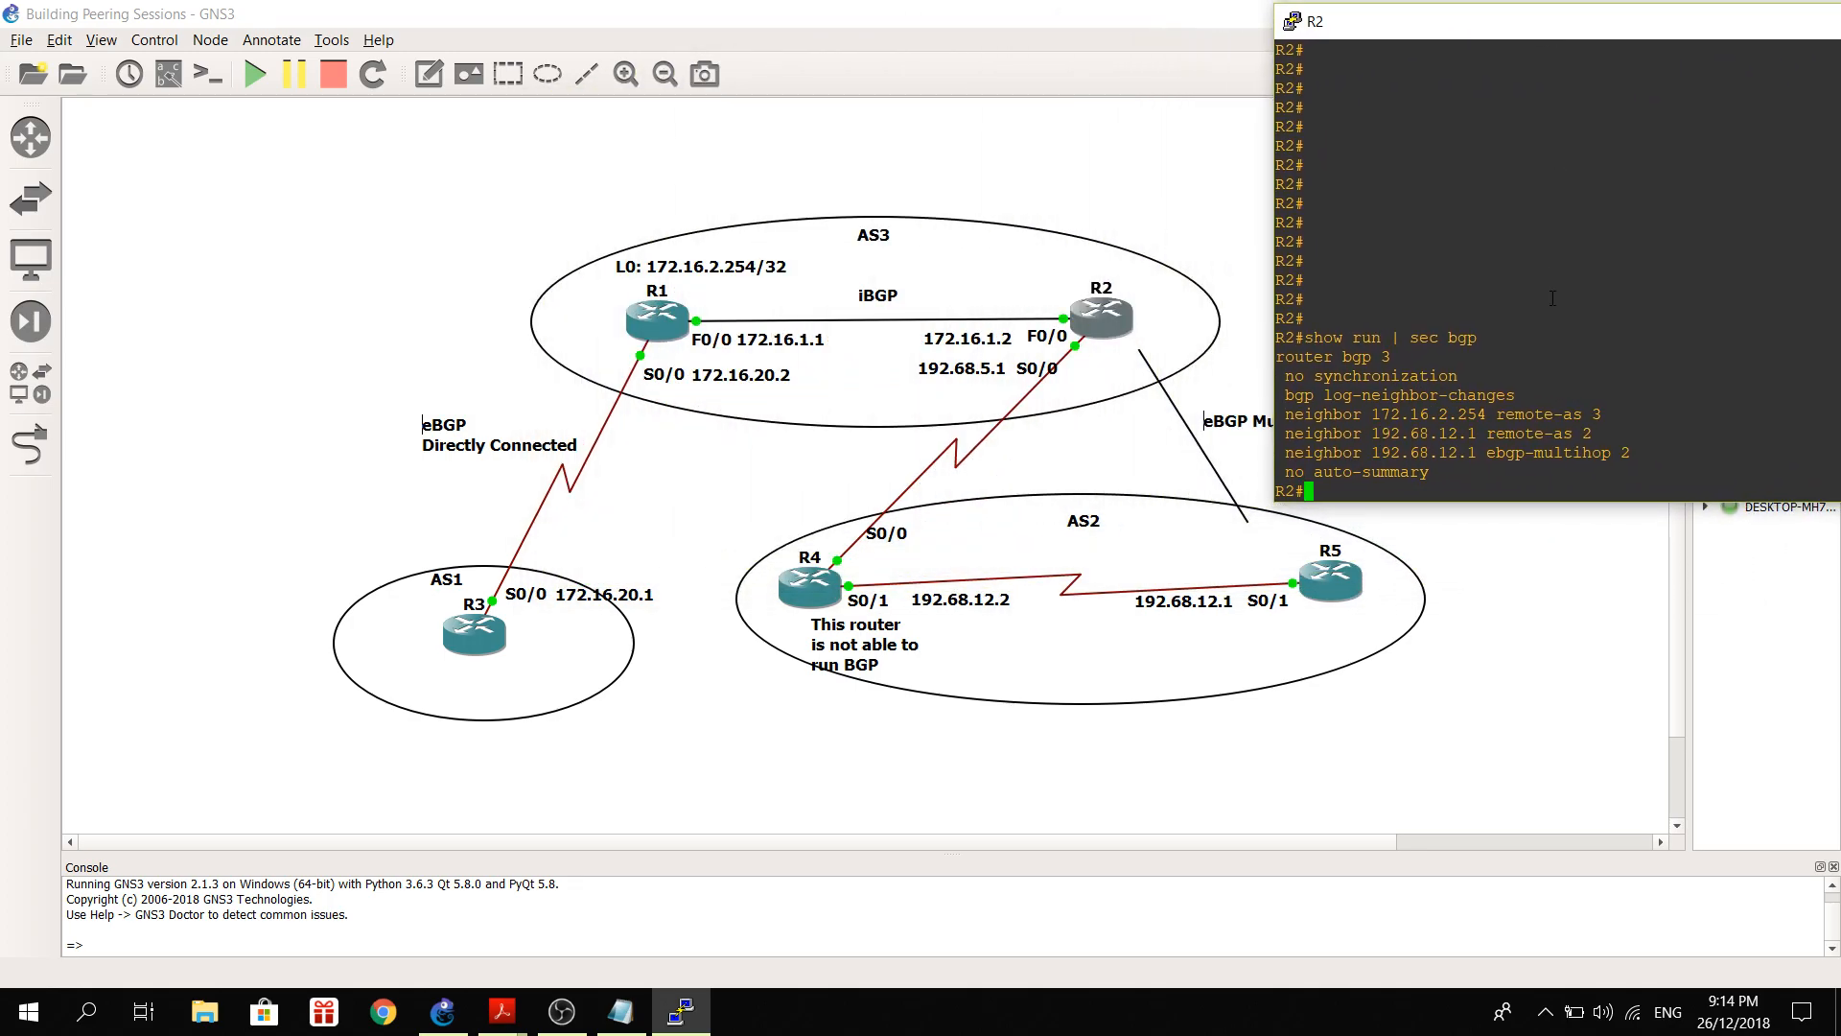
{"action": "mouse_move", "coordinate": [1494, 480]}
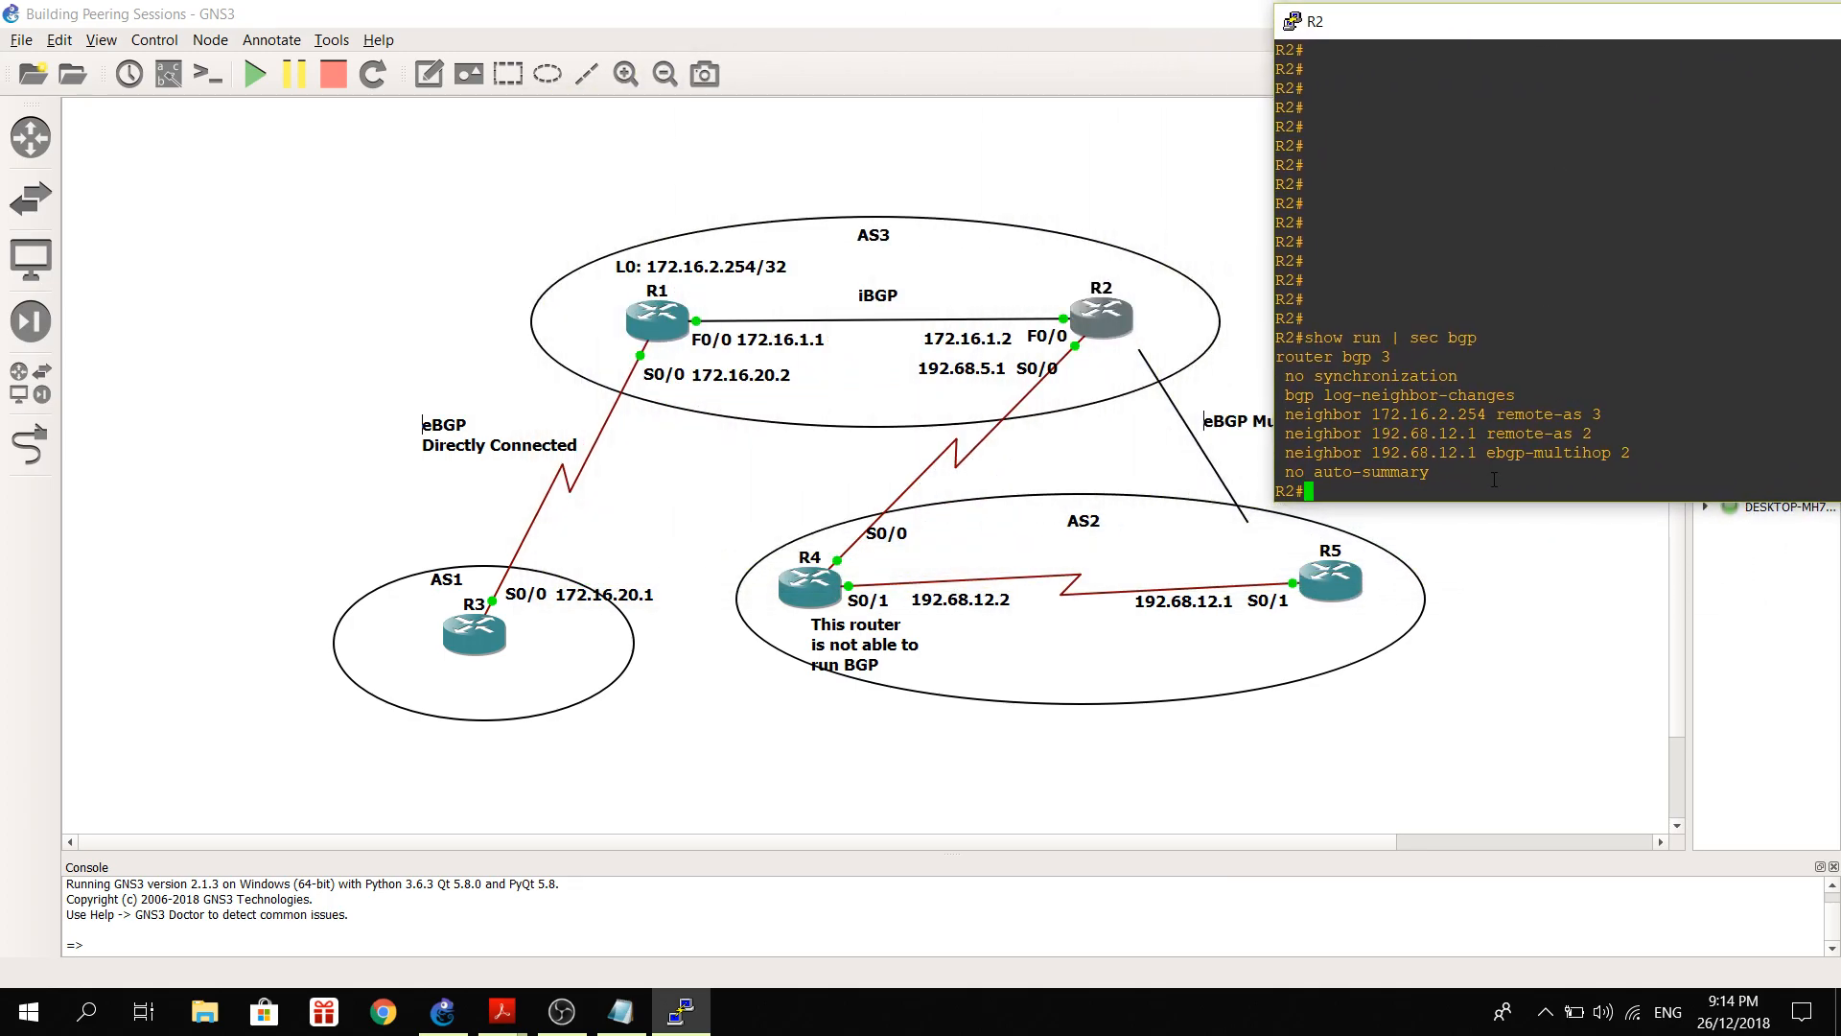
{"action": "mouse_move", "coordinate": [1014, 393]}
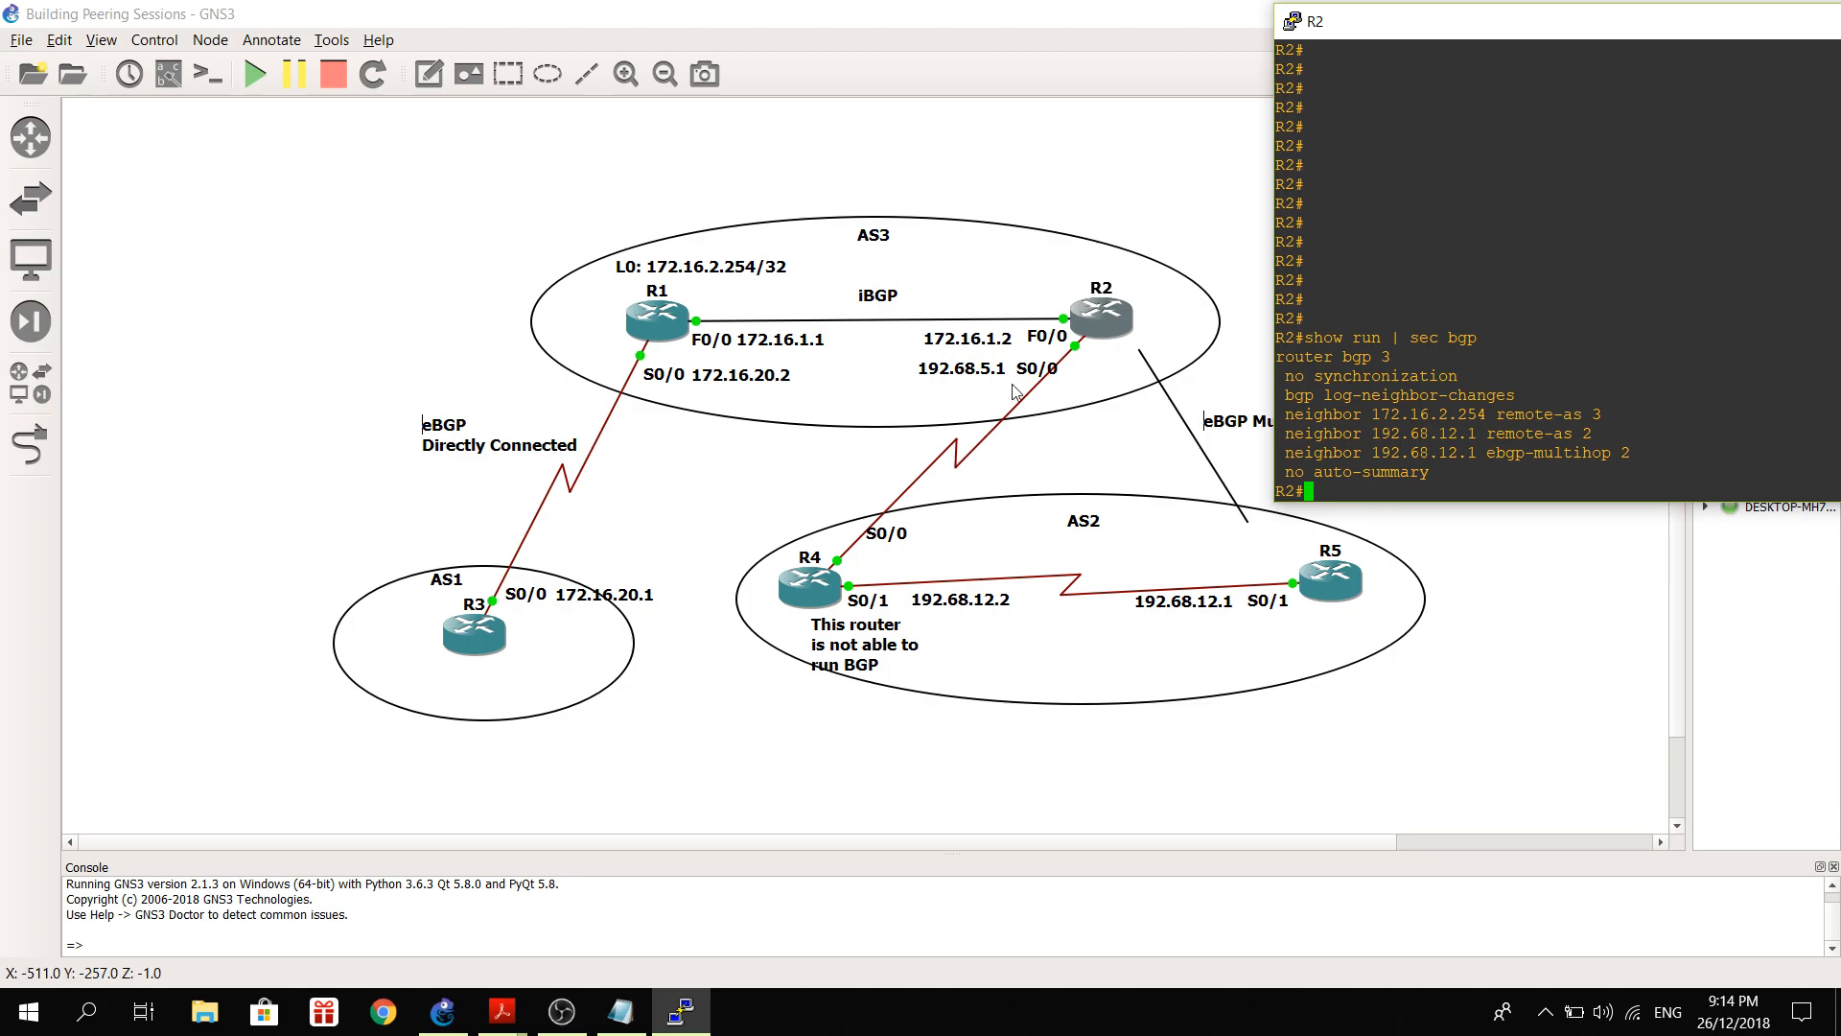
{"action": "mouse_move", "coordinate": [1068, 376]}
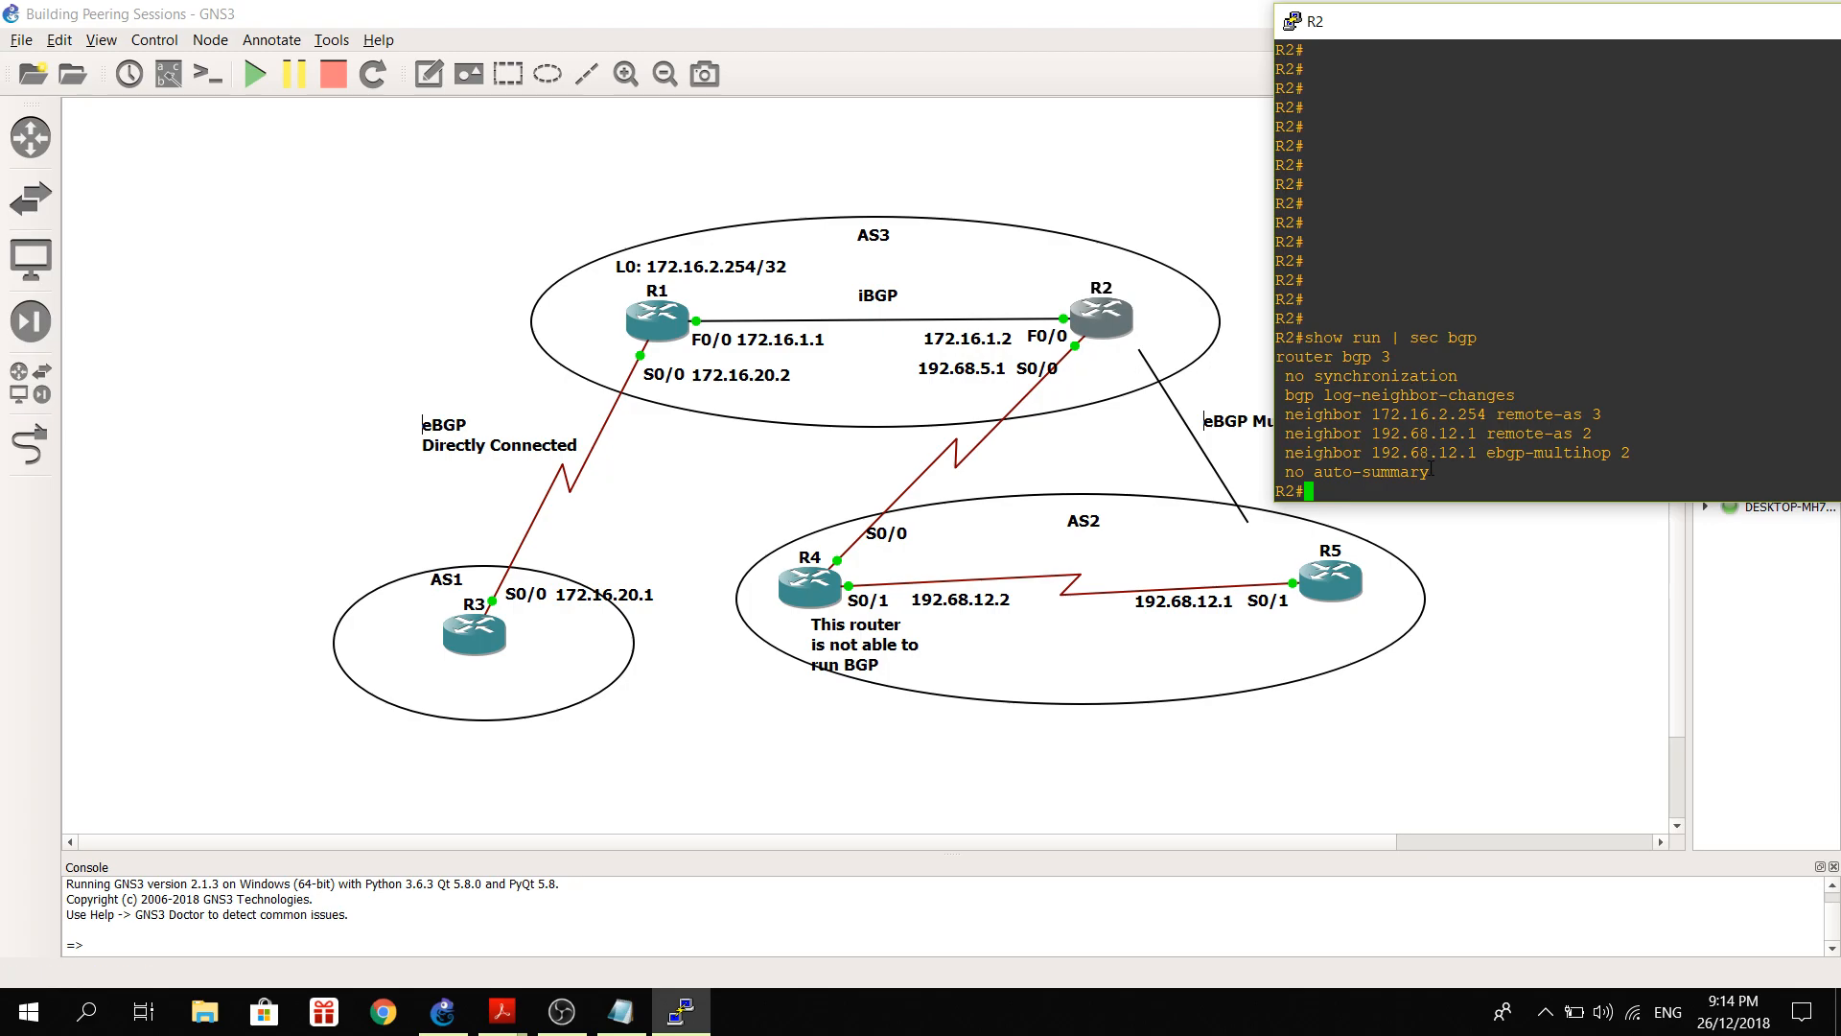
{"action": "mouse_move", "coordinate": [1253, 455]}
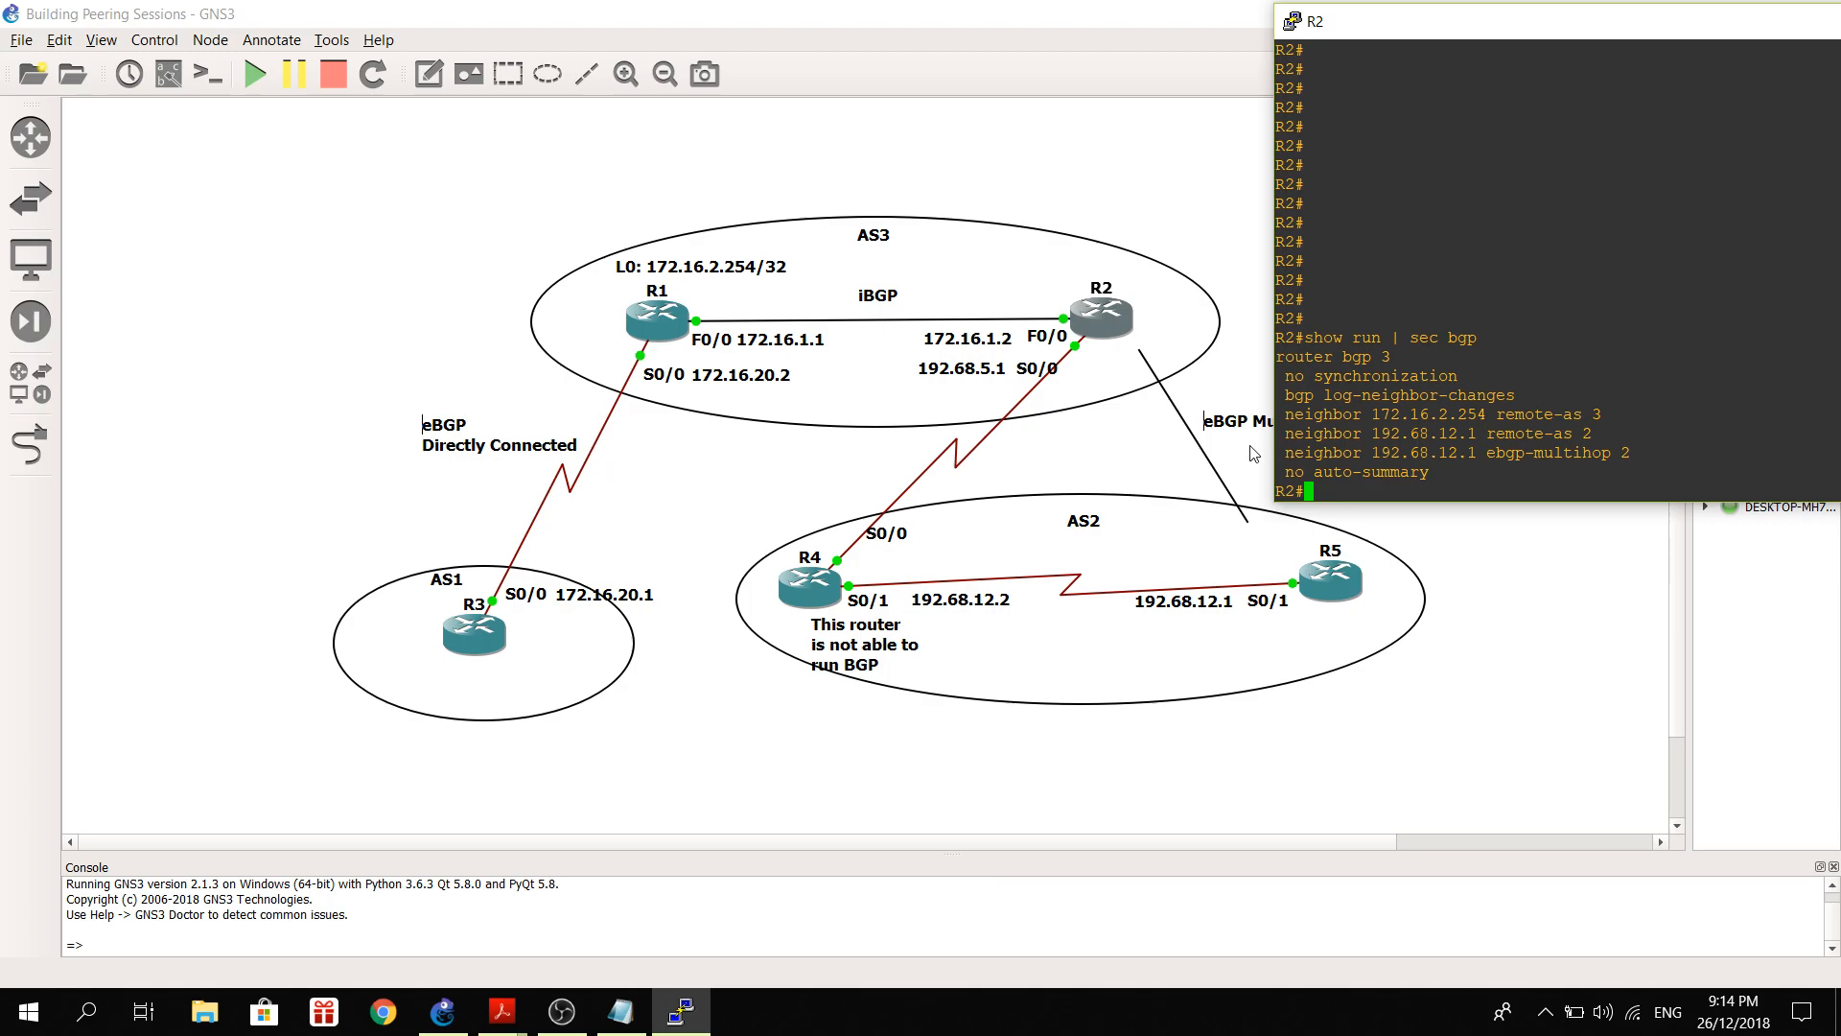
{"action": "mouse_move", "coordinate": [1497, 470]}
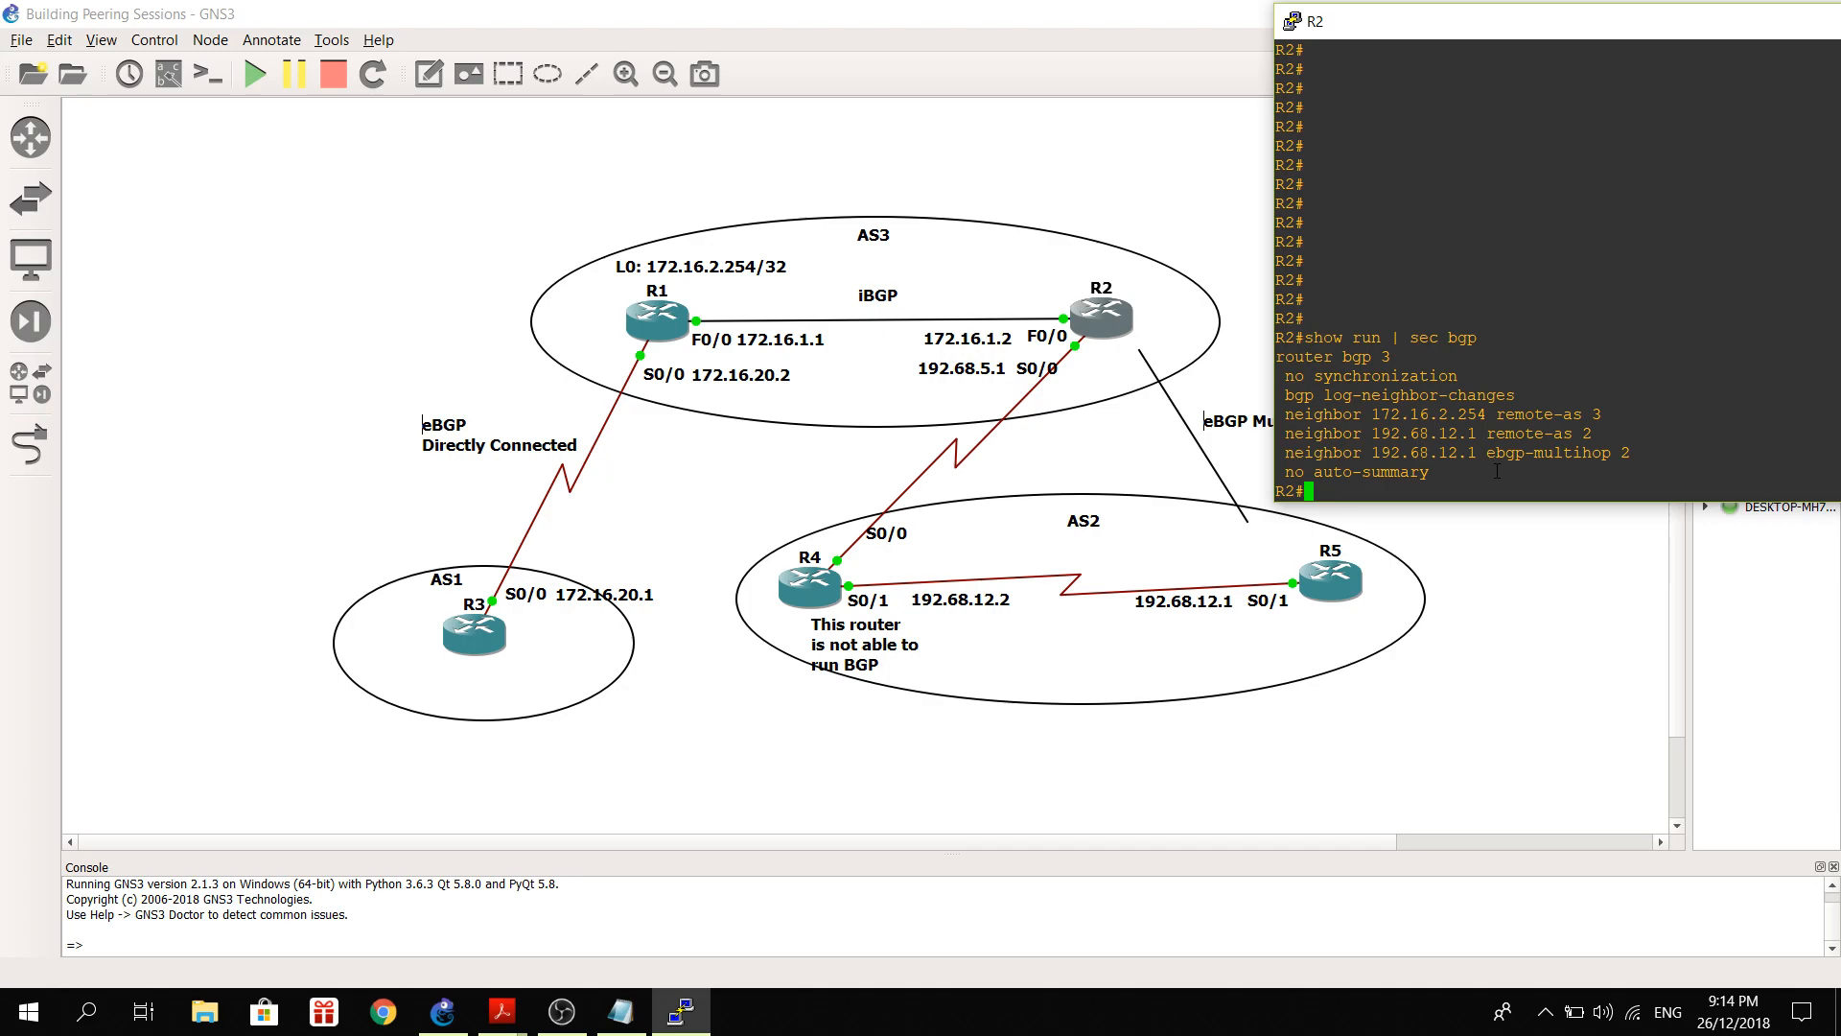
{"action": "mouse_move", "coordinate": [1184, 314]}
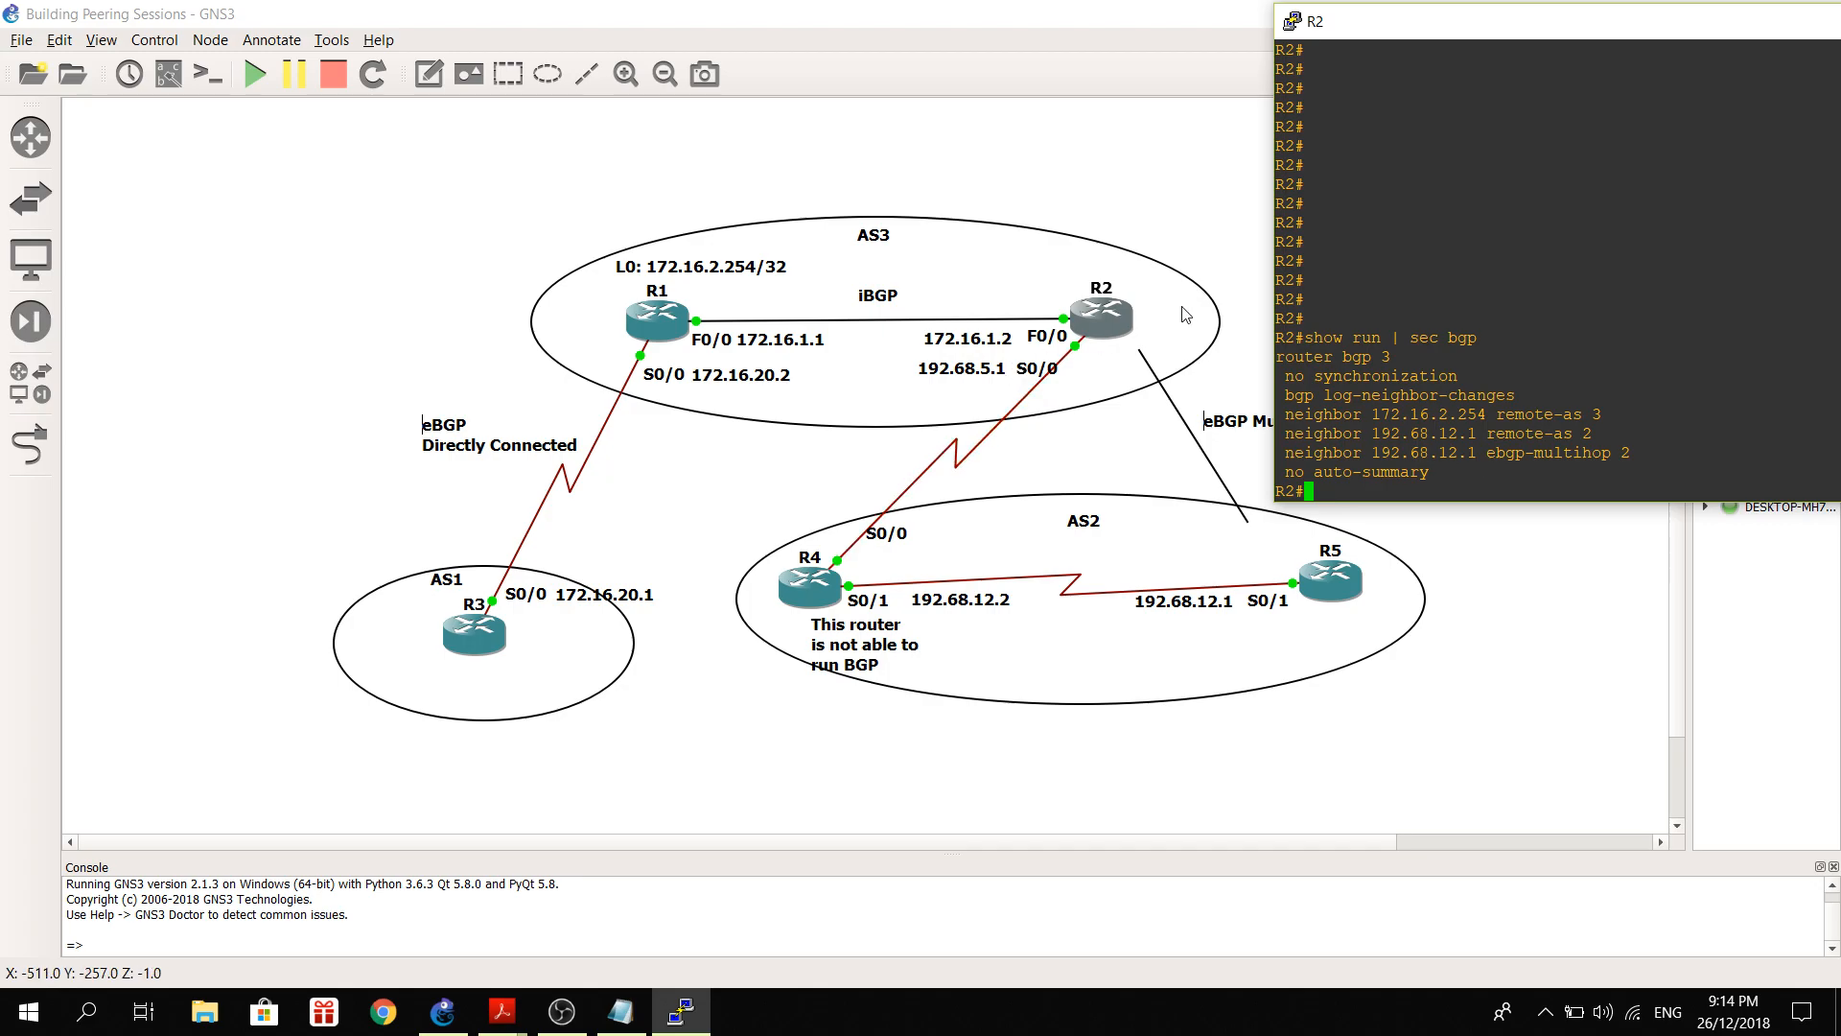
{"action": "mouse_move", "coordinate": [1089, 357]}
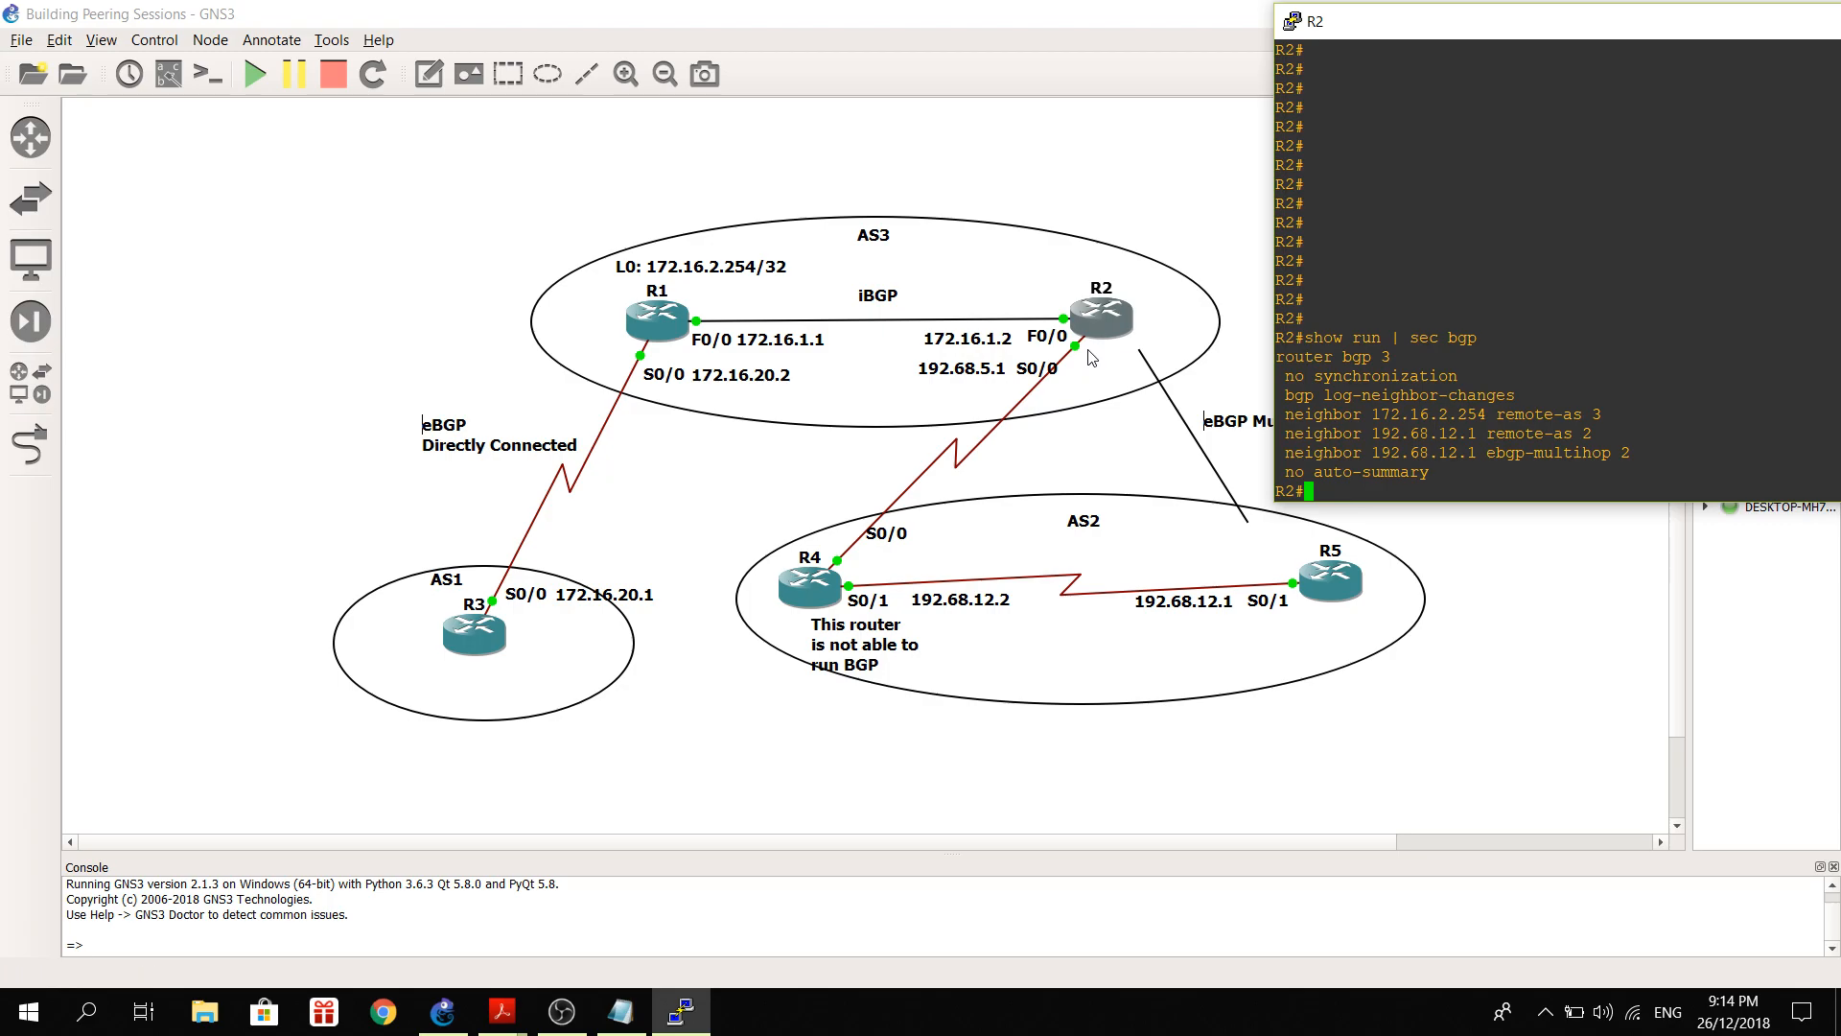
{"action": "mouse_move", "coordinate": [1024, 396]}
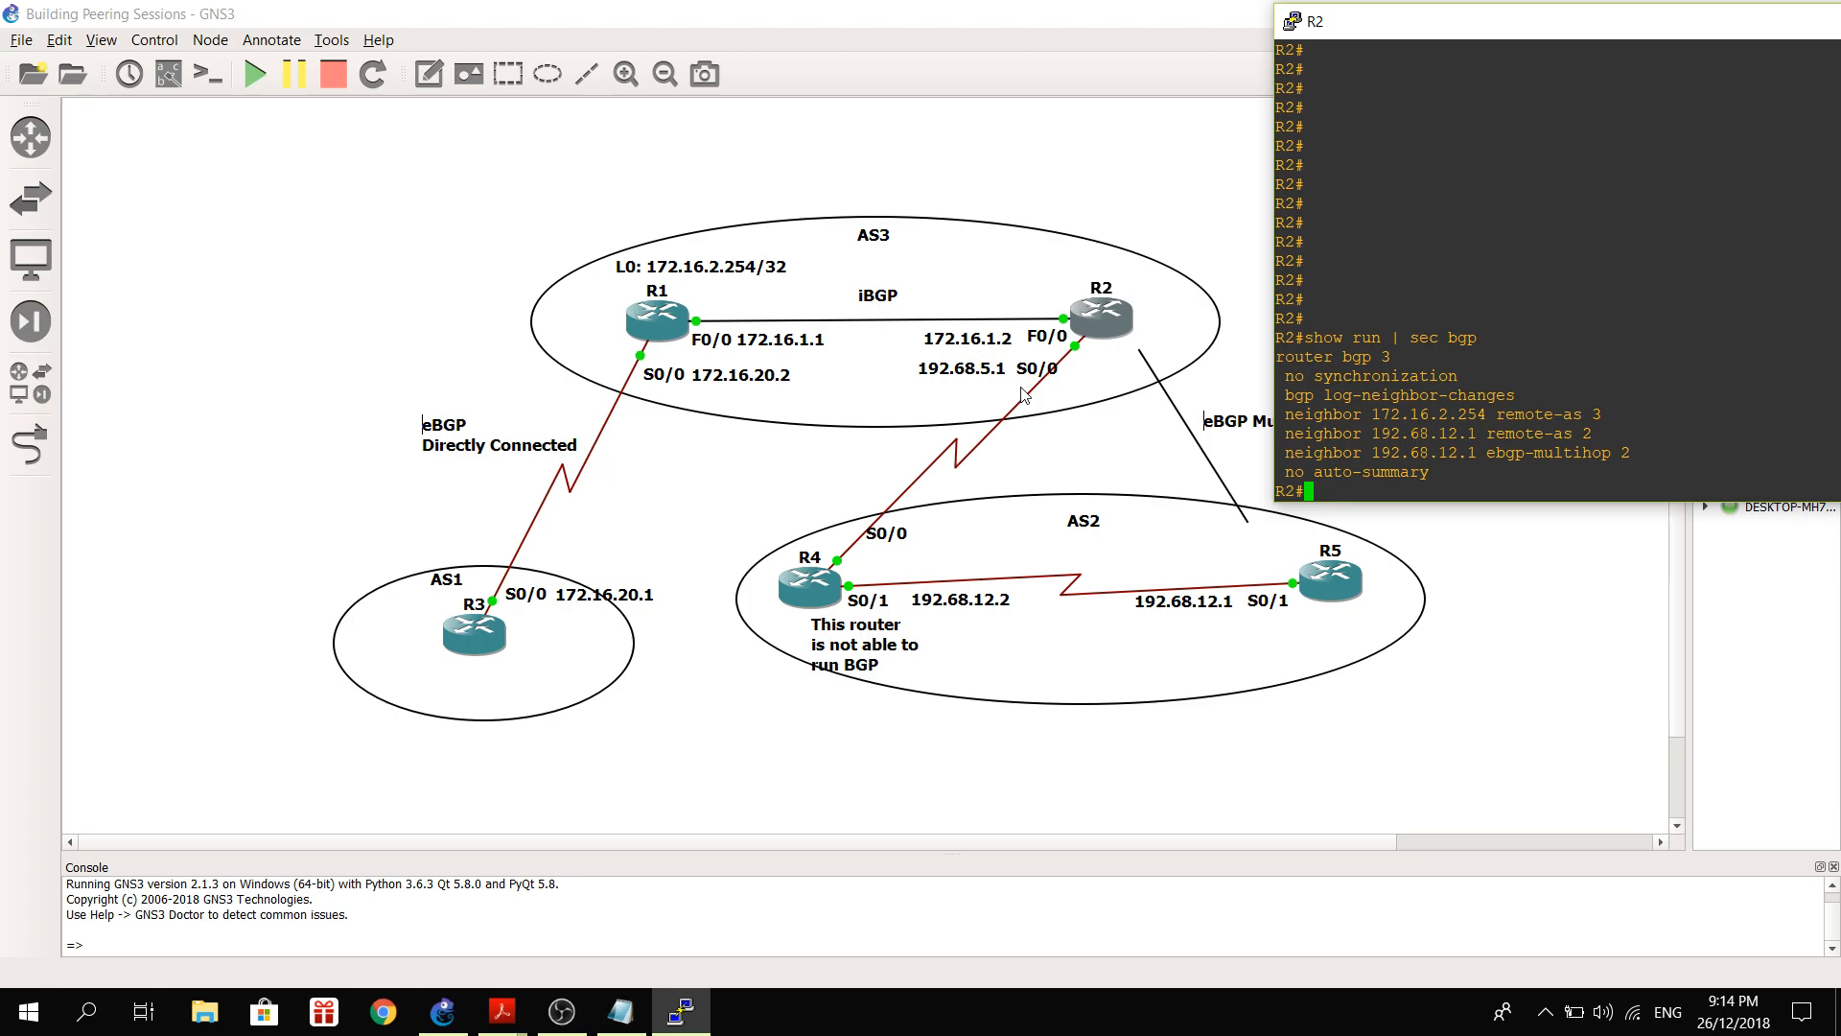
{"action": "mouse_move", "coordinate": [992, 390]}
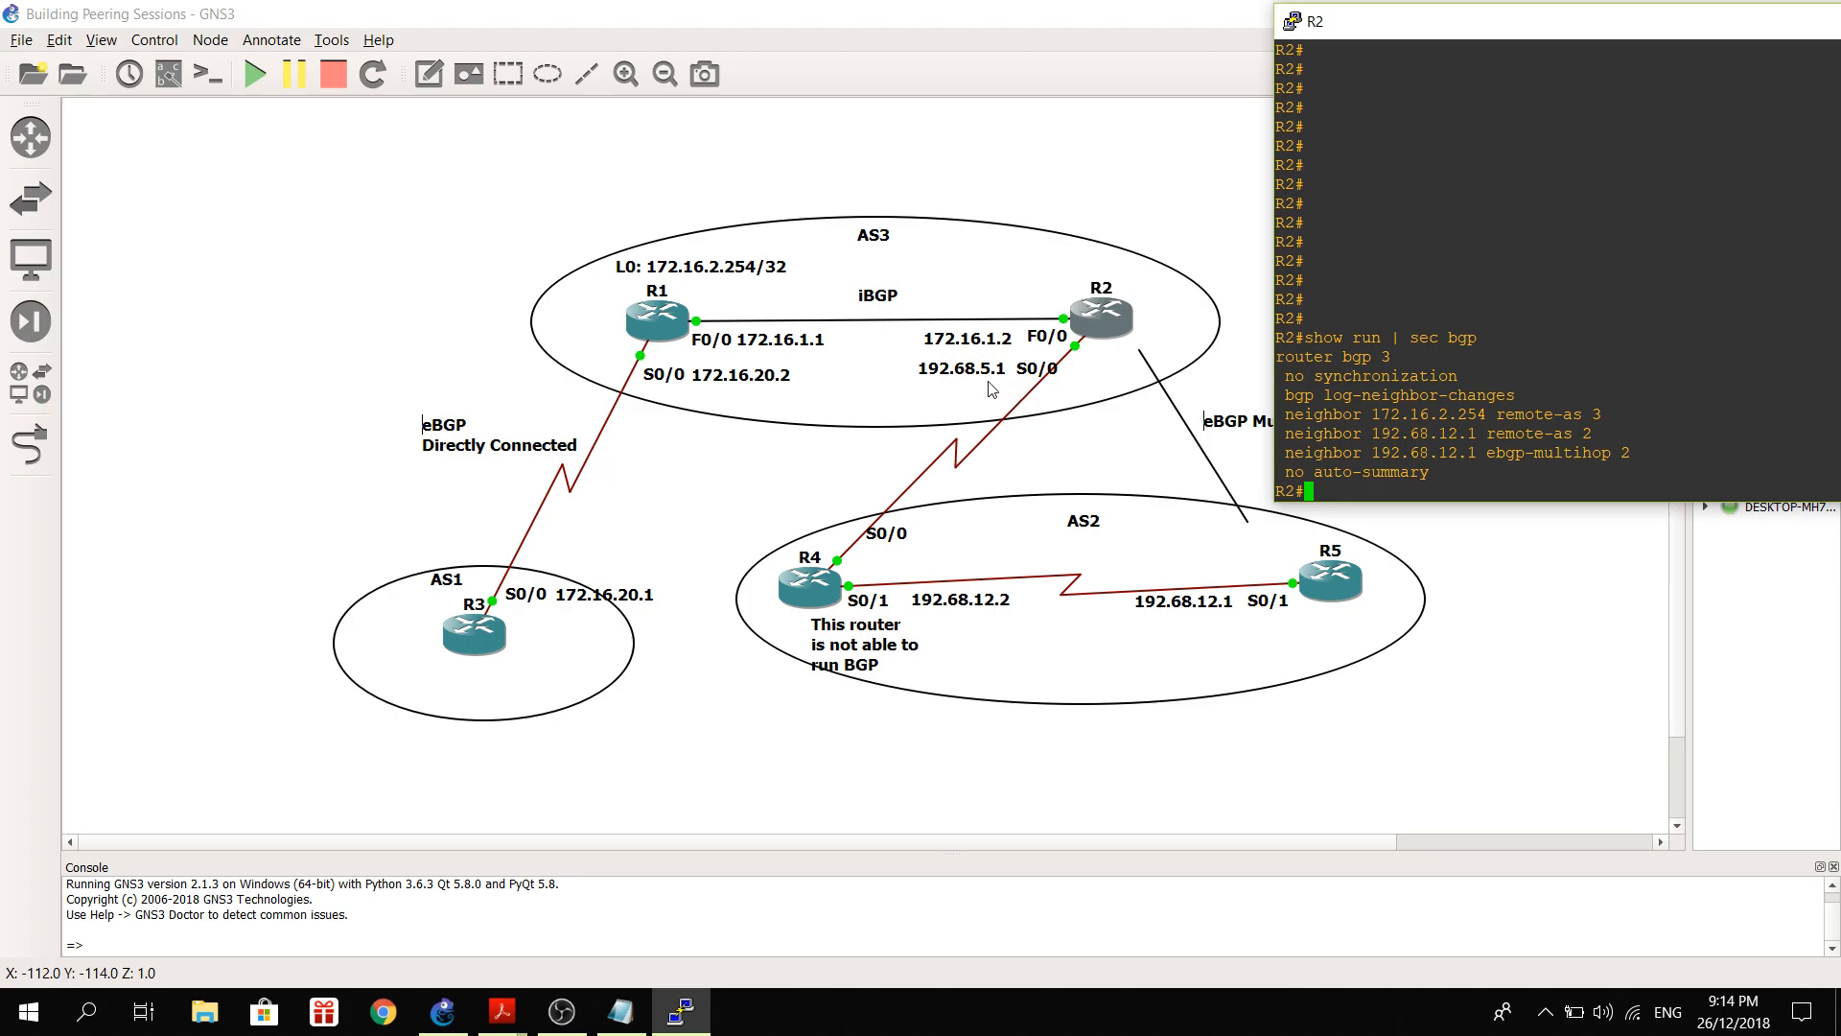
{"action": "mouse_move", "coordinate": [1023, 384]}
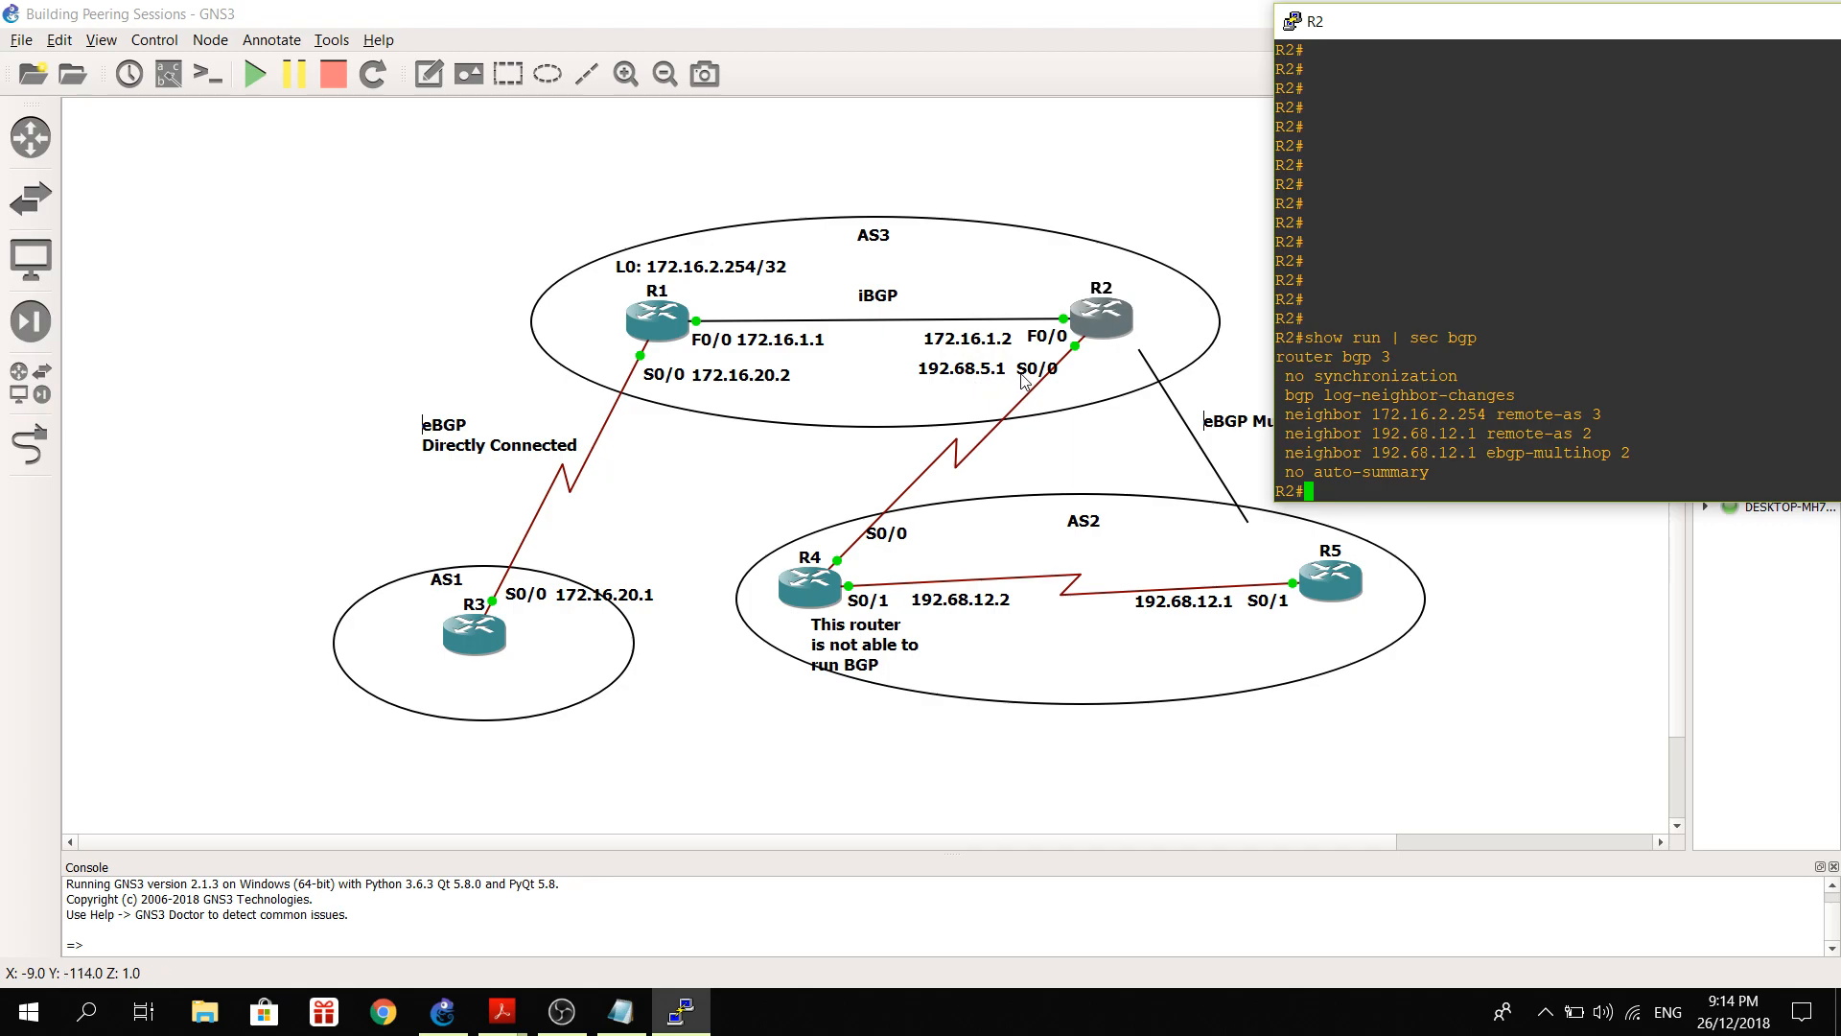
{"action": "mouse_move", "coordinate": [1329, 577]}
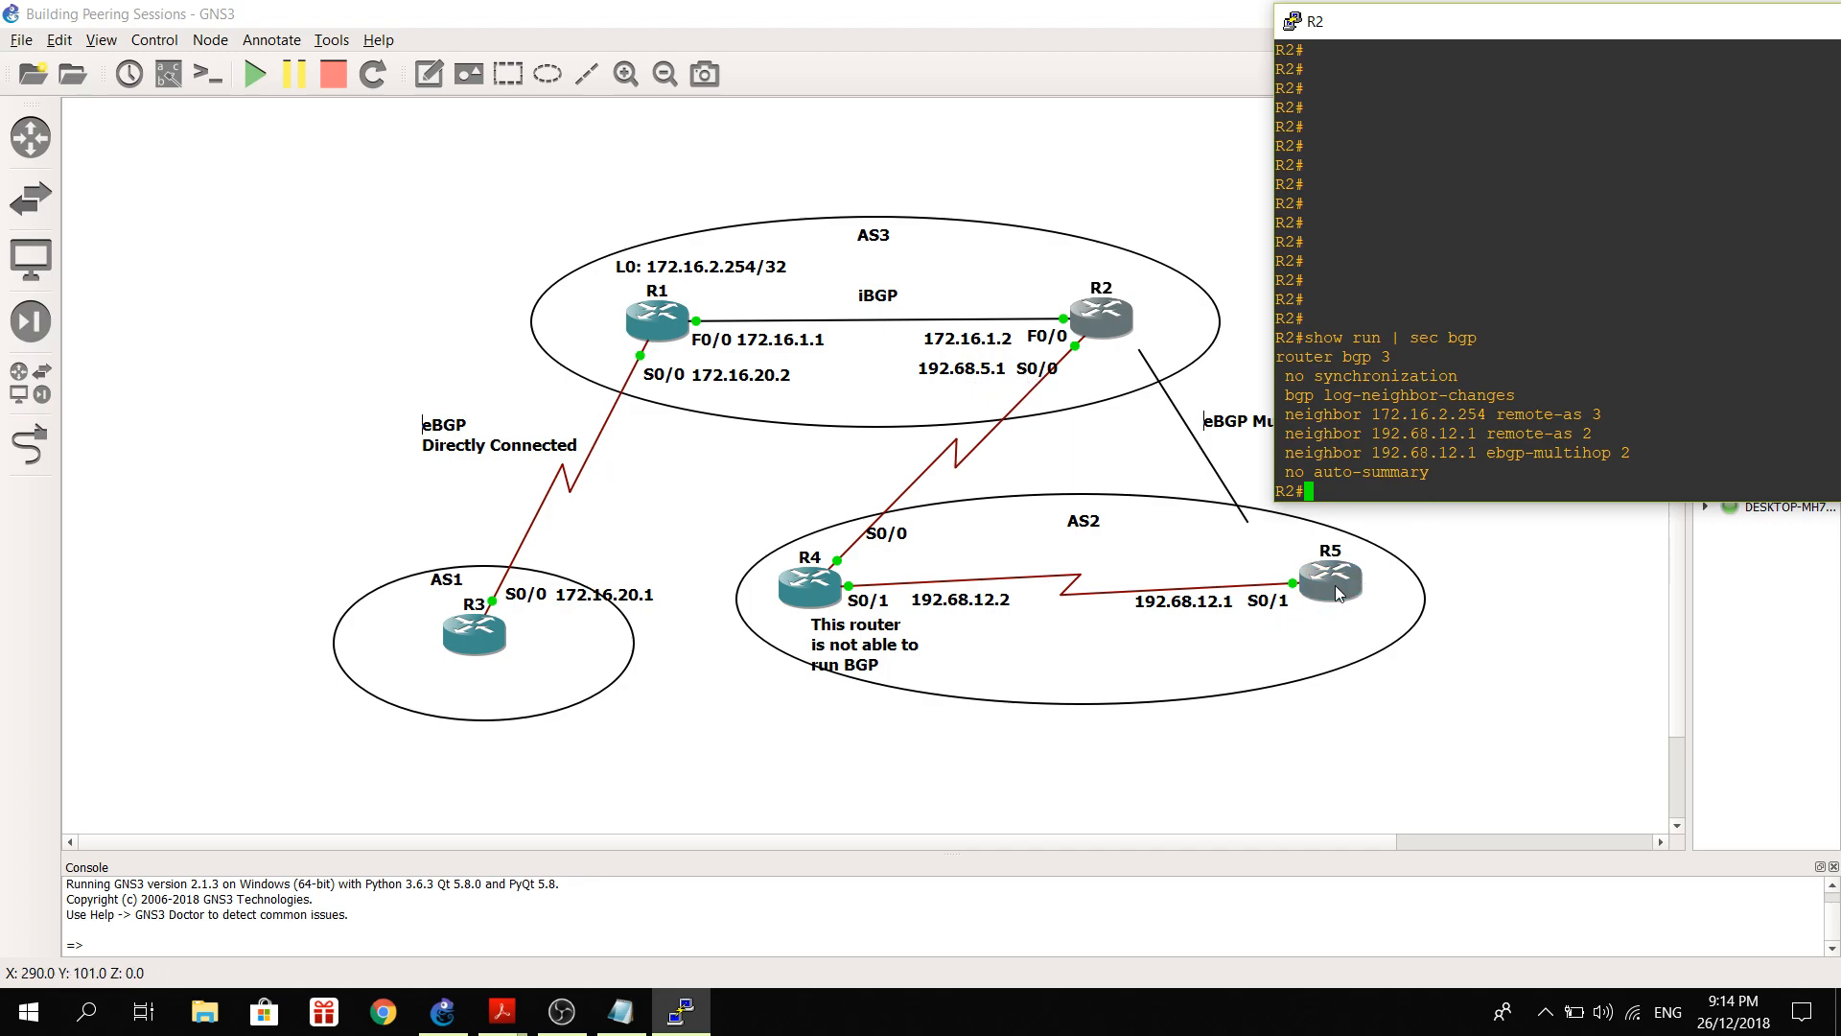
Show R5's BGP section in its console with 'show run | sec bgp'.
{"action": "double_click", "coordinate": [1328, 577]}
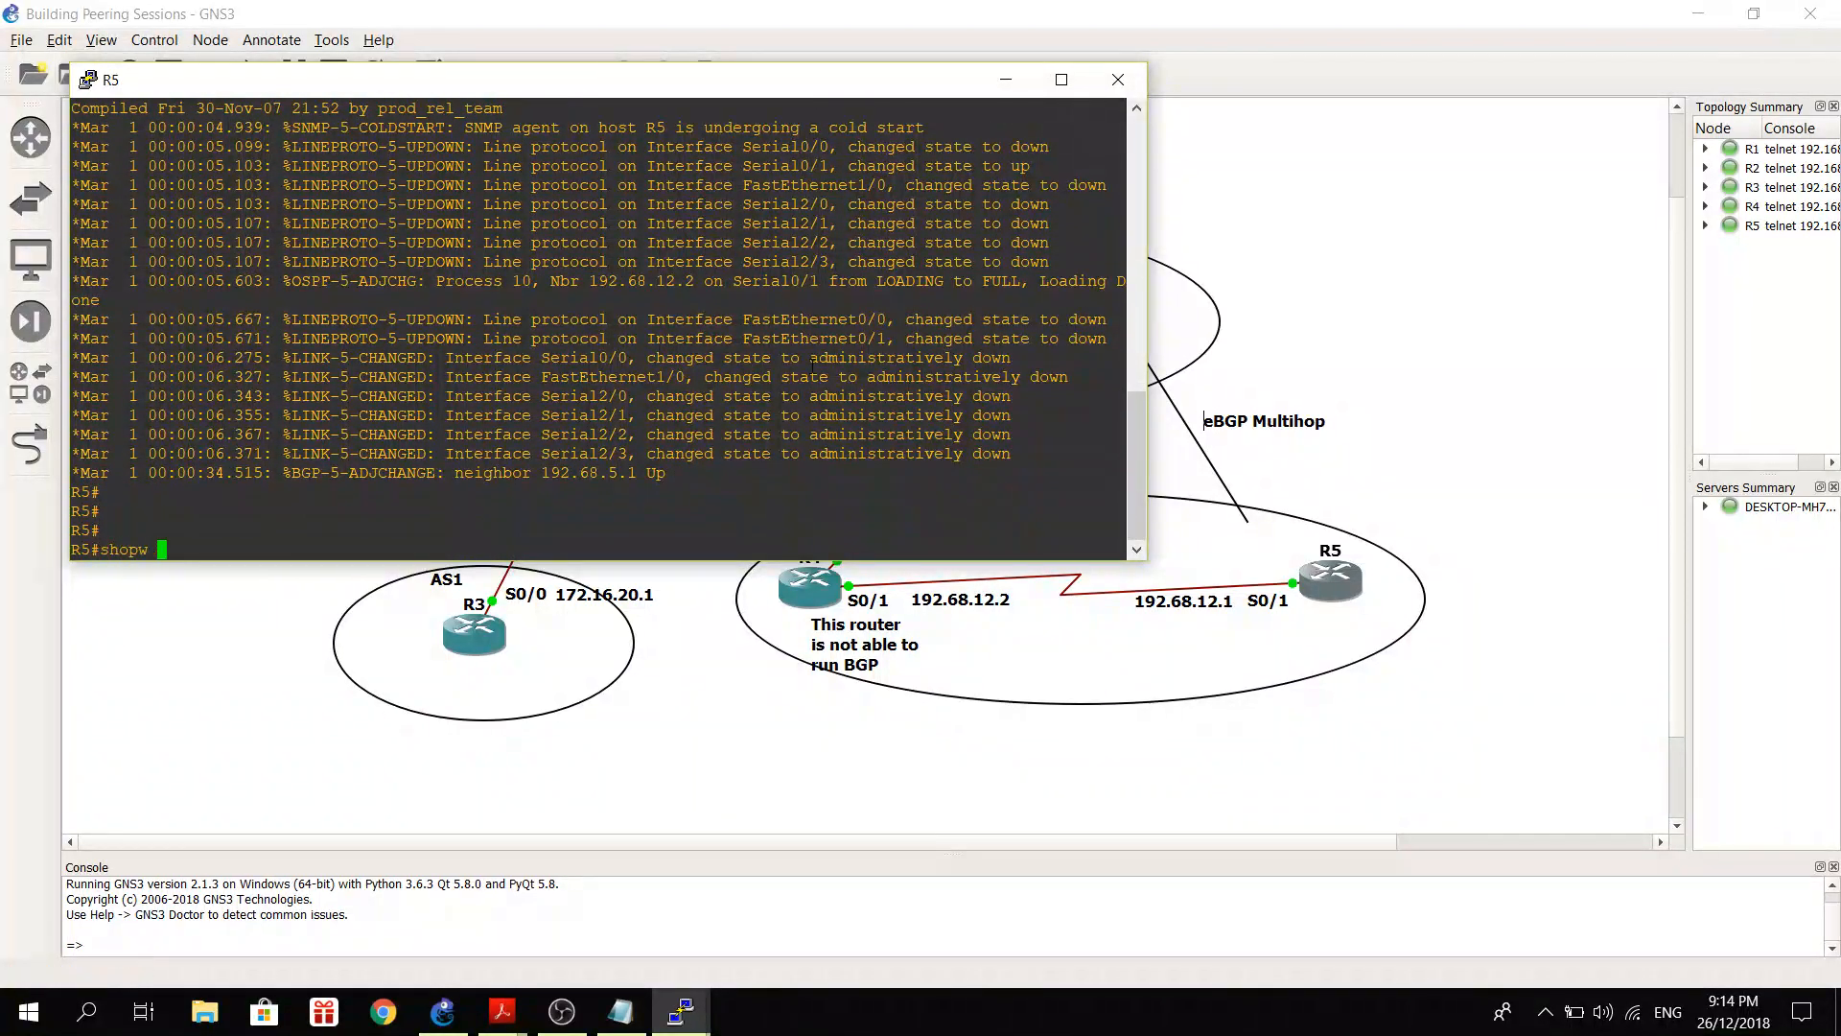
{"action": "type", "text": "show ru"}
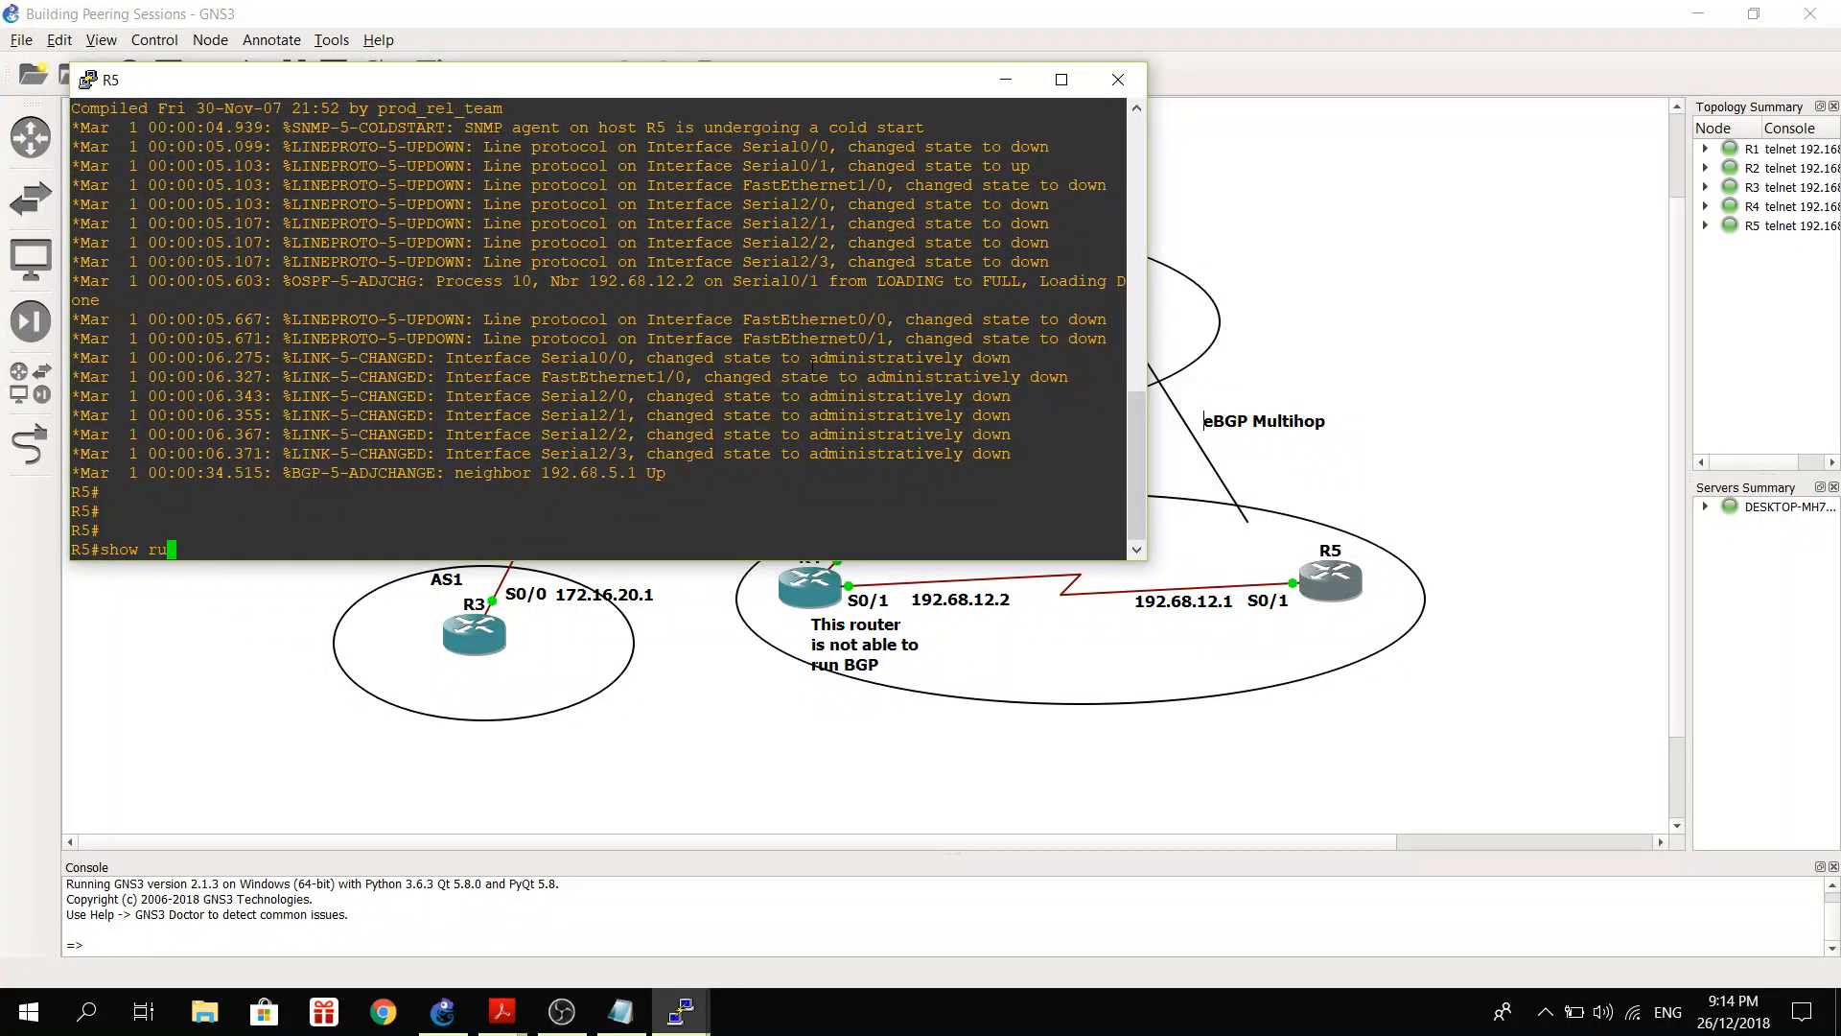
{"action": "type", "text": "n | sec bgp"}
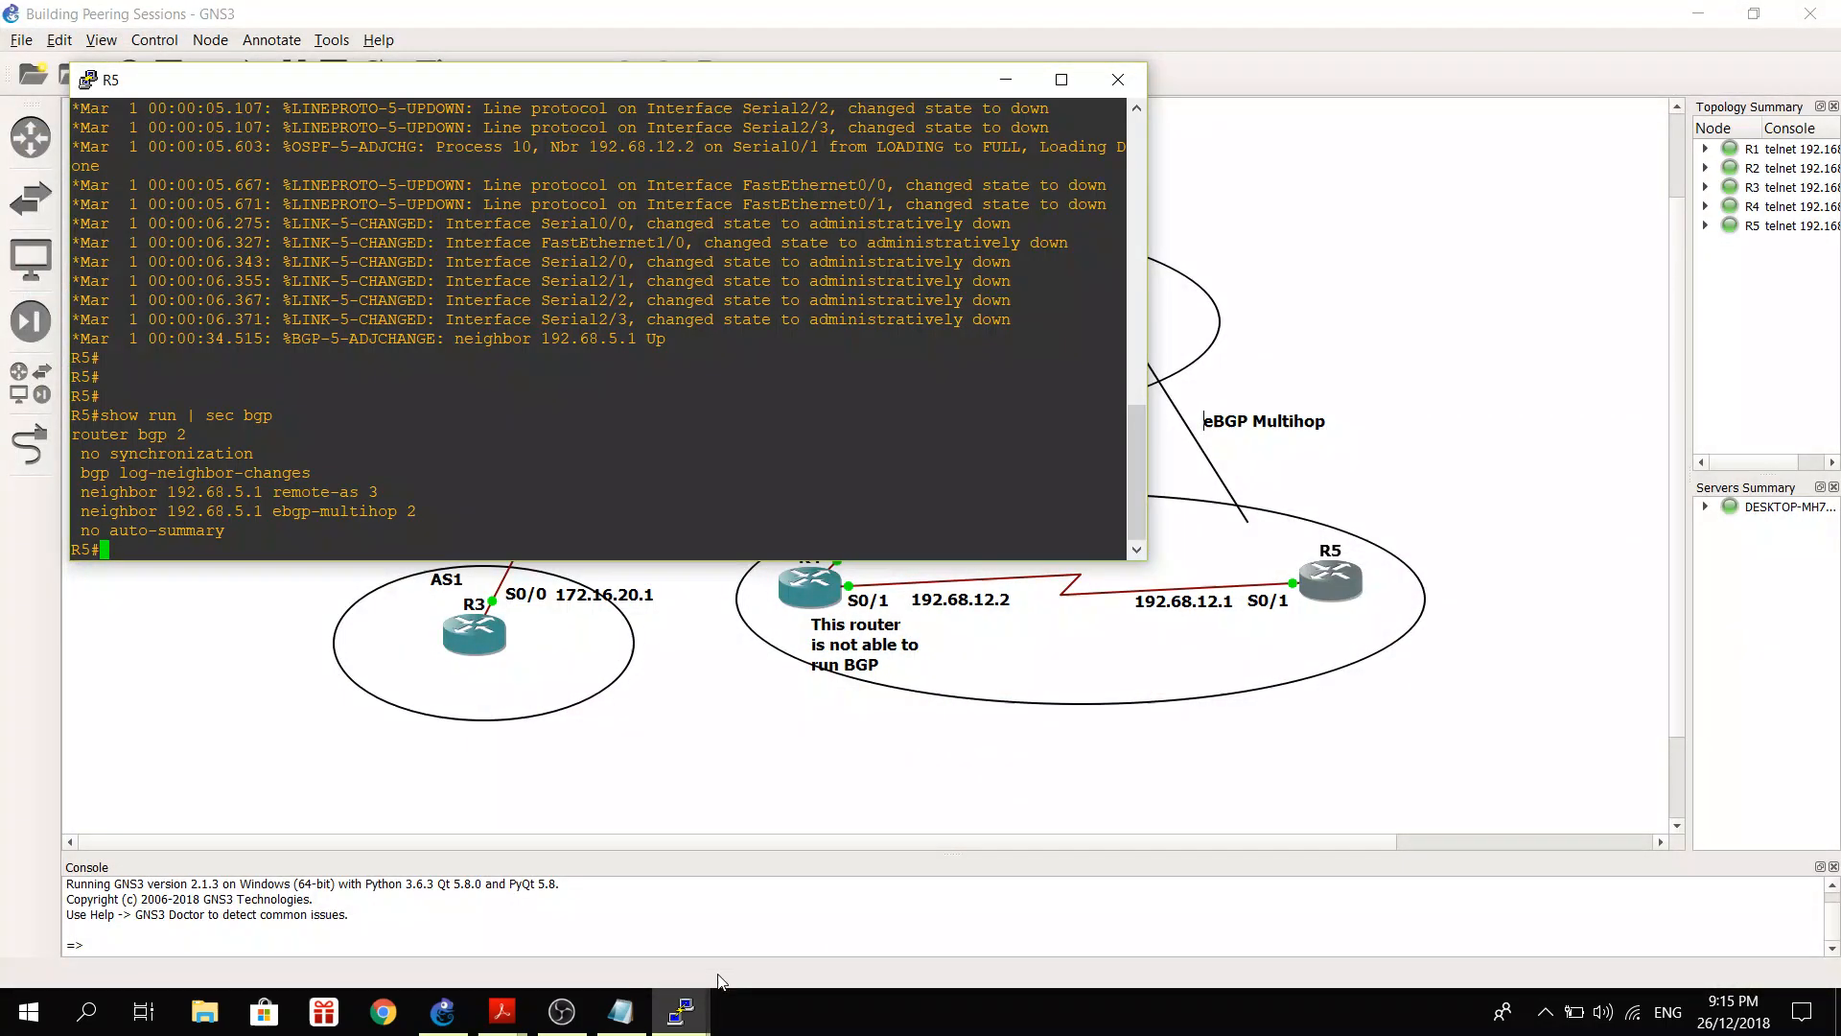
{"action": "mouse_move", "coordinate": [681, 1010]}
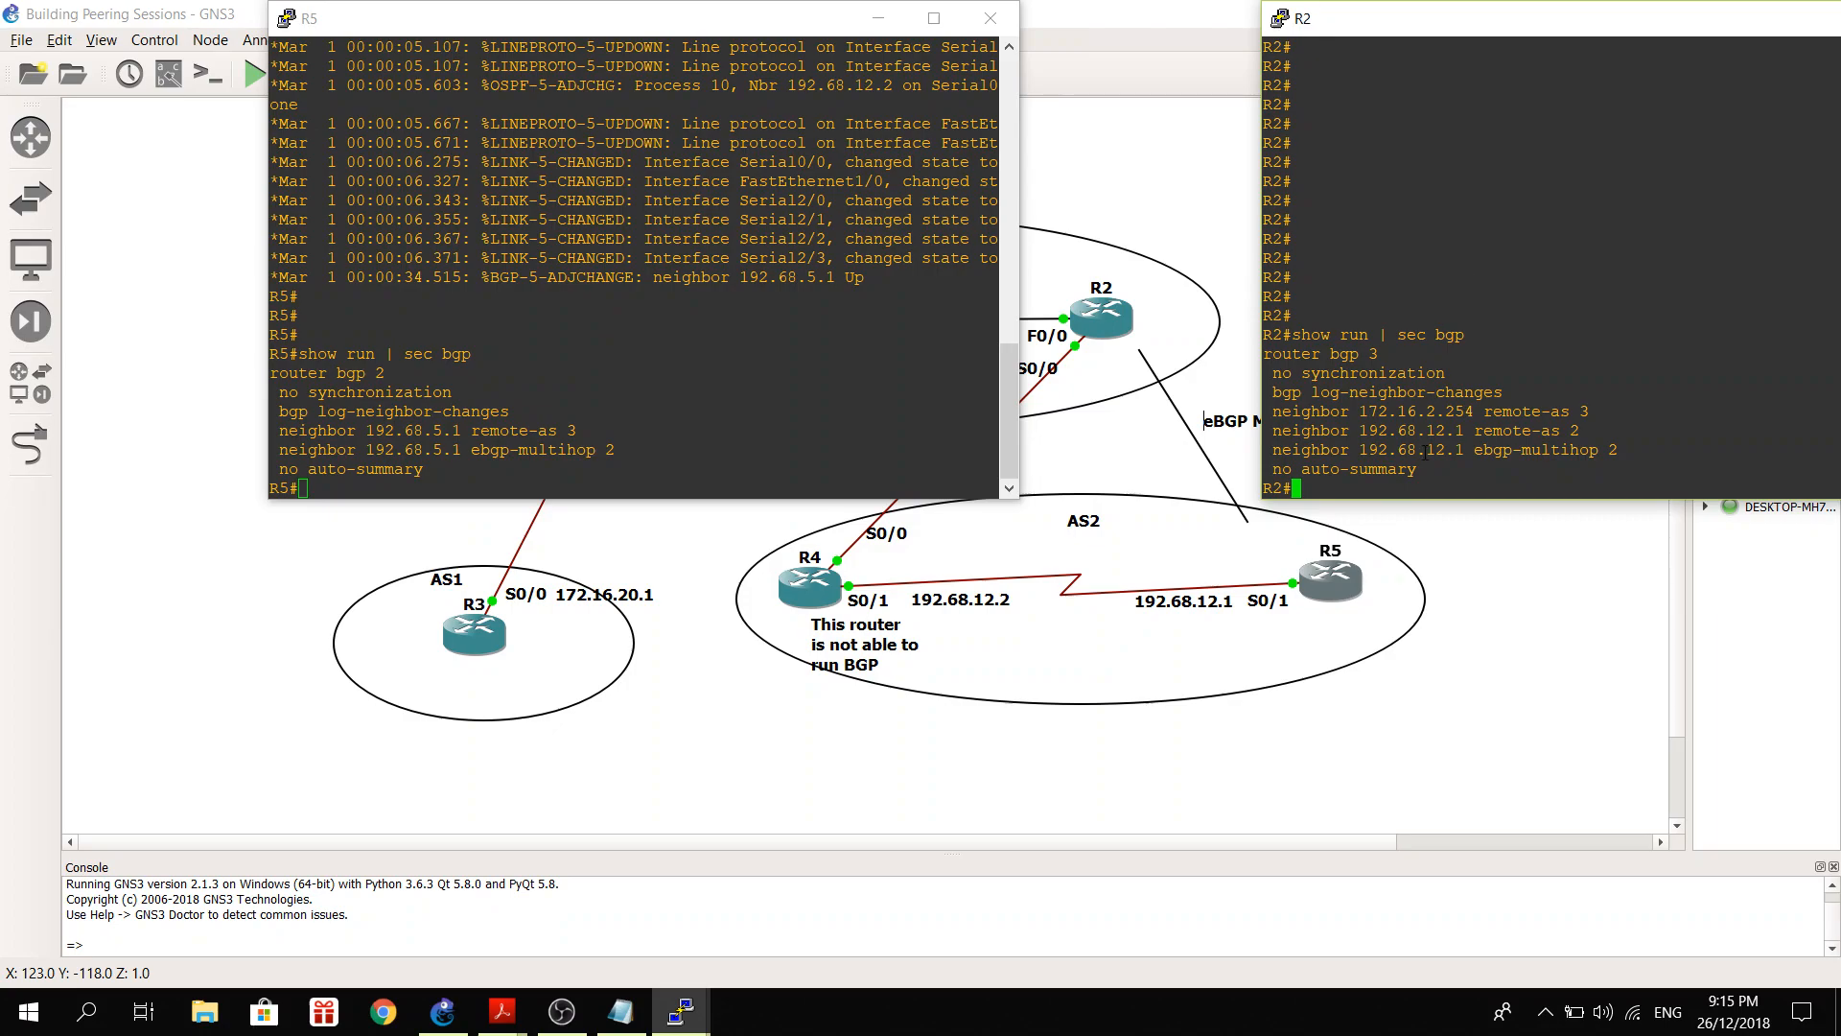
{"action": "mouse_move", "coordinate": [507, 477]}
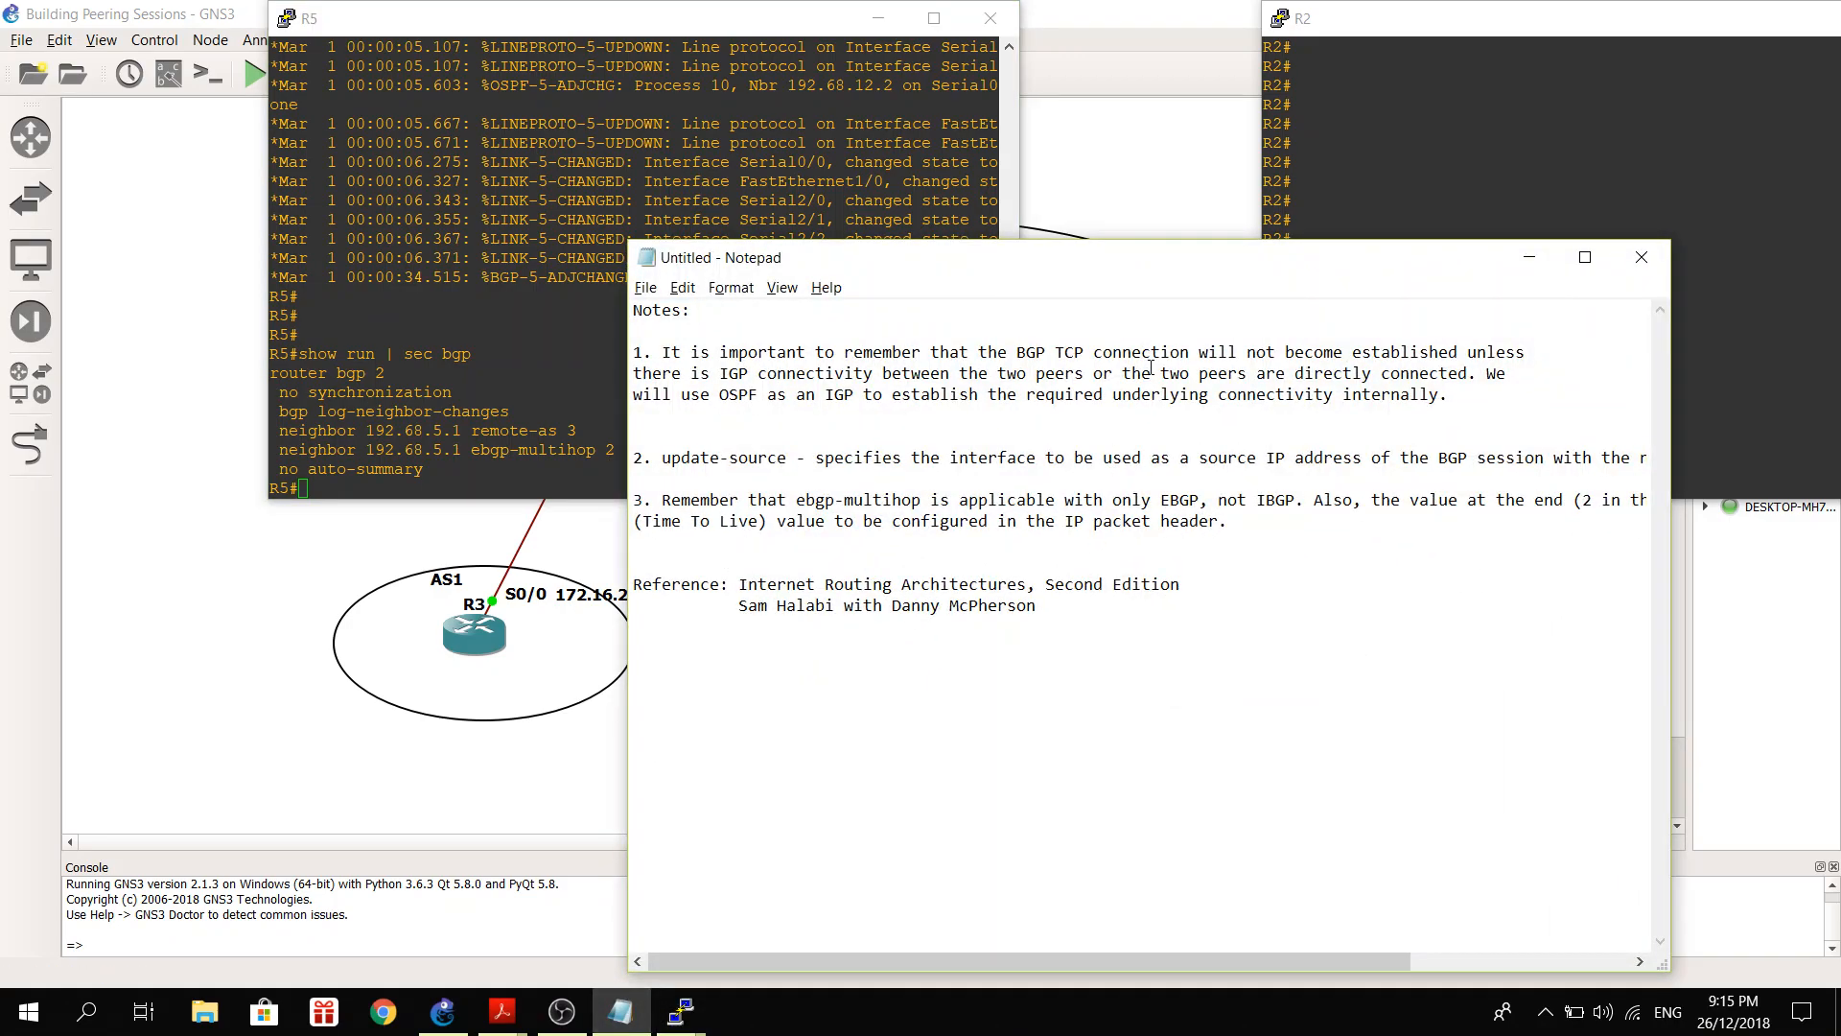
{"action": "mouse_move", "coordinate": [854, 588]}
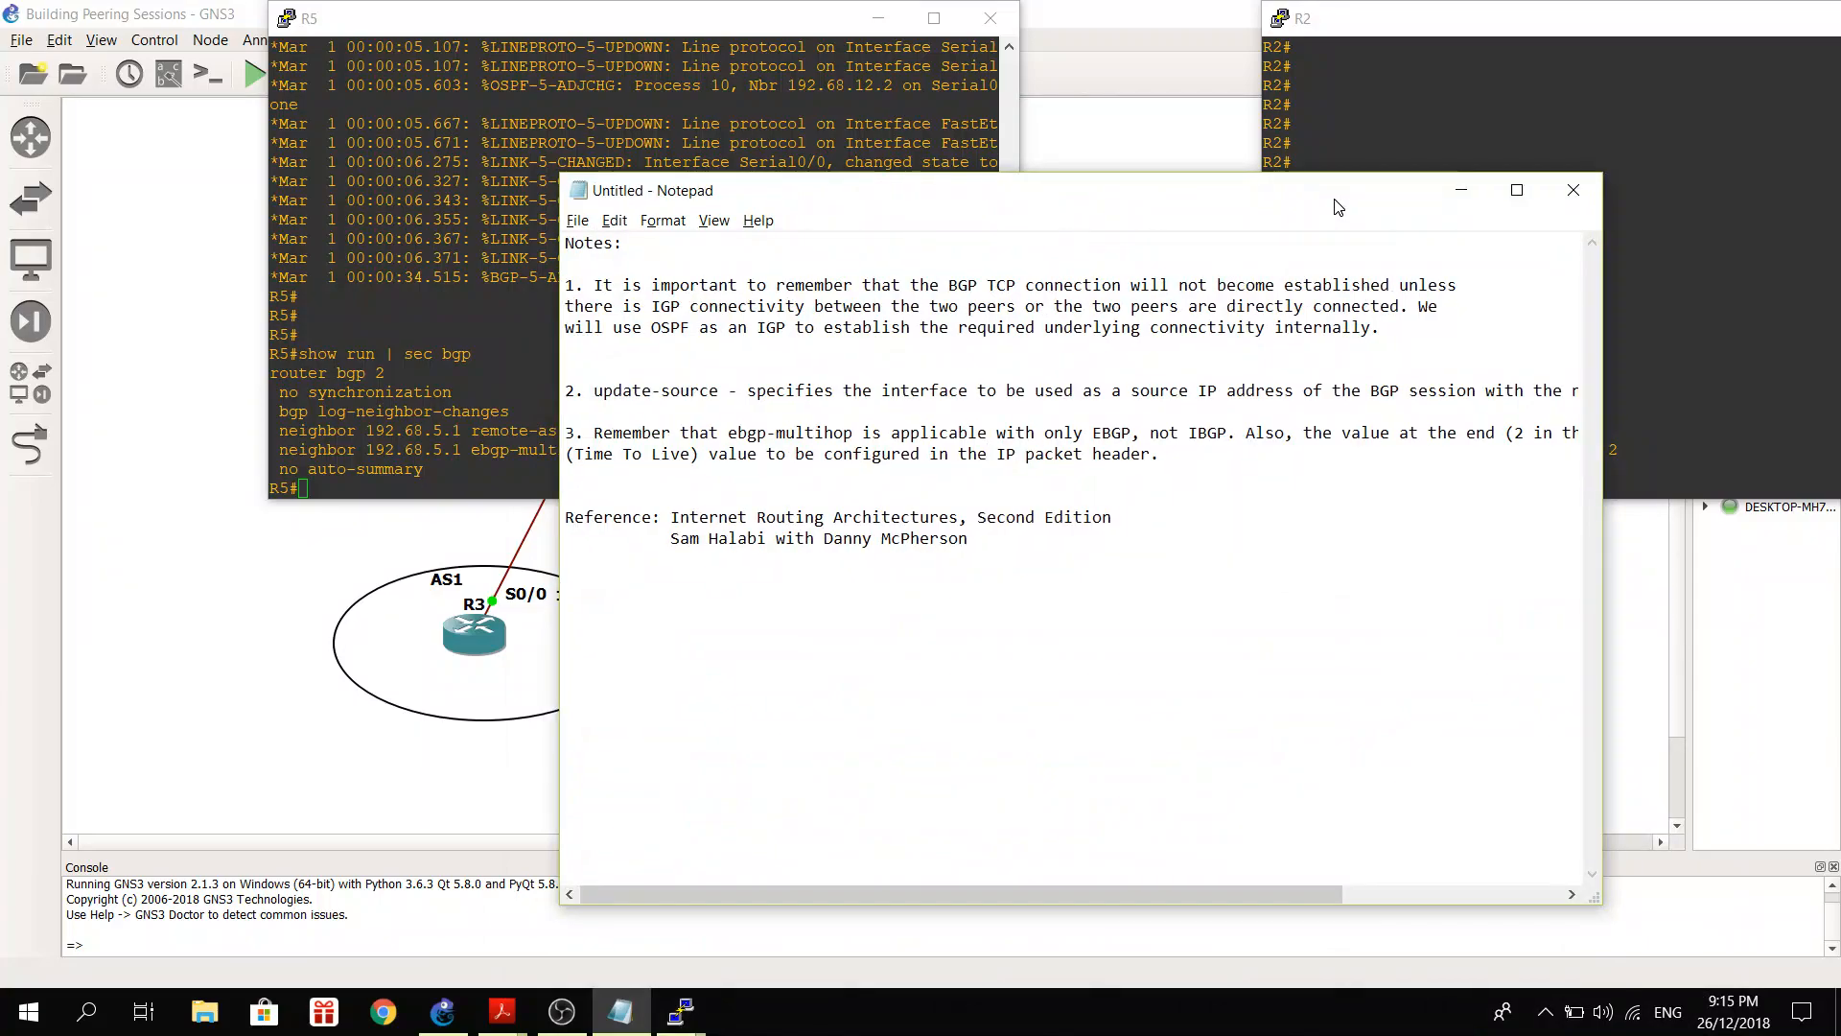
{"action": "mouse_move", "coordinate": [941, 316]}
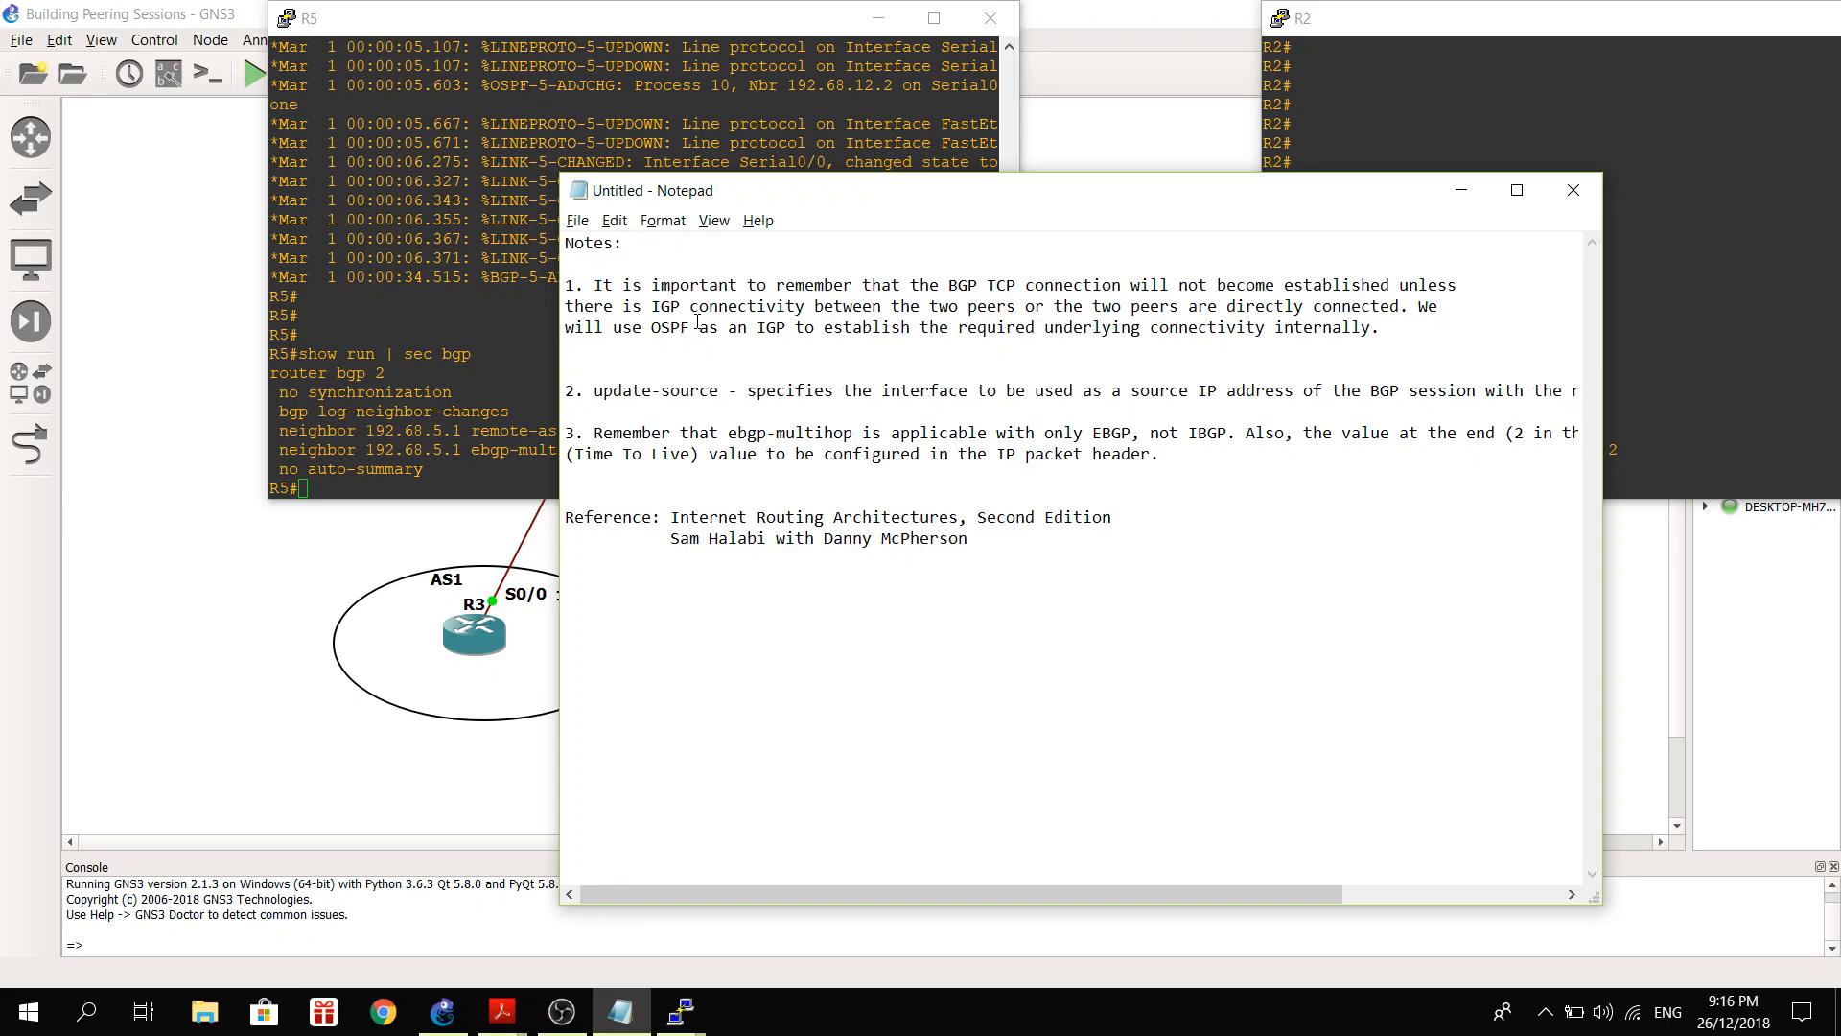
{"action": "mouse_move", "coordinate": [582, 659]}
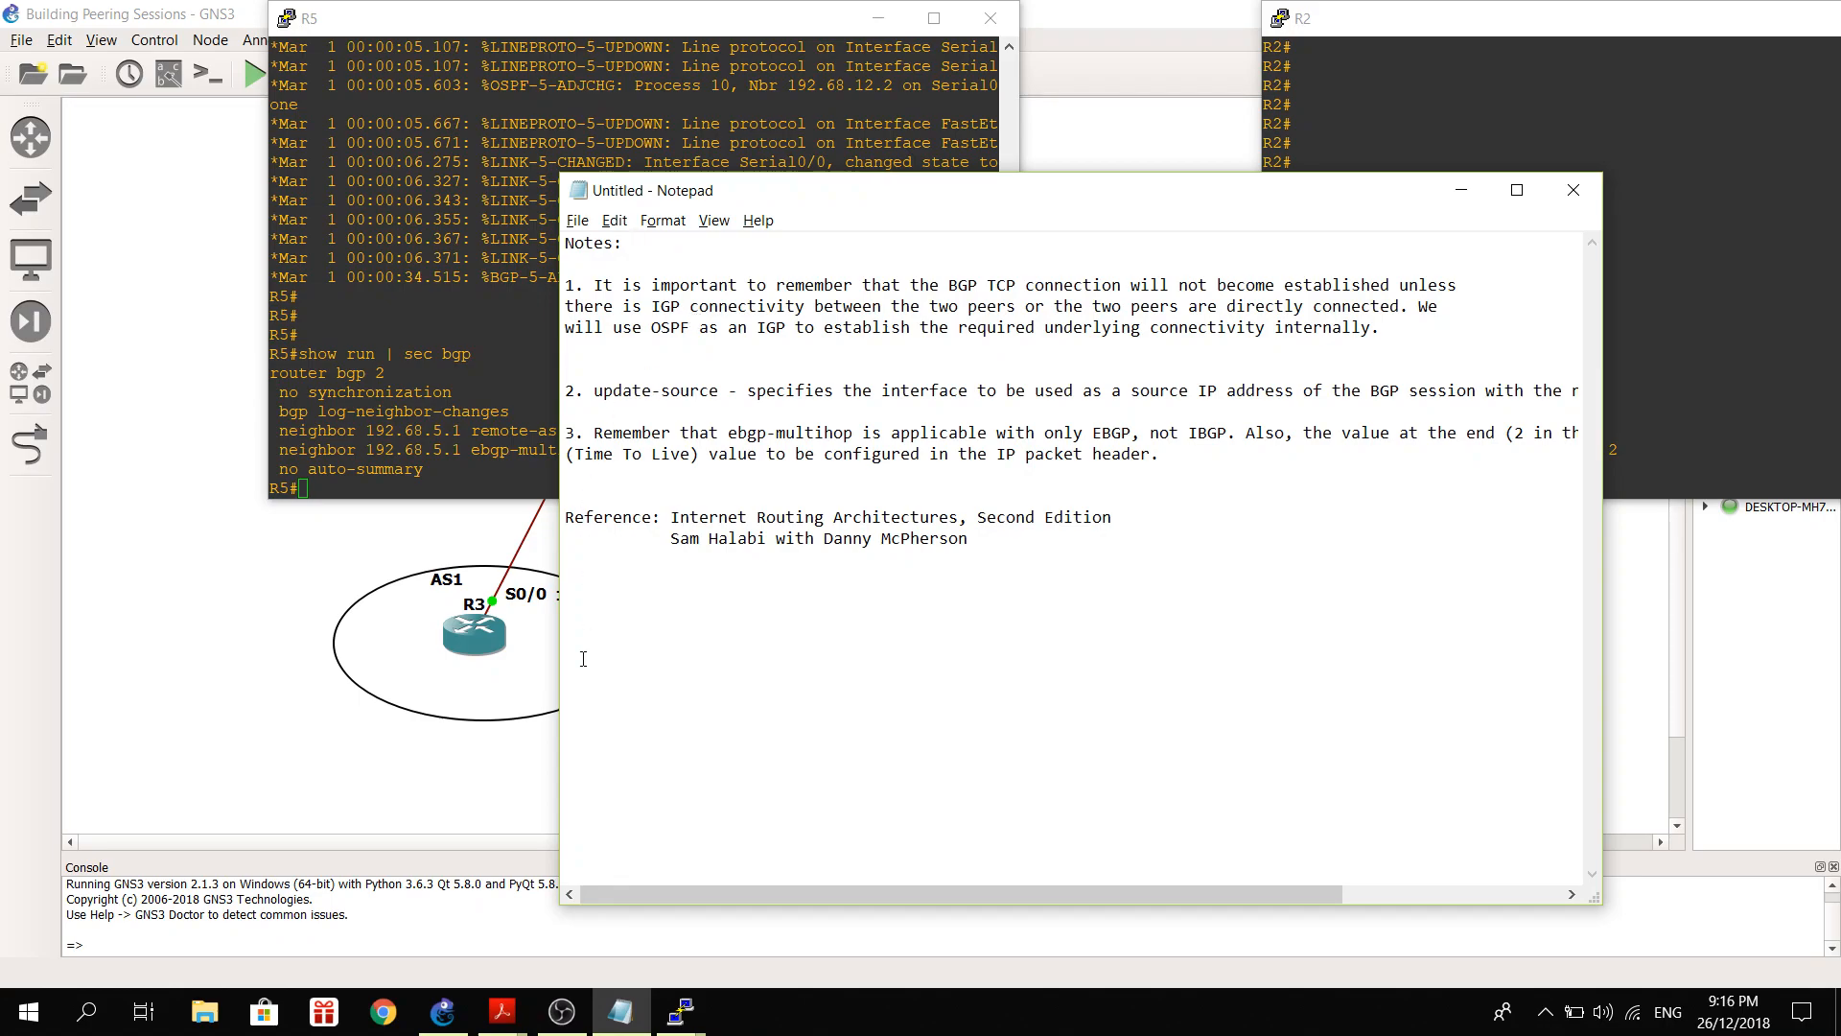
Review the BGP peering notes in Notepad and minimize the window.
{"action": "left_click", "coordinate": [632, 243]}
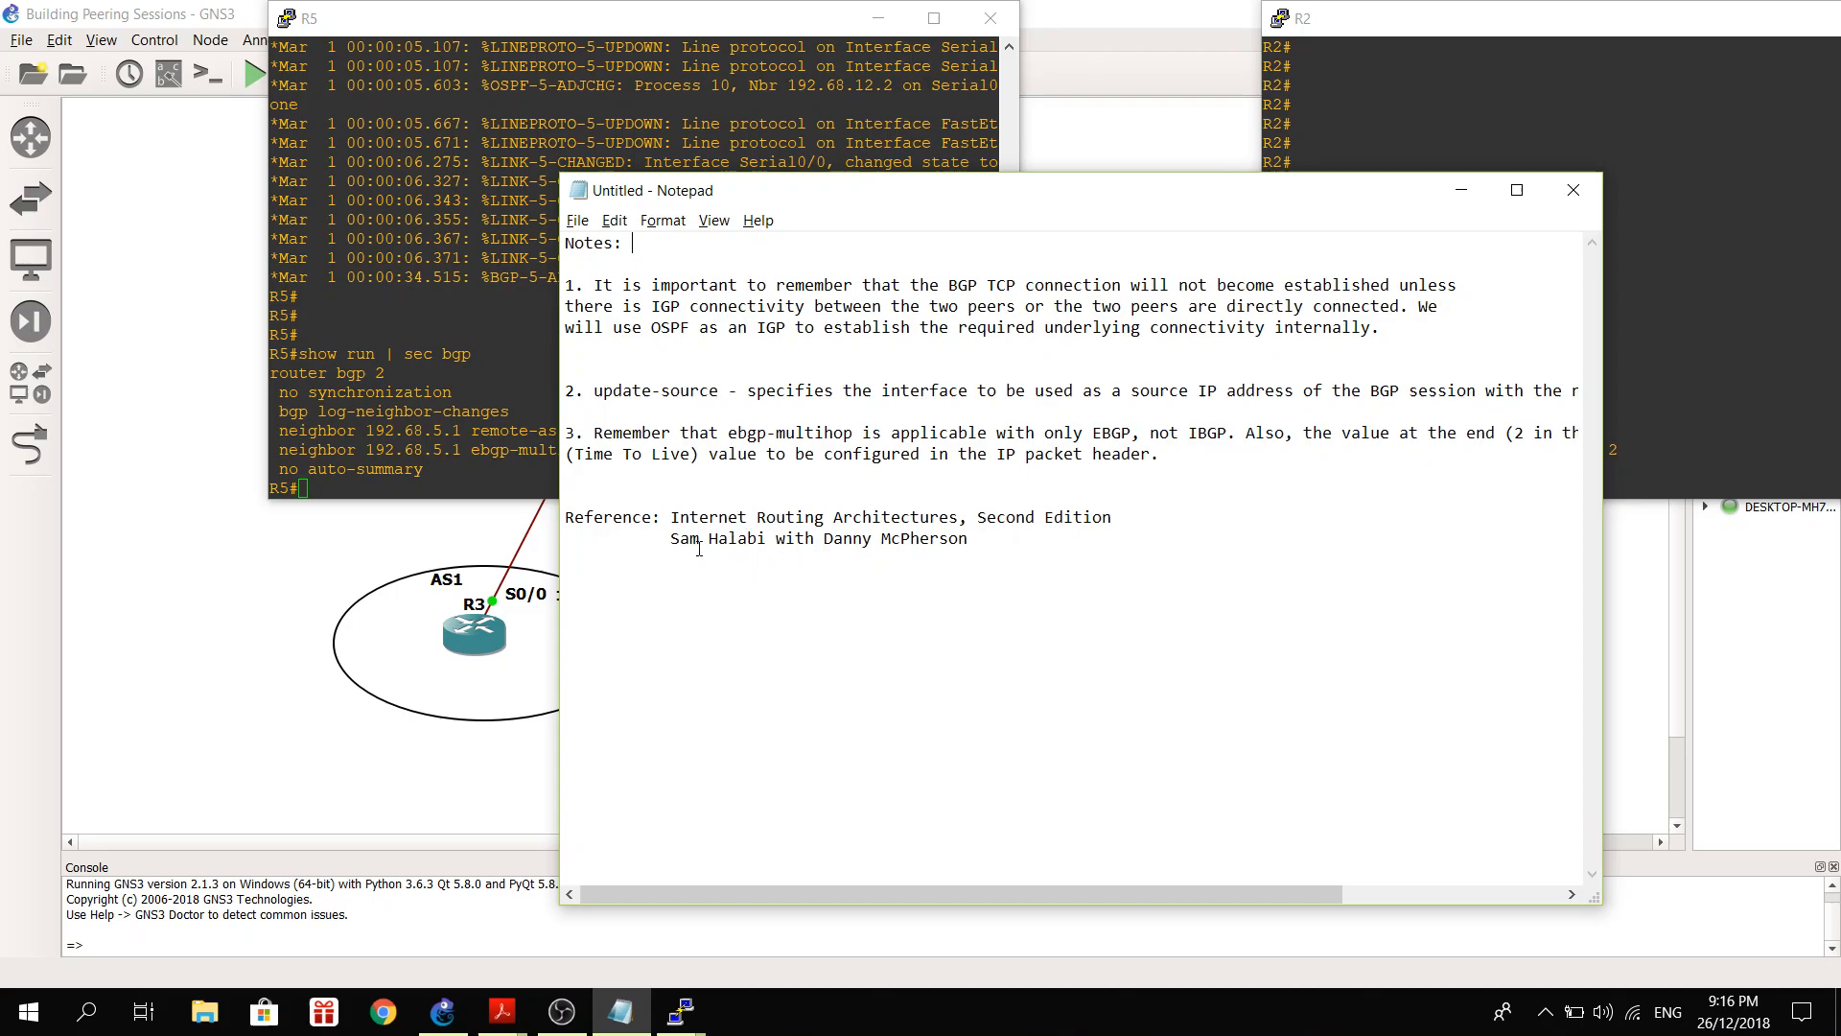
{"action": "mouse_move", "coordinate": [820, 559]}
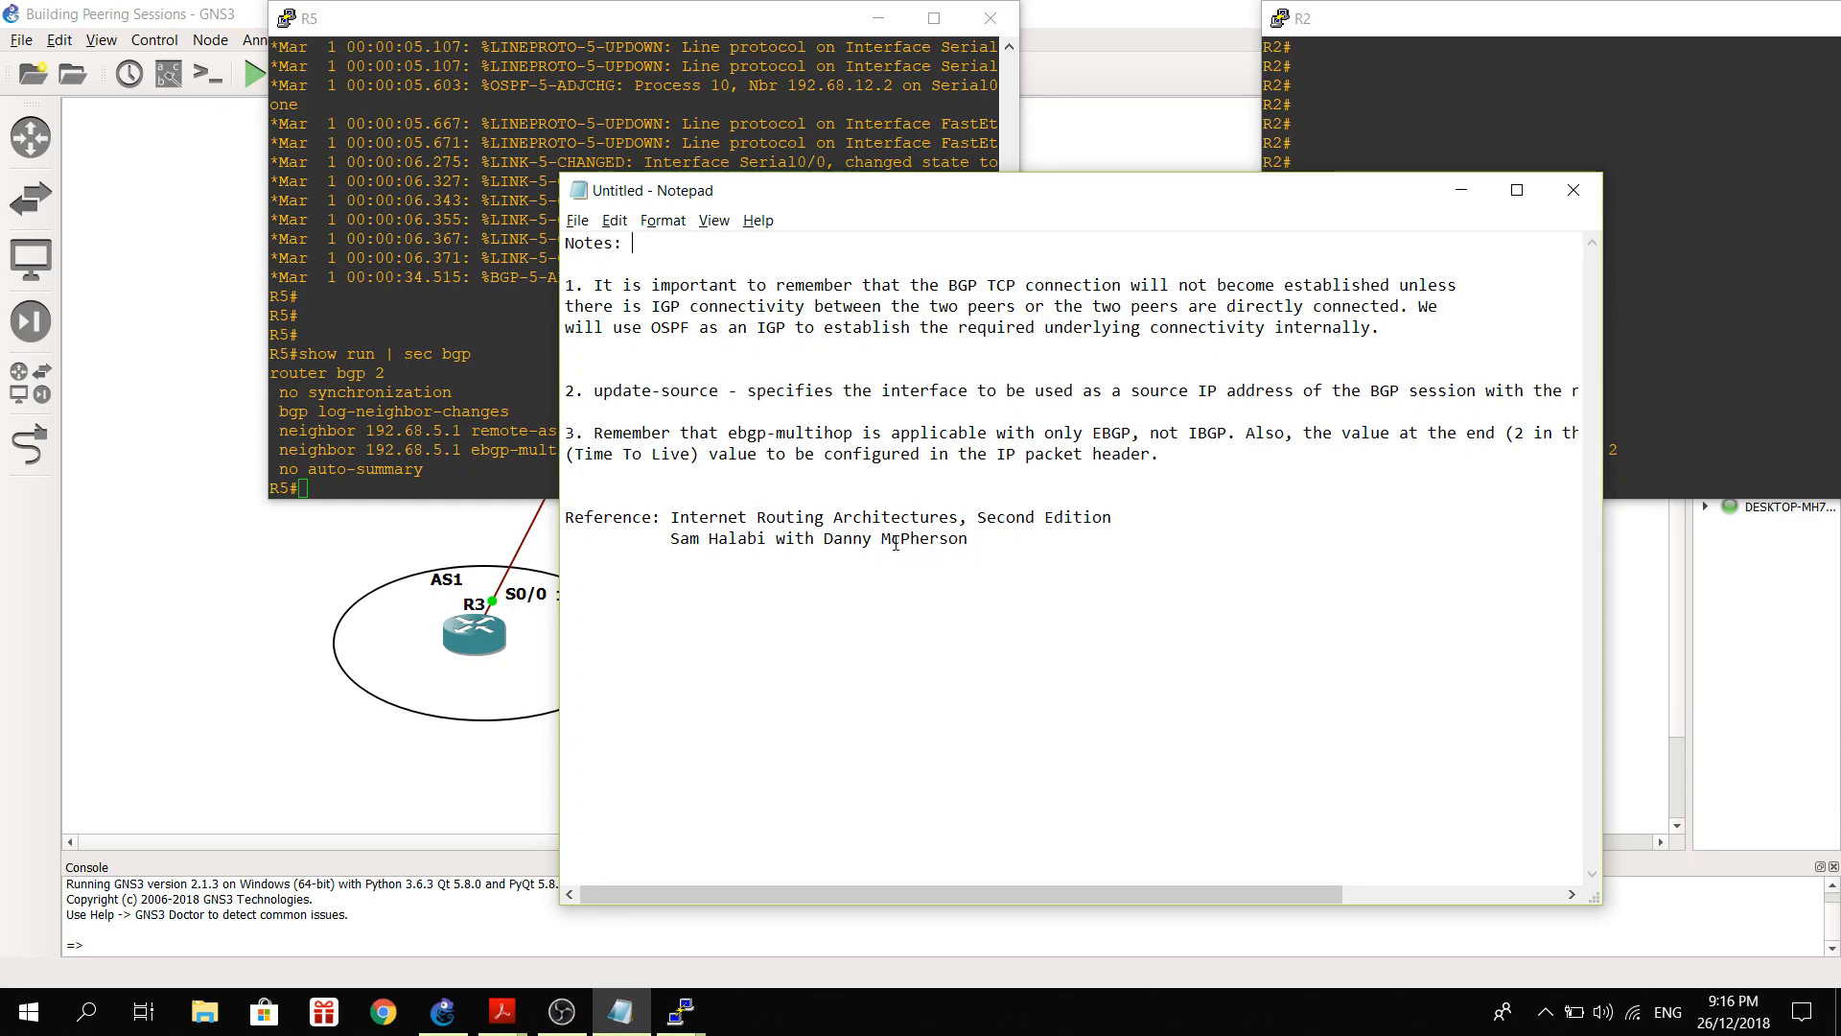
{"action": "mouse_move", "coordinate": [773, 359]}
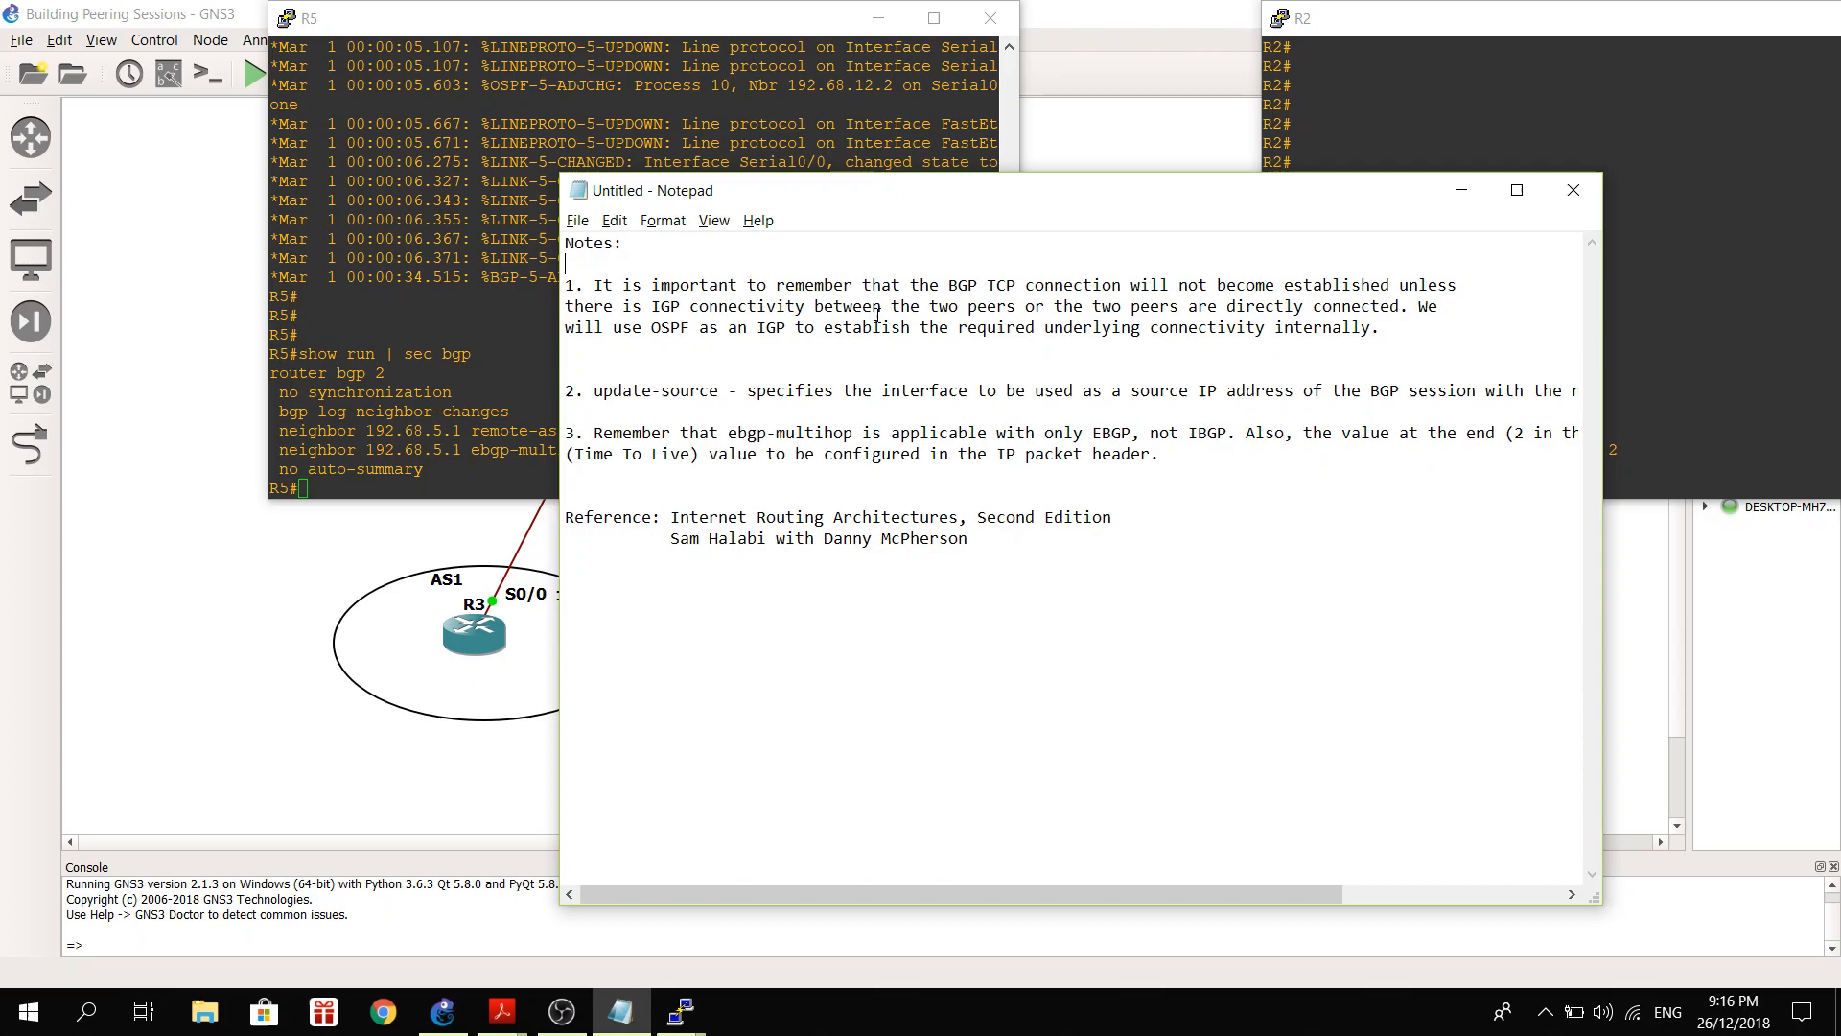
{"action": "mouse_move", "coordinate": [807, 384]}
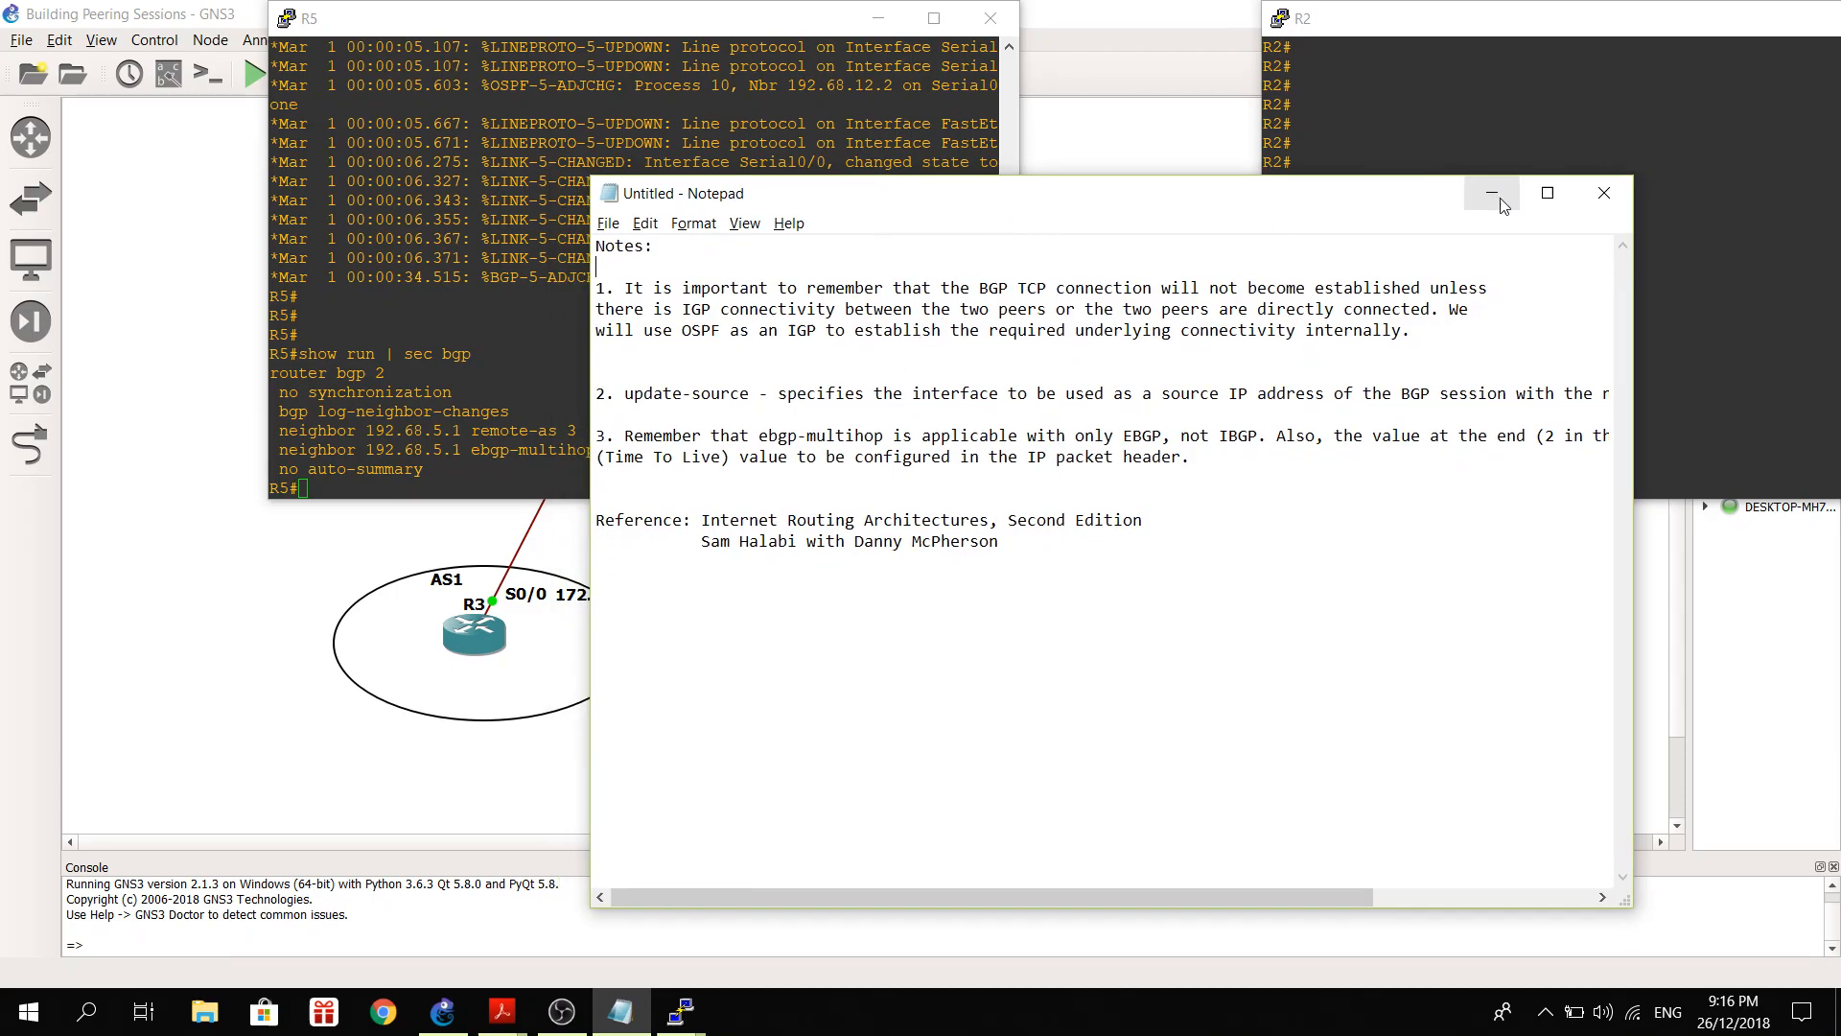
{"action": "mouse_move", "coordinate": [1492, 193]}
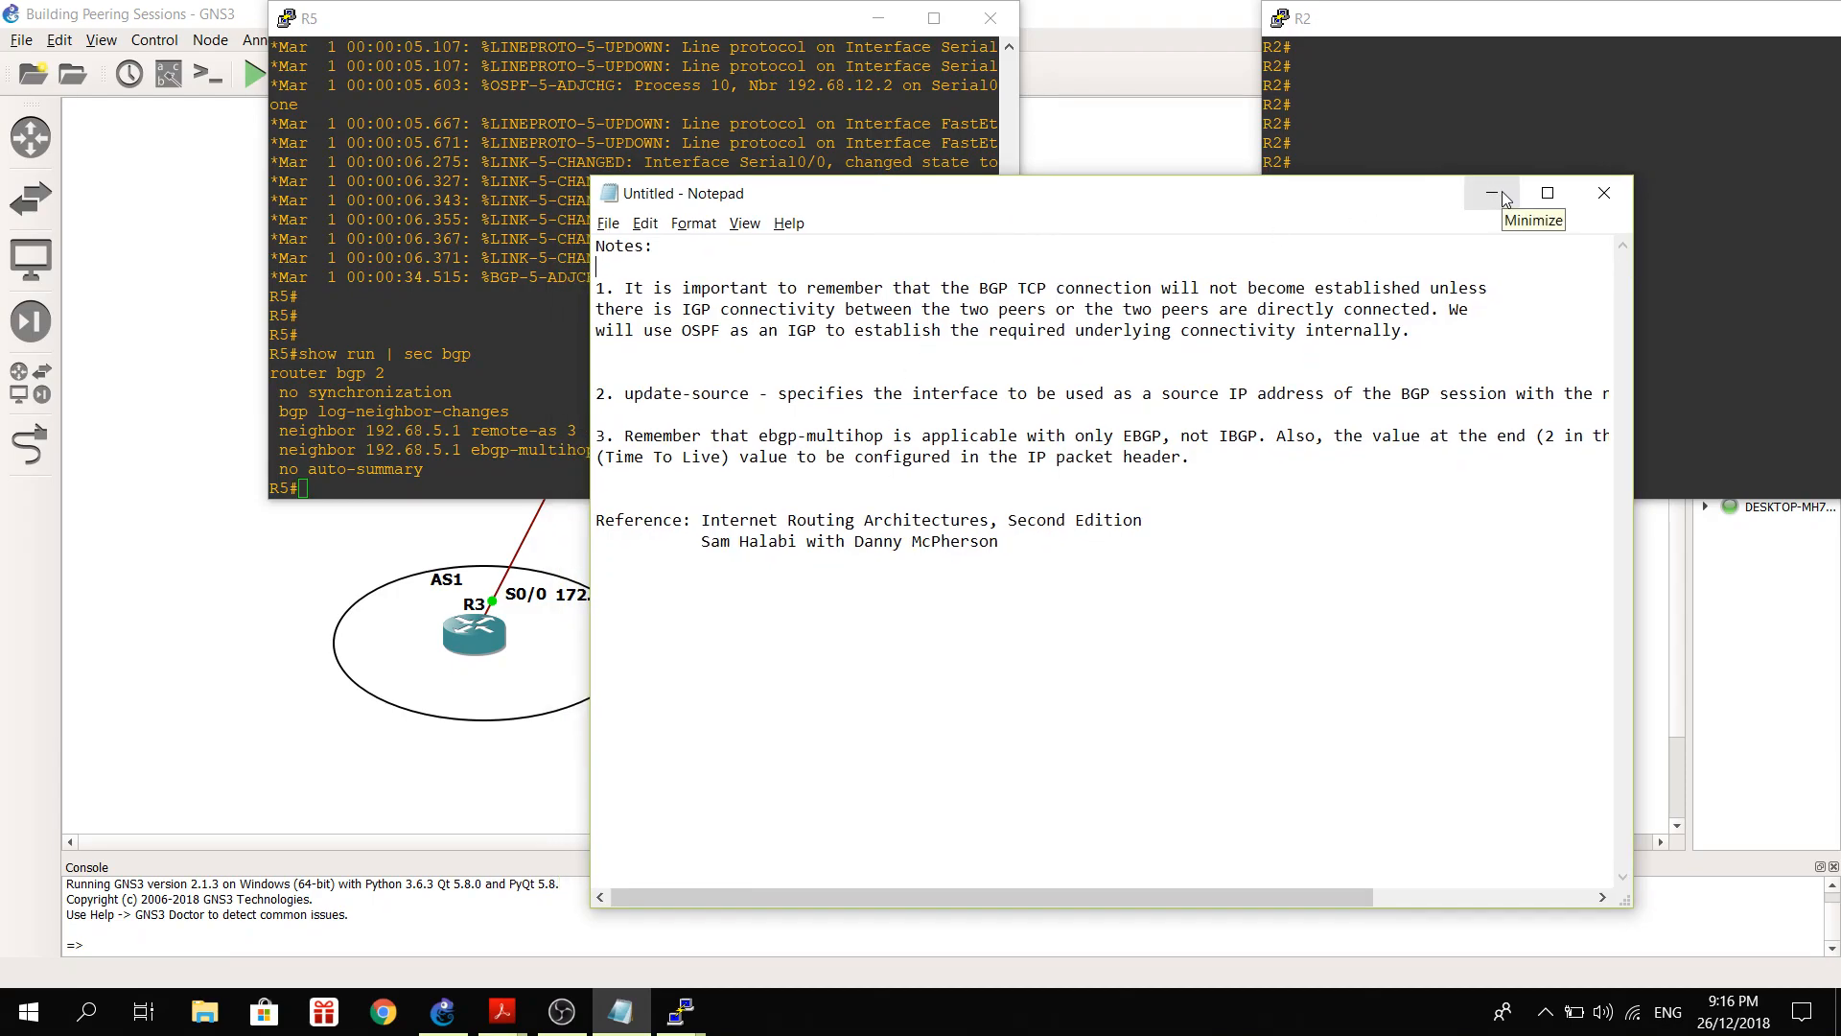
{"action": "left_click", "coordinate": [1491, 193]}
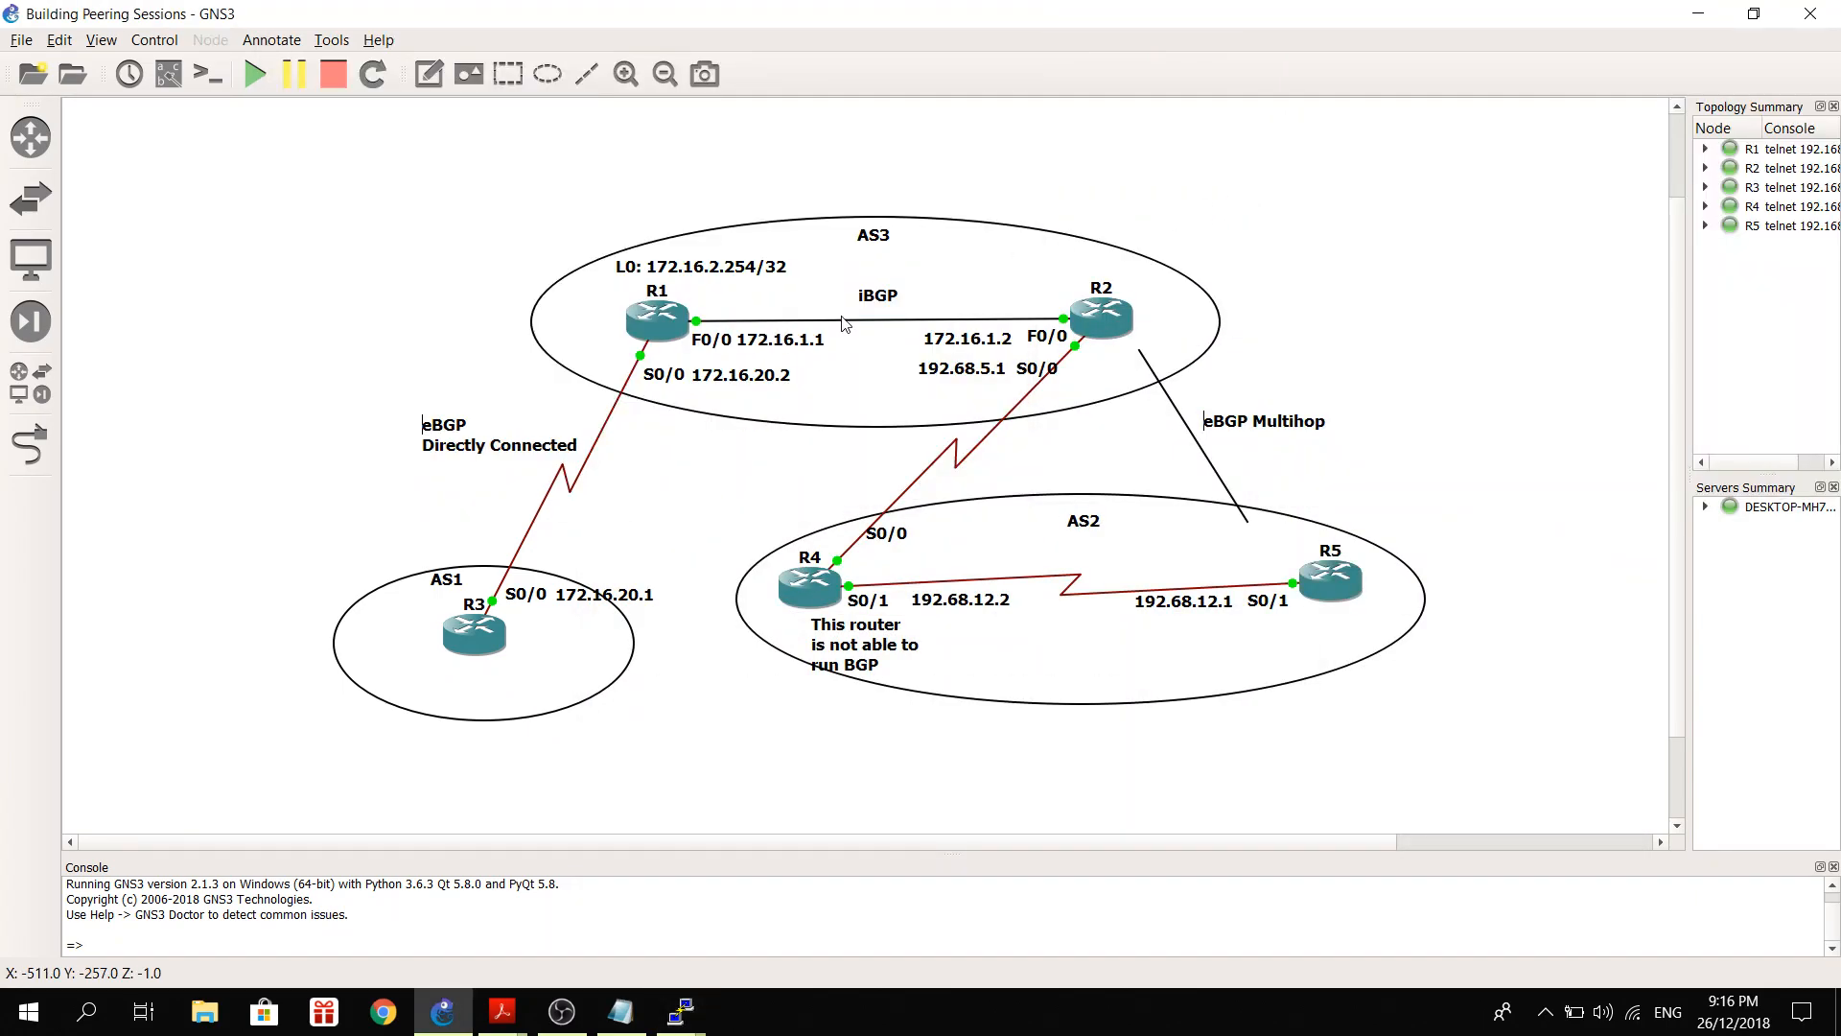
{"action": "left_click", "coordinate": [620, 1010]}
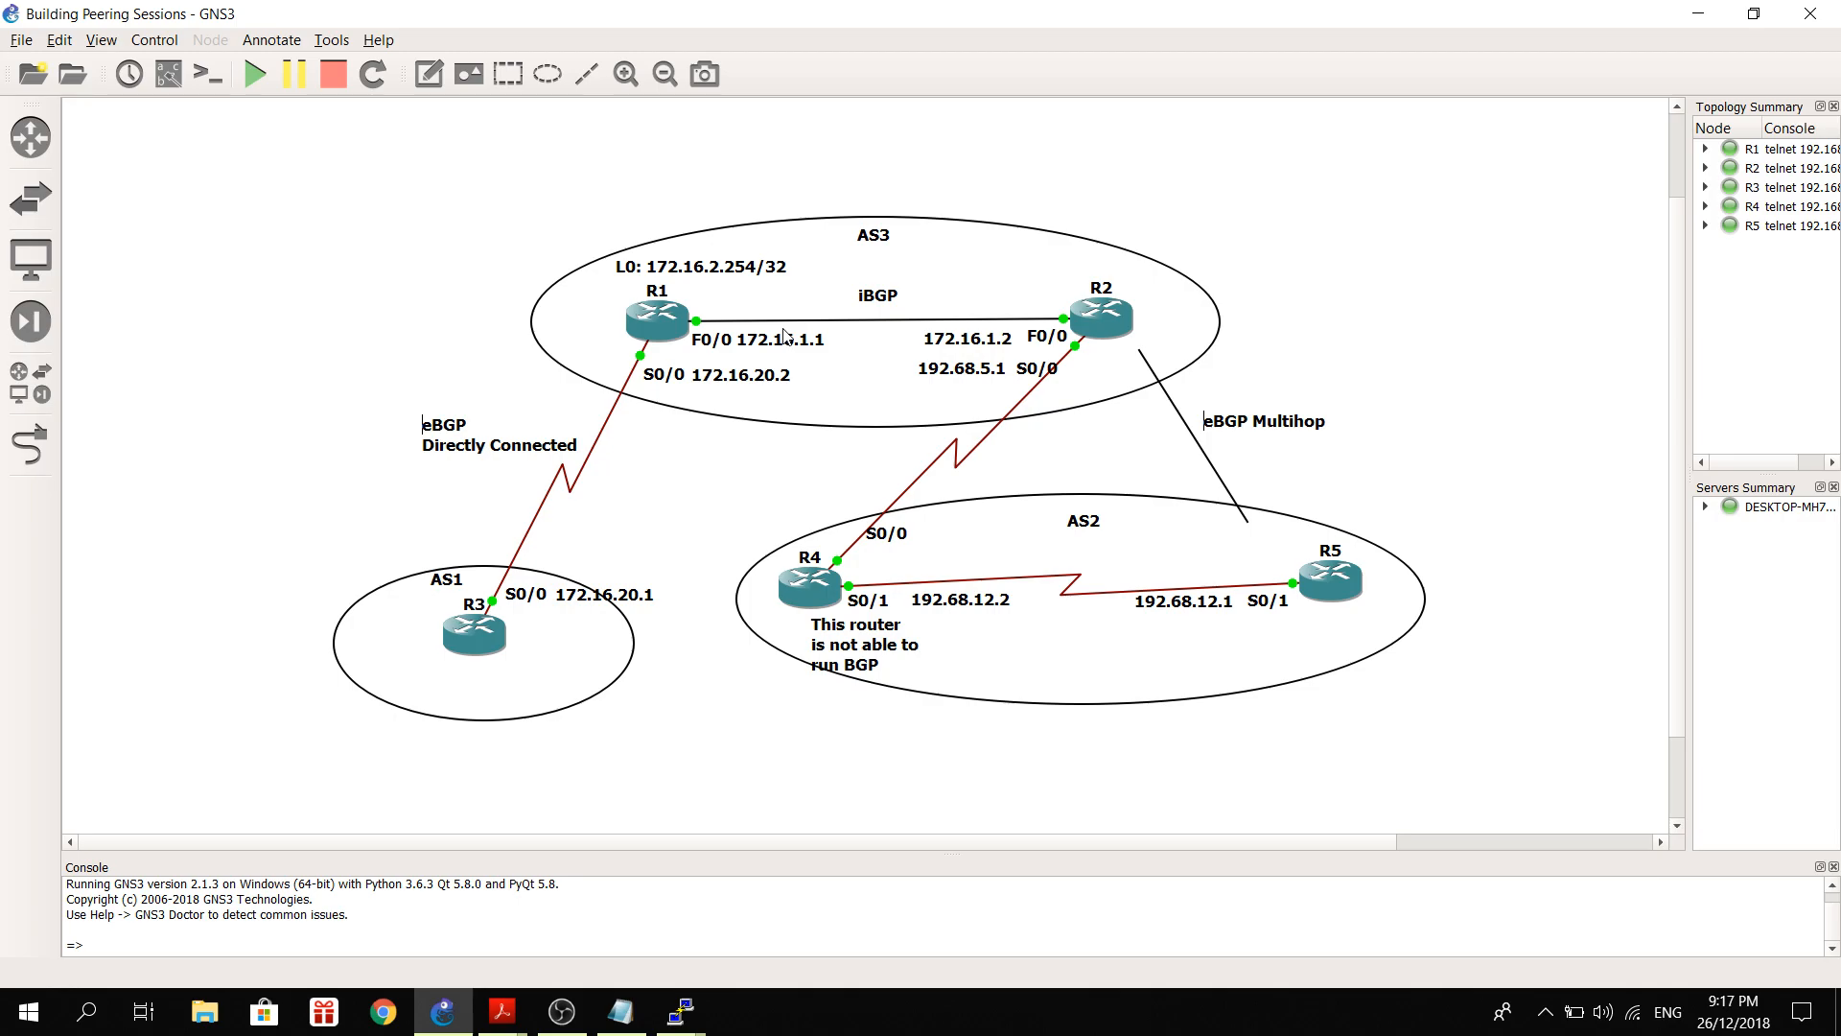
{"action": "mouse_move", "coordinate": [779, 339]}
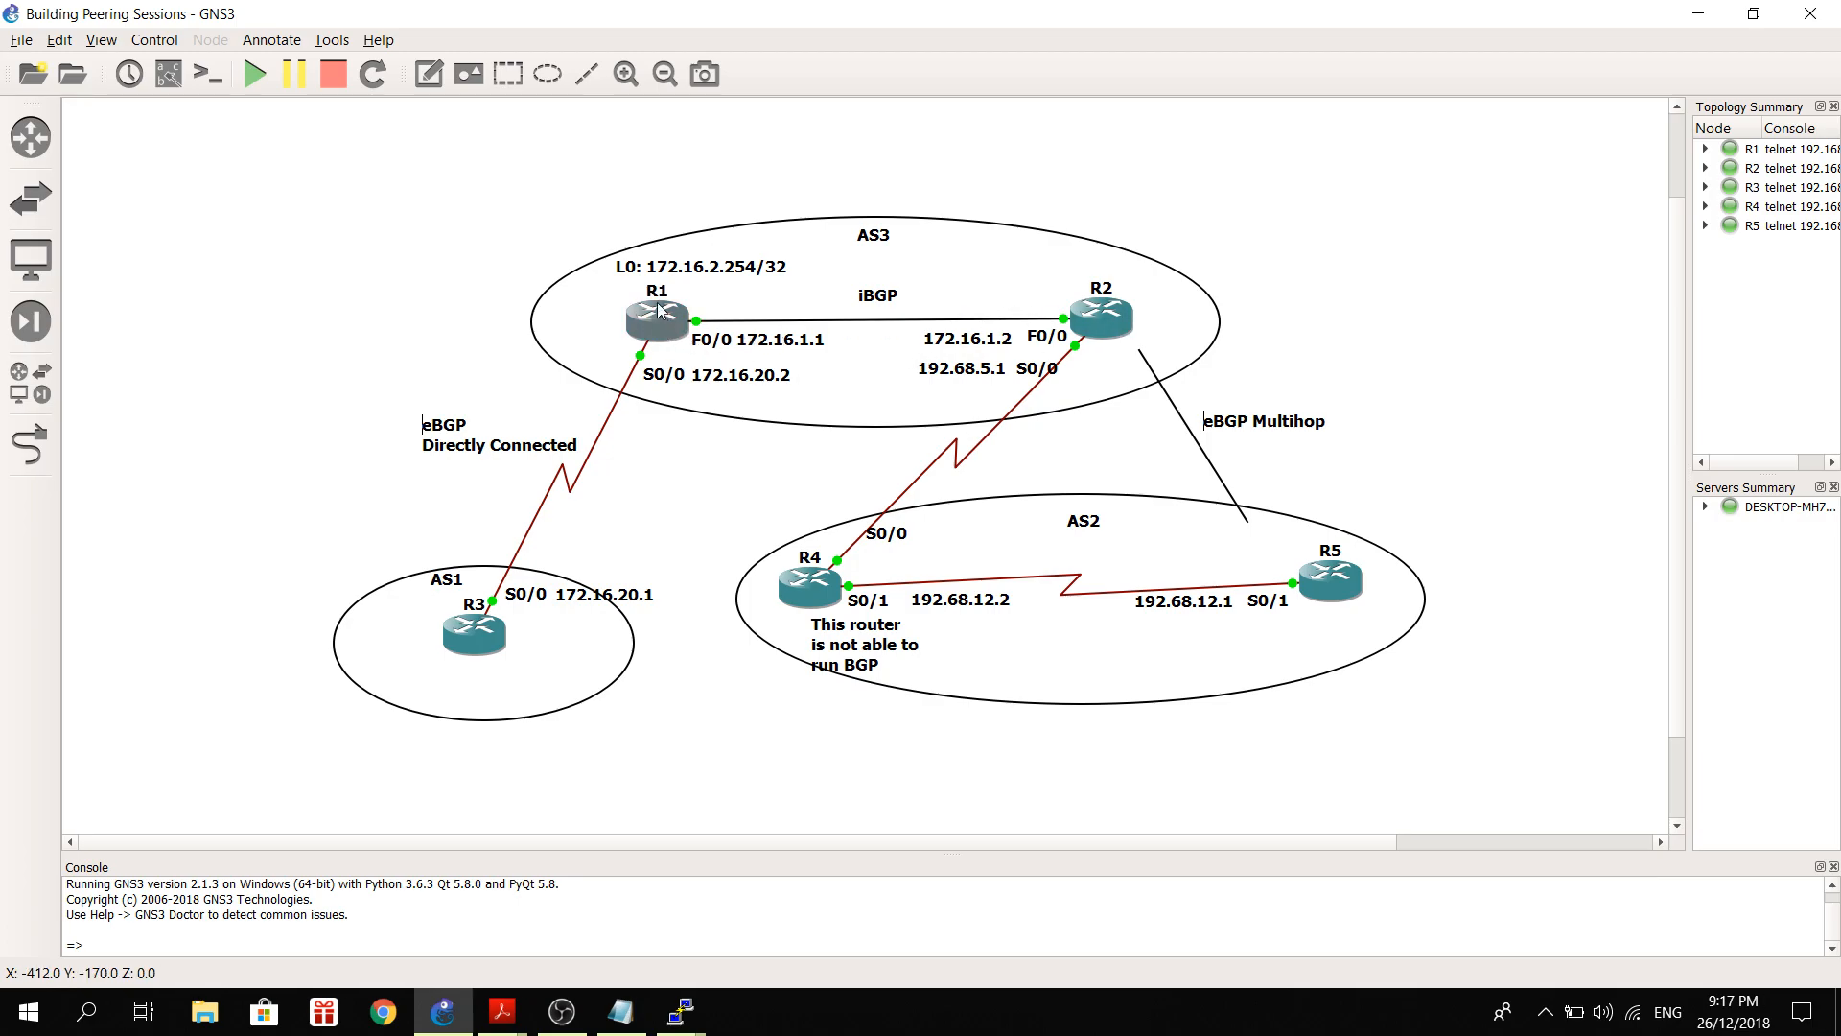
{"action": "mouse_move", "coordinate": [655, 320]}
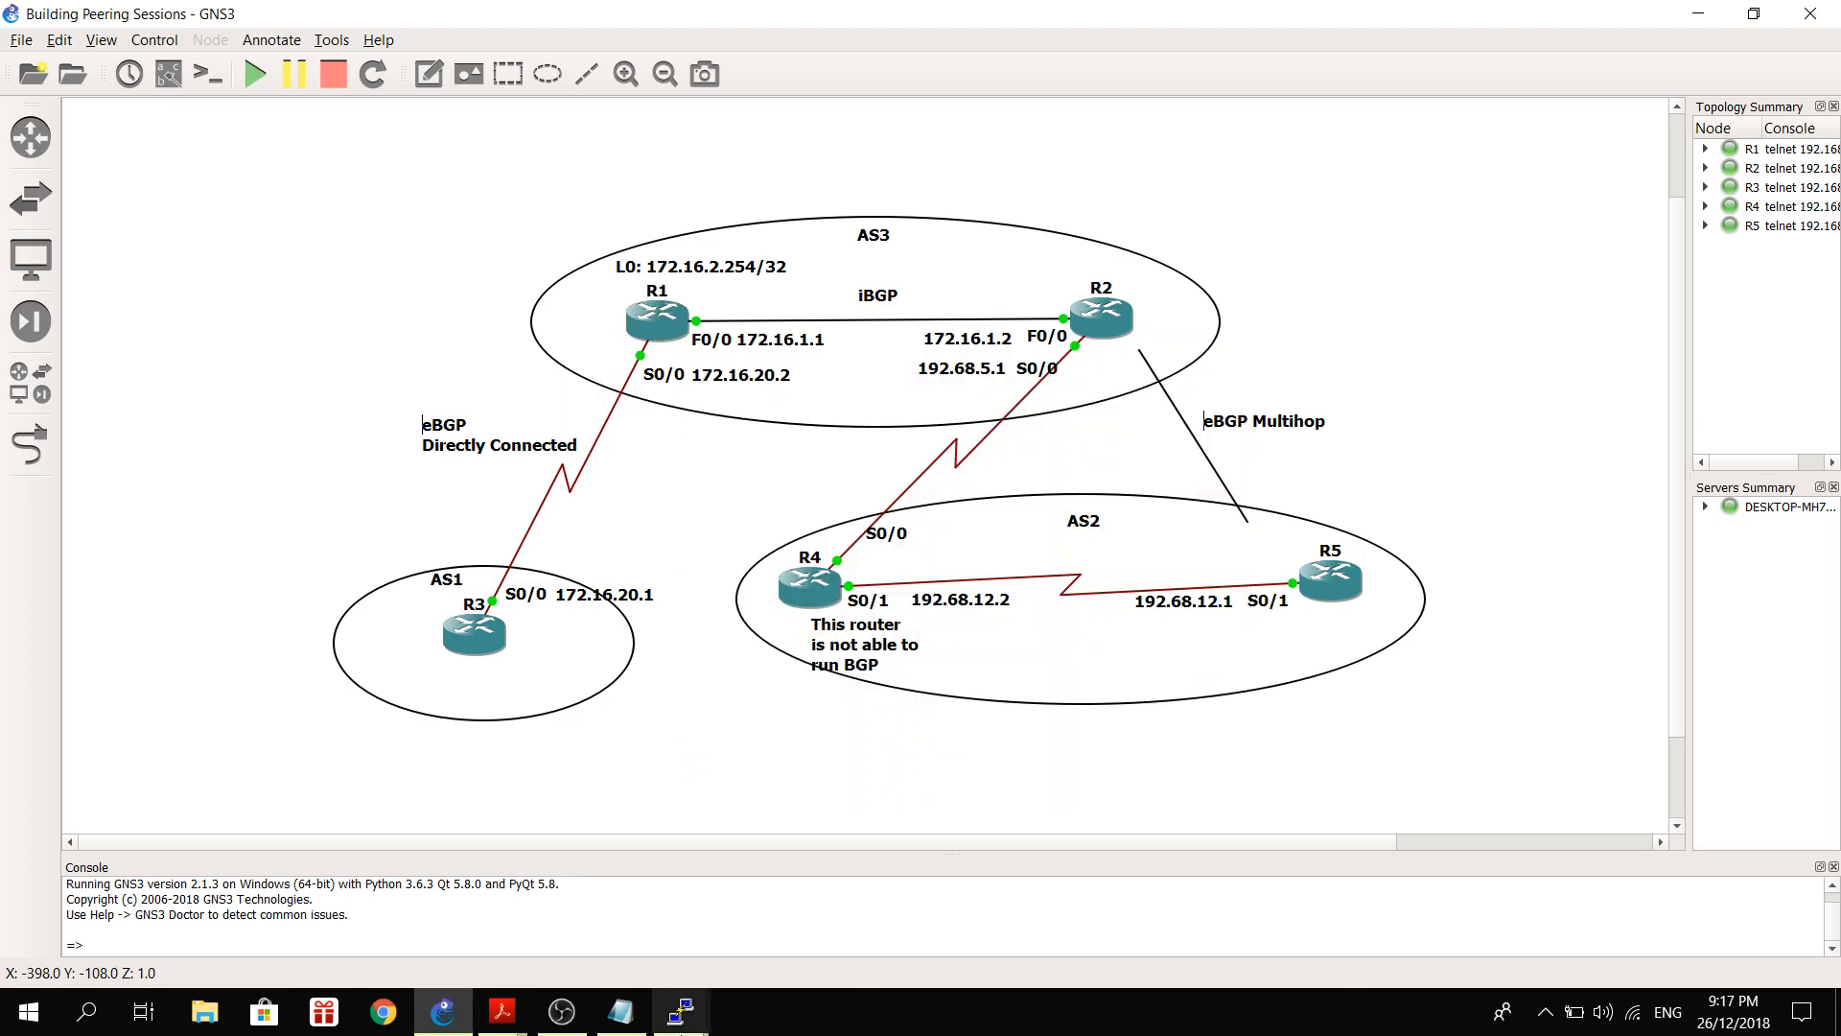
{"action": "left_click", "coordinate": [620, 1010]}
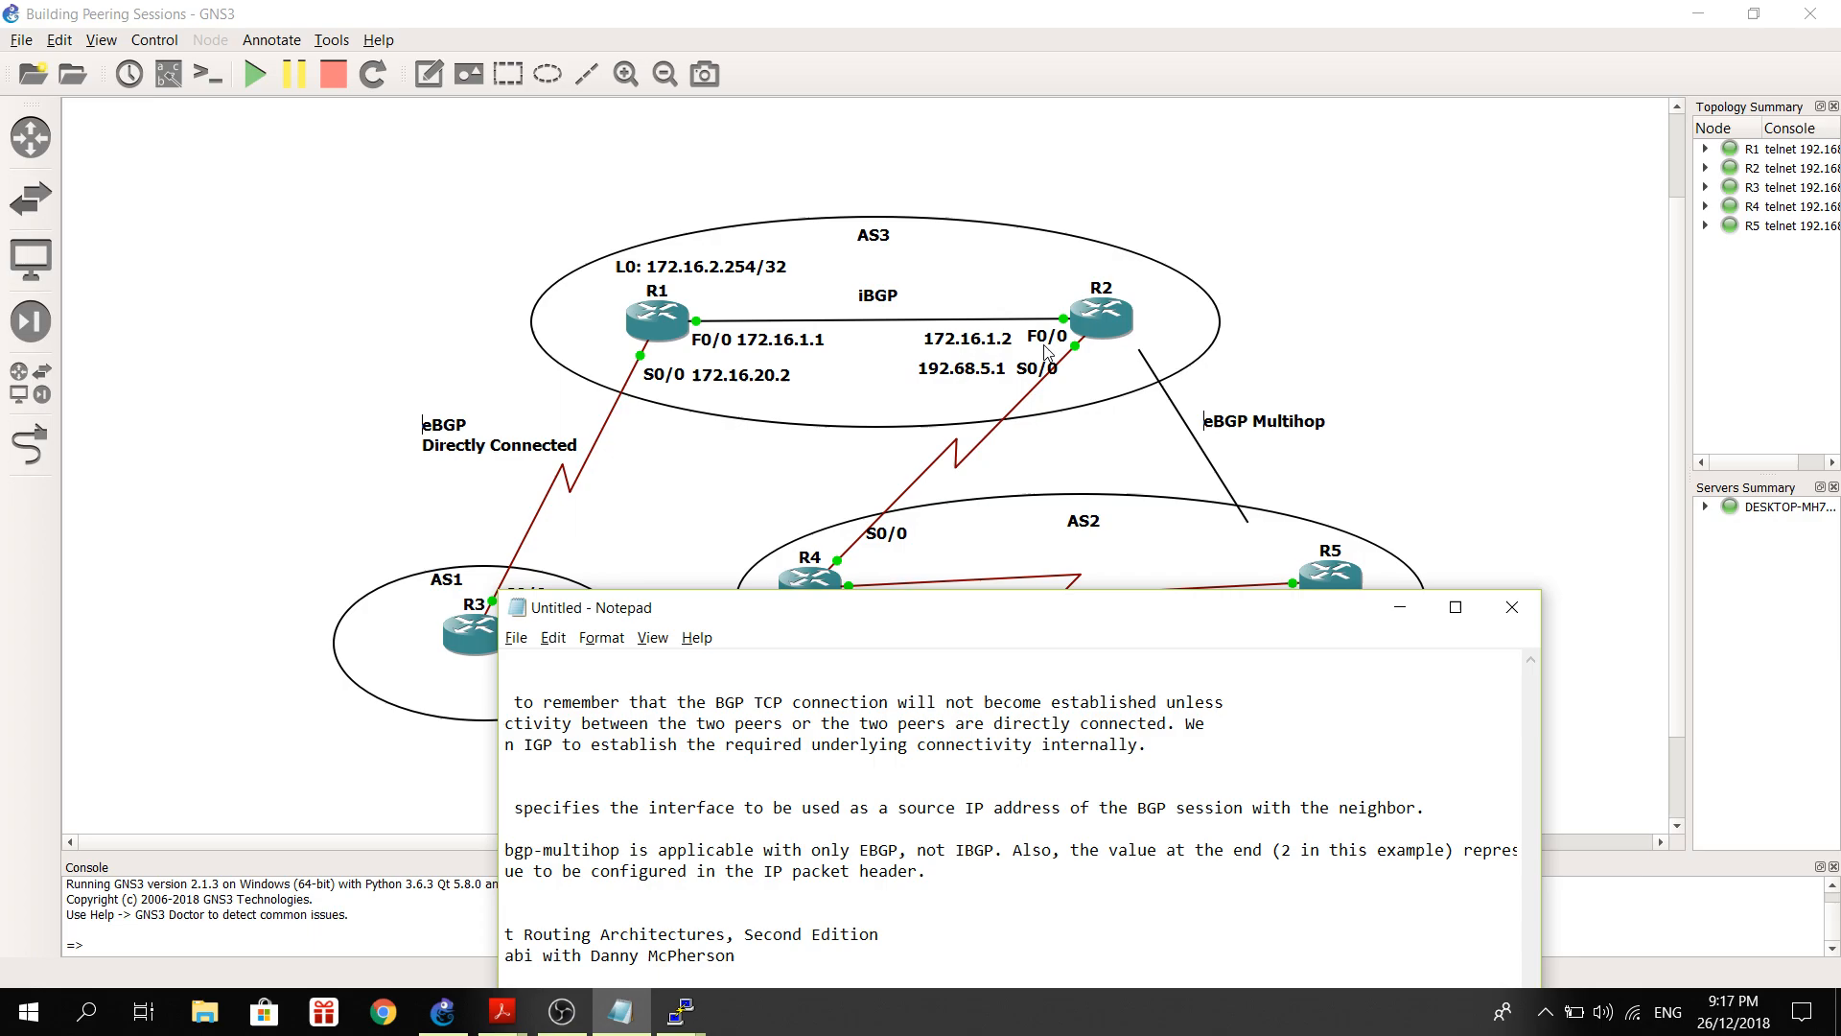
{"action": "mouse_move", "coordinate": [1072, 341]}
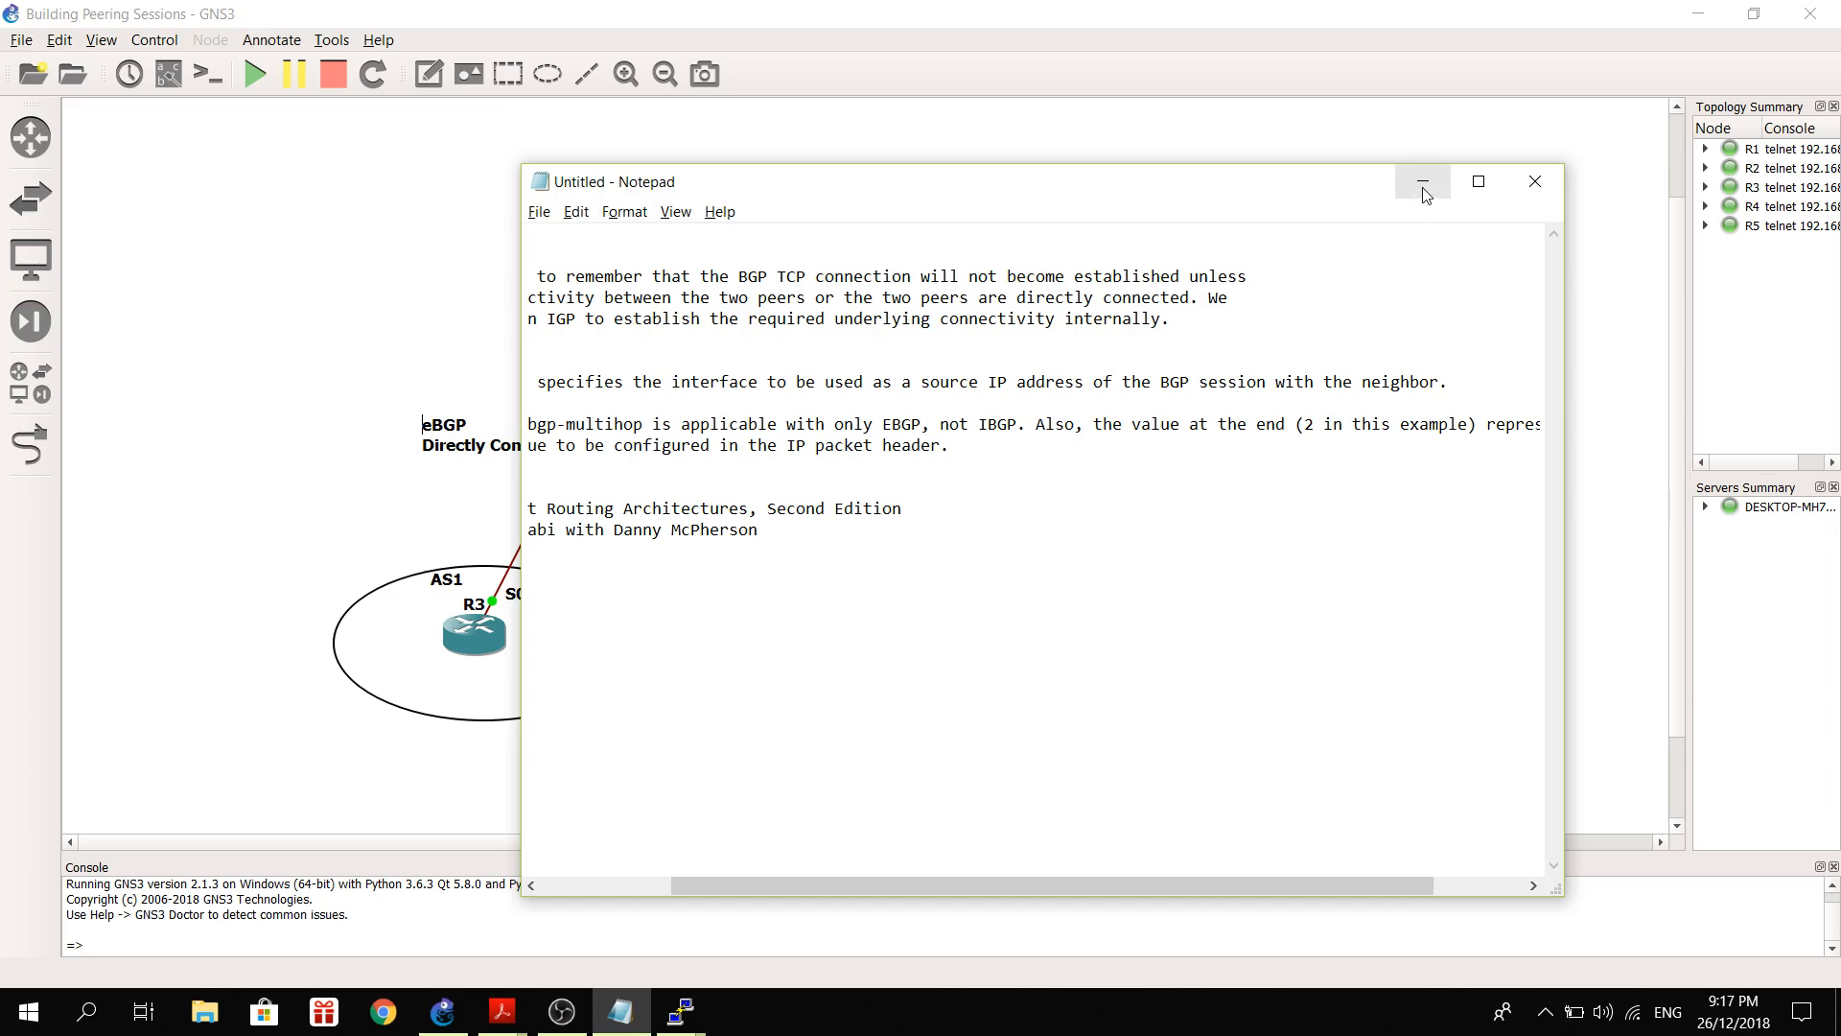
{"action": "left_click", "coordinate": [1423, 183]}
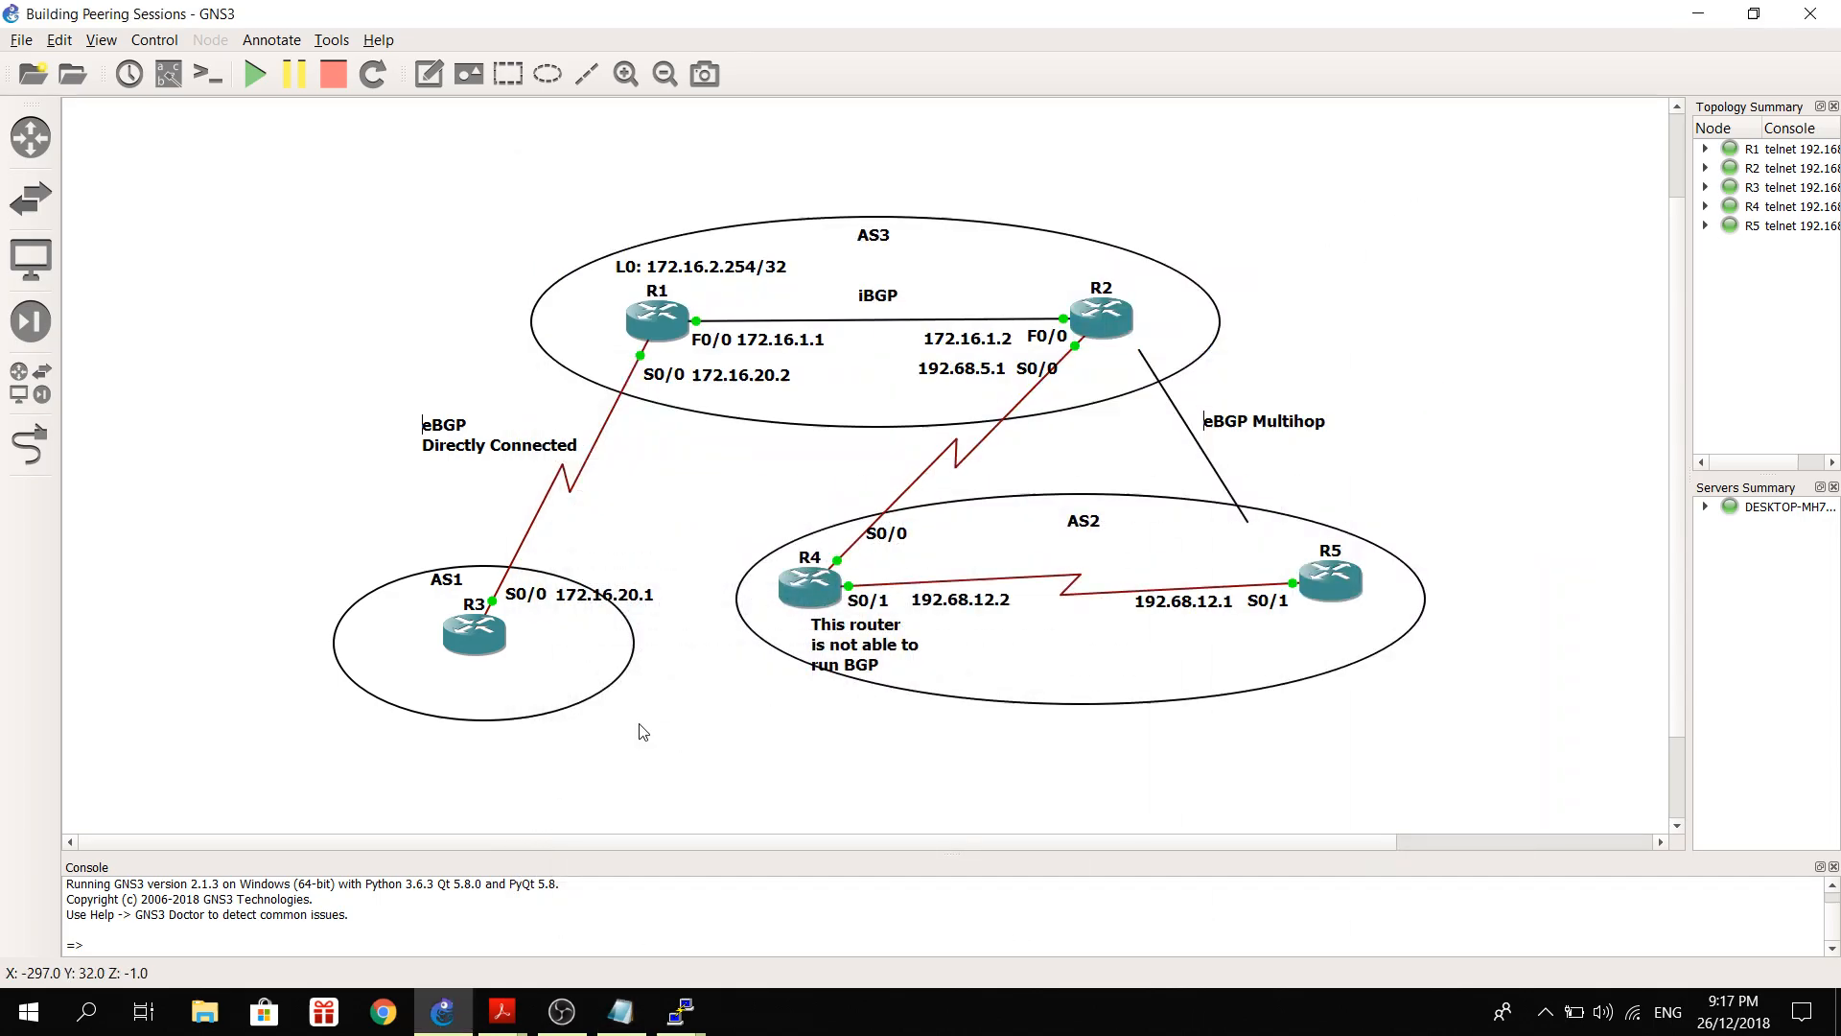
{"action": "mouse_move", "coordinate": [679, 1009]}
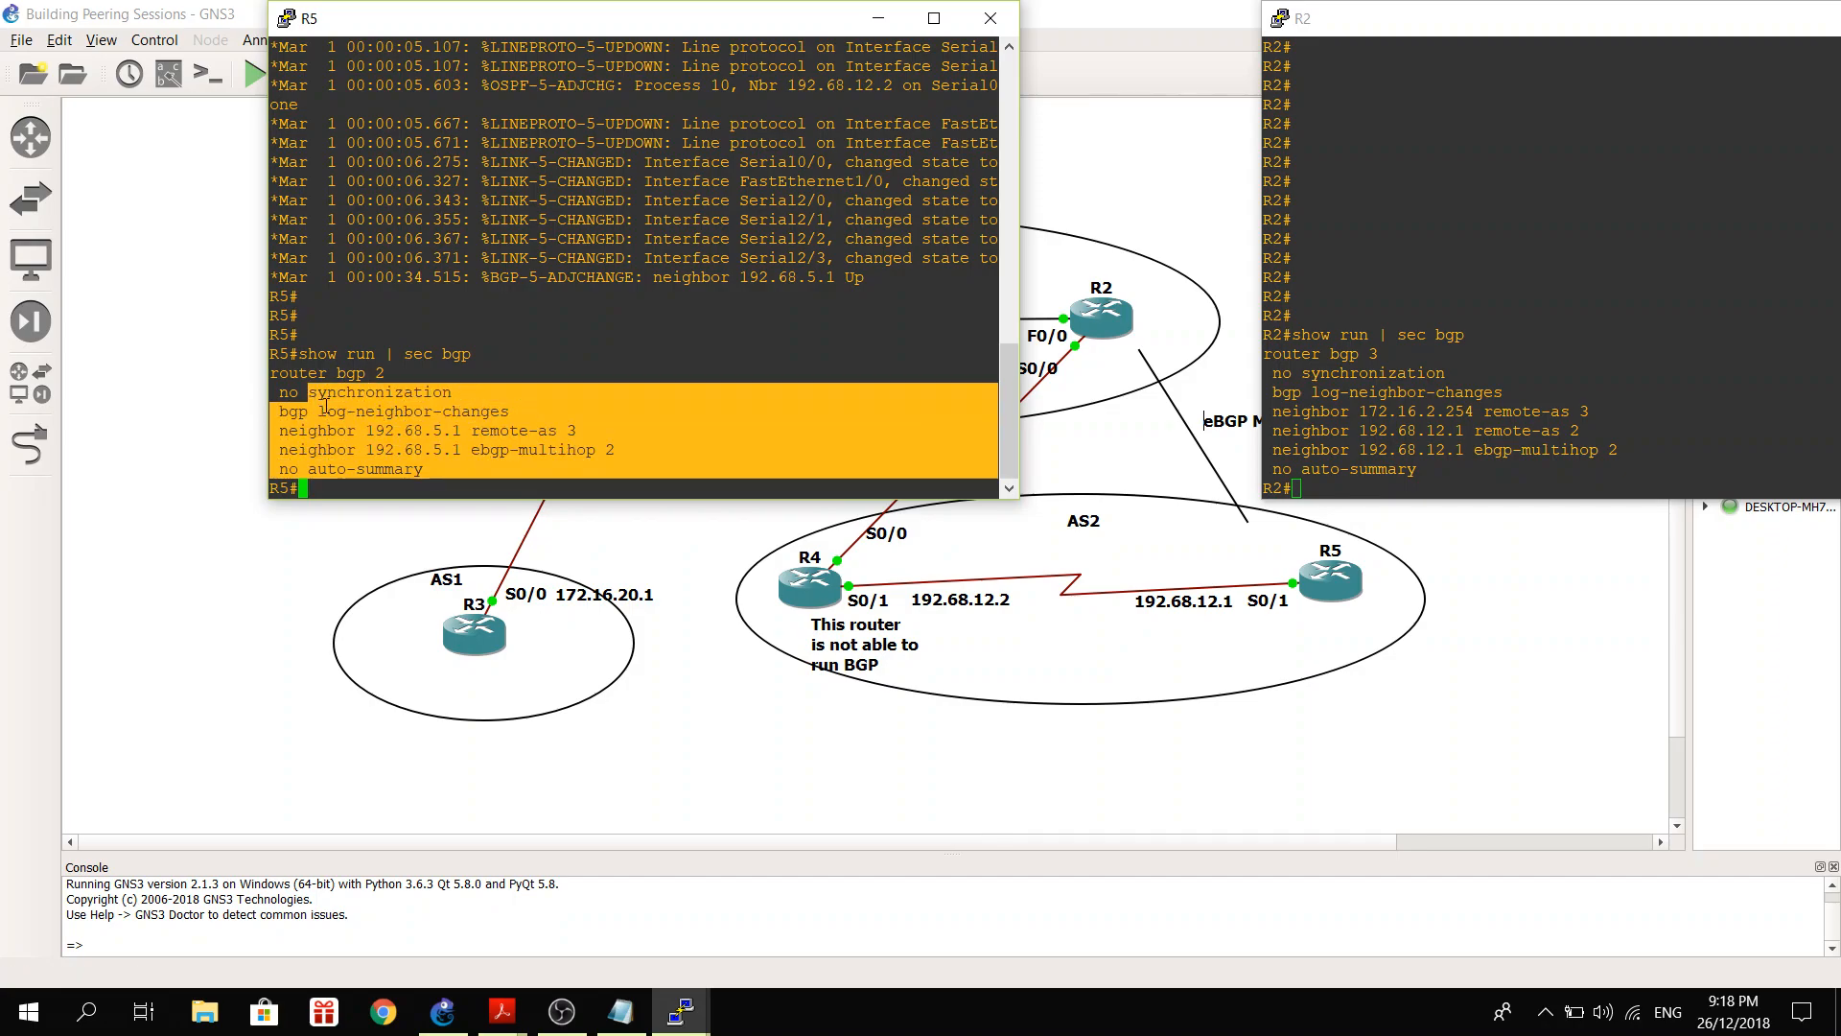
{"action": "mouse_move", "coordinate": [615, 447]}
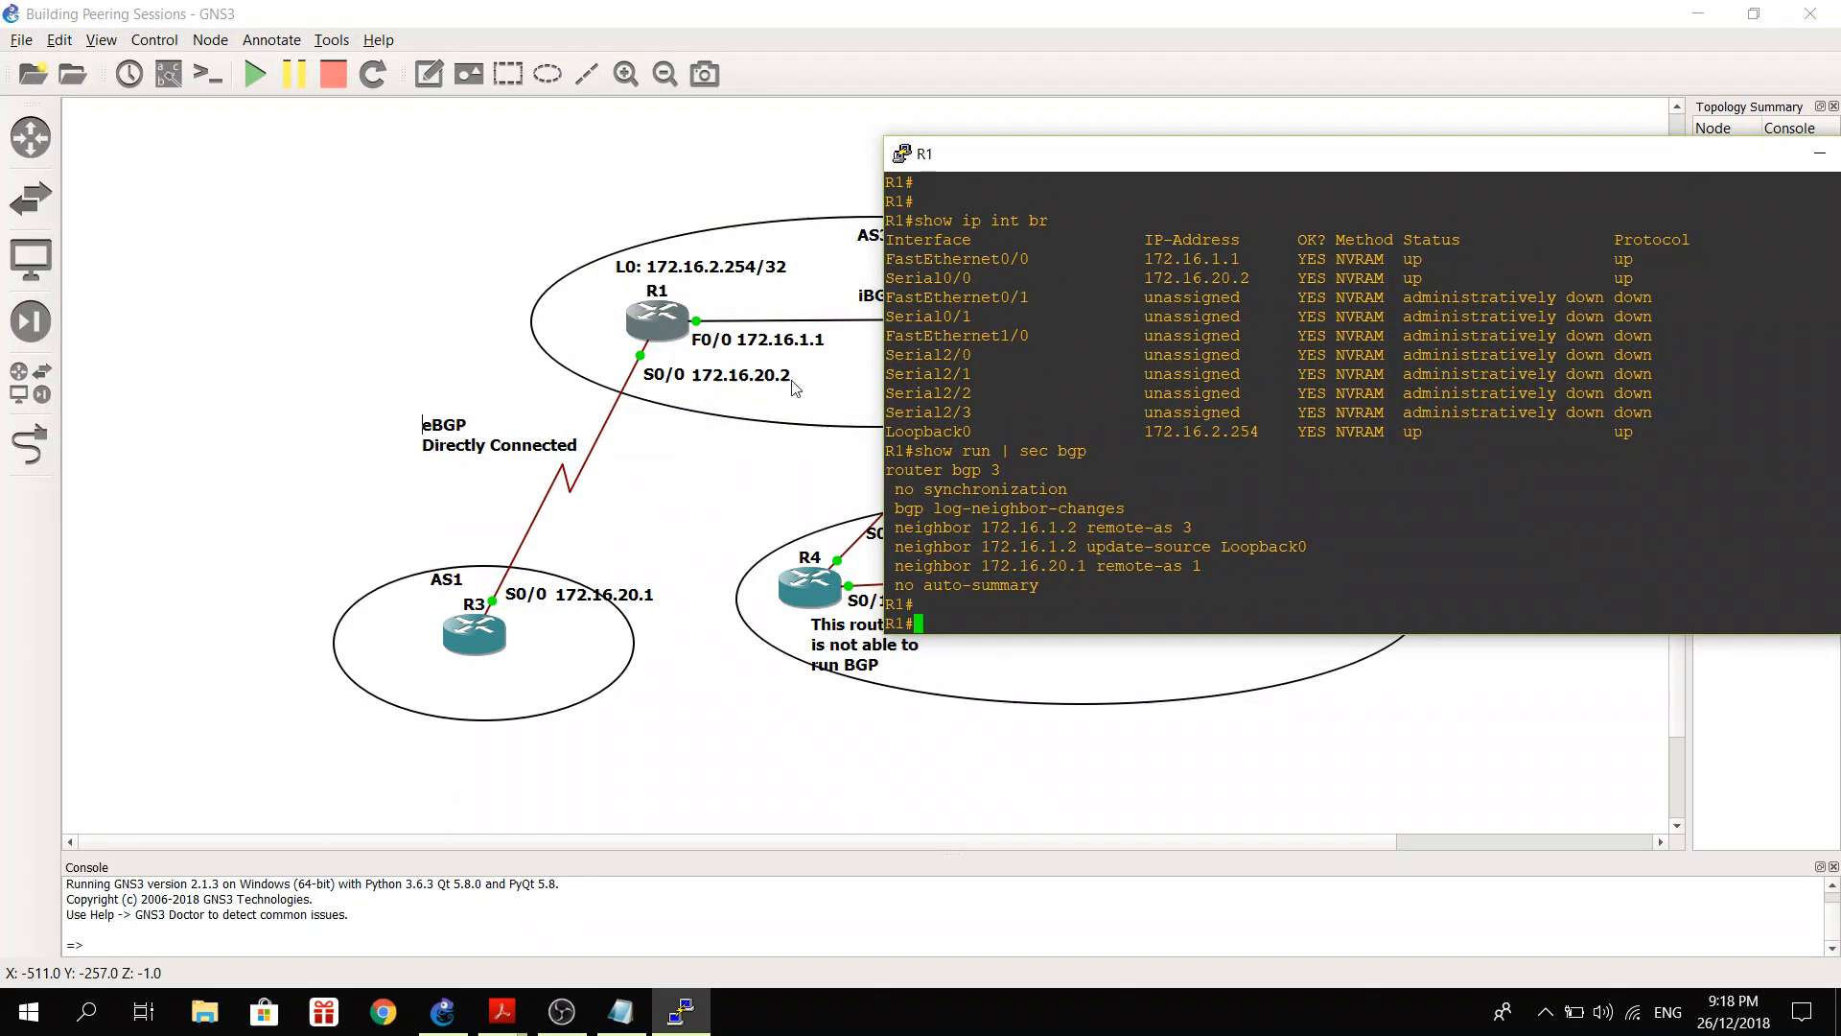
{"action": "mouse_move", "coordinate": [1089, 591]}
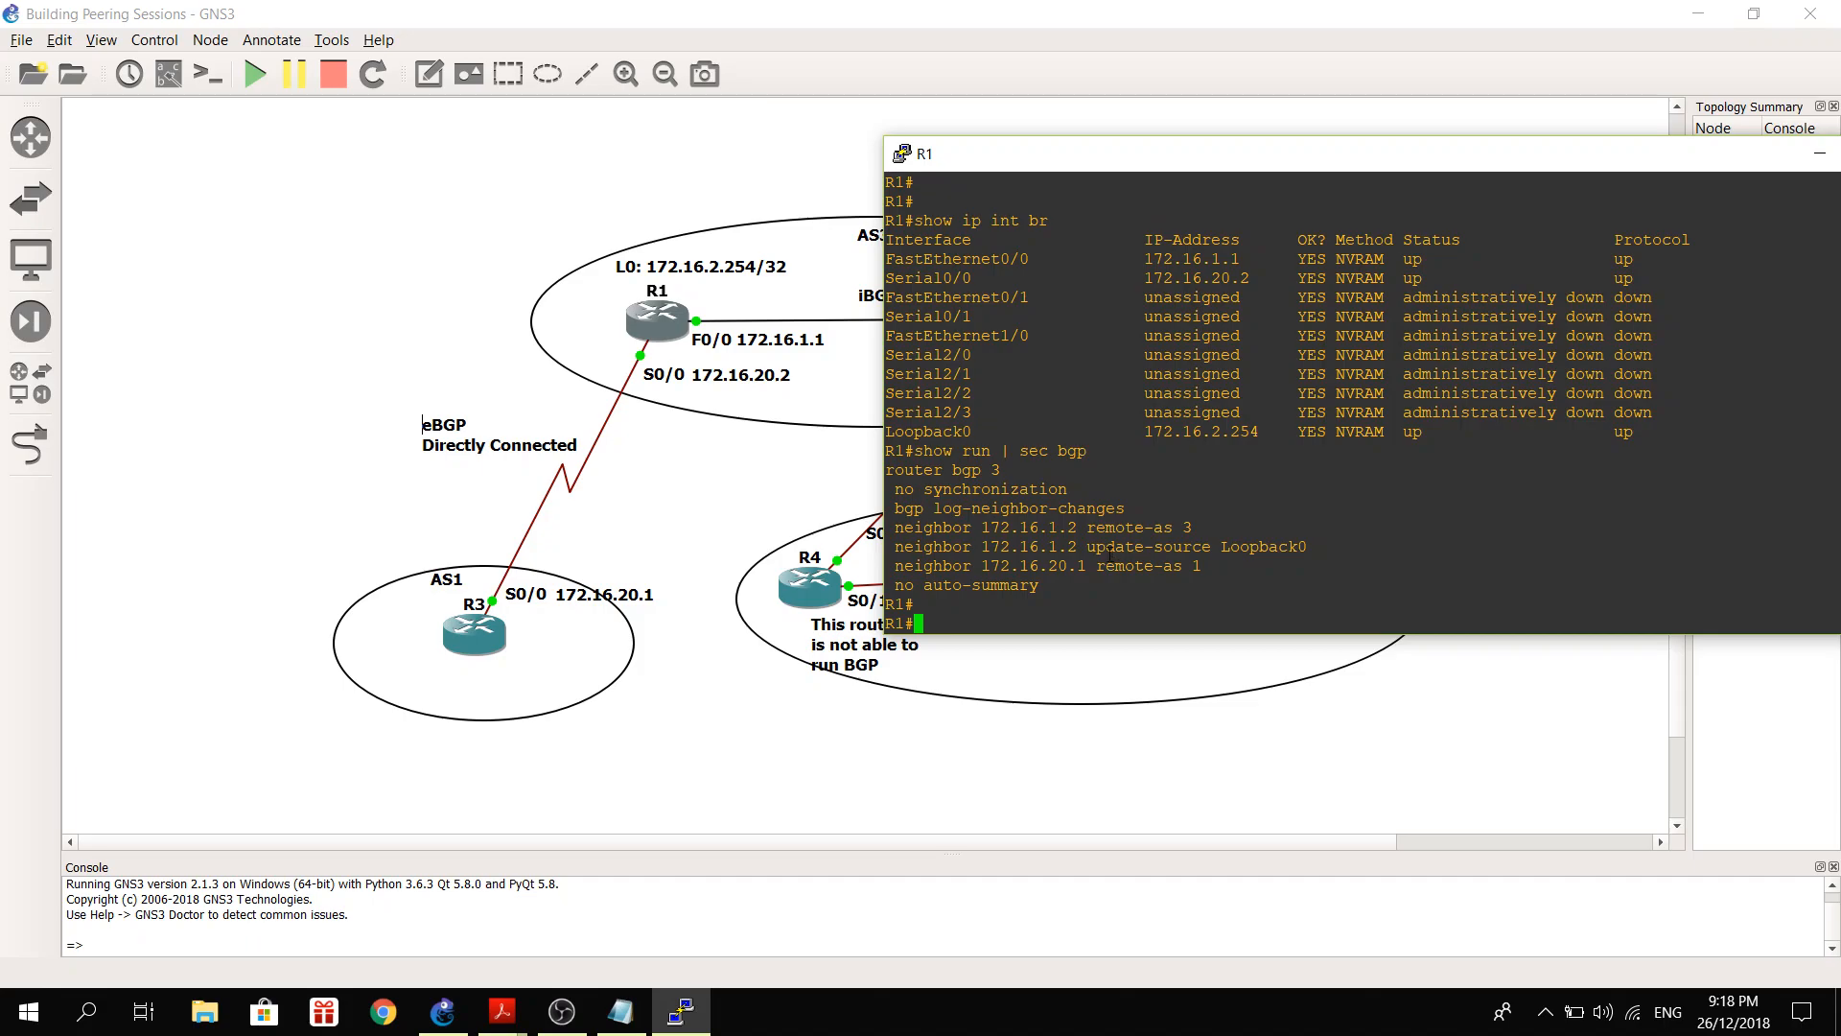
Restore a router console window from the taskbar.
{"action": "left_click", "coordinate": [621, 1010]}
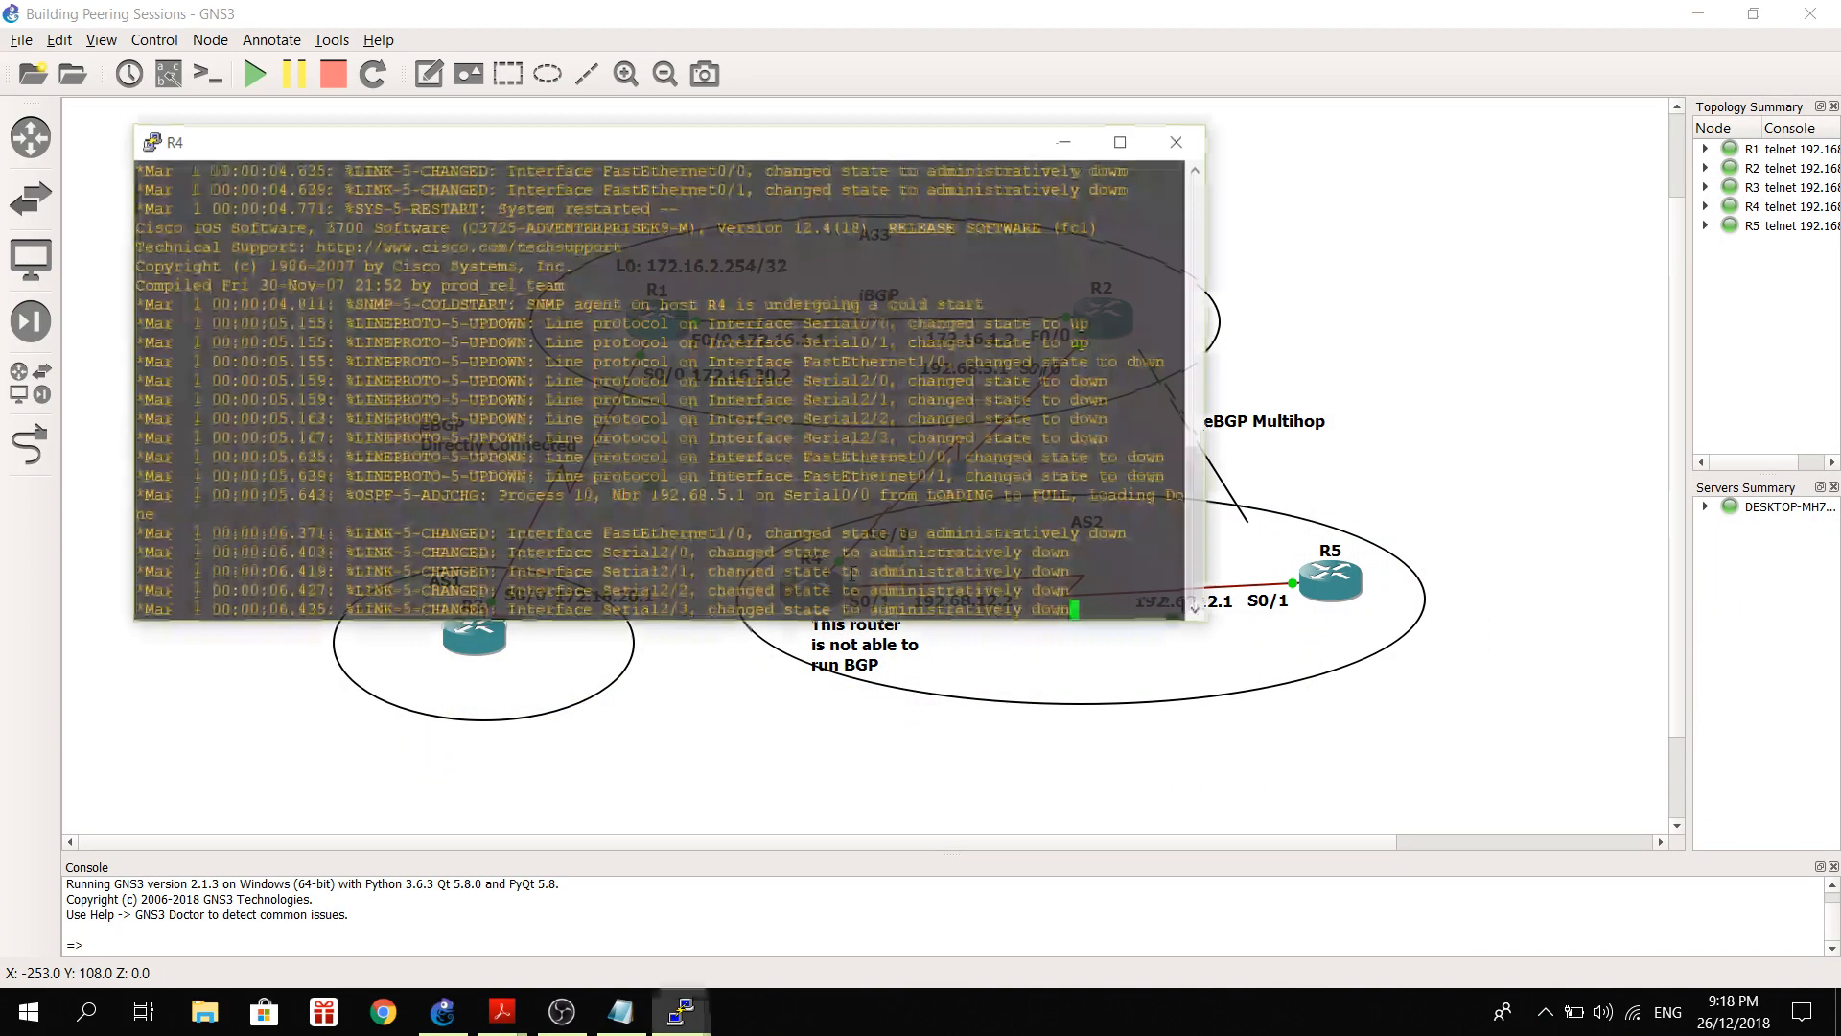
Display R4's interface summary with 'show ip int br'.
{"action": "type", "text": "show"}
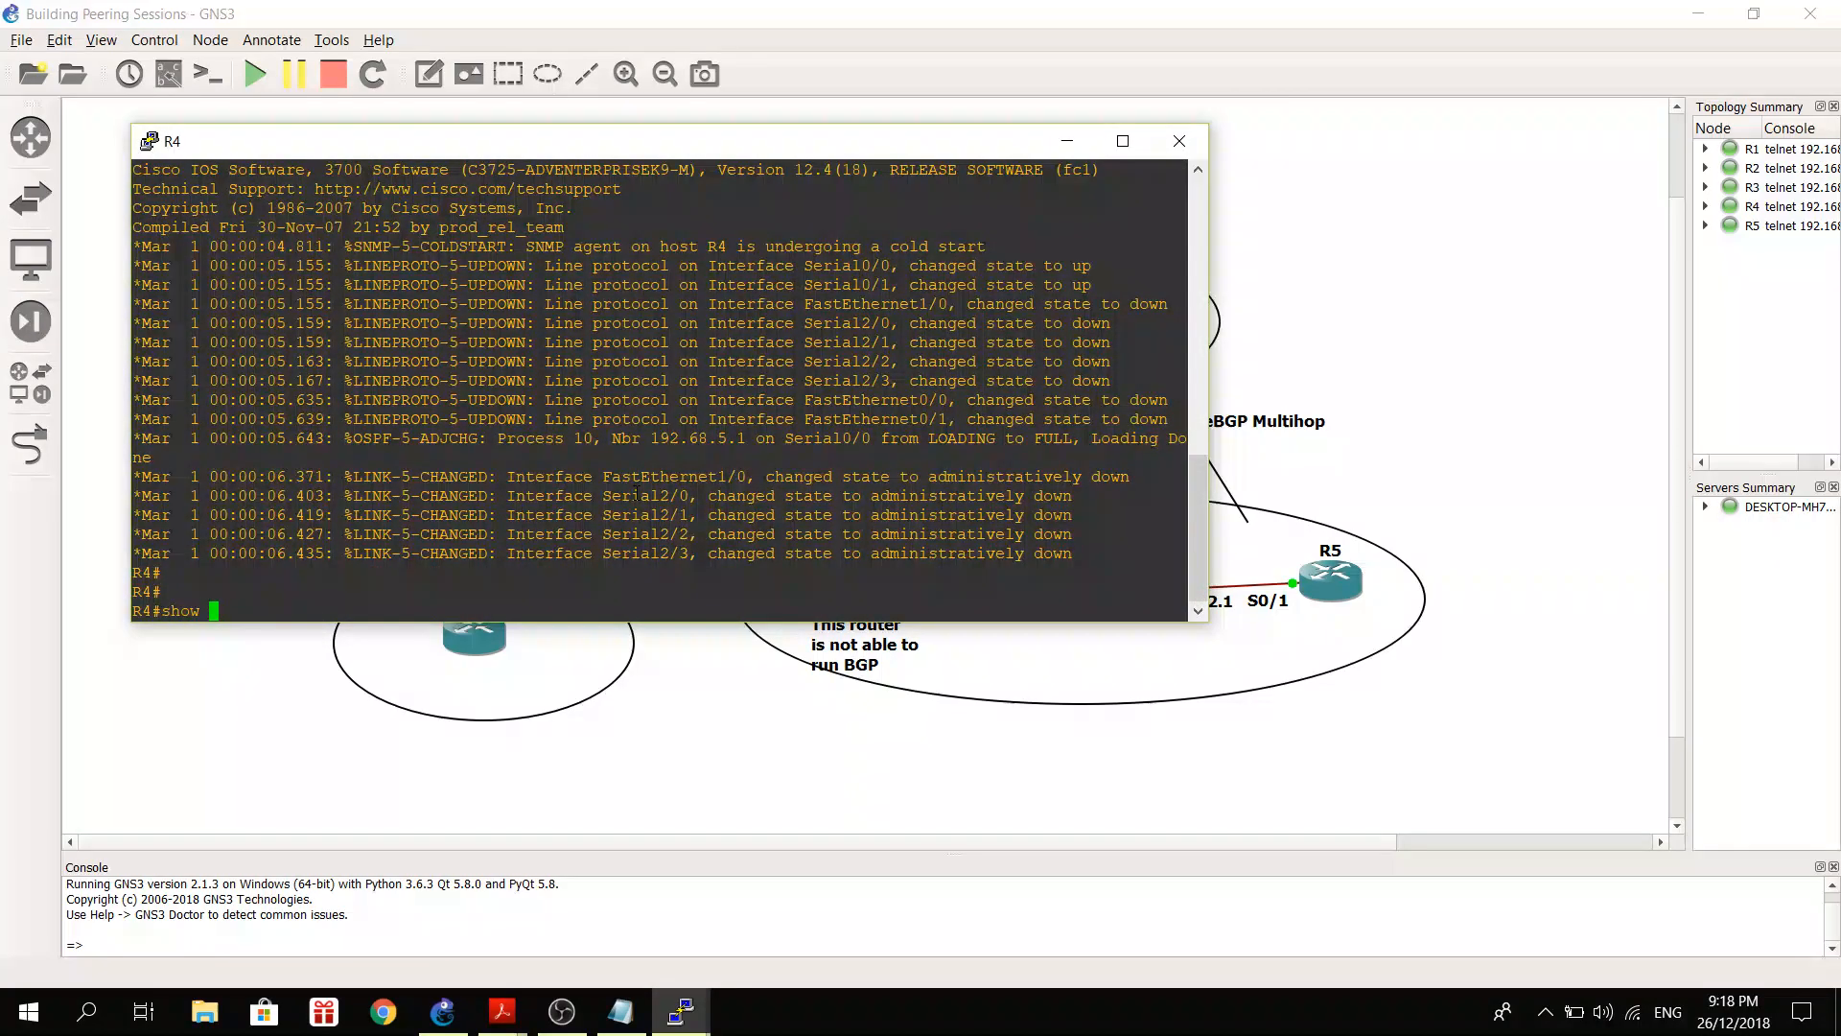
{"action": "type", "text": "i"}
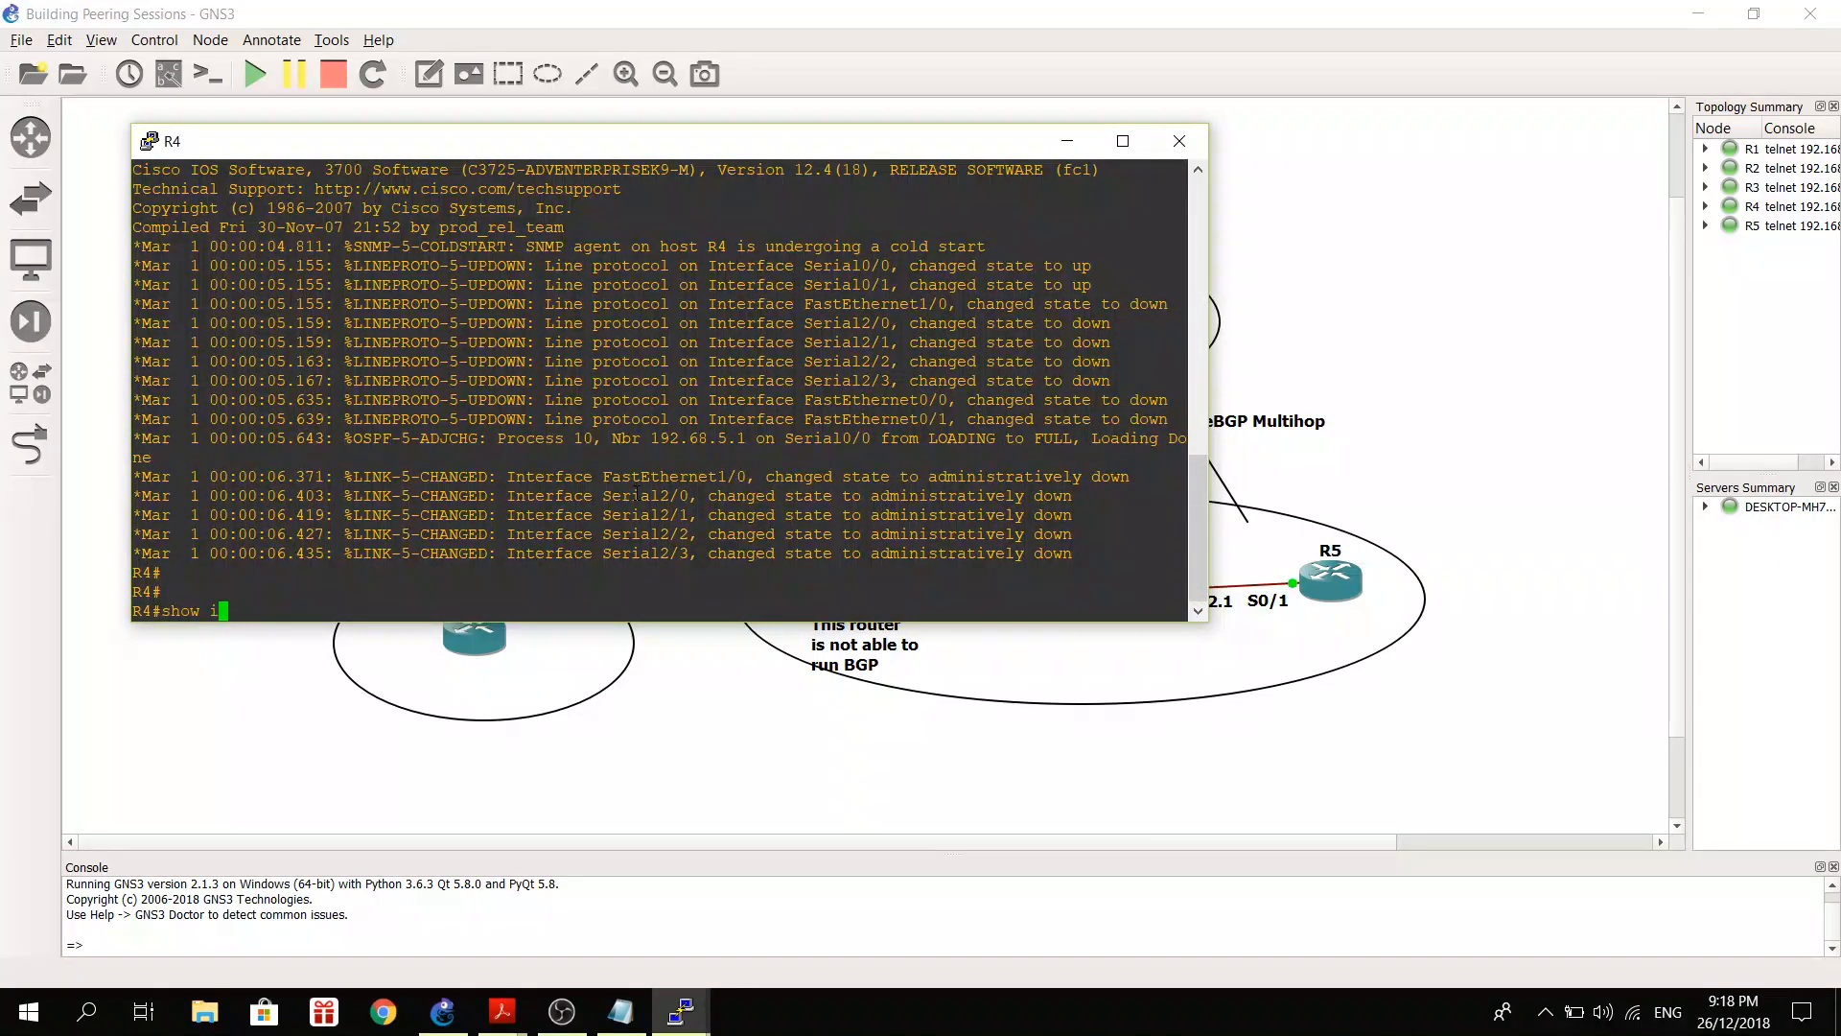
{"action": "type", "text": "p int br"}
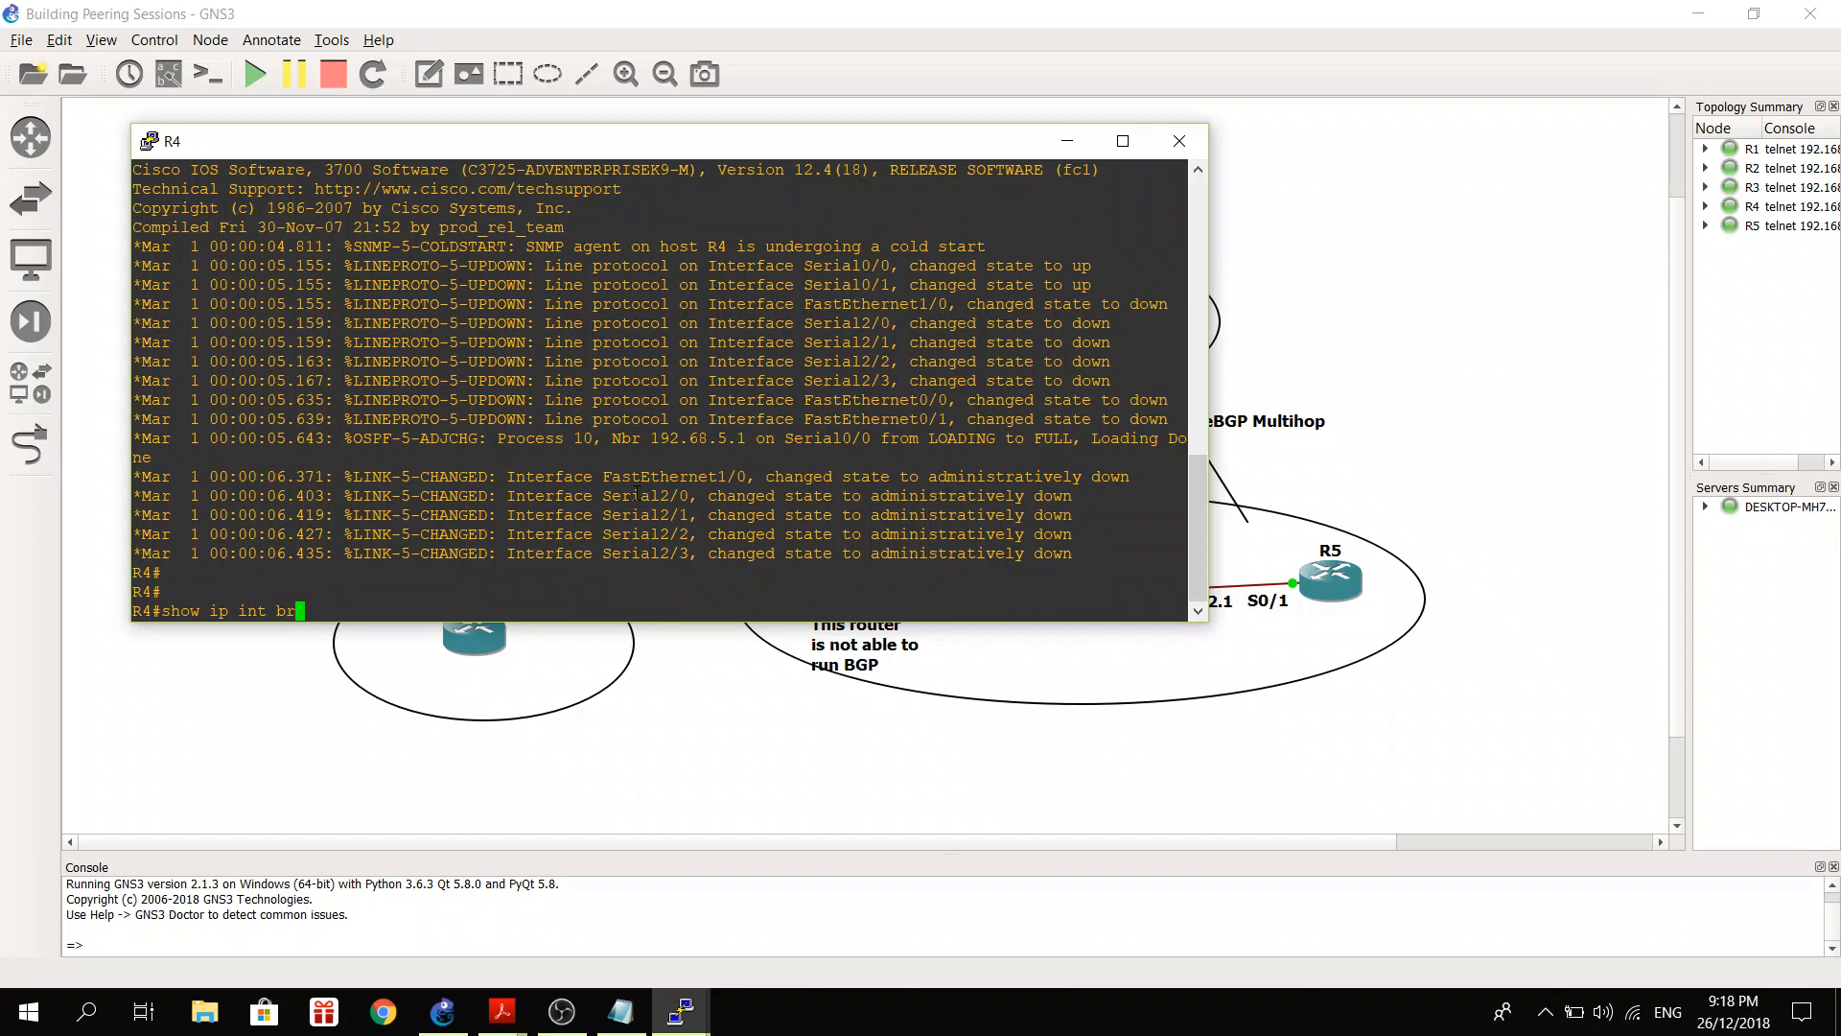
{"action": "key", "text": "Return"}
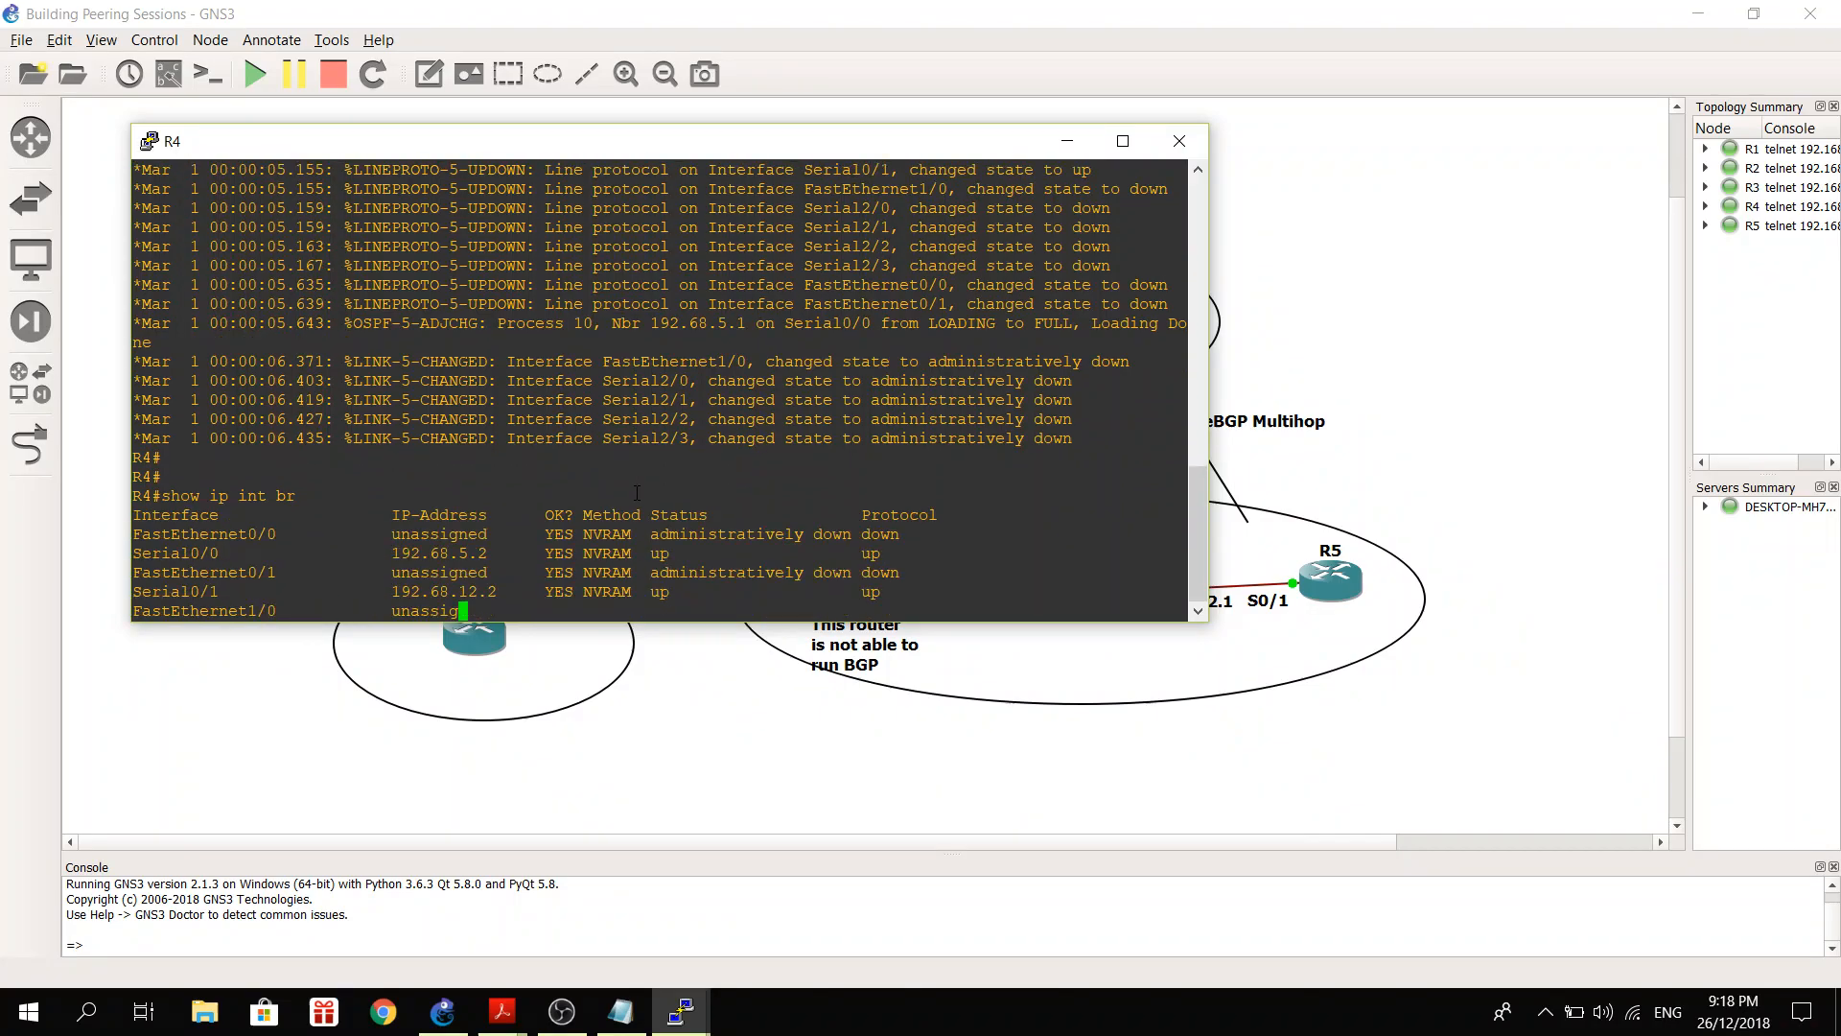
{"action": "scroll", "scroll_direction": "down", "scroll_amount": 3}
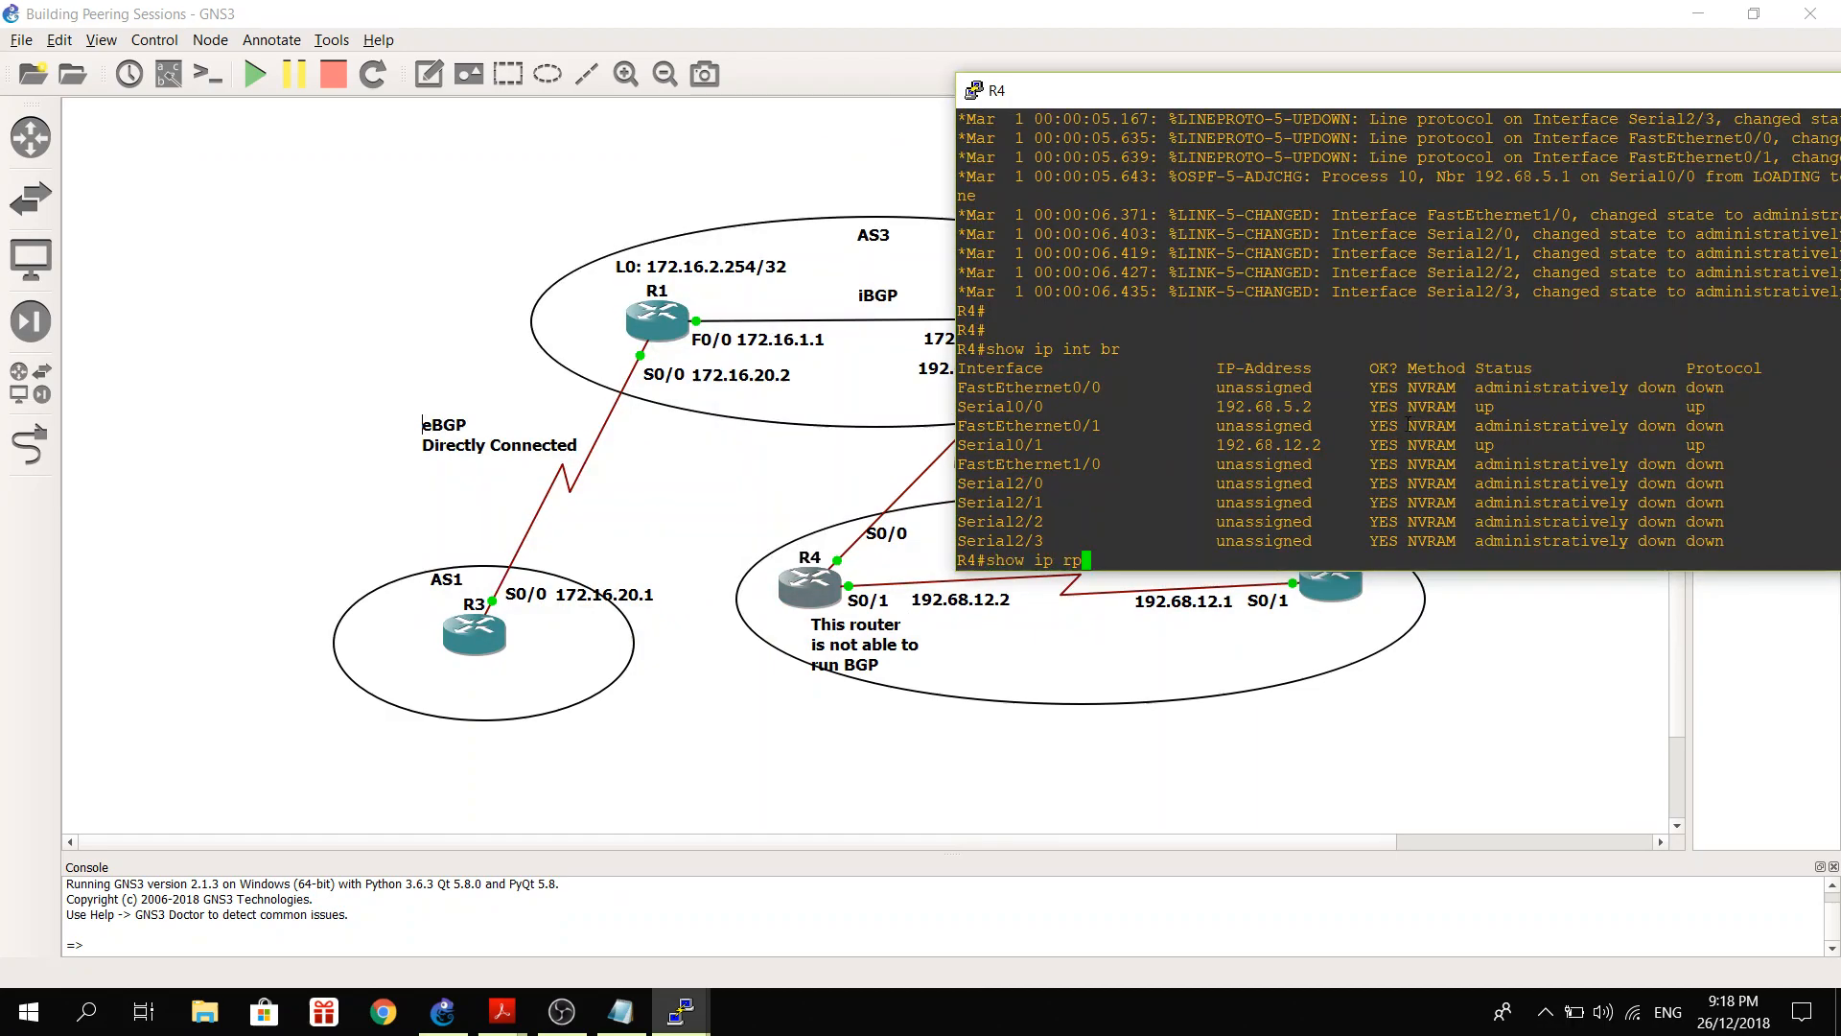
Confirm R4 runs only OSPF 10 via 'show ip protocols' and 'show run | sec ospf', then close its console.
{"action": "type", "text": "show ip protocols"}
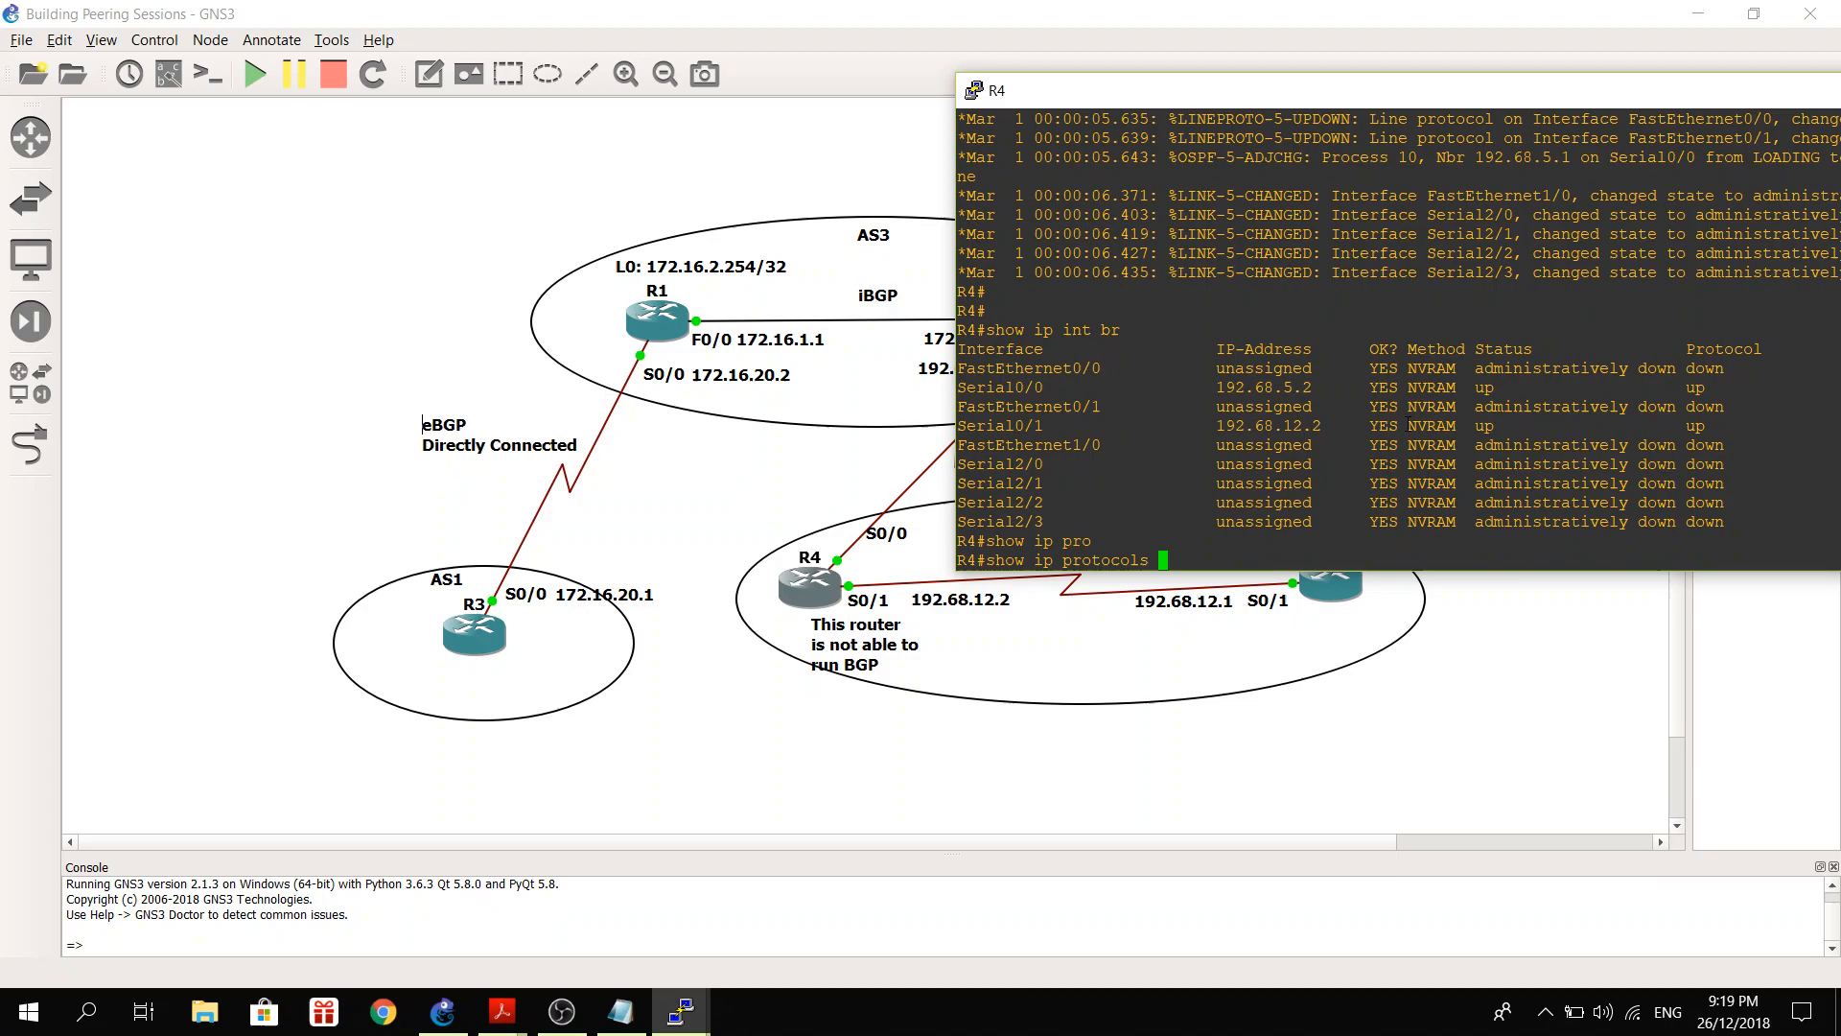
{"action": "key", "text": "Return"}
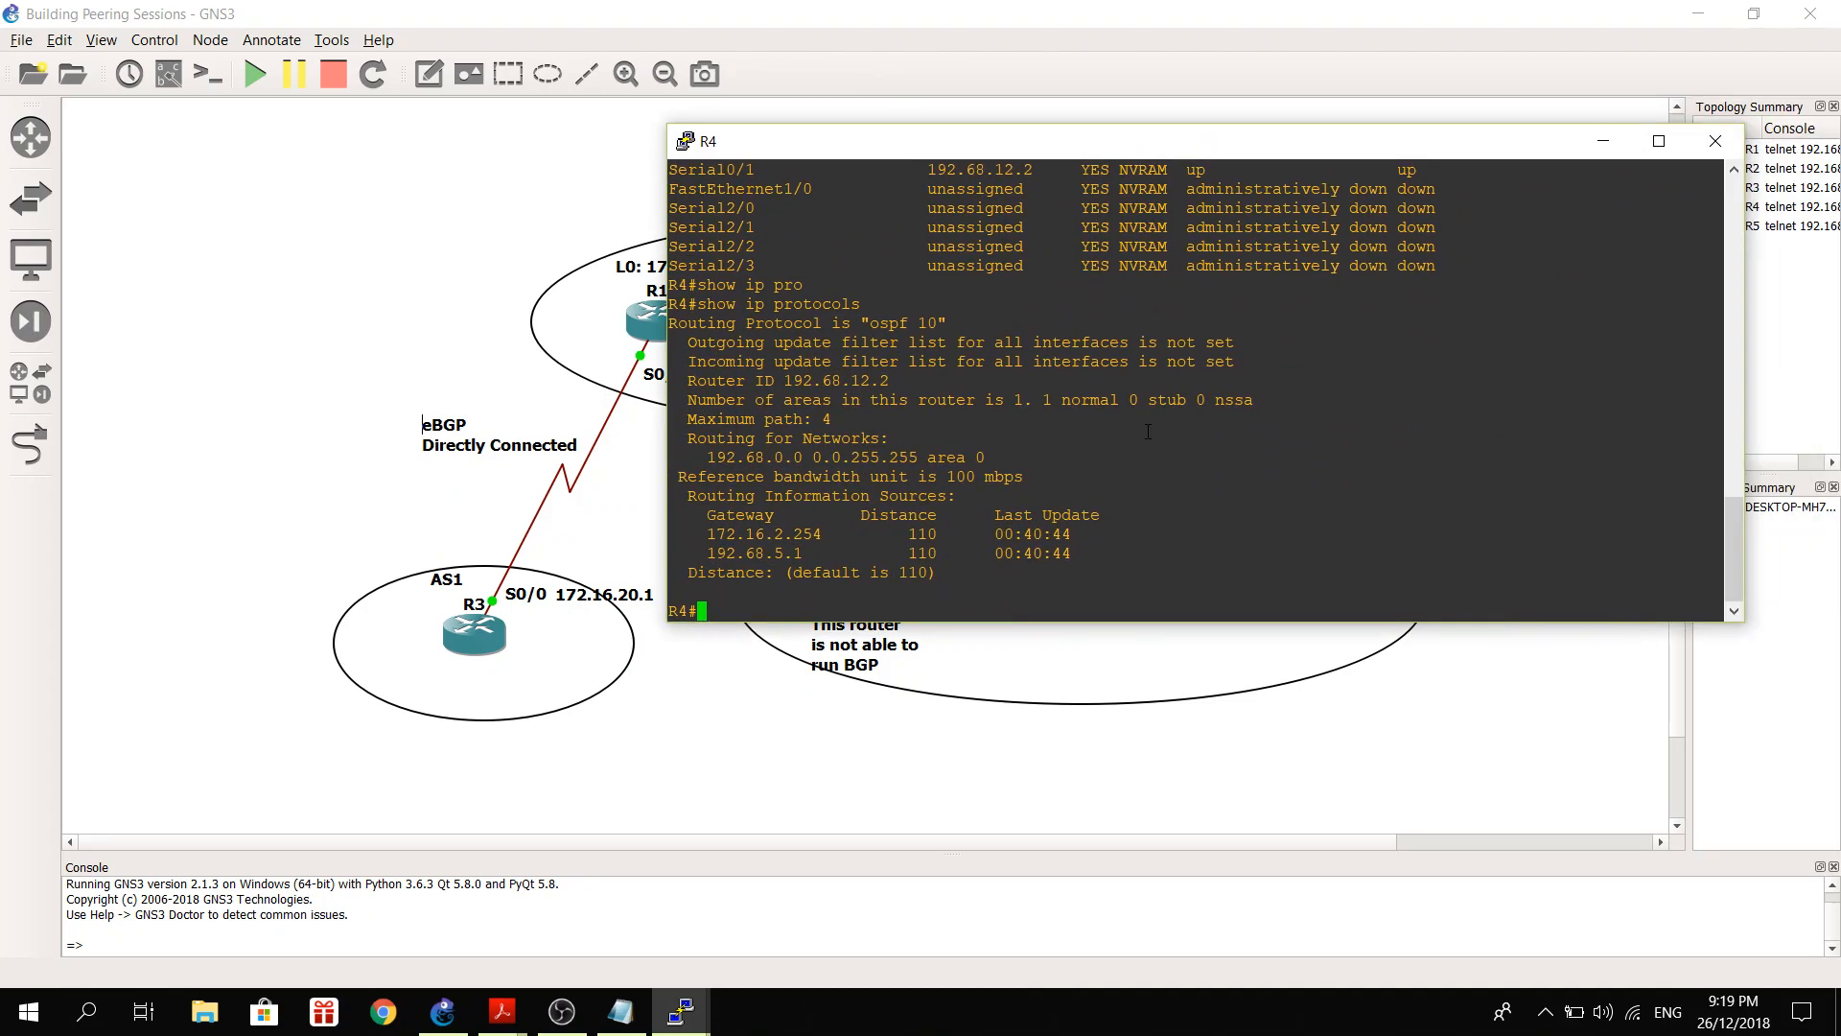
{"action": "type", "text": "show run |"}
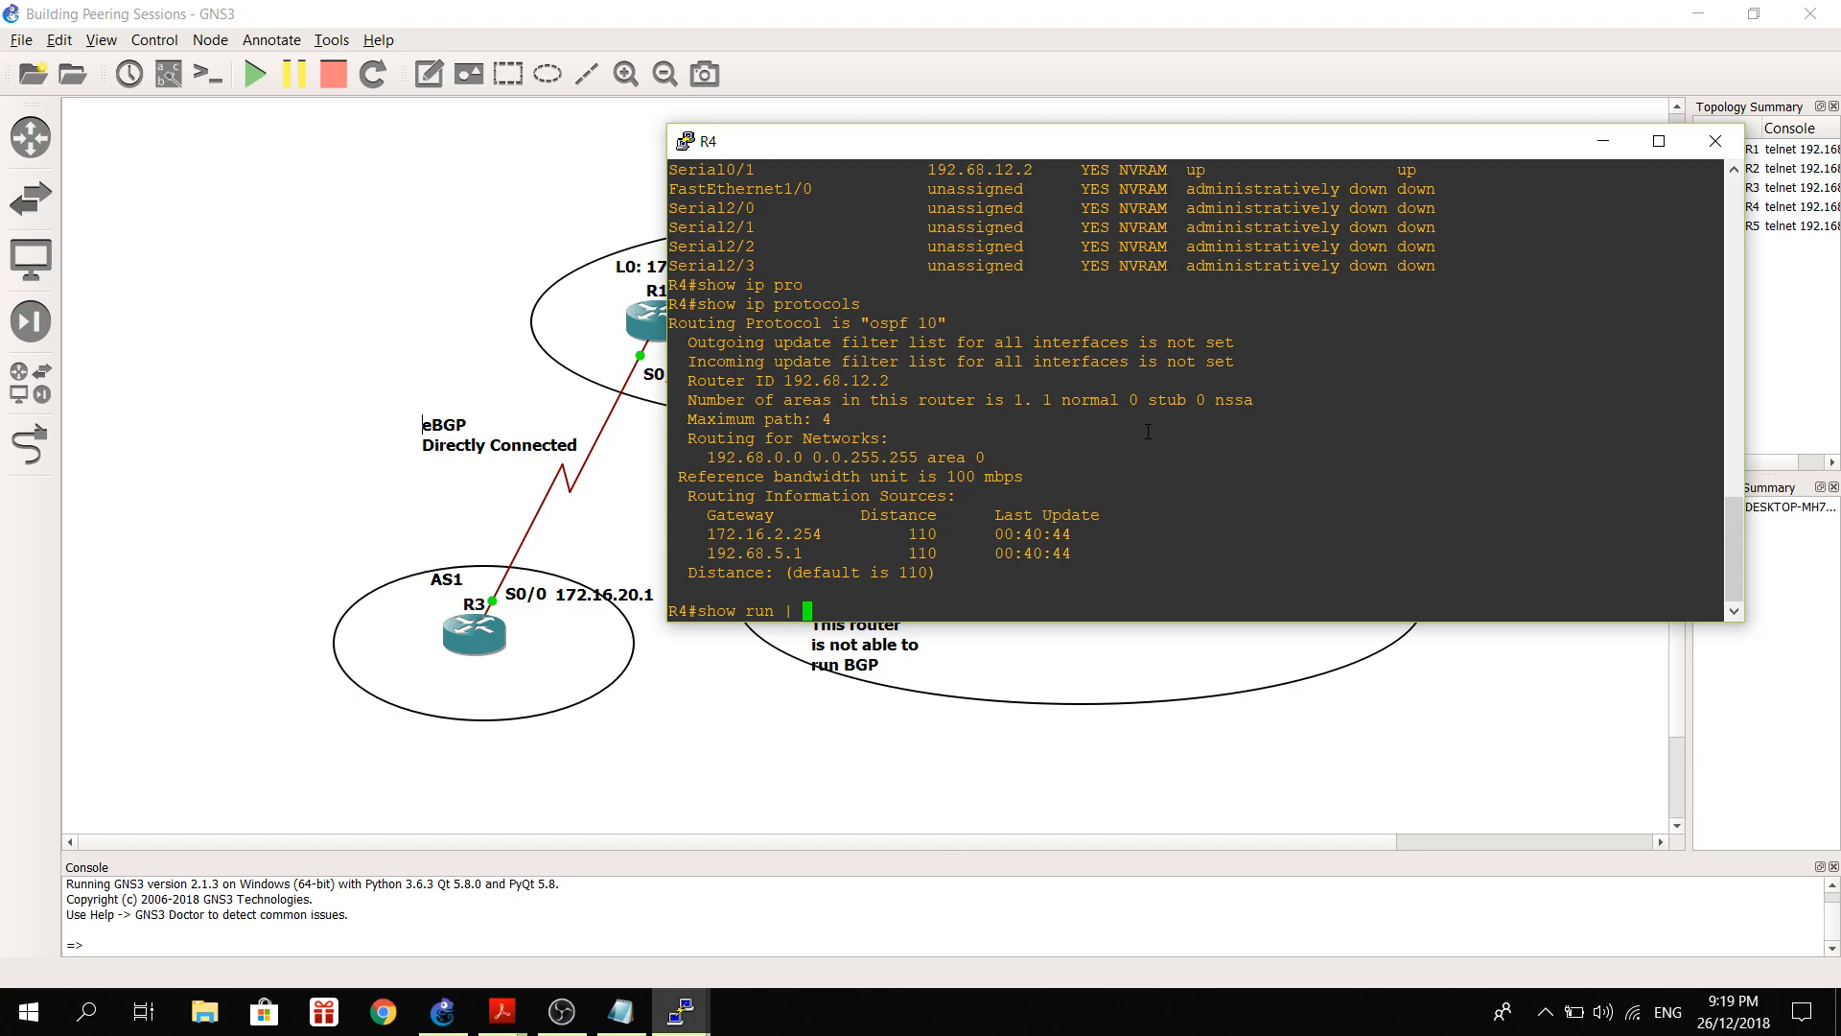
{"action": "type", "text": "sec ospf"}
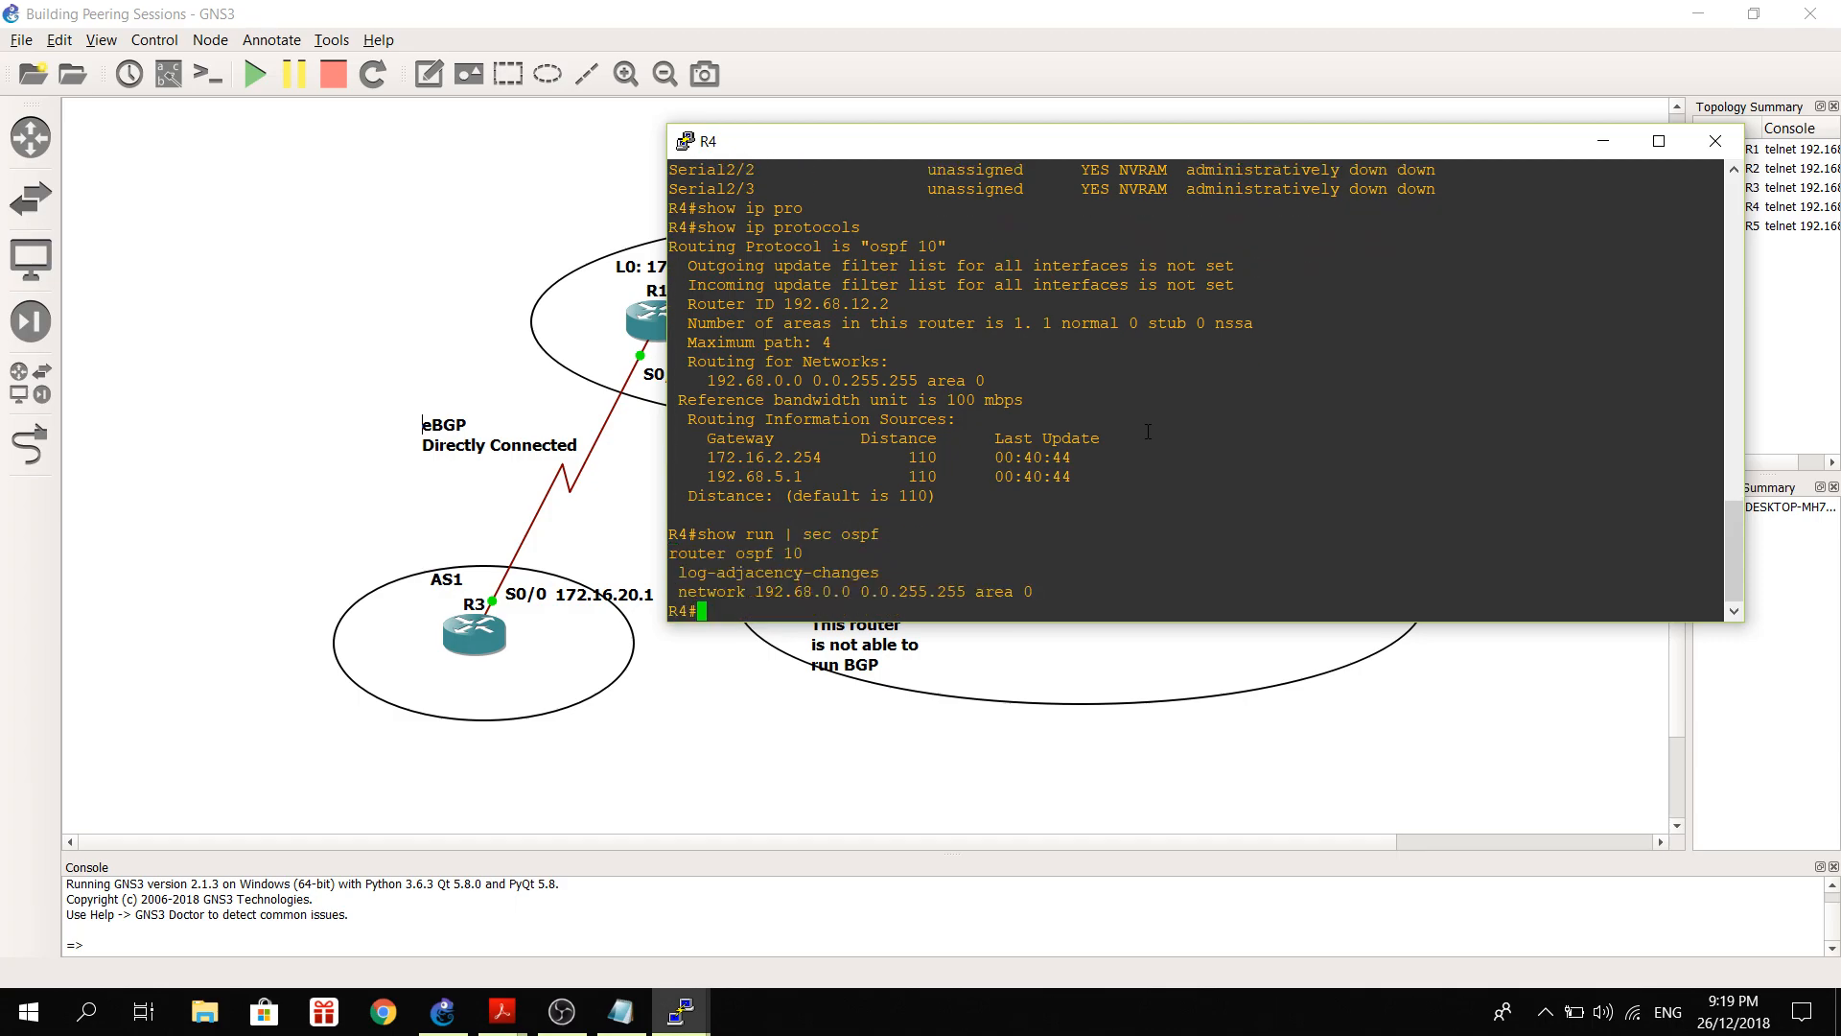
{"action": "mouse_move", "coordinate": [1630, 162]}
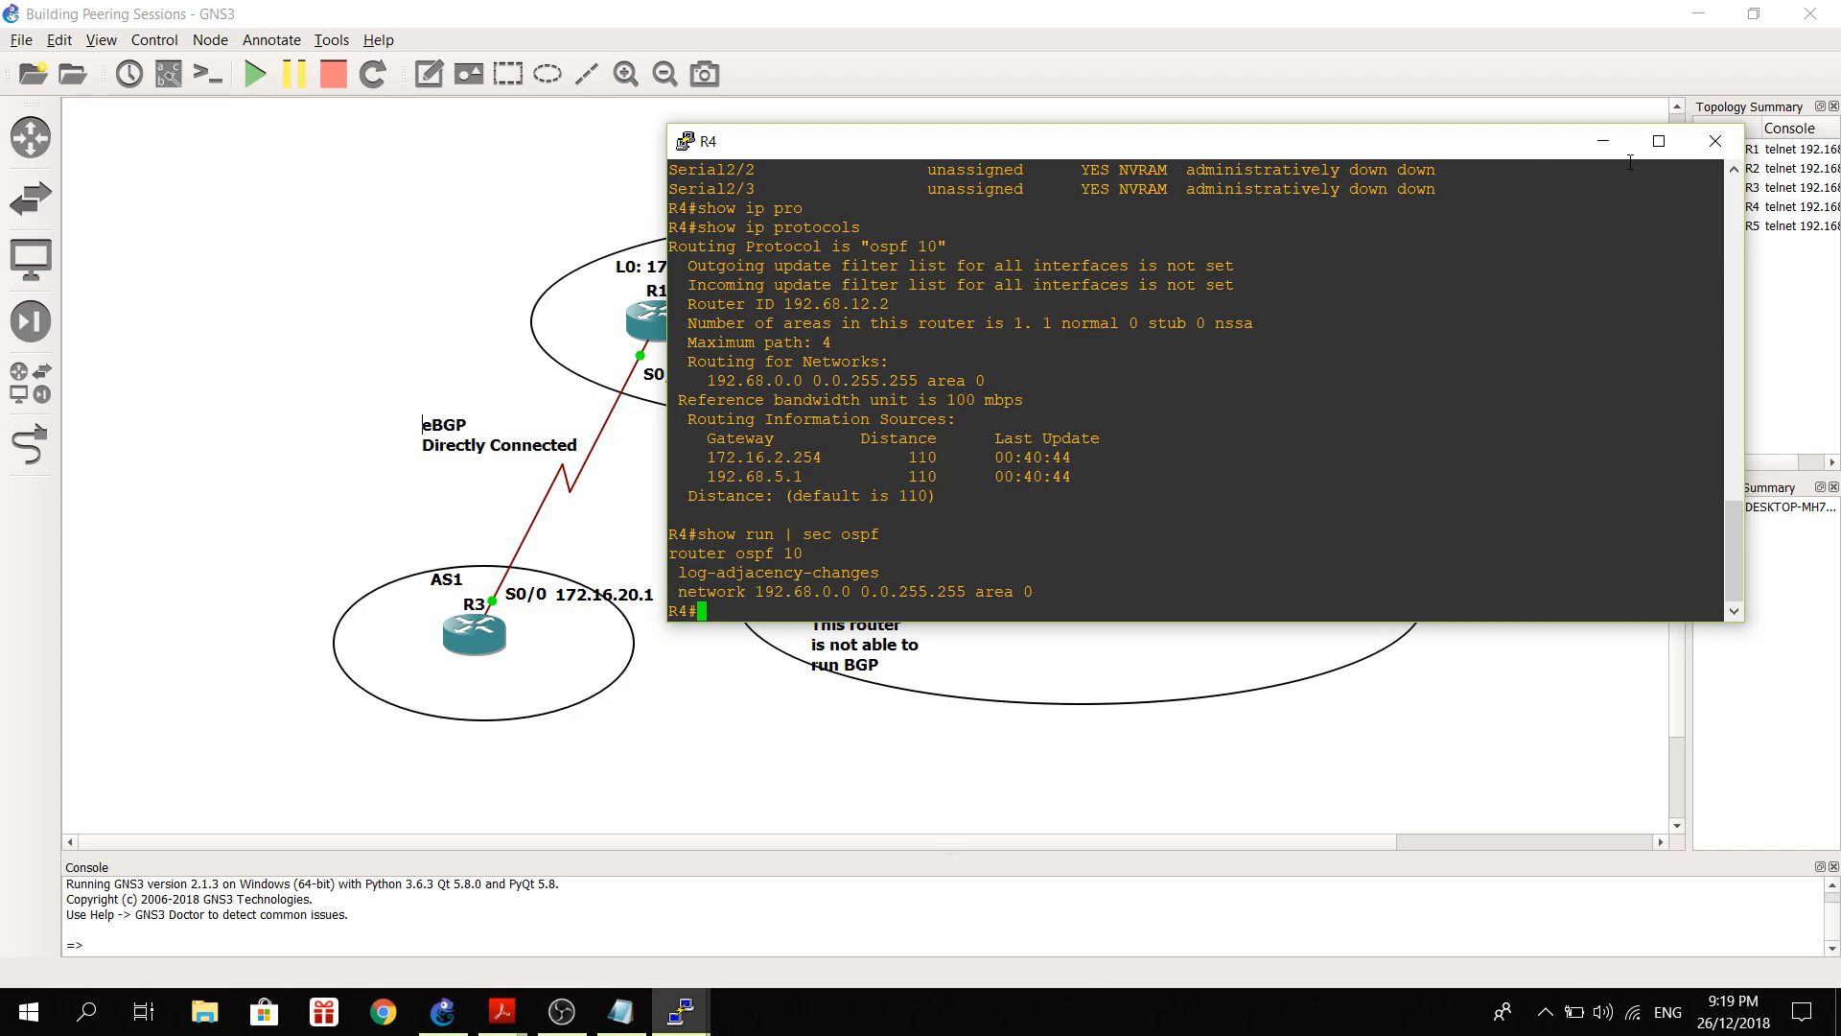
{"action": "left_click", "coordinate": [1715, 140]}
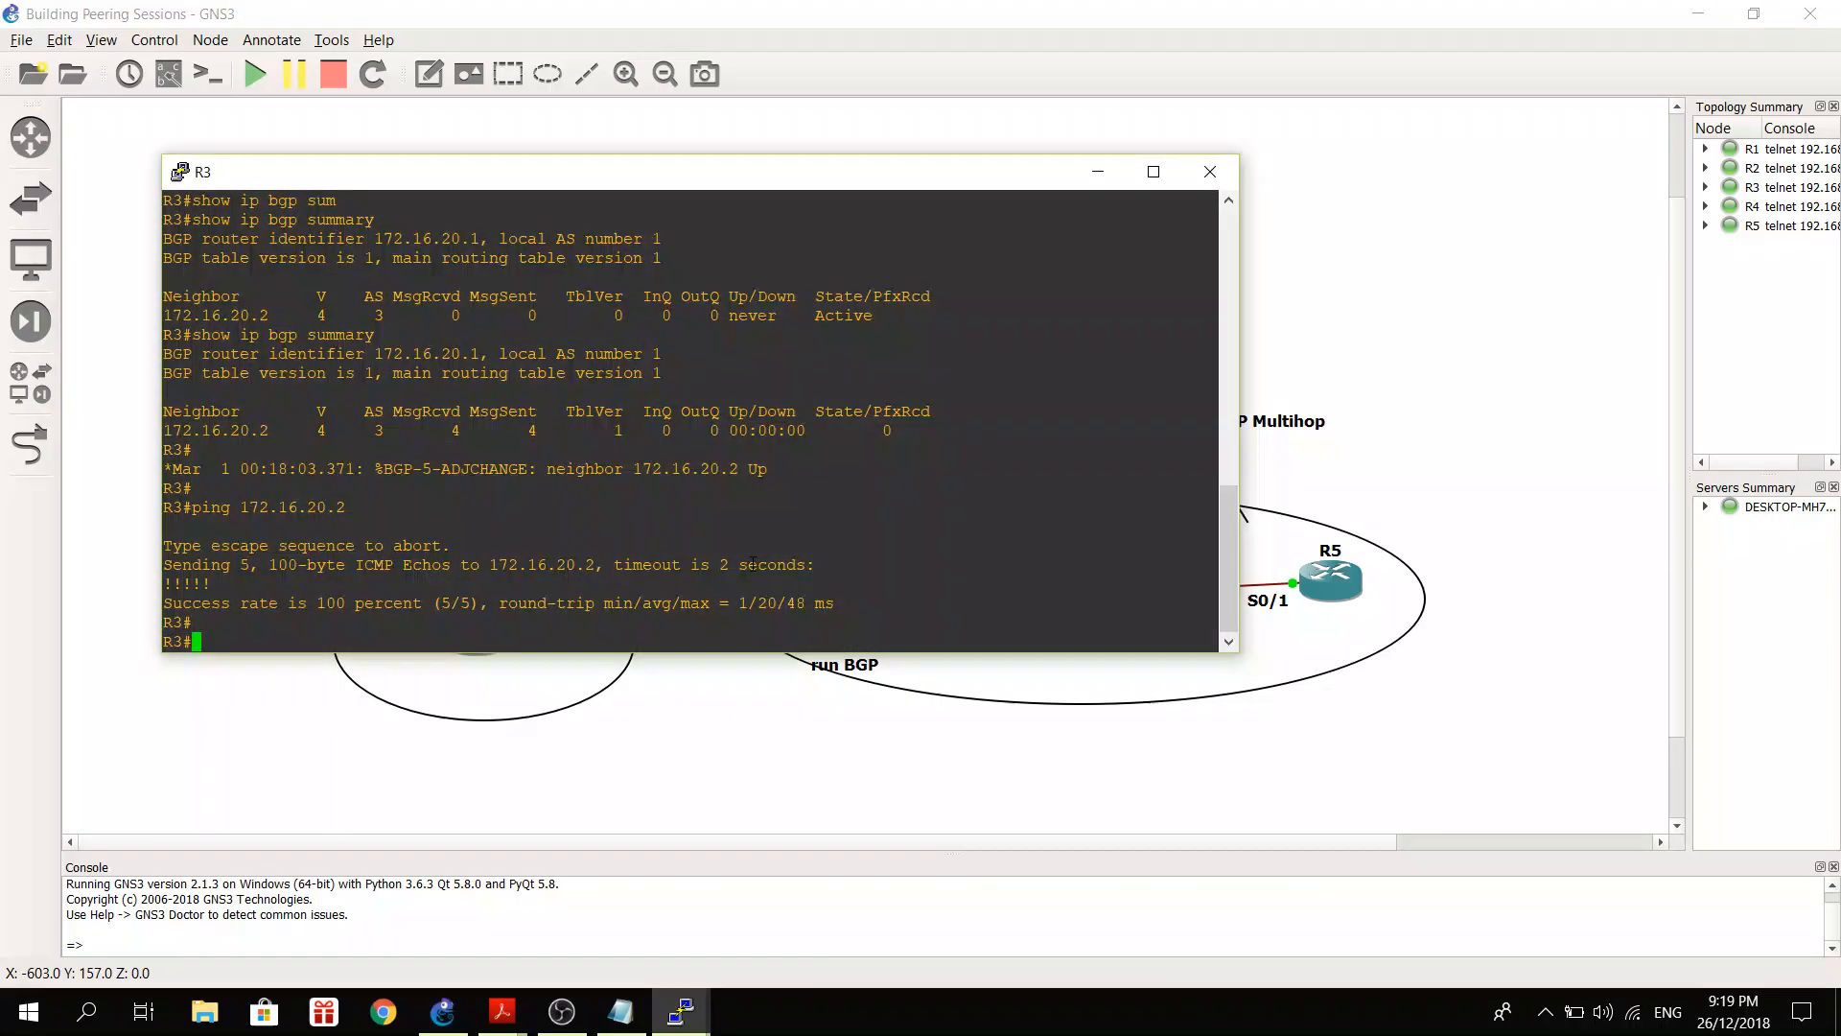
Show R3's BGP AS 1 section with 'show run | sec bgp', then close its console.
{"action": "type", "text": "show"}
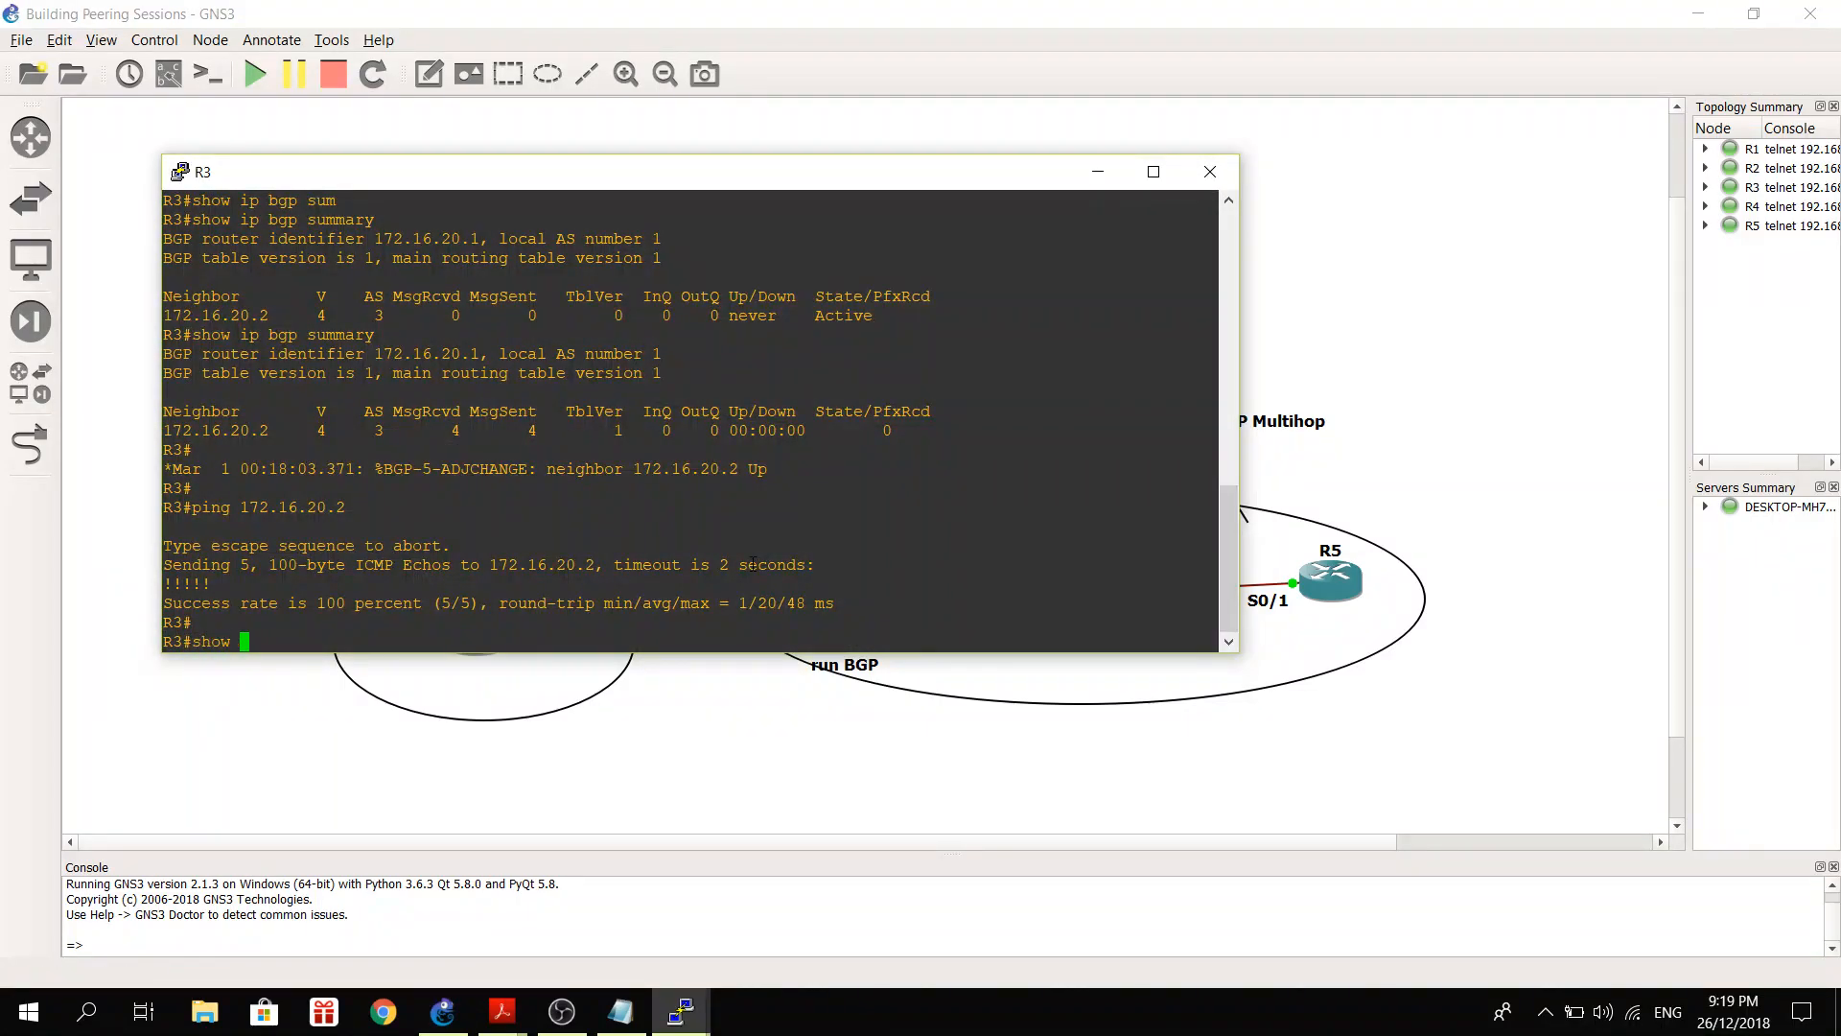
{"action": "key", "text": "ctrl+u"}
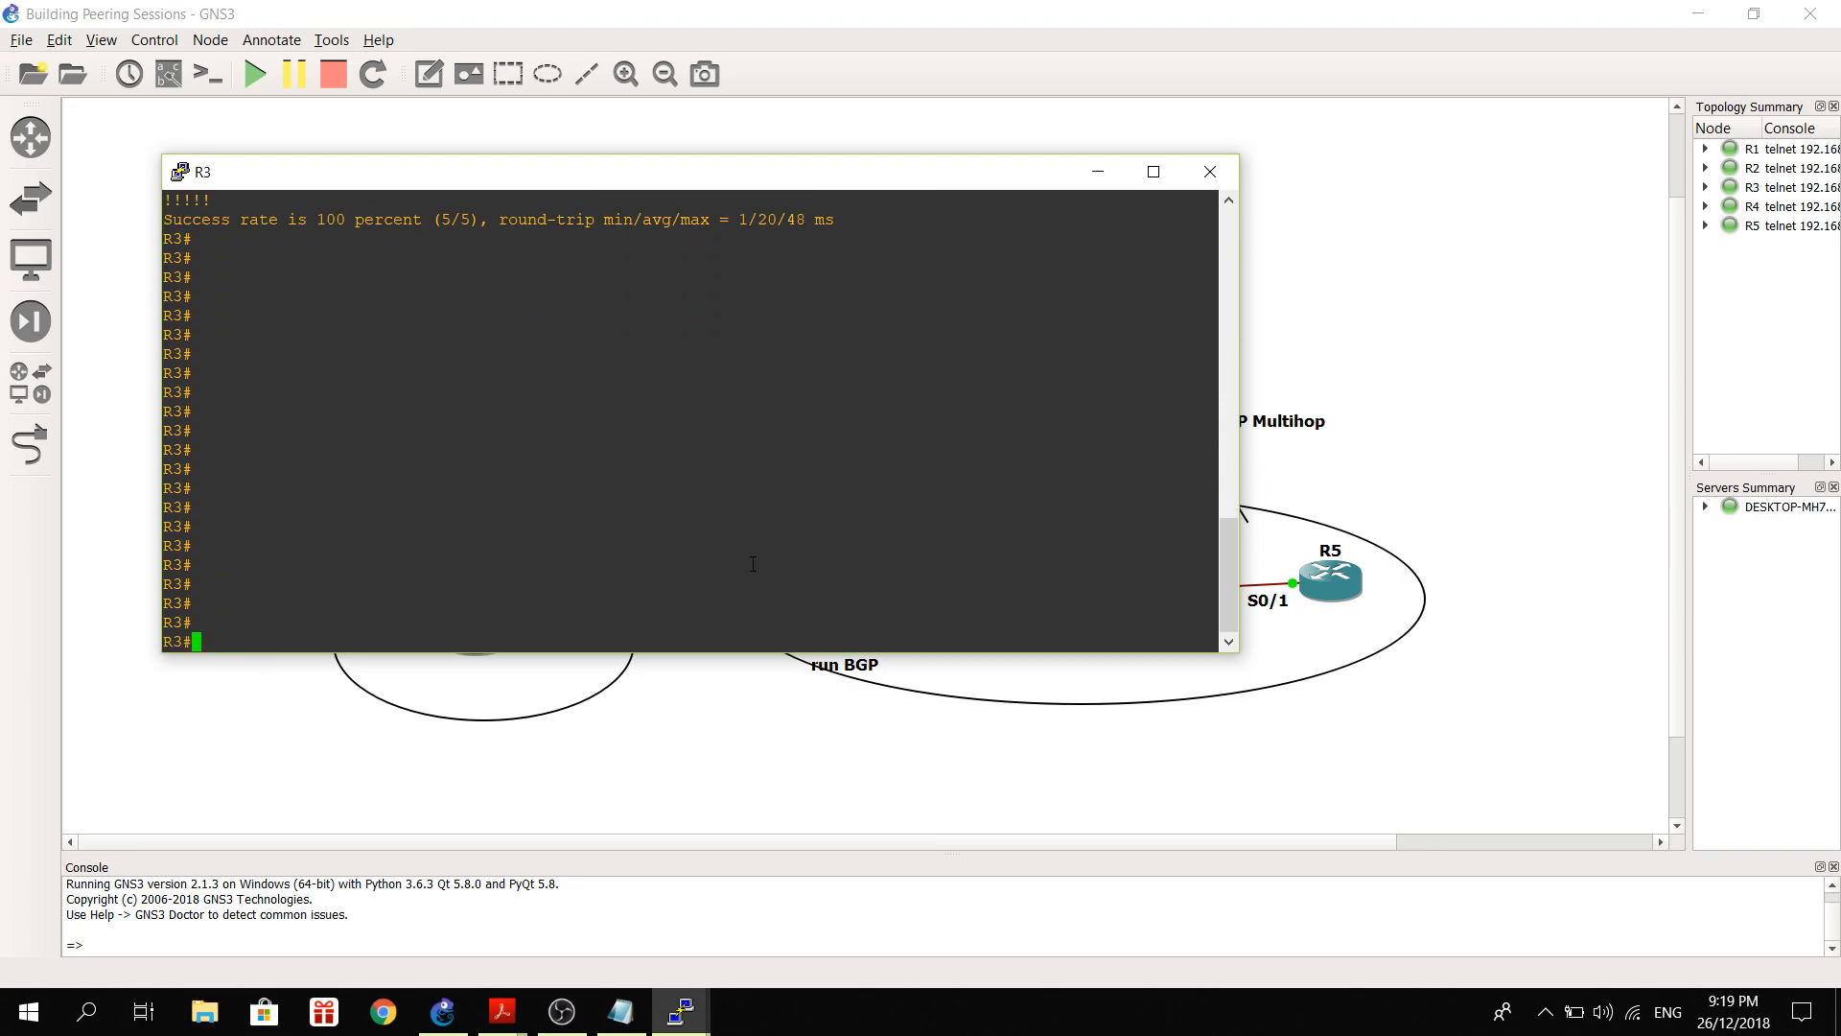
{"action": "type", "text": "show i"}
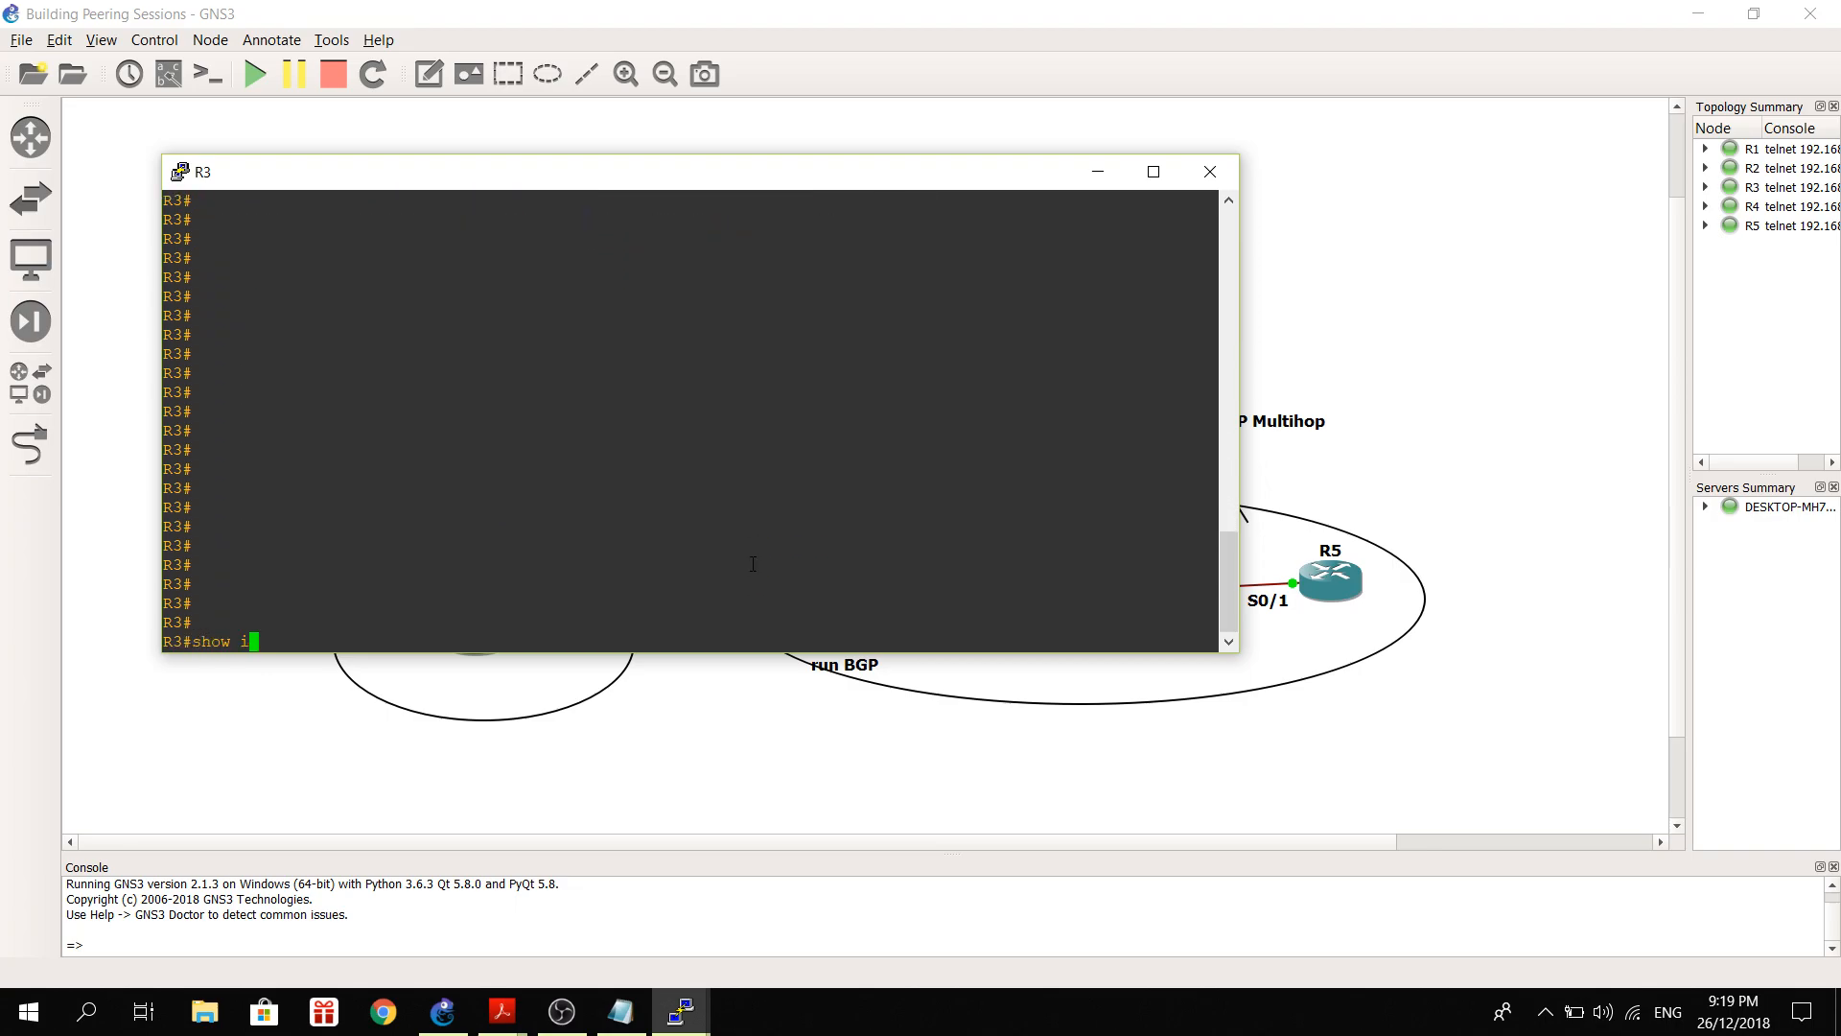
{"action": "type", "text": "p"}
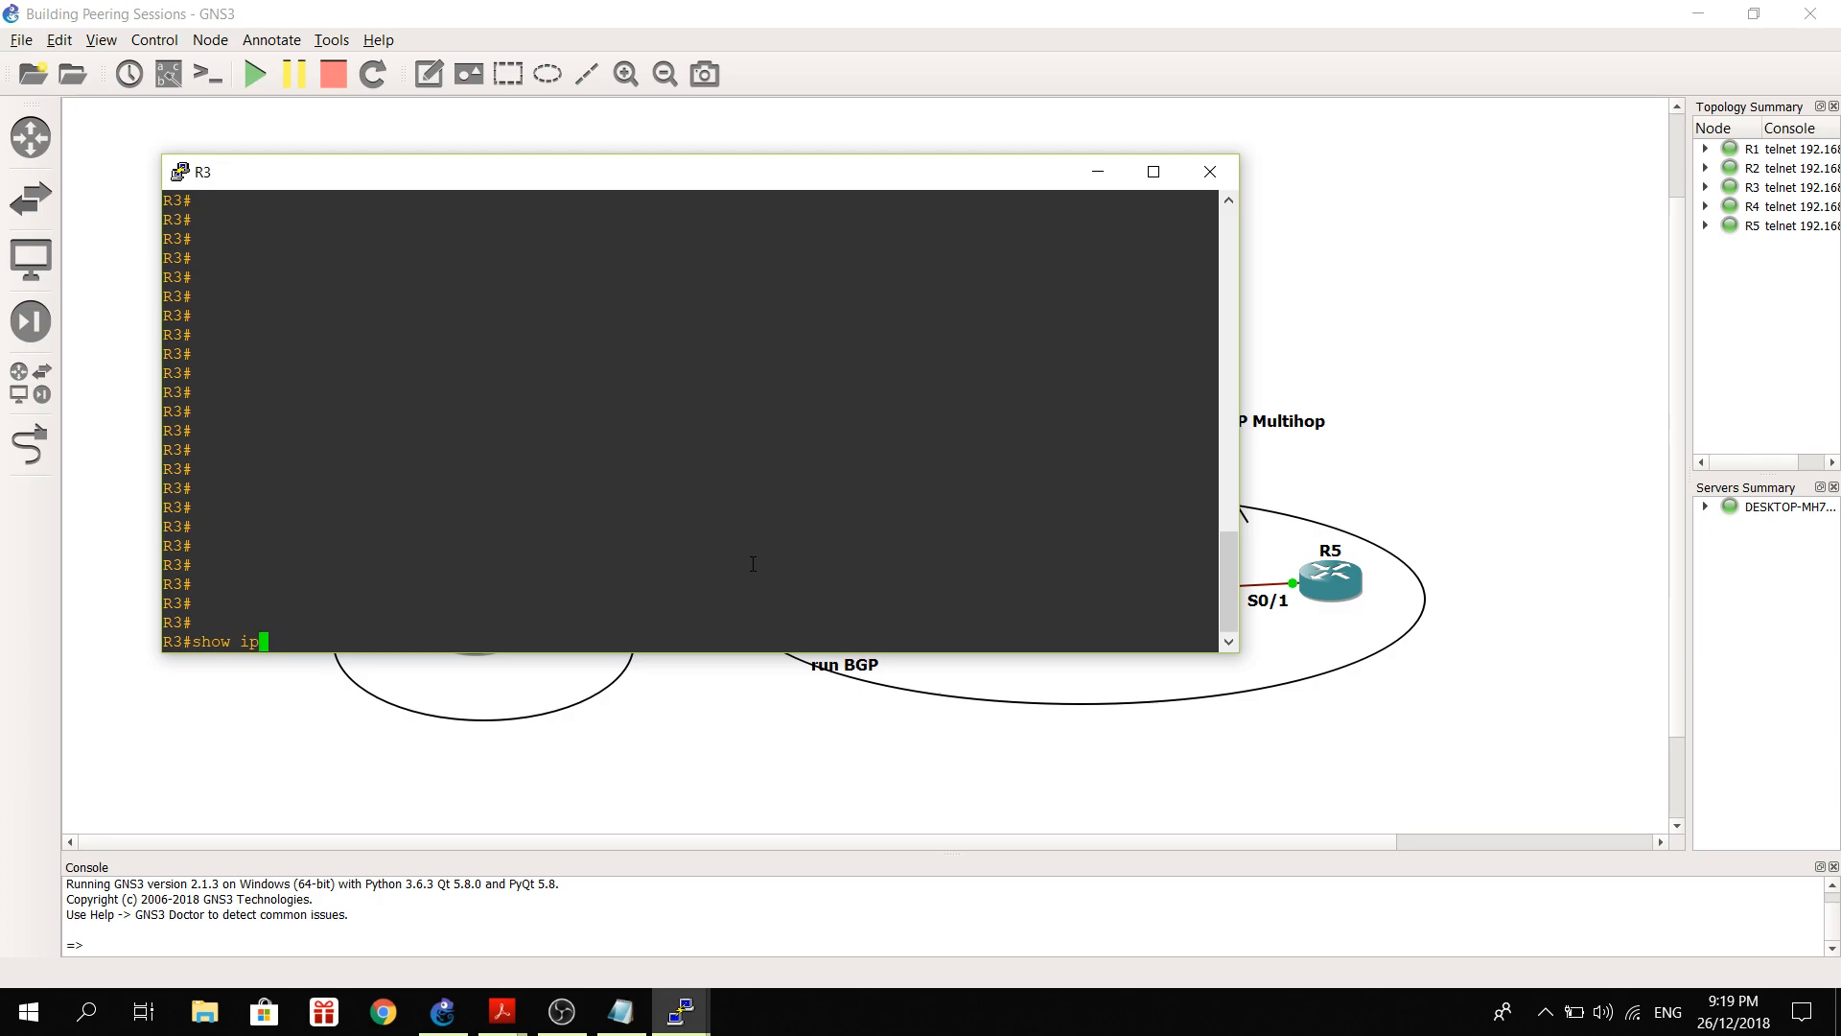
{"action": "type", "text": "run | sec bg"}
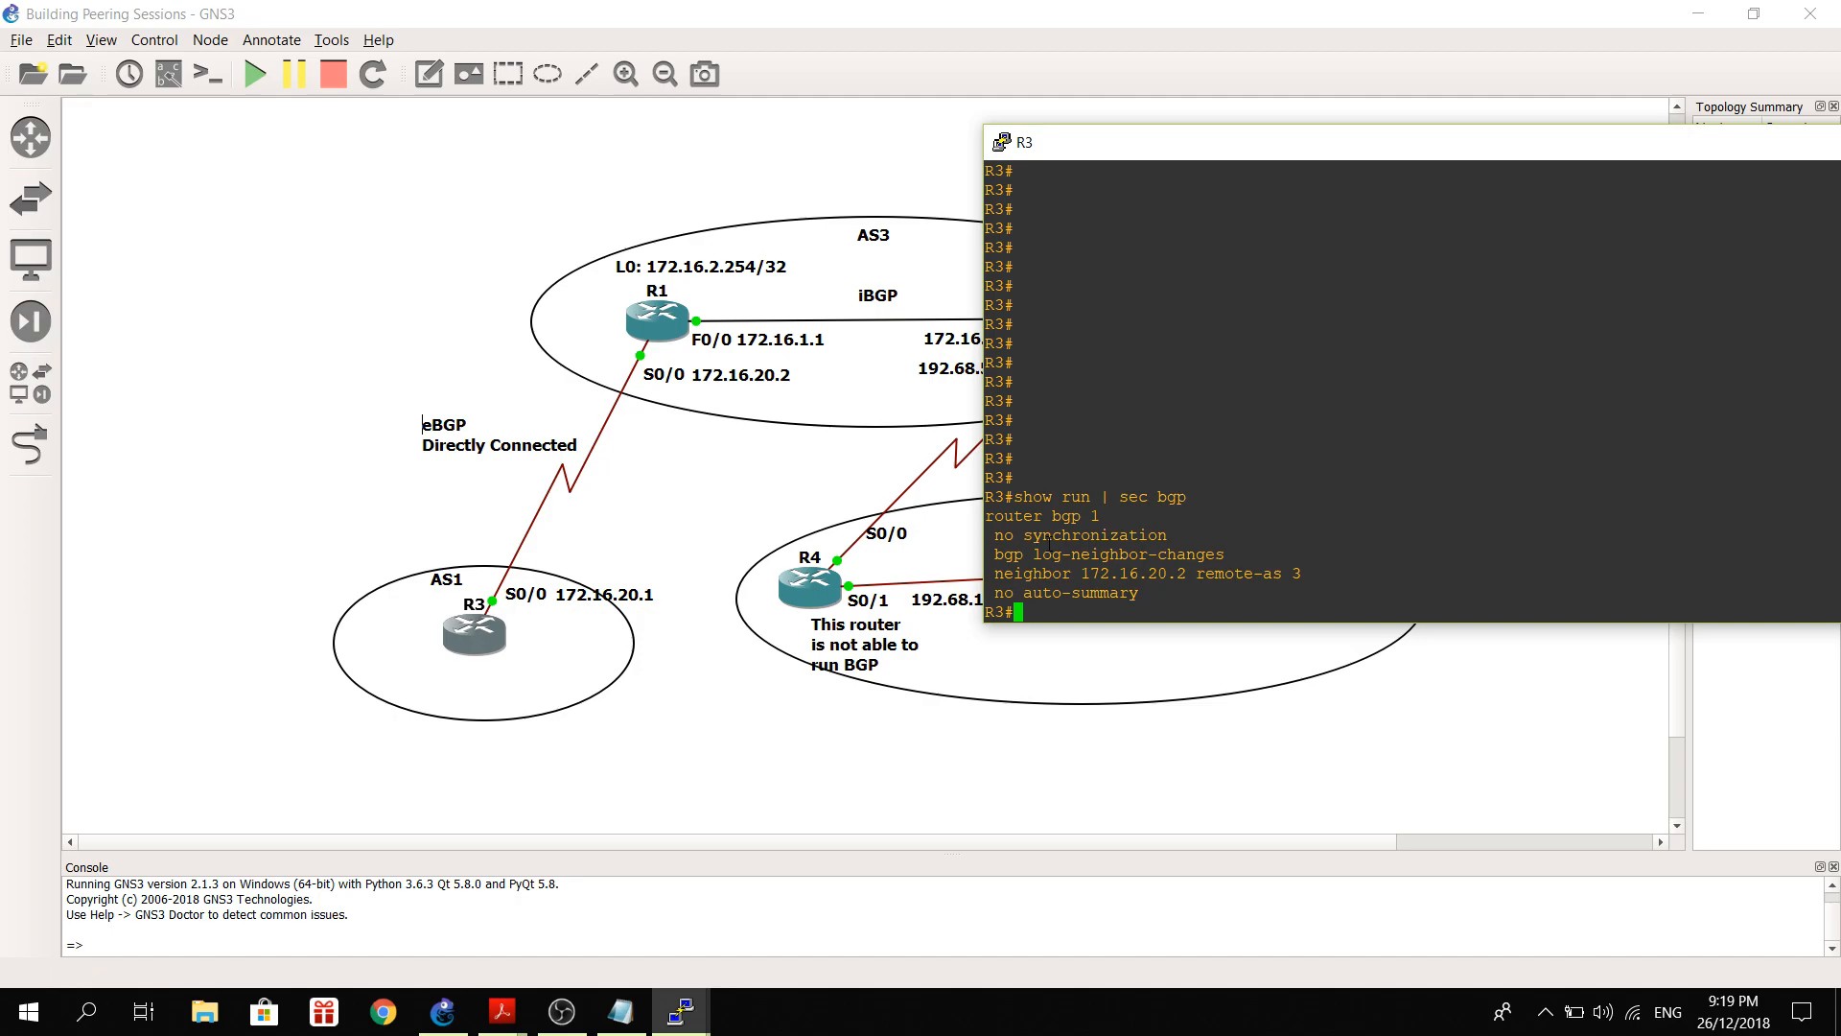
{"action": "mouse_move", "coordinate": [1194, 649]}
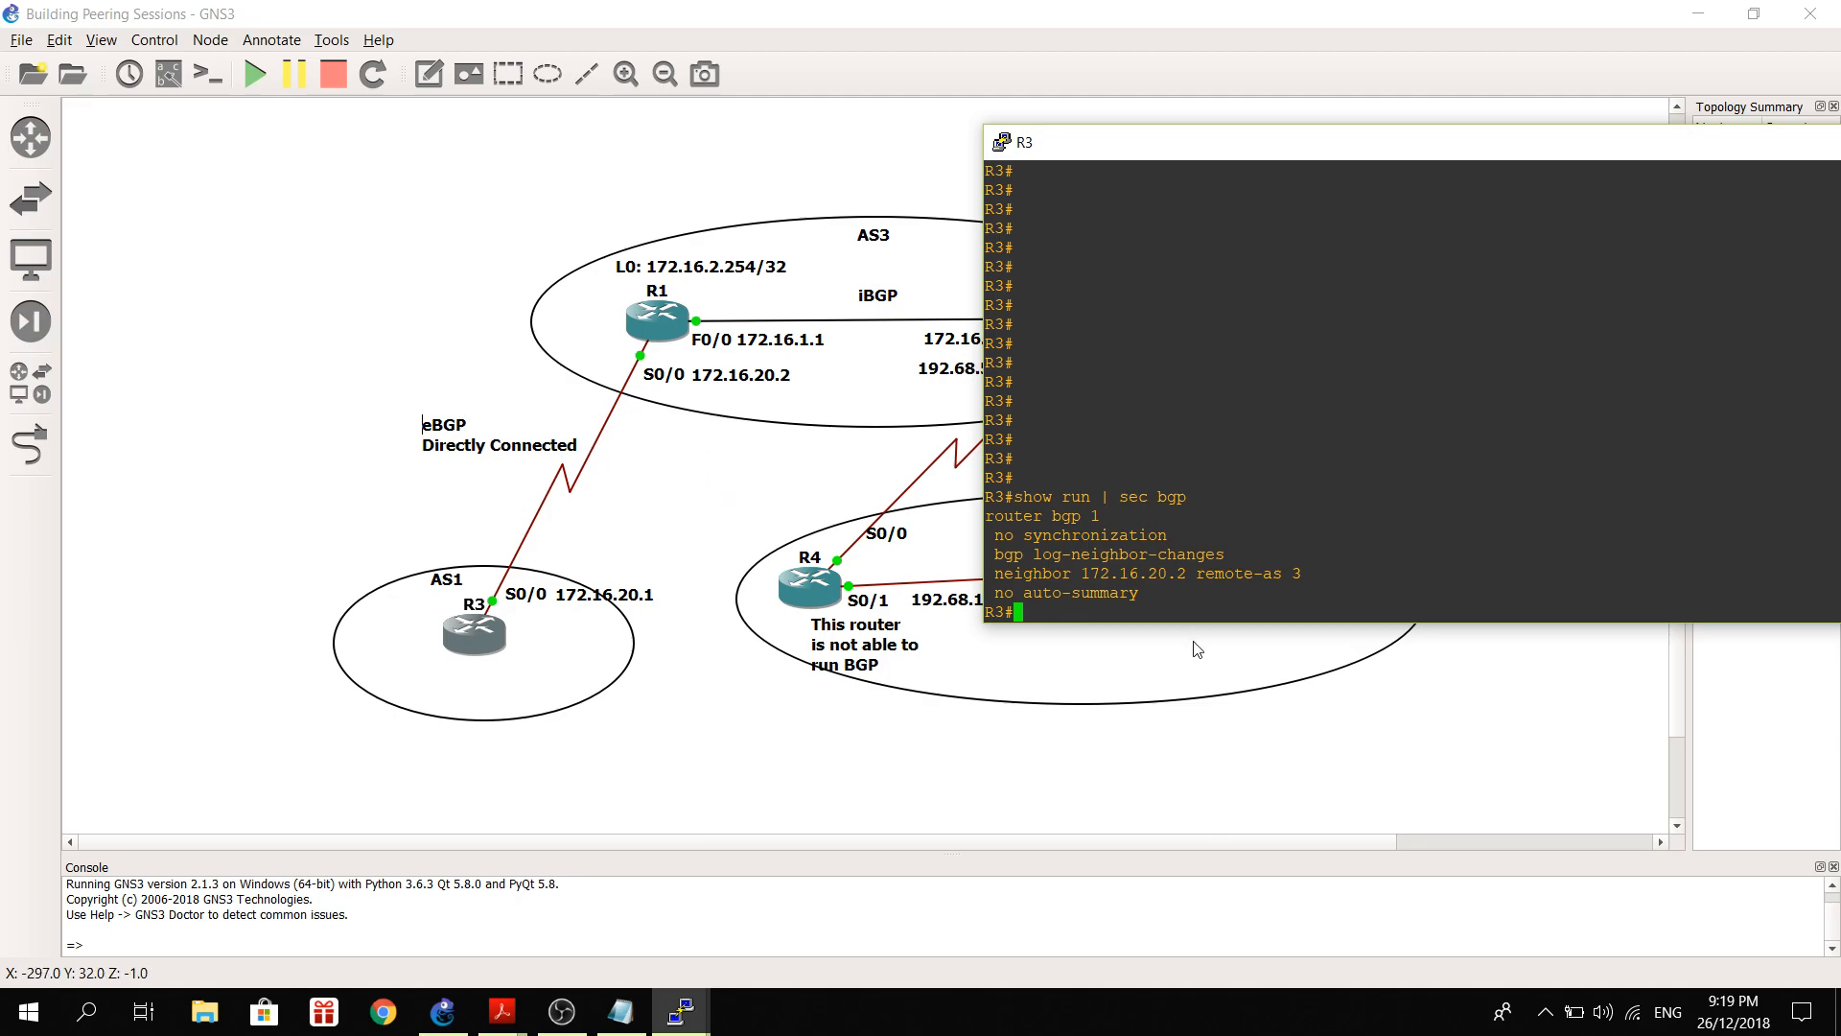
{"action": "mouse_move", "coordinate": [731, 391]}
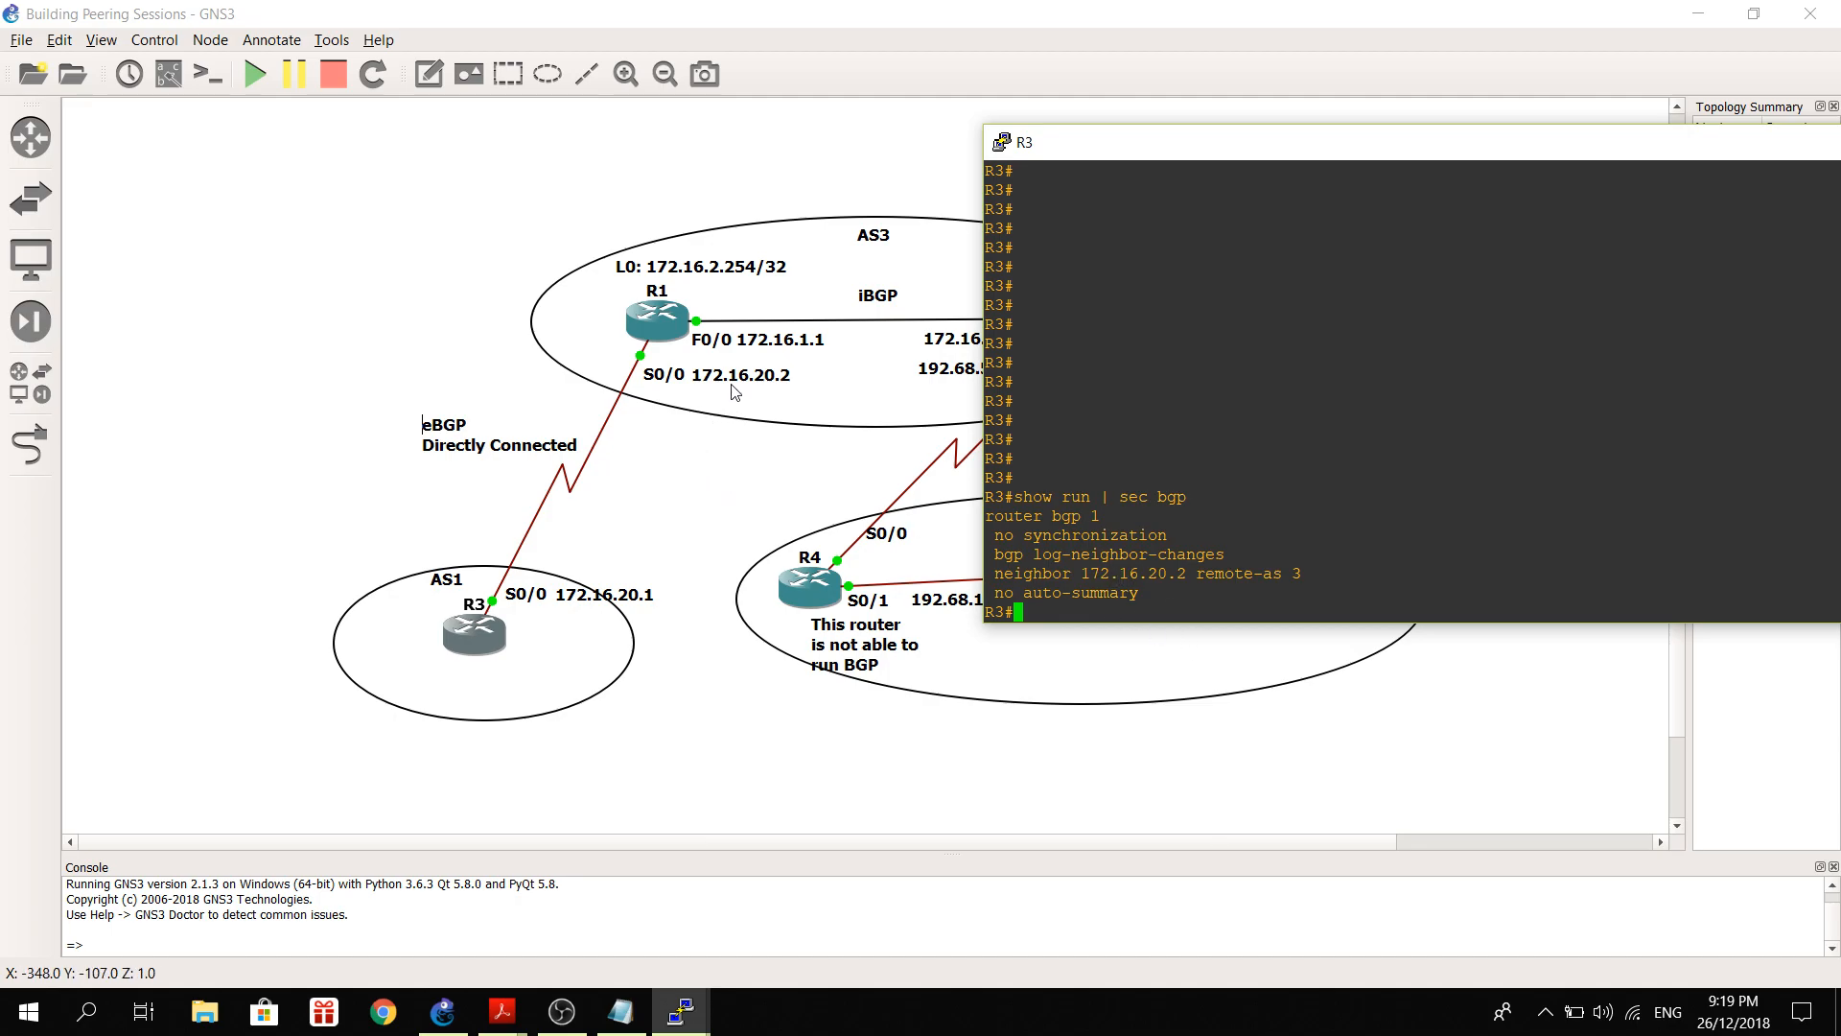
{"action": "mouse_move", "coordinate": [1282, 629]}
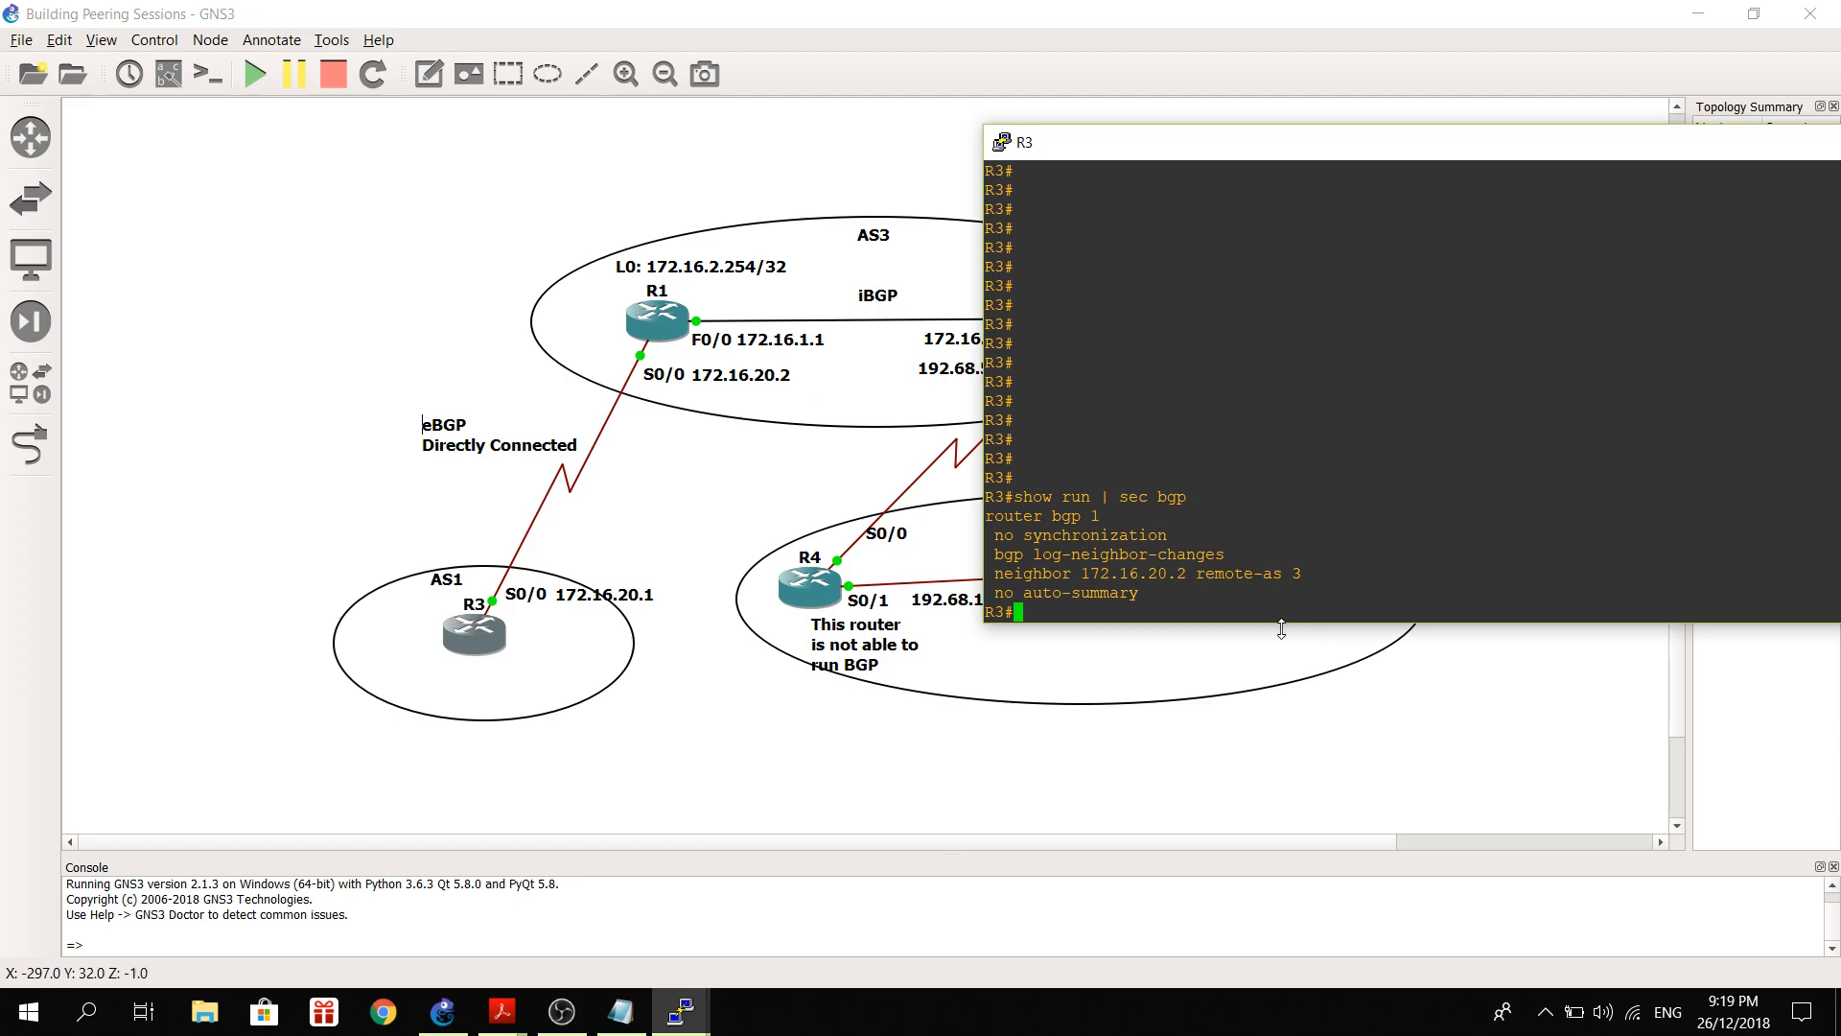
{"action": "mouse_move", "coordinate": [1230, 590]}
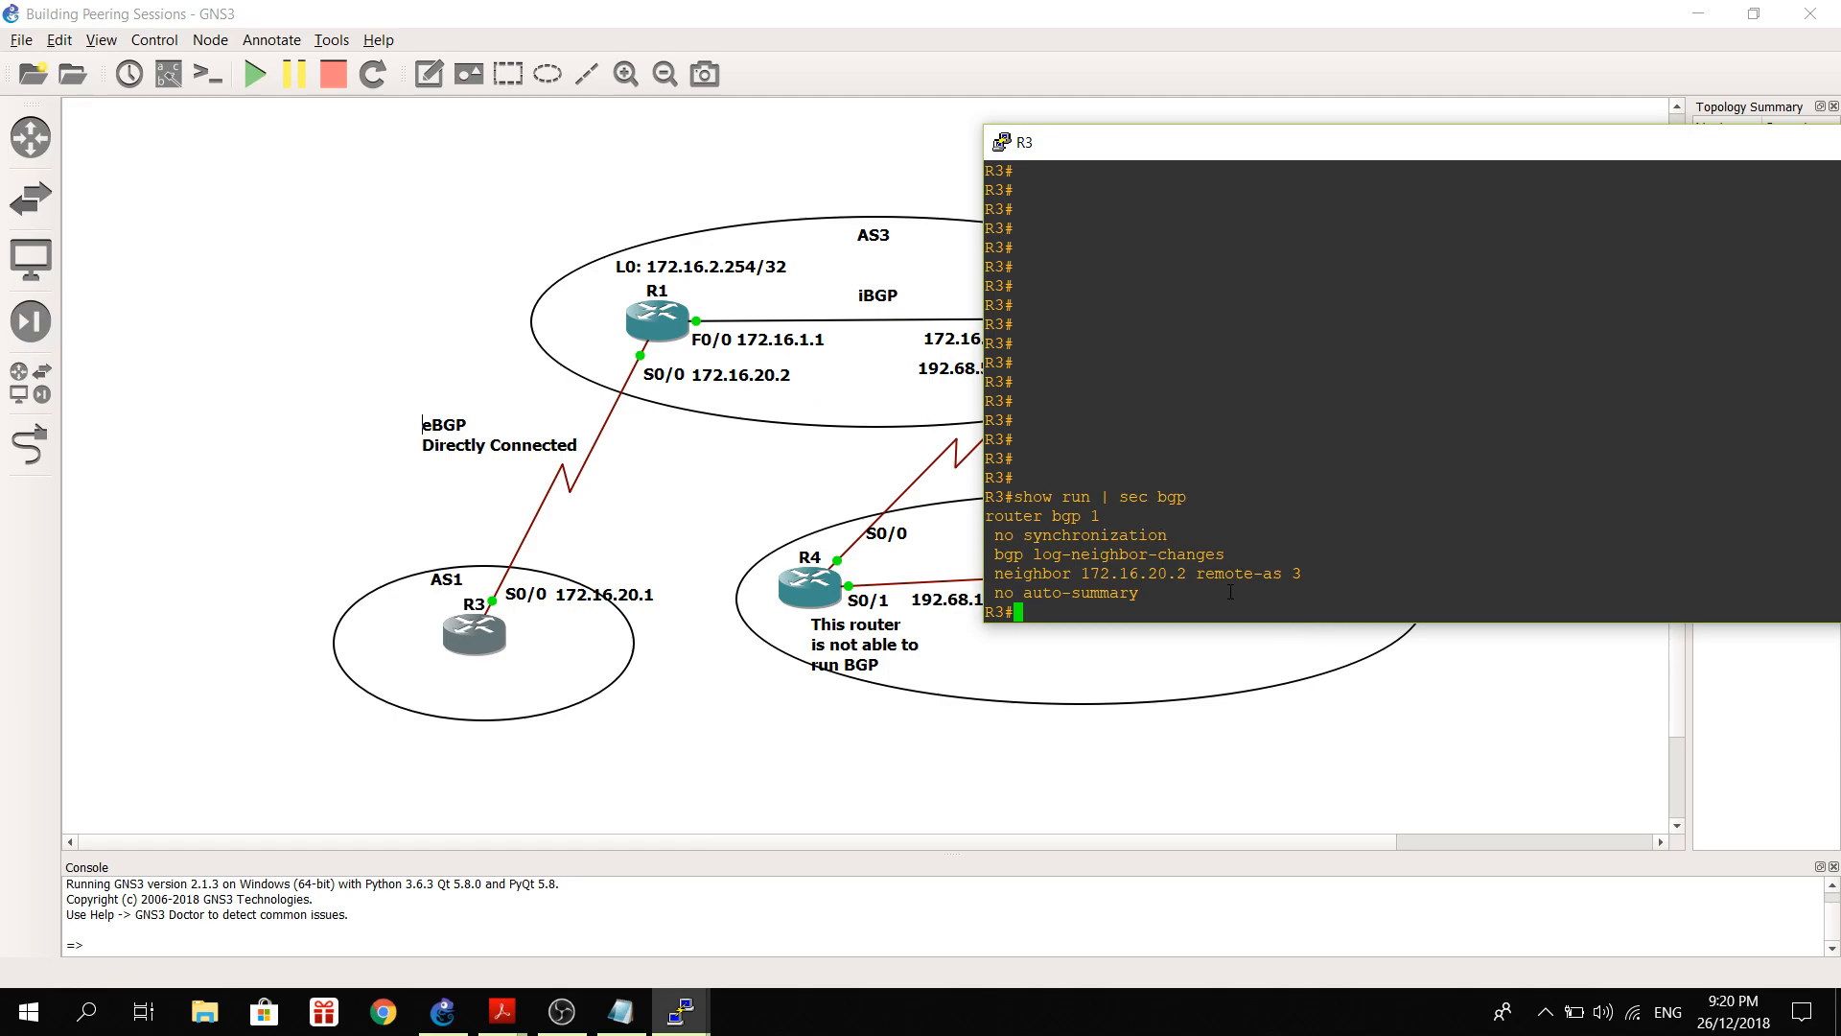
{"action": "mouse_move", "coordinate": [1184, 587]}
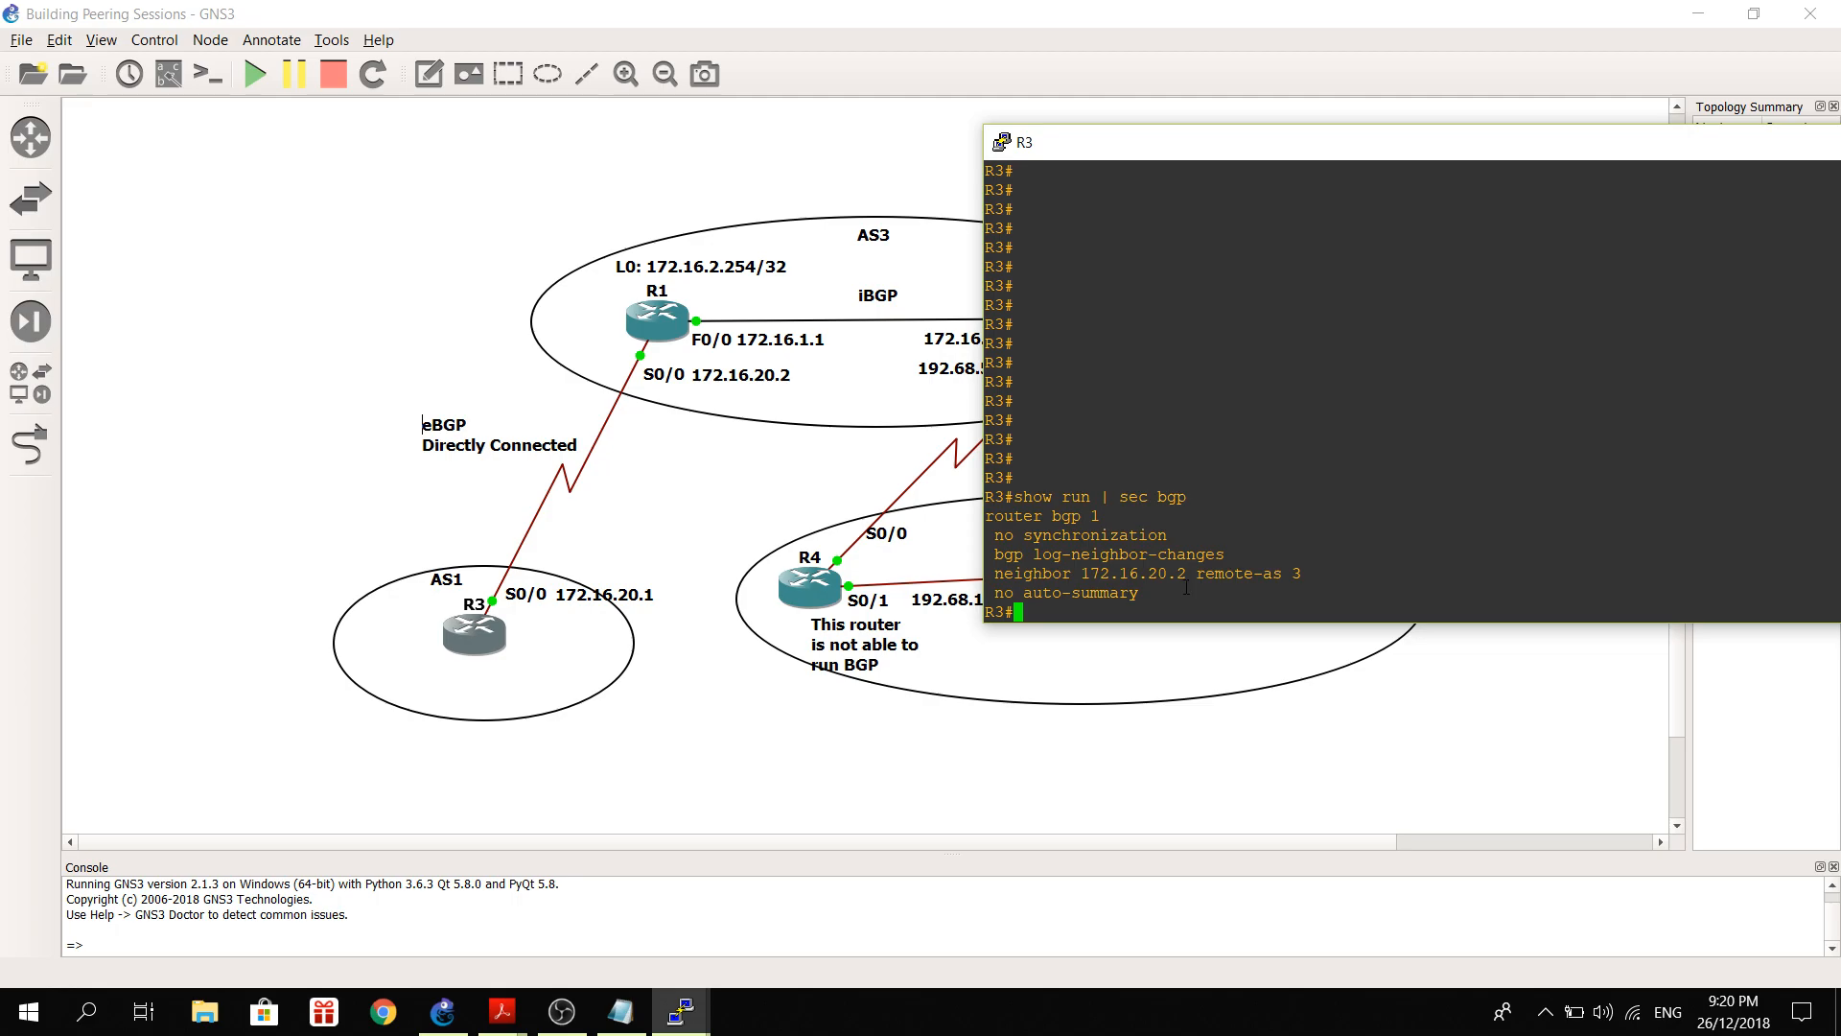
{"action": "mouse_move", "coordinate": [455, 509]}
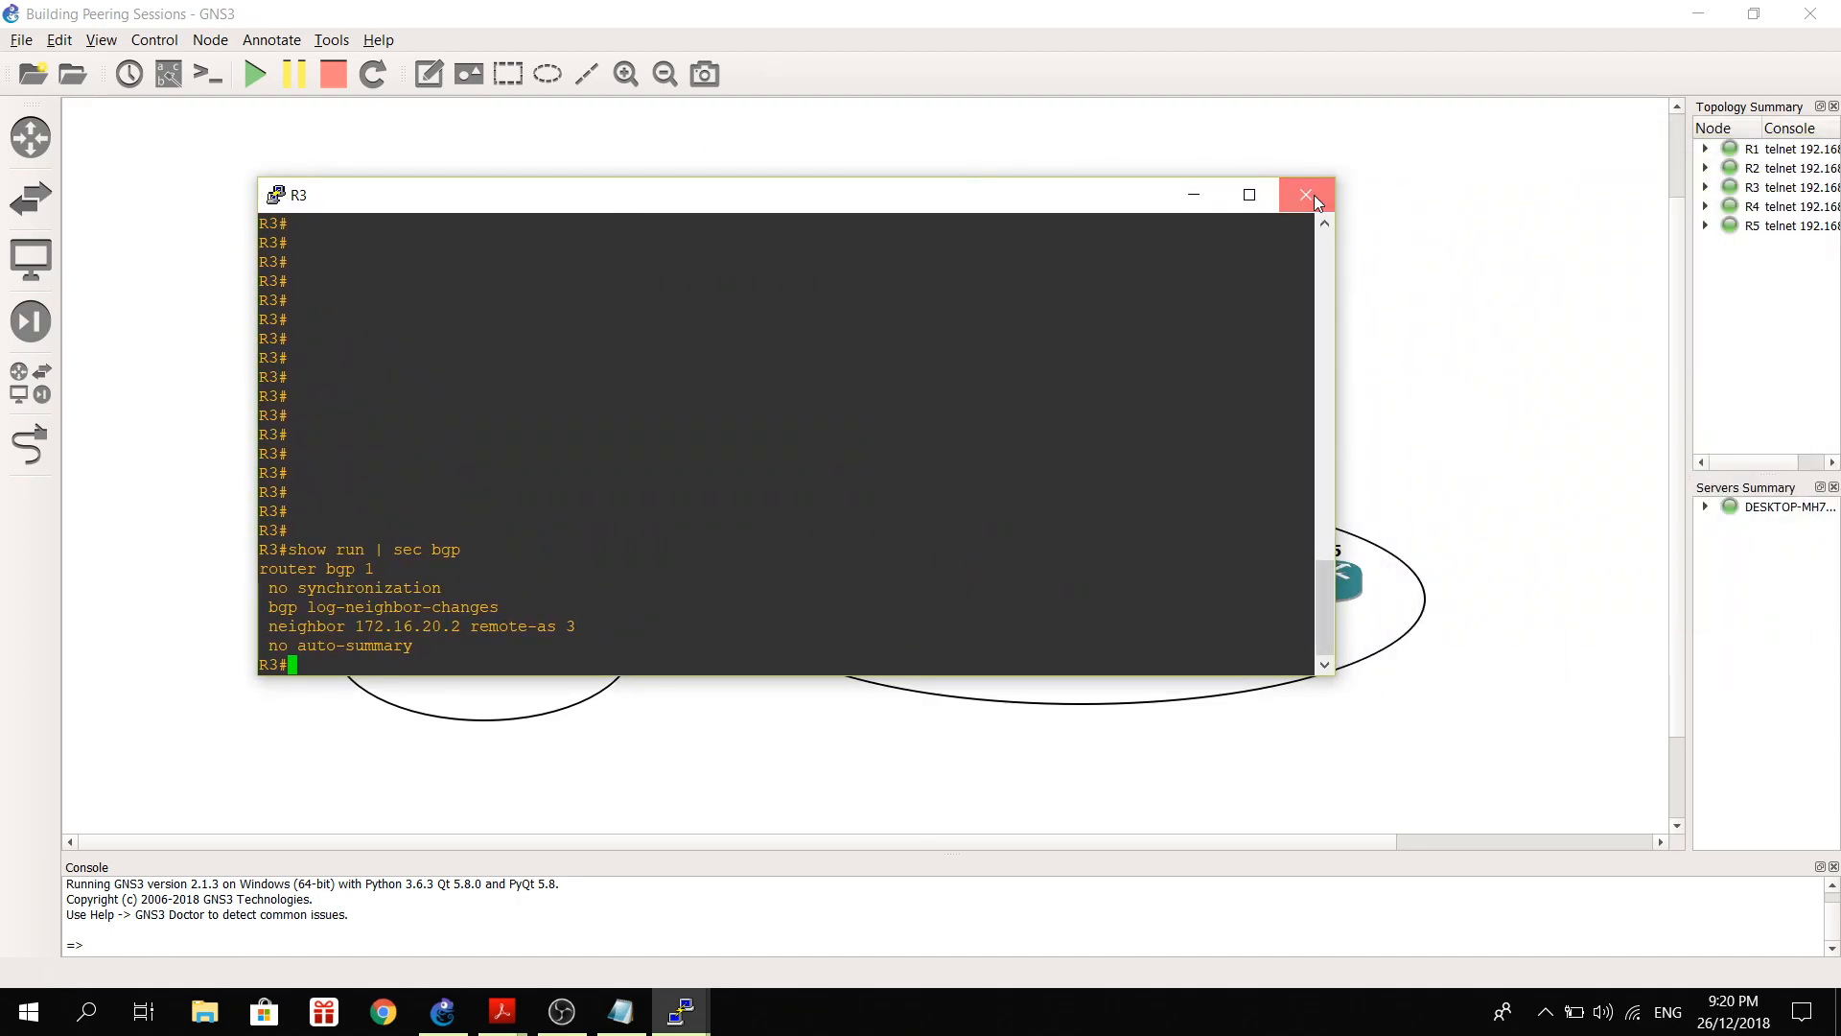
{"action": "left_click", "coordinate": [1305, 194]}
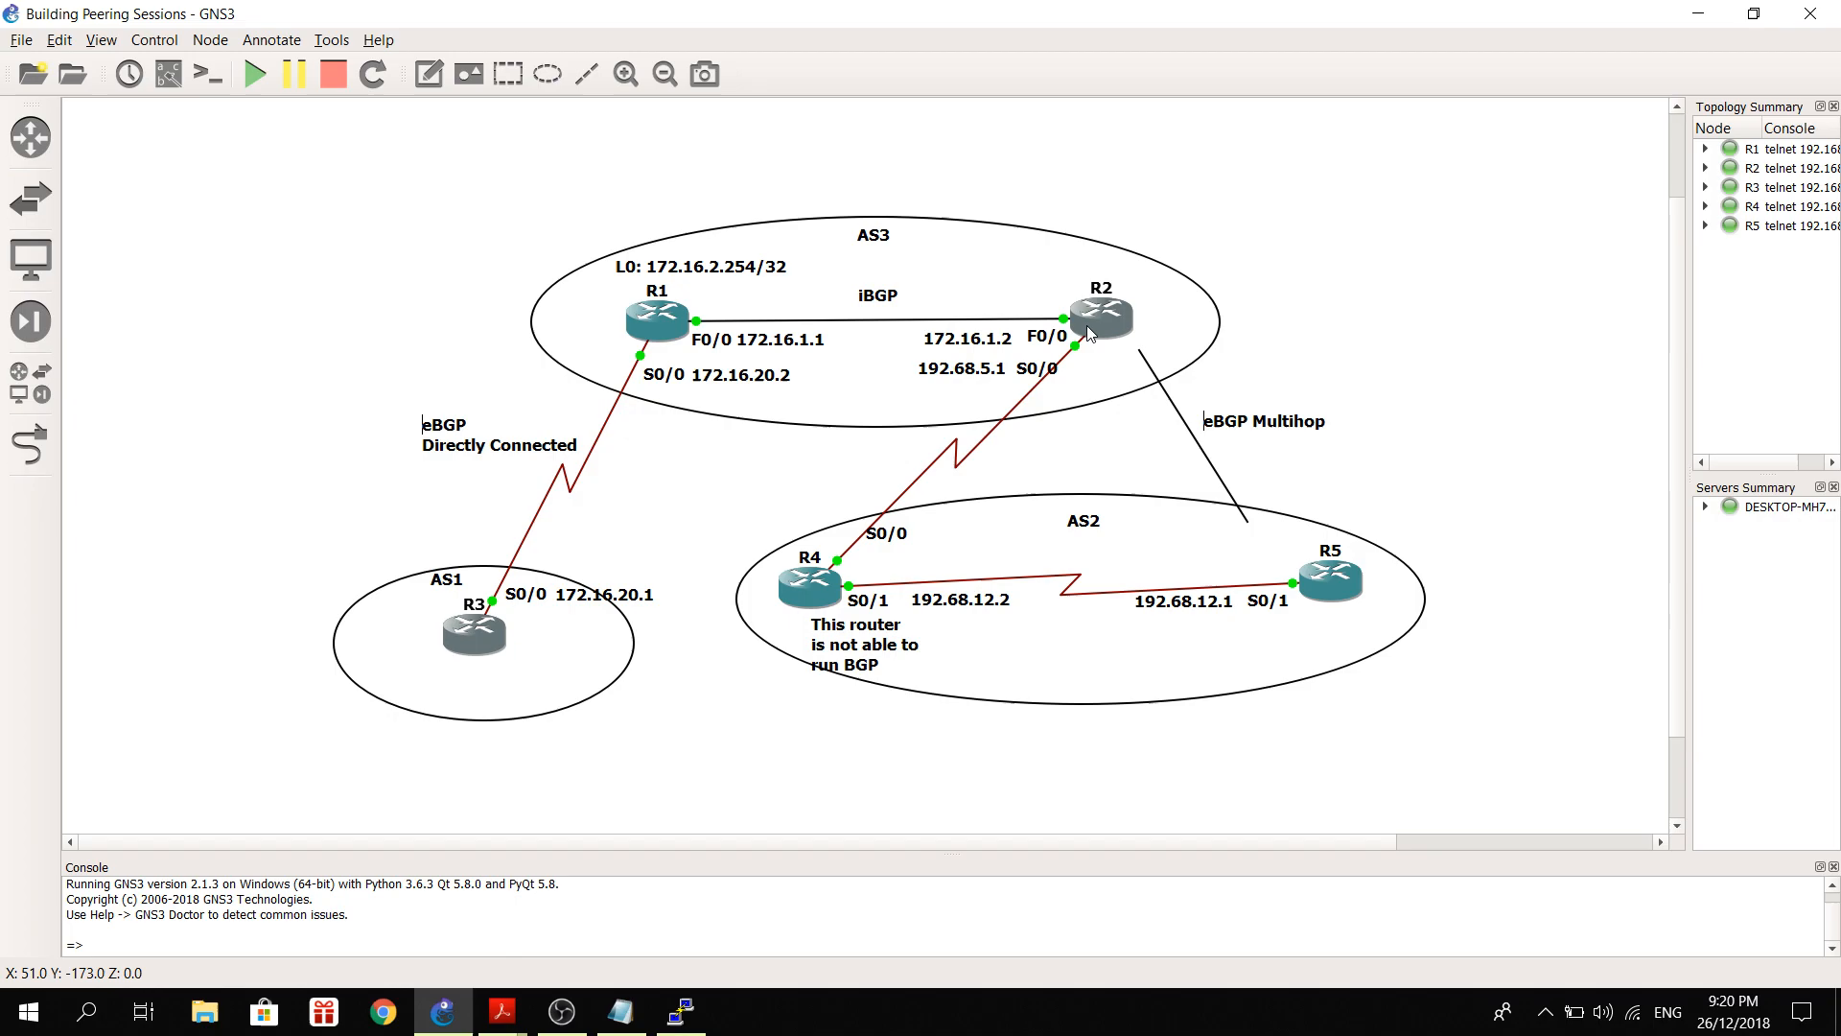
{"action": "mouse_move", "coordinate": [759, 471]}
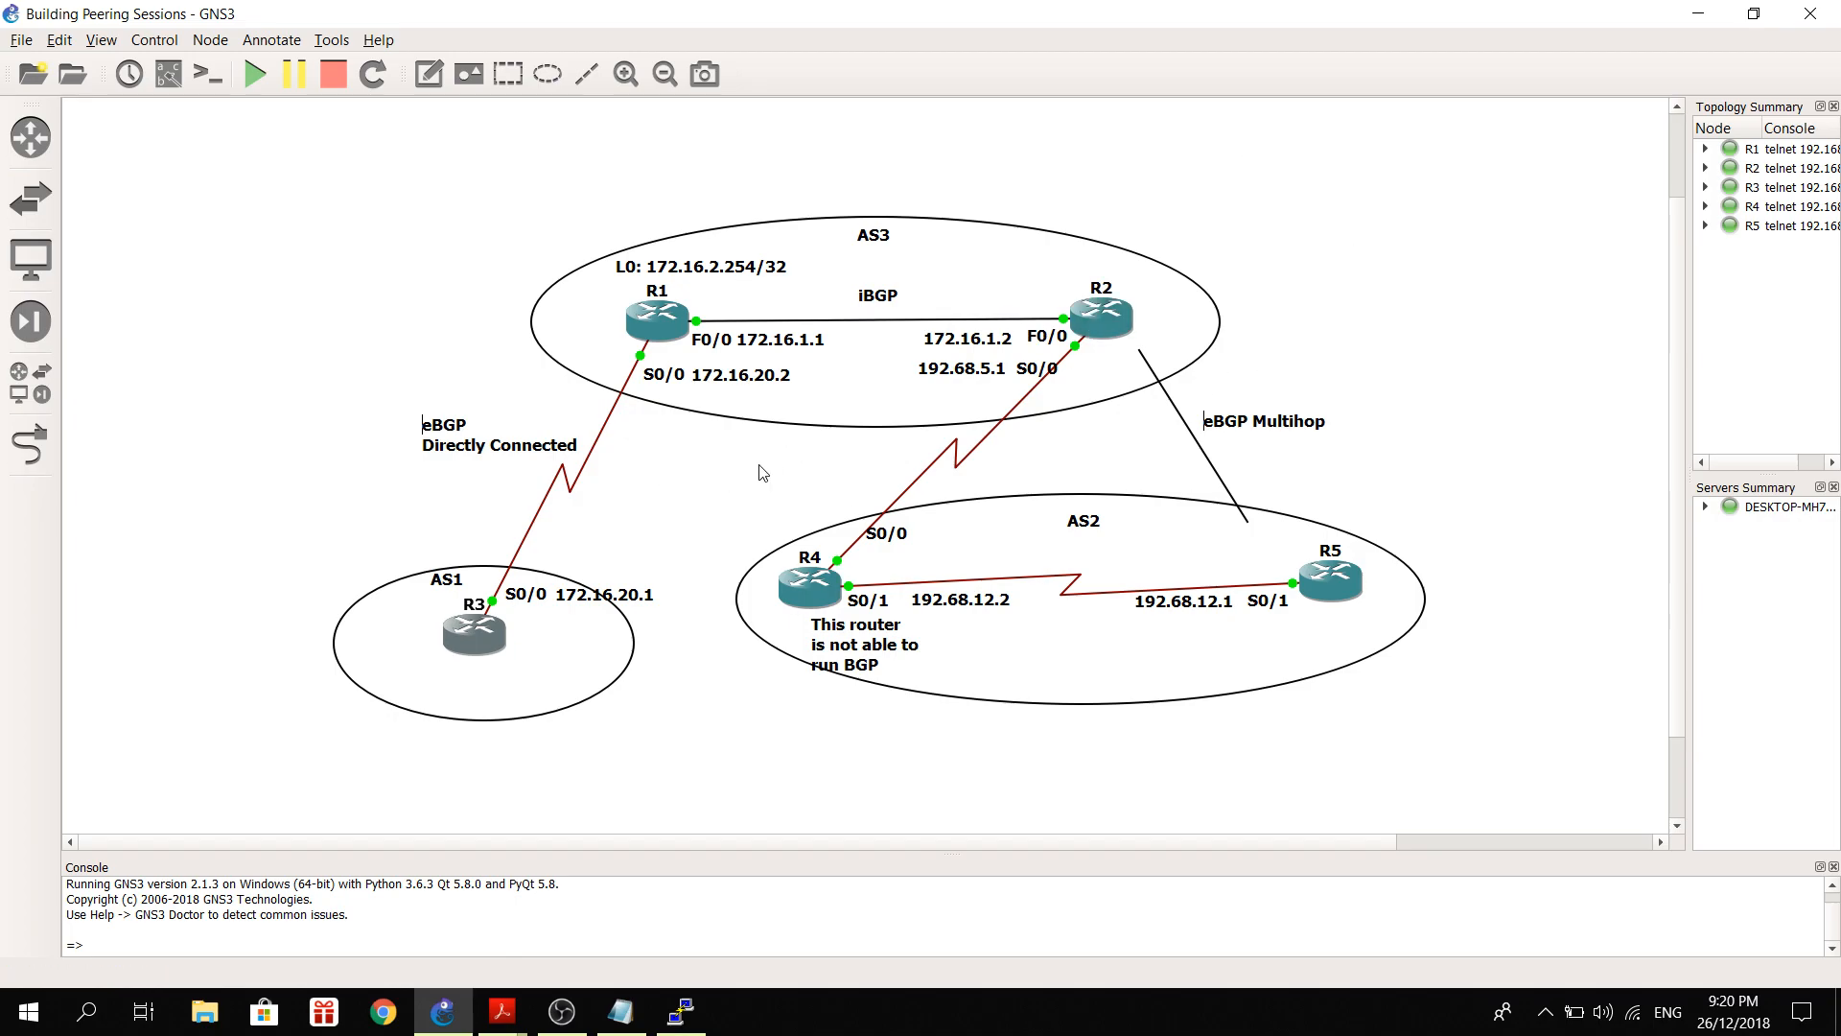
{"action": "mouse_move", "coordinate": [1100, 335]}
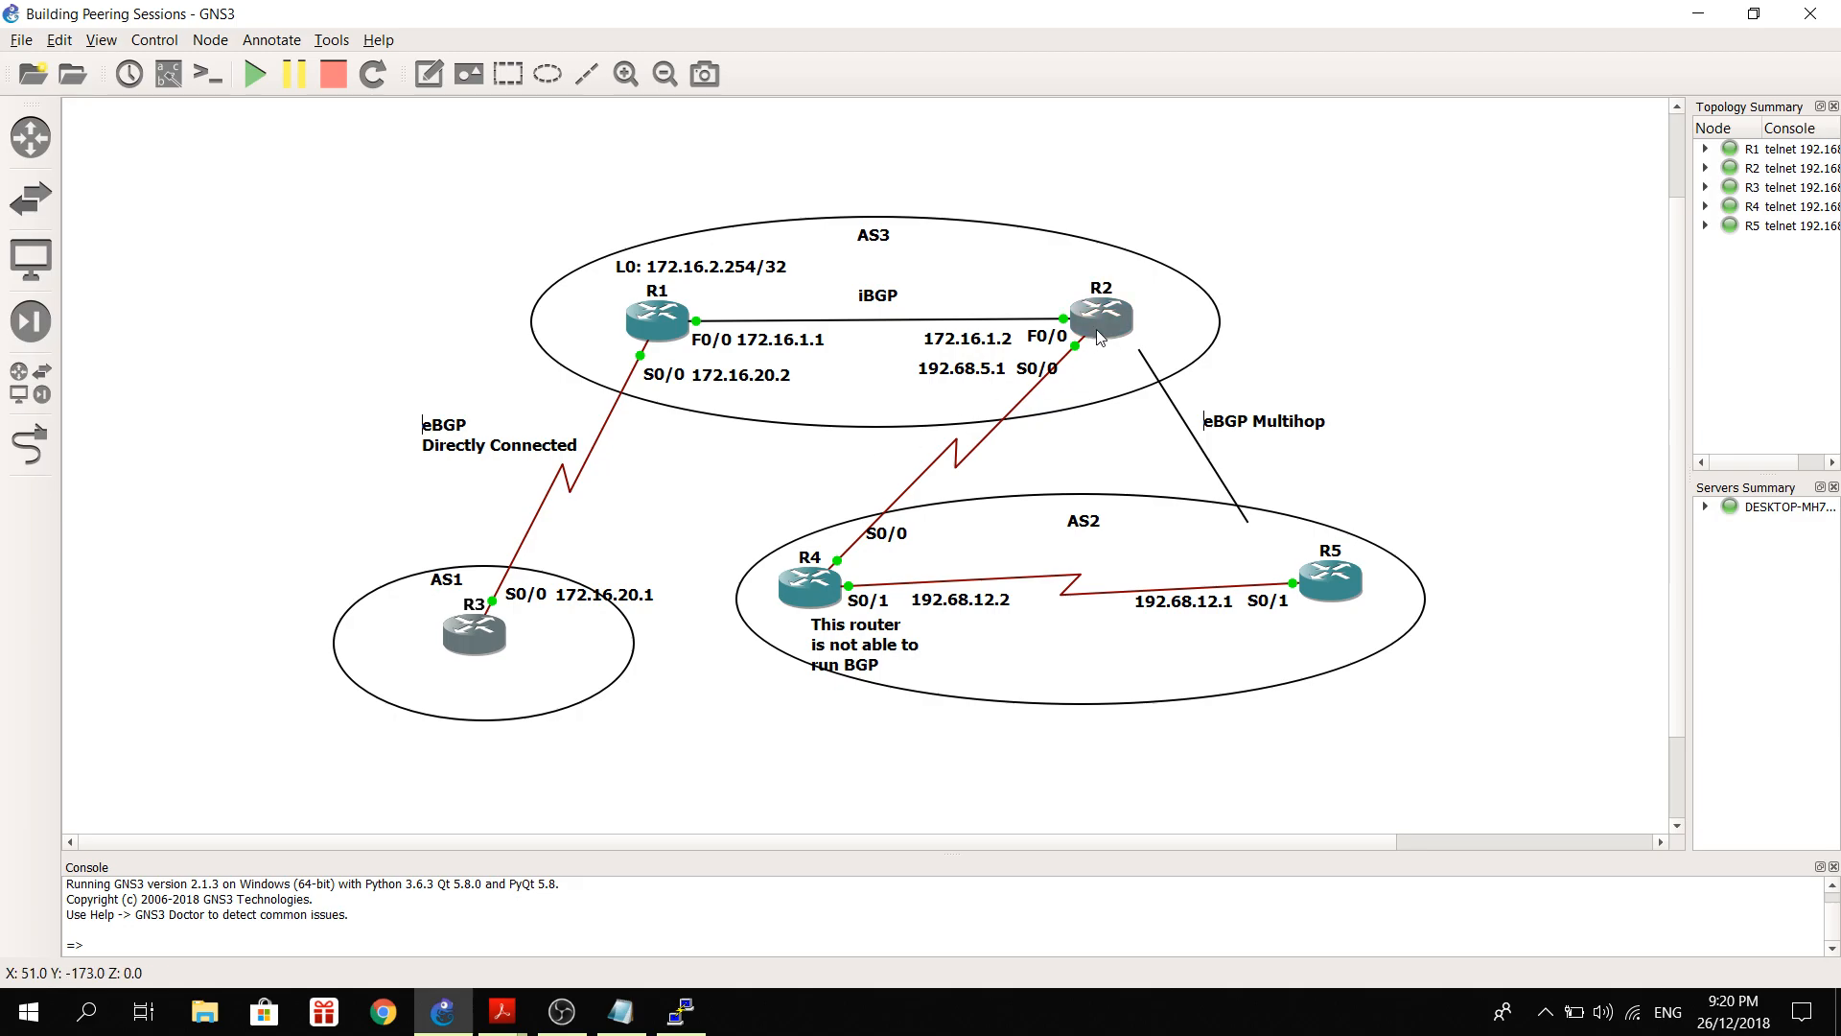
{"action": "mouse_move", "coordinate": [1100, 317]}
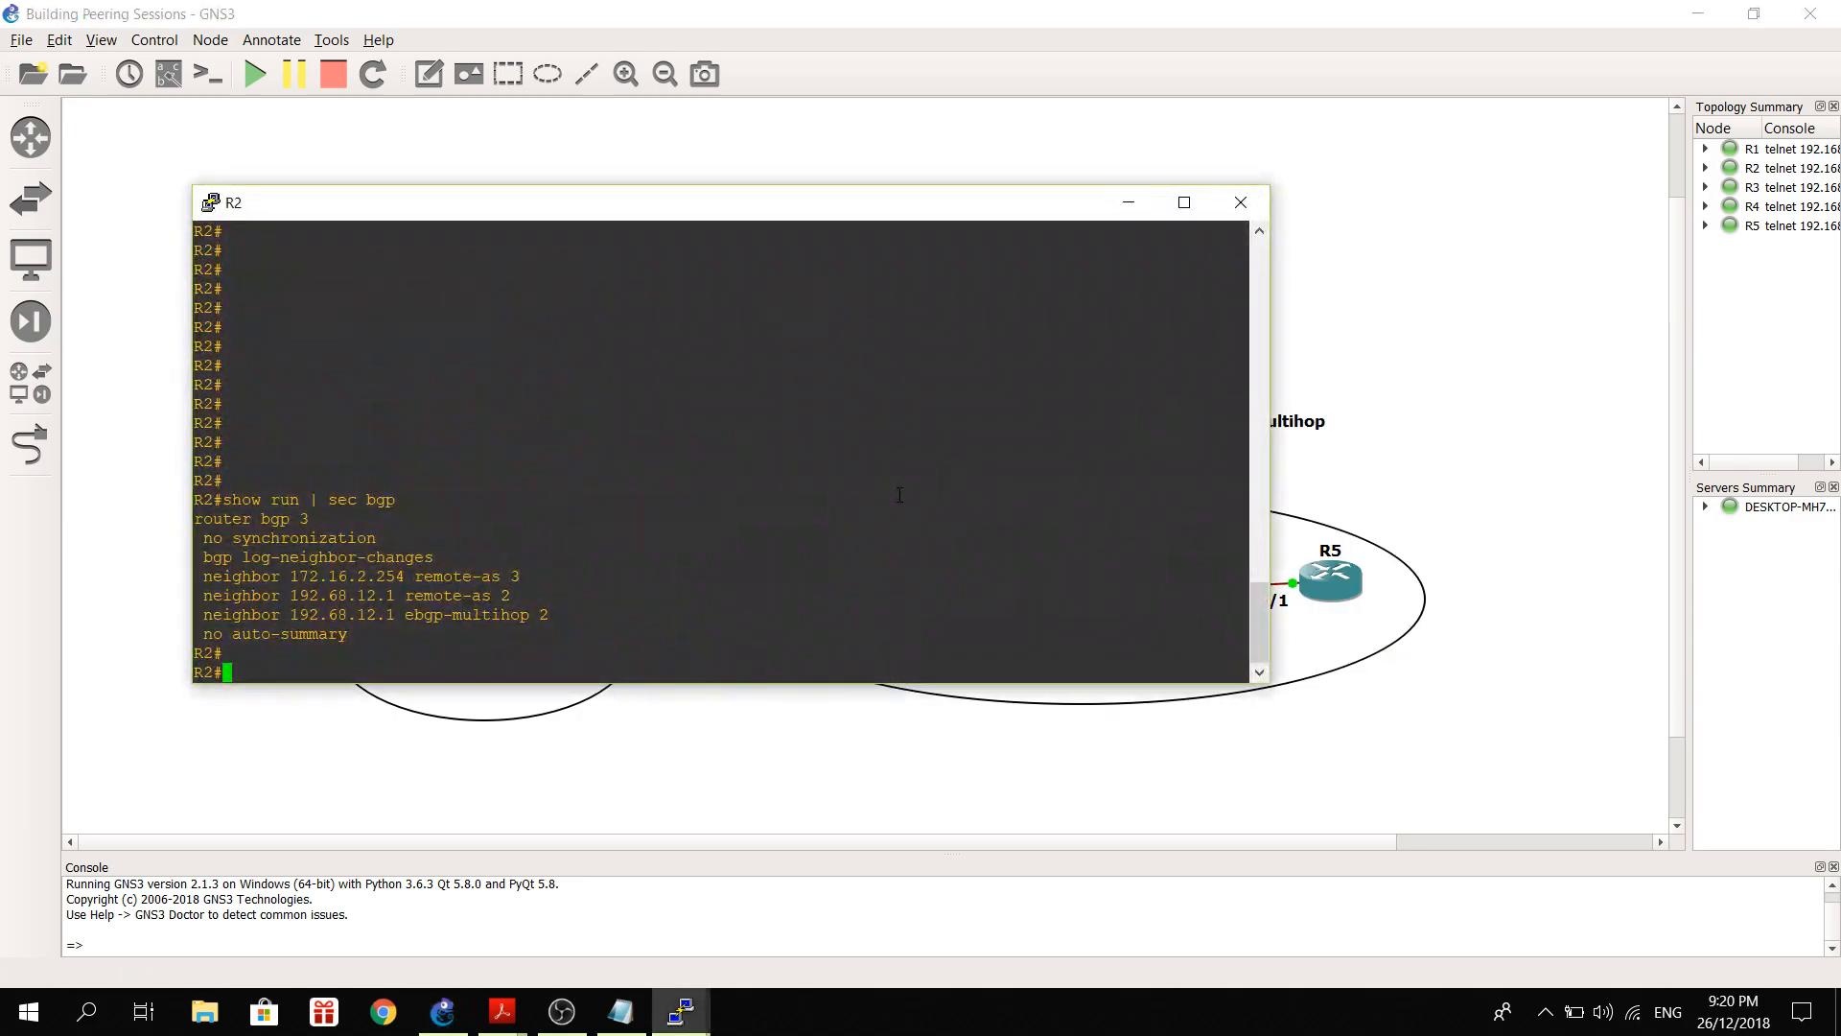
Run 'show ip bgp summary' and 'show ip bgp neighbors' on R2.
{"action": "type", "text": "show"}
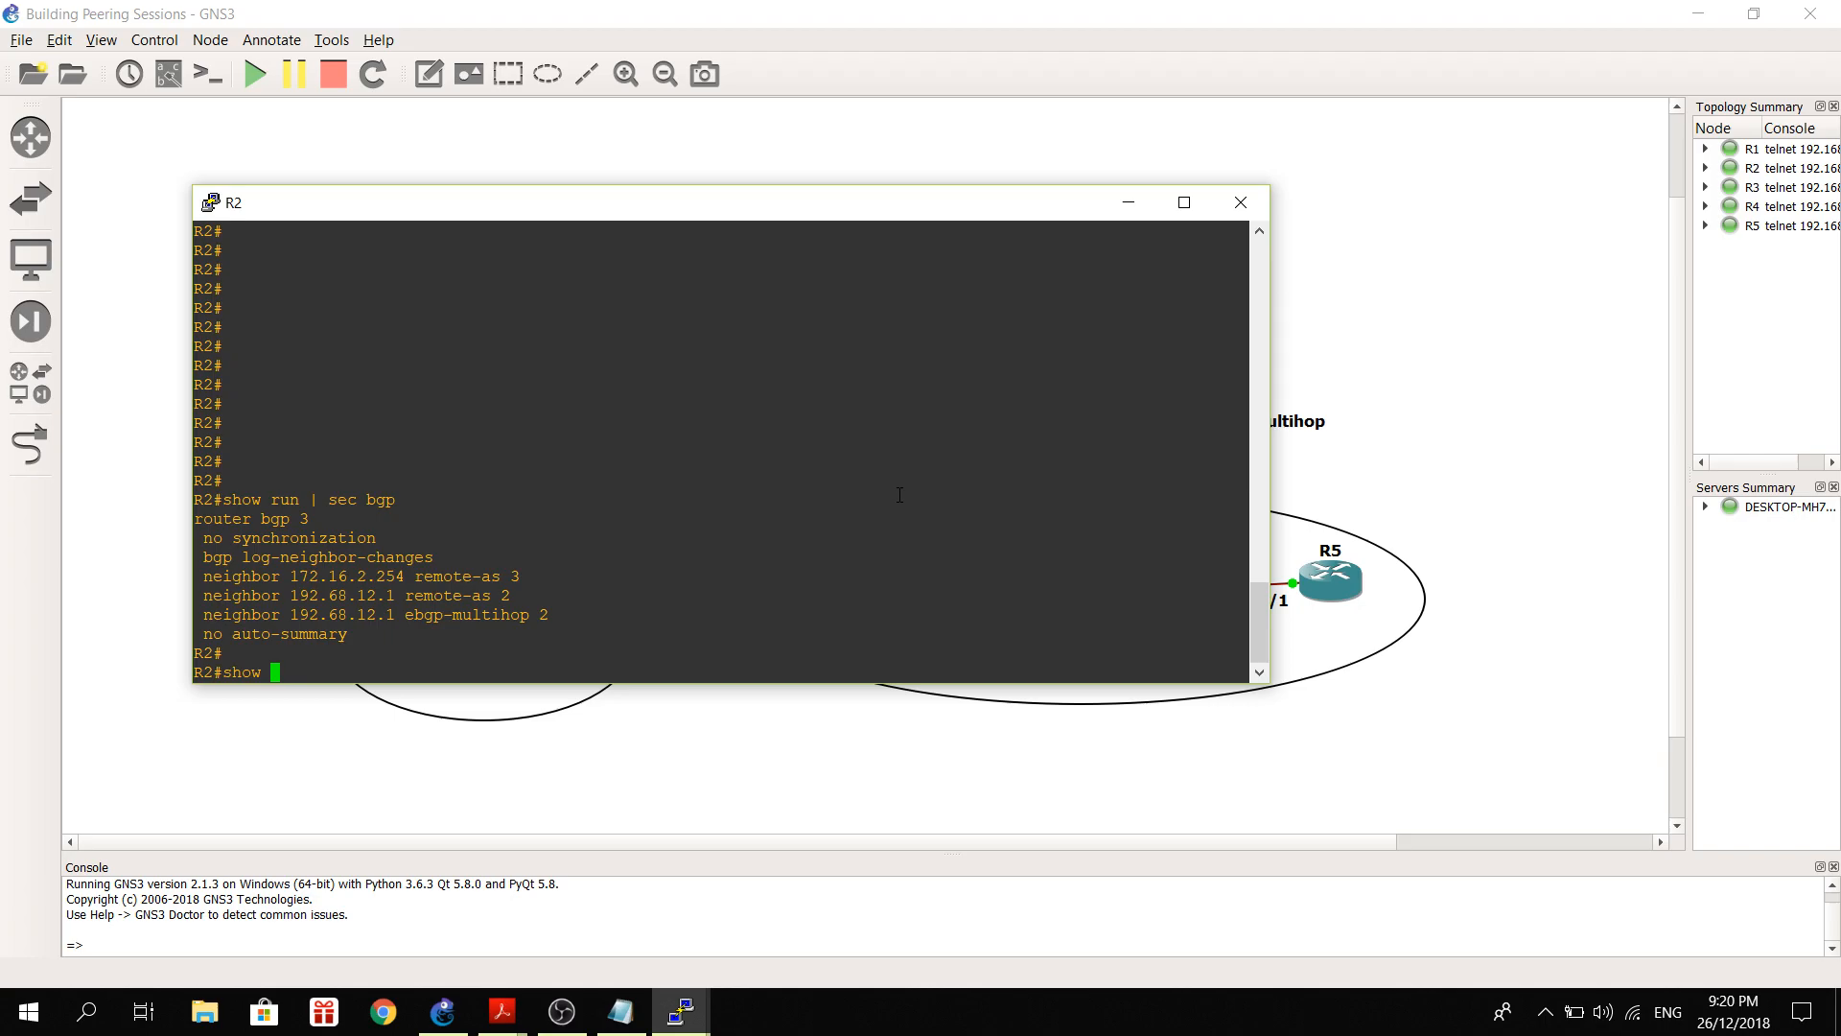
{"action": "type", "text": "ip bgp summary"}
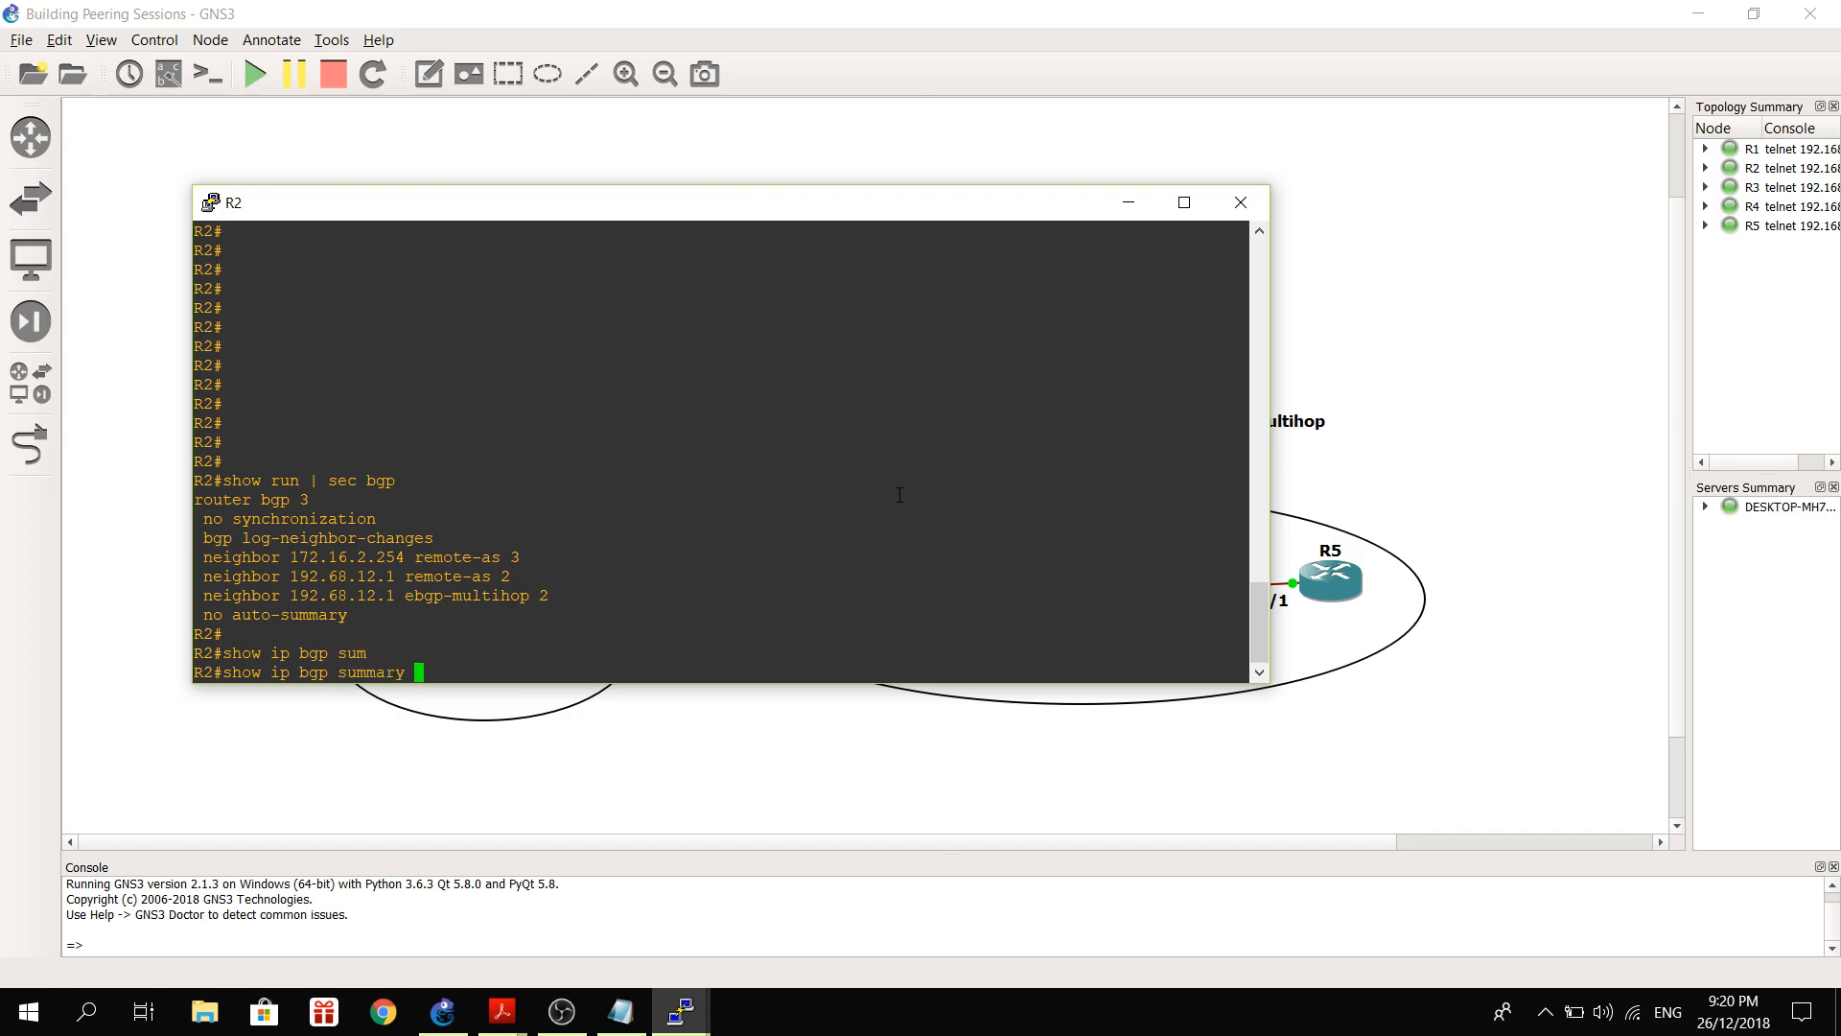
{"action": "key", "text": "Return"}
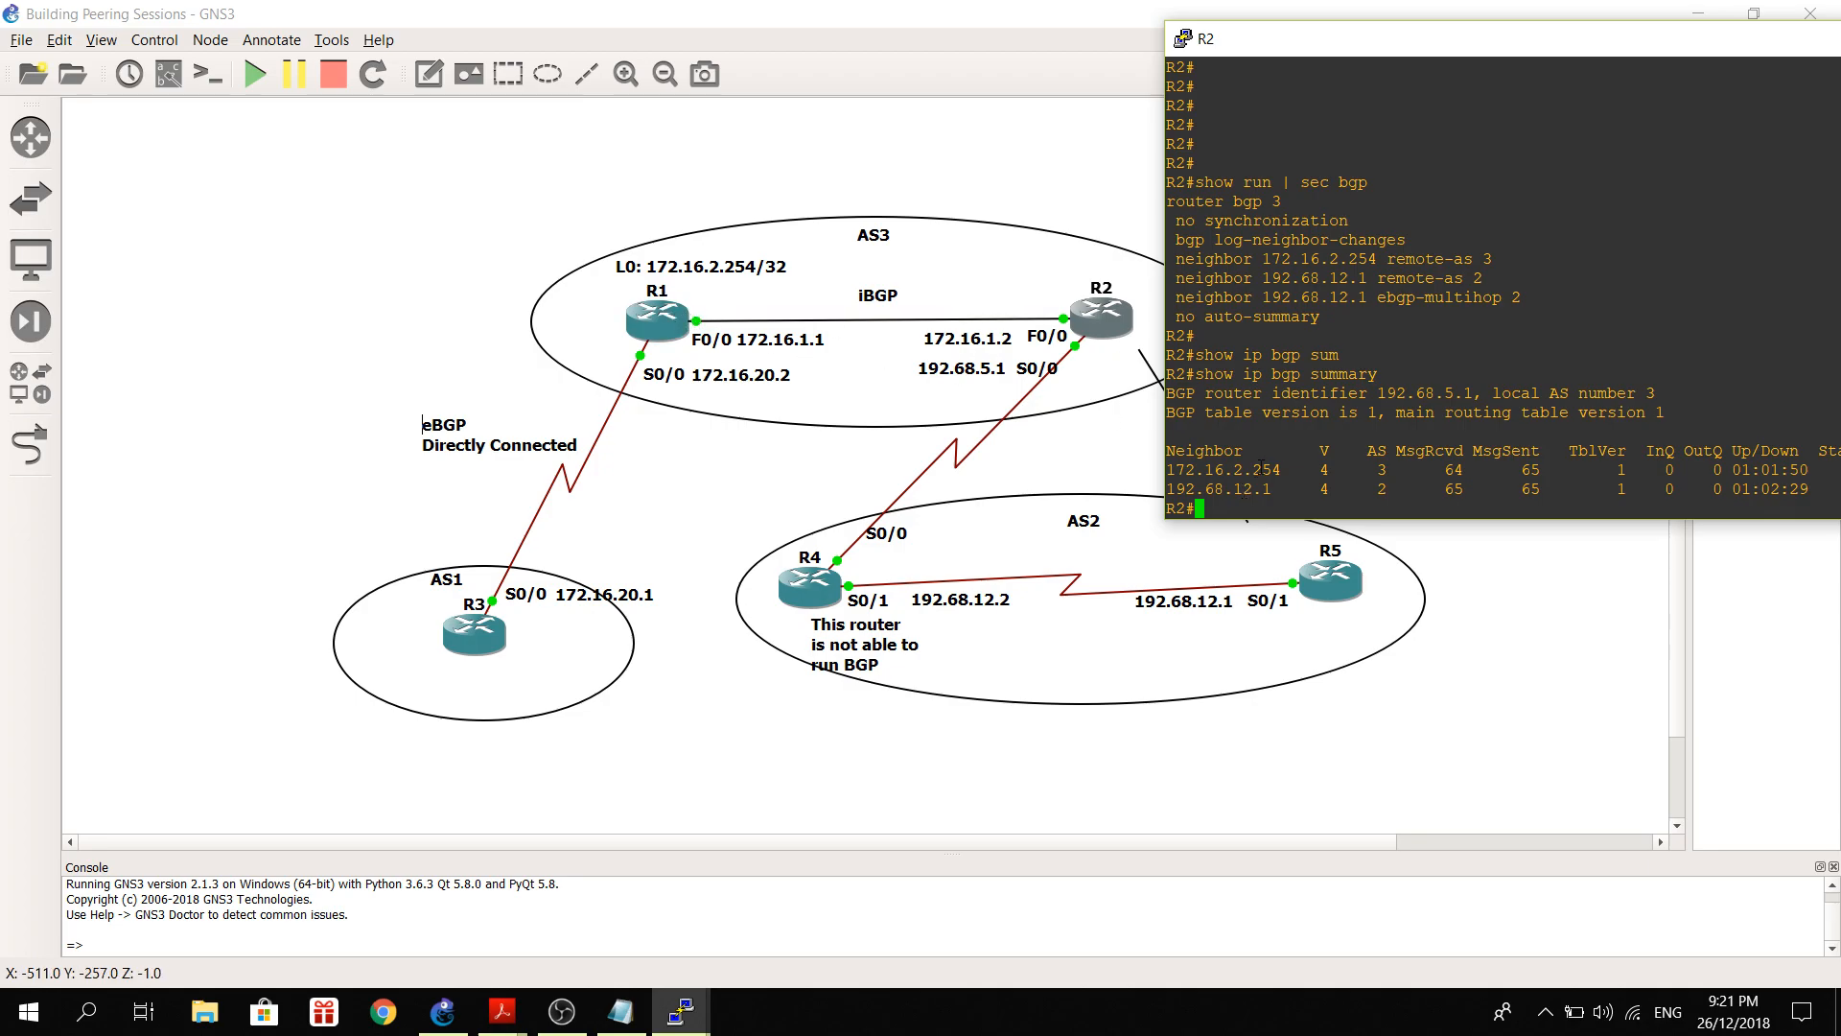
{"action": "mouse_move", "coordinate": [1266, 47]}
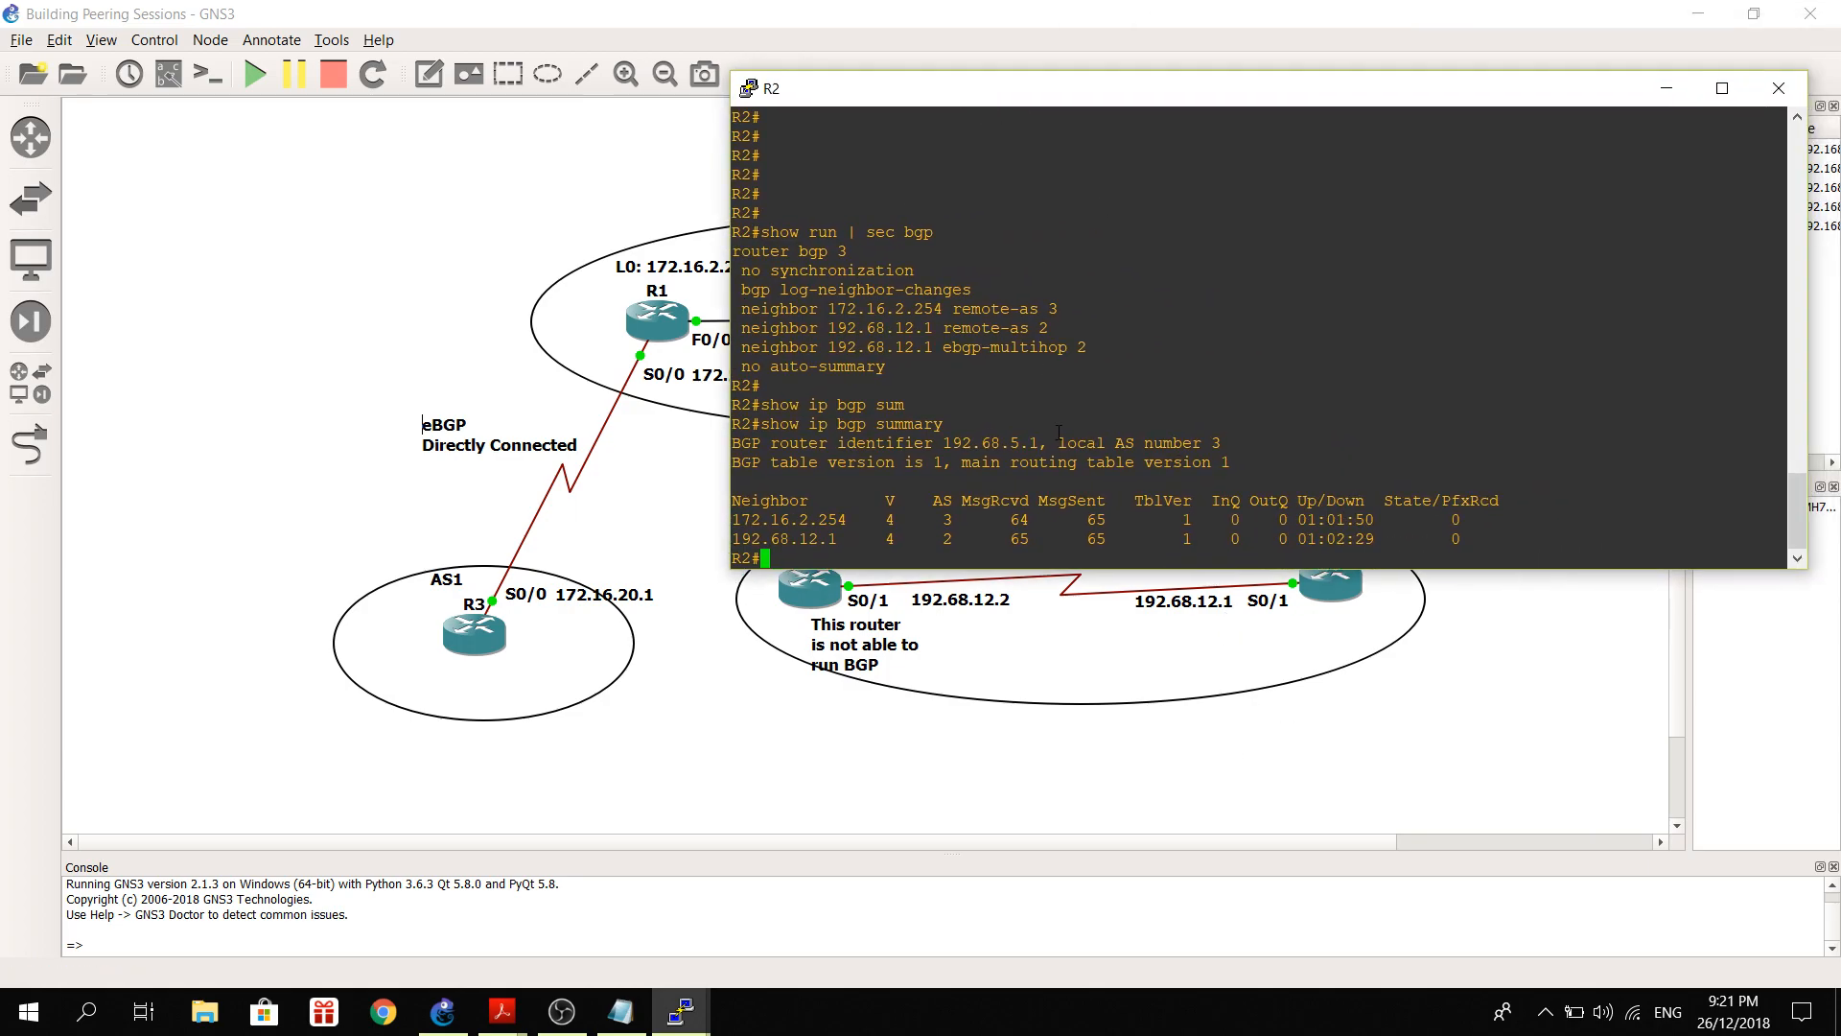
{"action": "type", "text": "show"}
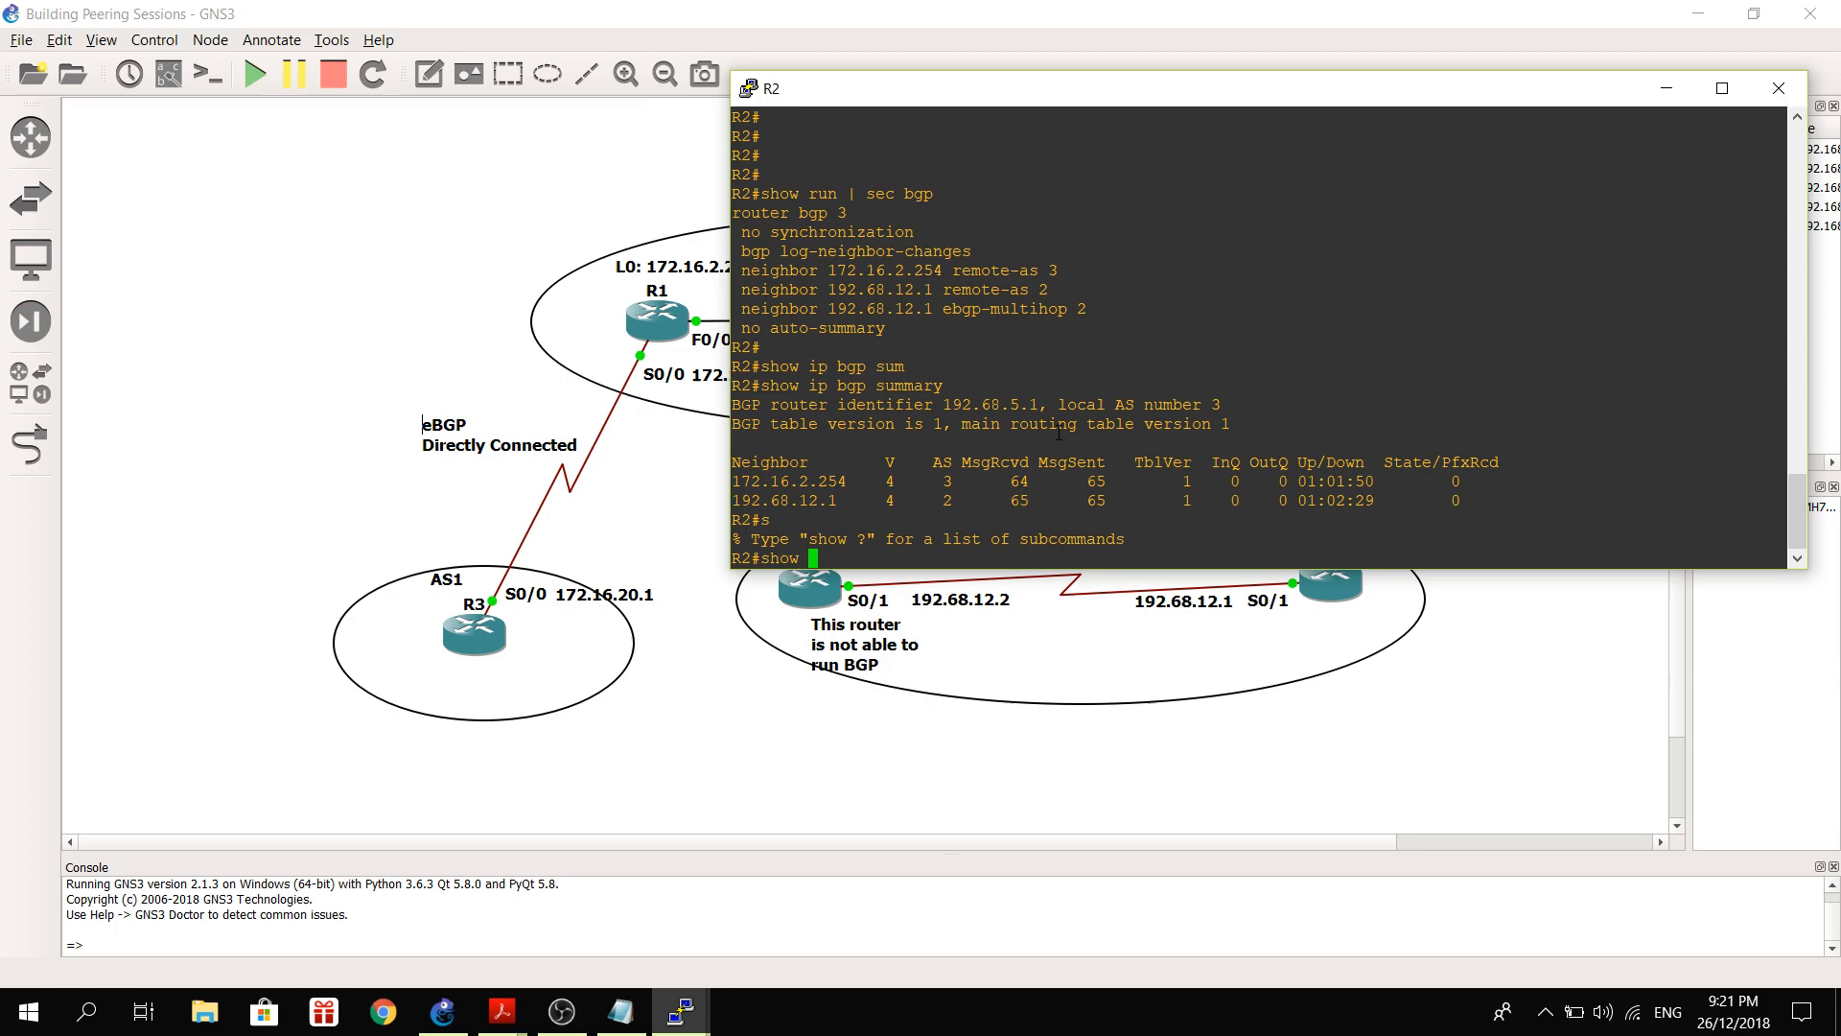
{"action": "type", "text": "ip bgp ne"}
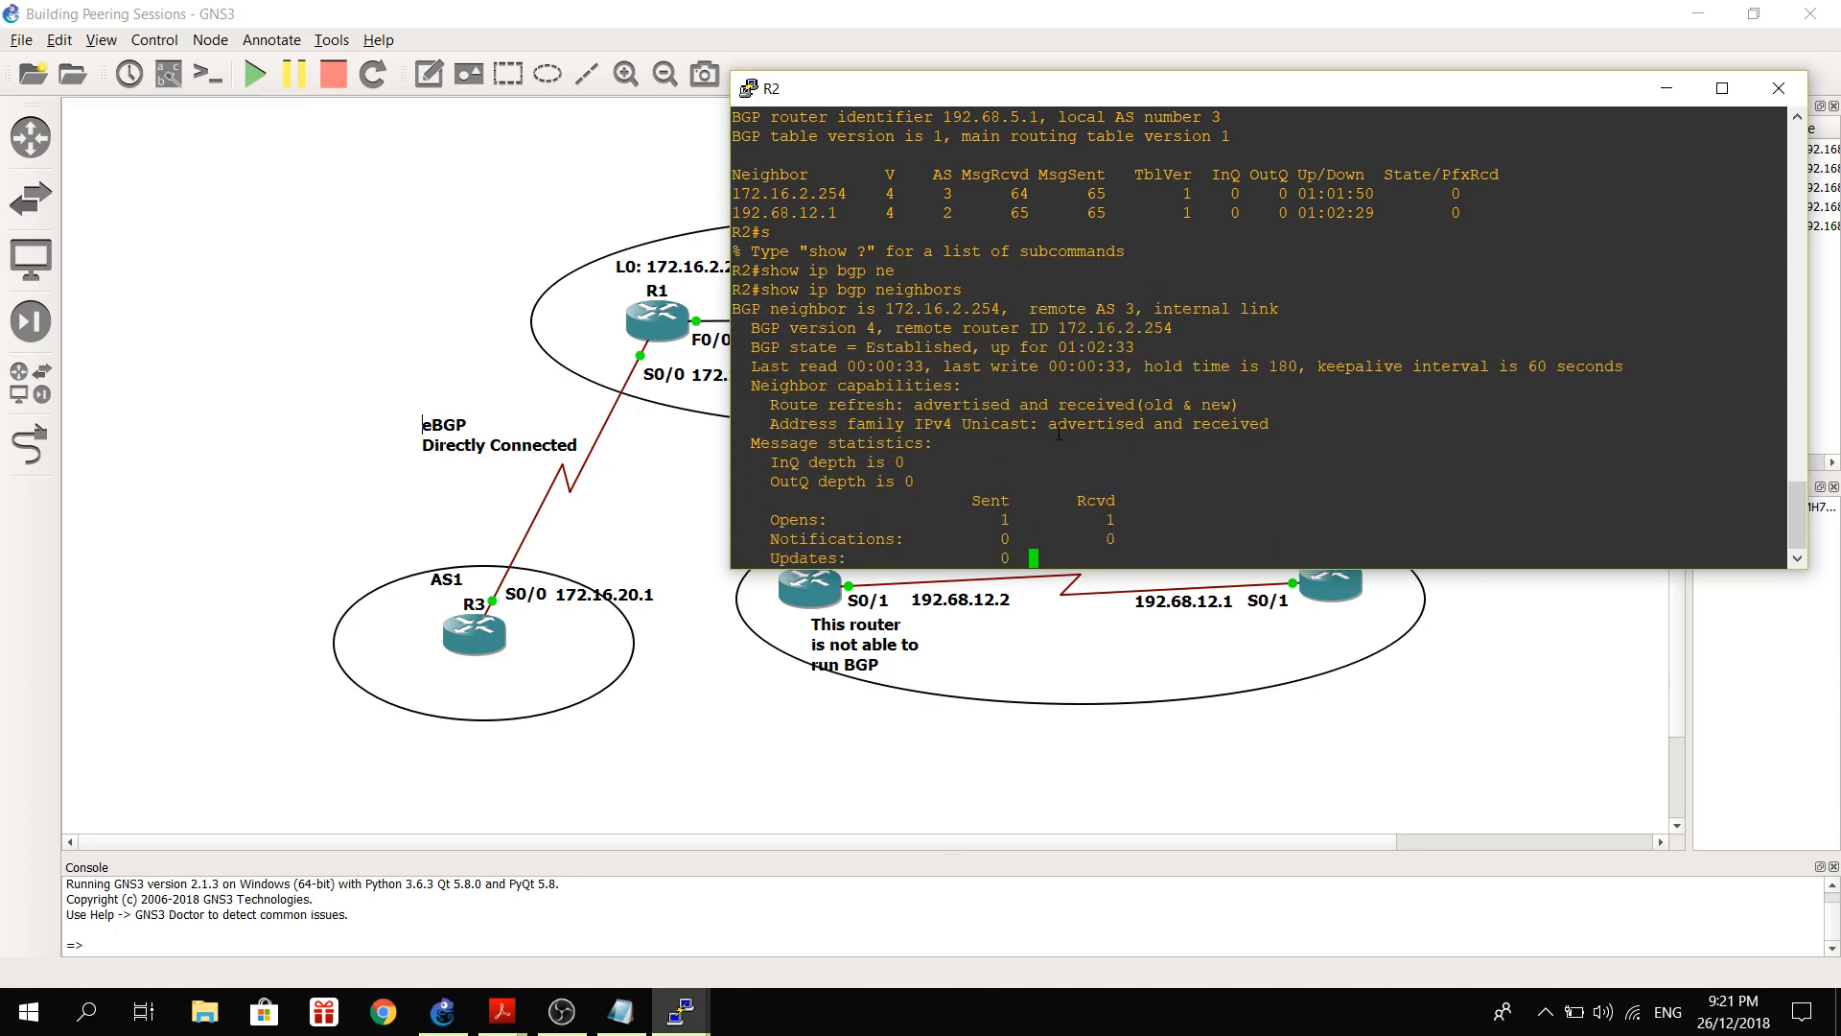
Scroll through R2's BGP neighbor details for 172.16.2.254 and 192.68.12.1.
{"action": "scroll", "scroll_direction": "down", "scroll_amount": 3}
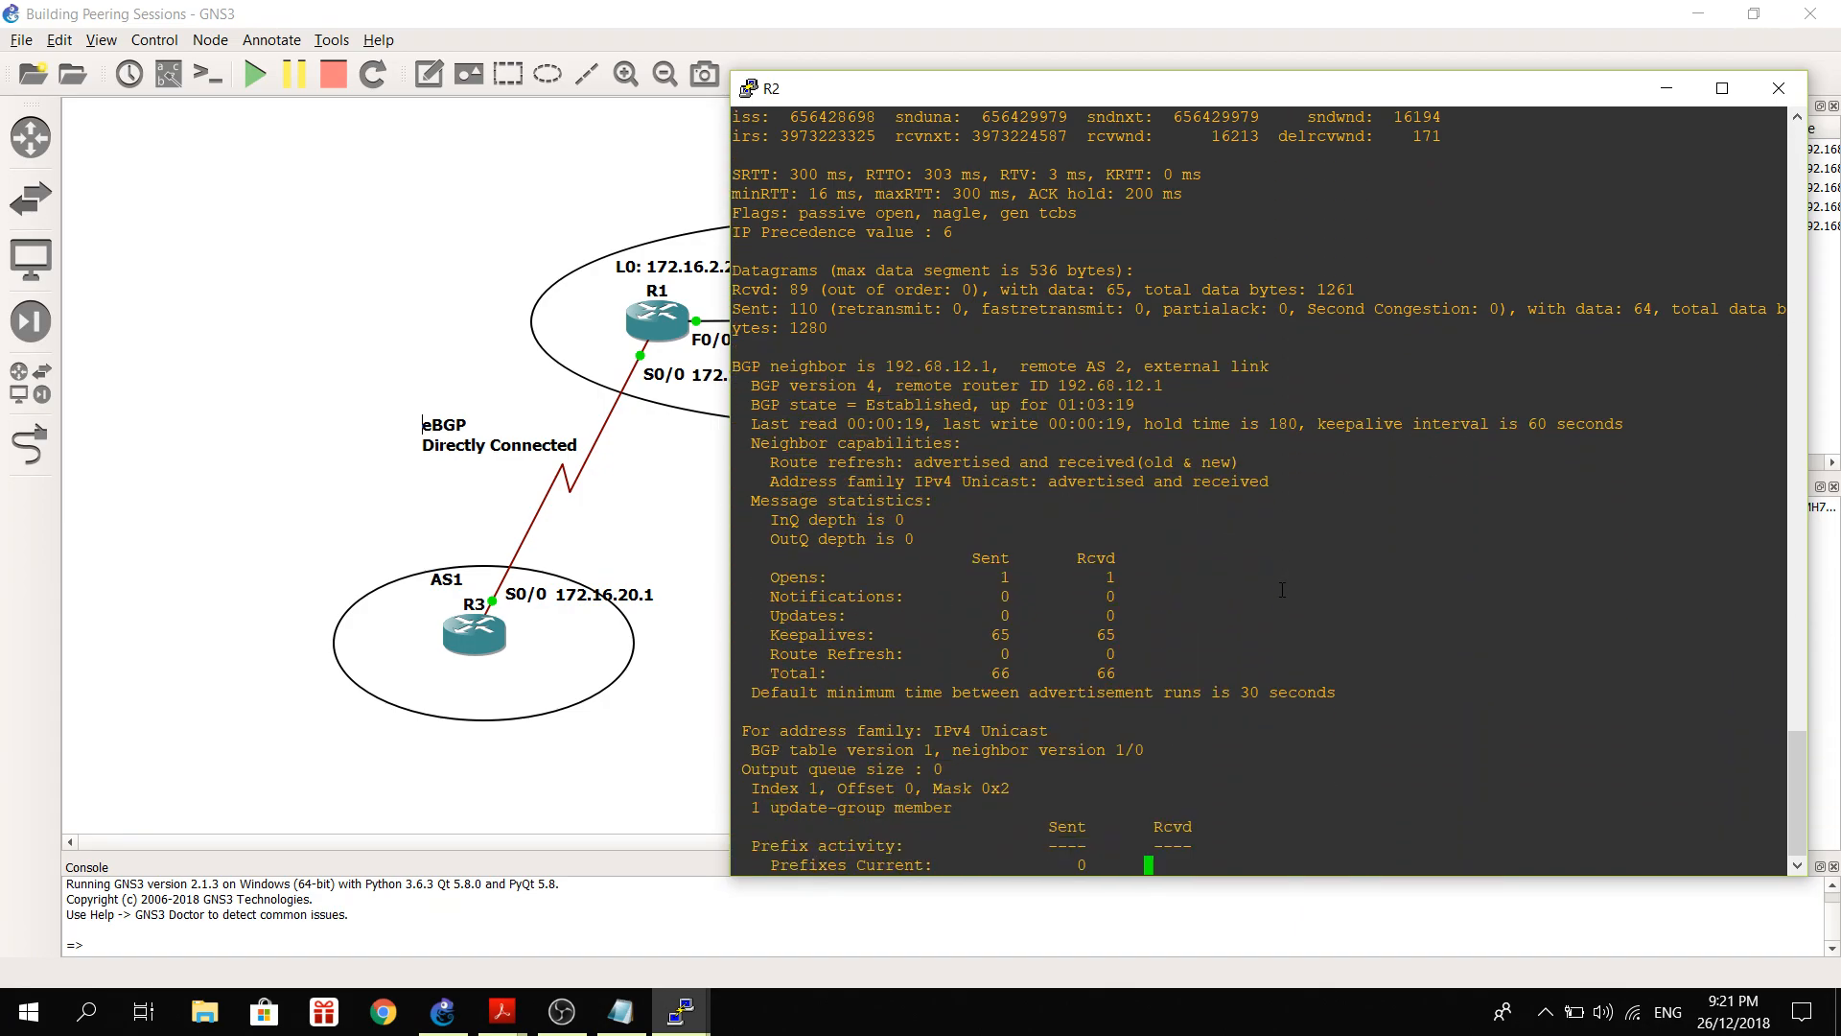
{"action": "scroll", "scroll_direction": "down", "scroll_amount": 3}
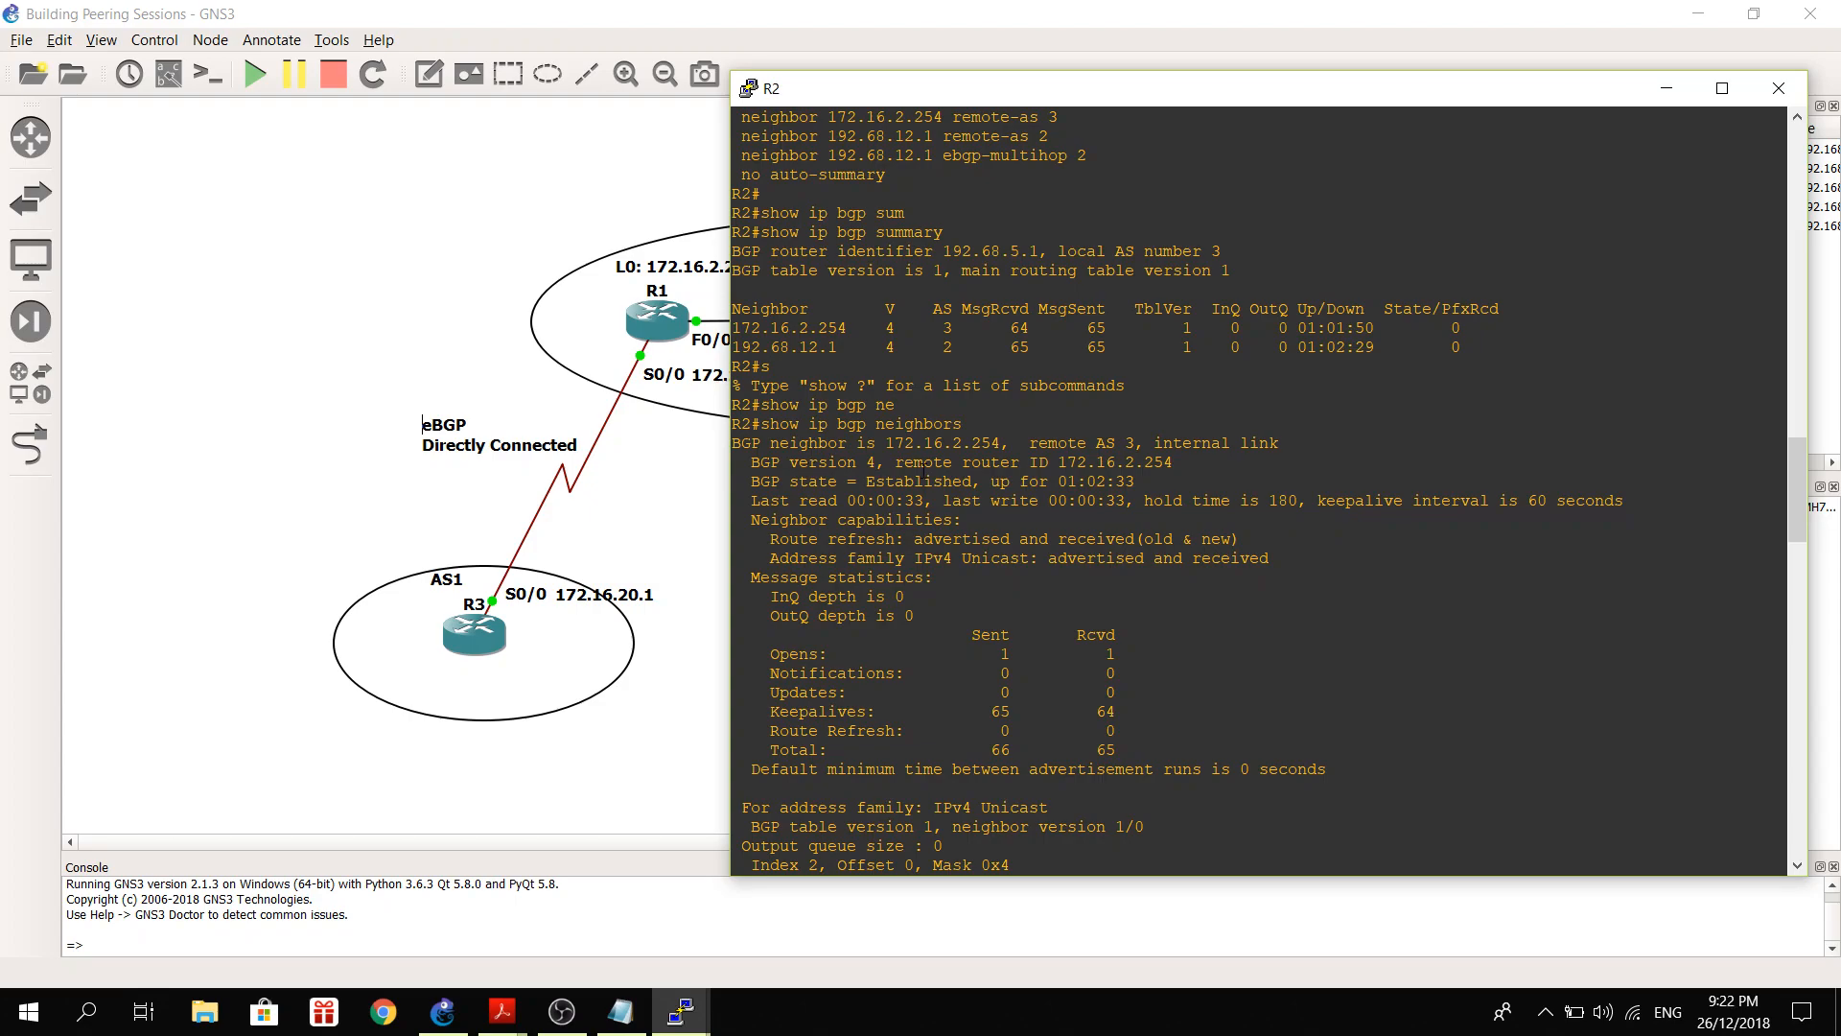
{"action": "double_click", "coordinate": [919, 482]}
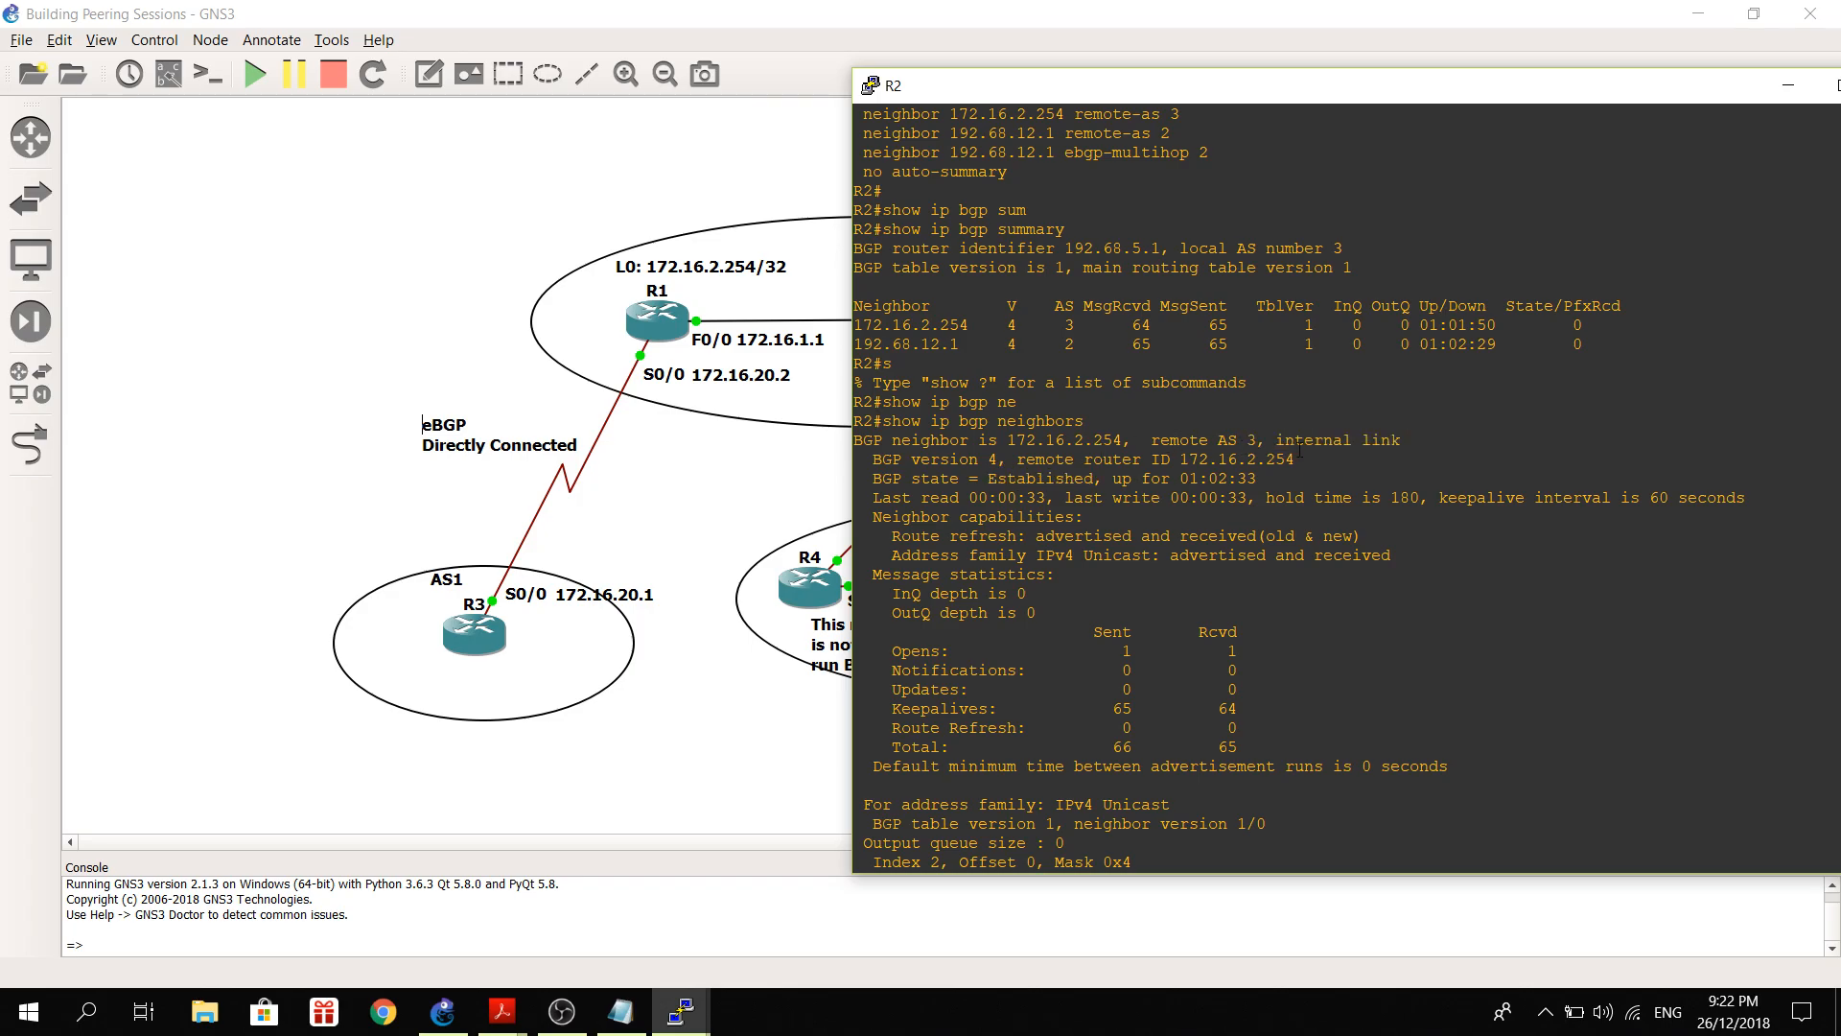
{"action": "double_click", "coordinate": [1313, 440]}
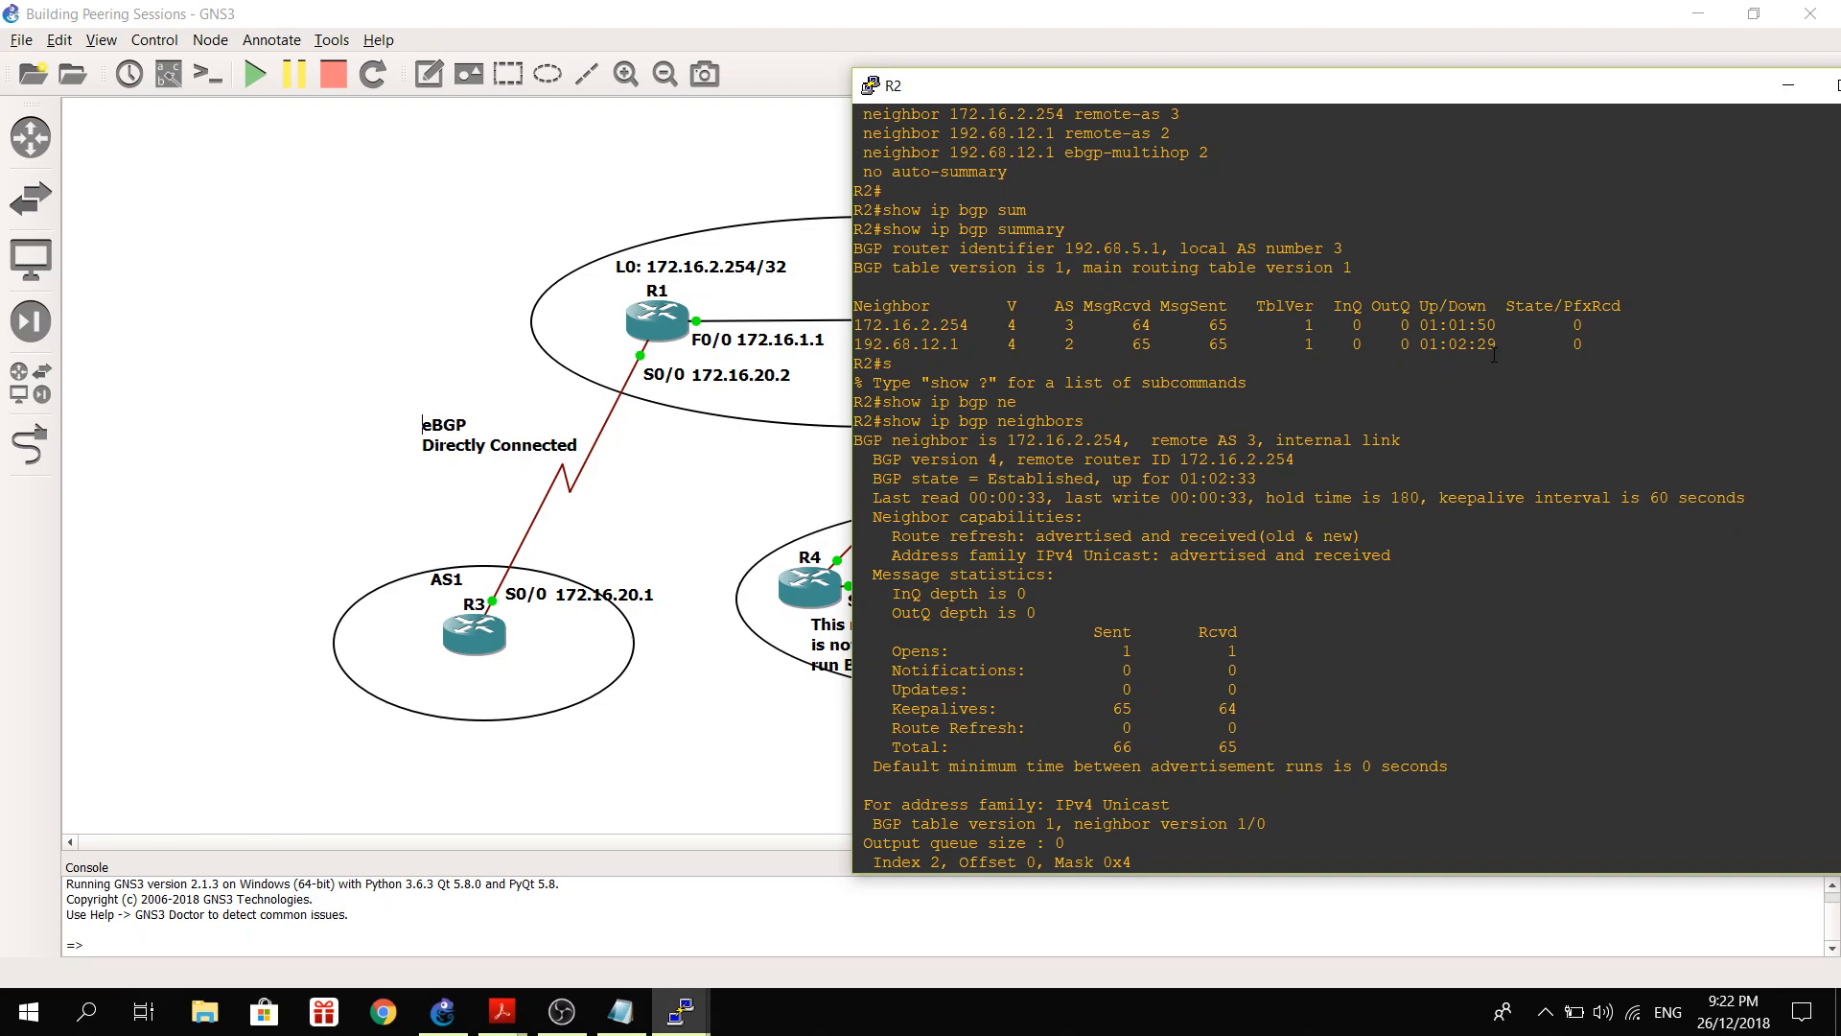
{"action": "scroll", "scroll_direction": "down", "scroll_amount": 3}
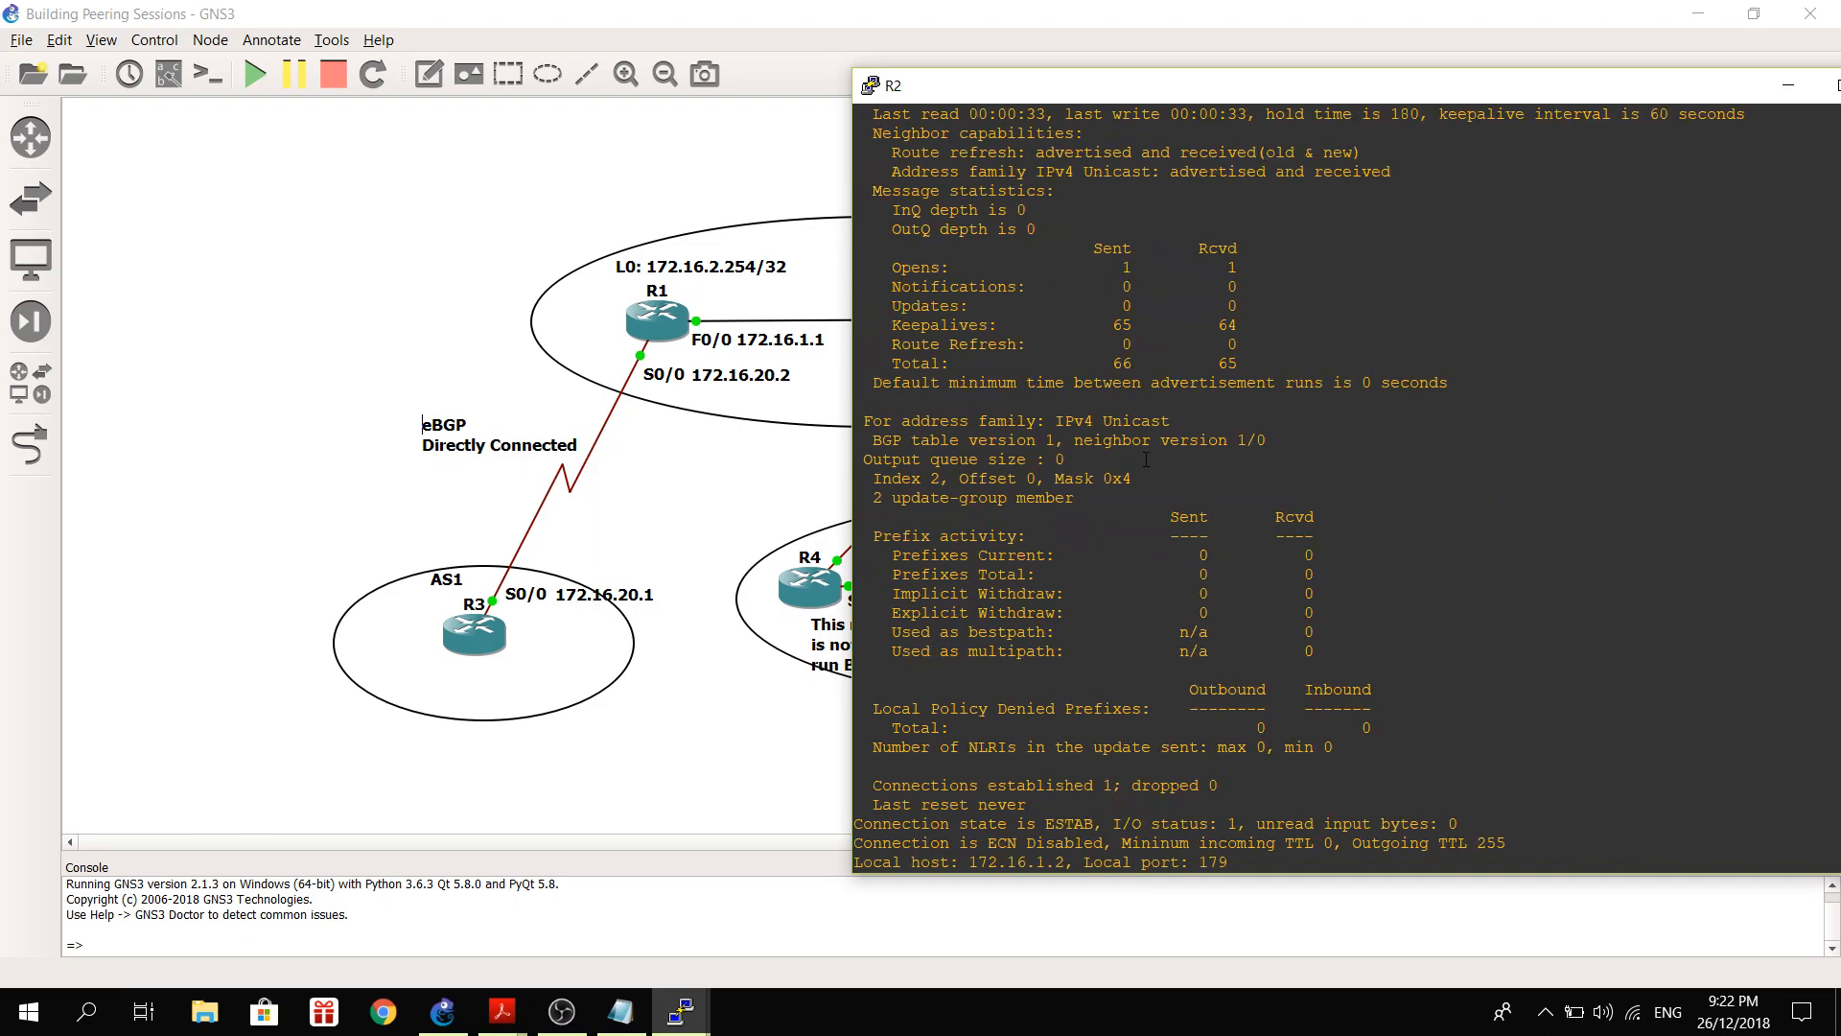
Finish reviewing R2's neighbor output, then bring R1's console to the front.
{"action": "scroll", "scroll_direction": "down", "scroll_amount": 3}
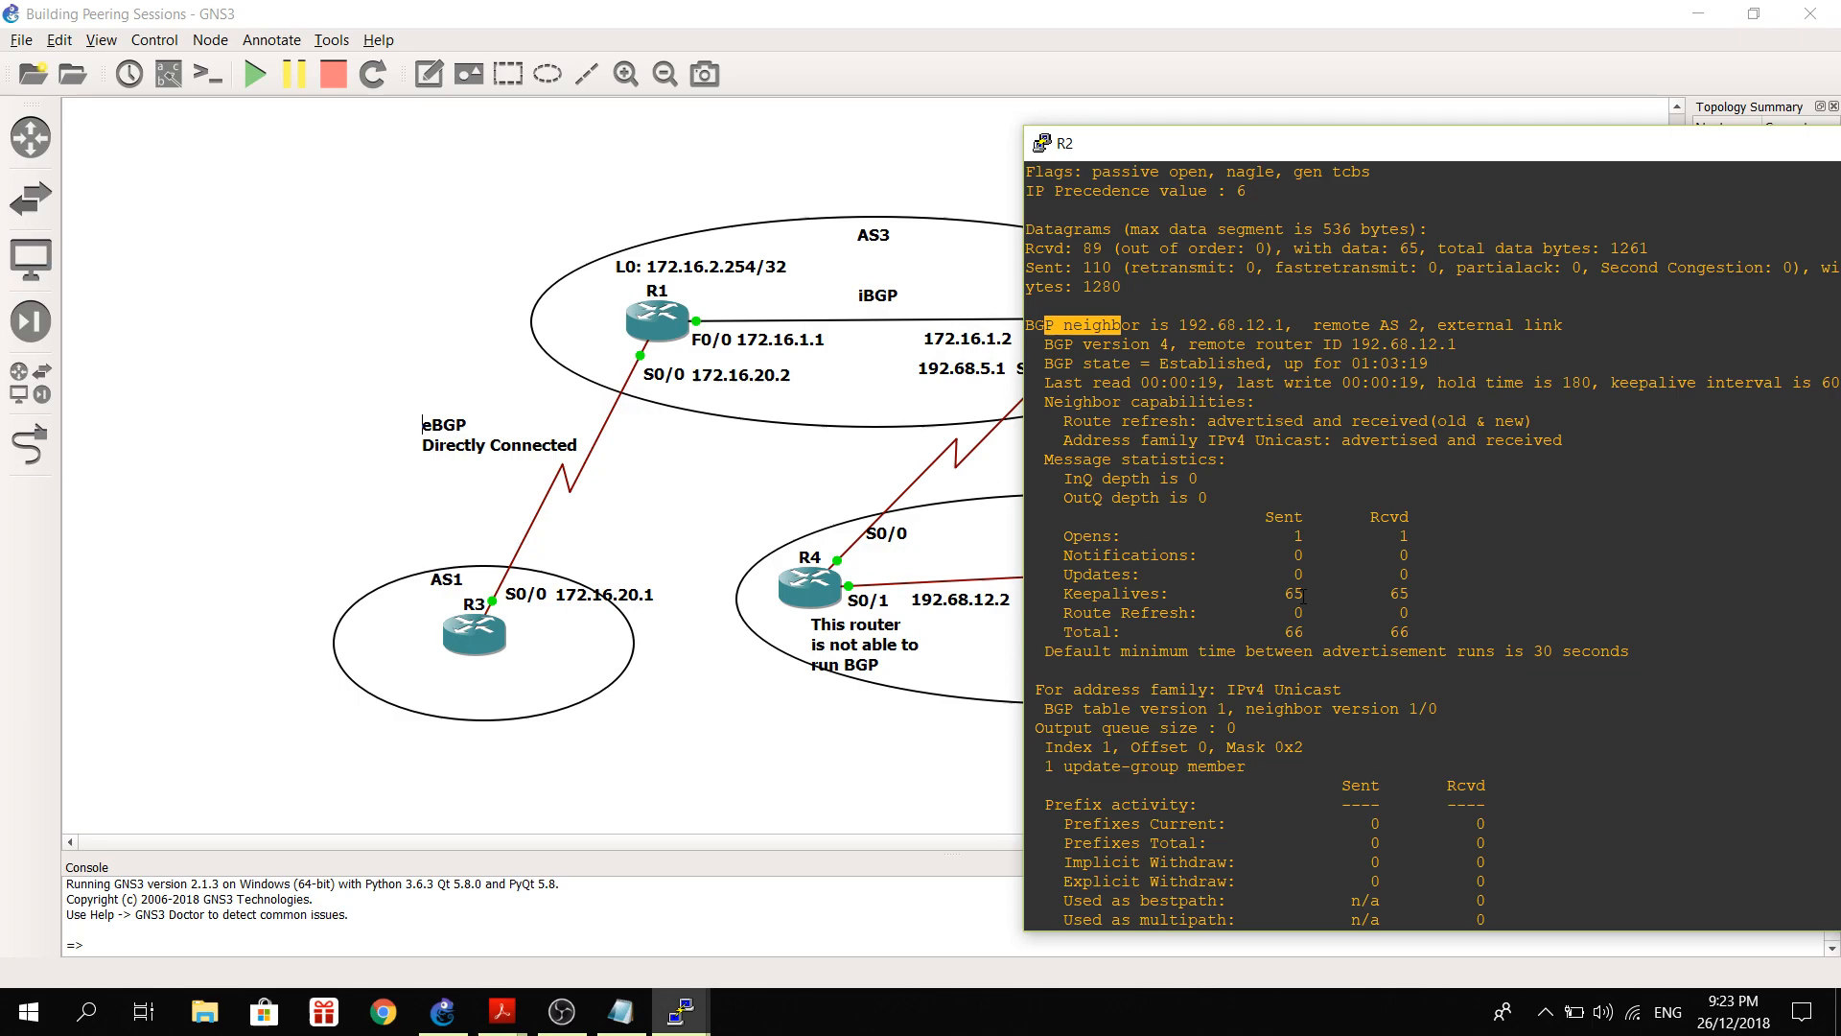
{"action": "mouse_move", "coordinate": [1259, 164]}
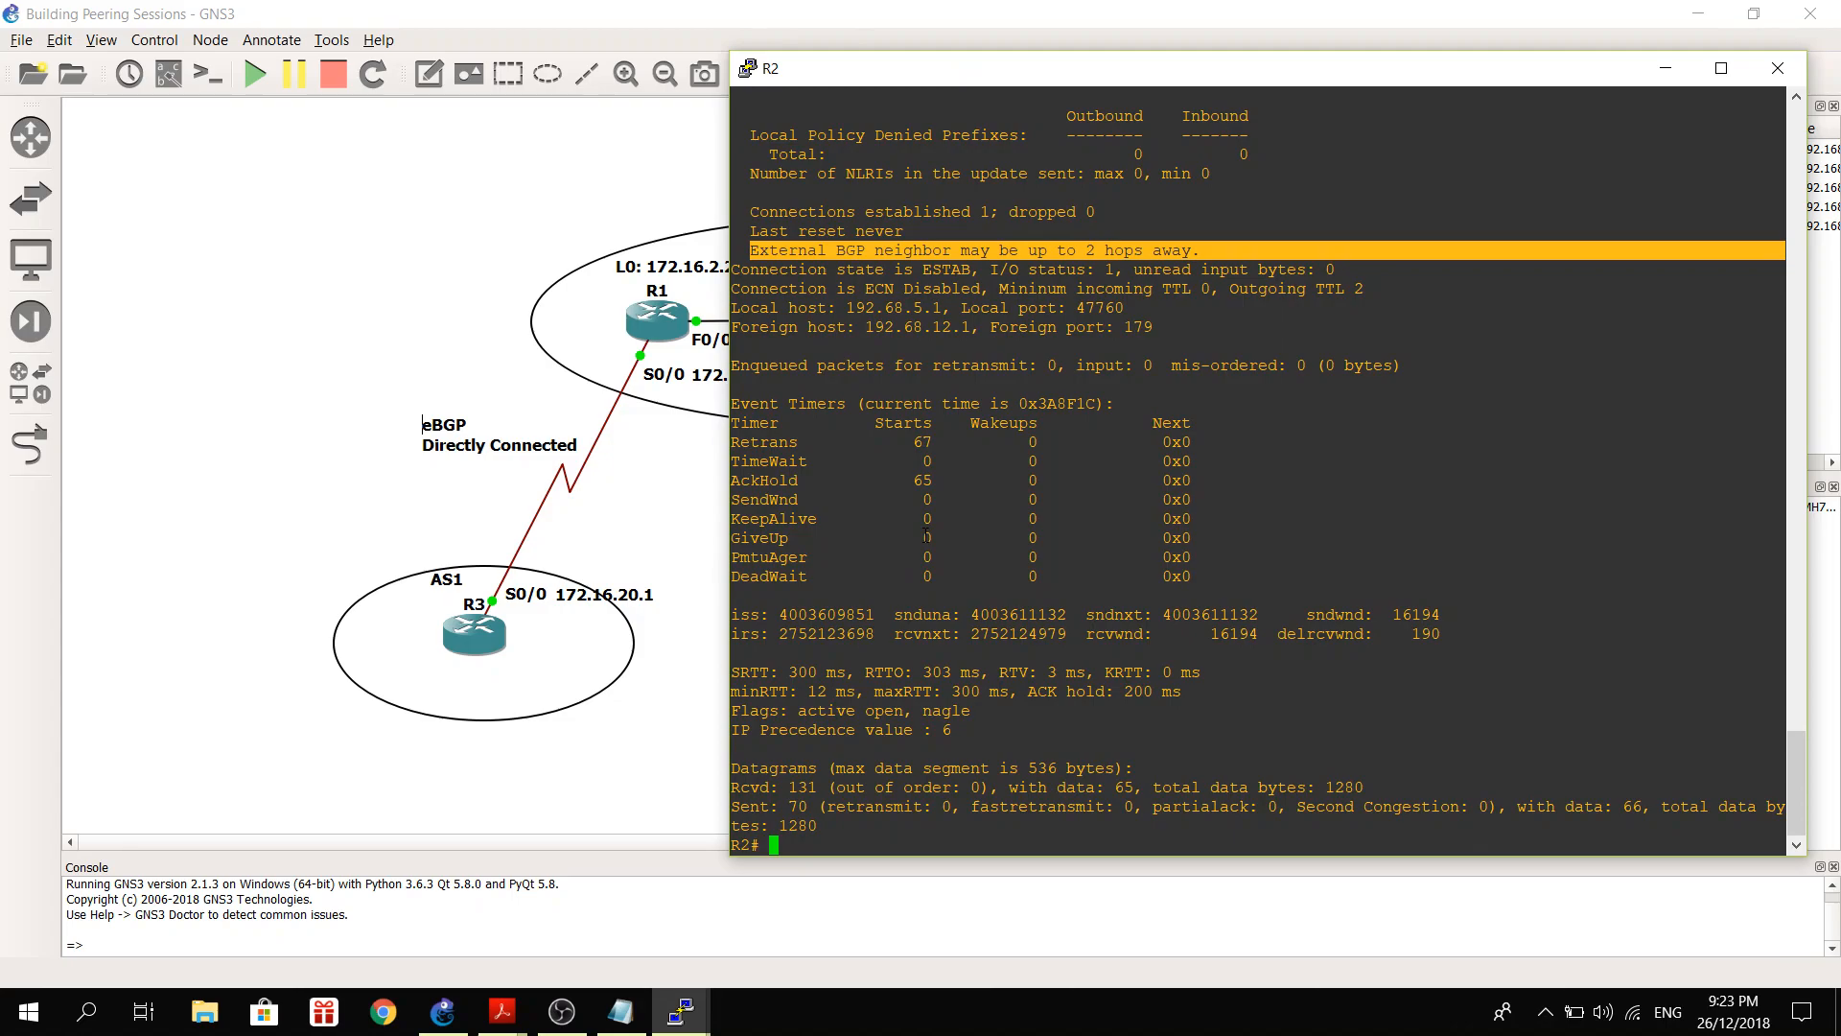
{"action": "mouse_move", "coordinate": [1611, 135]}
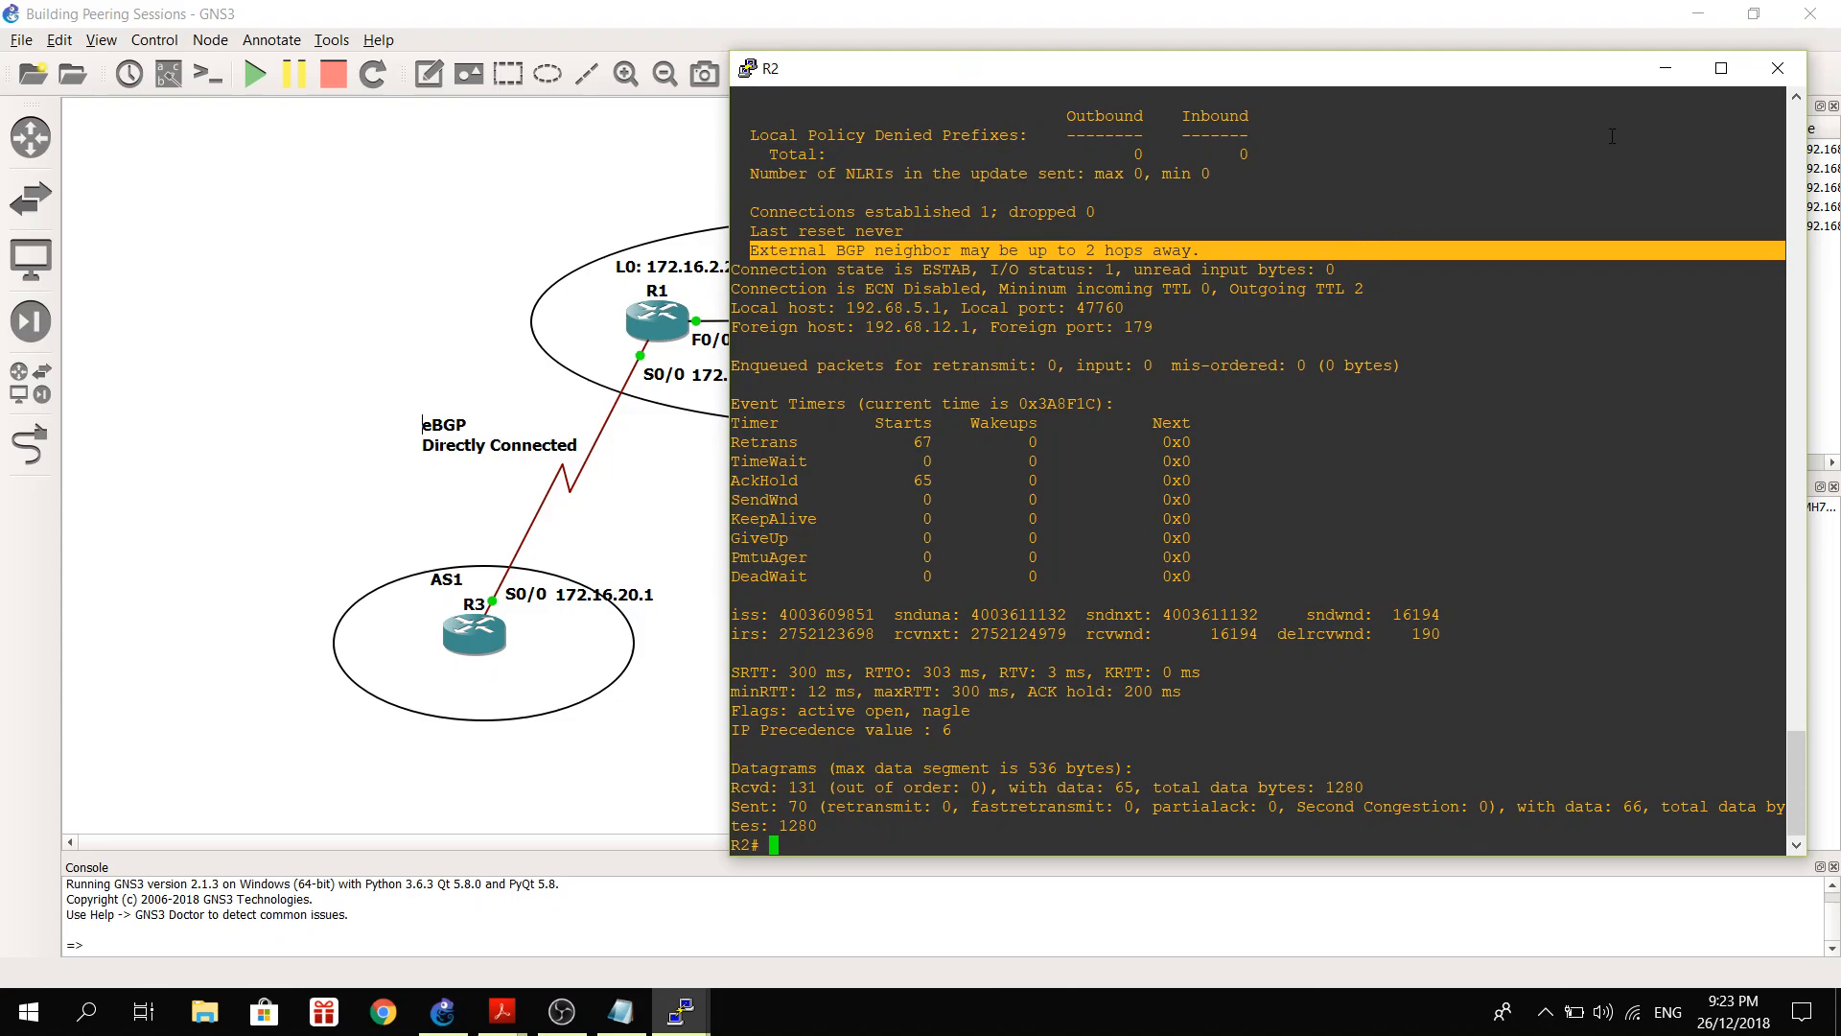
{"action": "left_click", "coordinate": [1777, 68]}
{"action": "type", "text": "show ip"}
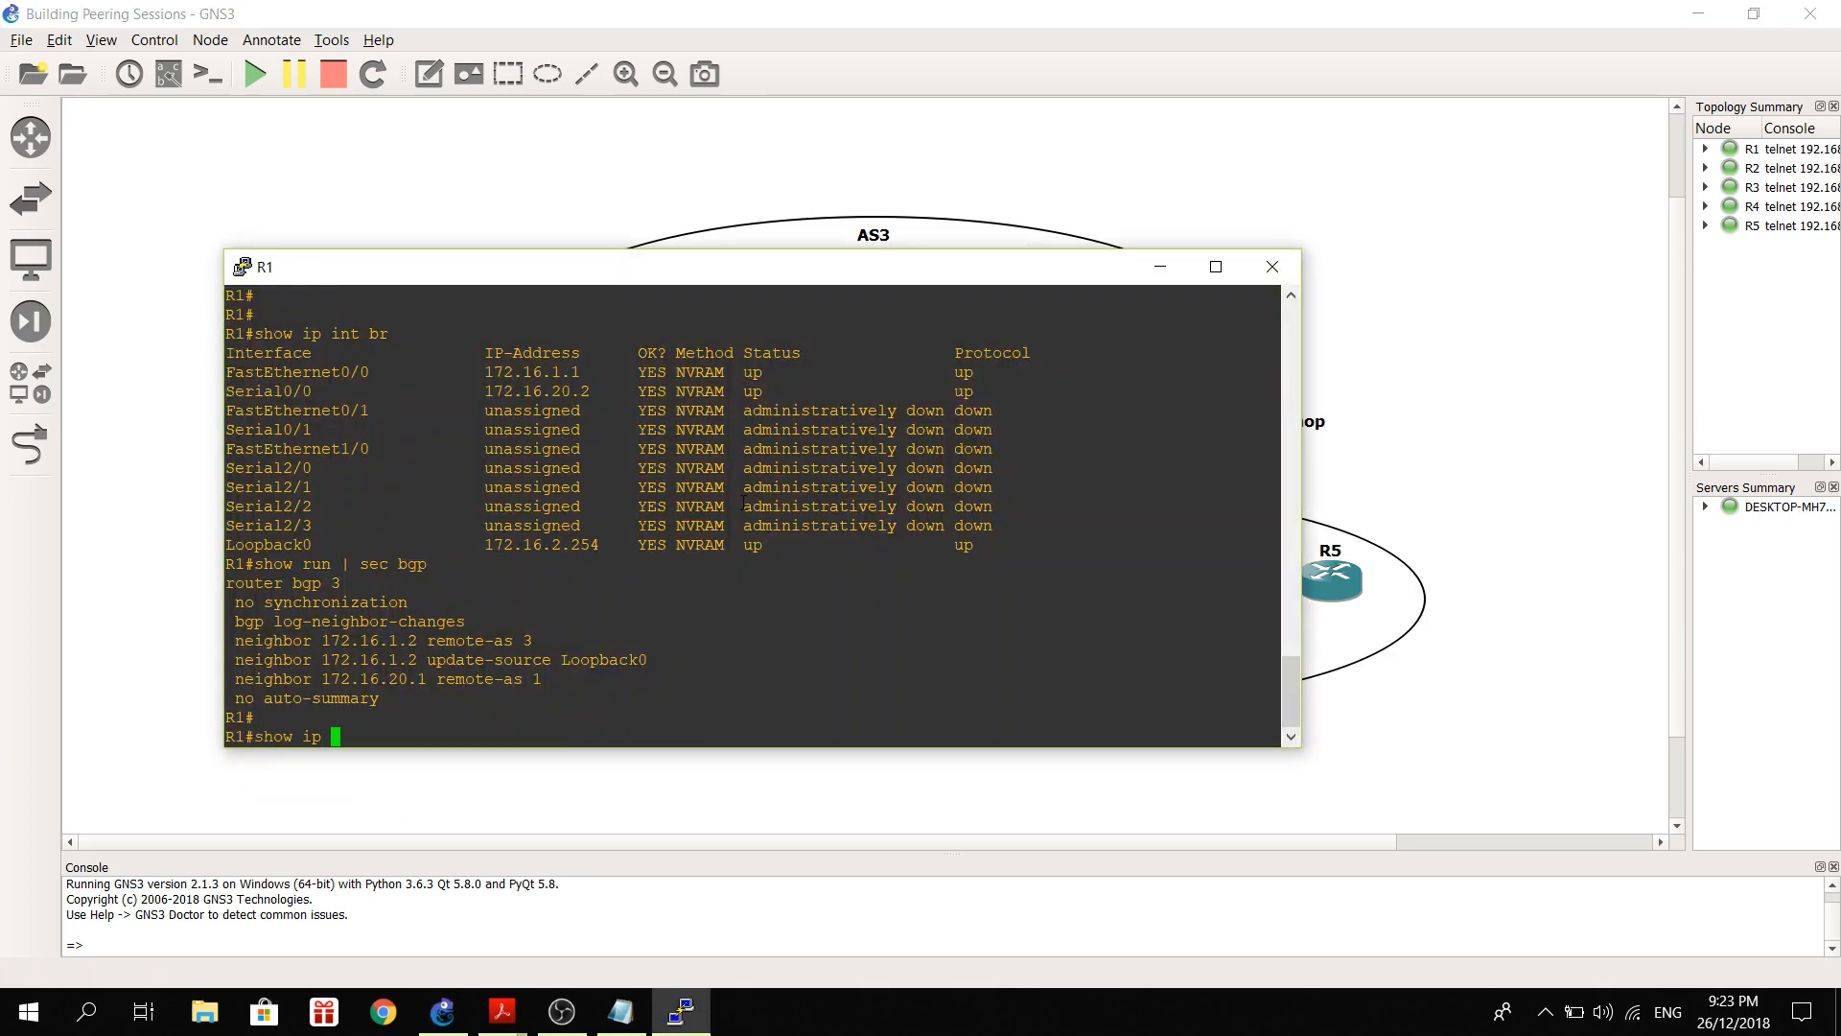
Run show ip bgp summary and show ip bgp neighbors on R1, confirming peers 172.16.1.2 and 172.16.20.1 are Established.
{"action": "type", "text": "b"}
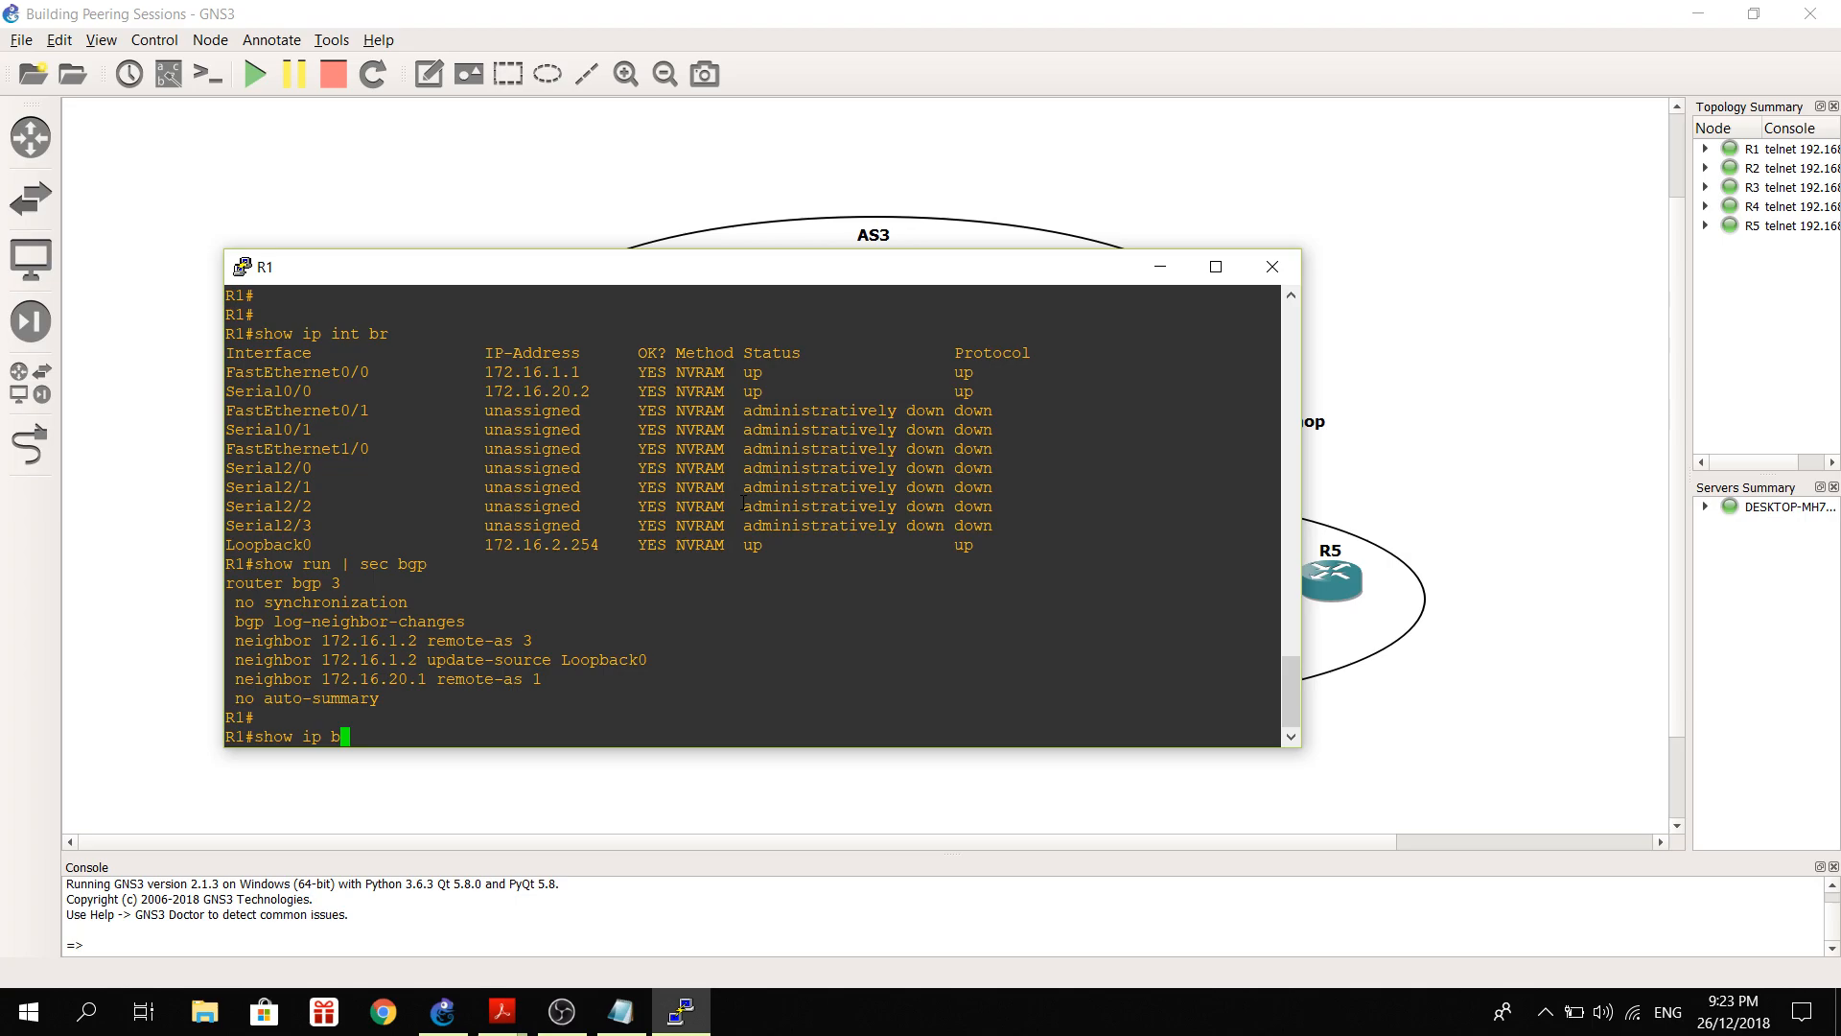
{"action": "key", "text": "Return"}
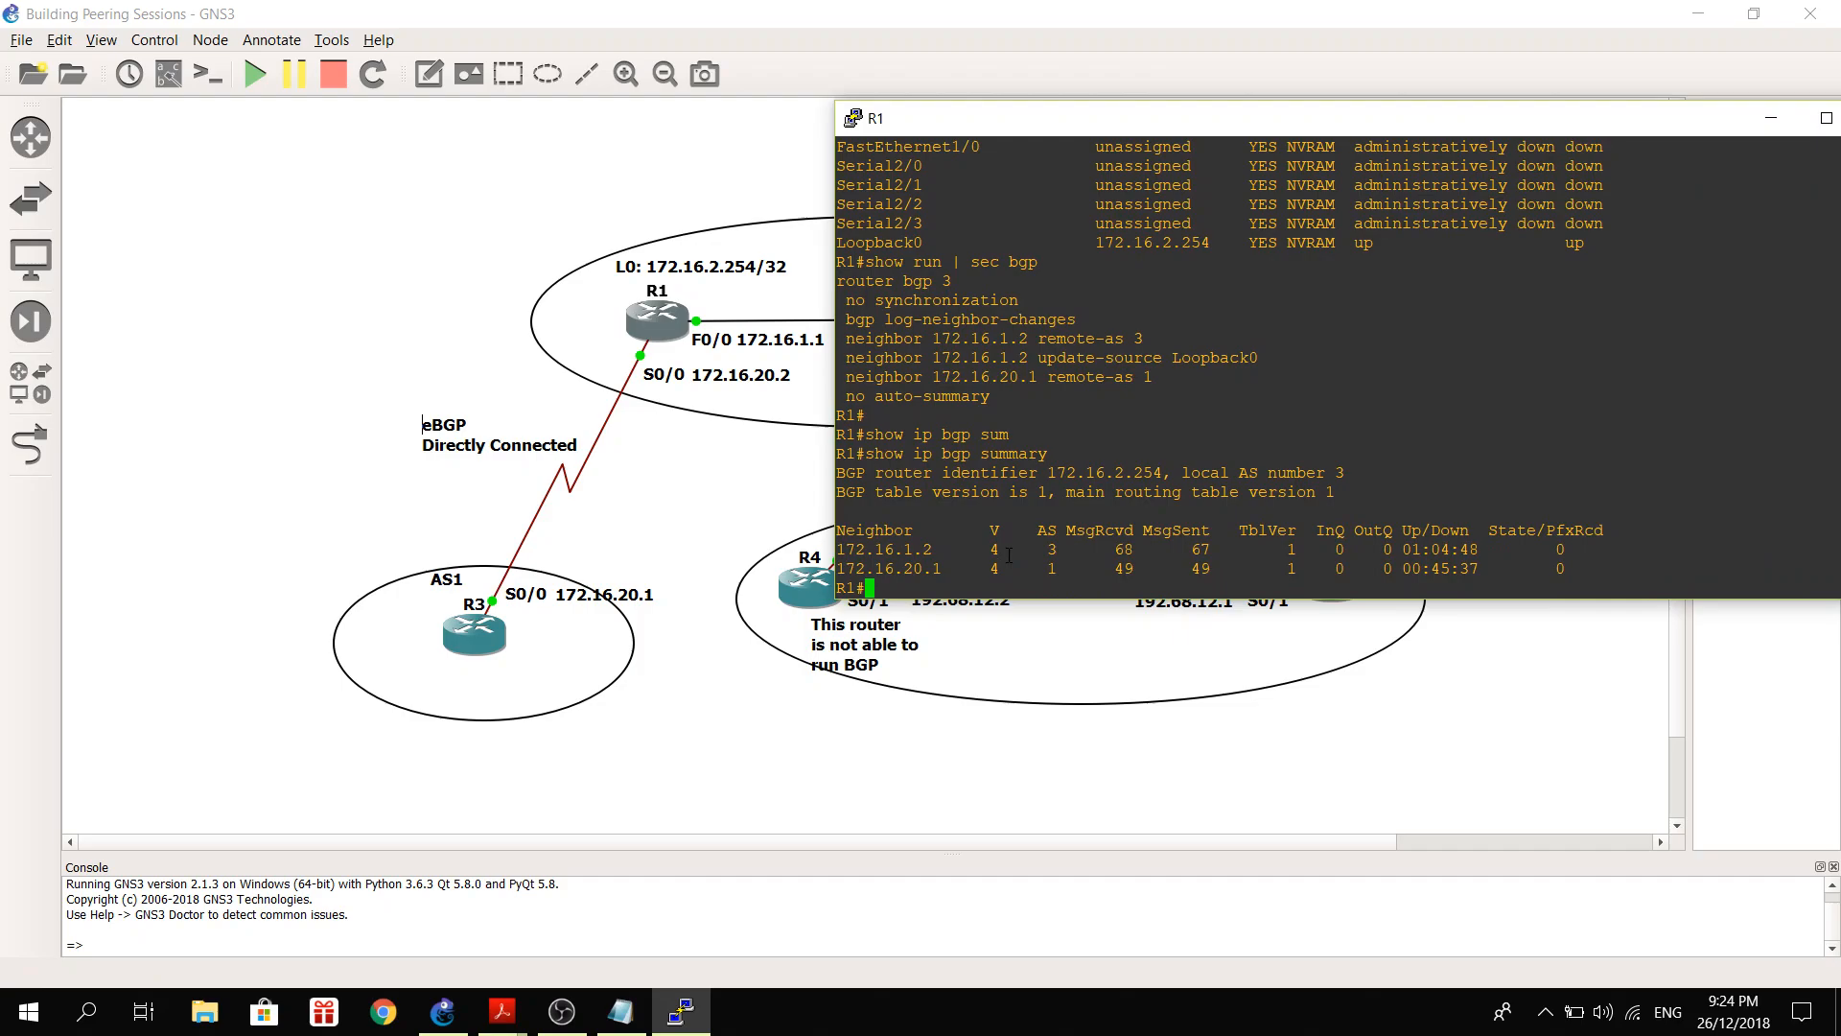
{"action": "type", "text": "show"}
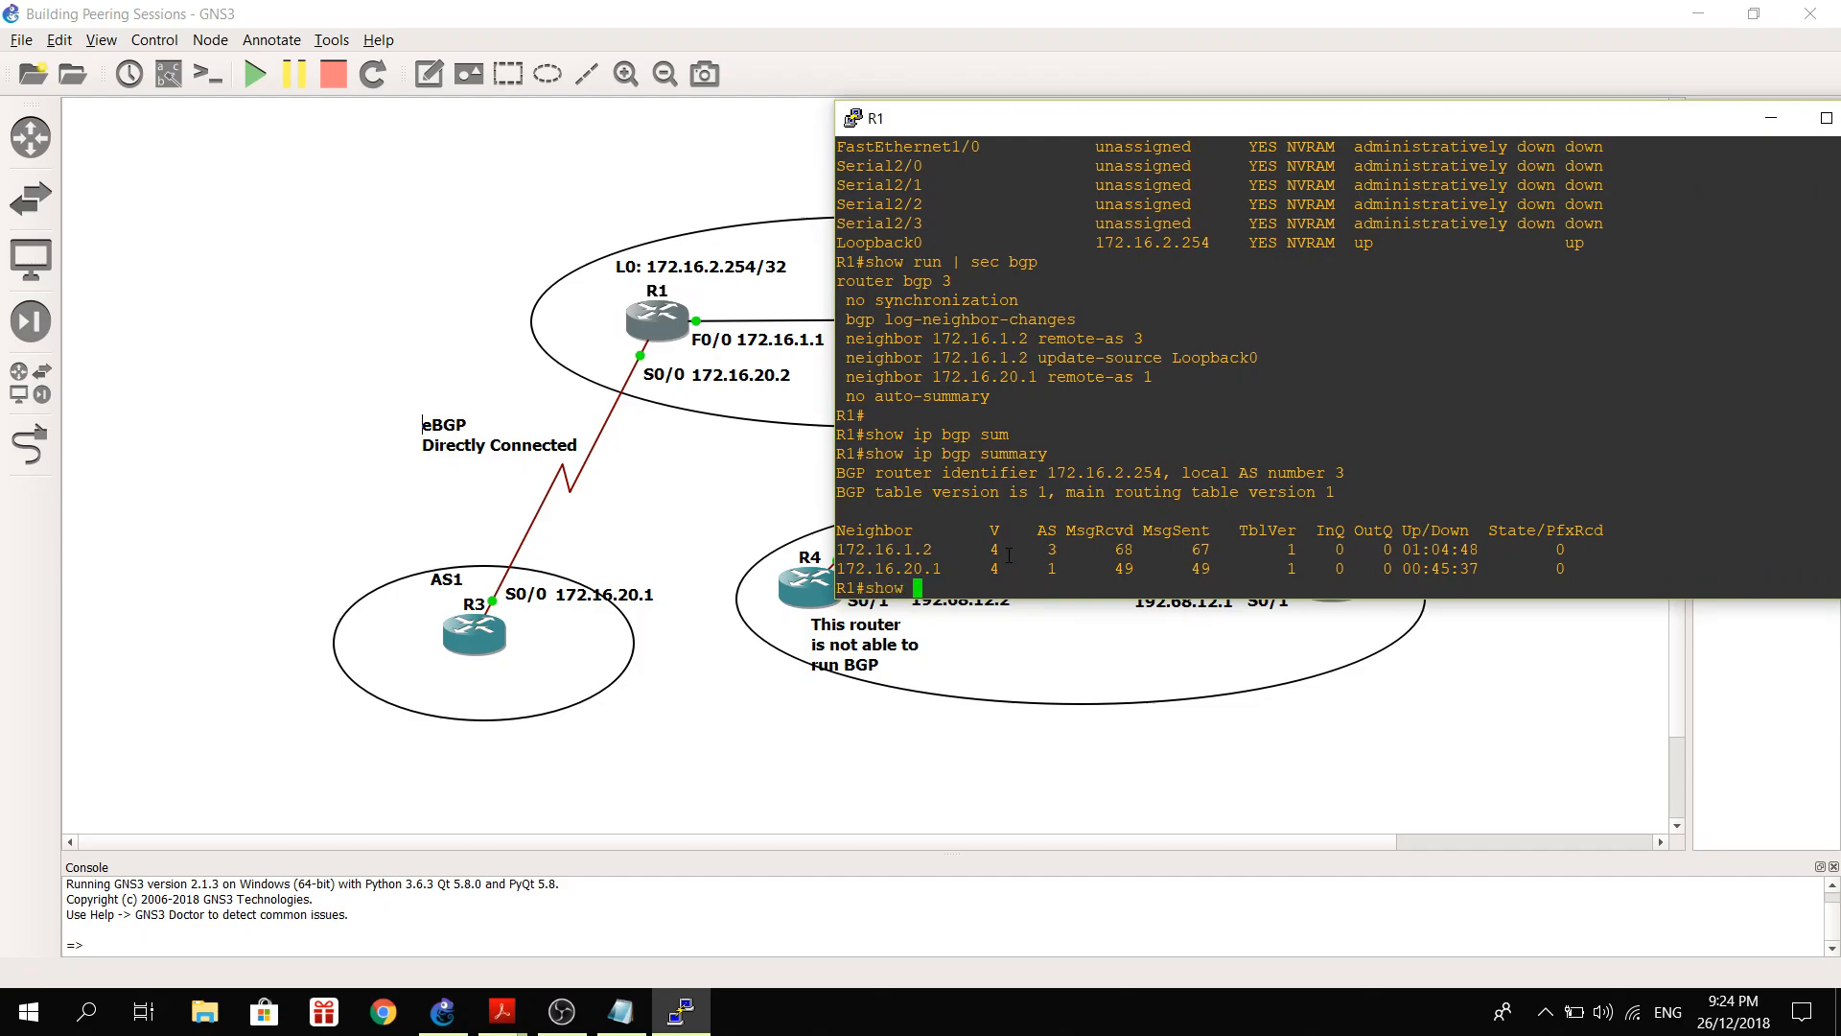
{"action": "type", "text": "ip bgp neighbors"}
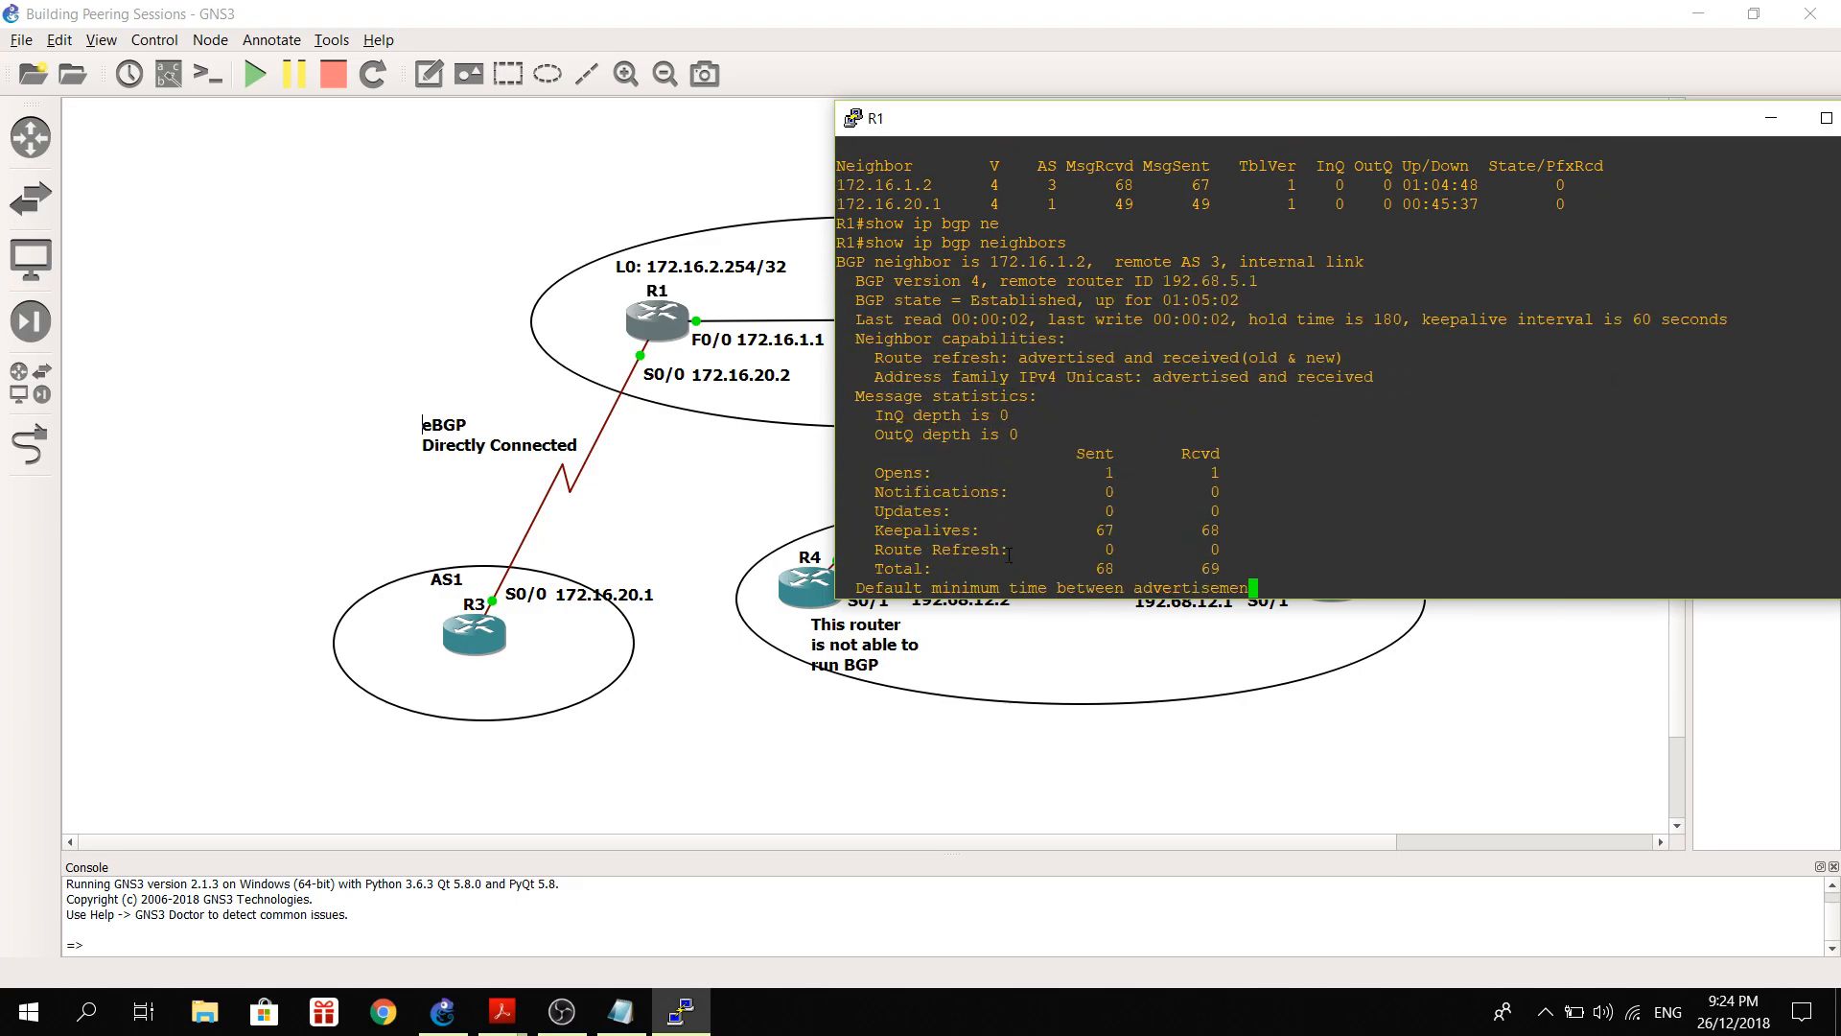
{"action": "scroll", "scroll_direction": "down", "scroll_amount": 3}
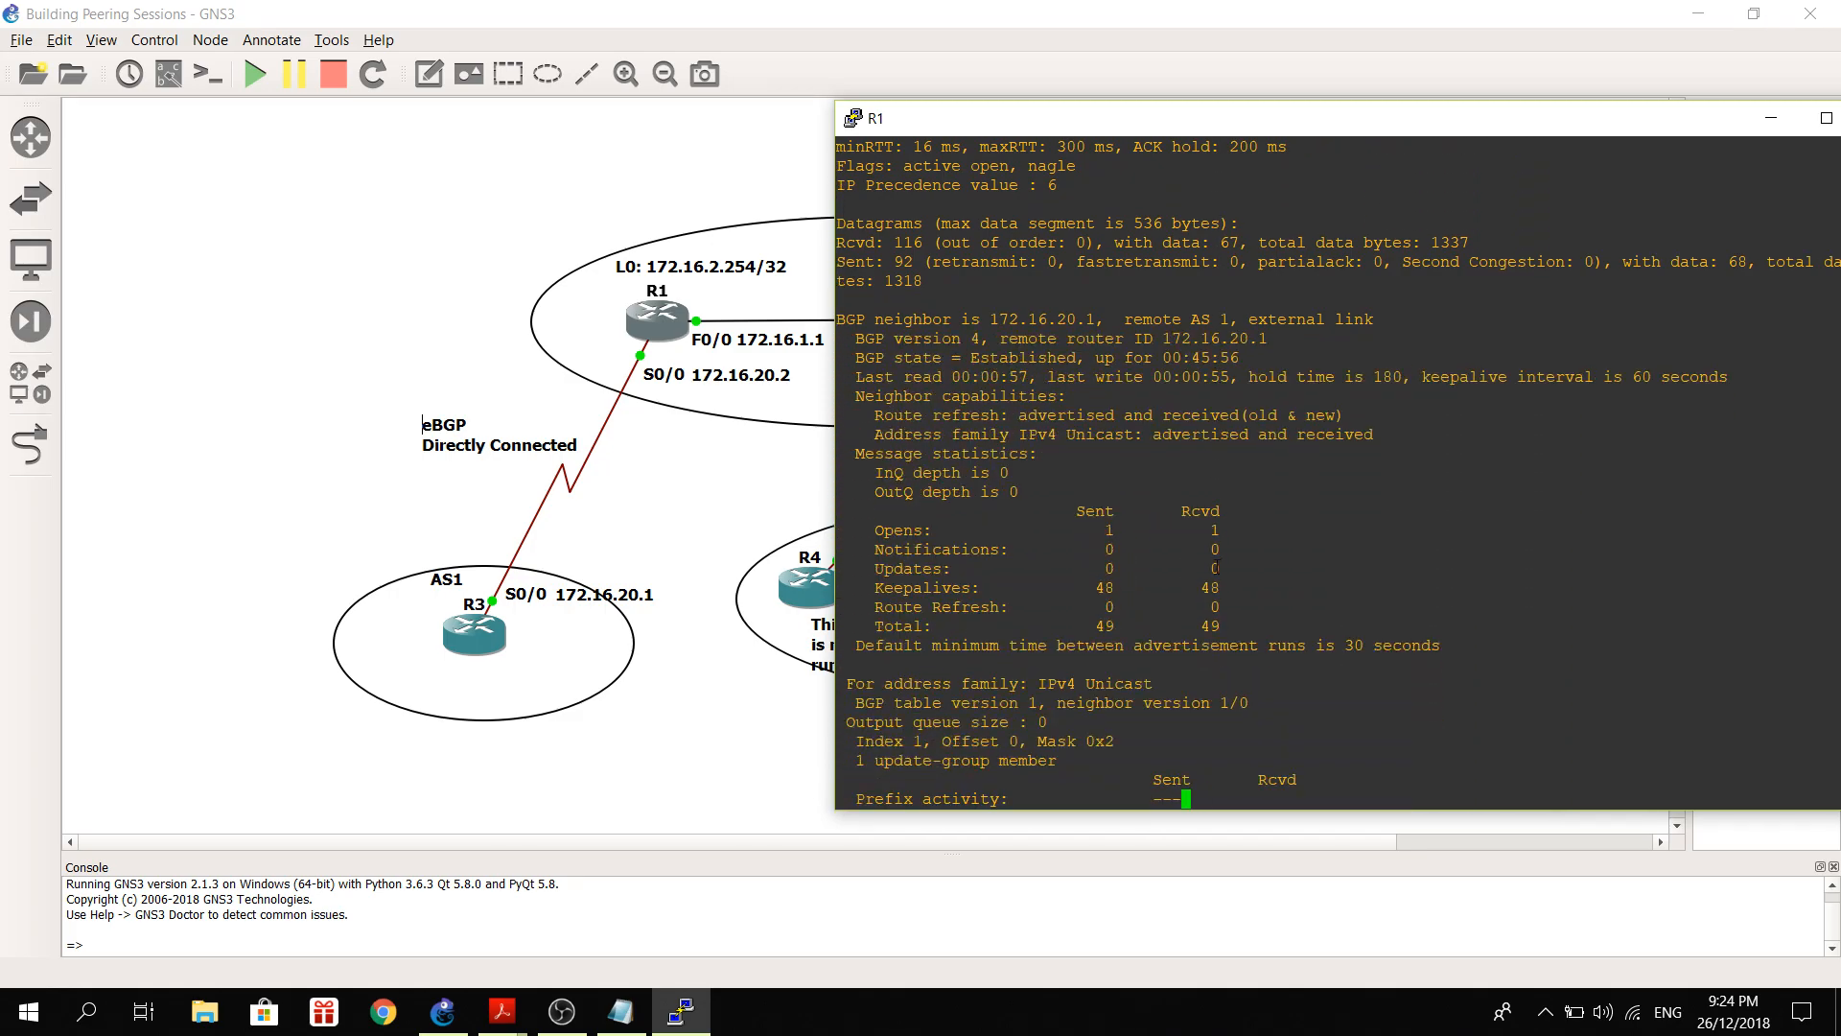
{"action": "scroll", "scroll_direction": "down", "scroll_amount": 3}
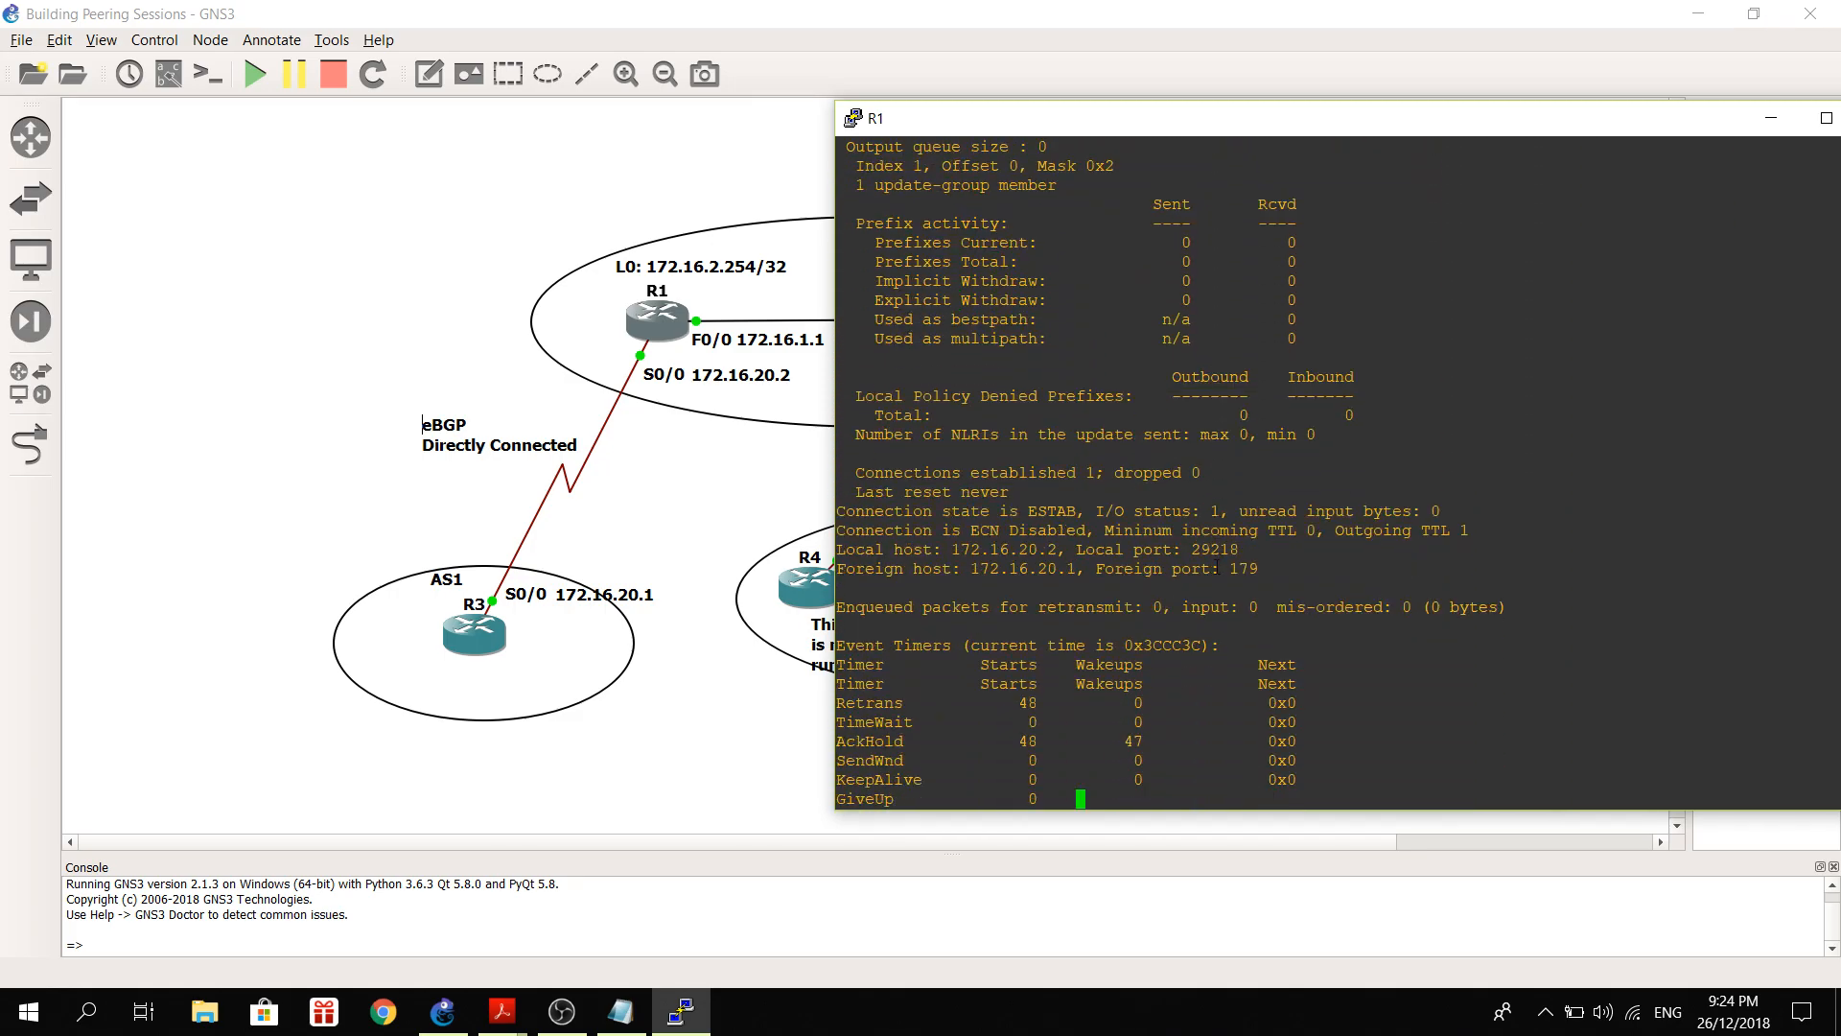
{"action": "scroll", "scroll_direction": "down", "scroll_amount": 3}
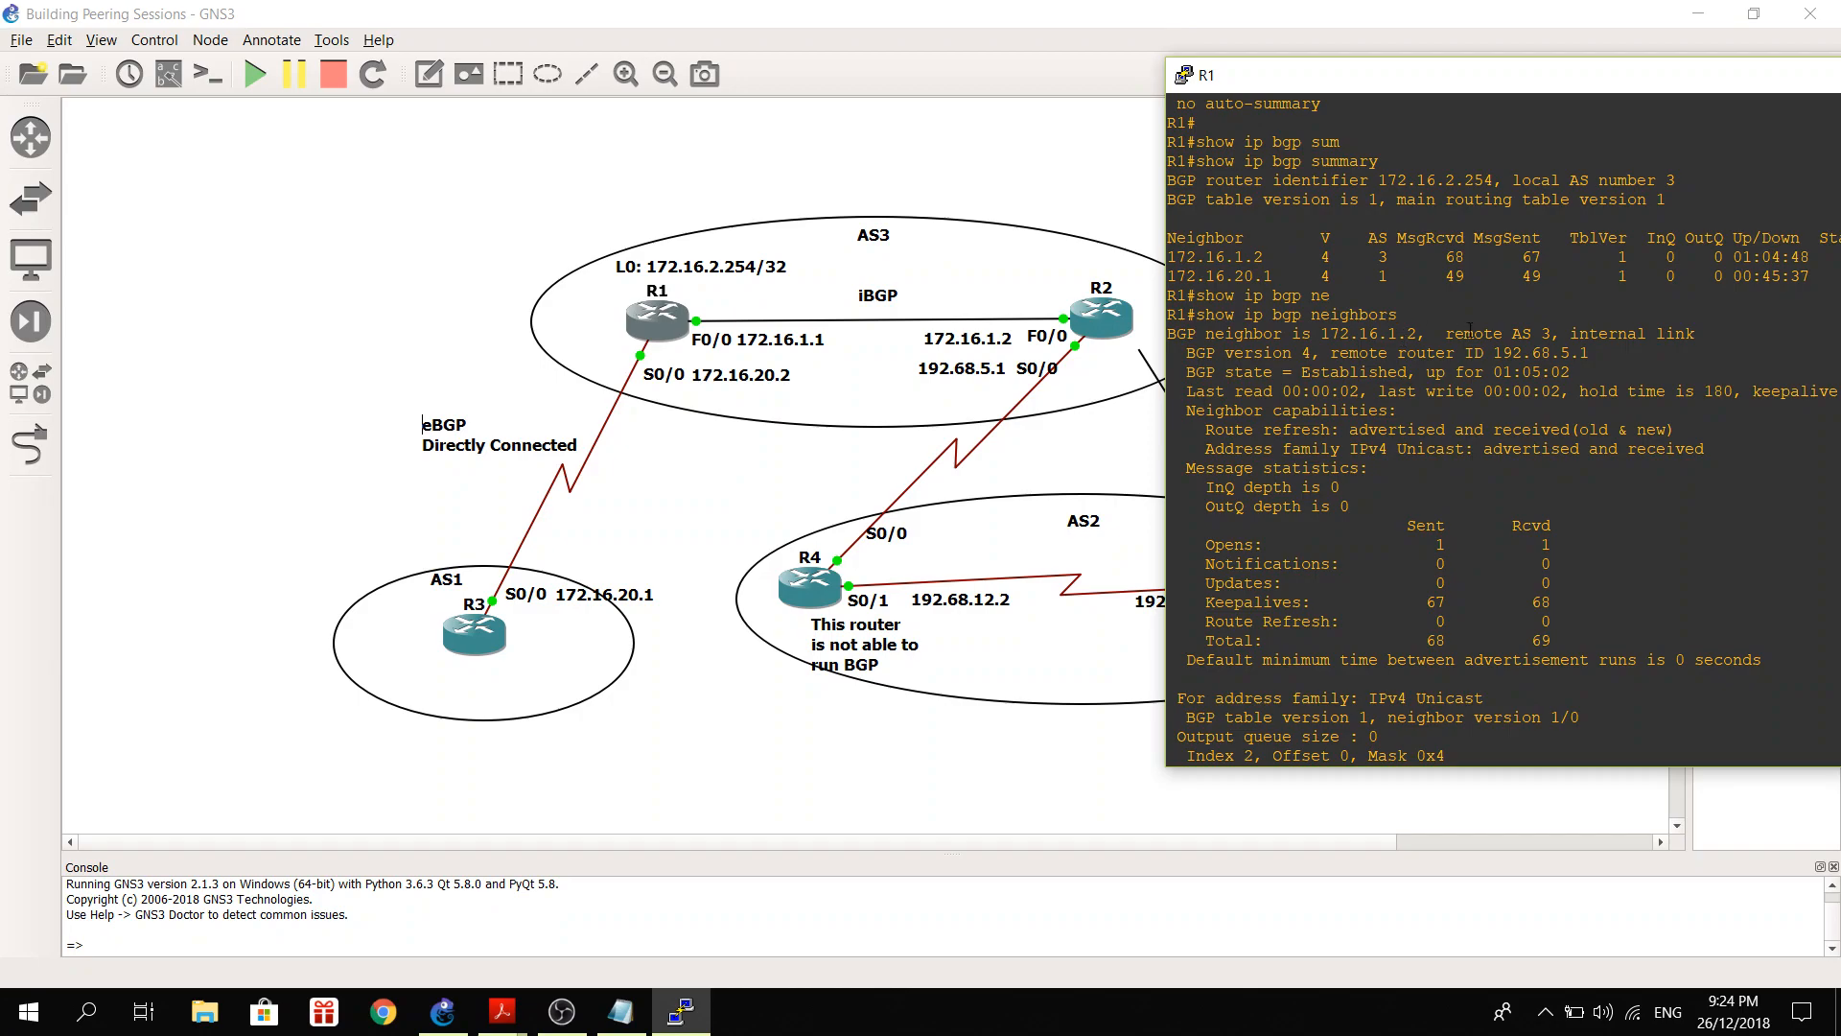
Enlarge R1's console and review both neighbors' details, highlighting hold time 180 and keepalive 60 seconds.
{"action": "double_click", "coordinate": [1503, 334]}
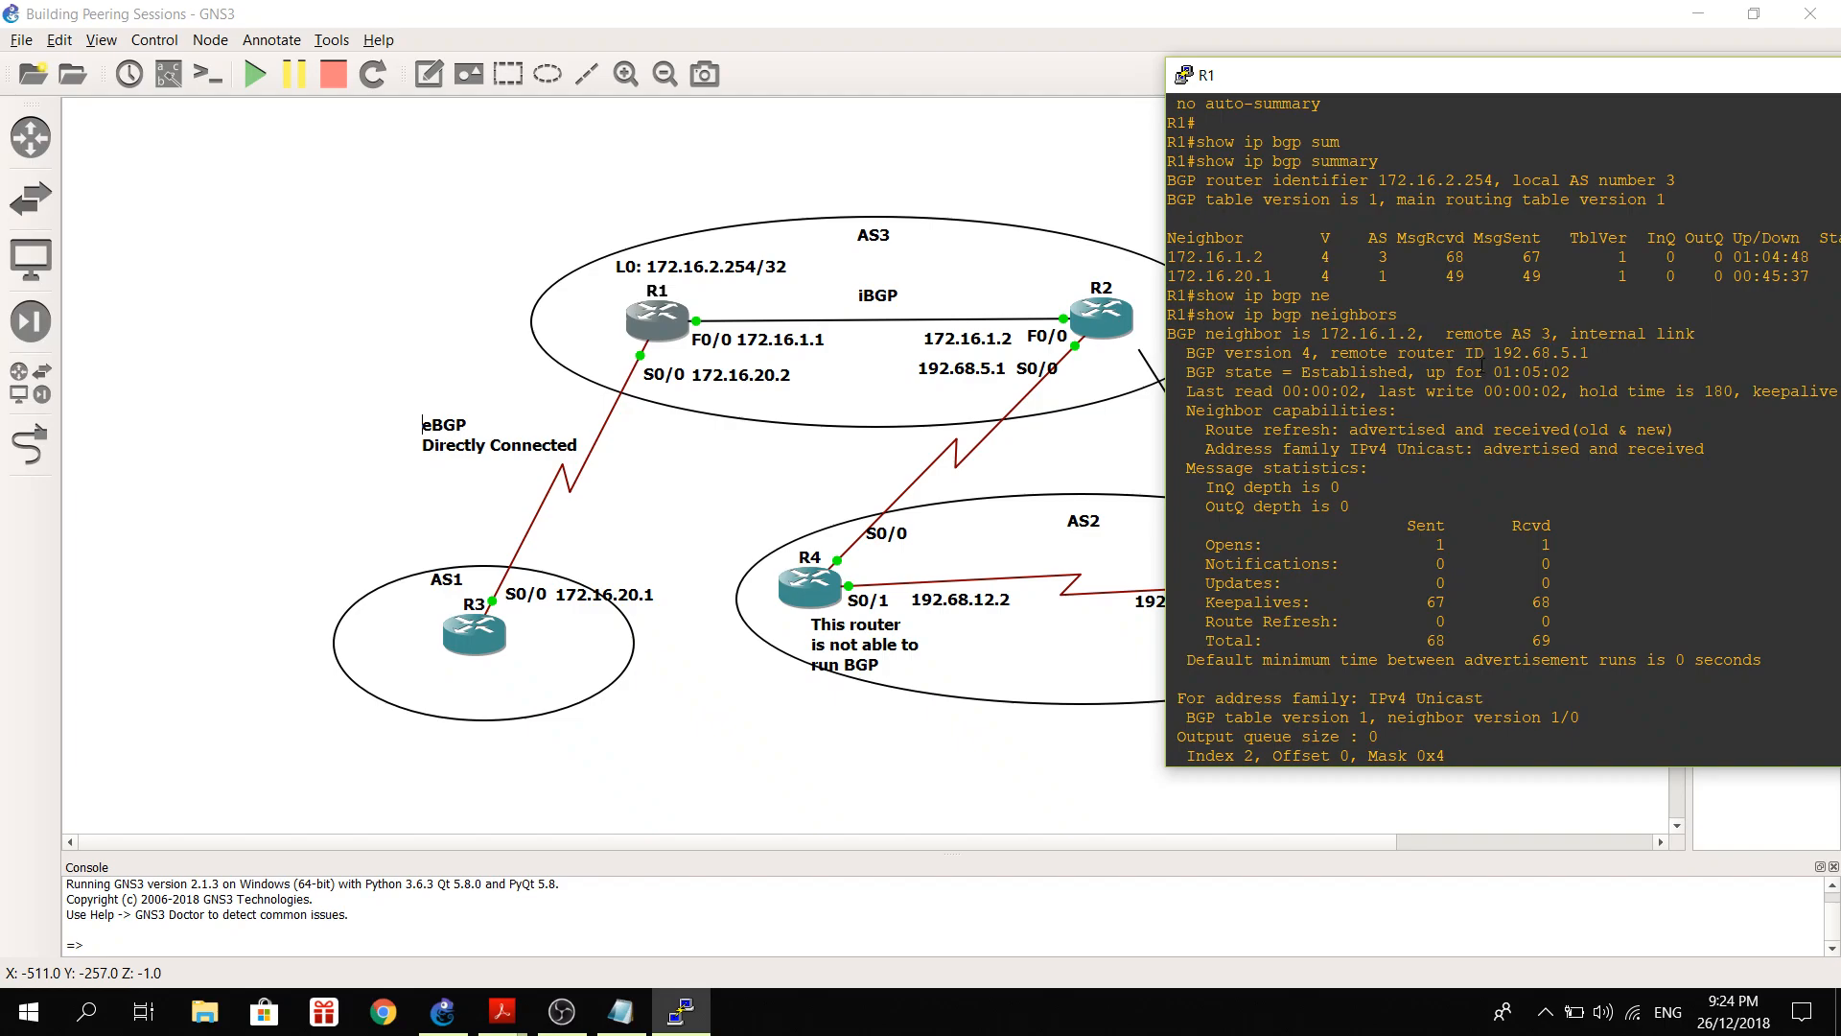
{"action": "mouse_move", "coordinate": [1532, 94]}
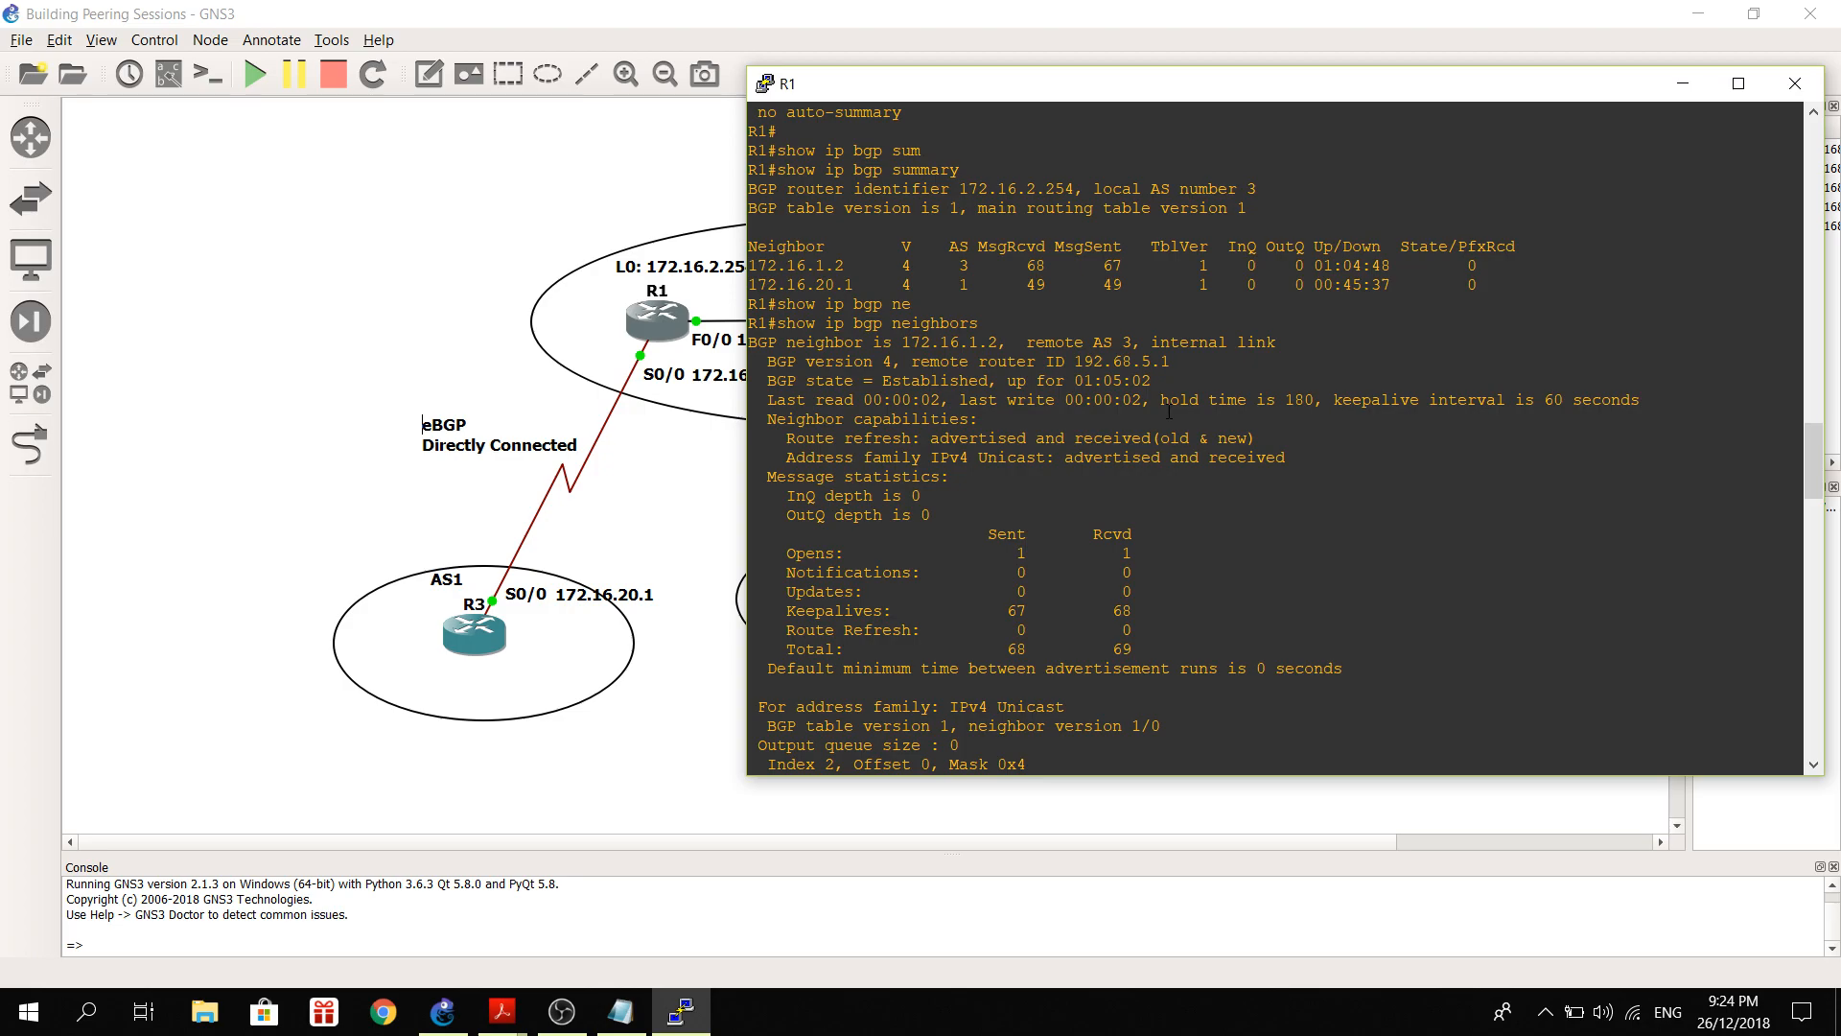
{"action": "mouse_move", "coordinate": [1346, 415]}
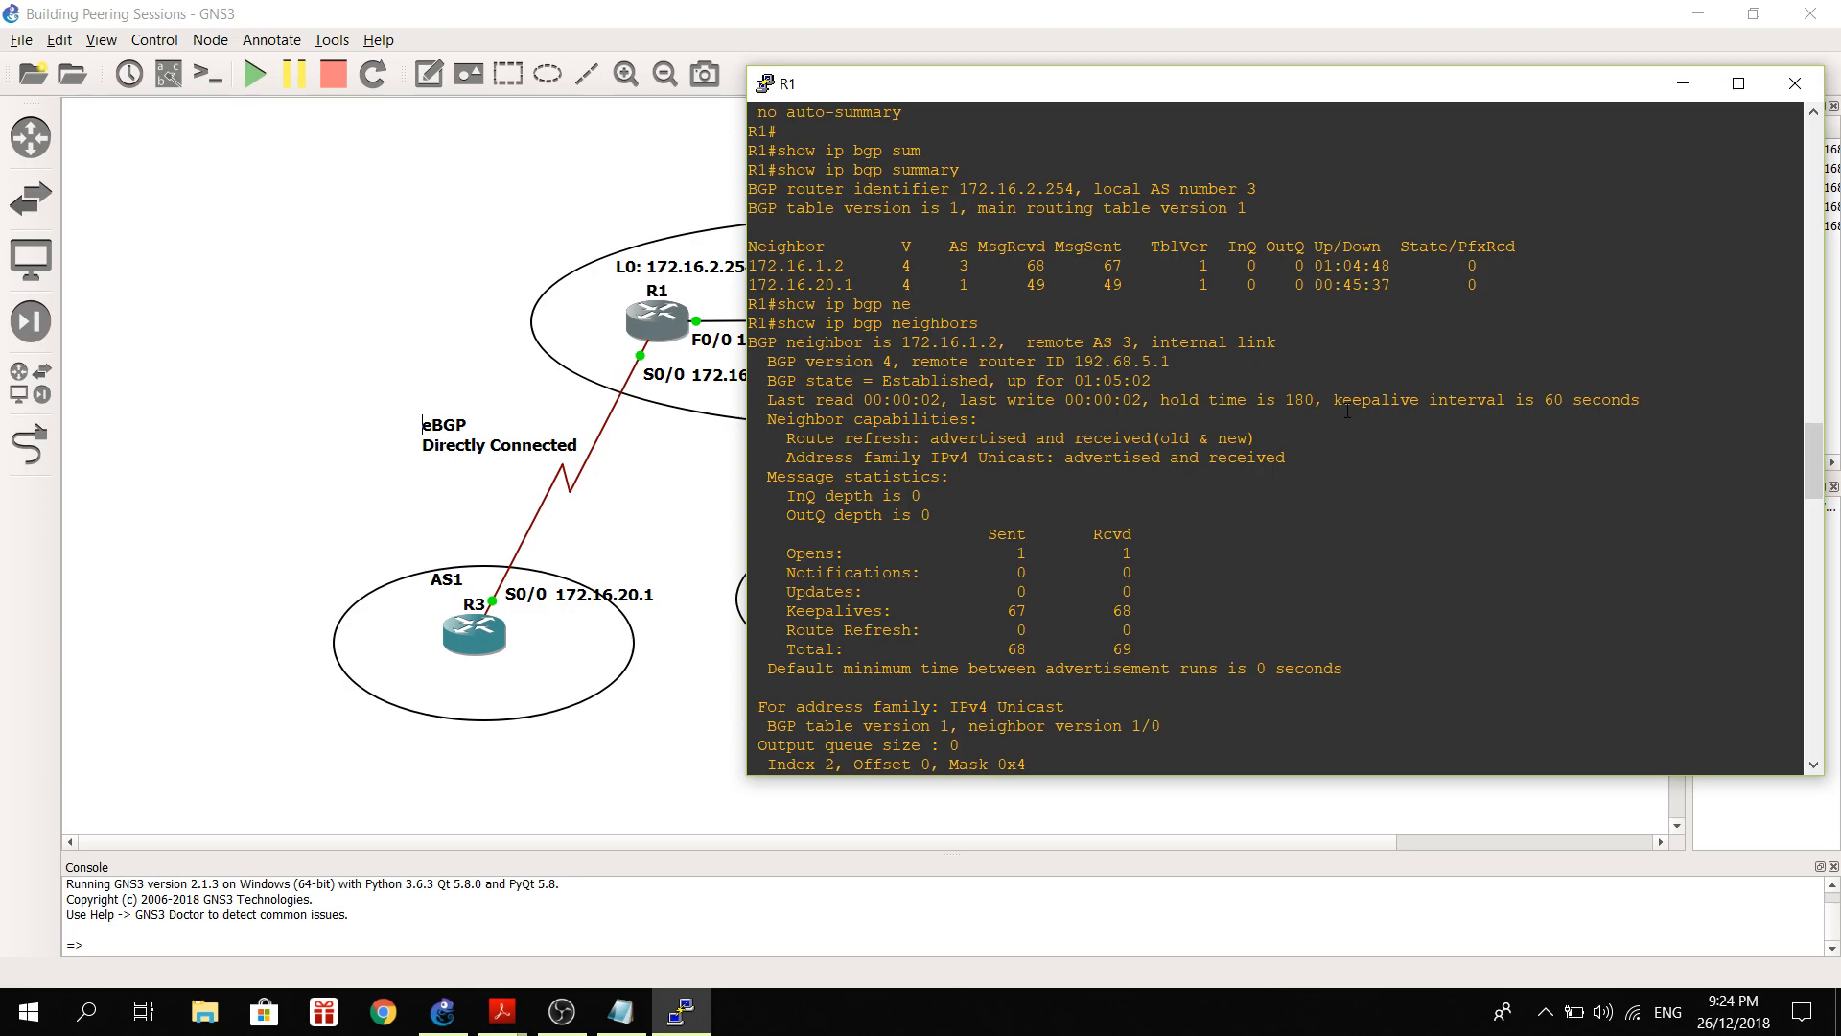
{"action": "mouse_move", "coordinate": [1620, 393]}
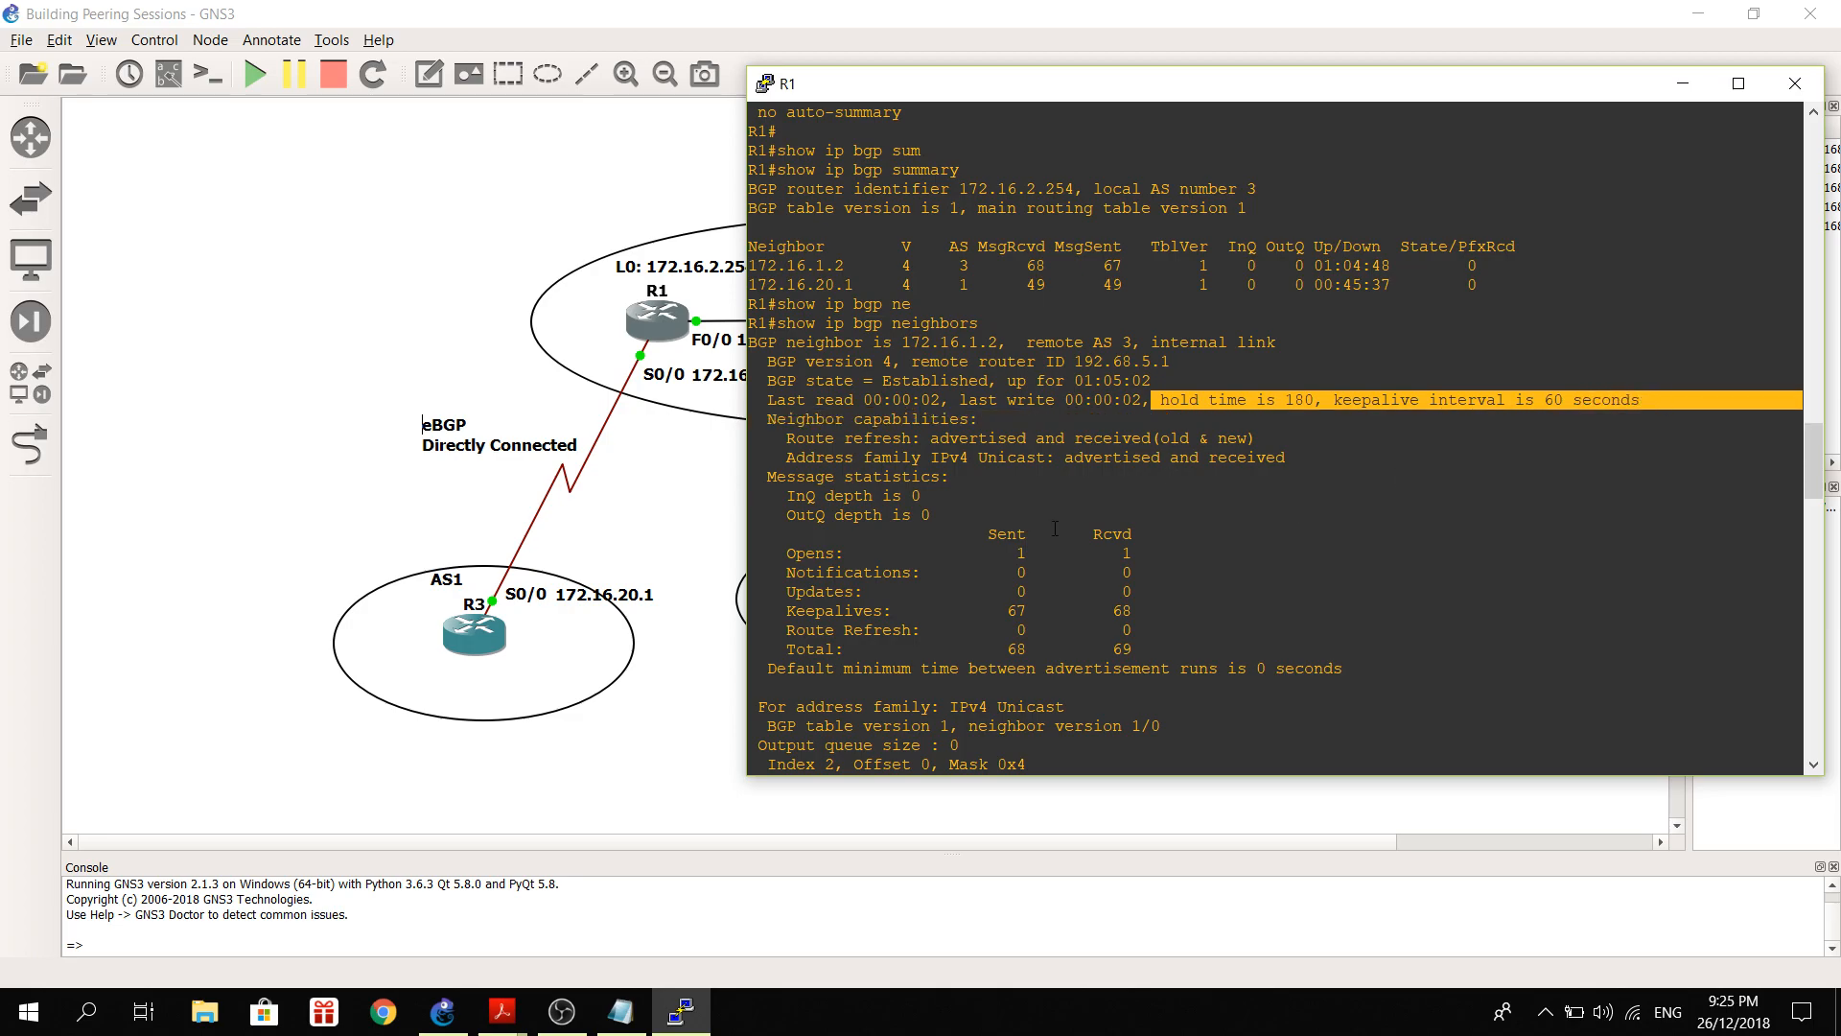
{"action": "scroll", "scroll_direction": "down", "scroll_amount": 3}
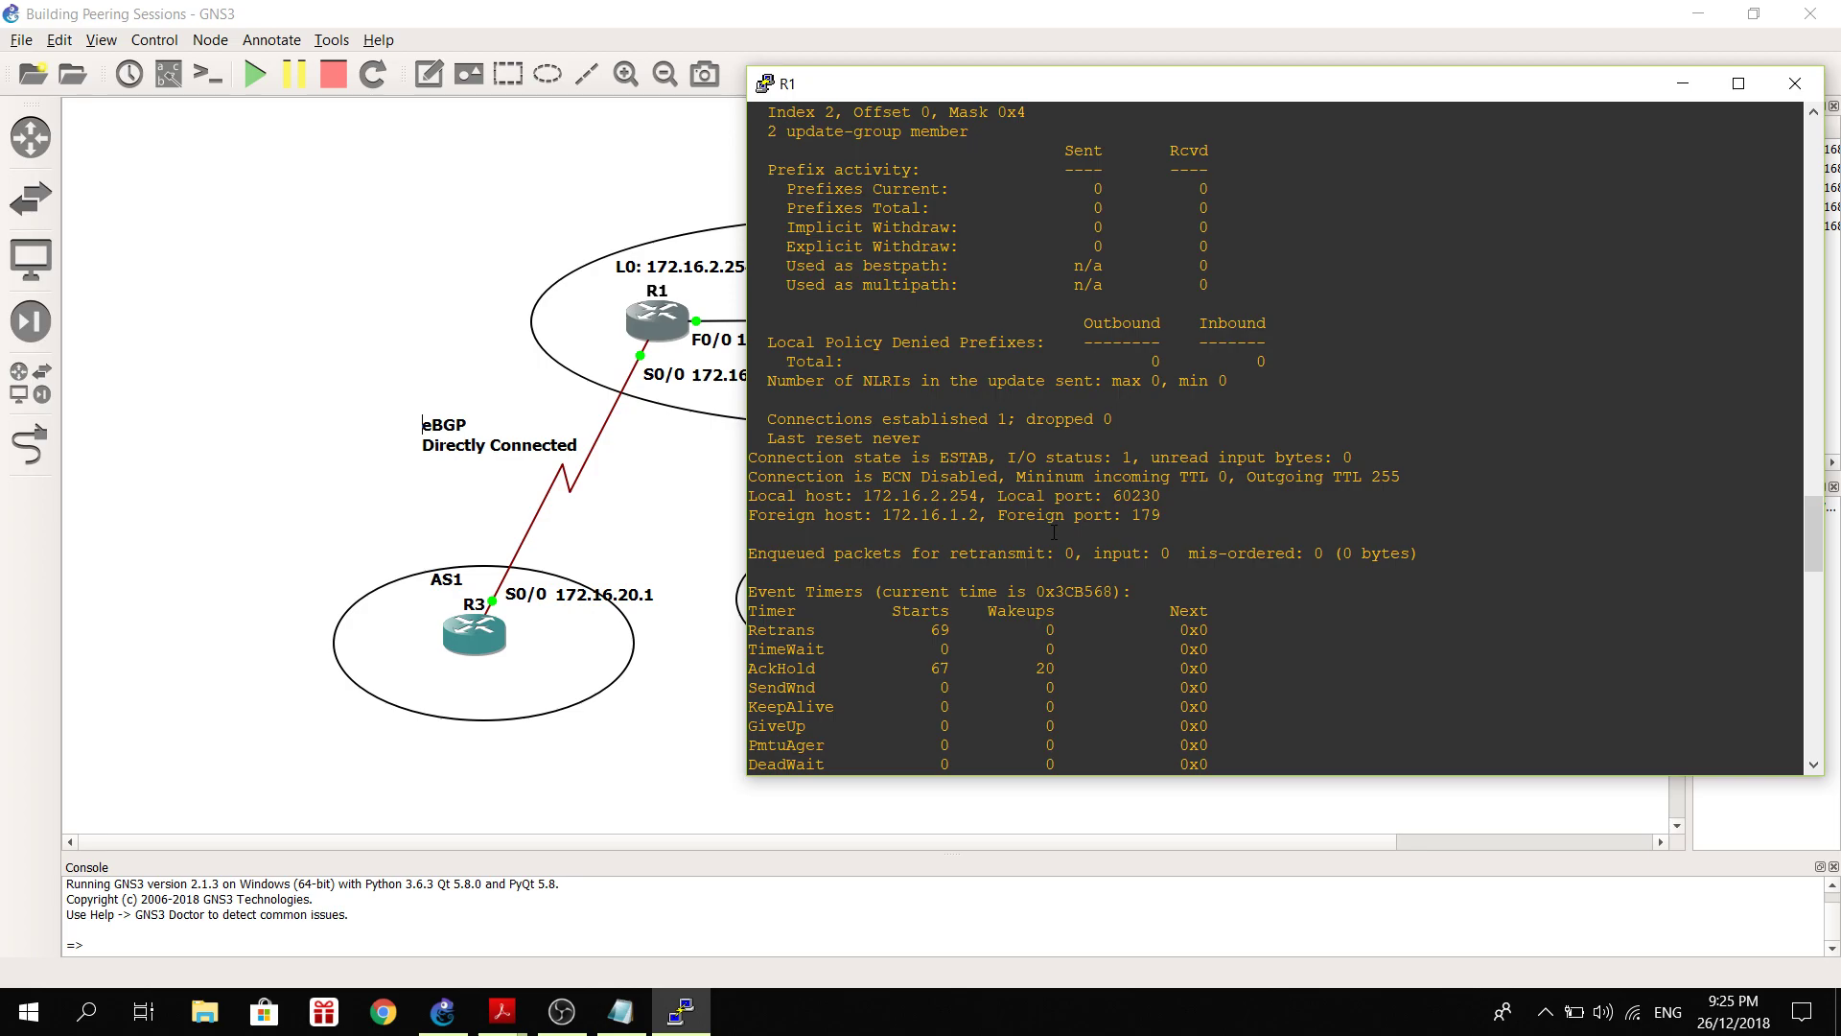
{"action": "scroll", "scroll_direction": "down", "scroll_amount": 3}
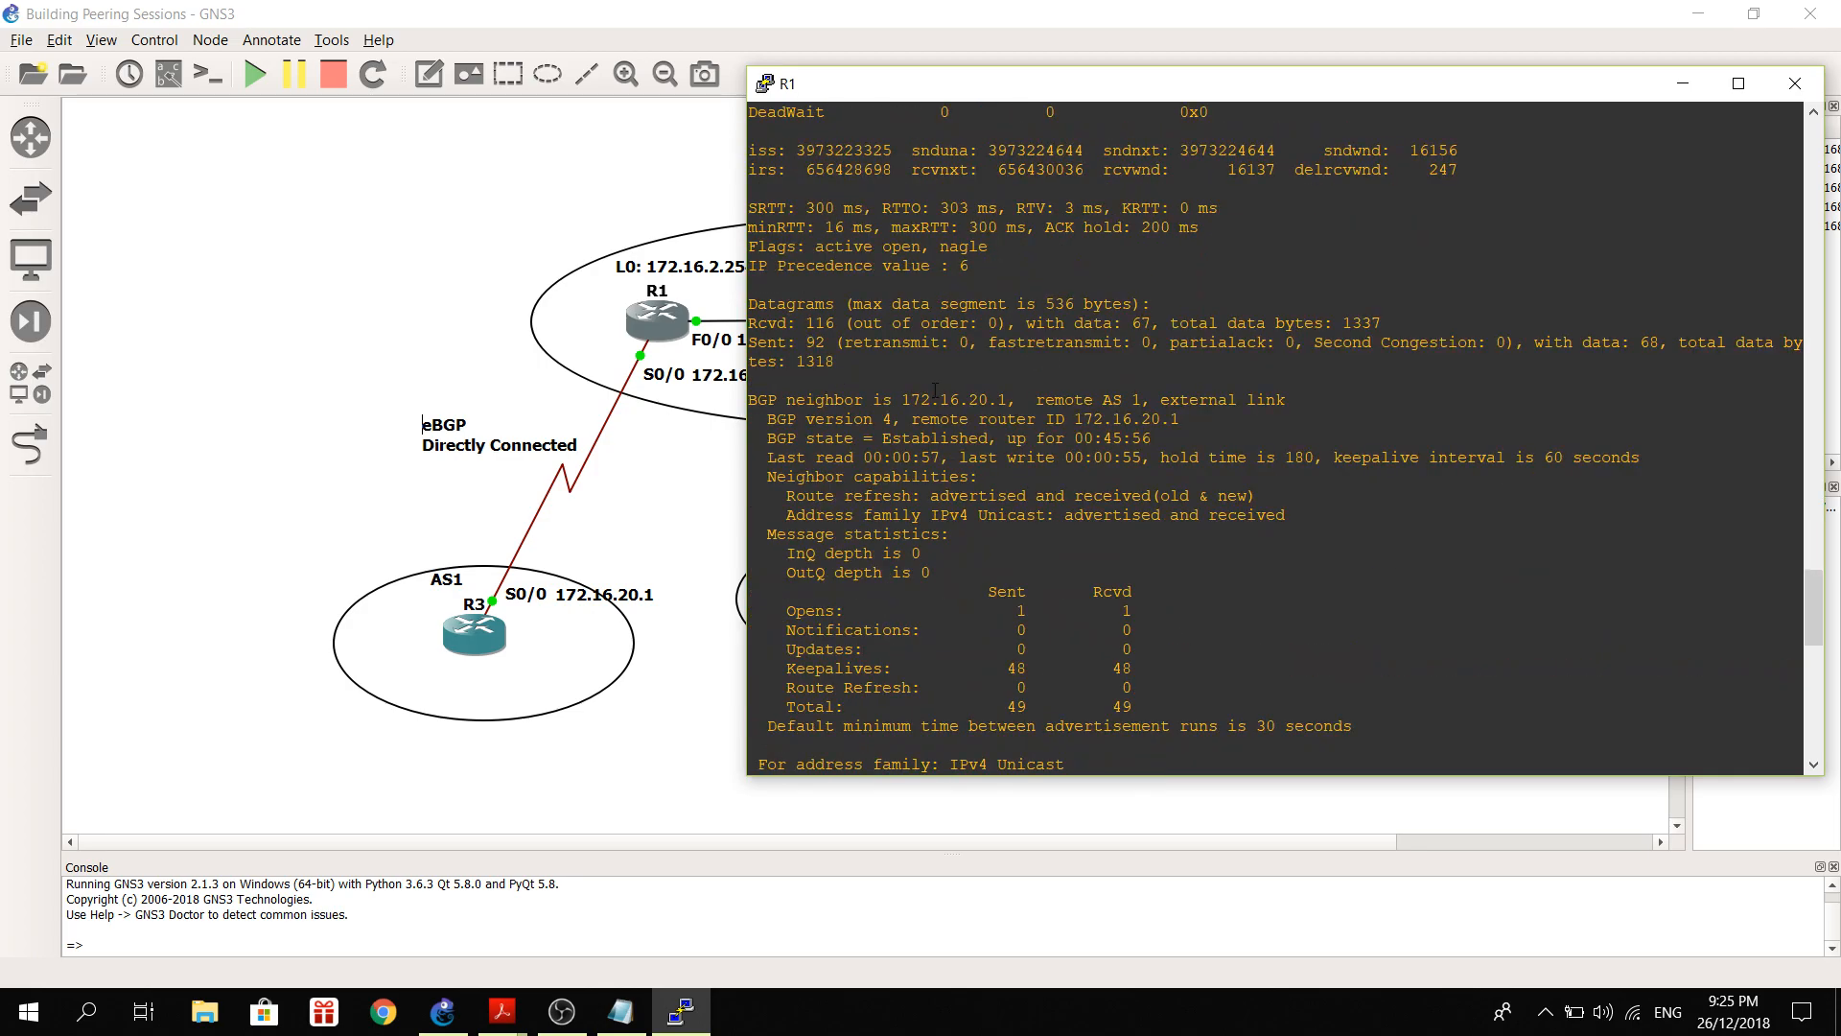
{"action": "double_click", "coordinate": [806, 399]}
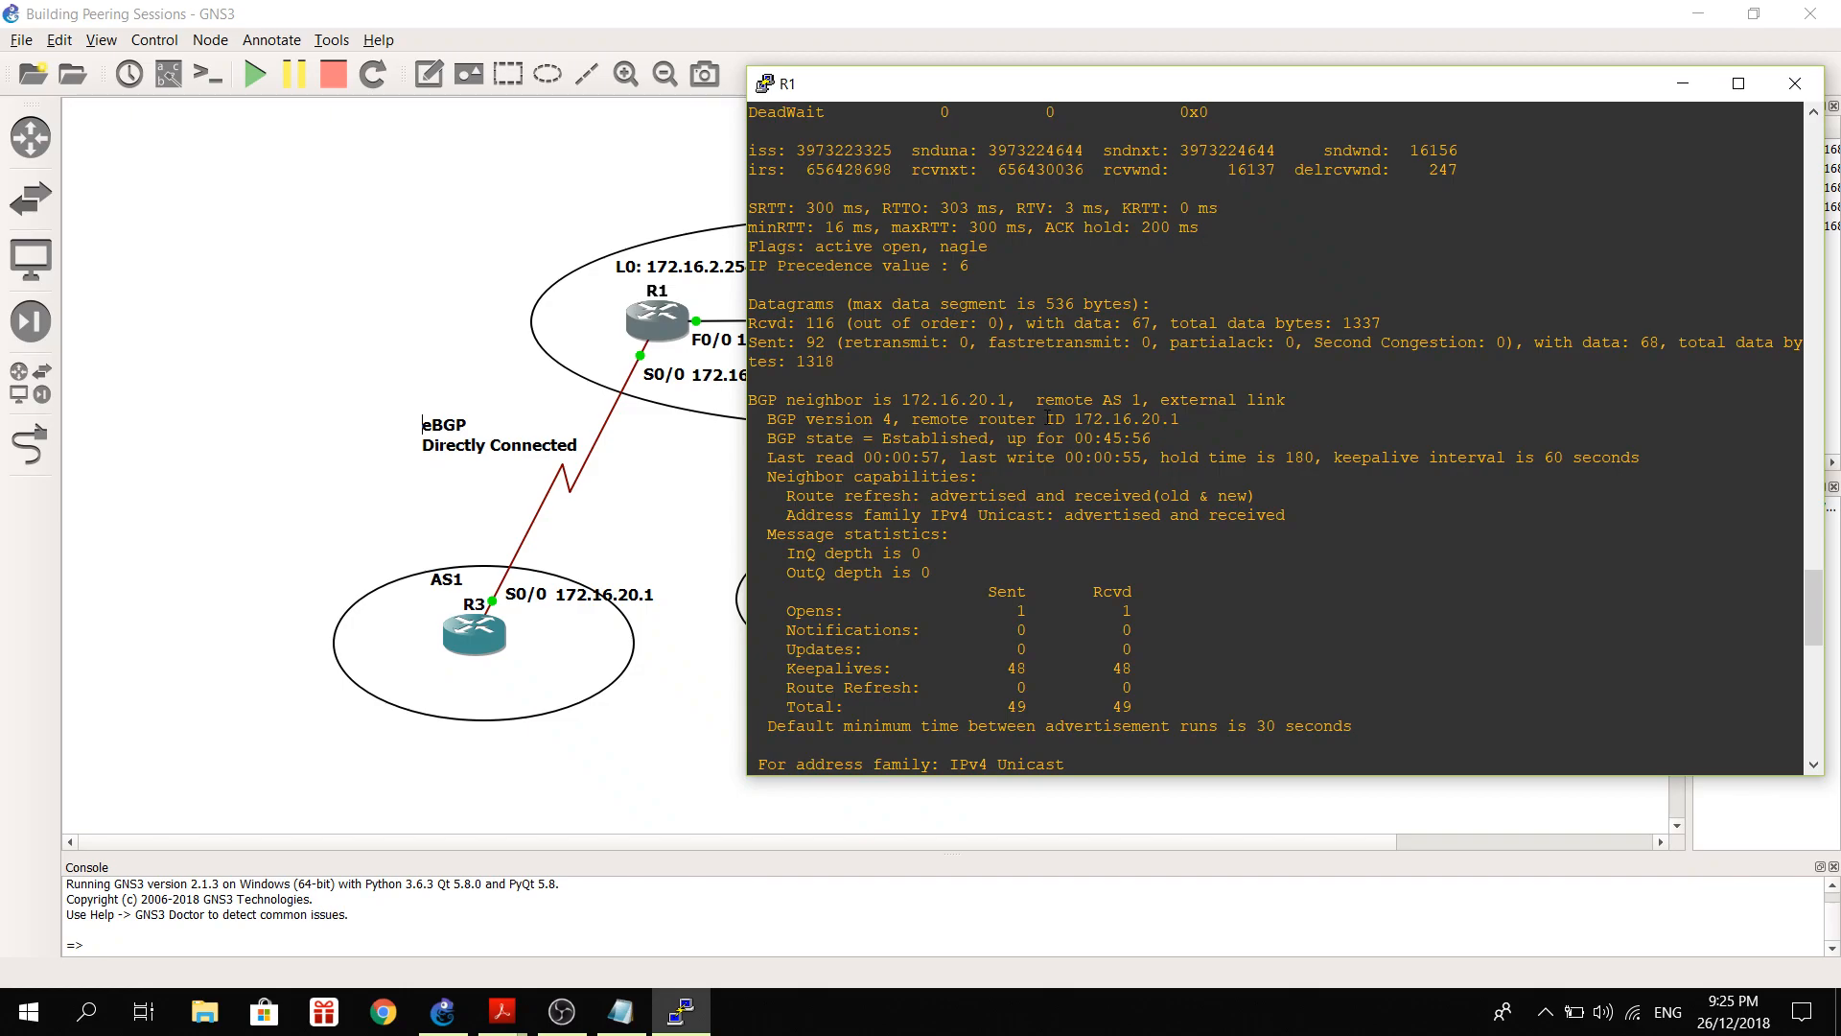
{"action": "mouse_move", "coordinate": [710, 566]}
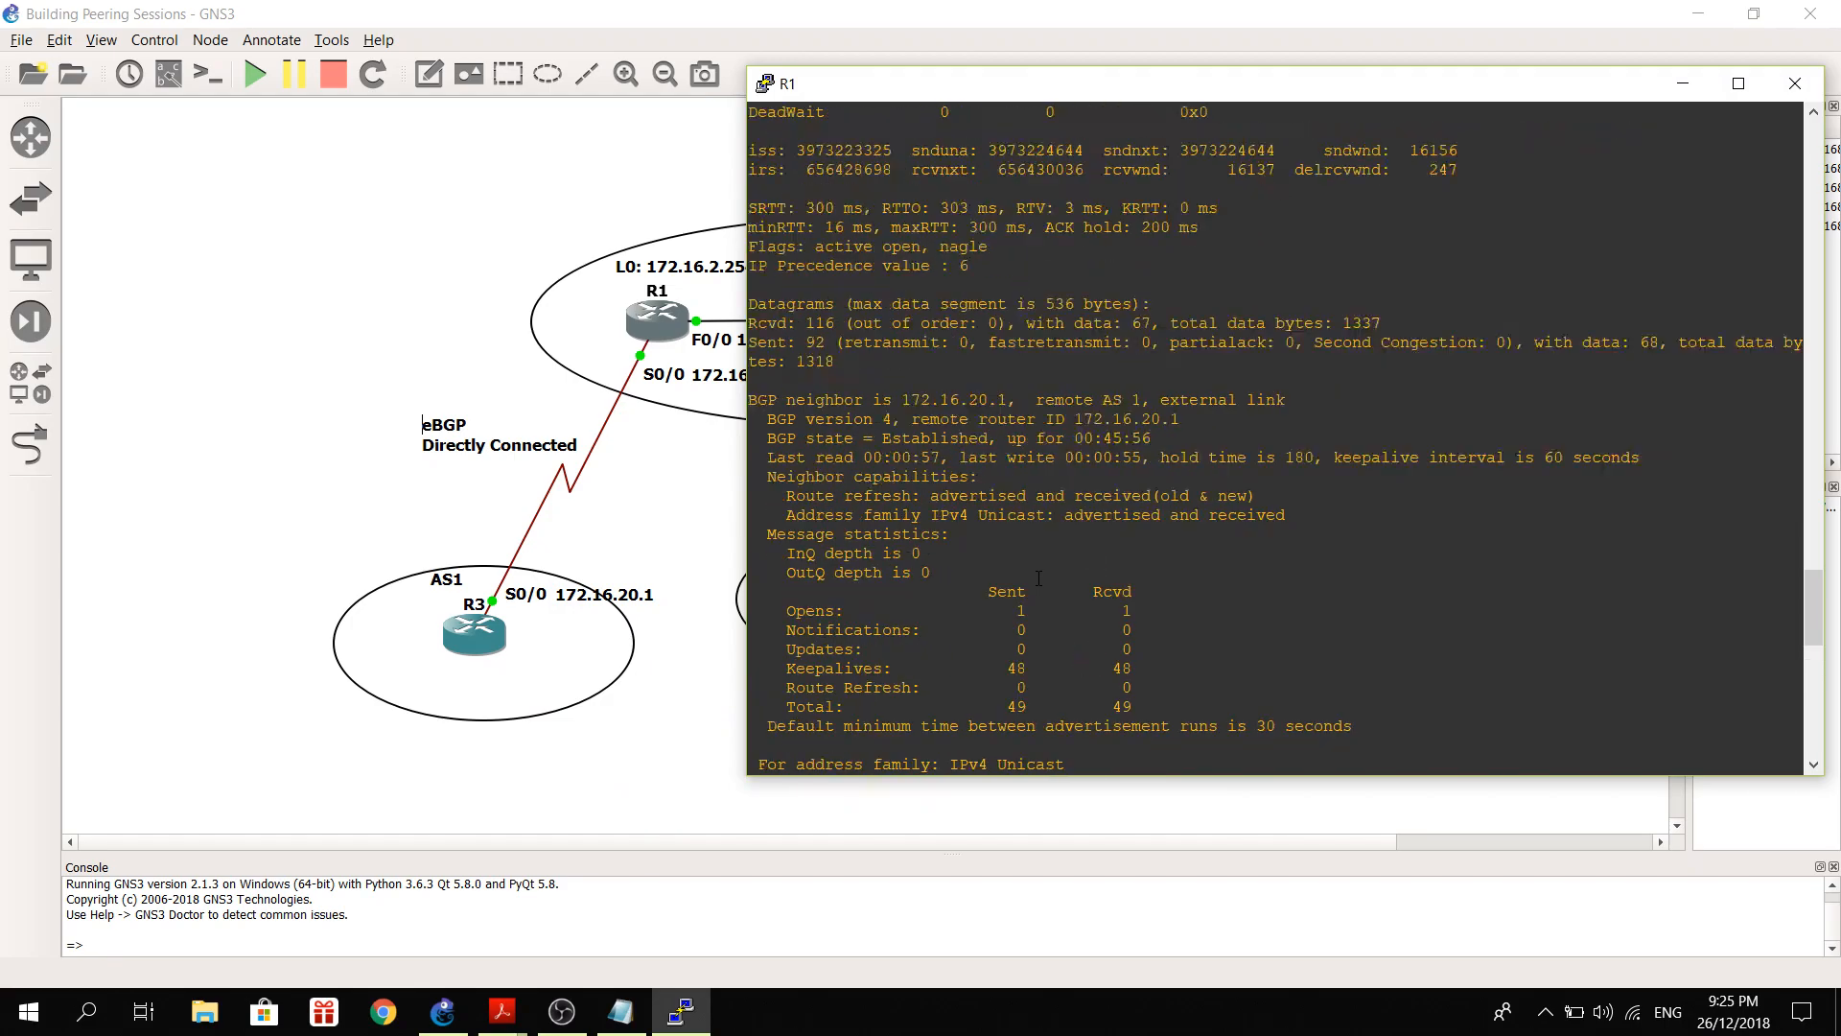
{"action": "scroll", "scroll_direction": "down", "scroll_amount": 3}
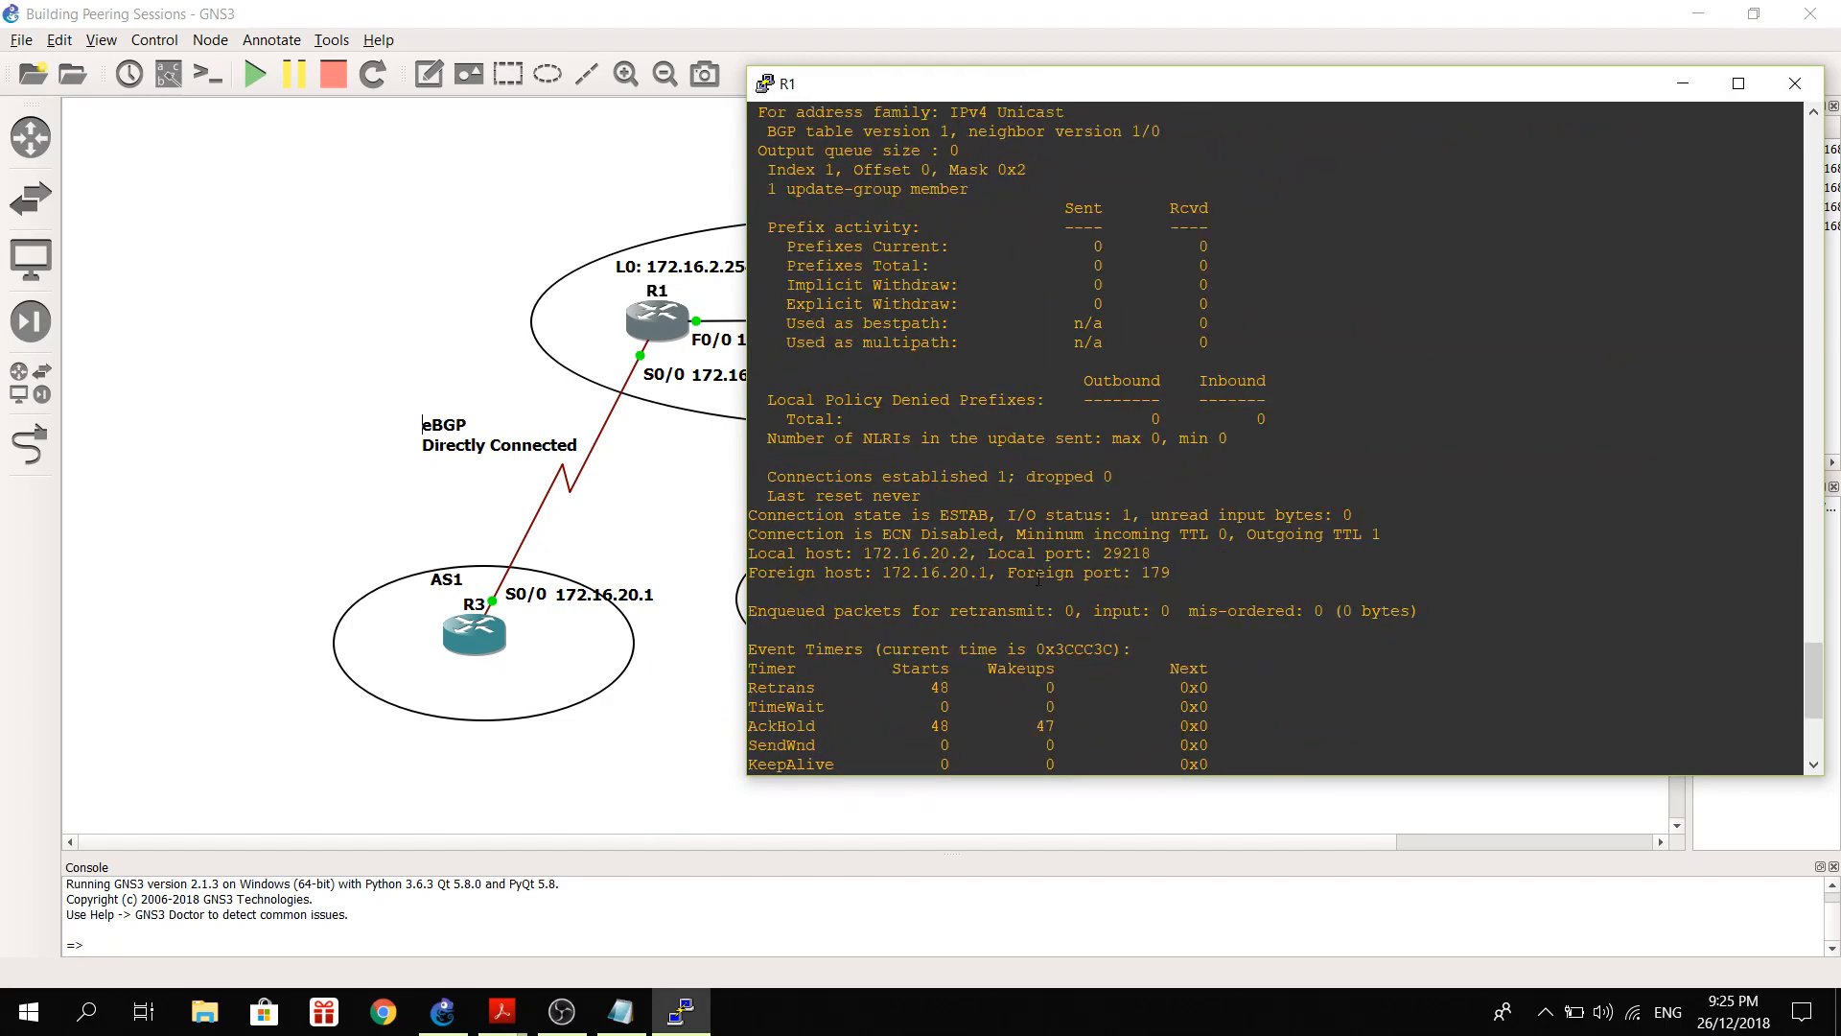
{"action": "mouse_move", "coordinate": [1040, 94]}
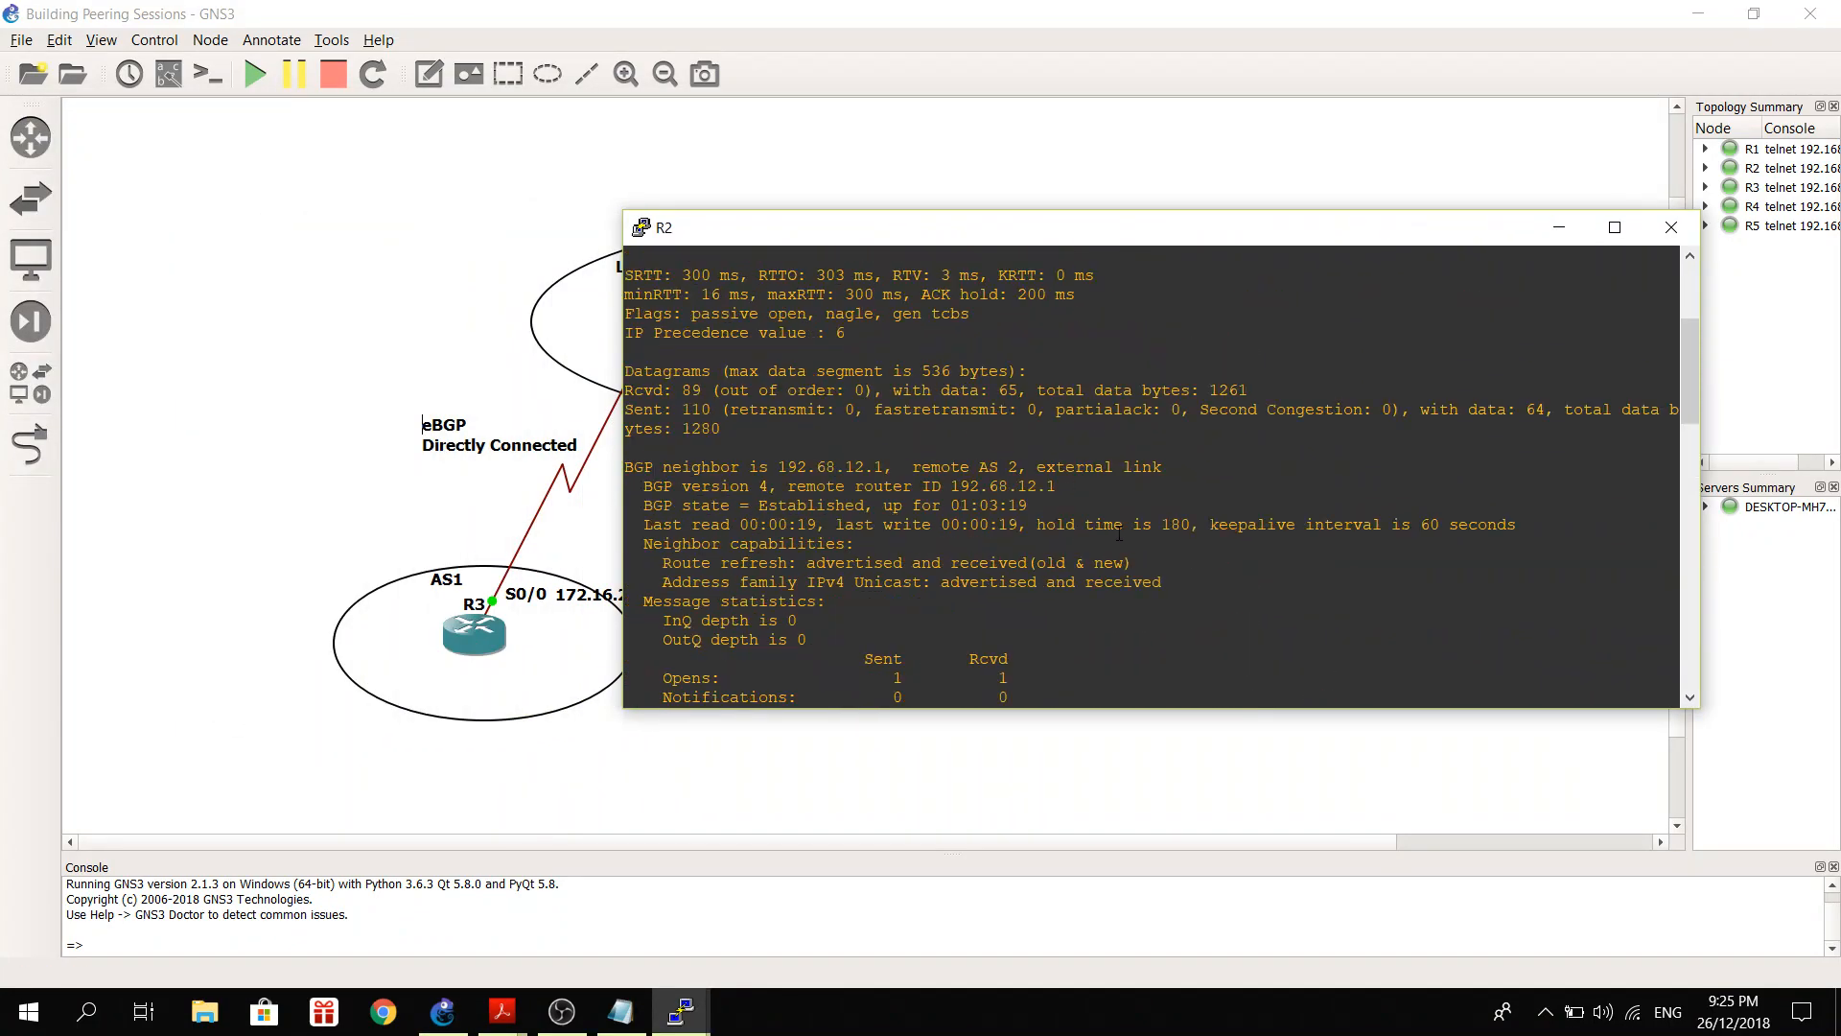
Show R1's and R2's consoles side by side to compare outgoing TTL 1 for direct eBGP and TTL 2 for multihop.
{"action": "scroll", "scroll_direction": "up", "scroll_amount": 3}
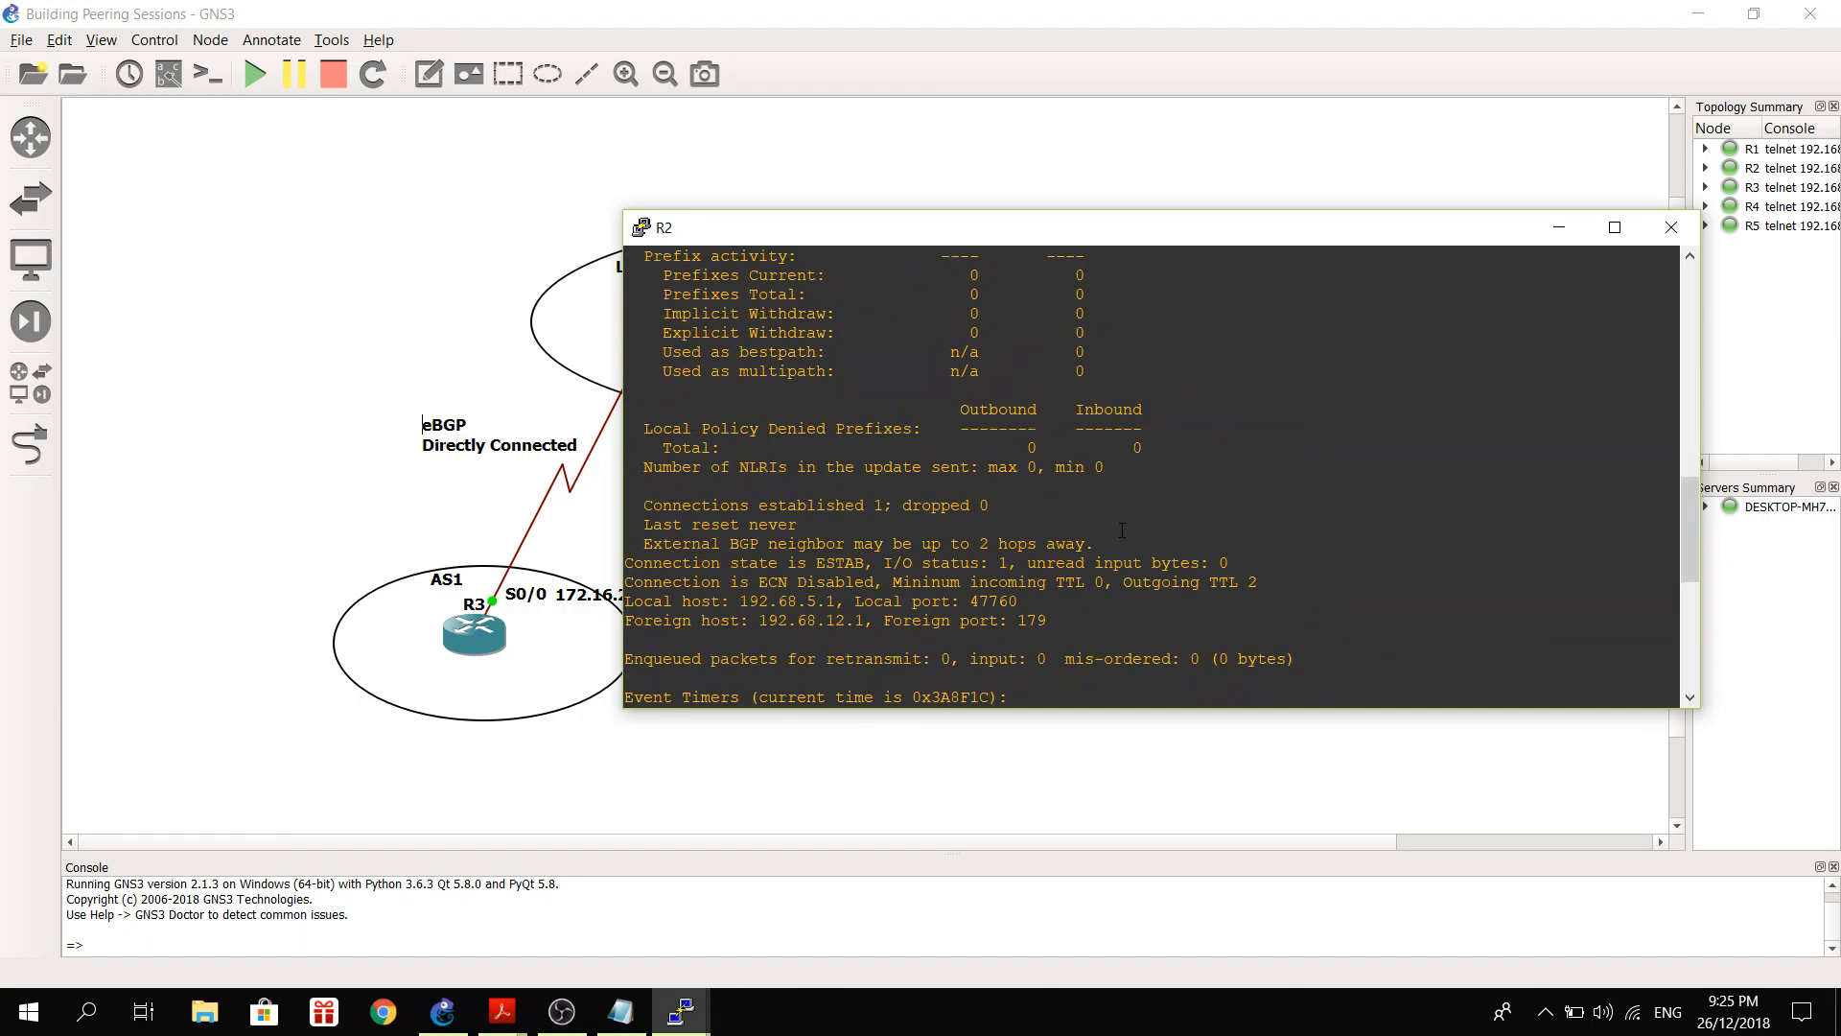
{"action": "mouse_move", "coordinate": [679, 1010]}
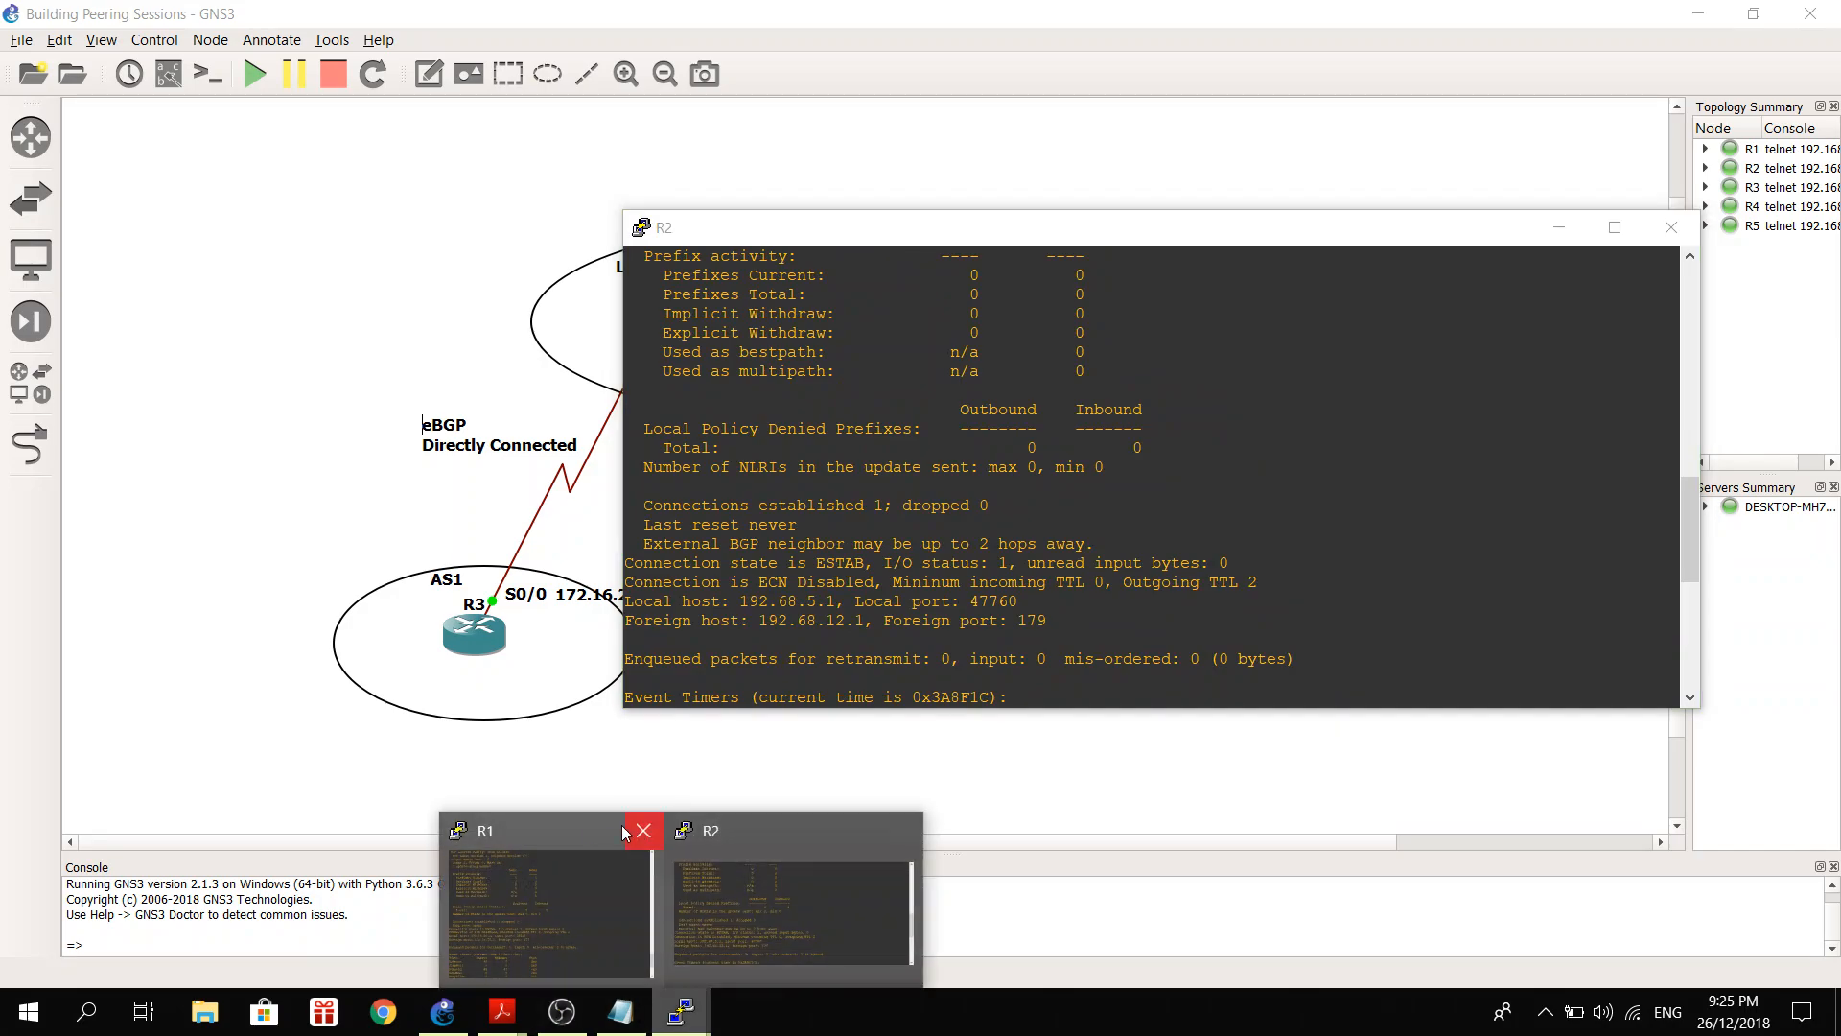
{"action": "left_click", "coordinate": [546, 911]}
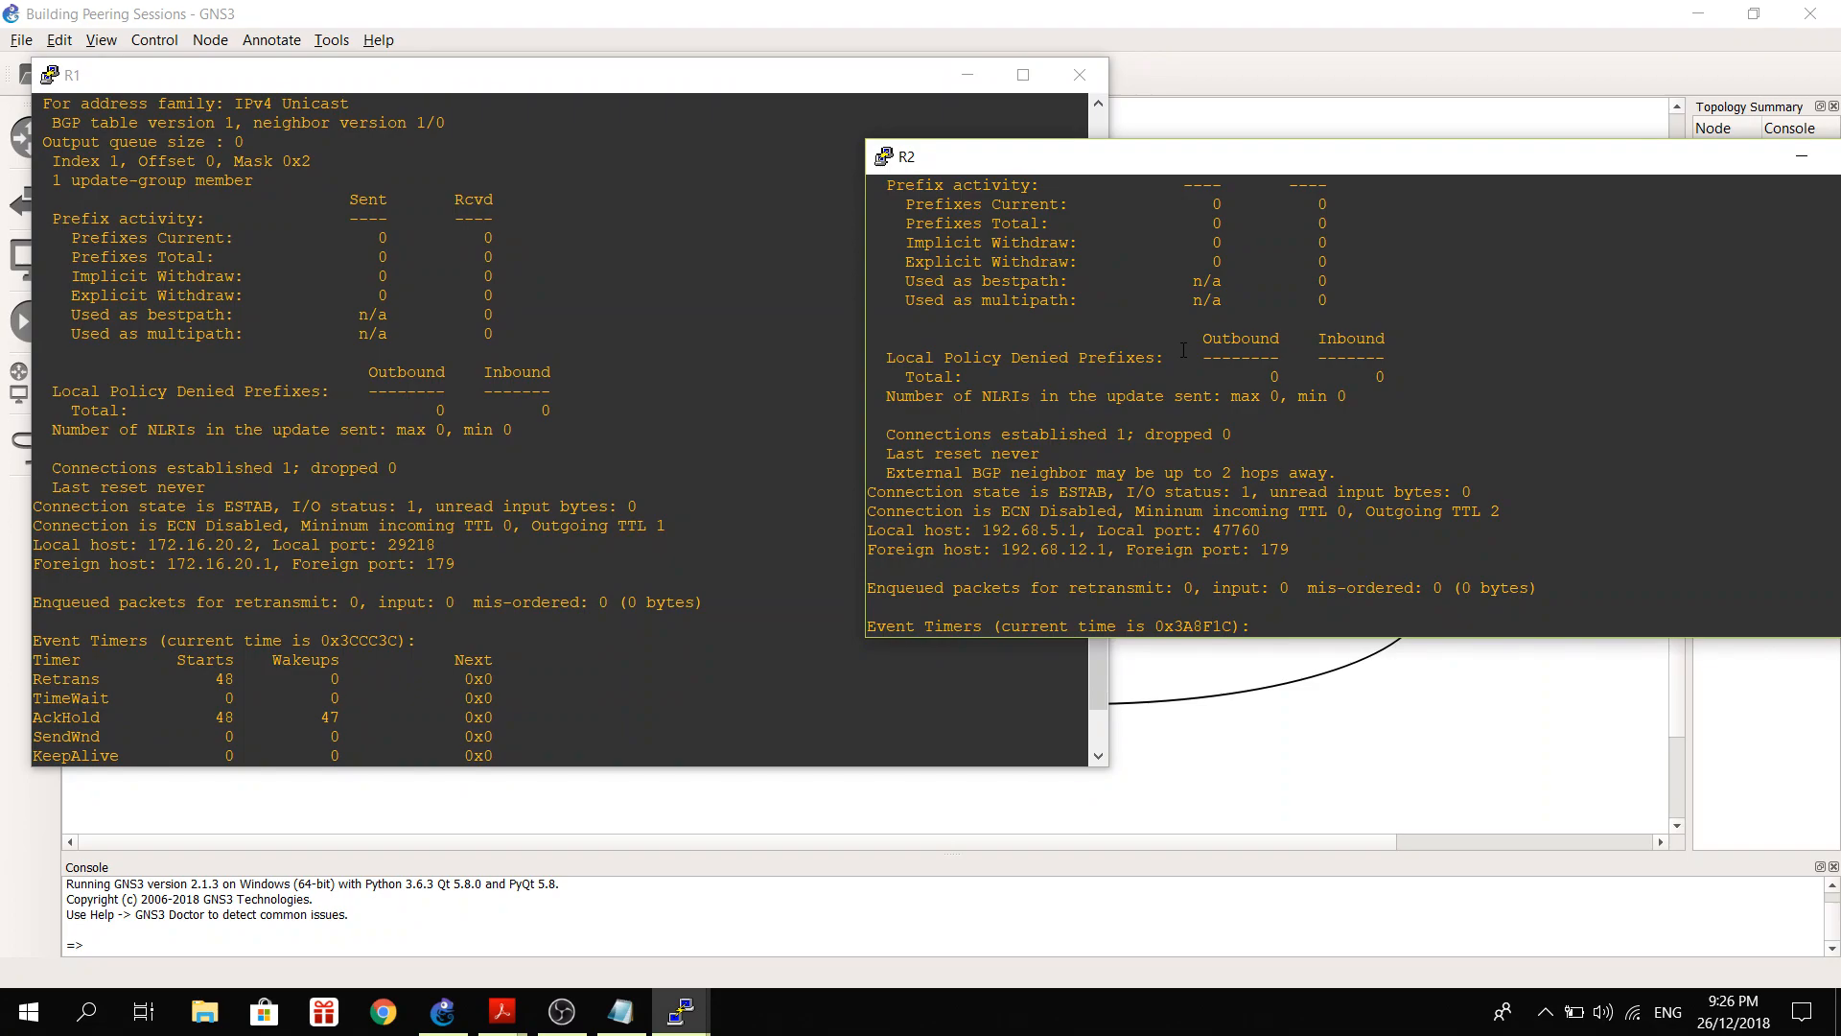
{"action": "mouse_move", "coordinate": [571, 642]}
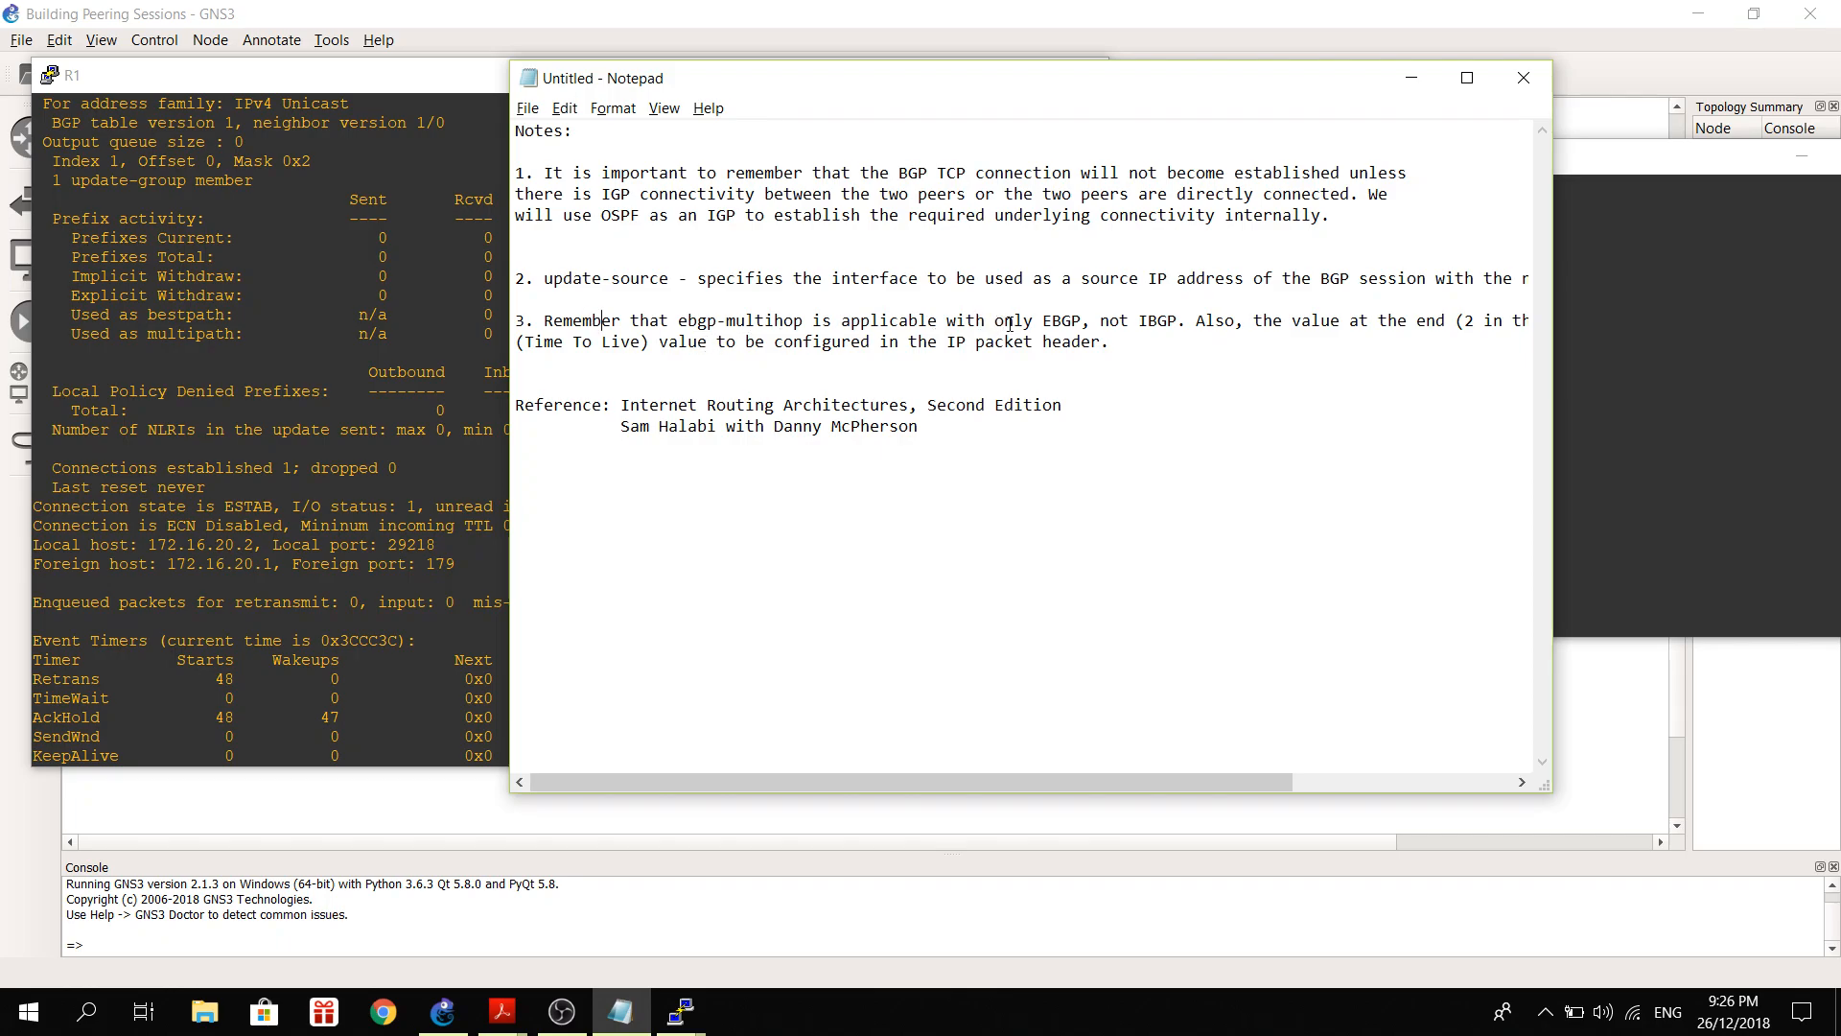
Review the BGP notes in Notepad, then minimize Notepad and R1's console to reveal the five-router topology.
{"action": "double_click", "coordinate": [1151, 320]}
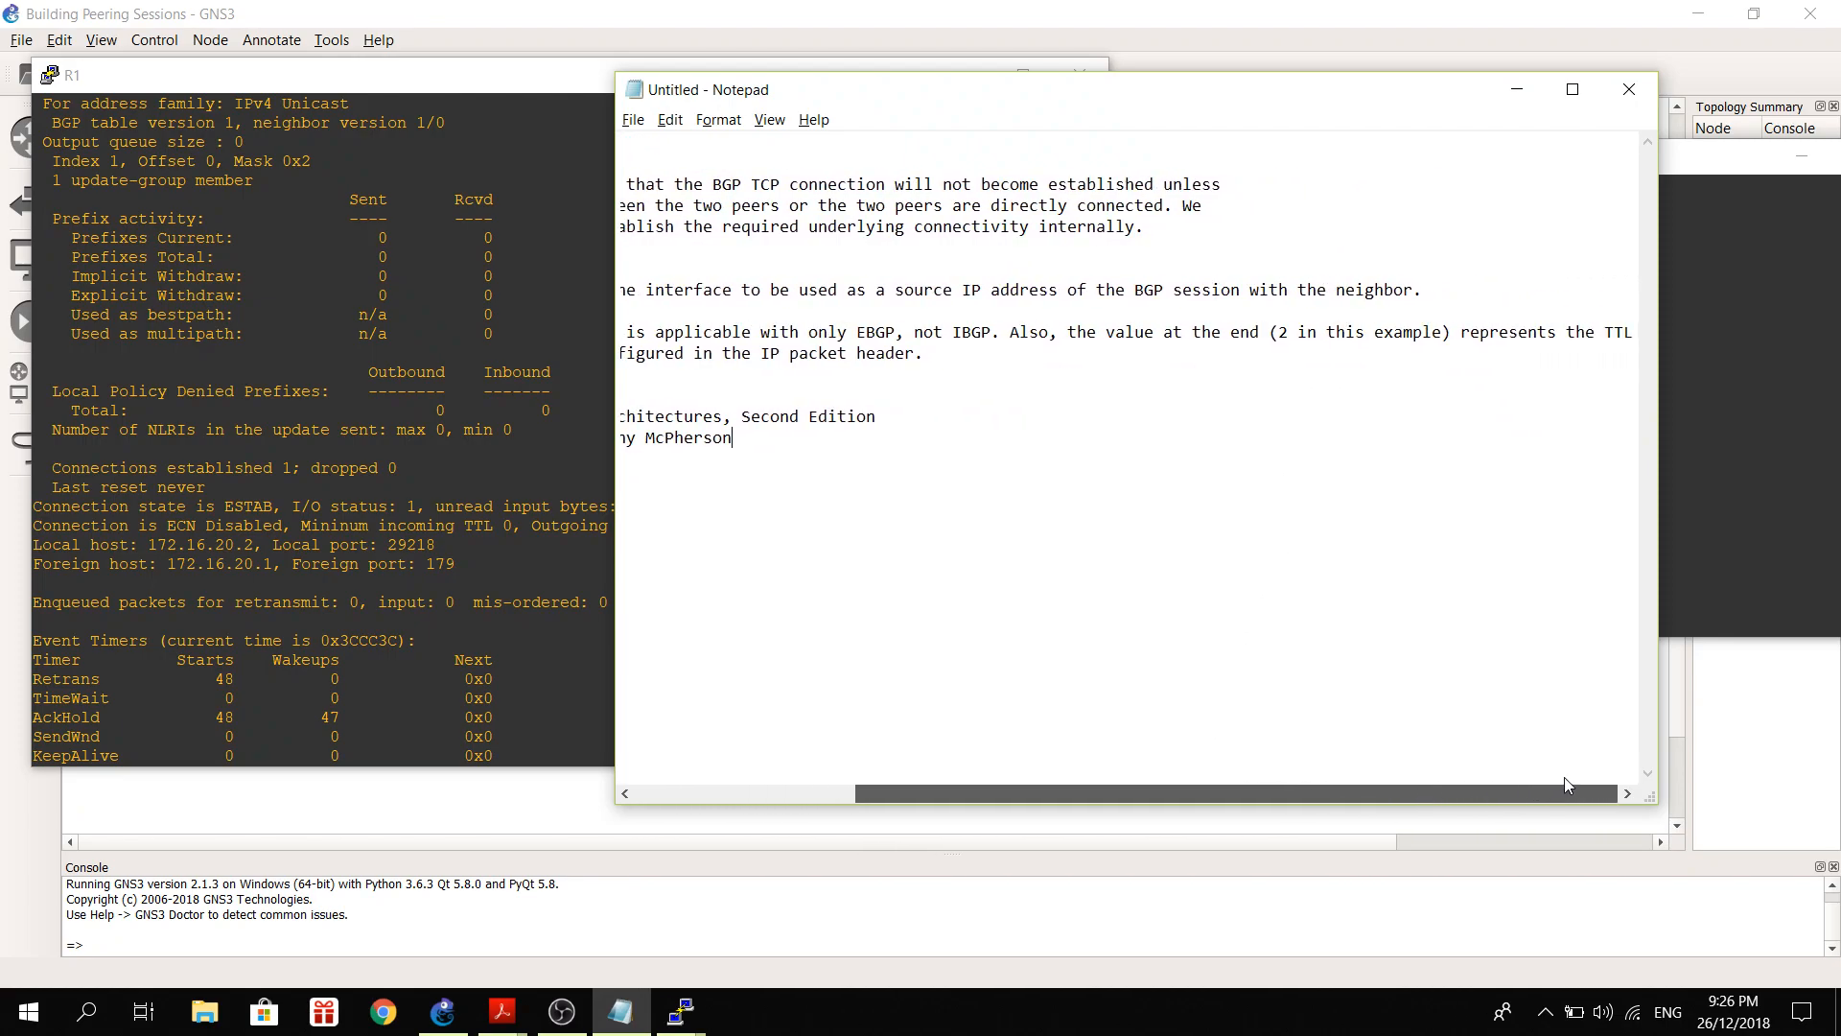
{"action": "mouse_move", "coordinate": [1580, 799]}
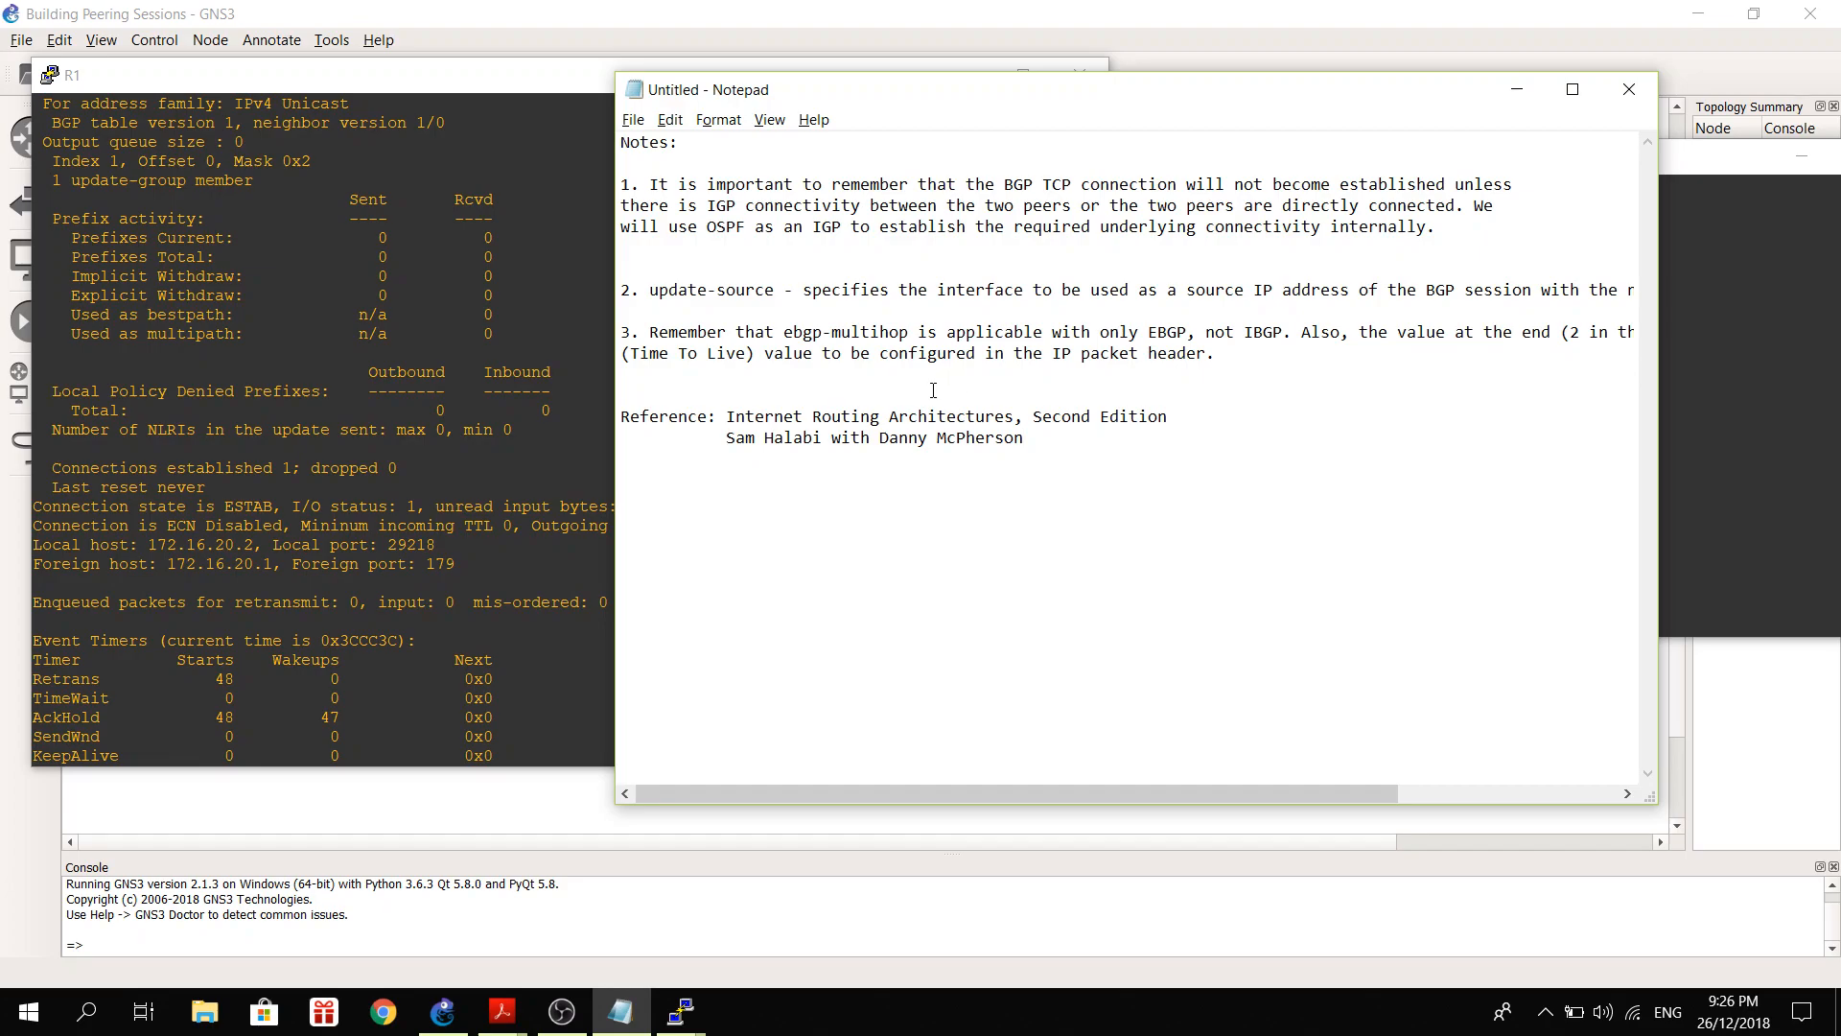
{"action": "mouse_move", "coordinate": [993, 573]}
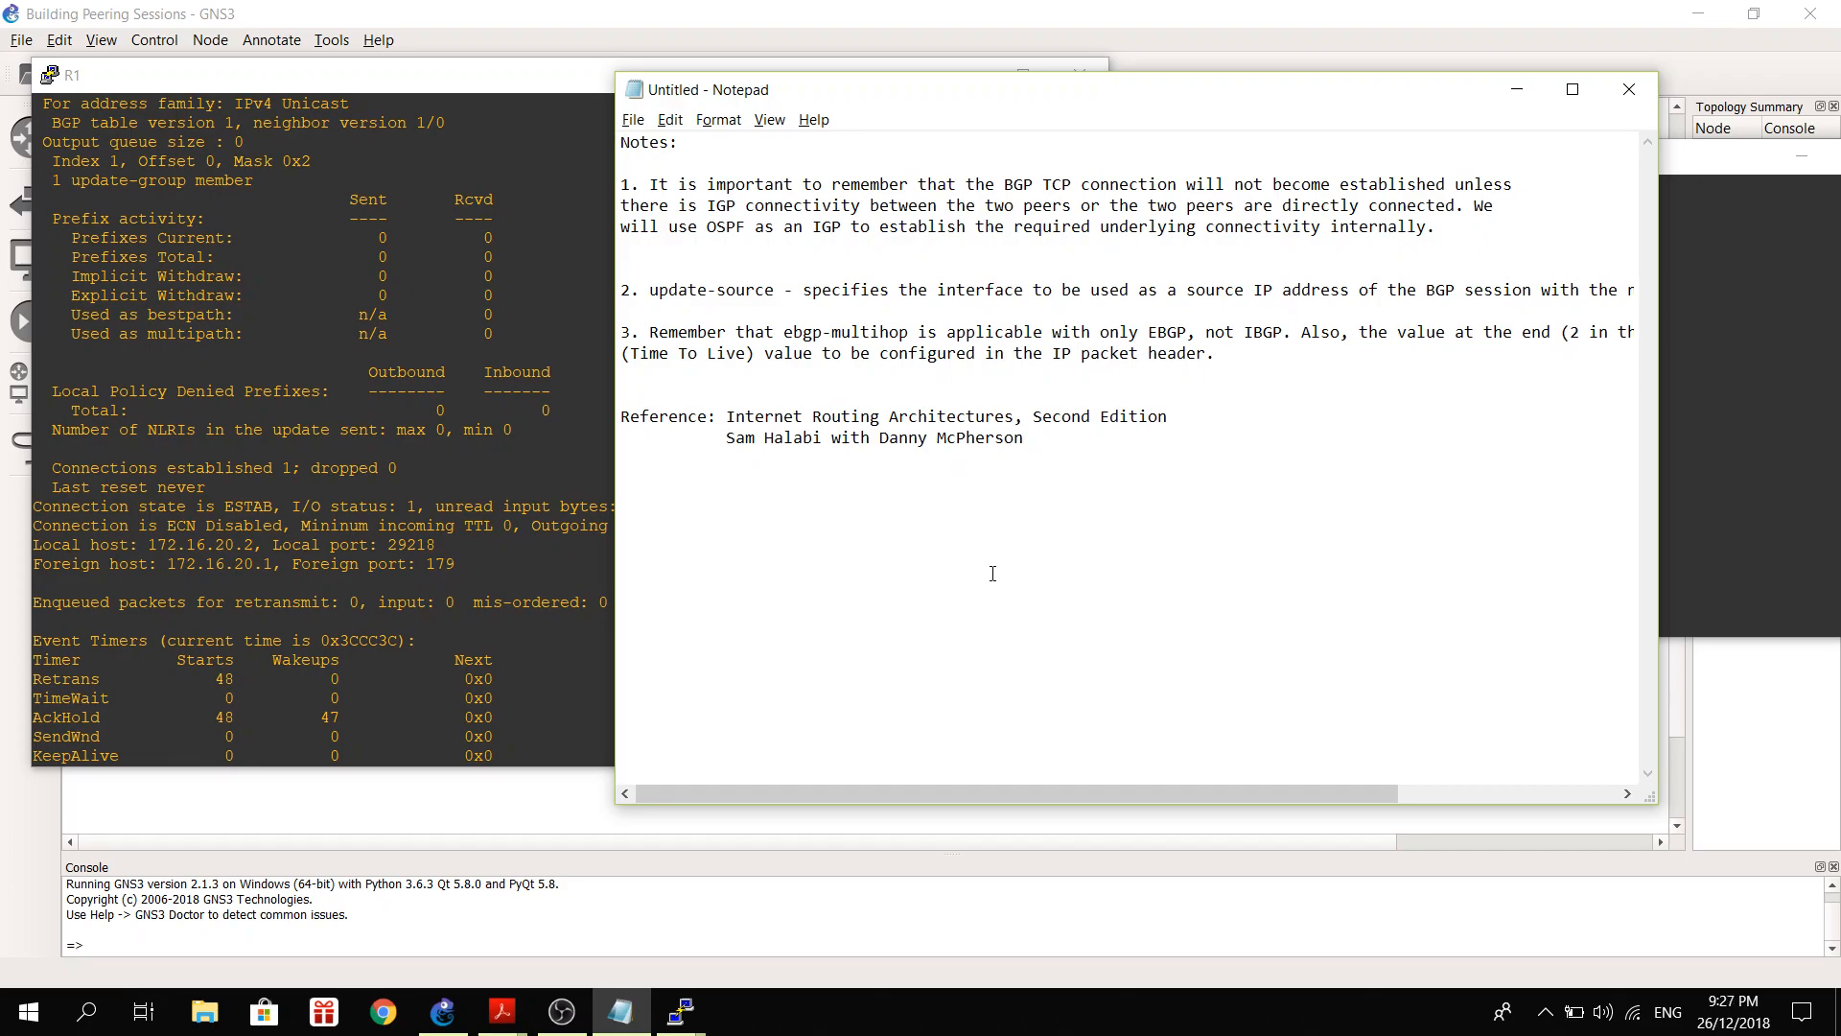
{"action": "left_click", "coordinate": [1628, 89]}
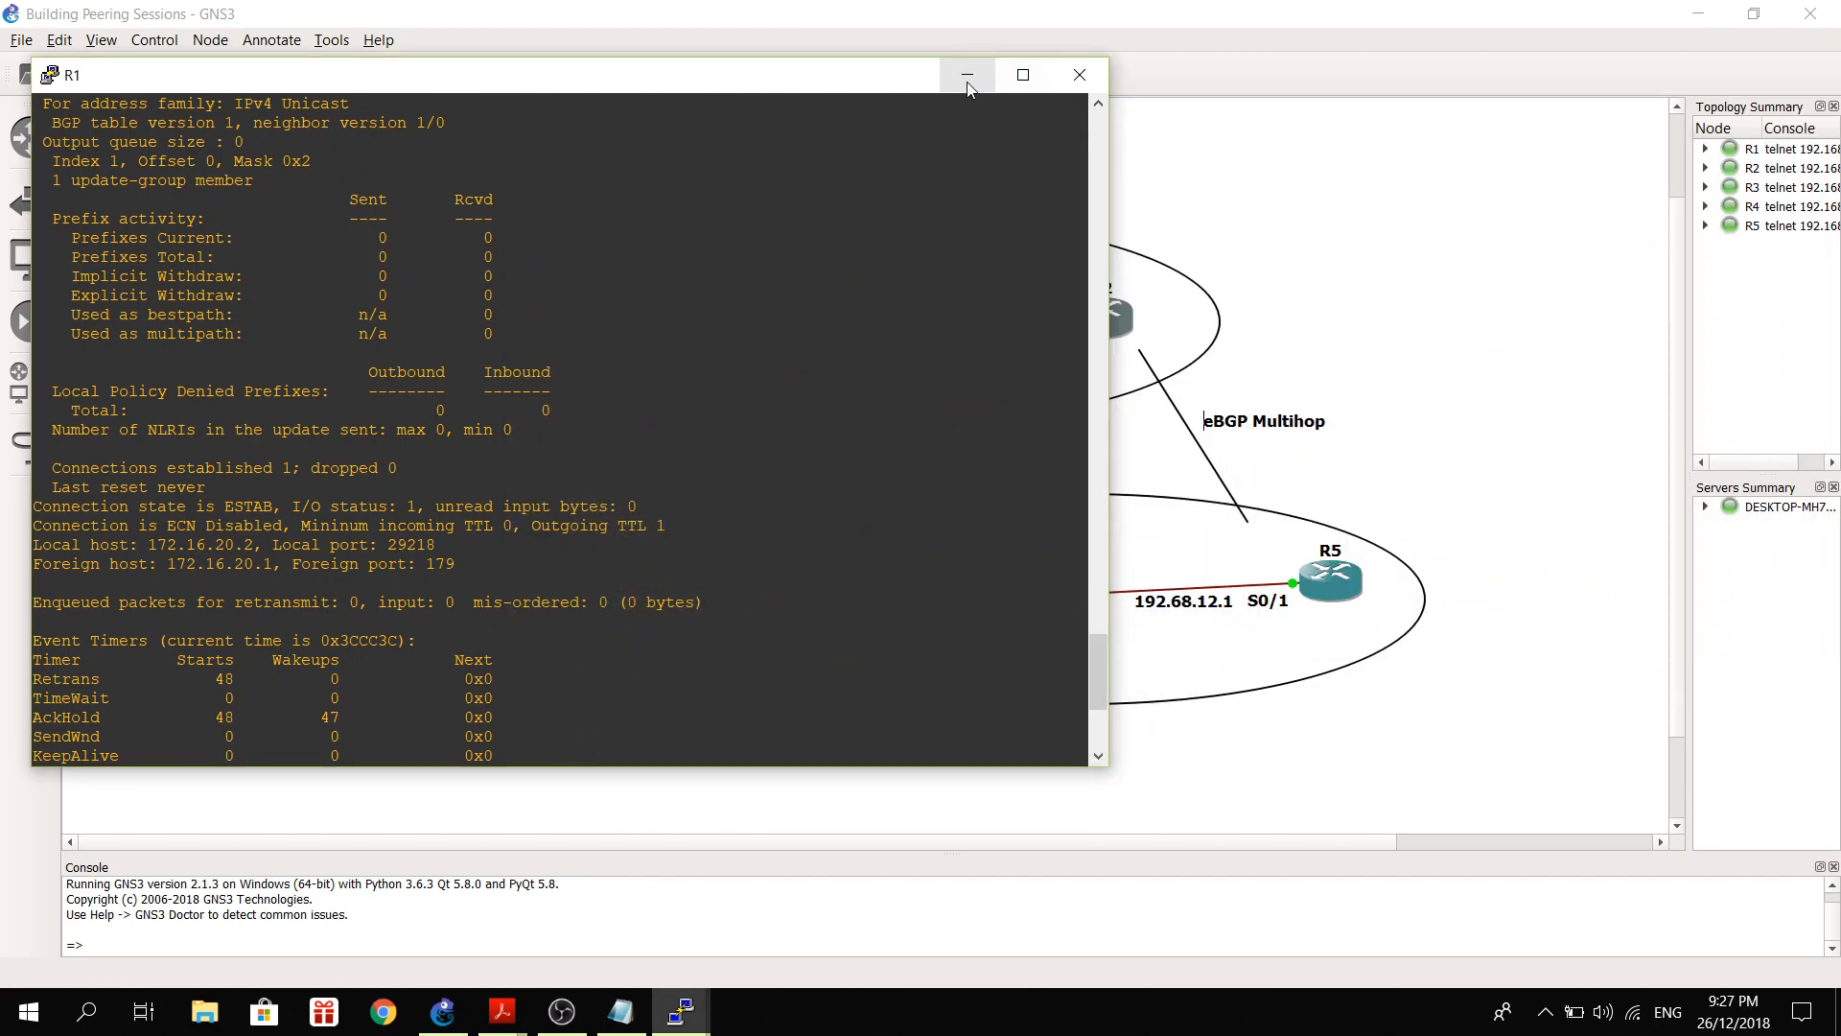
{"action": "left_click", "coordinate": [965, 74]}
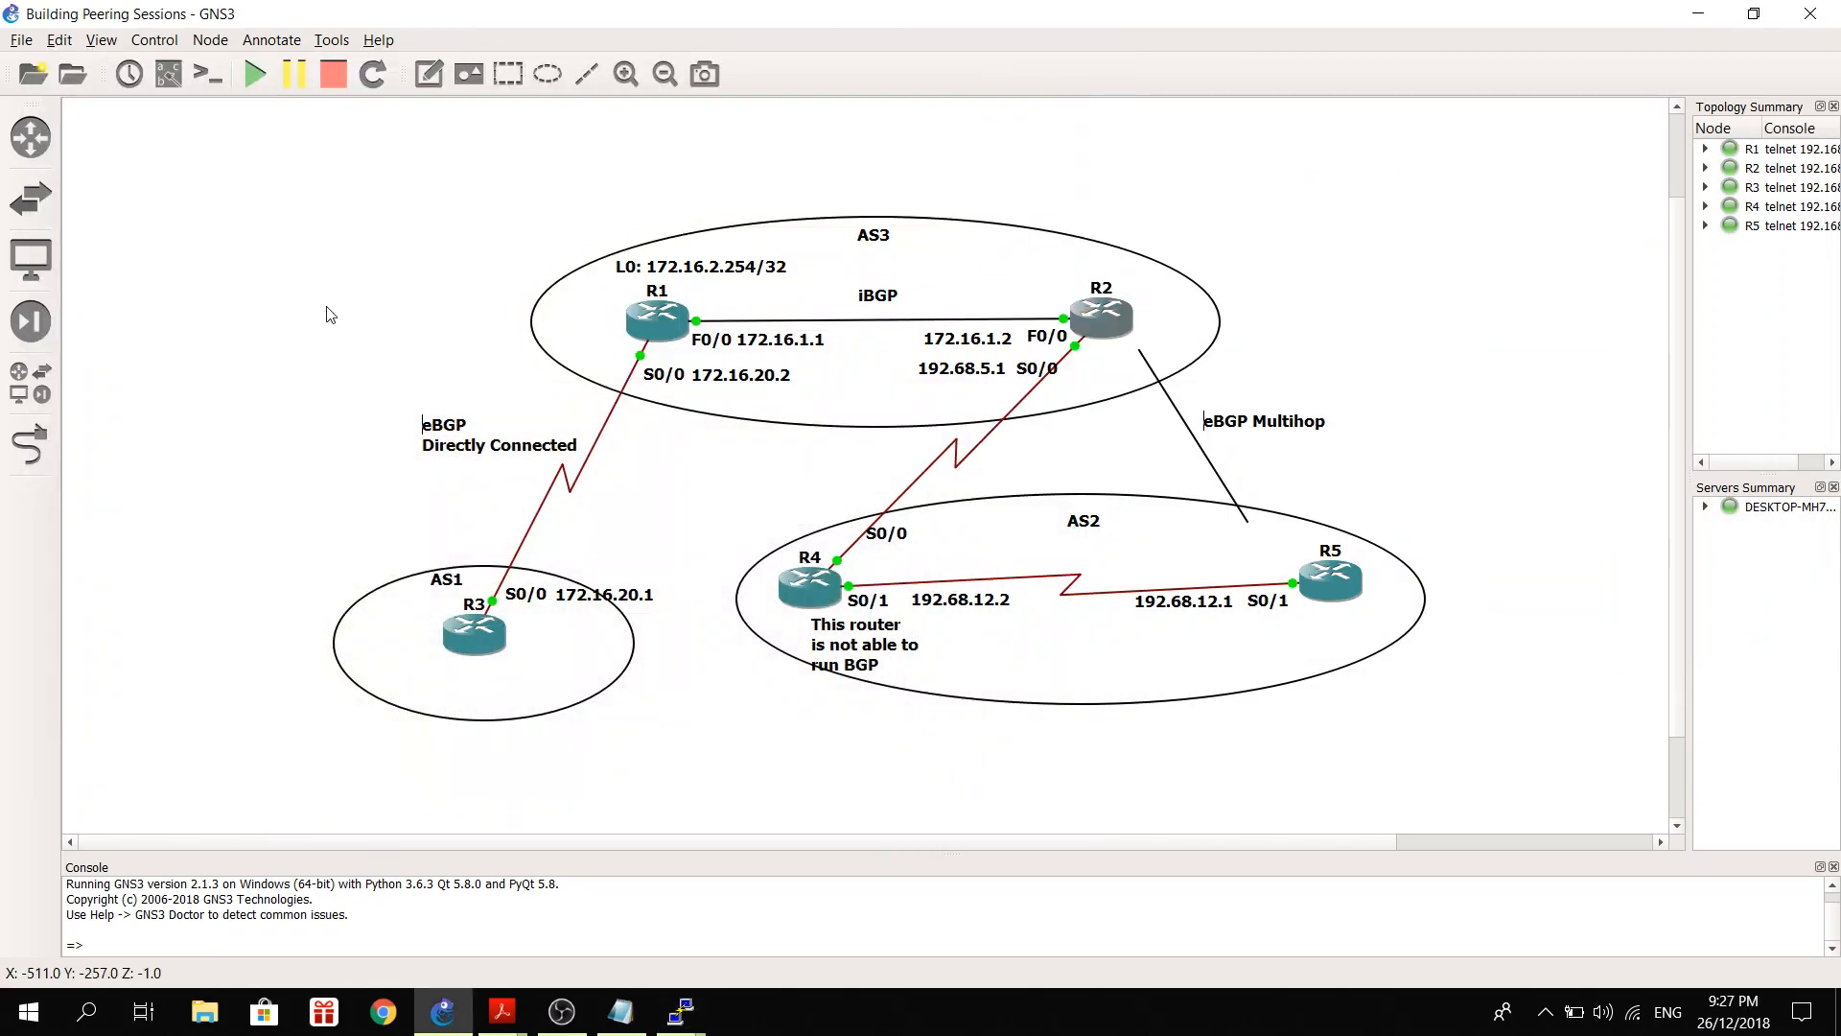